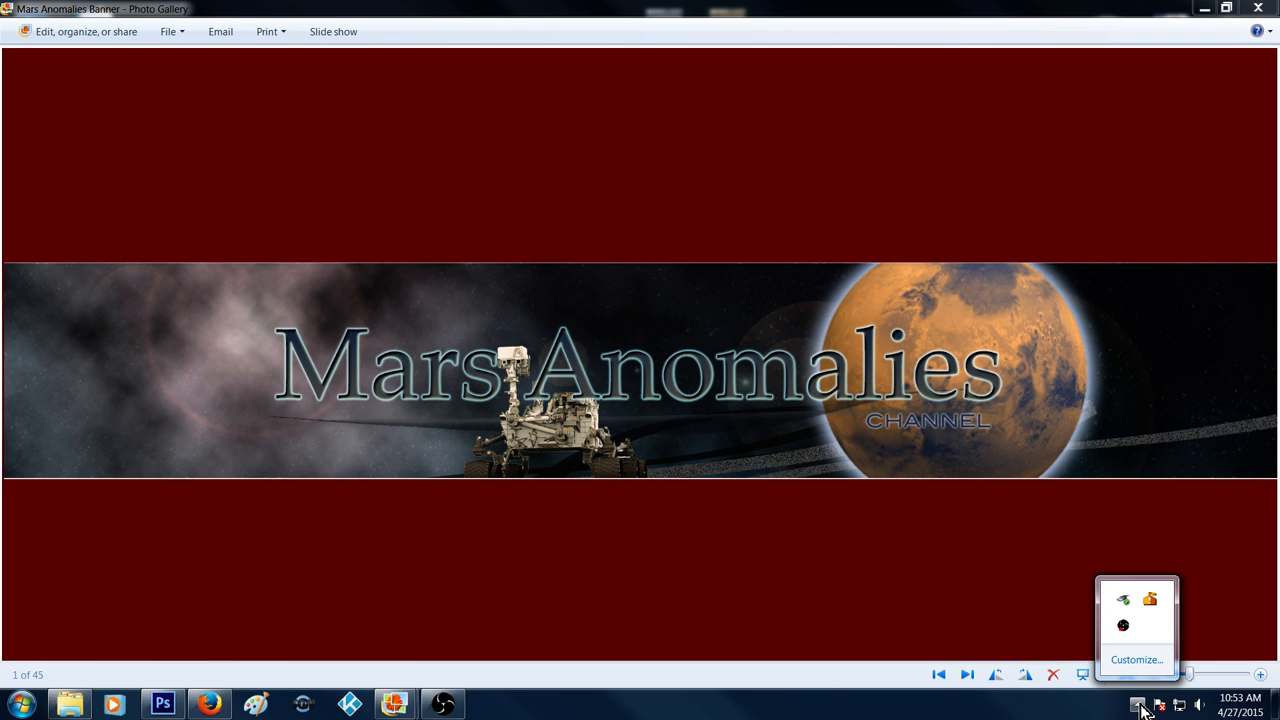
{"action": "mouse_move", "coordinate": [1093, 712]}
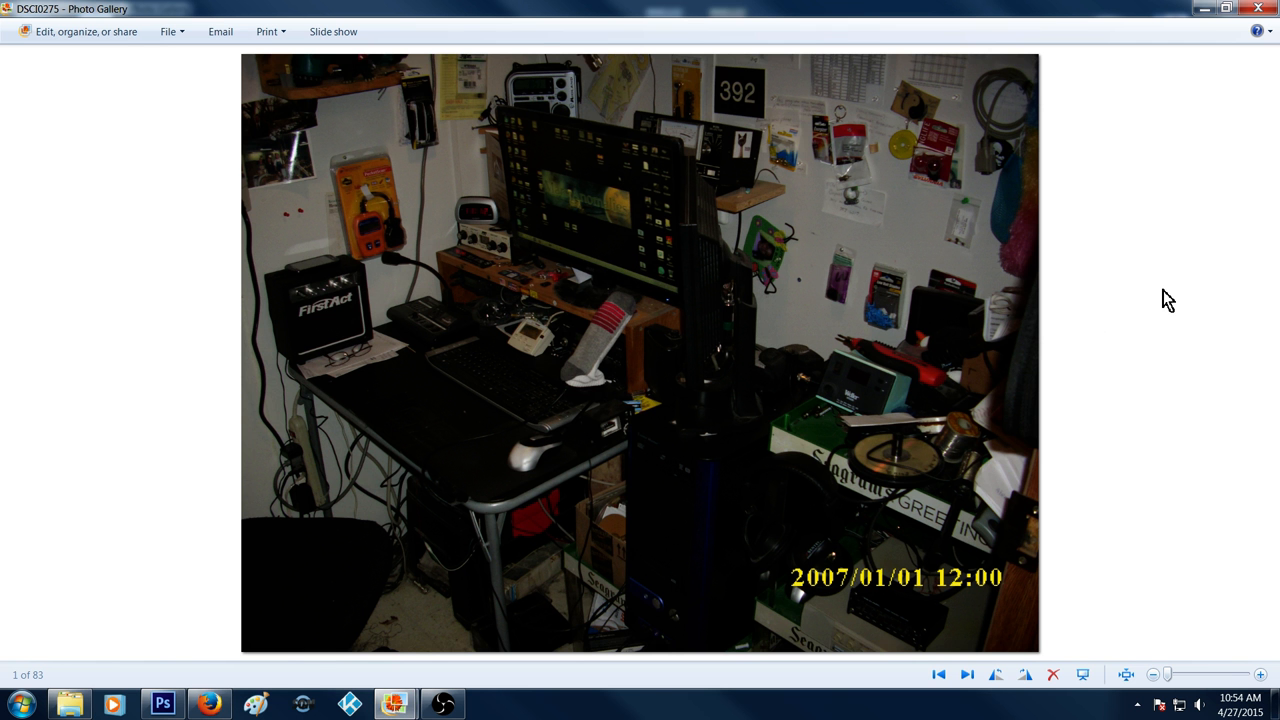
{"action": "mouse_move", "coordinate": [955, 342]}
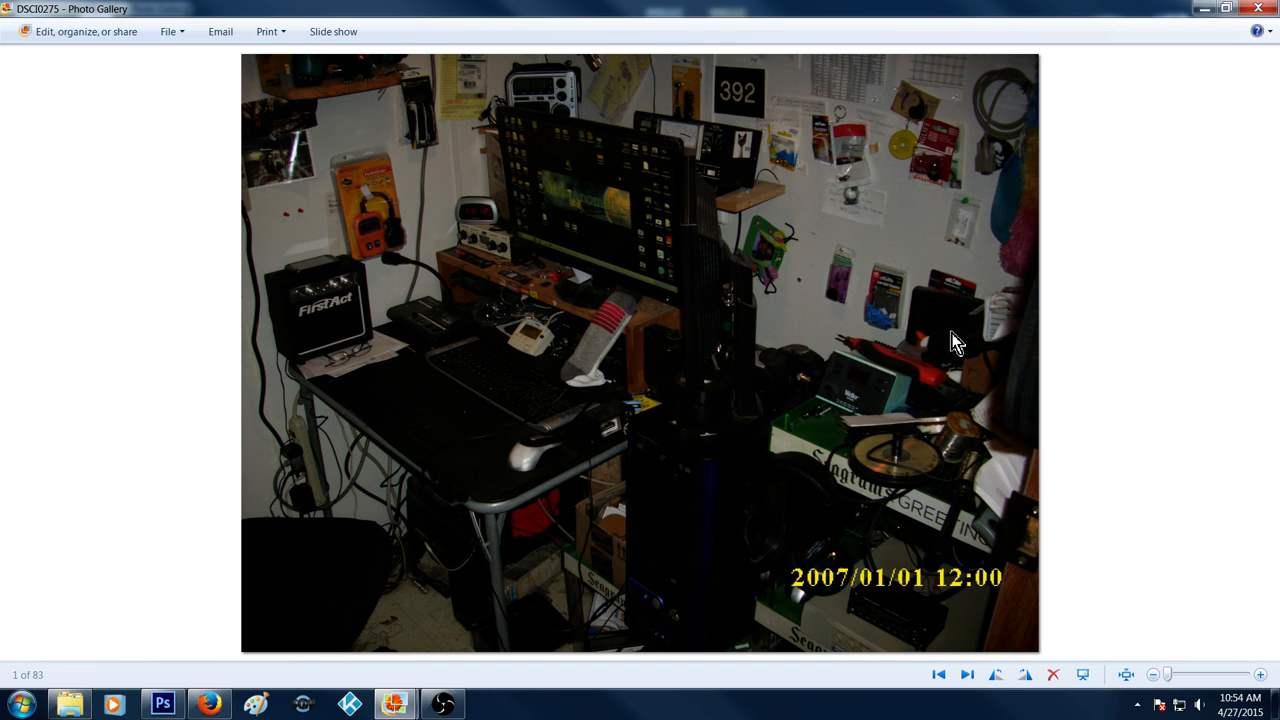
{"action": "mouse_move", "coordinate": [947, 228]}
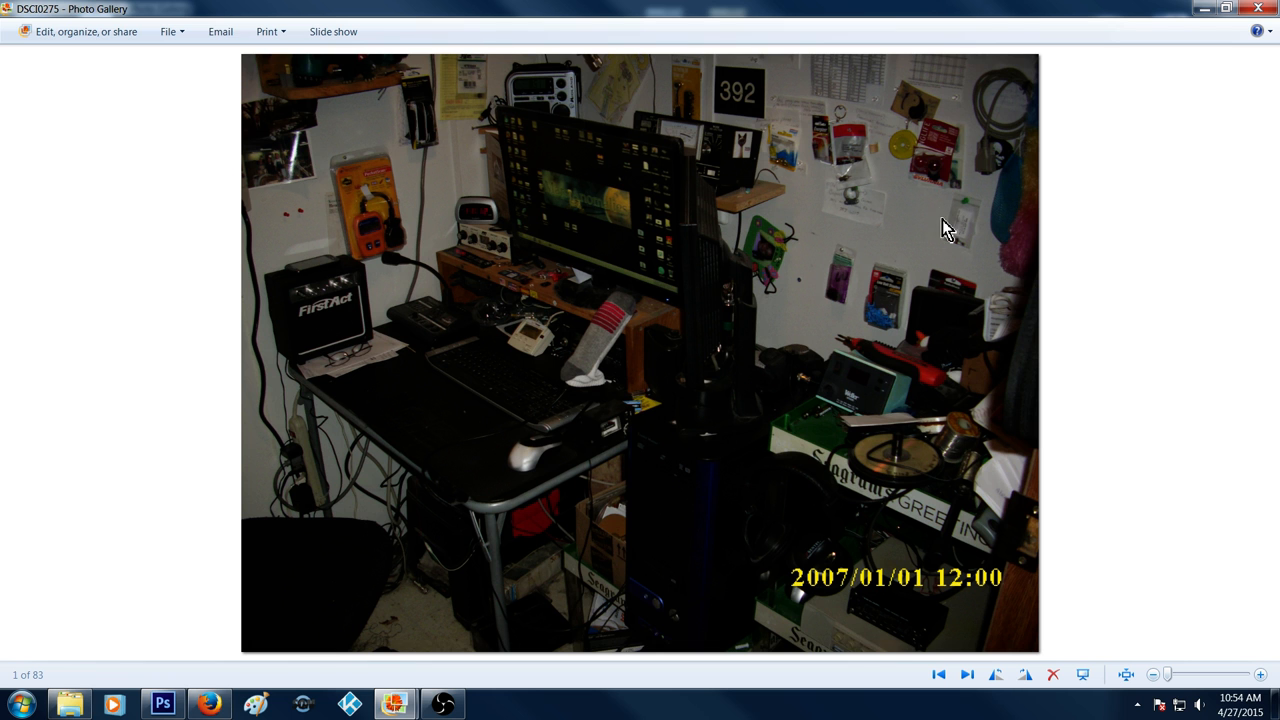
{"action": "mouse_move", "coordinate": [344, 192]}
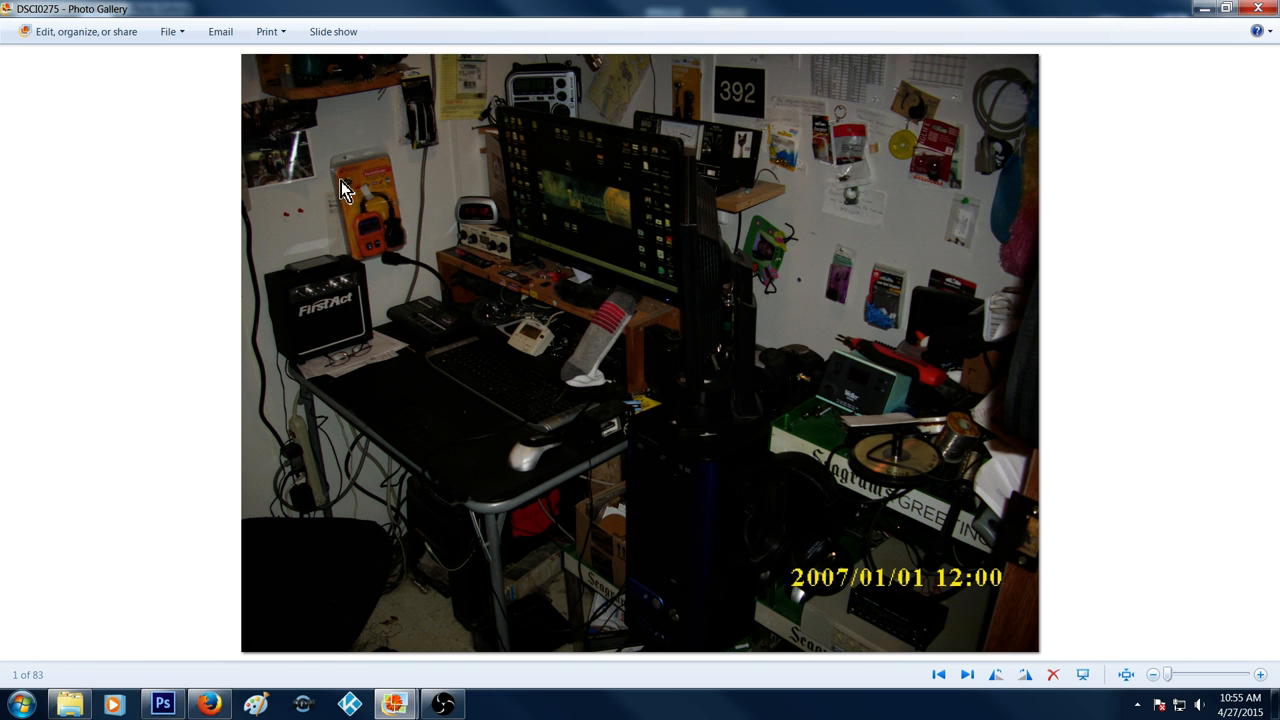
{"action": "mouse_move", "coordinate": [408, 235]}
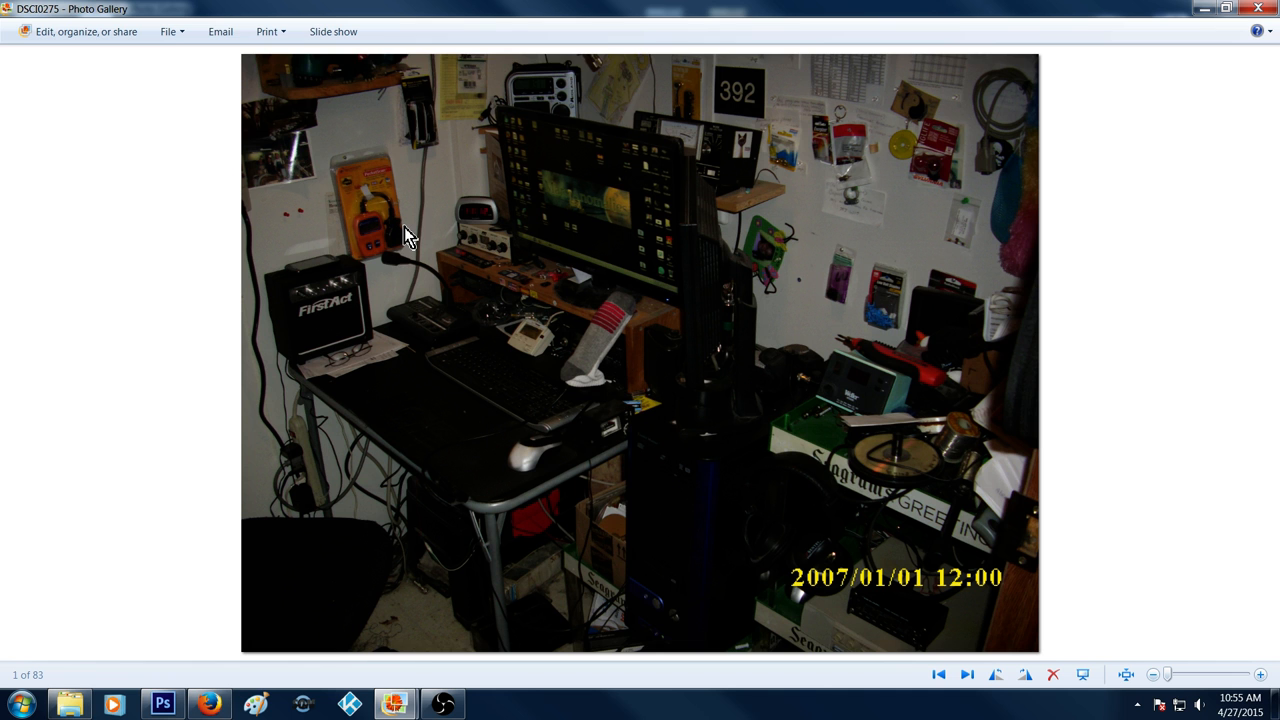
{"action": "mouse_move", "coordinate": [380, 207]}
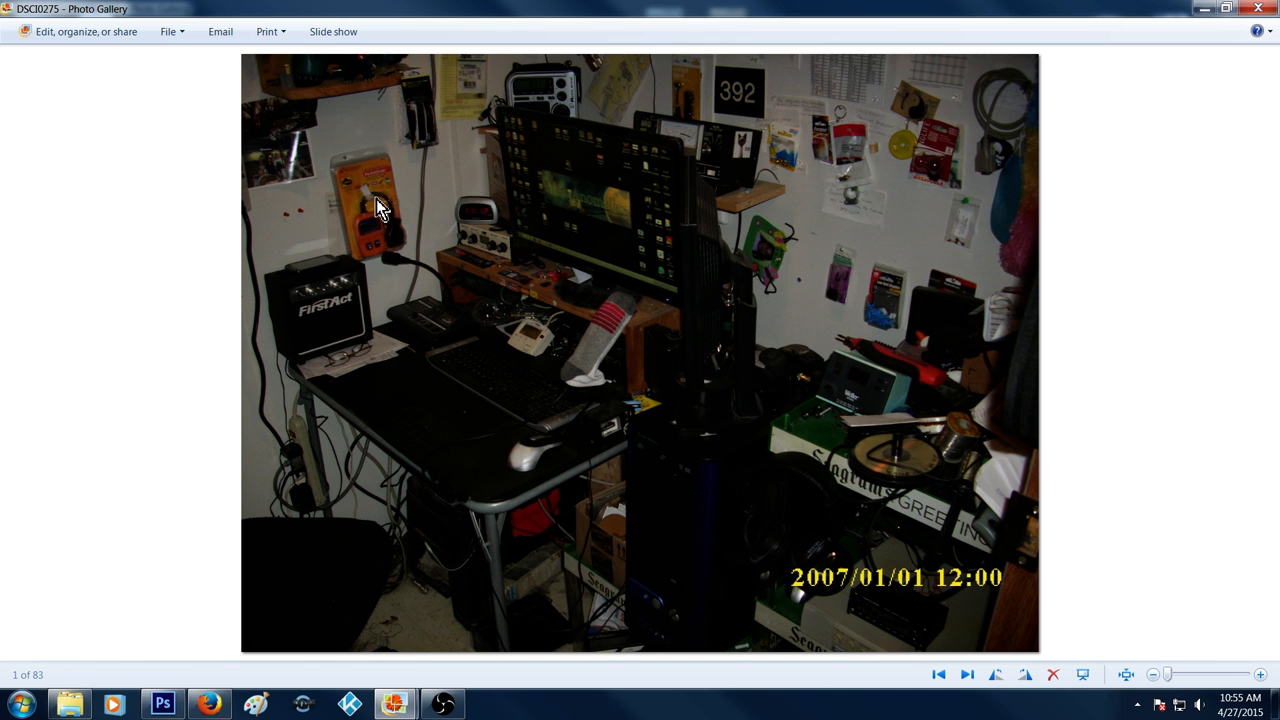
{"action": "mouse_move", "coordinate": [718, 85]}
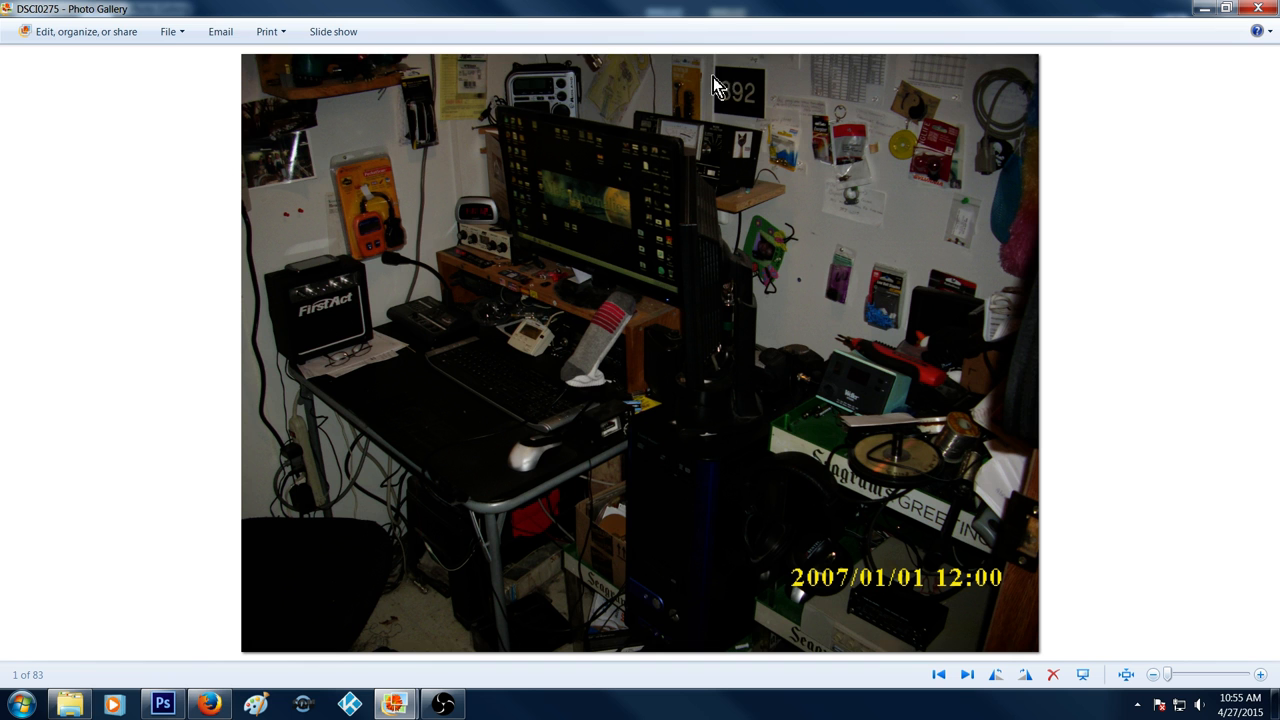
{"action": "mouse_move", "coordinate": [1028, 262]}
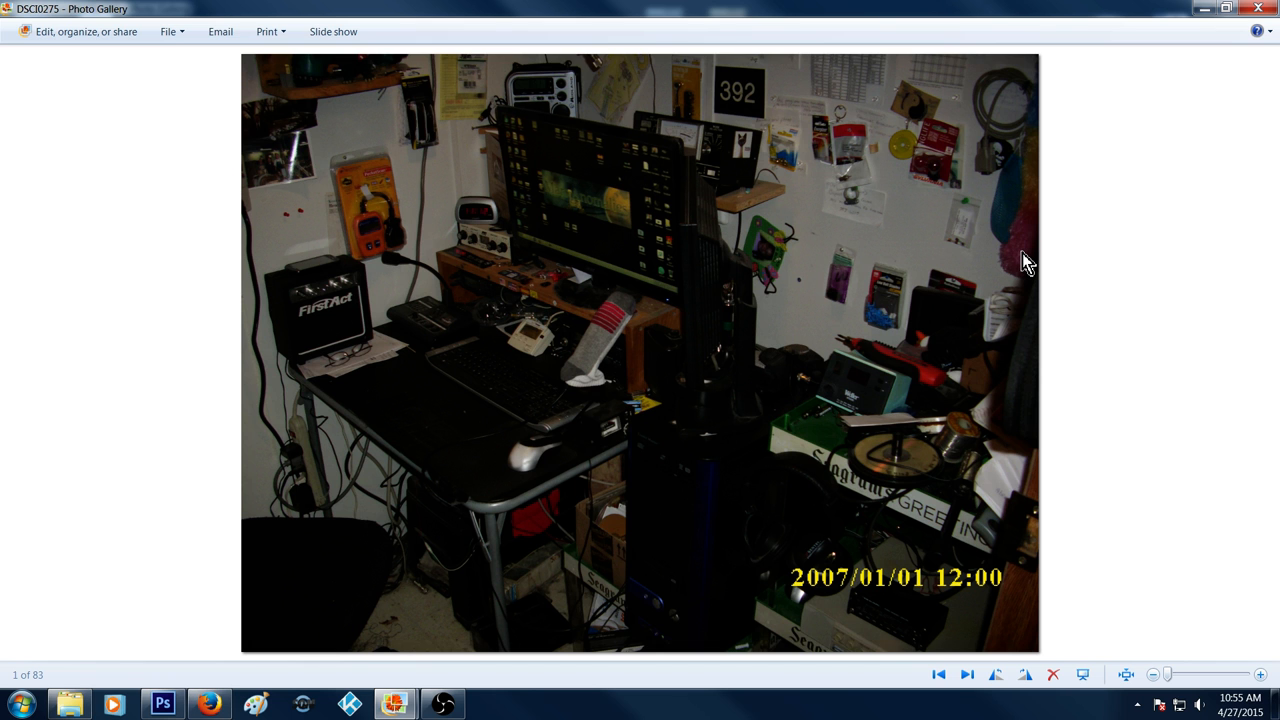
{"action": "mouse_move", "coordinate": [822, 632]}
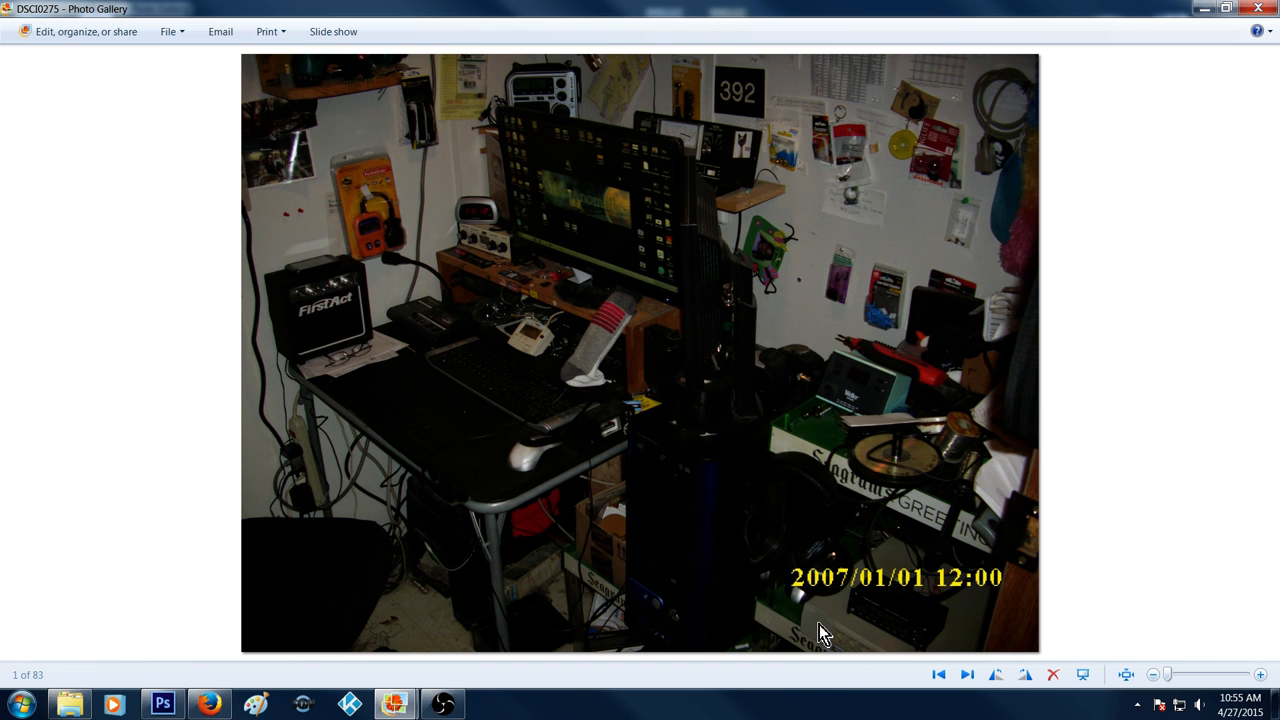
{"action": "mouse_move", "coordinate": [698, 535]}
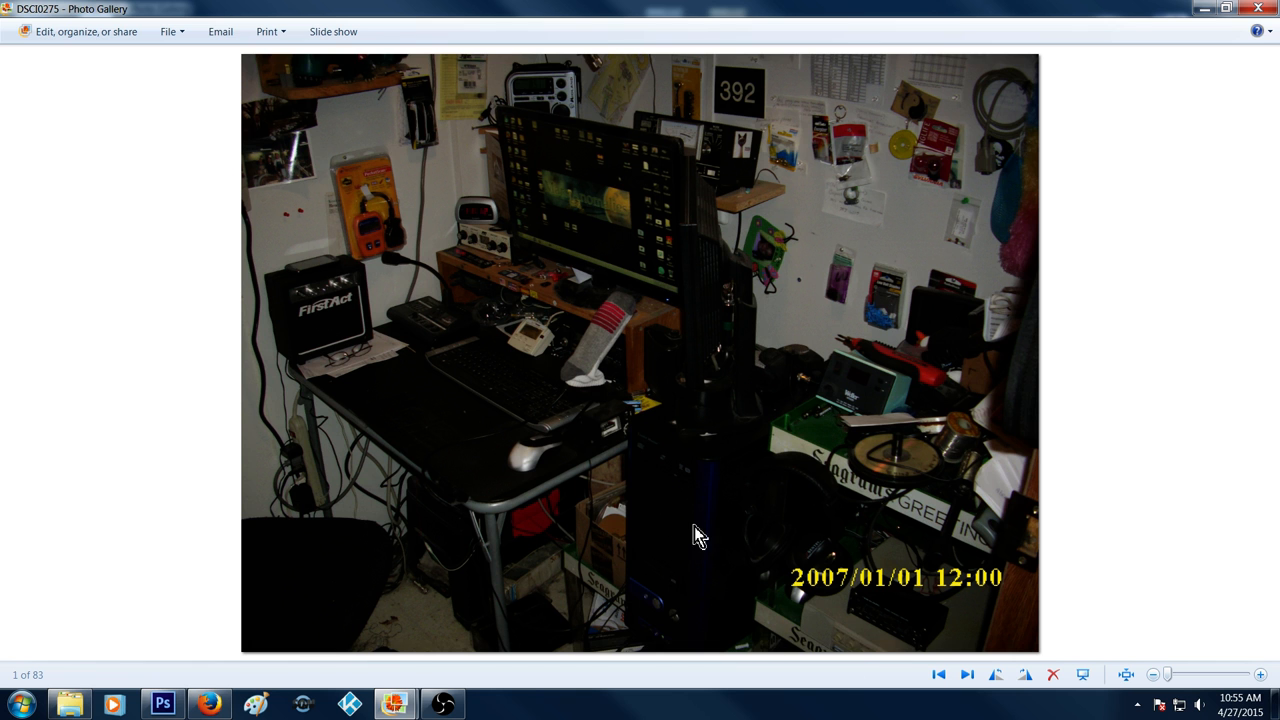
{"action": "mouse_move", "coordinate": [838, 450]}
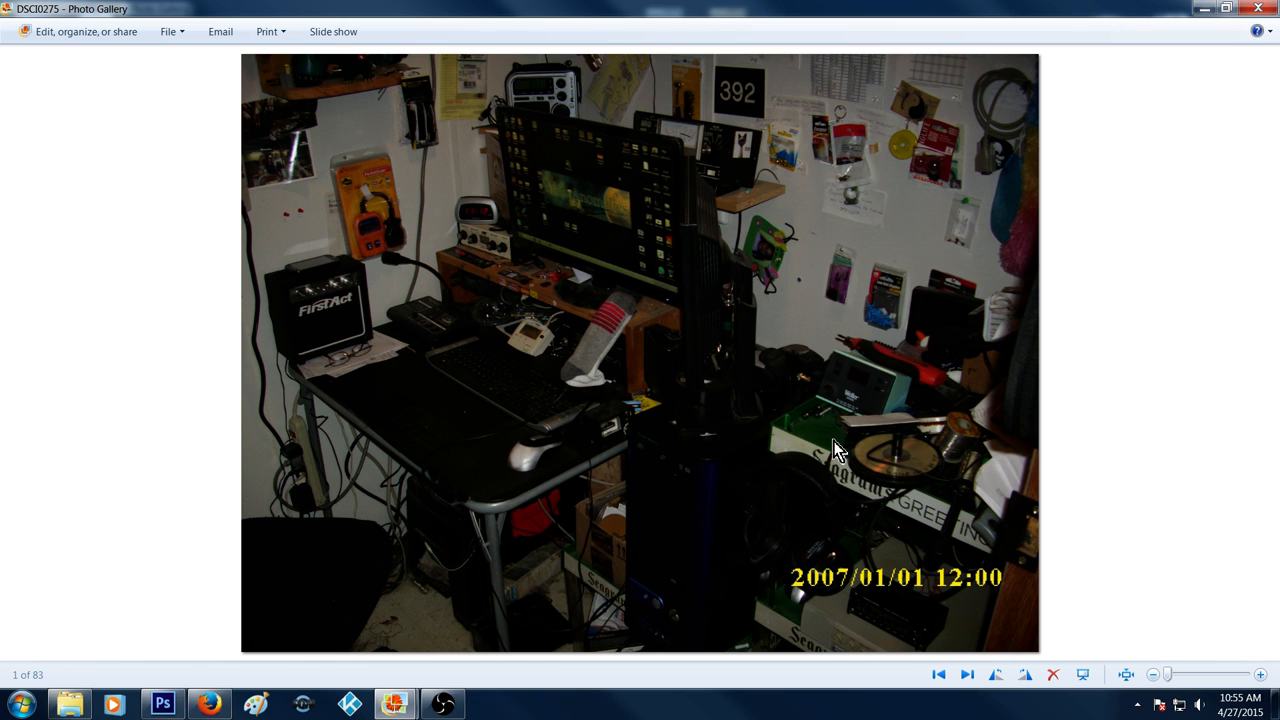
{"action": "mouse_move", "coordinate": [672, 507]}
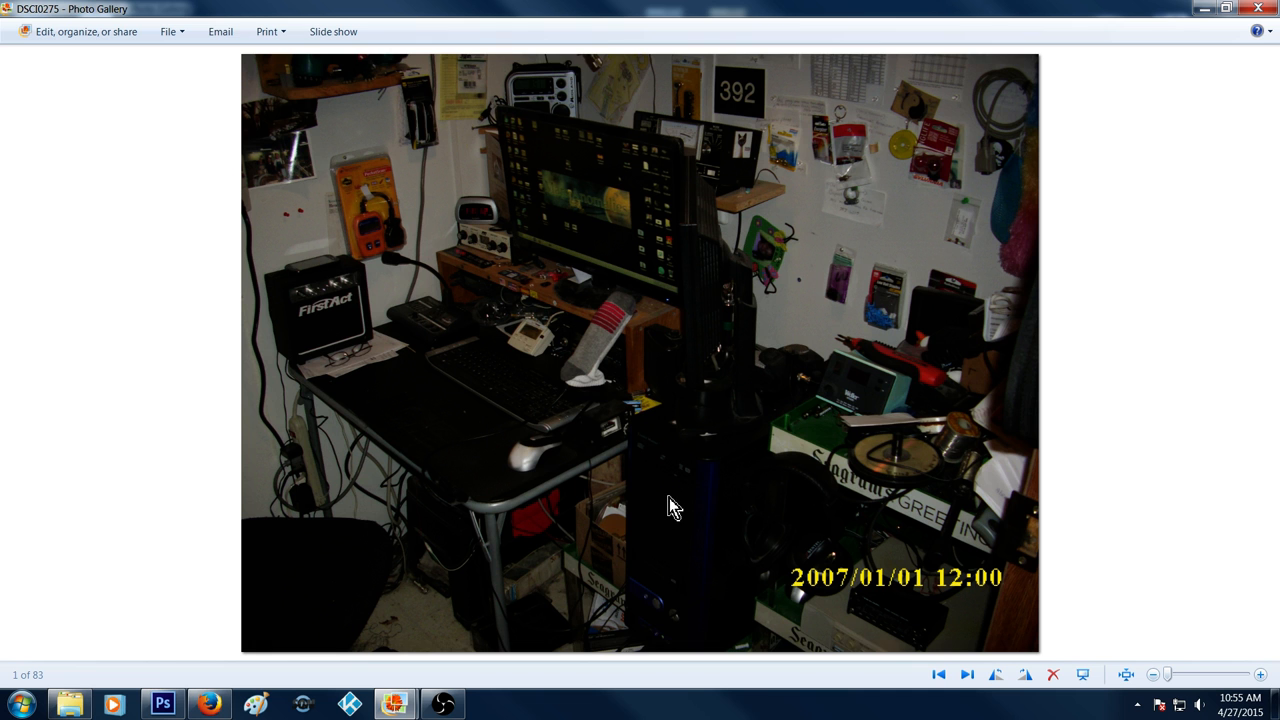
{"action": "mouse_move", "coordinate": [1189, 299]}
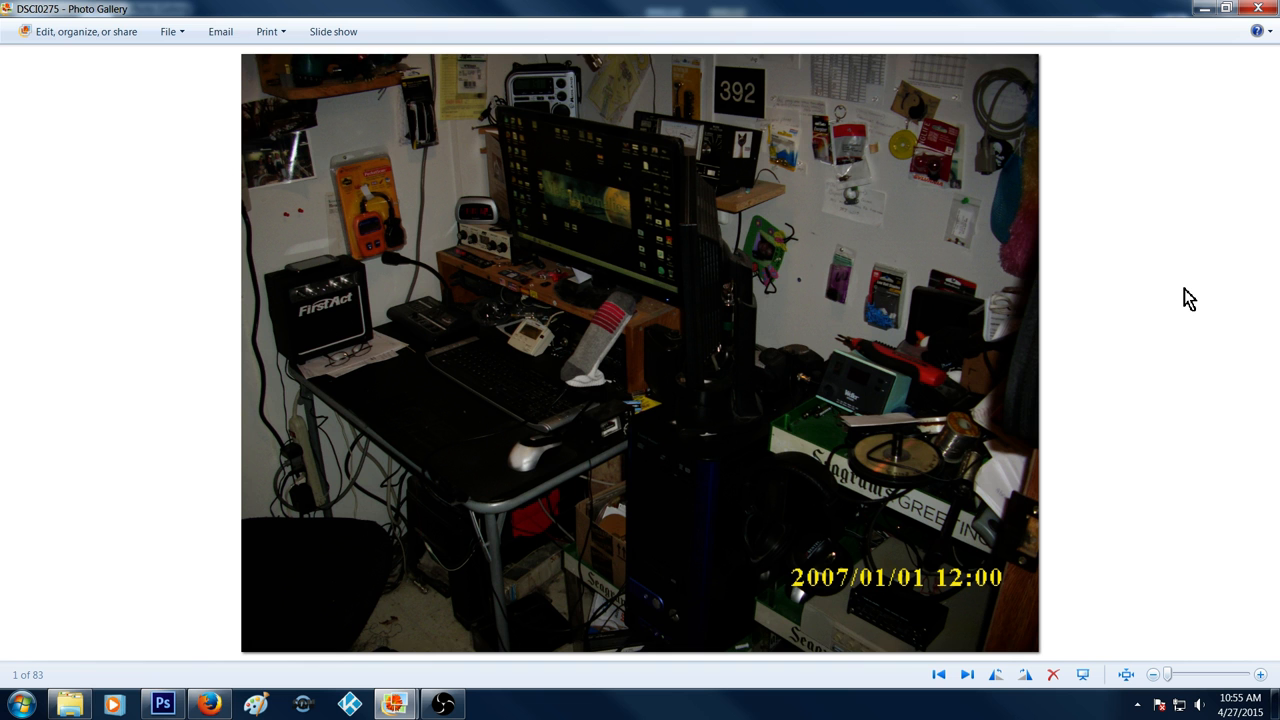
{"action": "mouse_move", "coordinate": [477, 457]}
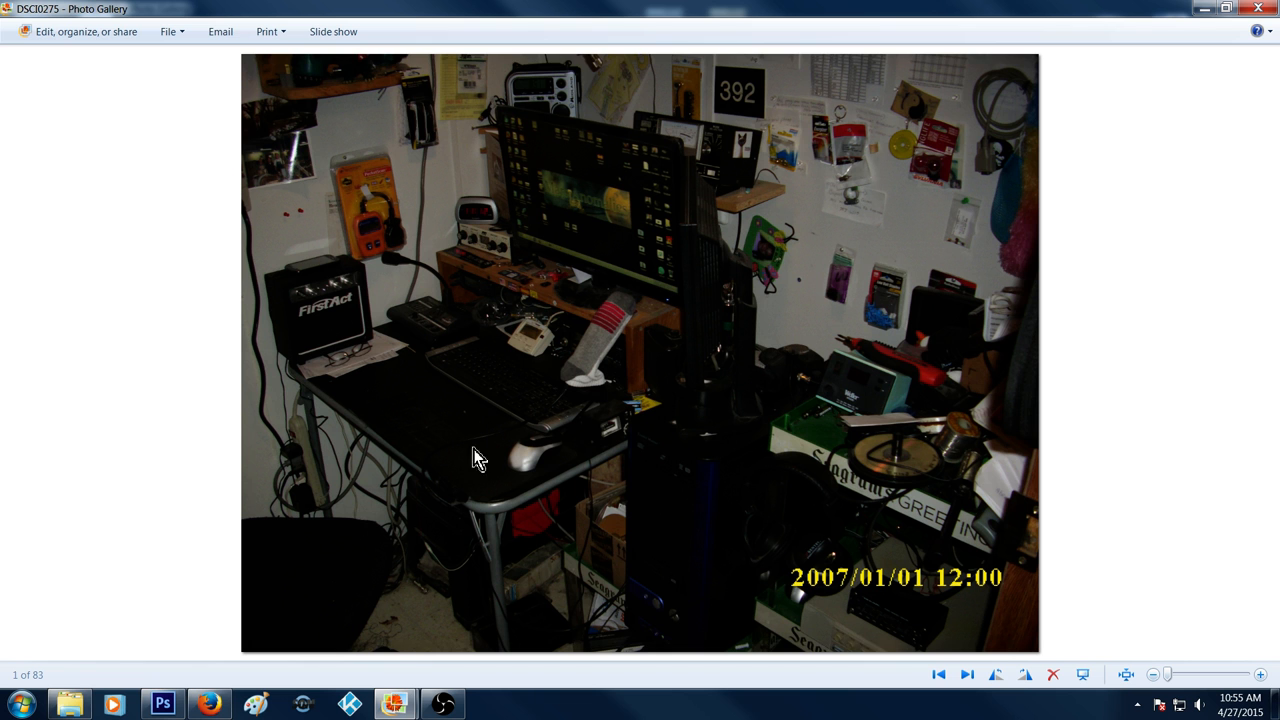
{"action": "mouse_move", "coordinate": [515, 205]}
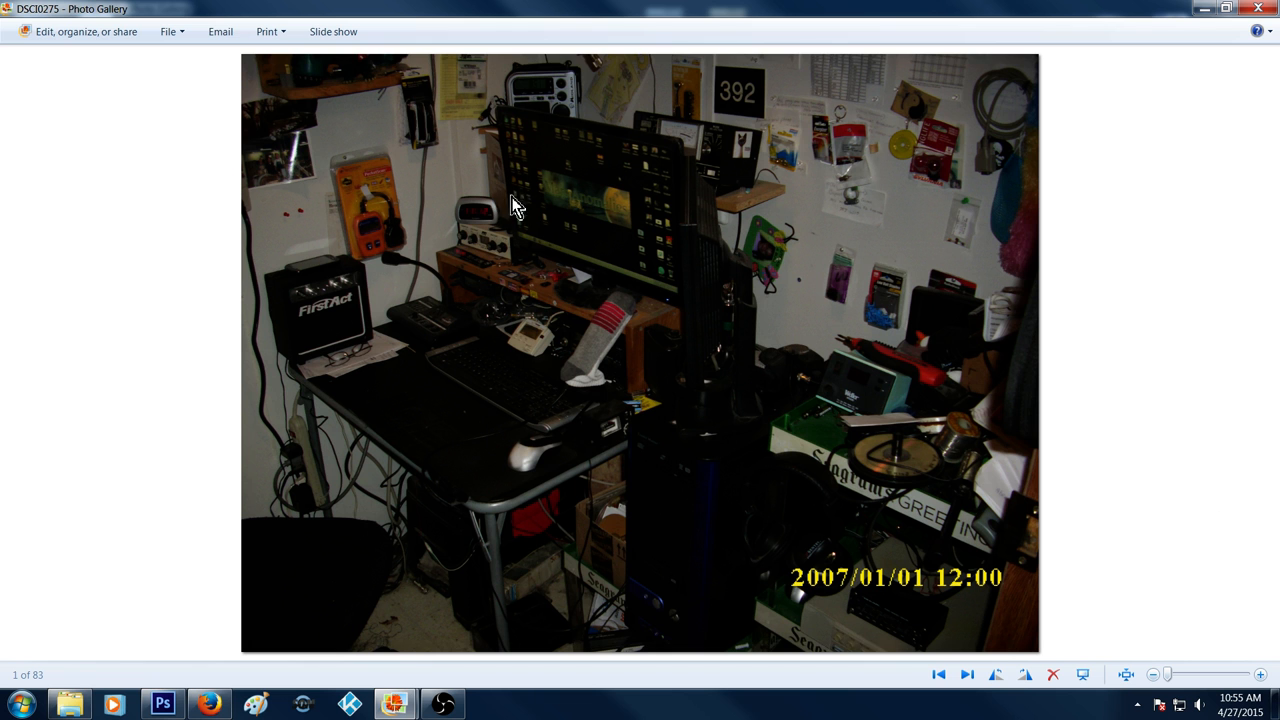
{"action": "mouse_move", "coordinate": [485, 288]}
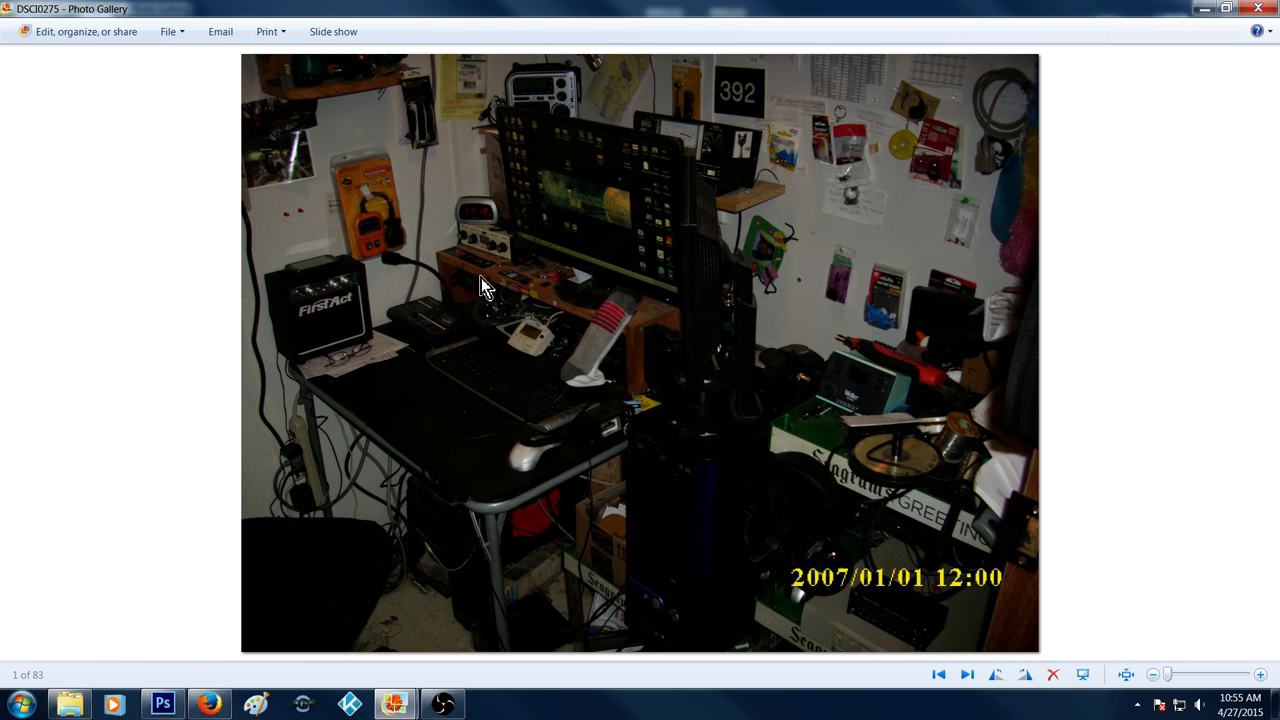
{"action": "mouse_move", "coordinate": [390, 485]}
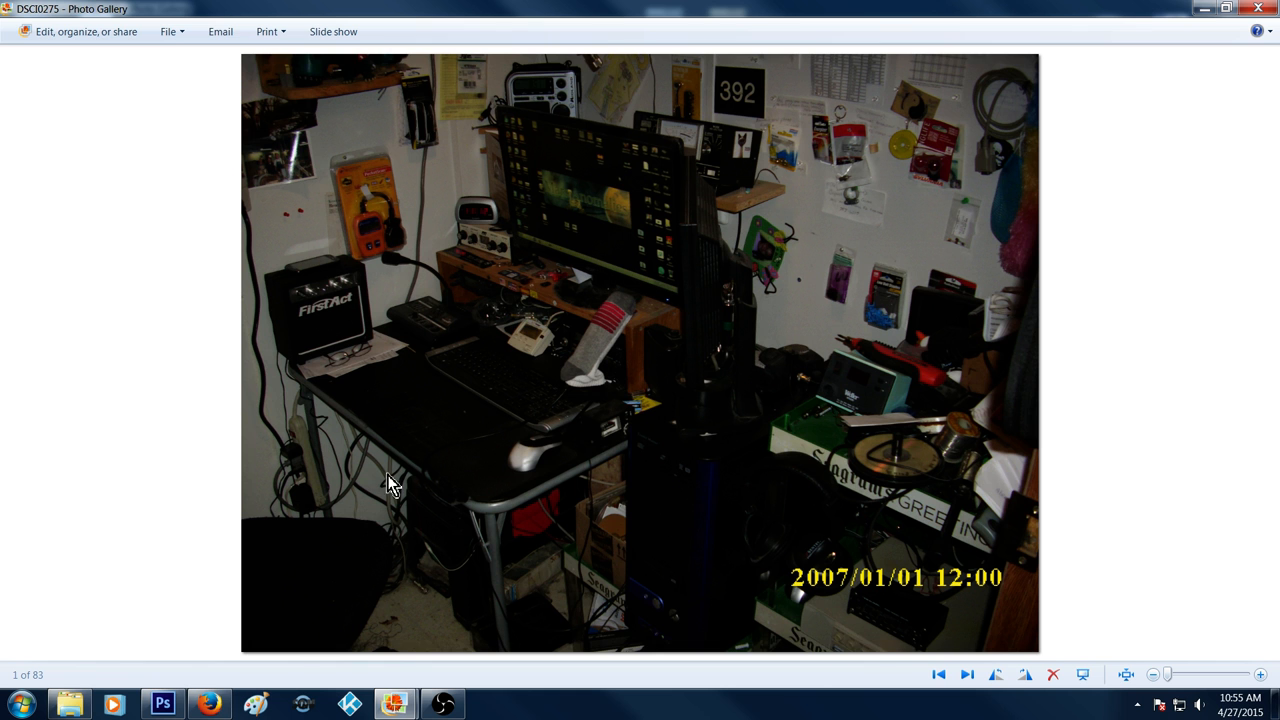
{"action": "mouse_move", "coordinate": [680, 585]}
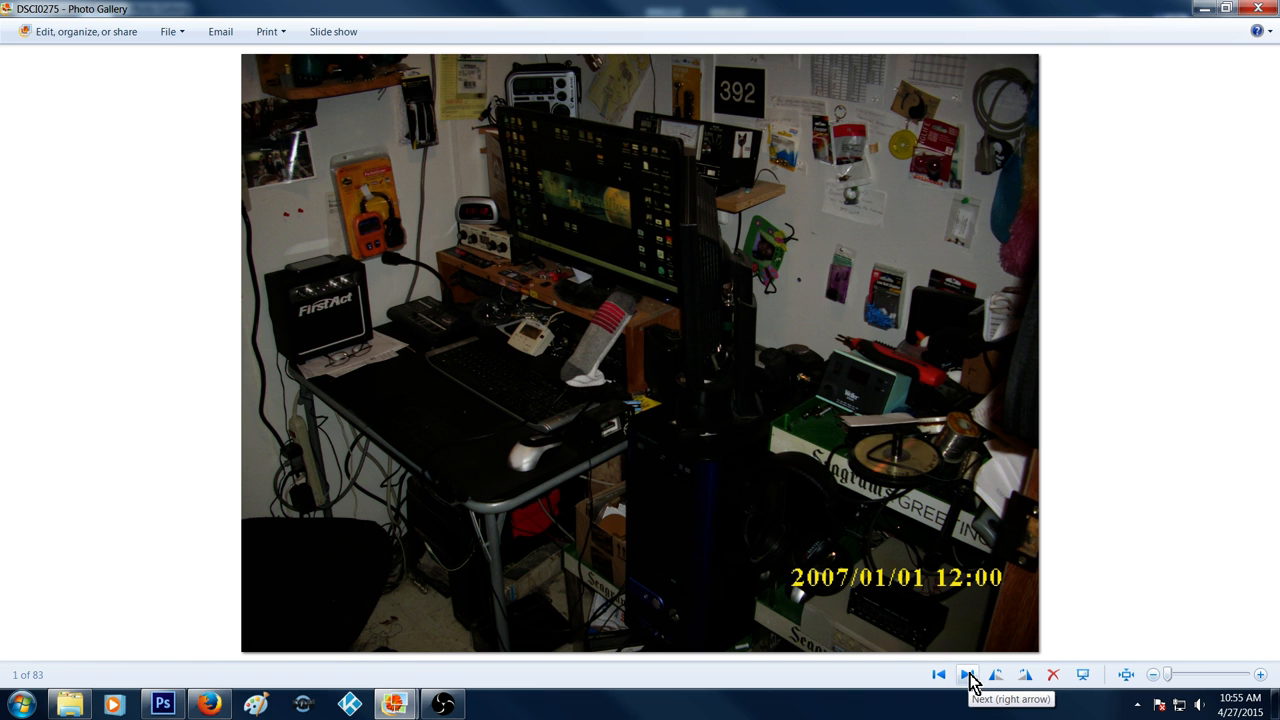
Advance to photo 2 of 83, DSCI0276, the workbench with a cordless drill.
{"action": "left_click", "coordinate": [967, 674]}
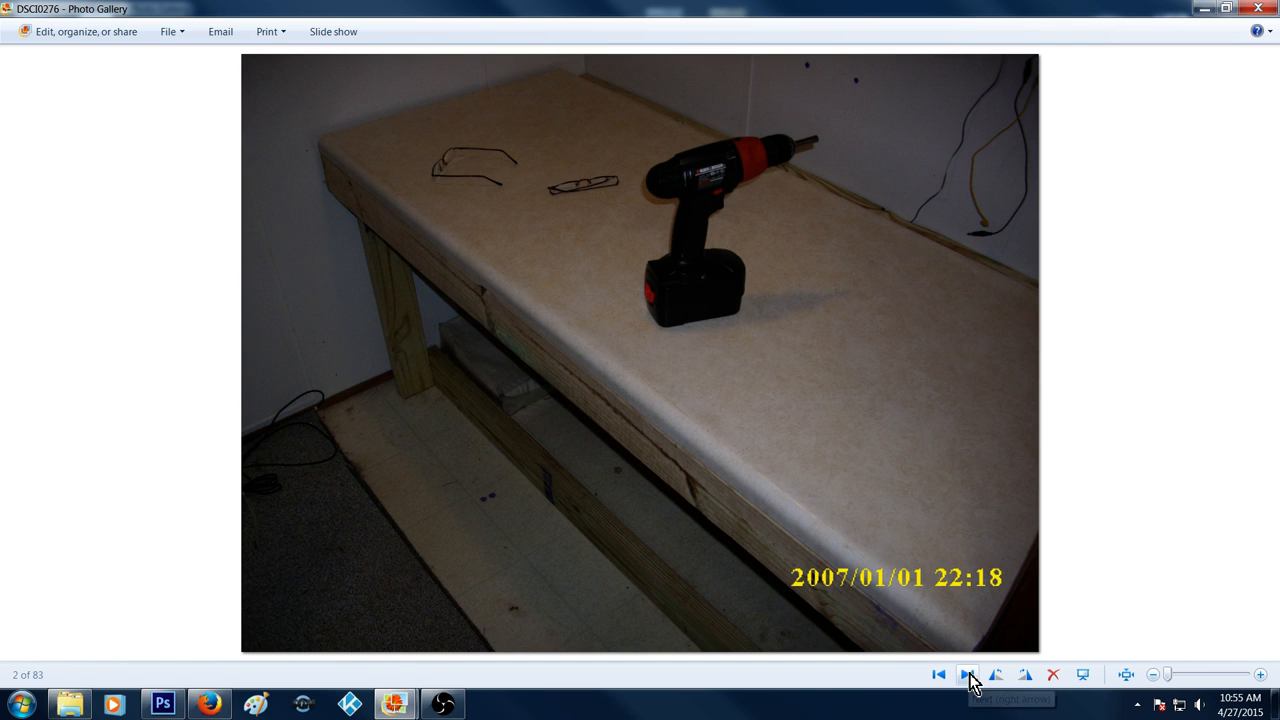
{"action": "mouse_move", "coordinate": [1130, 361]}
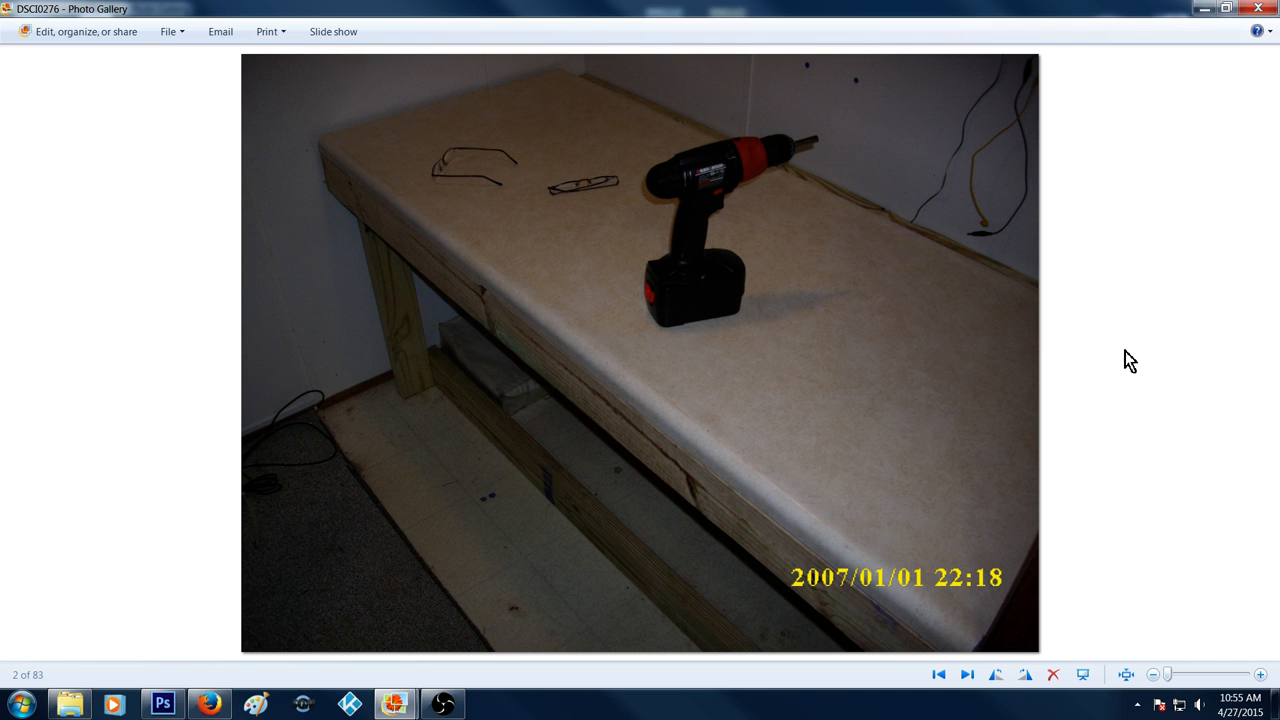
{"action": "mouse_move", "coordinate": [957, 674]}
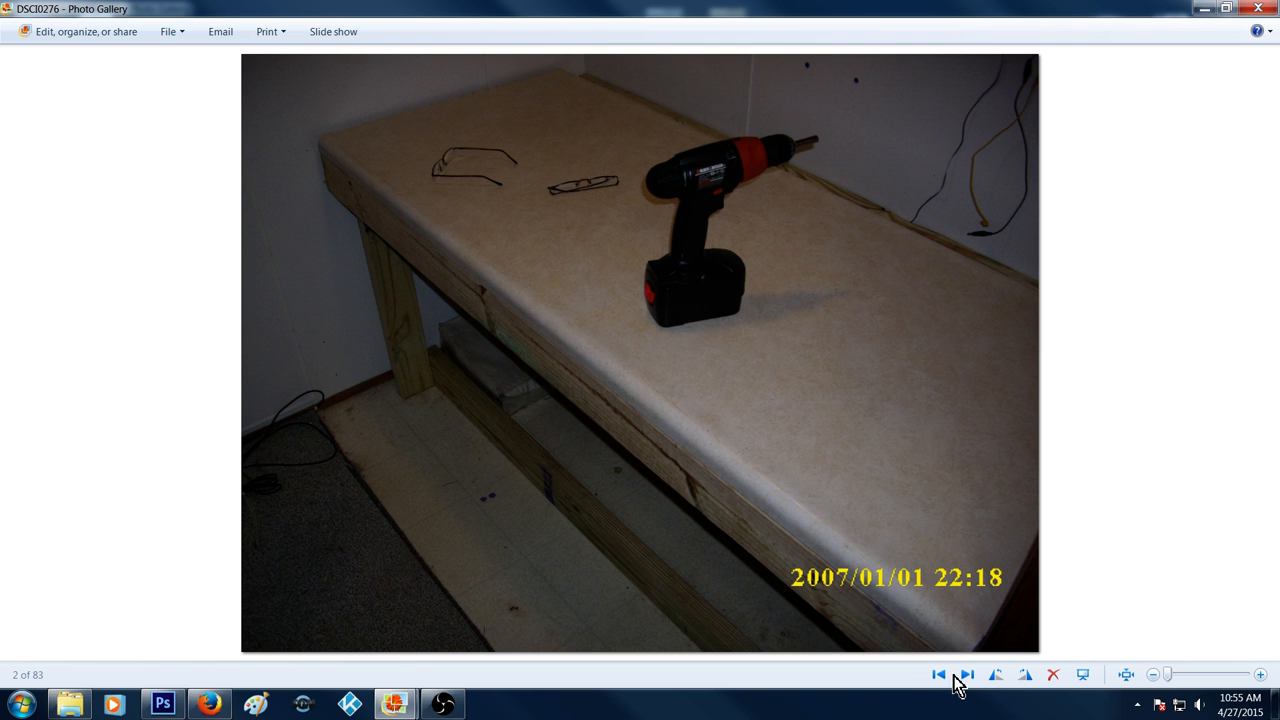
Show DSCI0279, photo 3 of 83, with the drill standing upright.
{"action": "left_click", "coordinate": [965, 674]}
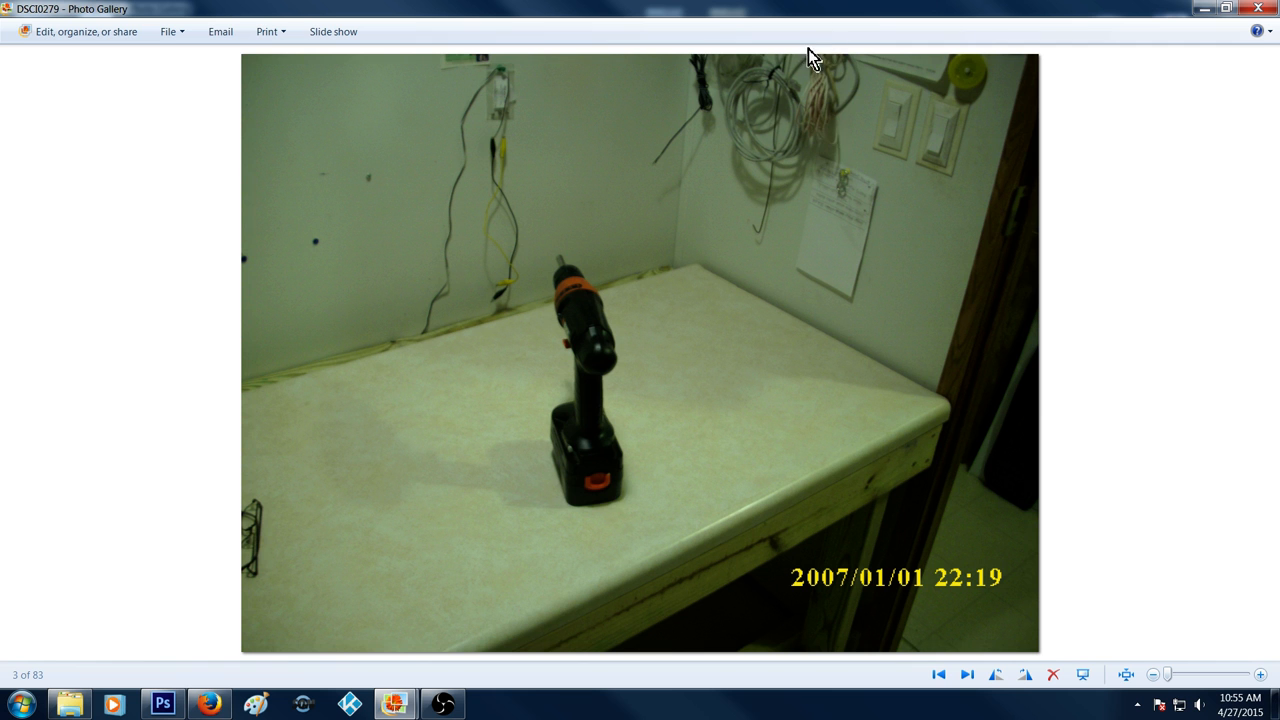
{"action": "mouse_move", "coordinate": [828, 118]}
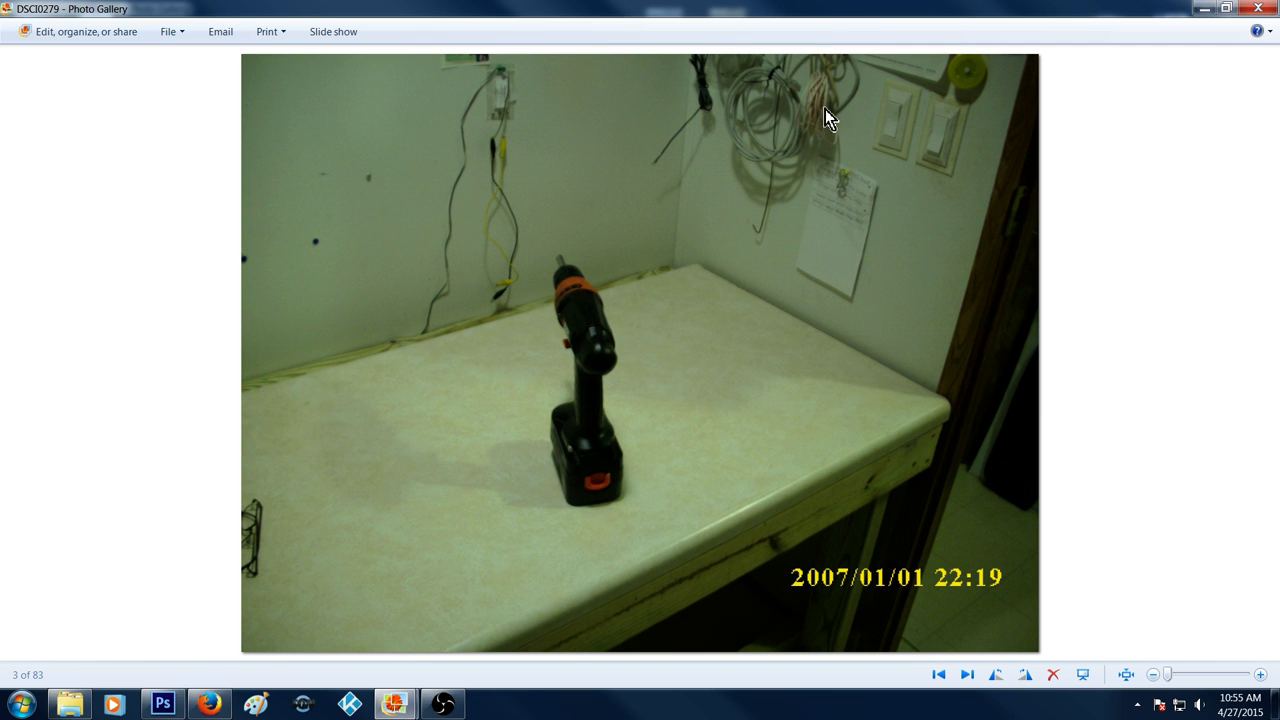
{"action": "mouse_move", "coordinate": [785, 572]}
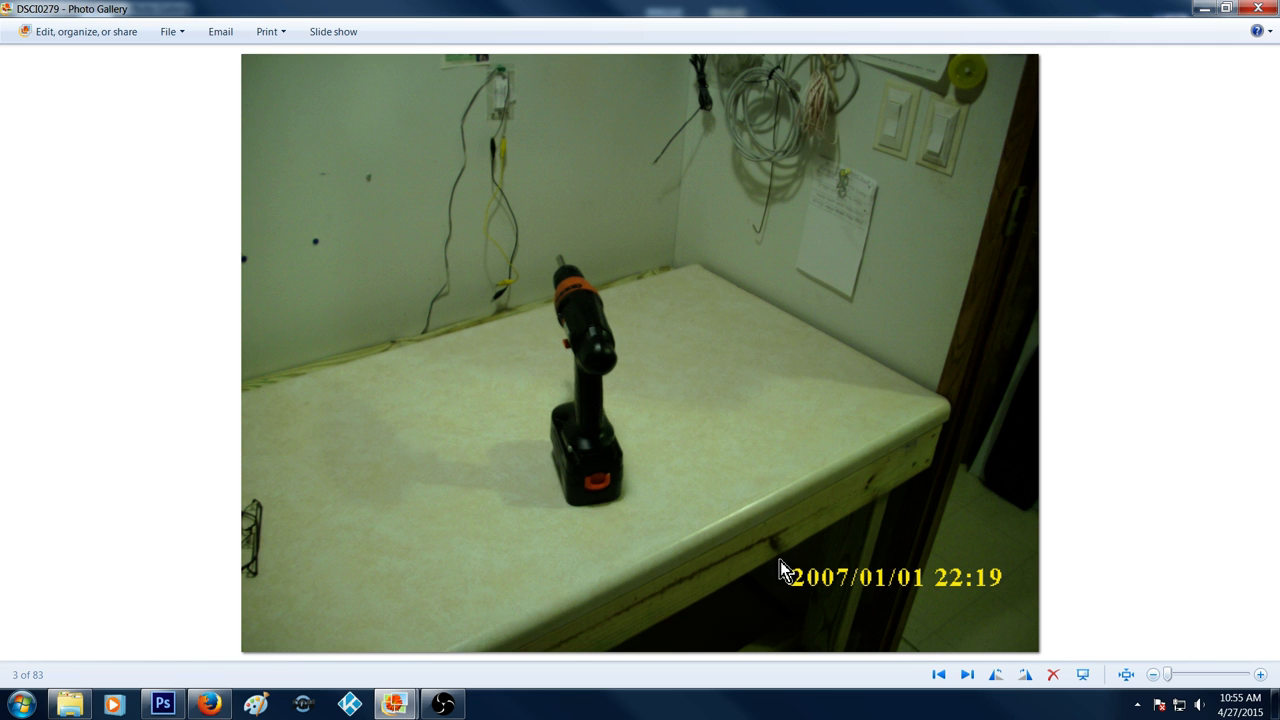
{"action": "mouse_move", "coordinate": [828, 126]}
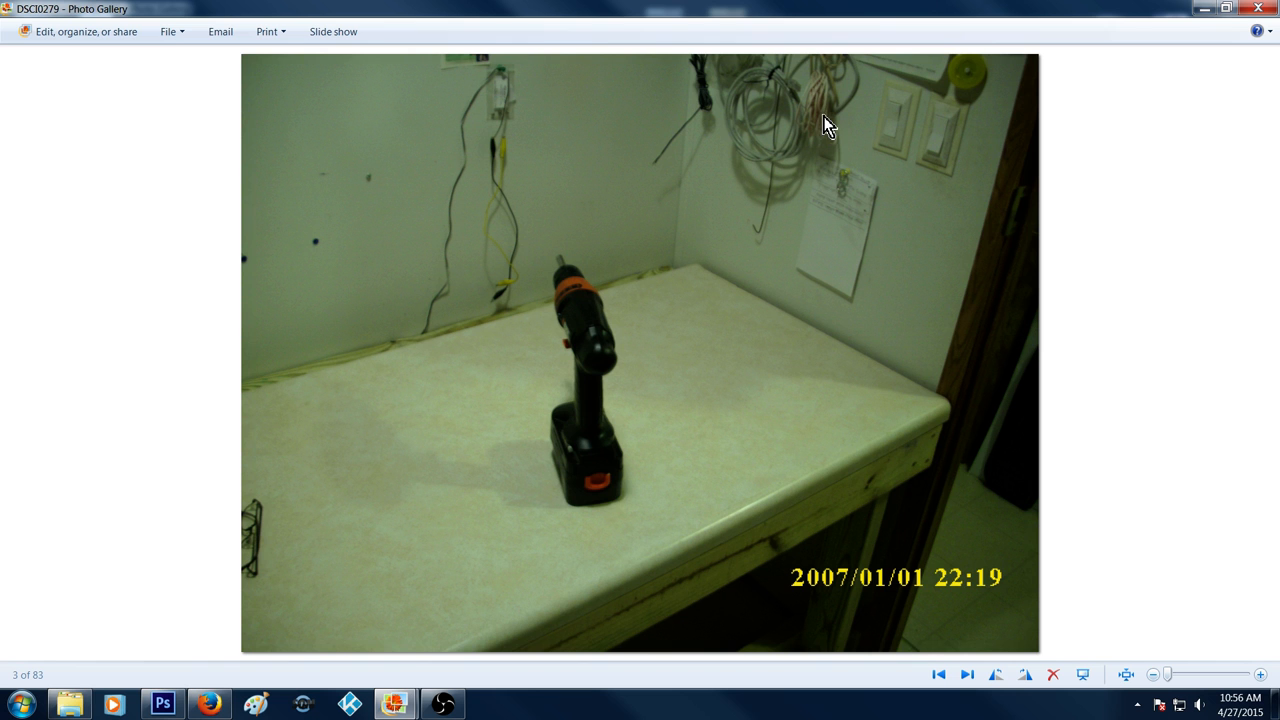
{"action": "mouse_move", "coordinate": [842, 135]}
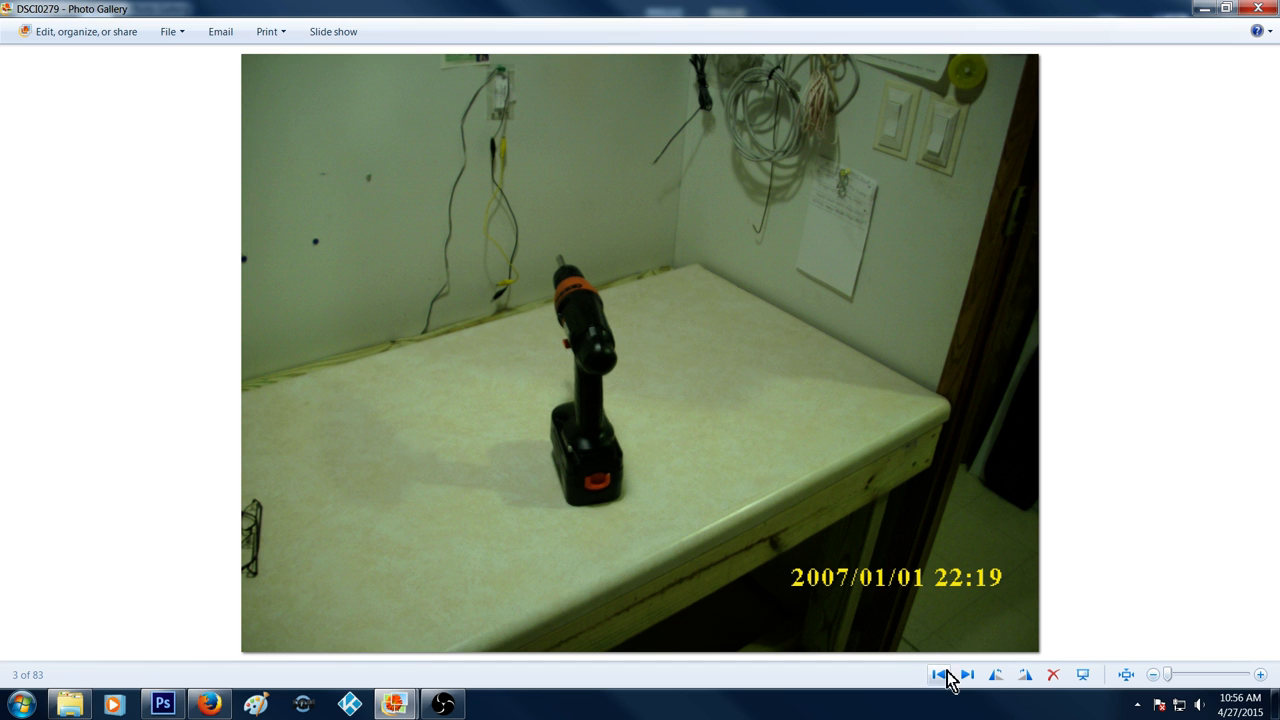
Advance to DSCI0282, the desk setup photo, and magnify it with the zoom control.
{"action": "left_click", "coordinate": [966, 674]}
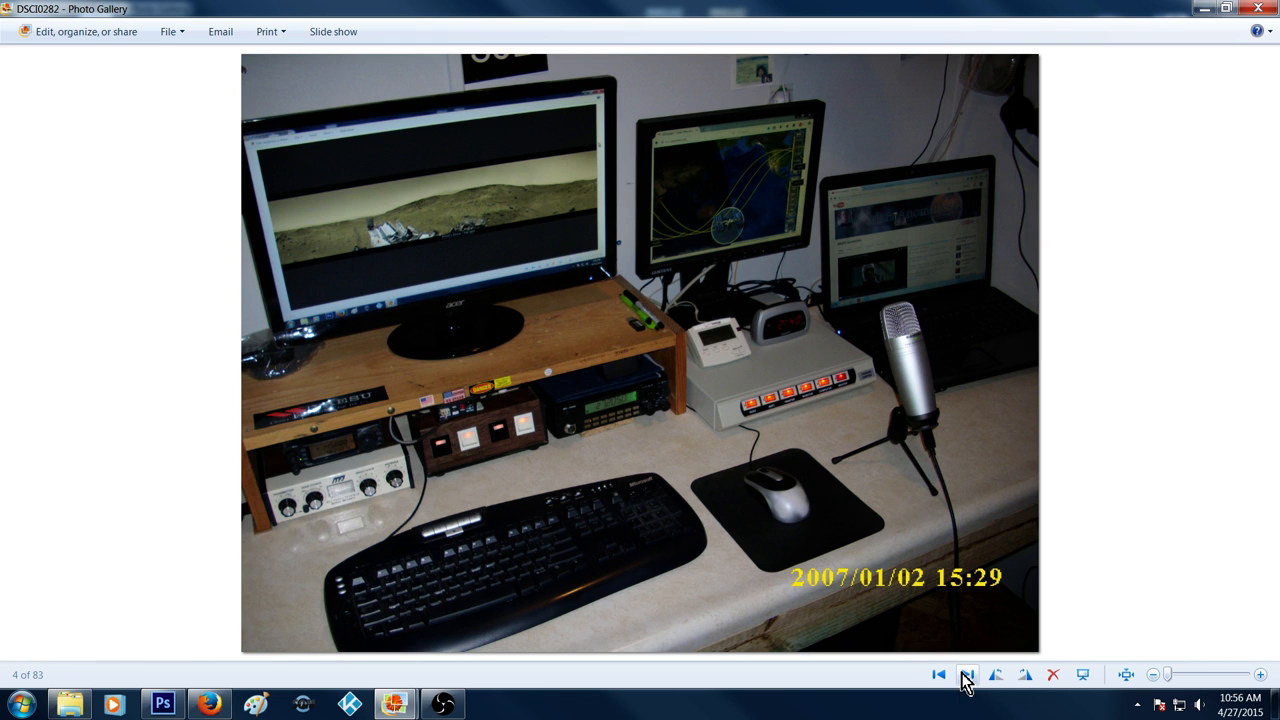
{"action": "mouse_move", "coordinate": [1186, 324]}
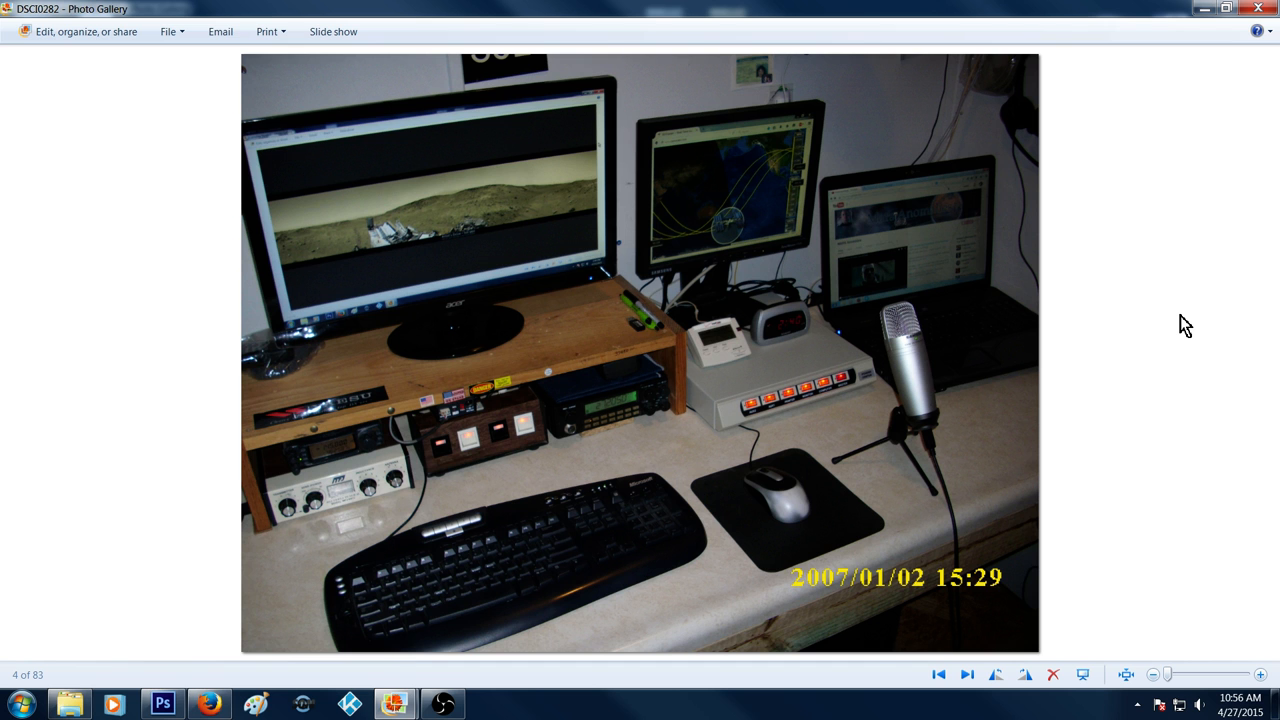
{"action": "mouse_move", "coordinate": [1137, 345]}
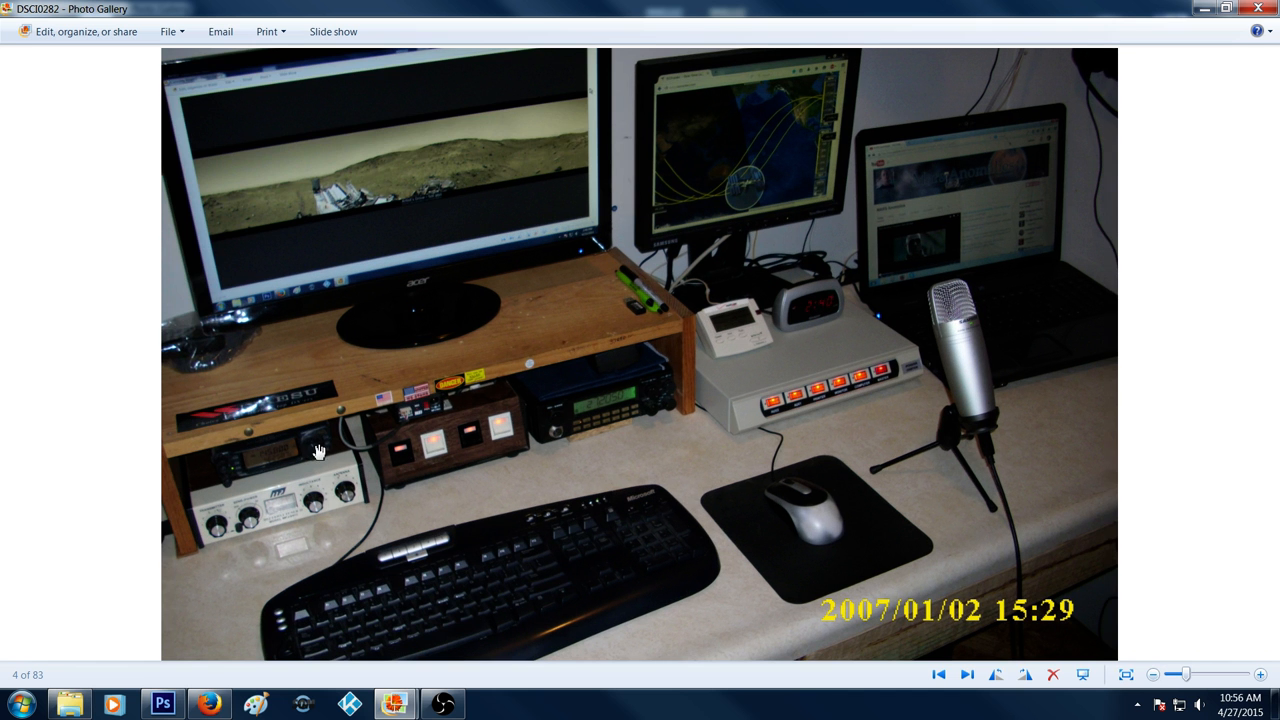
{"action": "mouse_move", "coordinate": [270, 465]}
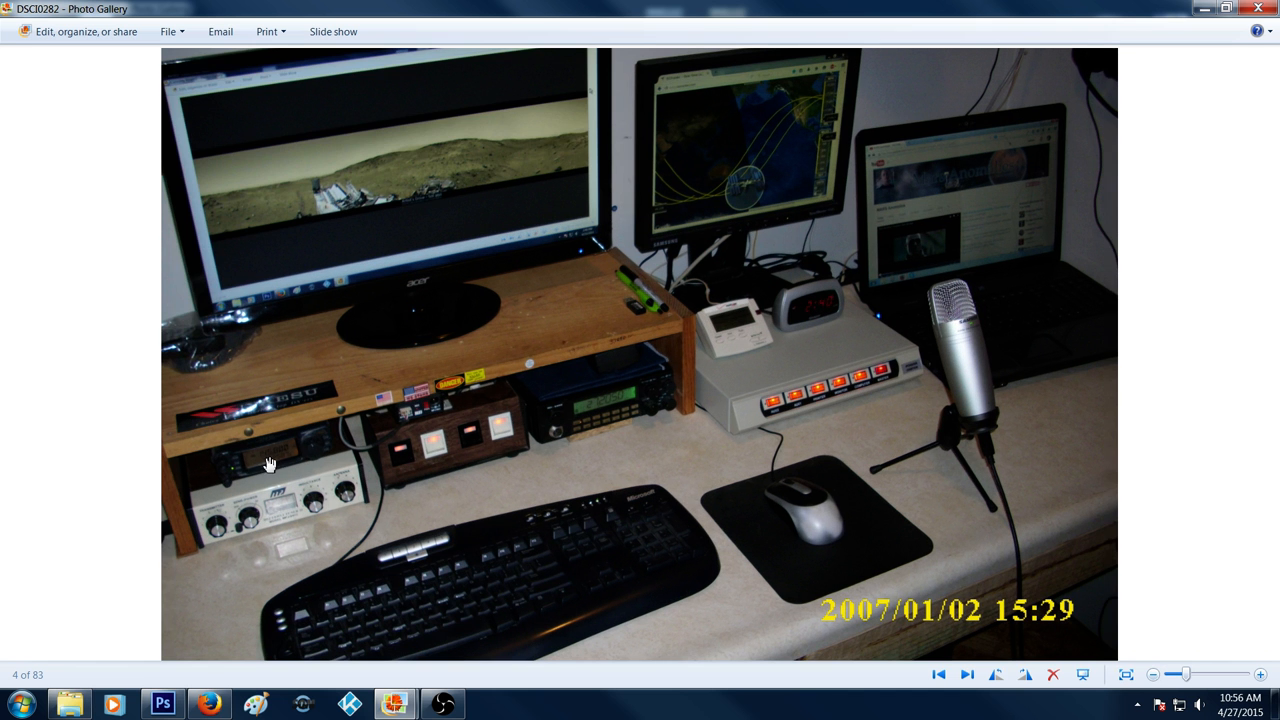
{"action": "mouse_move", "coordinate": [263, 449]}
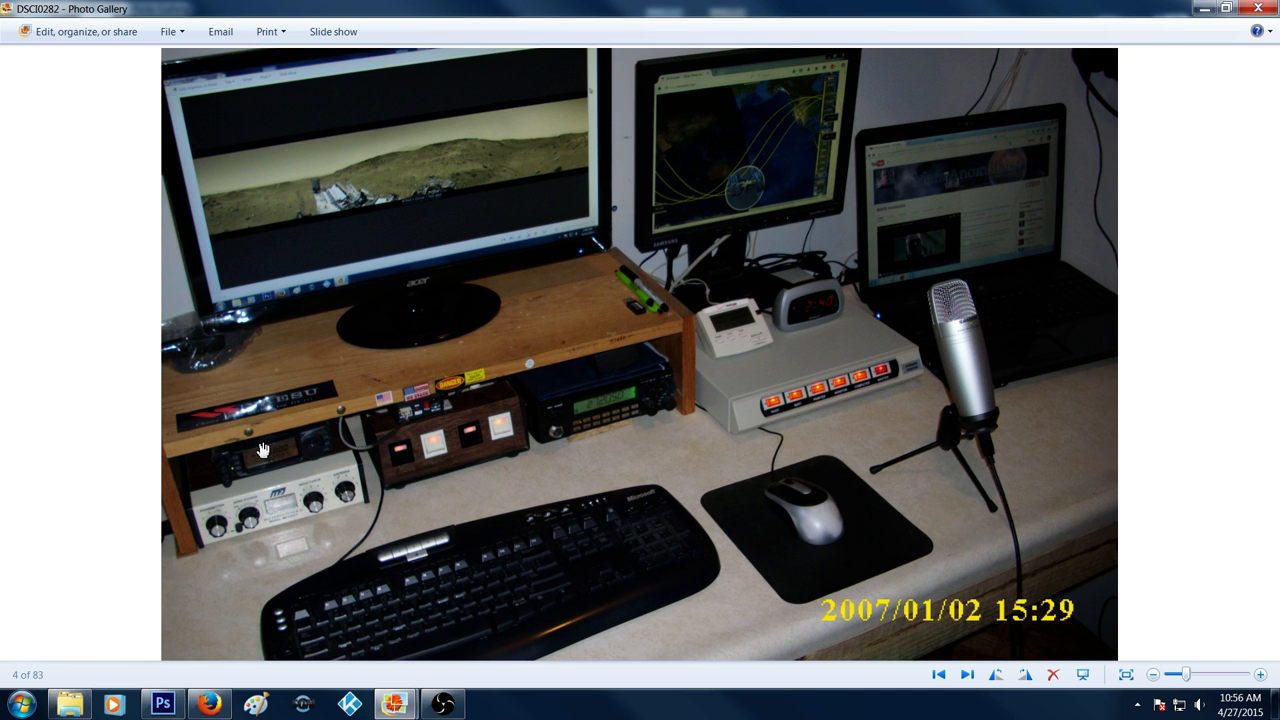
{"action": "mouse_move", "coordinate": [680, 428]}
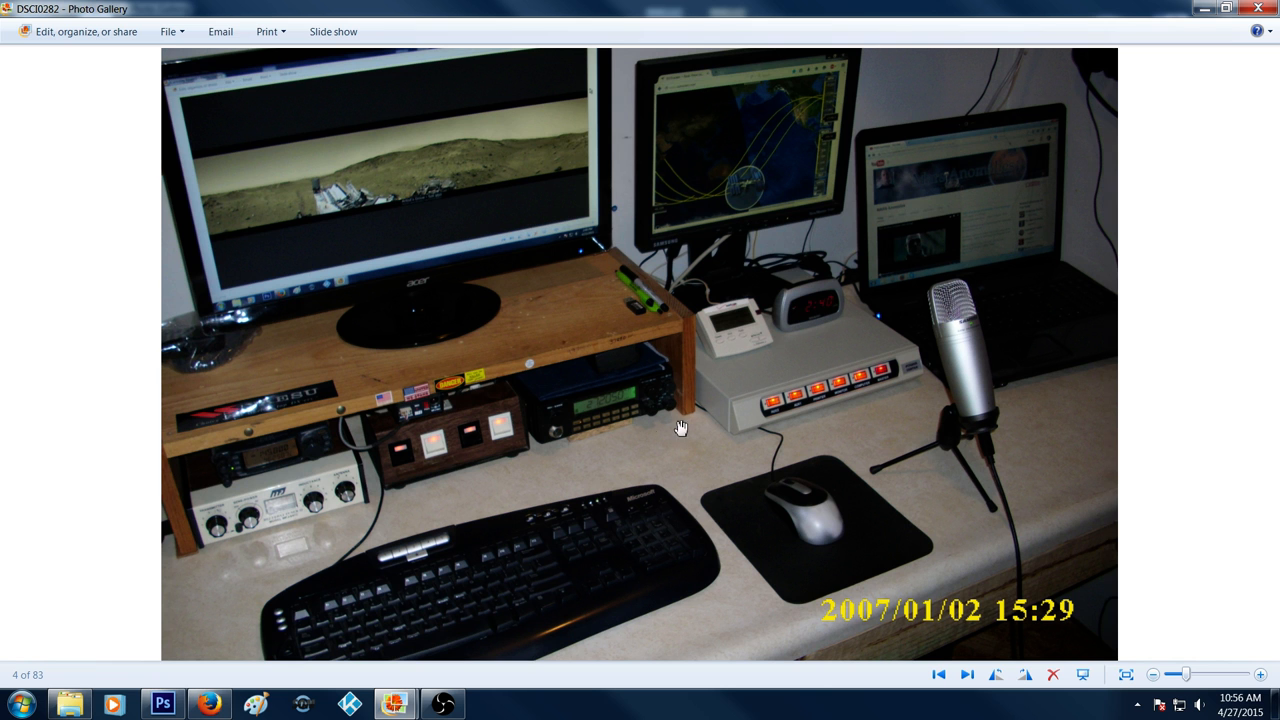
{"action": "mouse_move", "coordinate": [582, 453]}
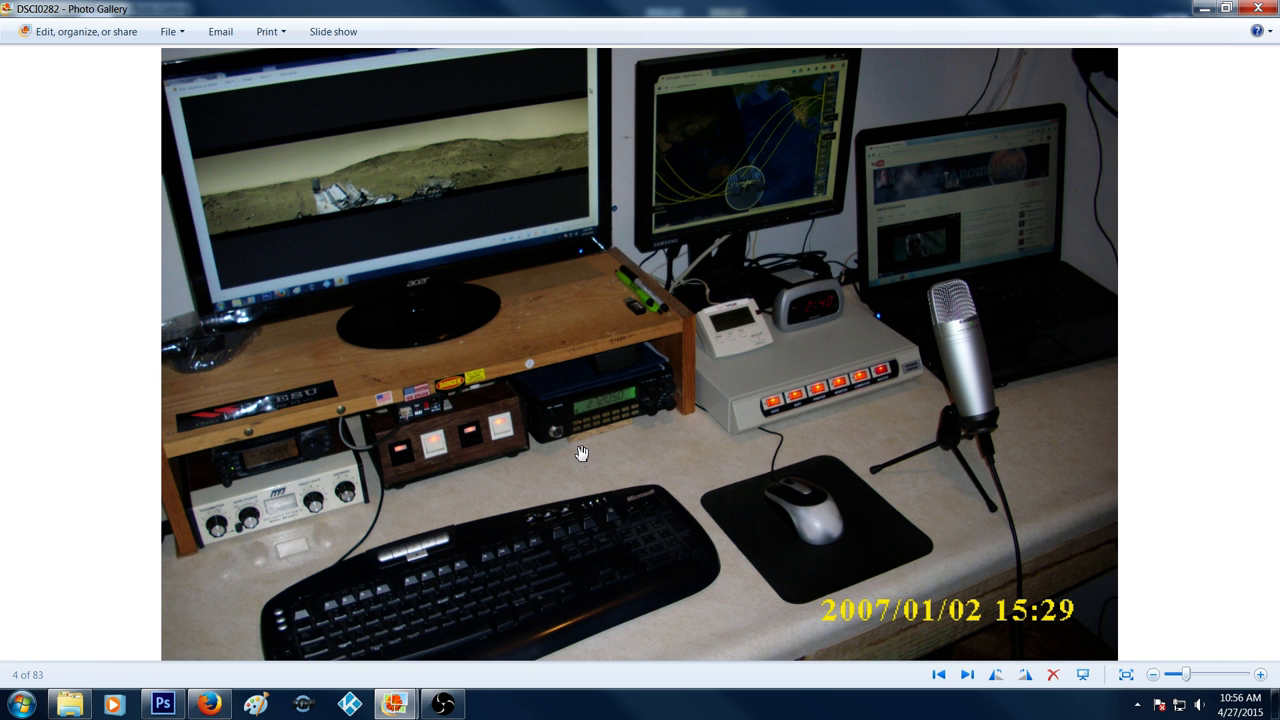
{"action": "mouse_move", "coordinate": [639, 466]}
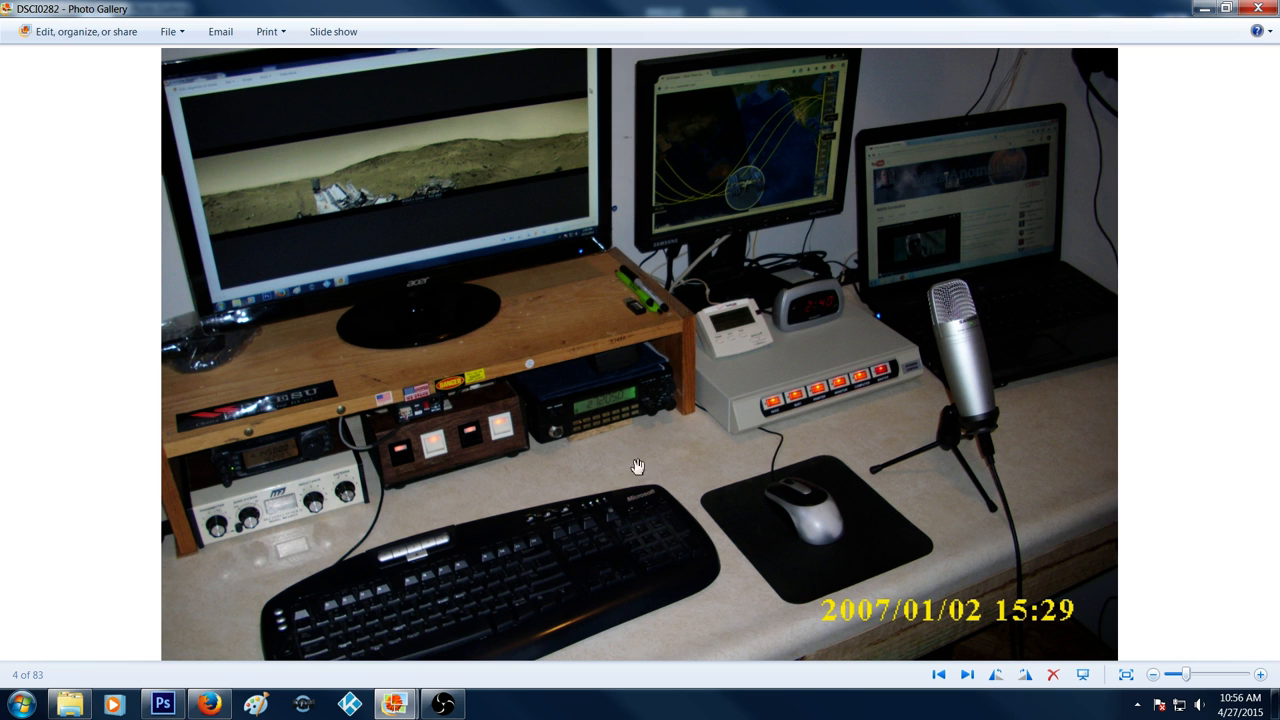
{"action": "mouse_move", "coordinate": [421, 455]}
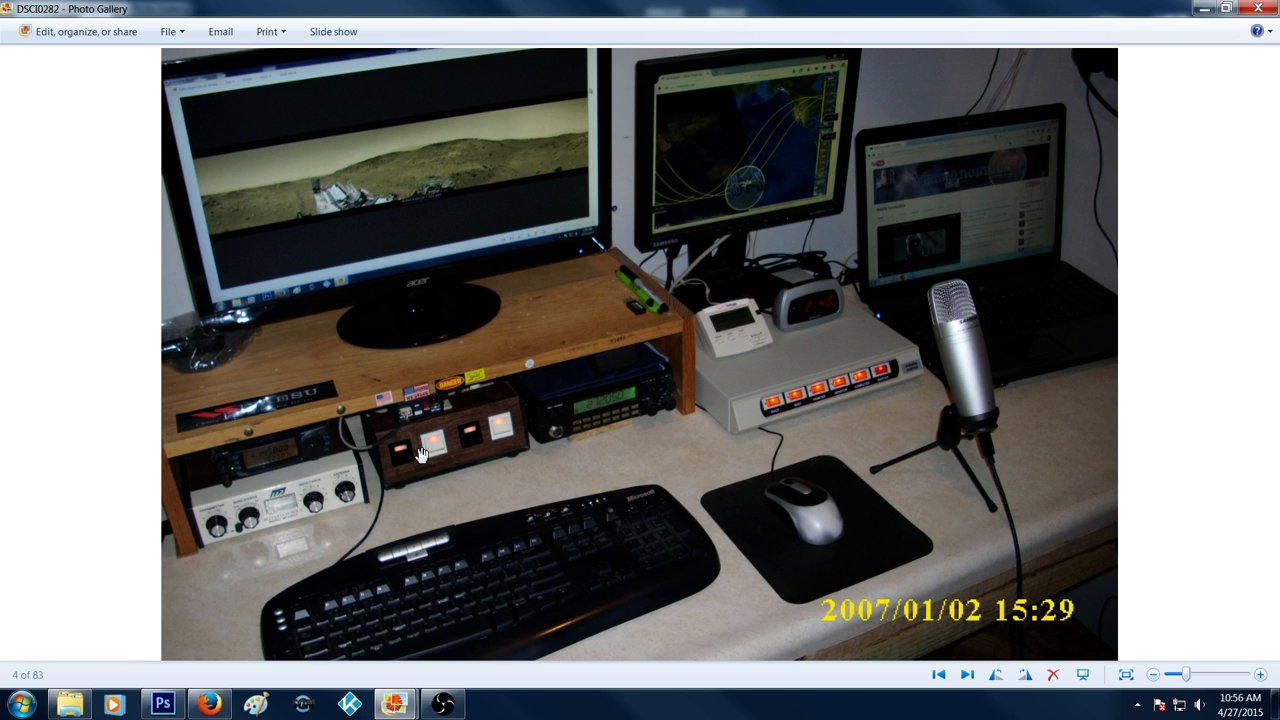
{"action": "mouse_move", "coordinate": [390, 463]}
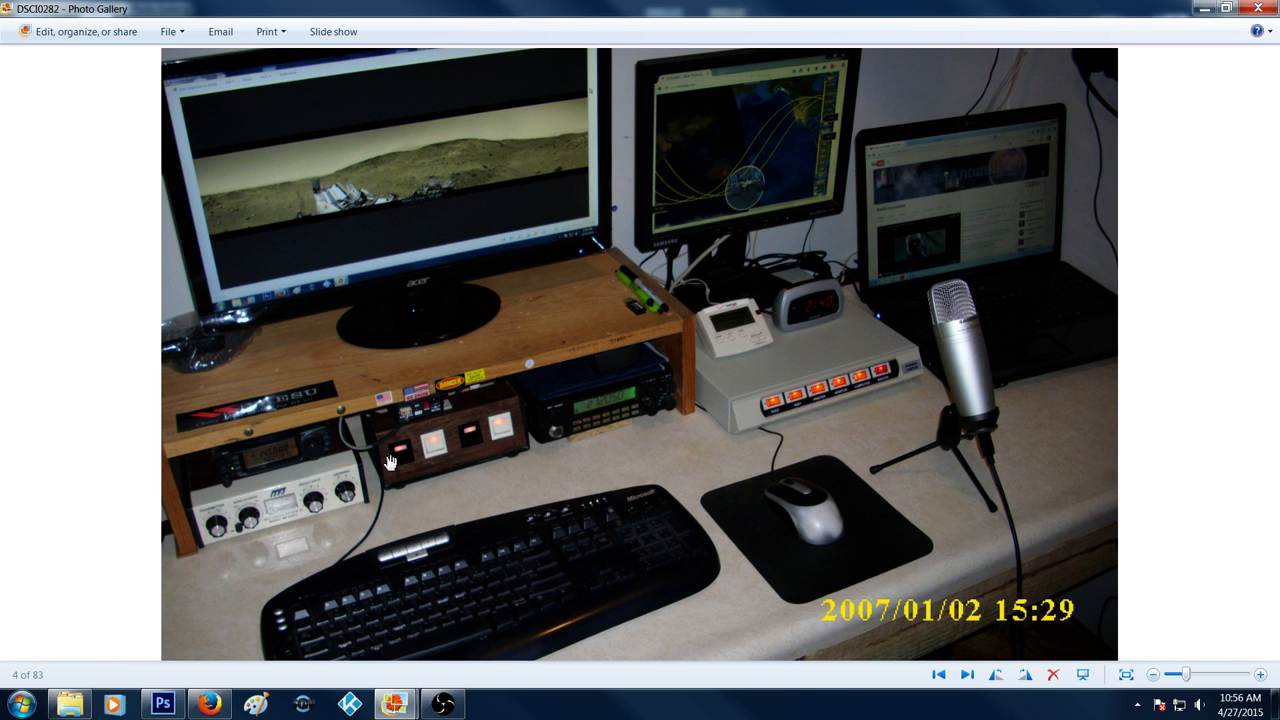
{"action": "mouse_move", "coordinate": [432, 456]}
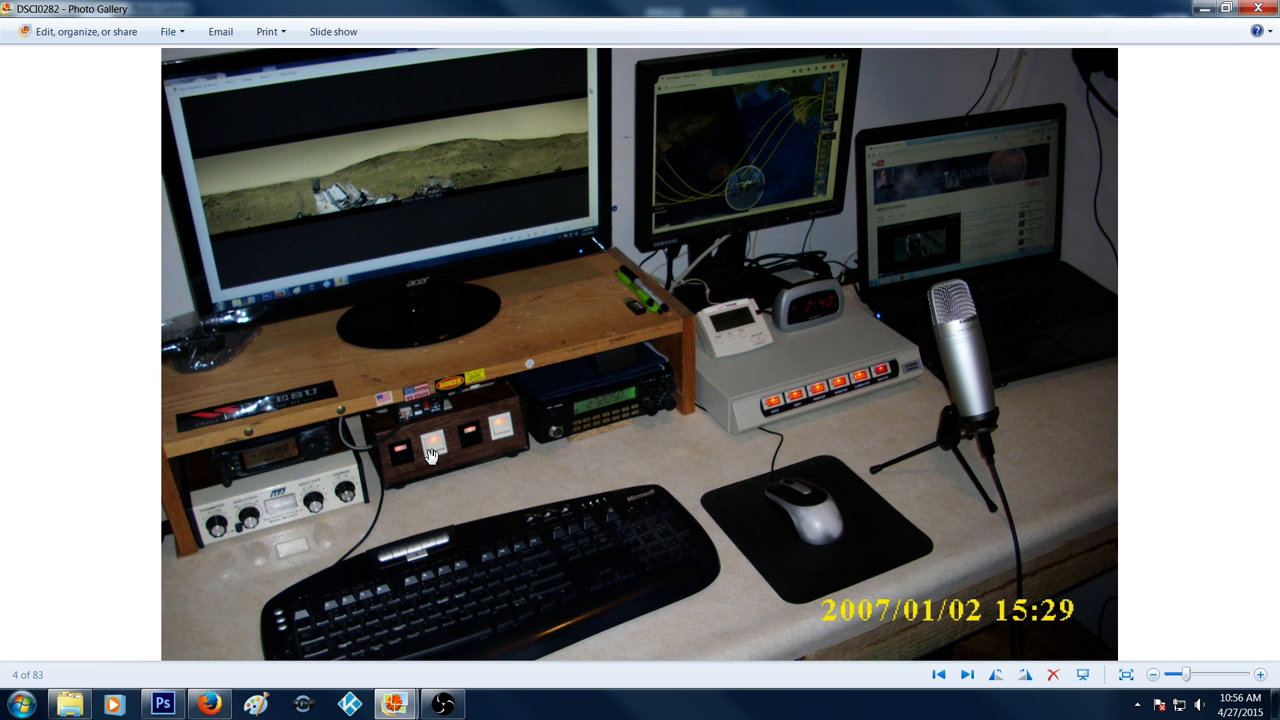
{"action": "mouse_move", "coordinate": [435, 443]}
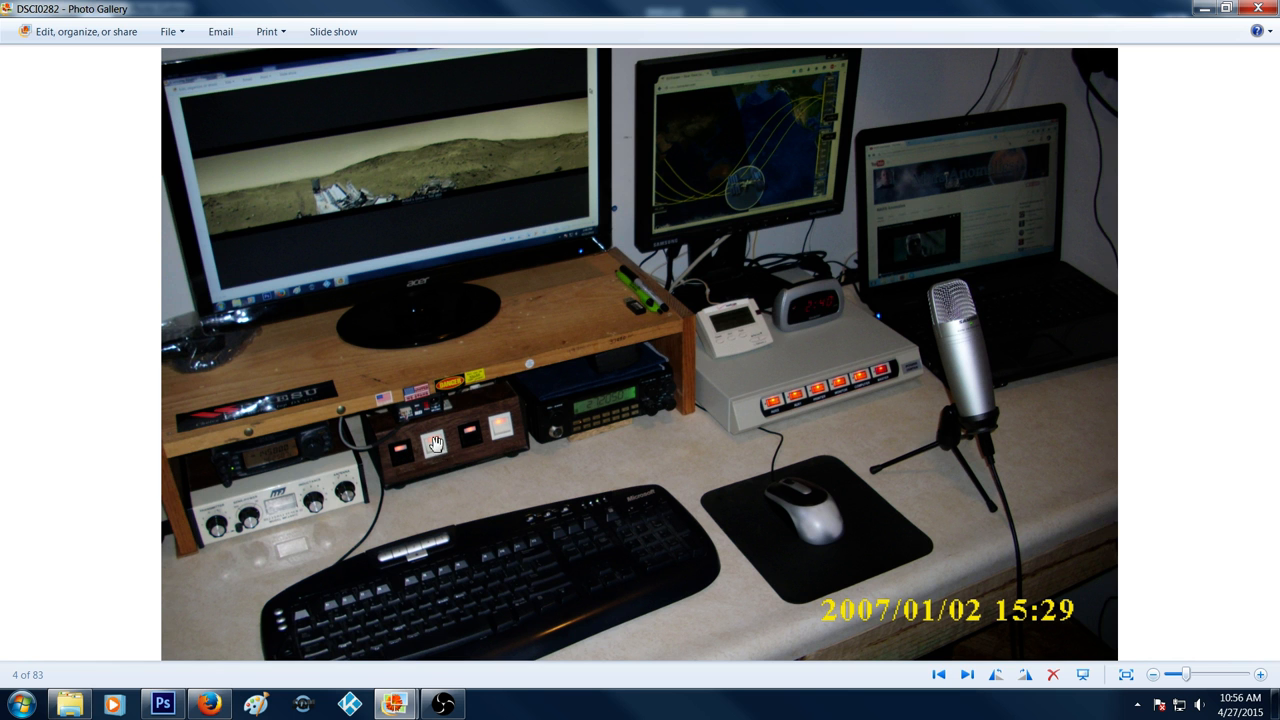
{"action": "mouse_move", "coordinate": [465, 474]}
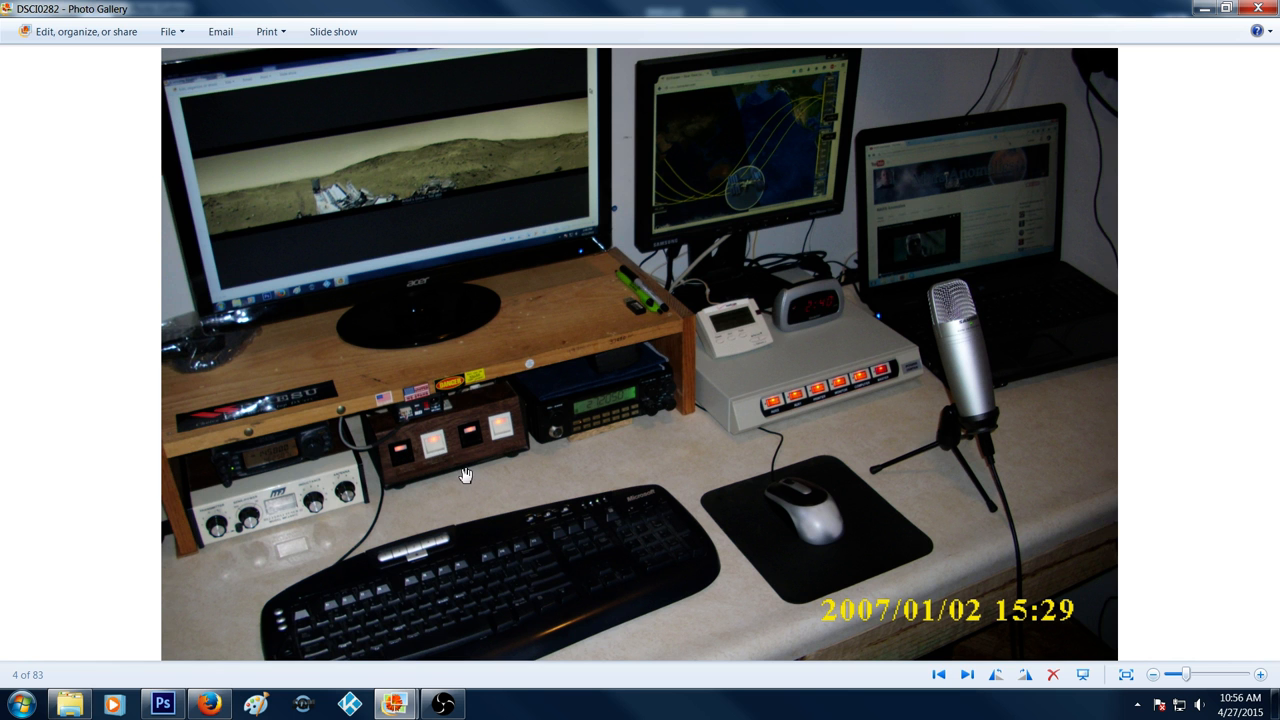
{"action": "mouse_move", "coordinate": [446, 441]}
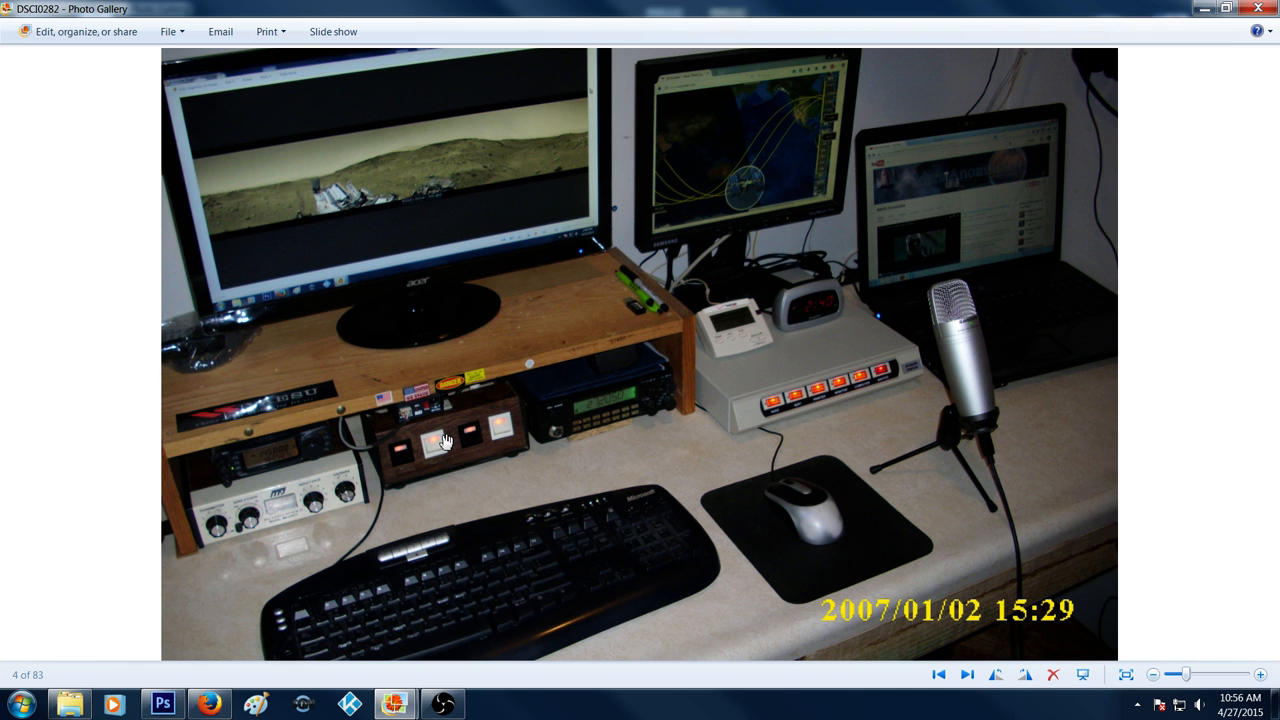
{"action": "mouse_move", "coordinate": [481, 432]}
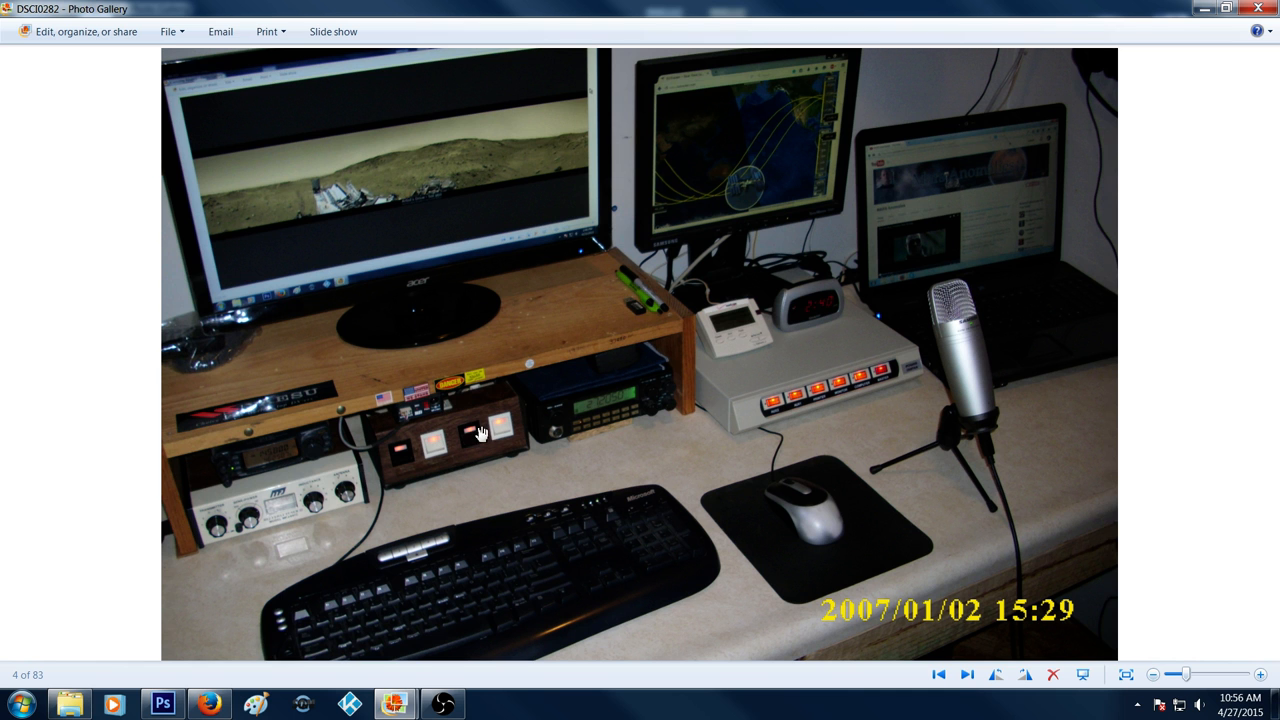
{"action": "mouse_move", "coordinate": [540, 472]}
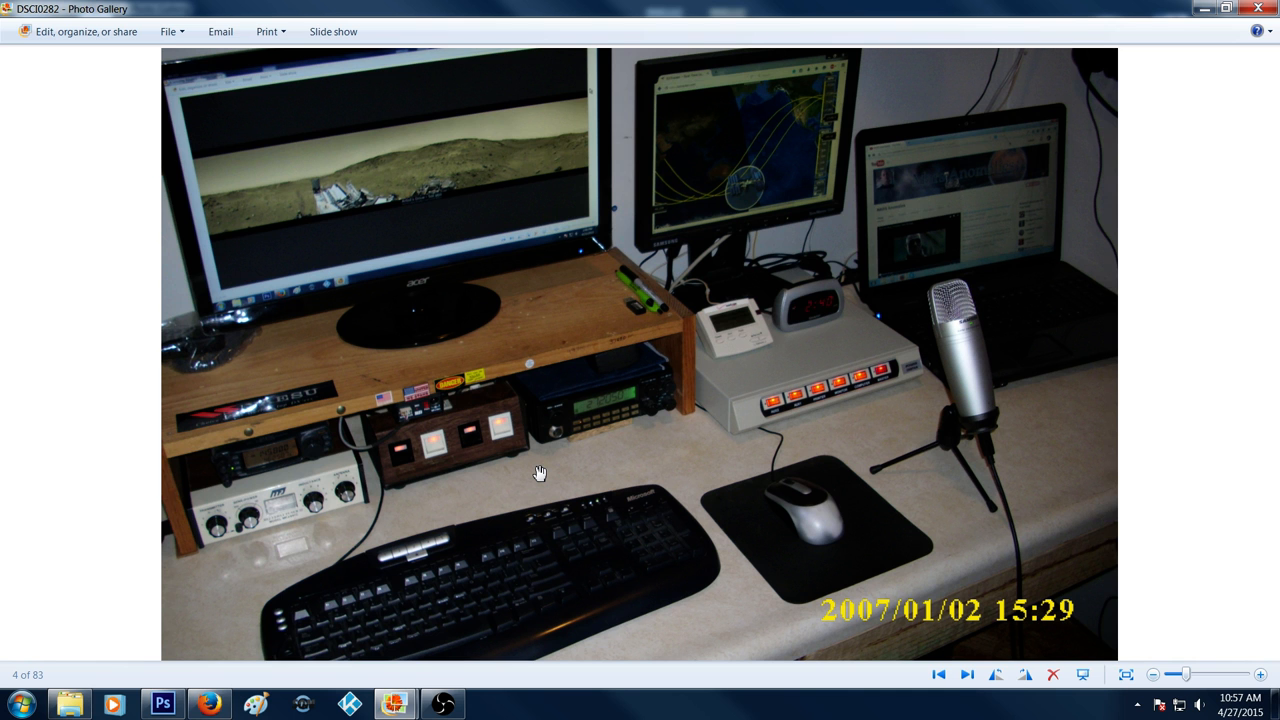
{"action": "mouse_move", "coordinate": [505, 422]}
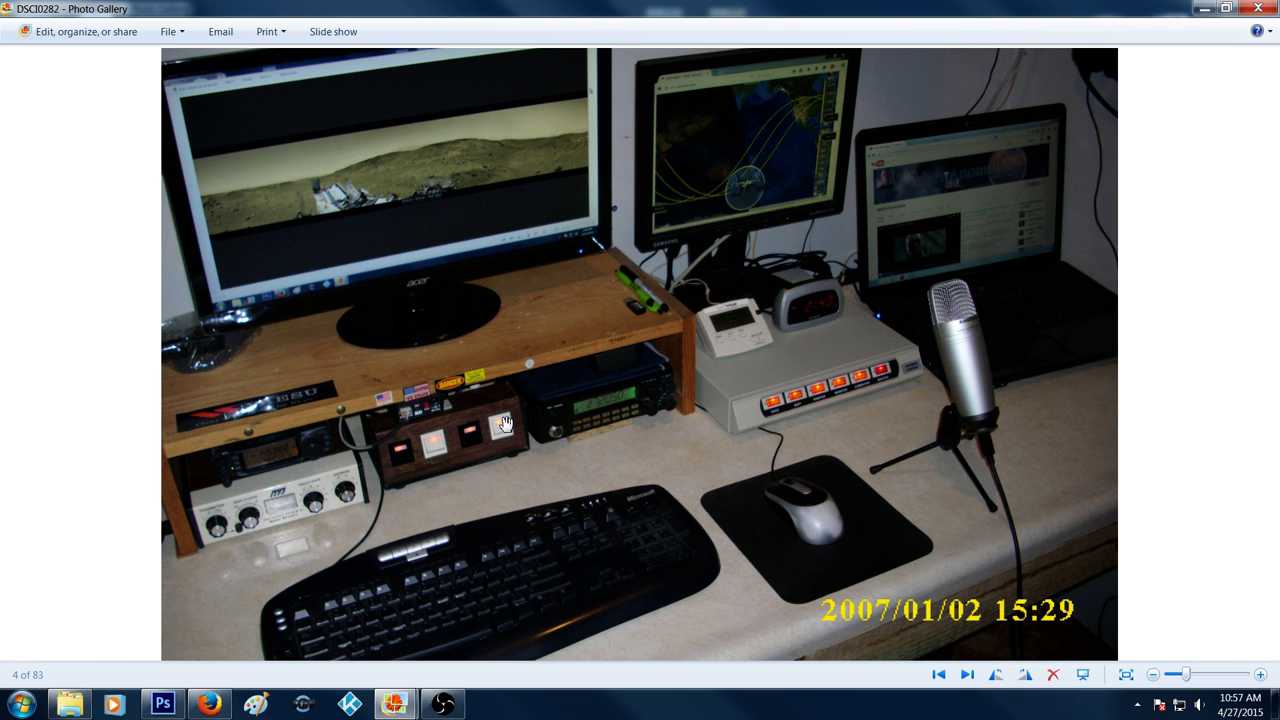
{"action": "mouse_move", "coordinate": [609, 611]}
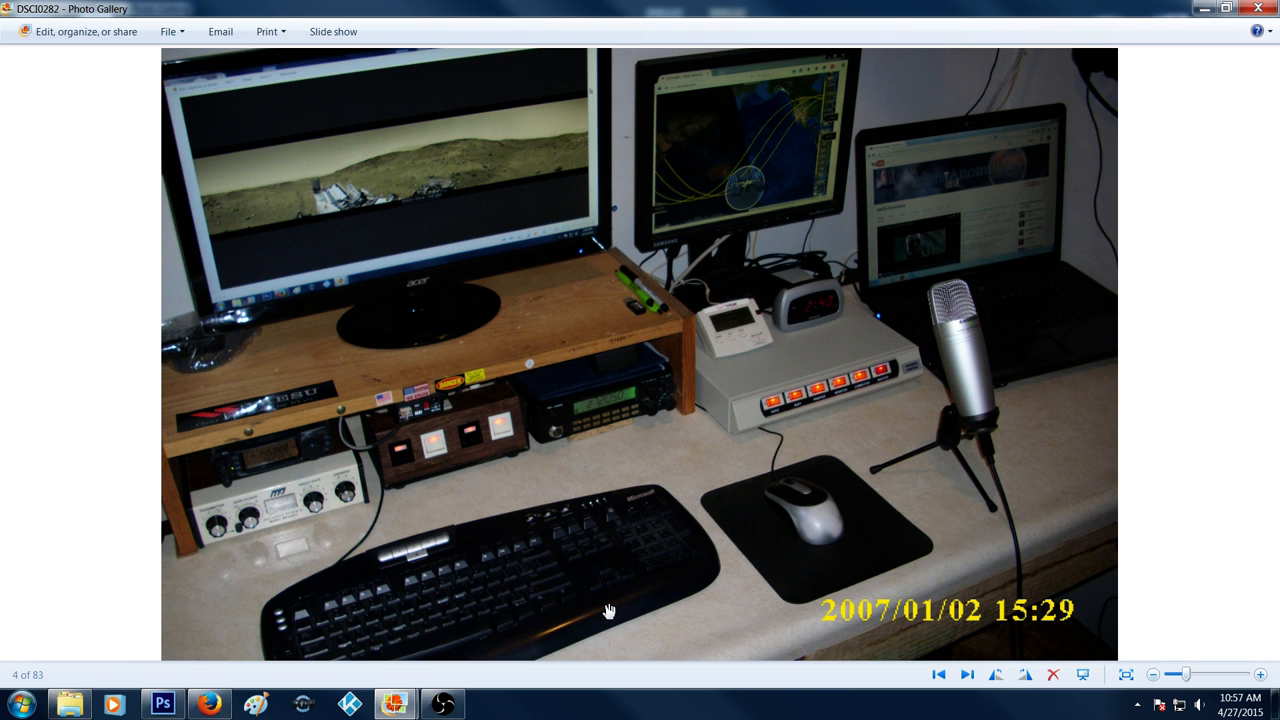
{"action": "mouse_move", "coordinate": [871, 400]}
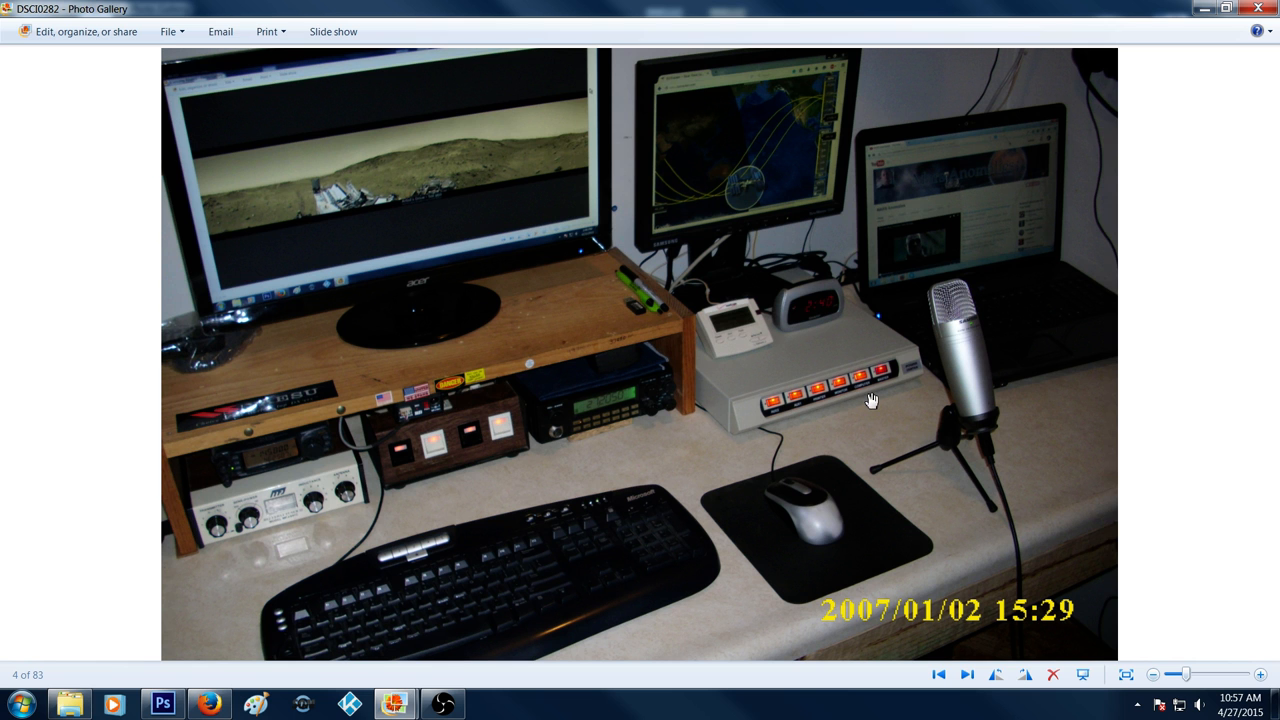
{"action": "mouse_move", "coordinate": [900, 414]}
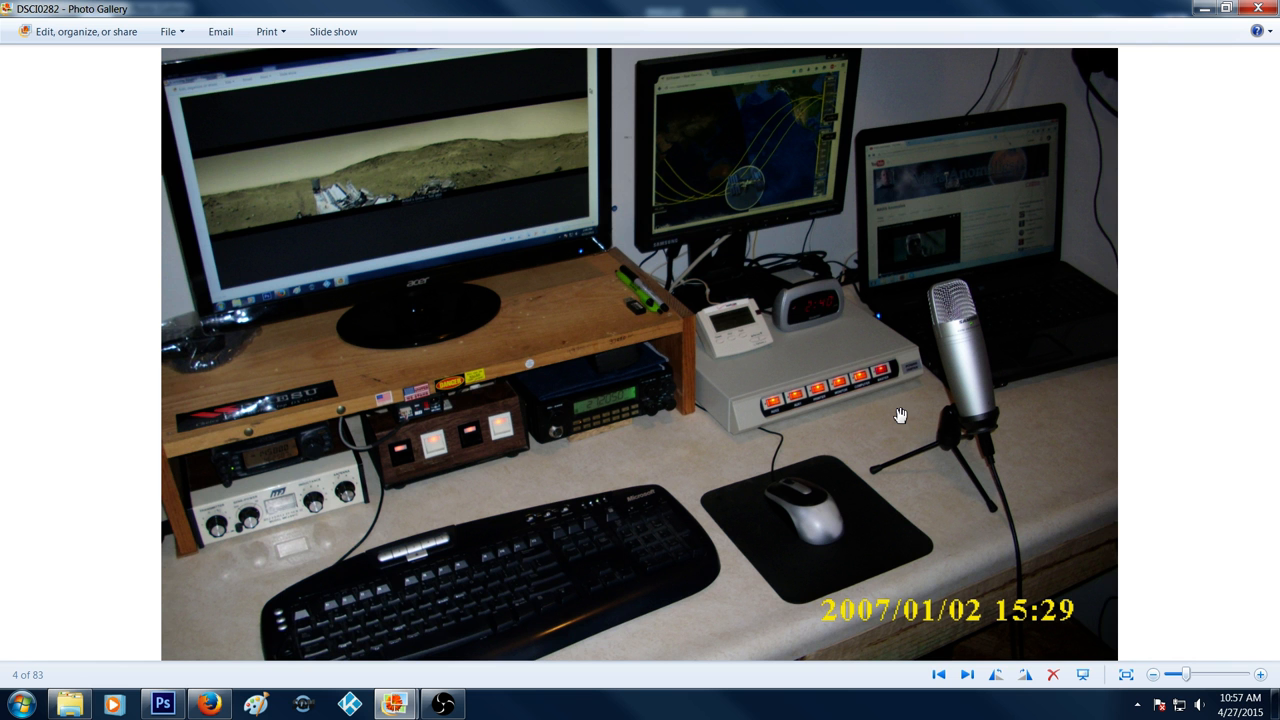
{"action": "left_click", "coordinate": [1261, 674]}
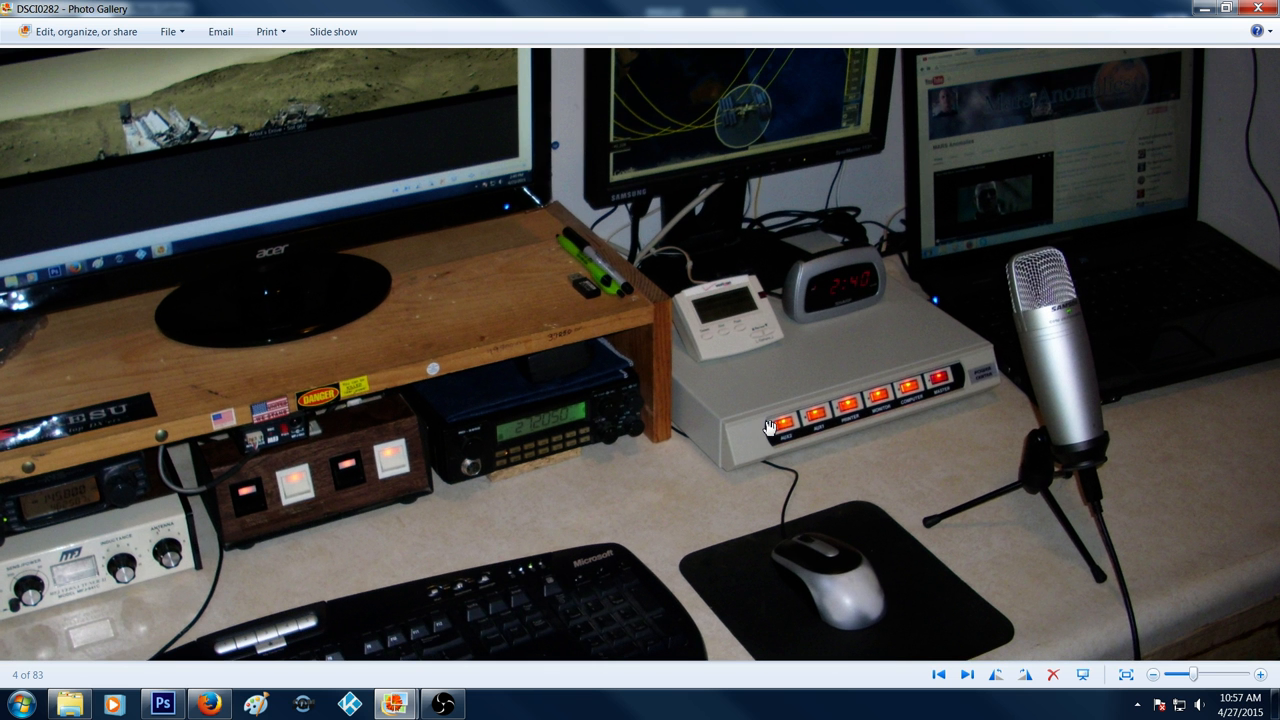
{"action": "mouse_move", "coordinate": [918, 397]}
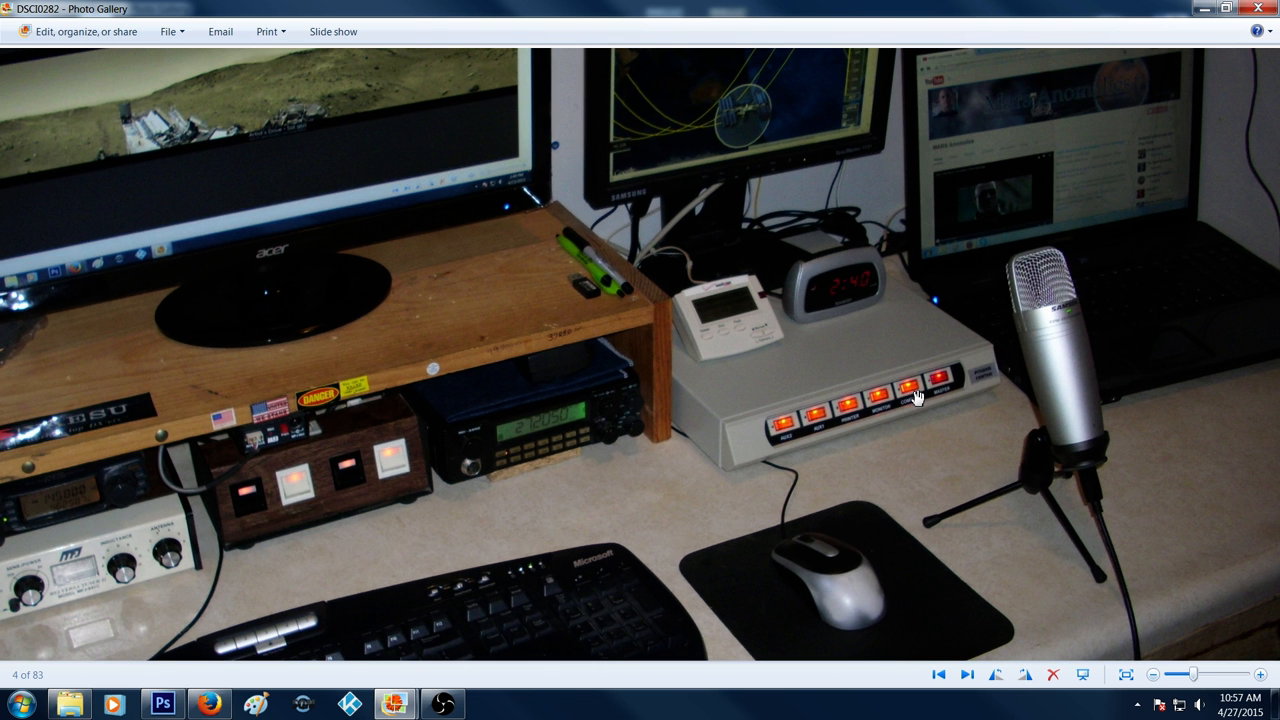
{"action": "mouse_move", "coordinate": [24, 203]}
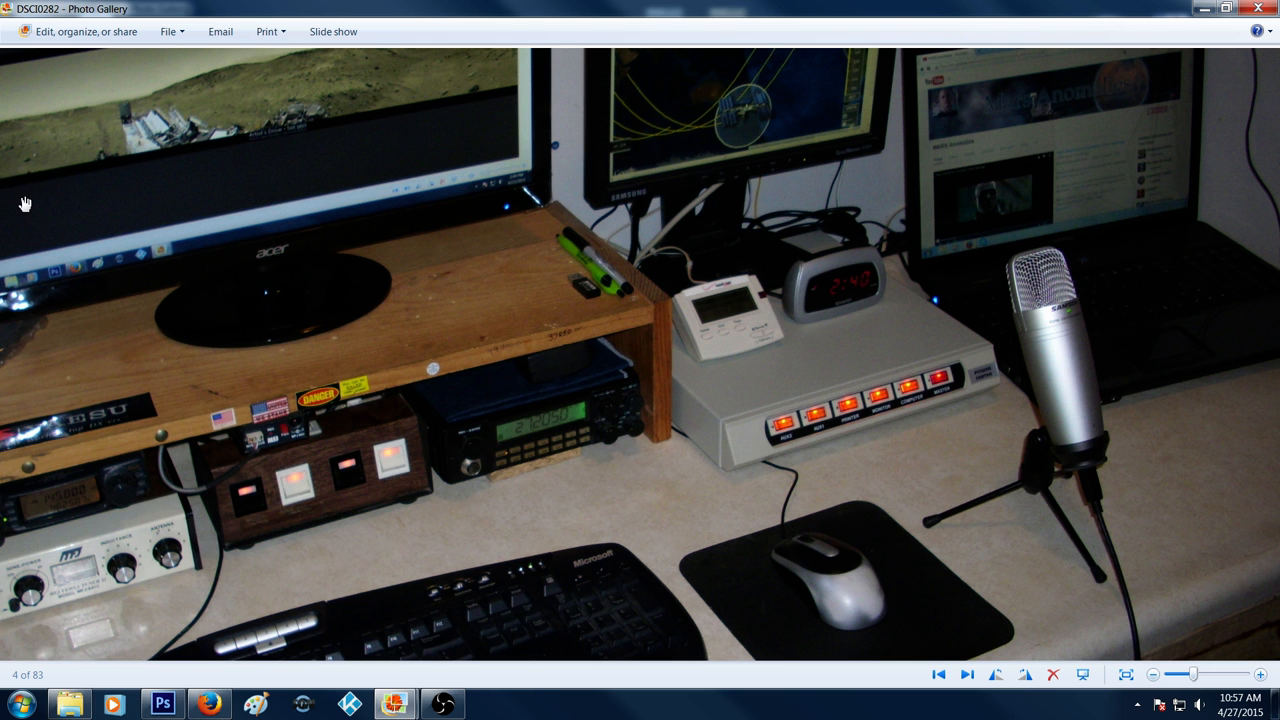
{"action": "mouse_move", "coordinate": [745, 362]}
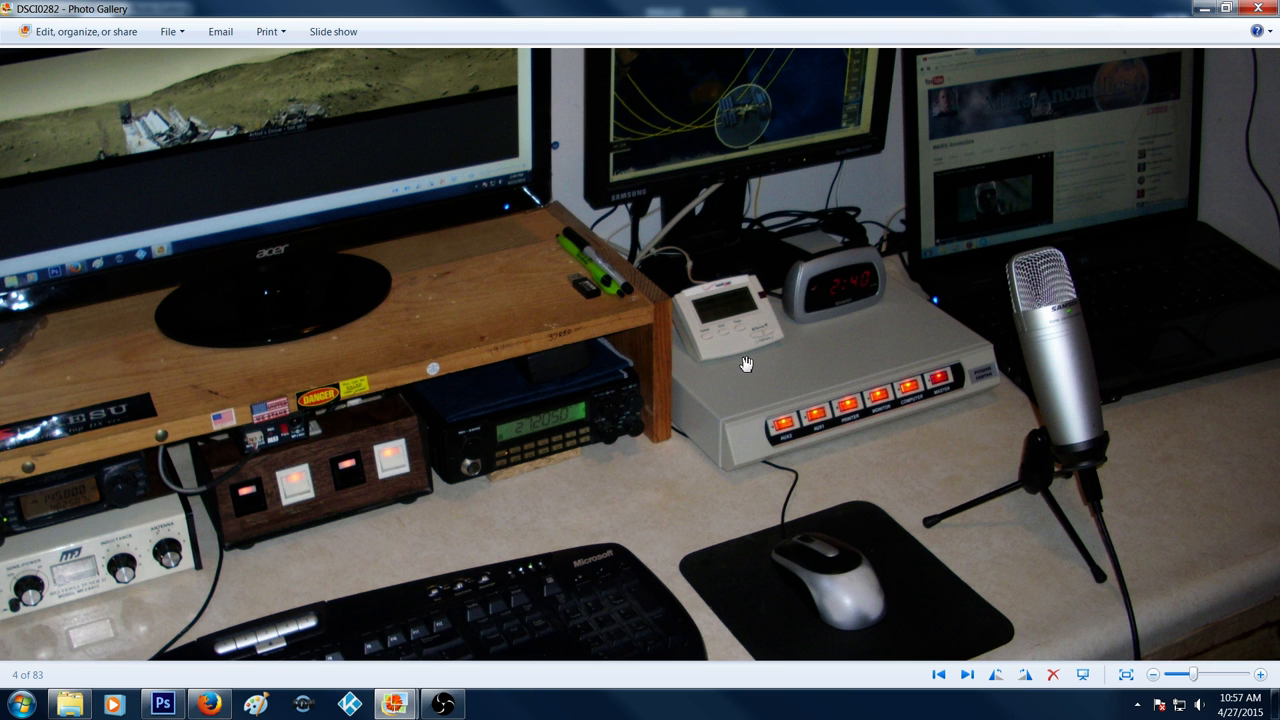
{"action": "mouse_move", "coordinate": [843, 417]}
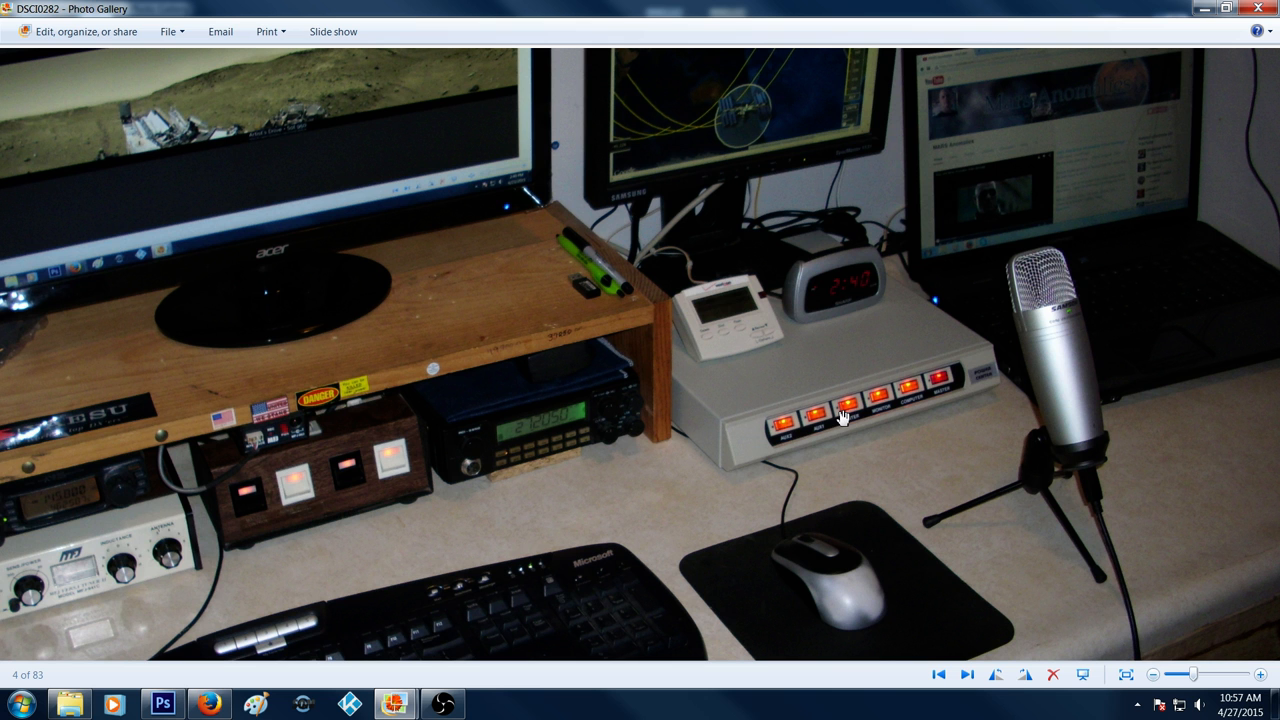
{"action": "mouse_move", "coordinate": [862, 405]}
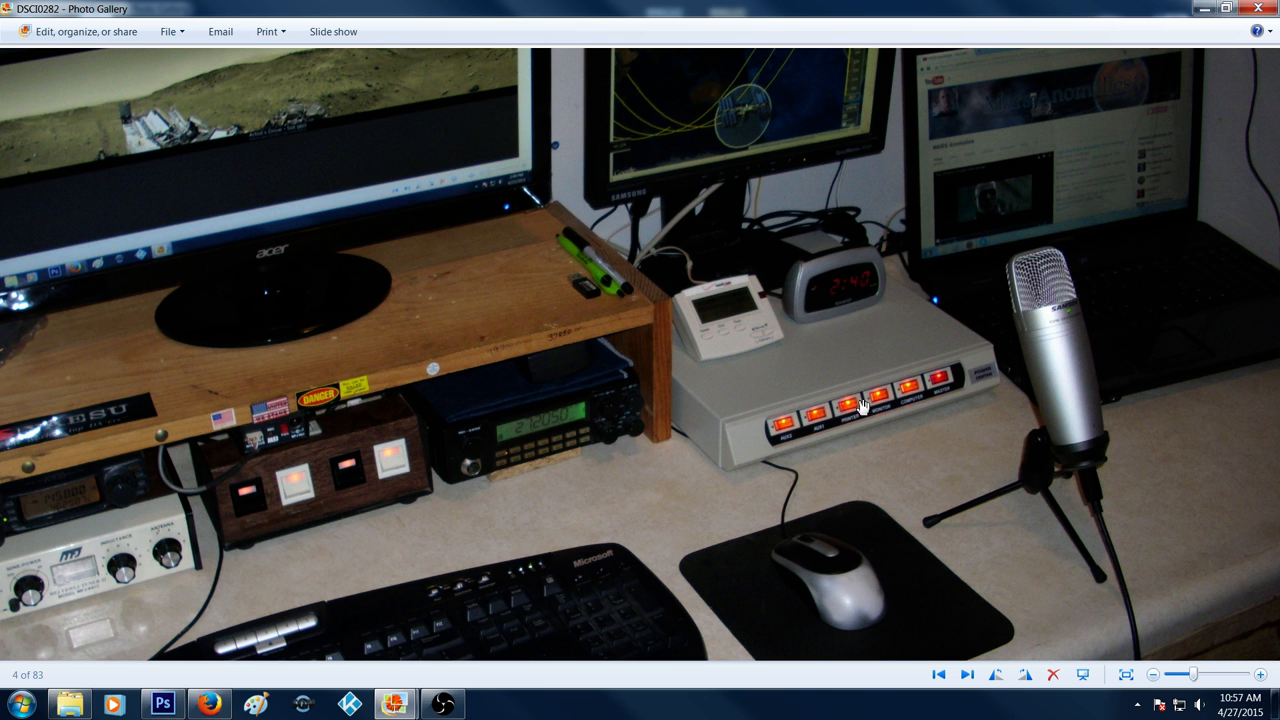
{"action": "mouse_move", "coordinate": [861, 428]}
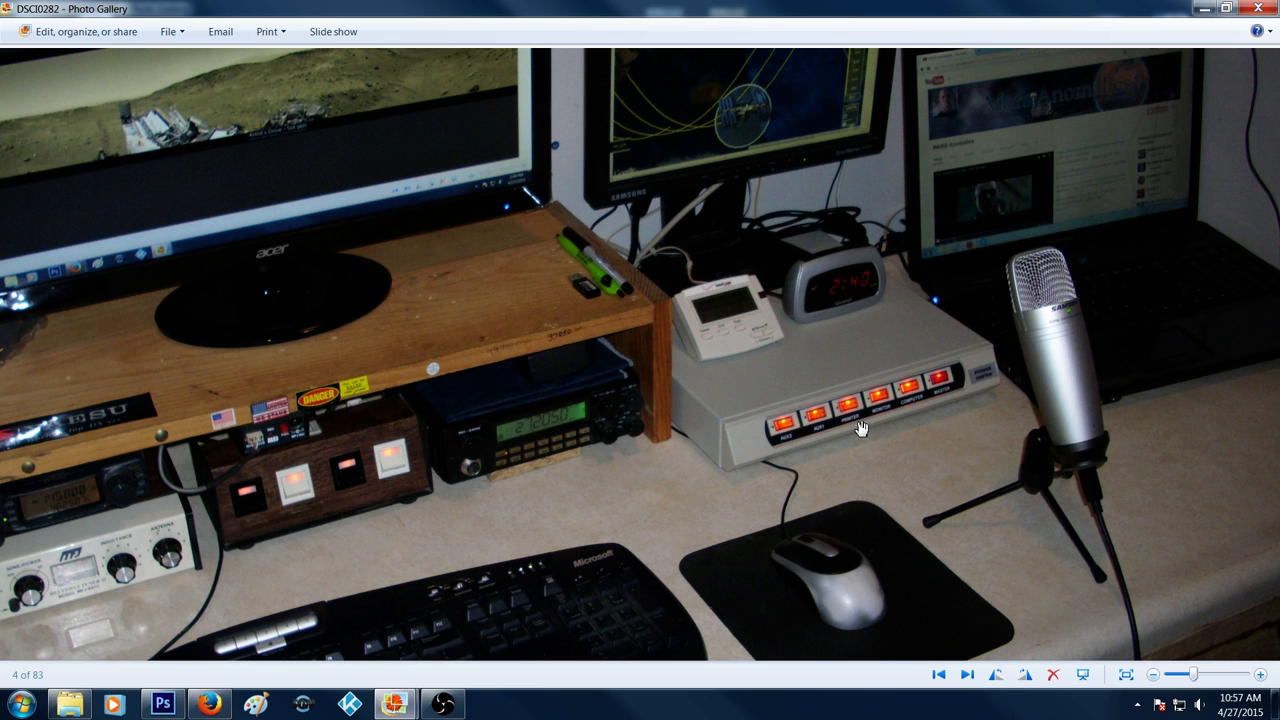
{"action": "mouse_move", "coordinate": [812, 455]}
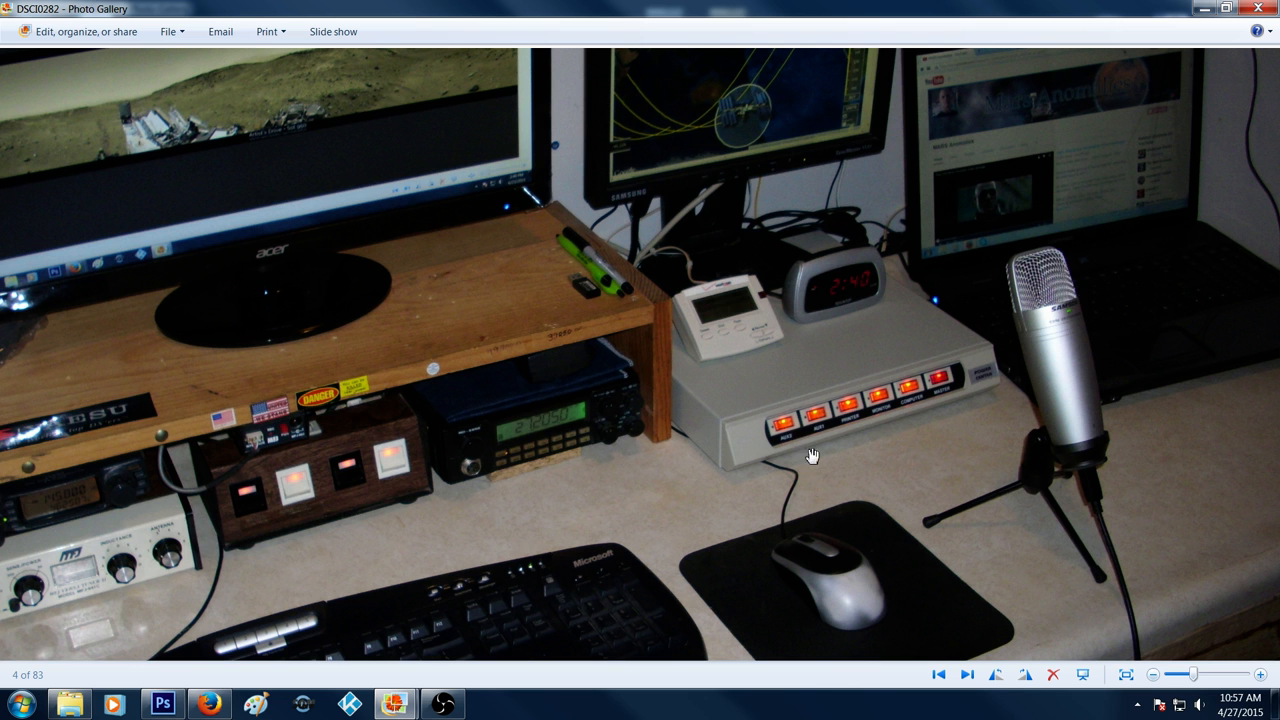
{"action": "mouse_move", "coordinate": [818, 428]}
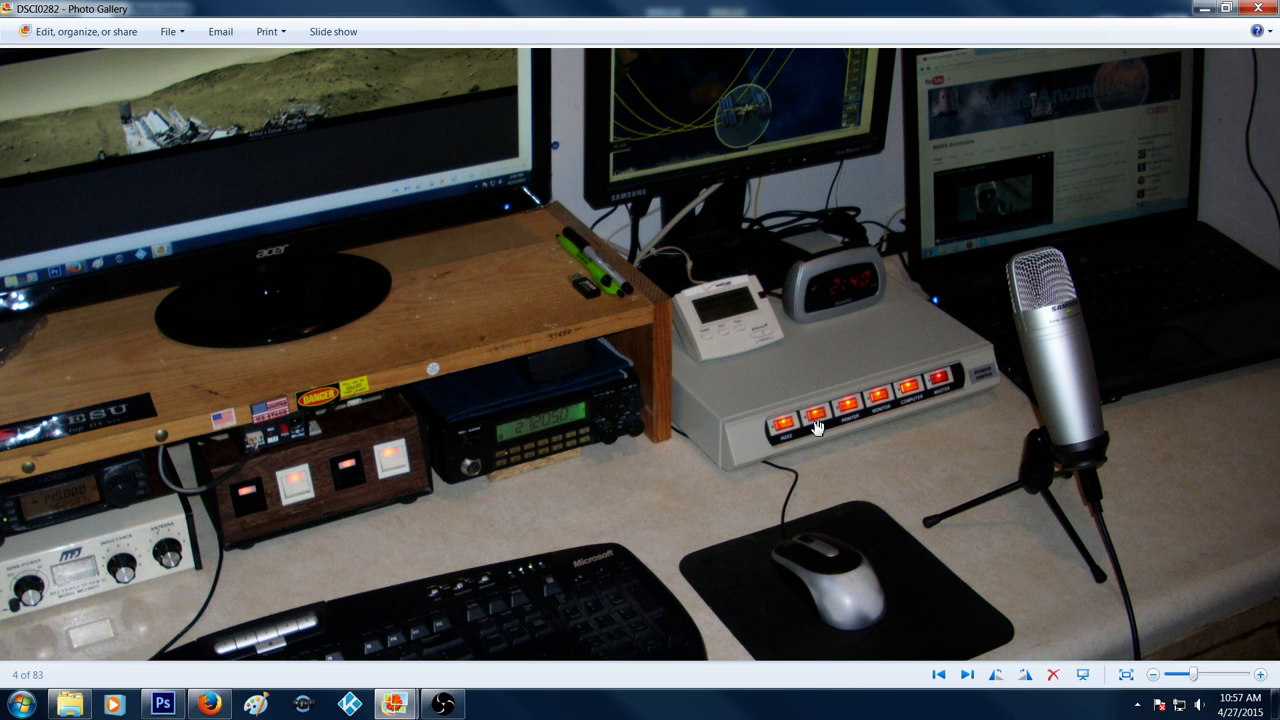
{"action": "mouse_move", "coordinate": [683, 88]}
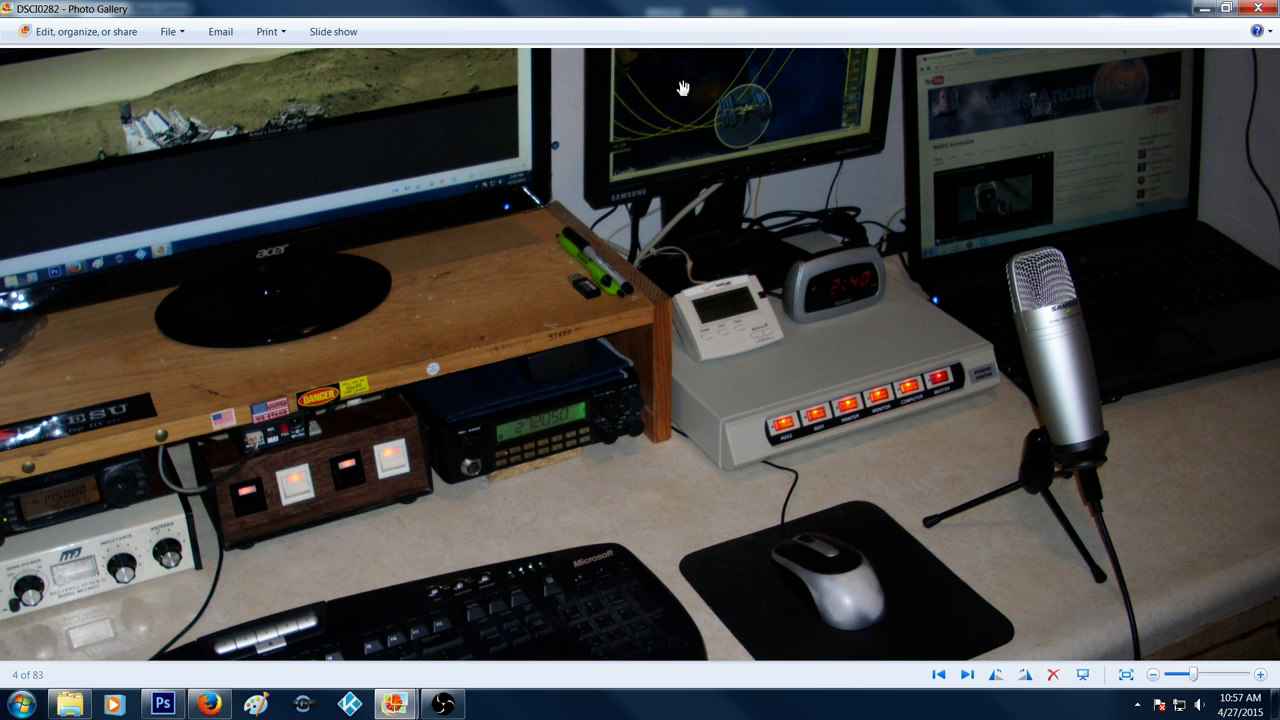
{"action": "mouse_move", "coordinate": [906, 336]}
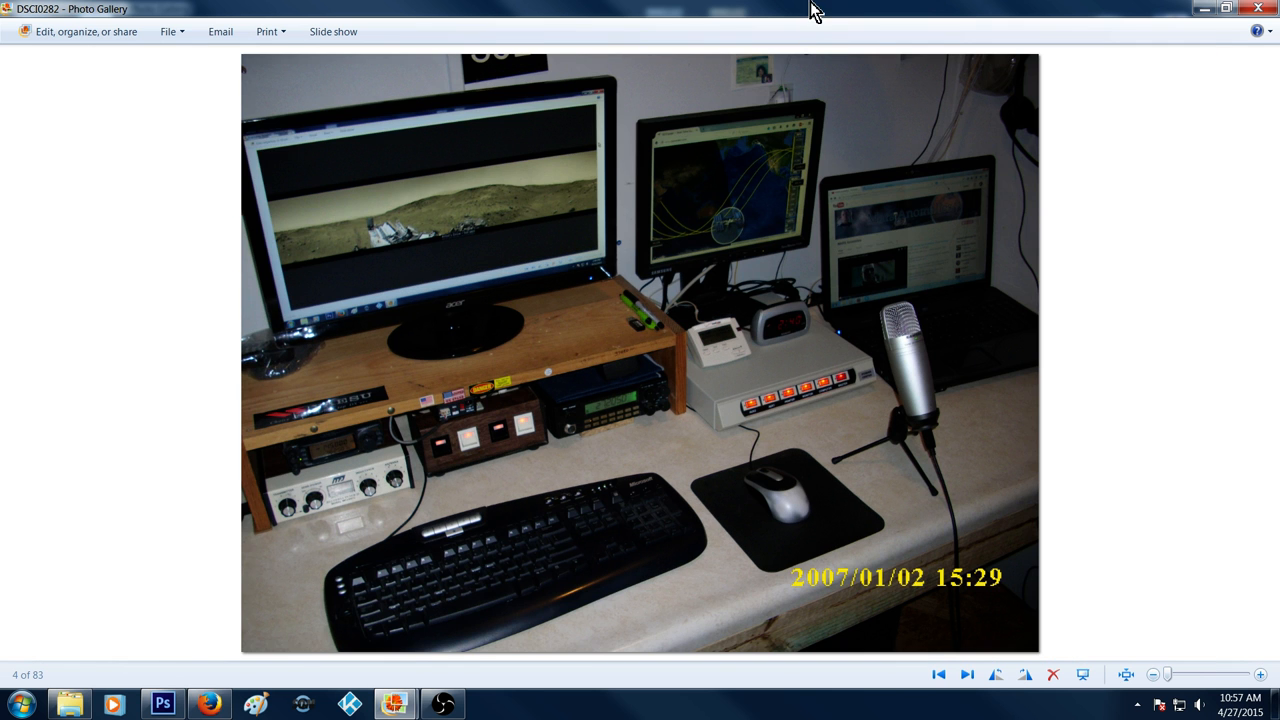
{"action": "mouse_move", "coordinate": [850, 25]}
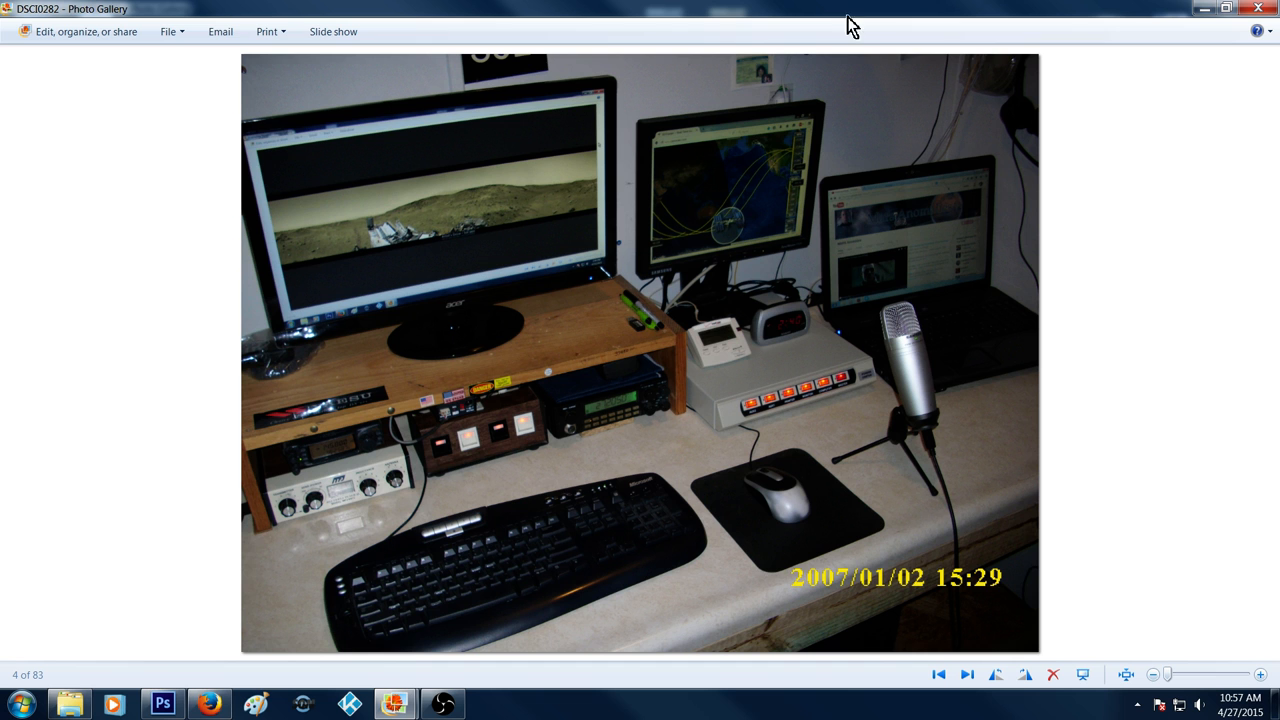
{"action": "mouse_move", "coordinate": [764, 560]}
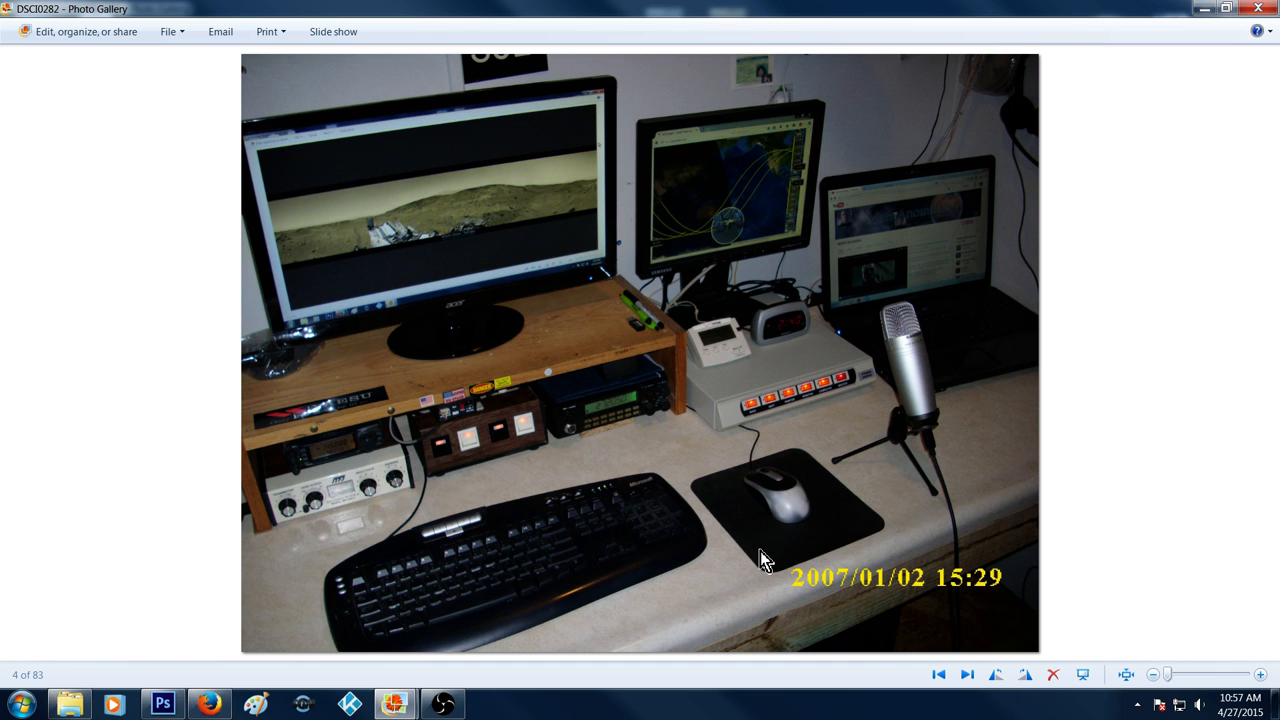
{"action": "mouse_move", "coordinate": [758, 598]}
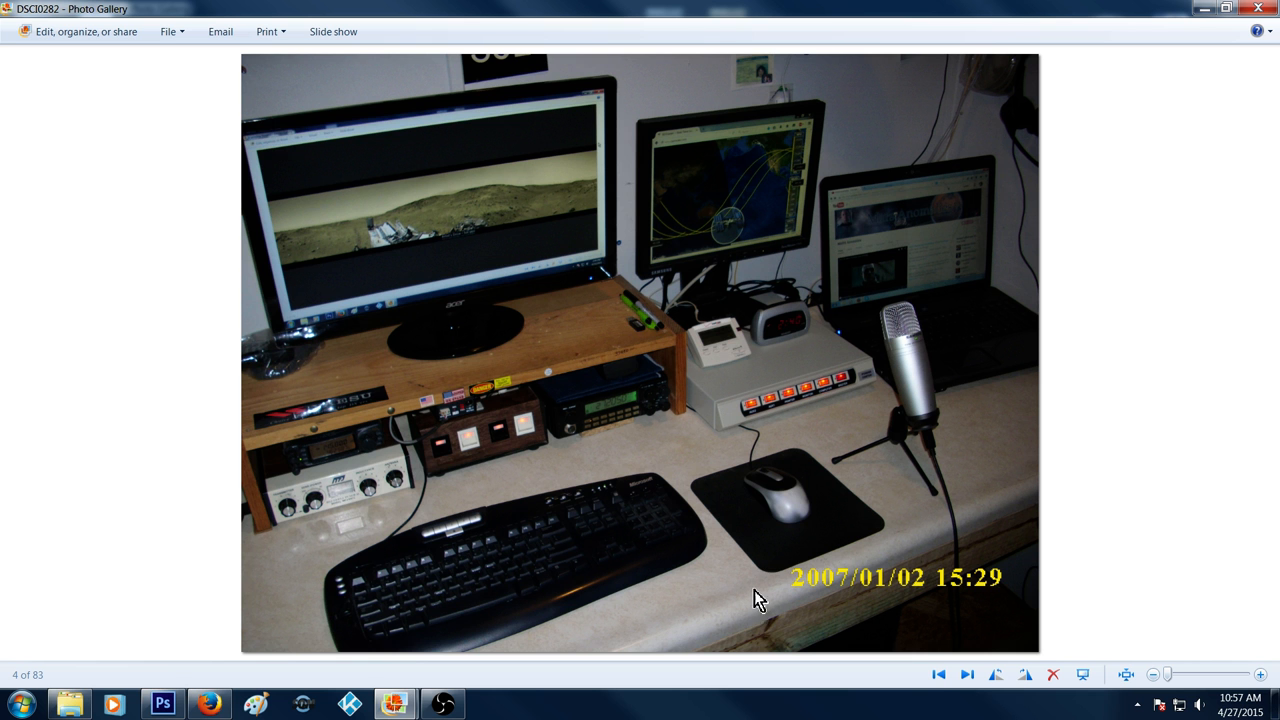
Show DSCI0284, photo 5 of 83: computer tower beside stacked power supplies.
{"action": "left_click", "coordinate": [965, 674]}
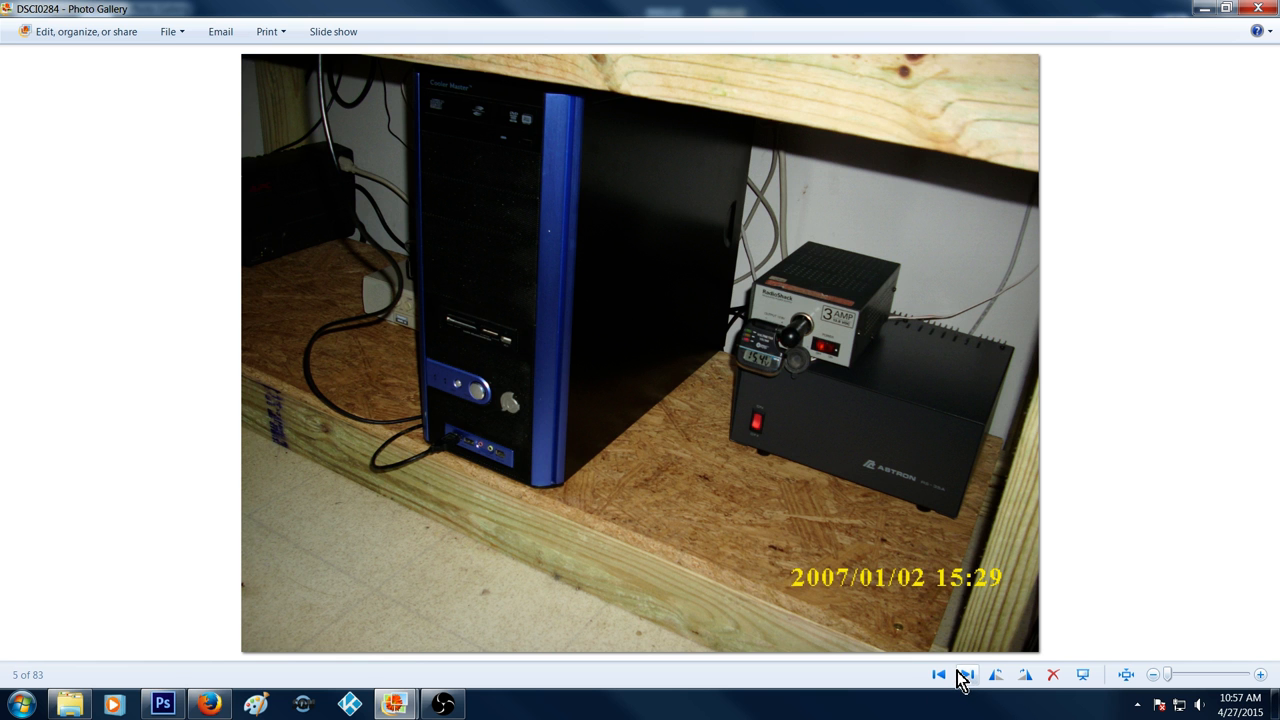
{"action": "mouse_move", "coordinate": [883, 340]}
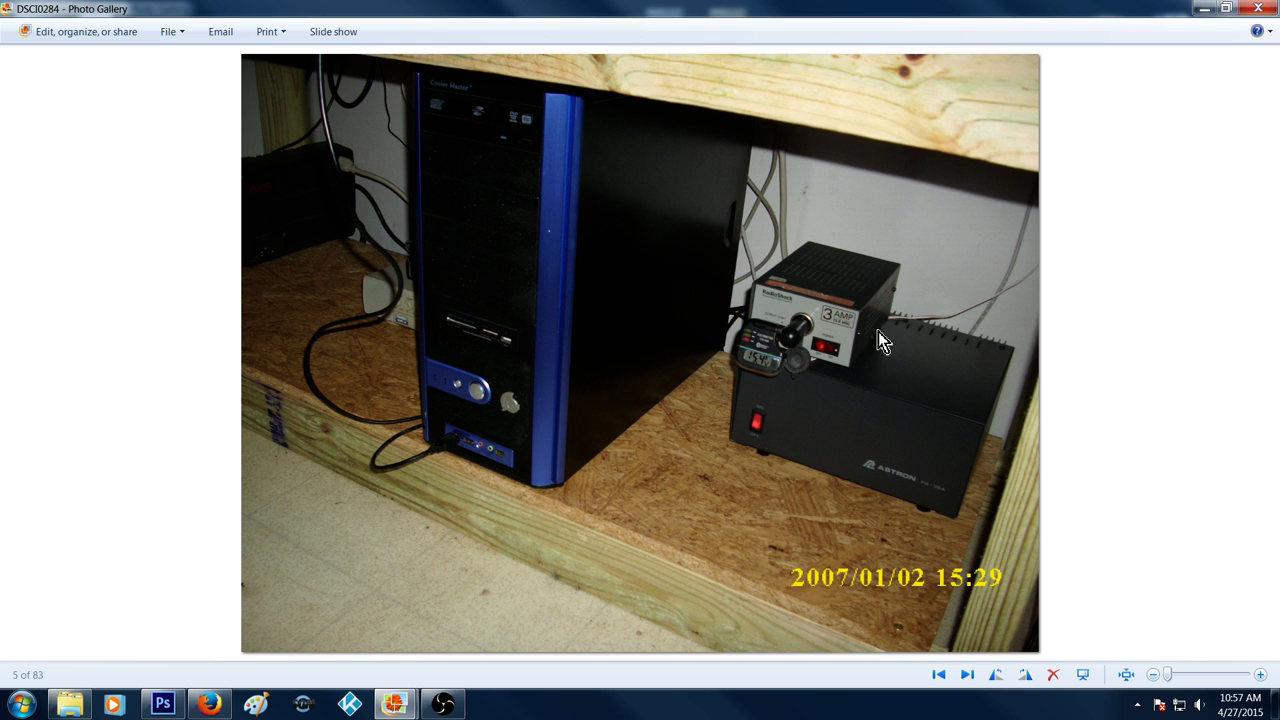
{"action": "mouse_move", "coordinate": [600, 425]}
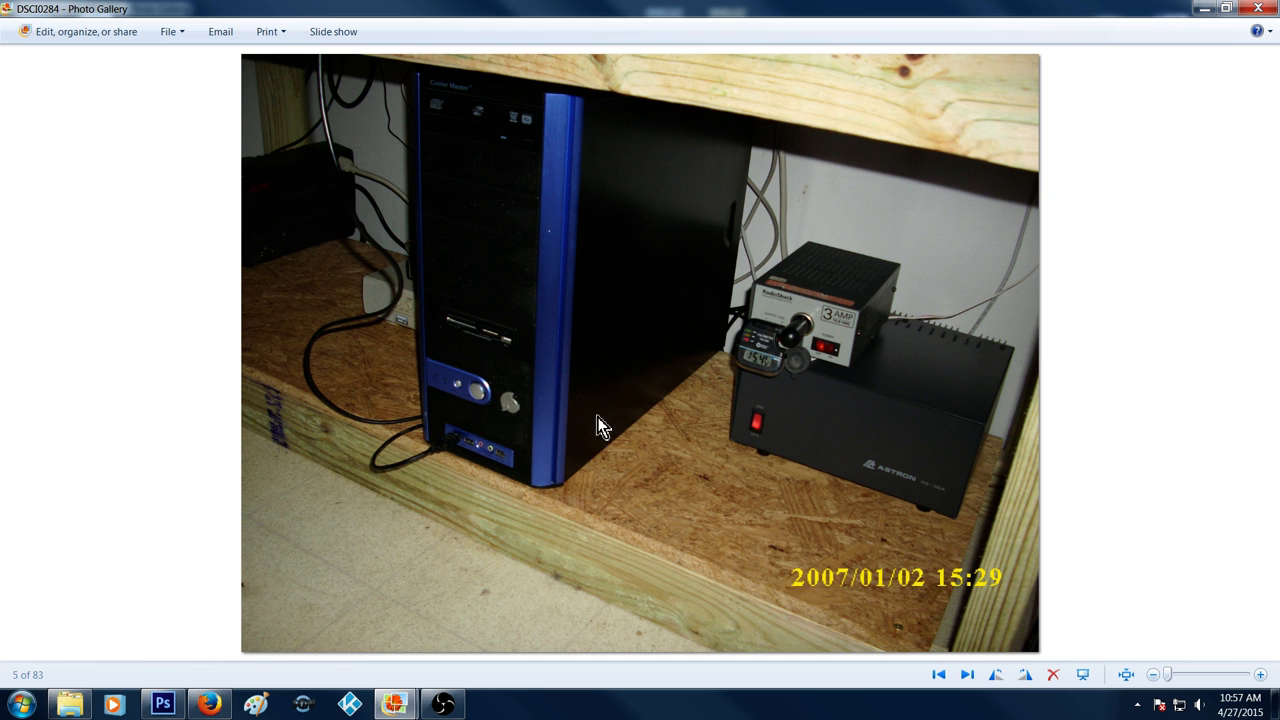
{"action": "mouse_move", "coordinate": [583, 183]}
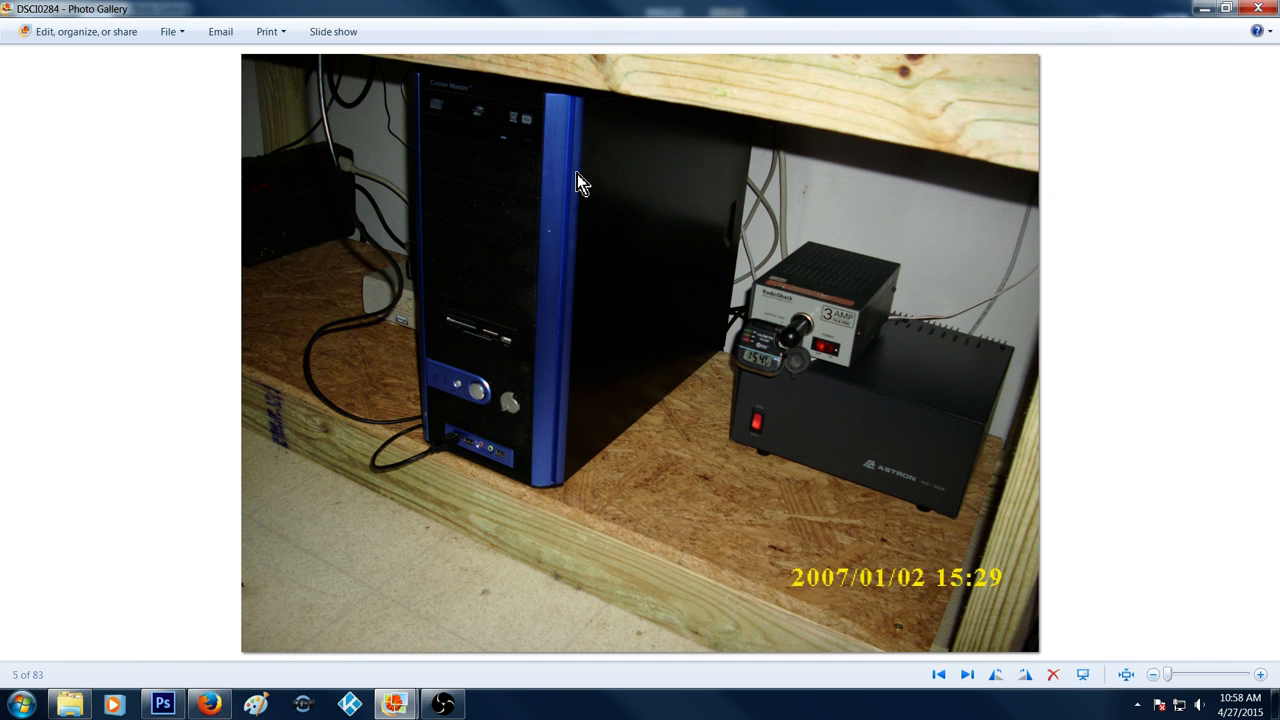
{"action": "mouse_move", "coordinate": [360, 307]}
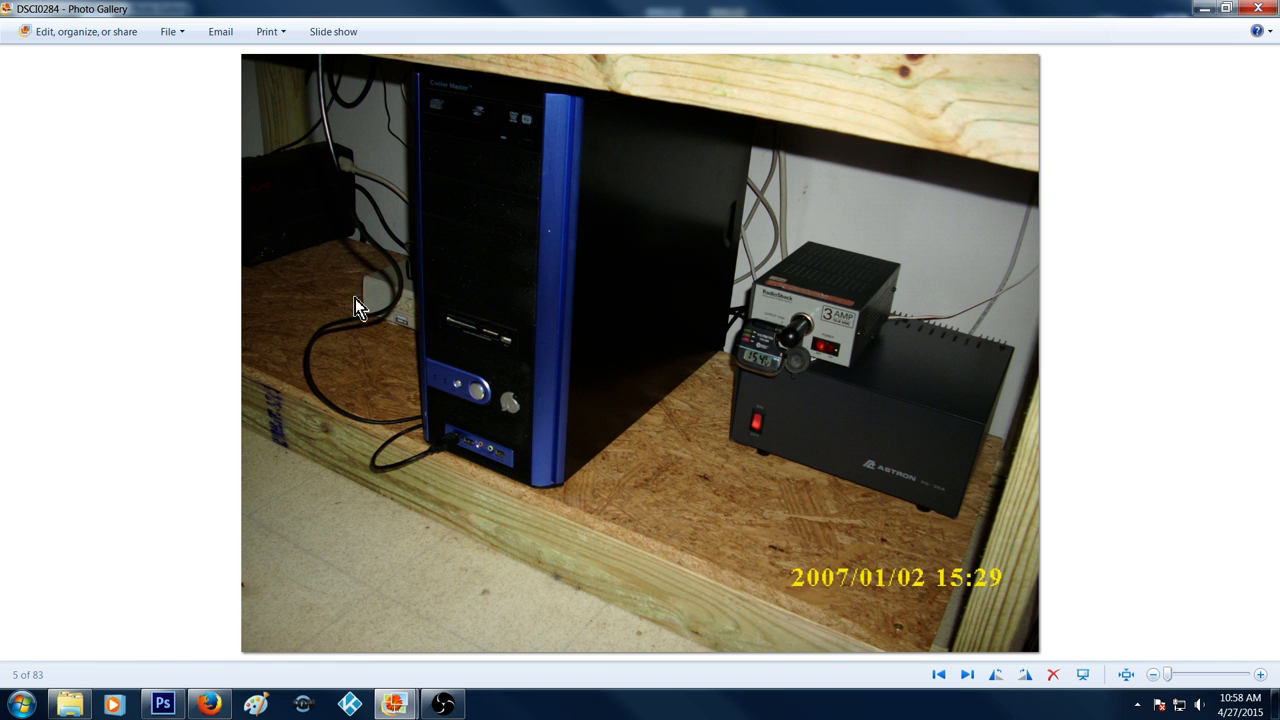
{"action": "mouse_move", "coordinate": [384, 283]}
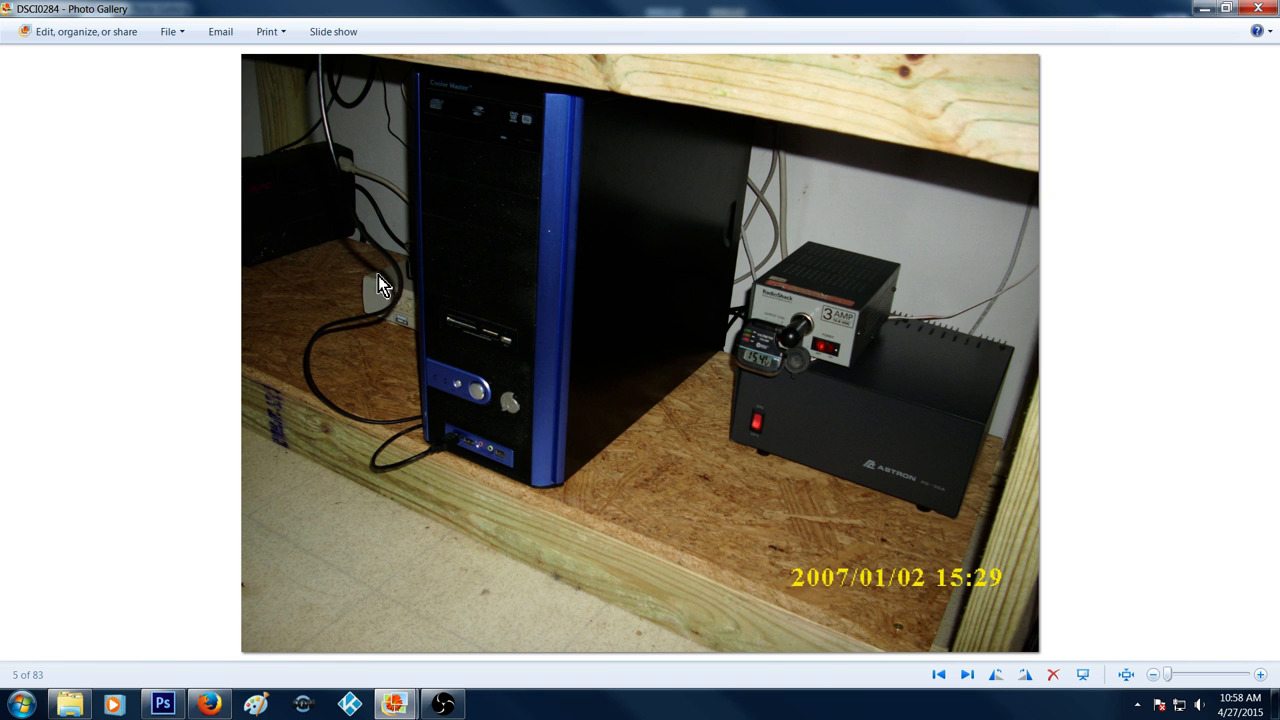
{"action": "mouse_move", "coordinate": [417, 297]}
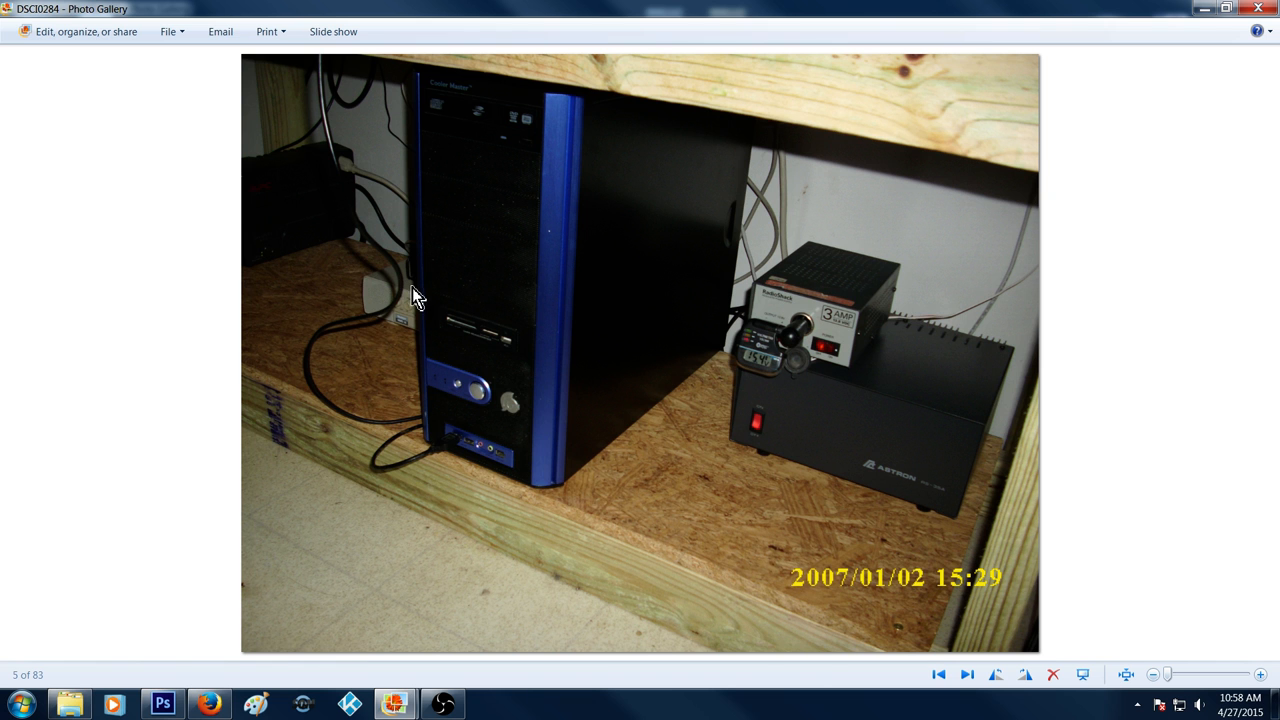
{"action": "mouse_move", "coordinate": [487, 323]}
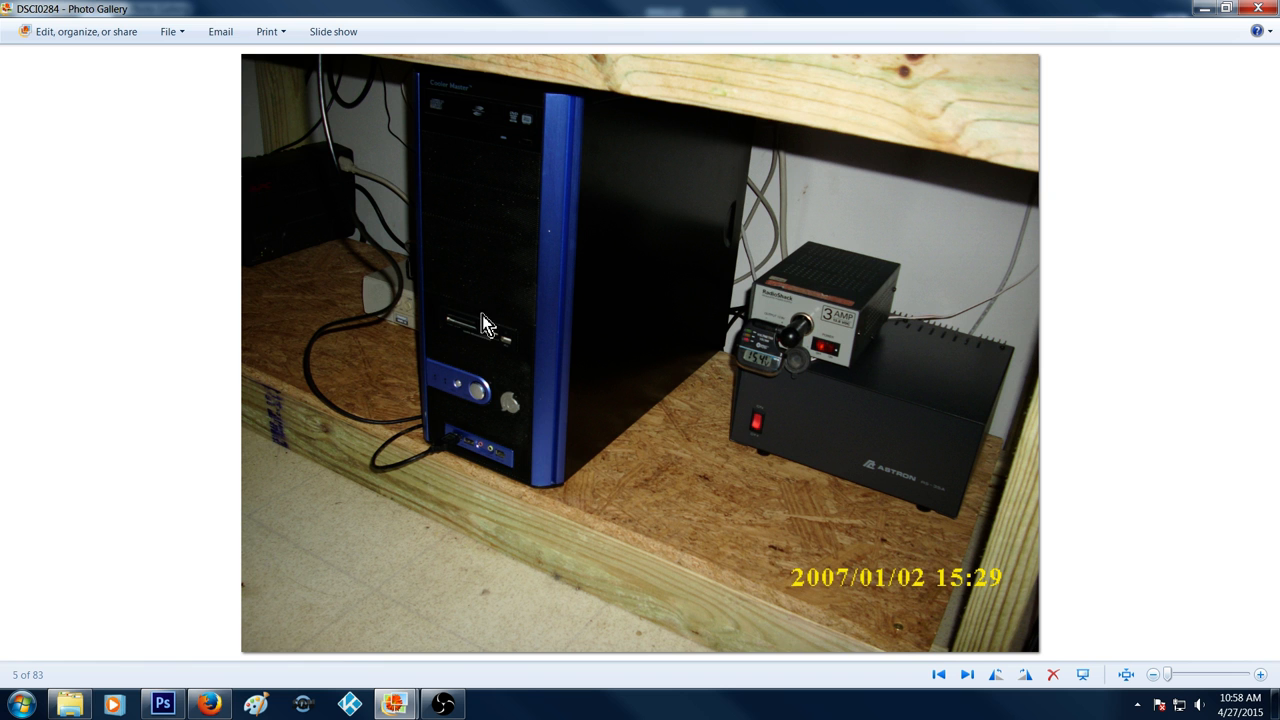
{"action": "mouse_move", "coordinate": [398, 328]}
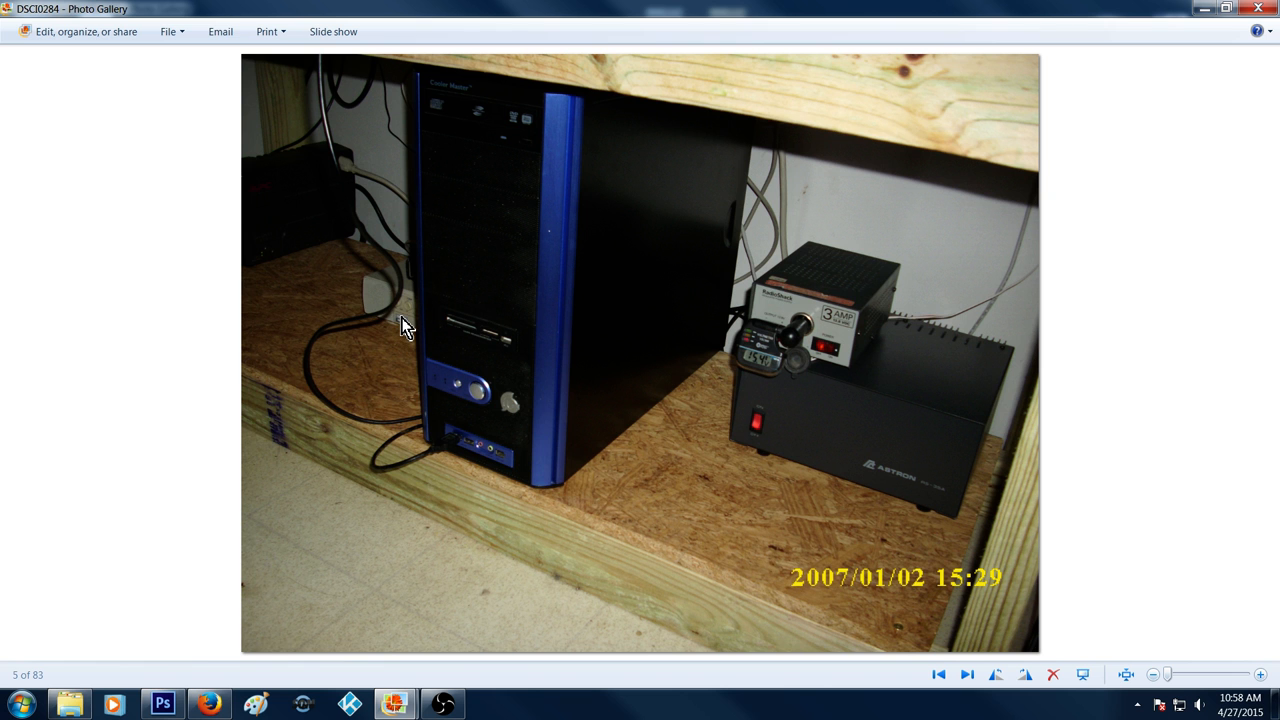
{"action": "mouse_move", "coordinate": [647, 340]}
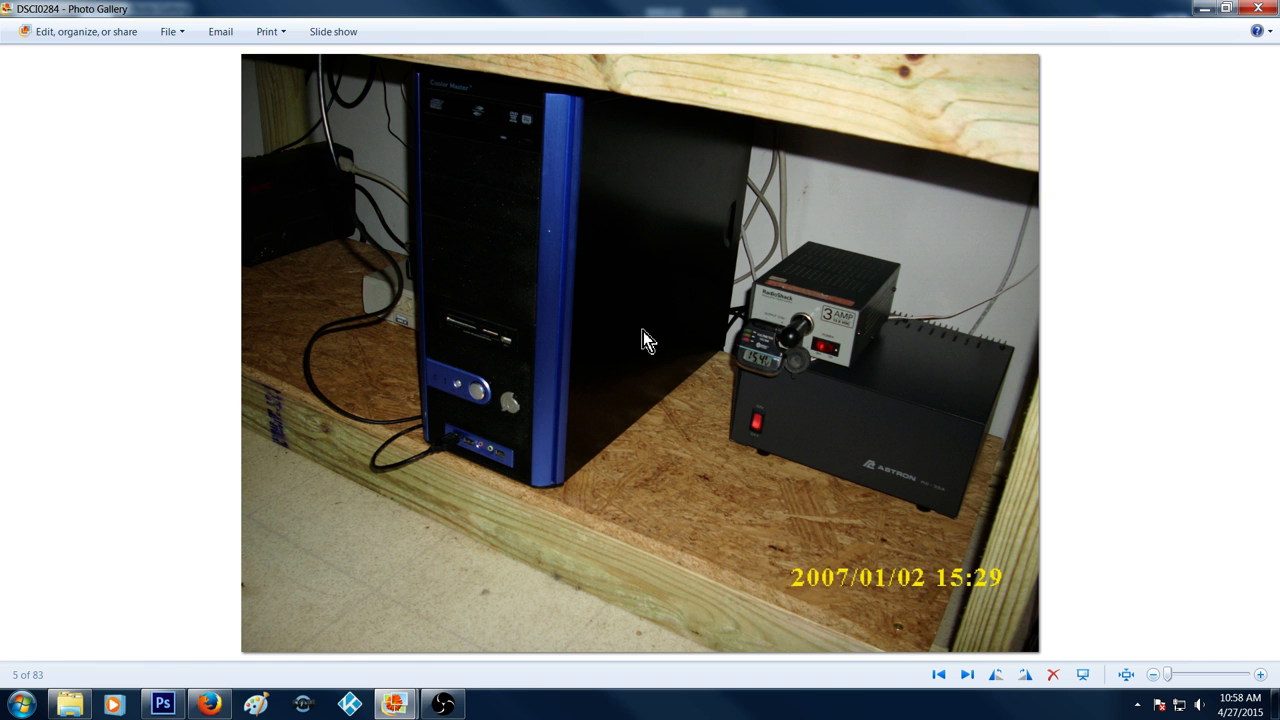
{"action": "mouse_move", "coordinate": [410, 285]}
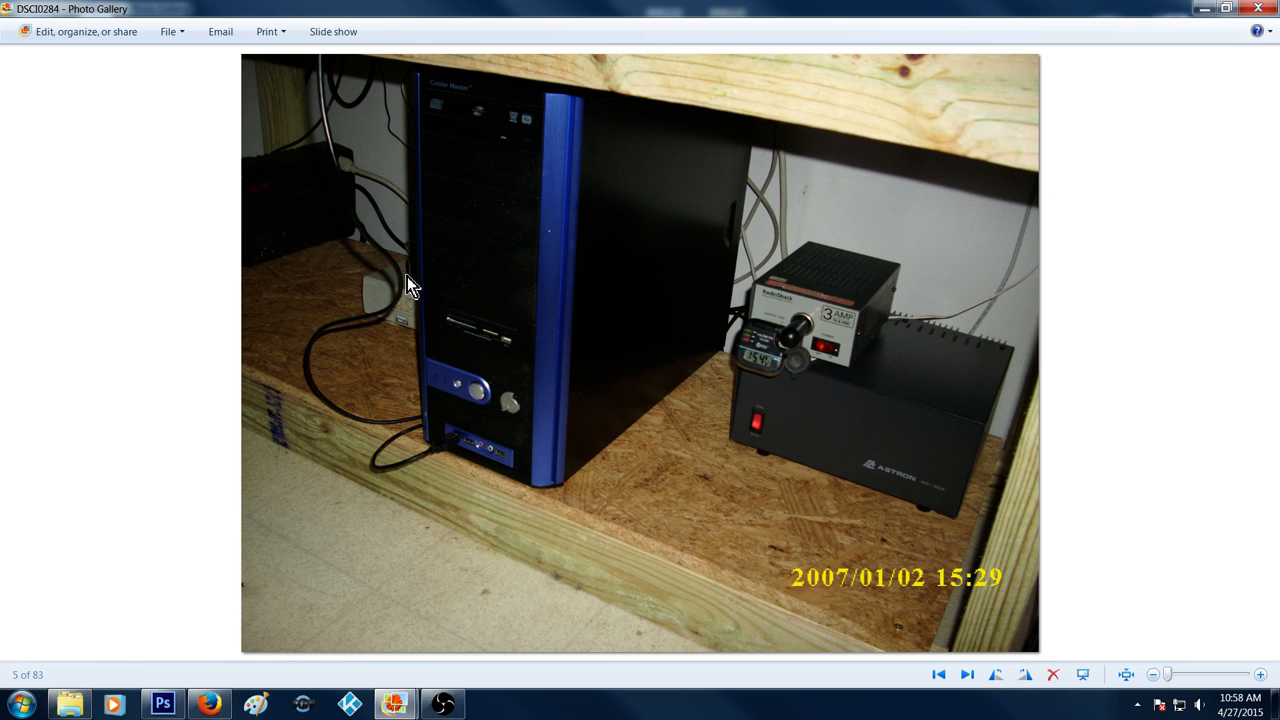
{"action": "mouse_move", "coordinate": [456, 283]}
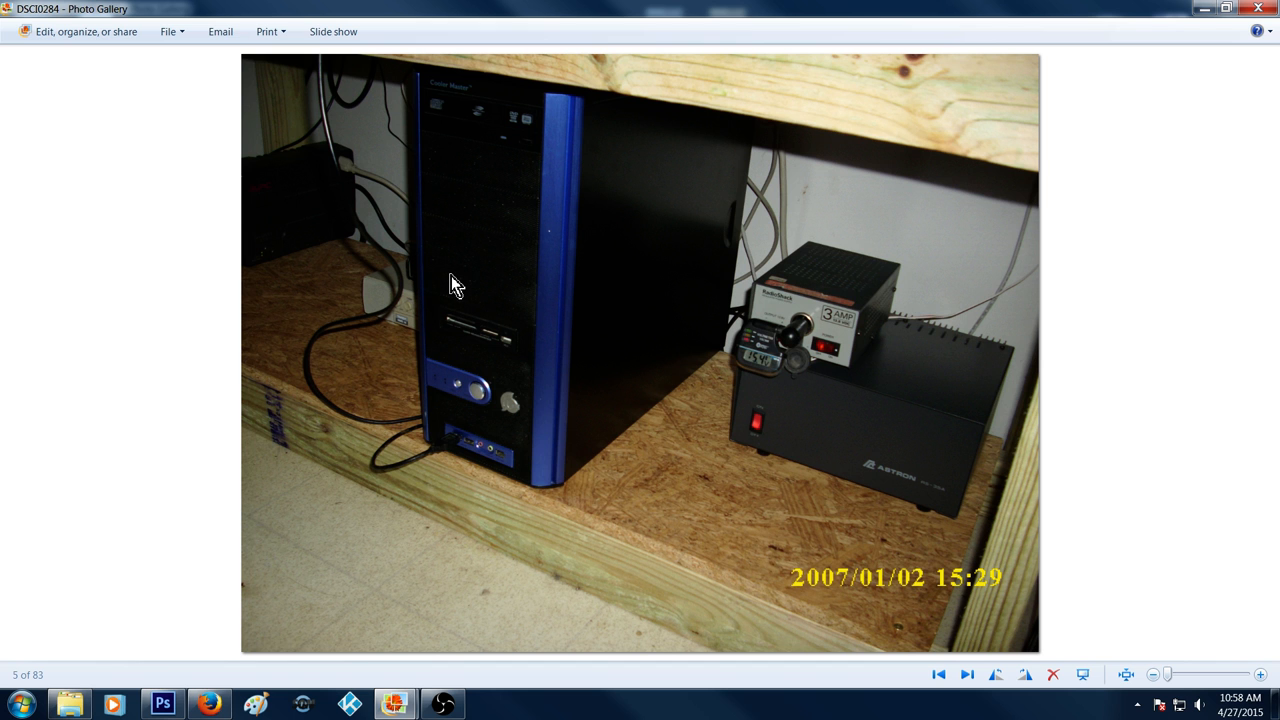
{"action": "mouse_move", "coordinate": [408, 205]}
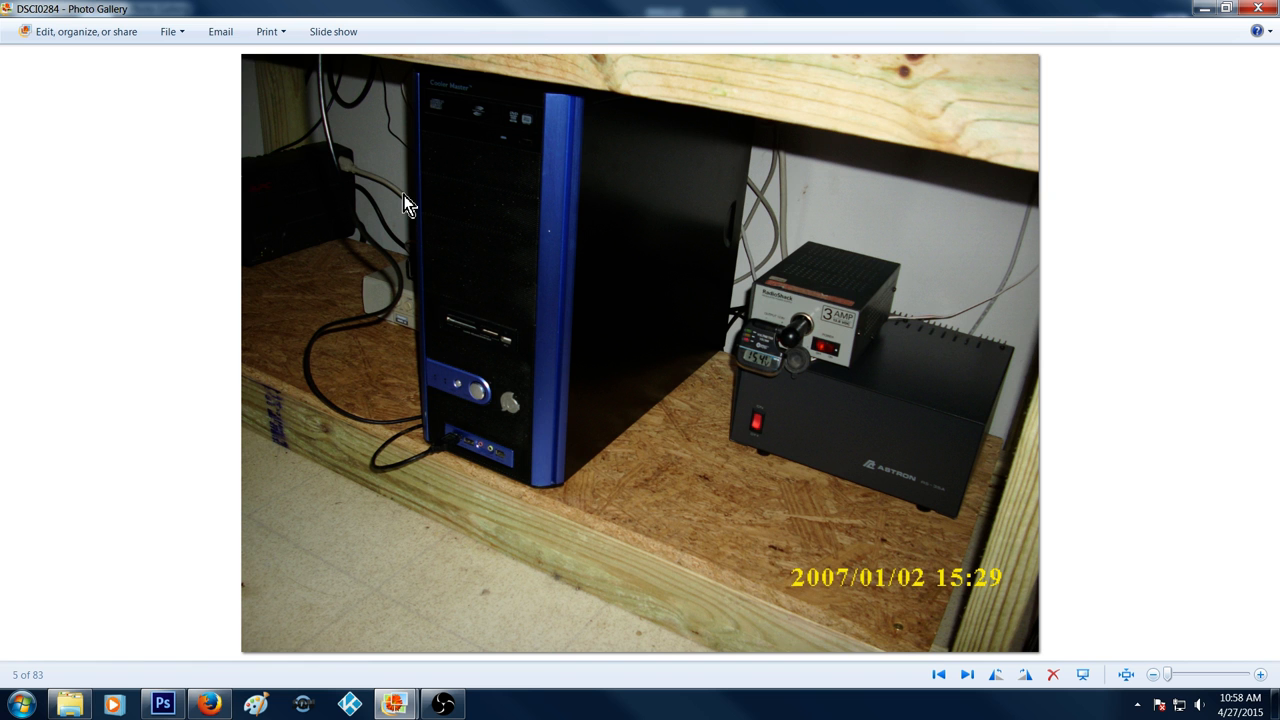
{"action": "mouse_move", "coordinate": [300, 250]}
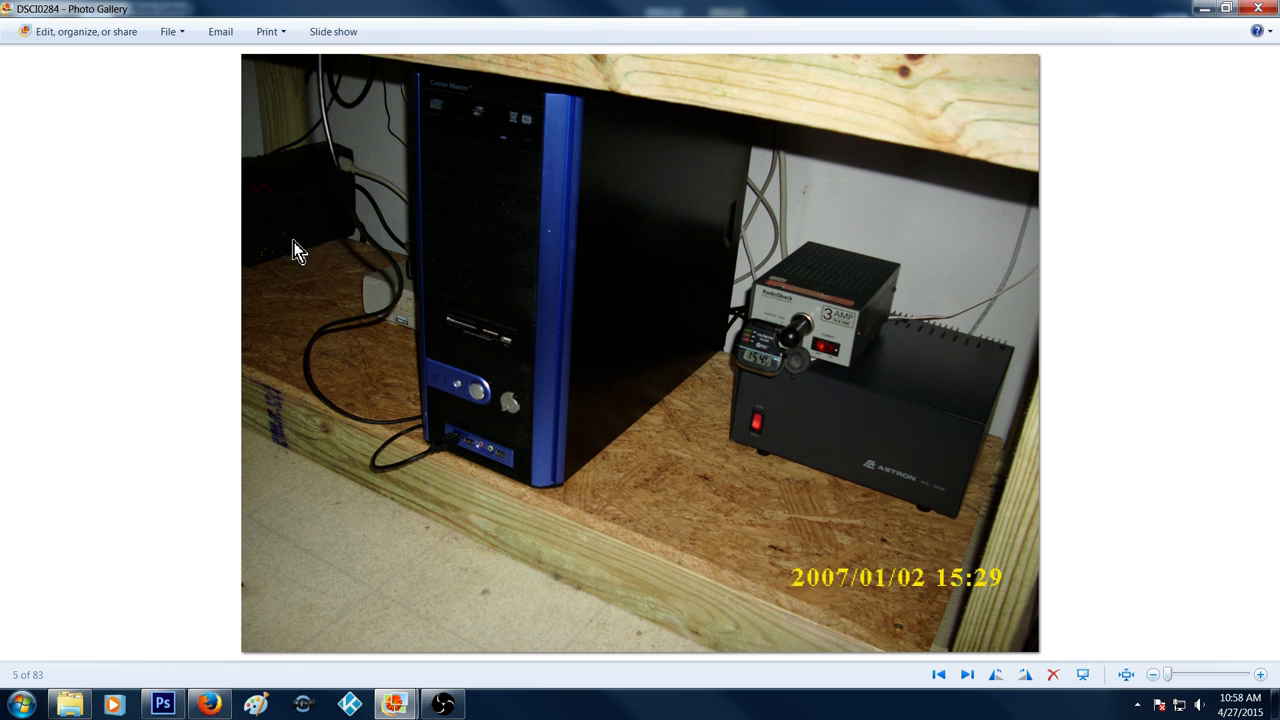
{"action": "mouse_move", "coordinate": [547, 302]}
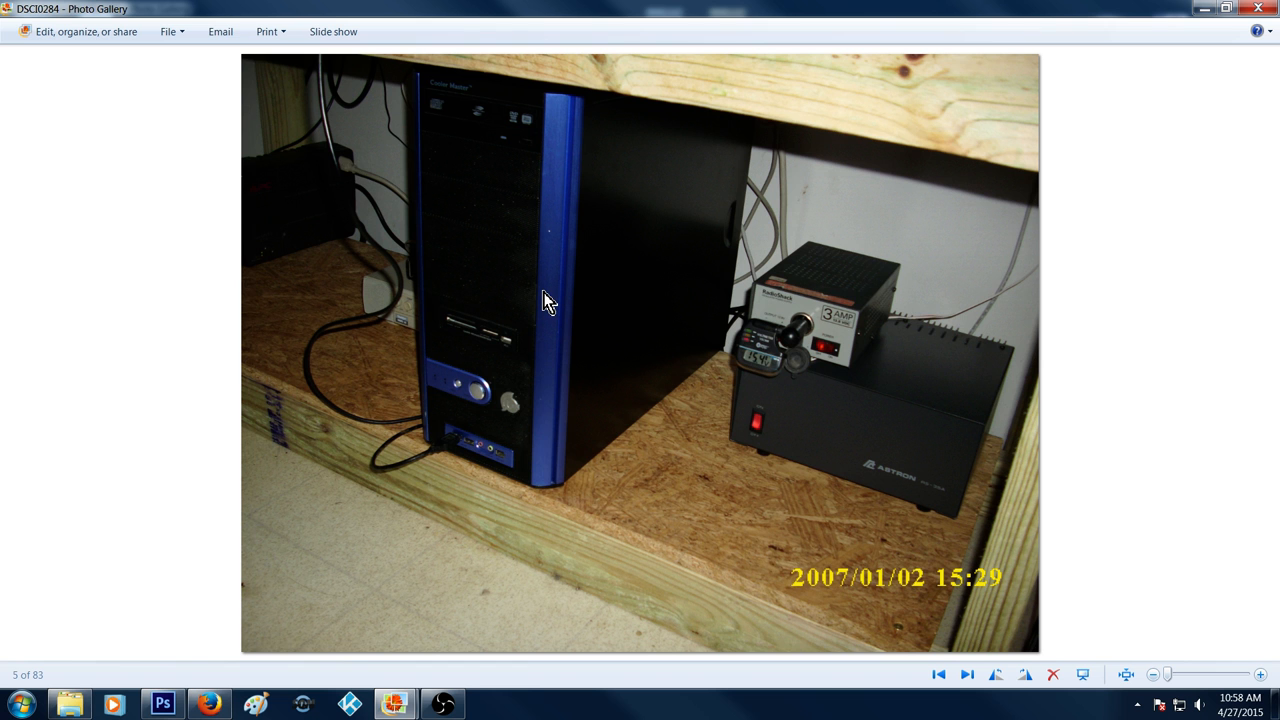
{"action": "mouse_move", "coordinate": [565, 305]}
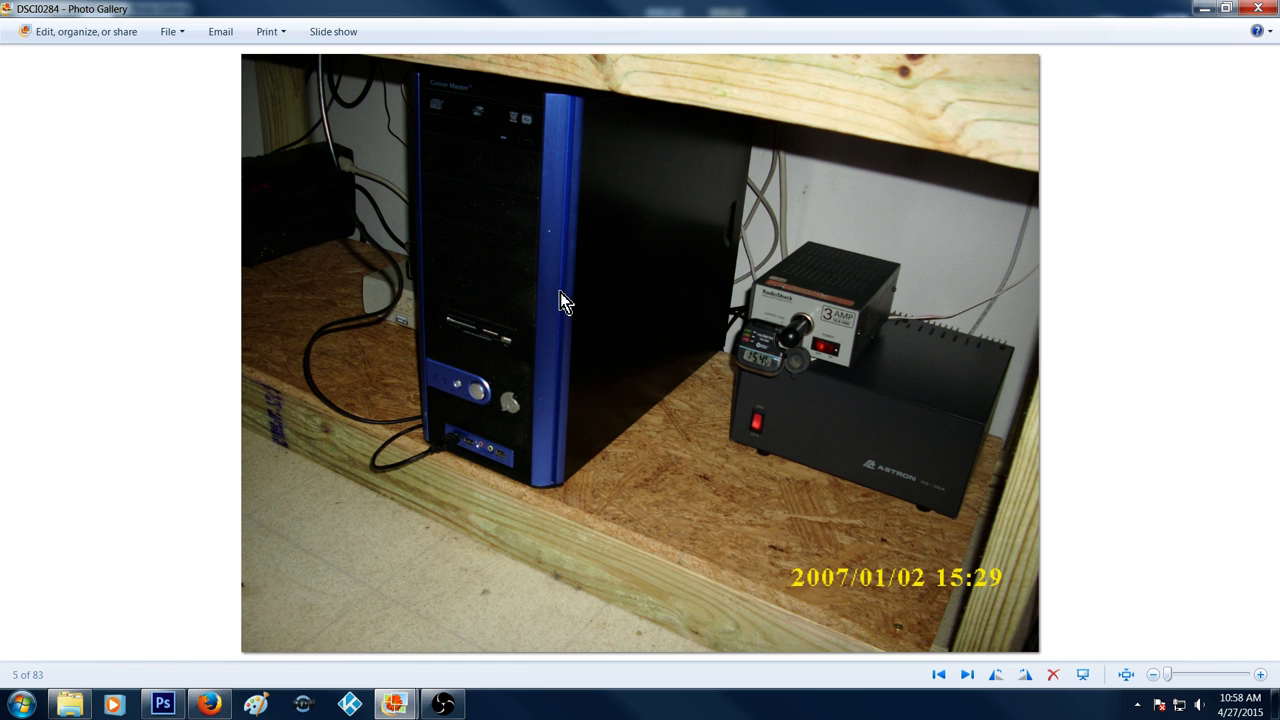
{"action": "mouse_move", "coordinate": [623, 255]}
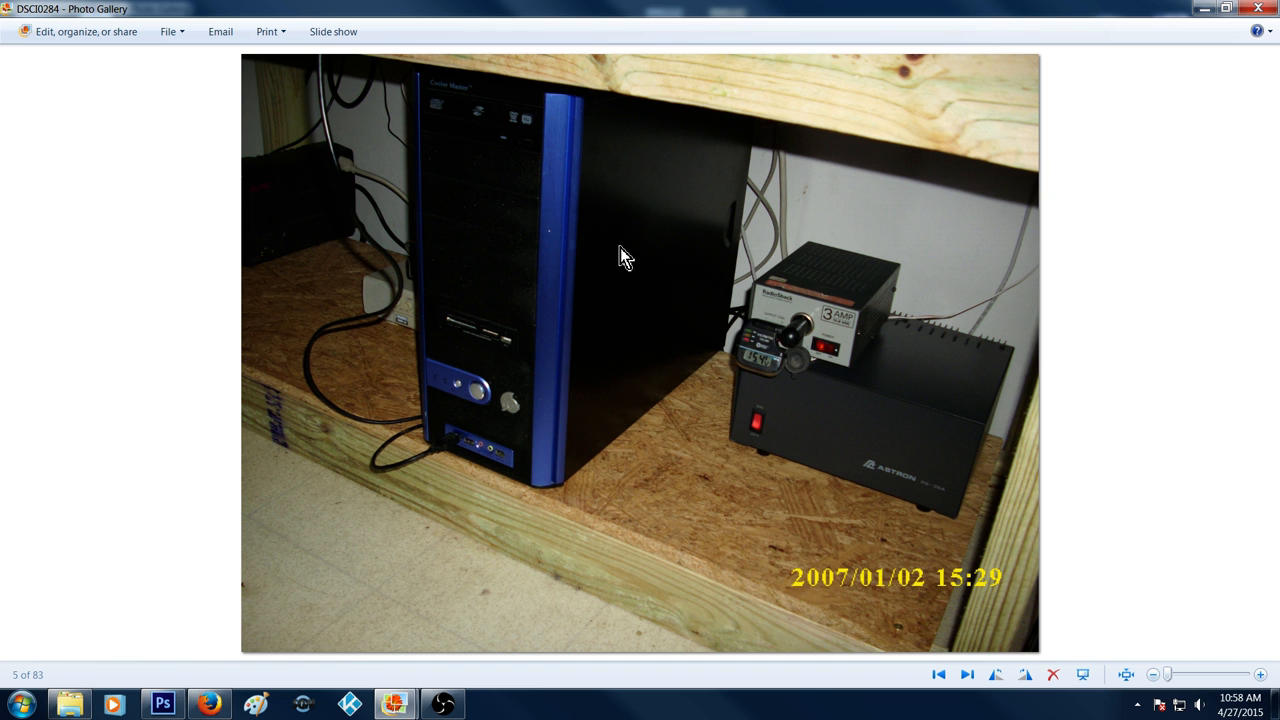
{"action": "mouse_move", "coordinate": [340, 188]}
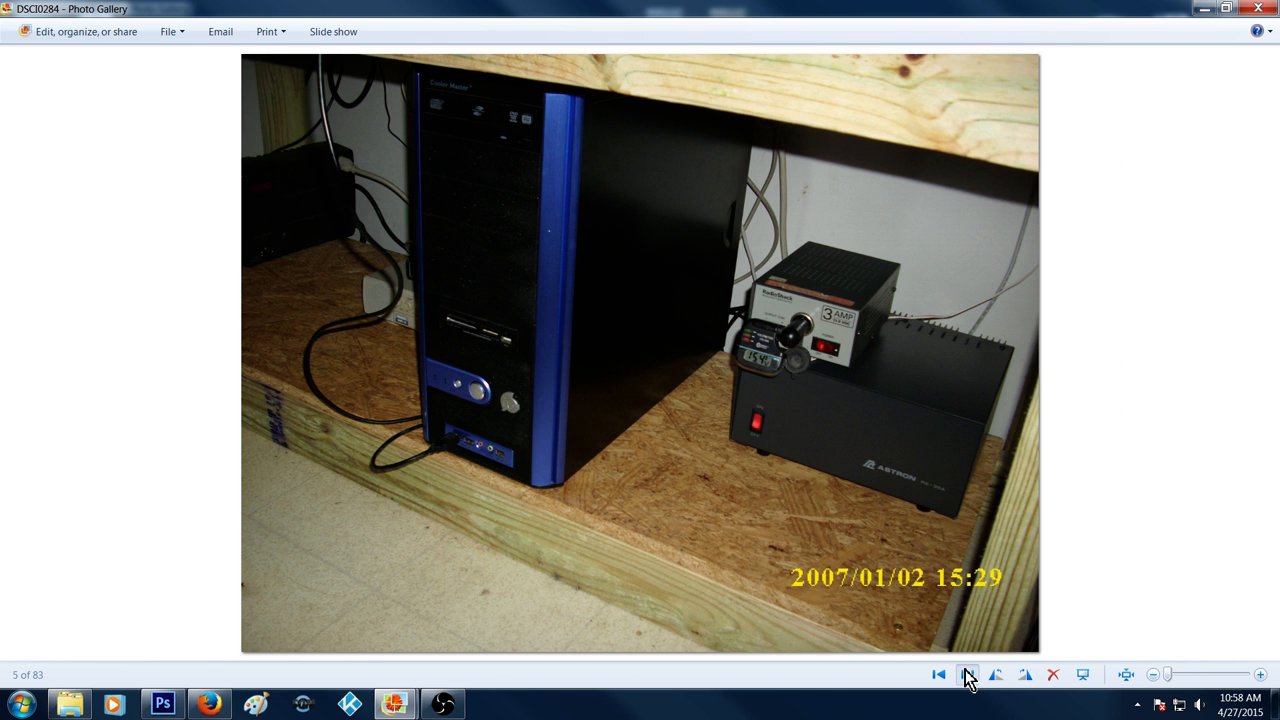
Step forward past workshop photos 7 and 8 to the Mars Anomalies banner.
{"action": "left_click", "coordinate": [967, 674]}
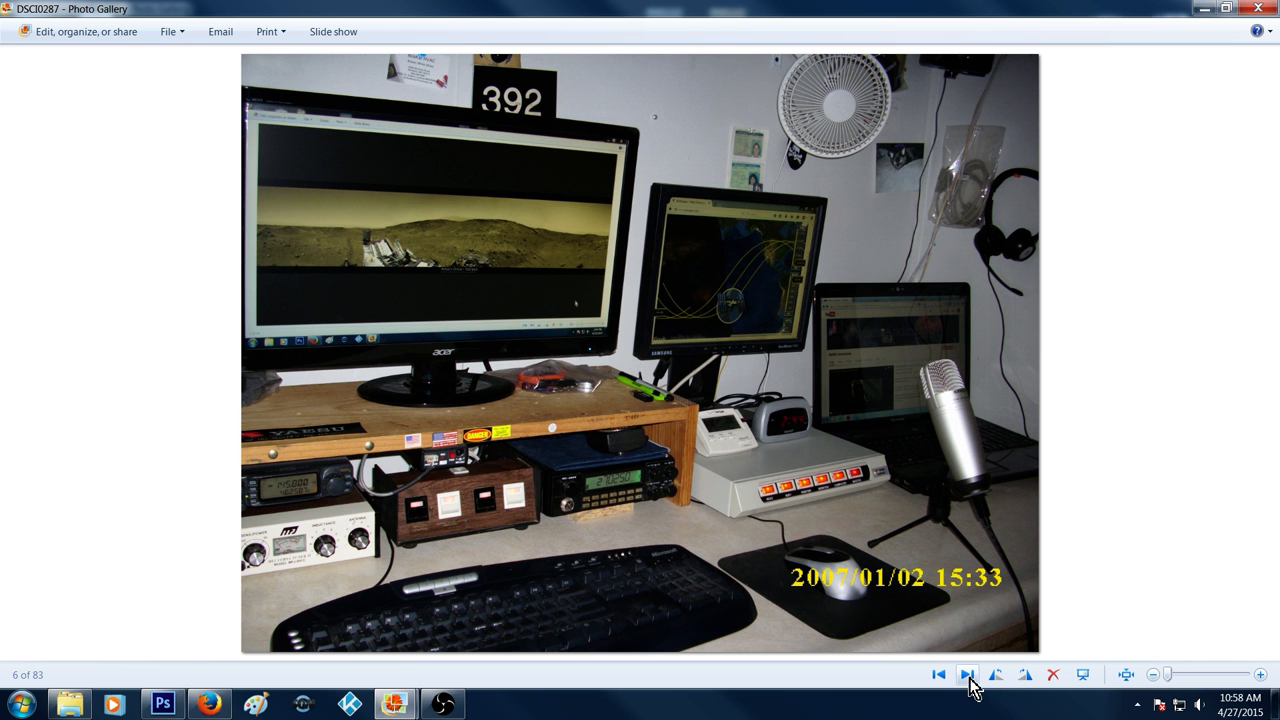
{"action": "left_click", "coordinate": [966, 674]}
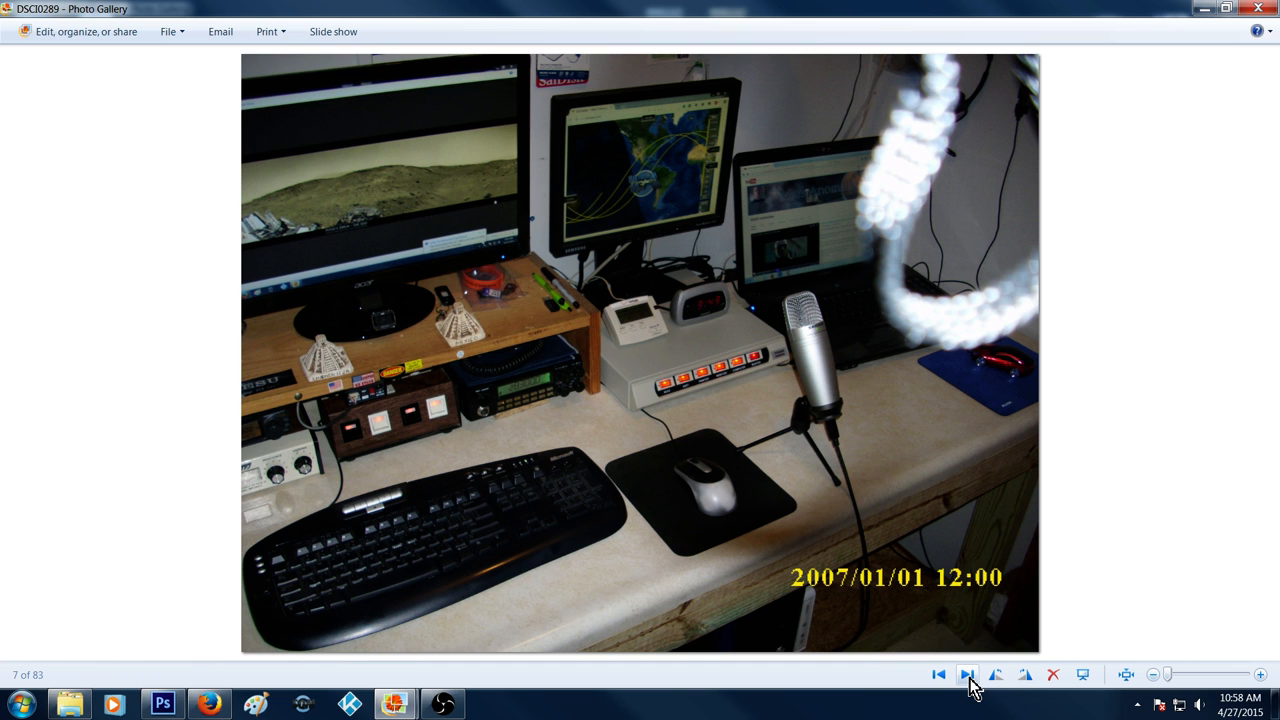
{"action": "mouse_move", "coordinate": [955, 93]}
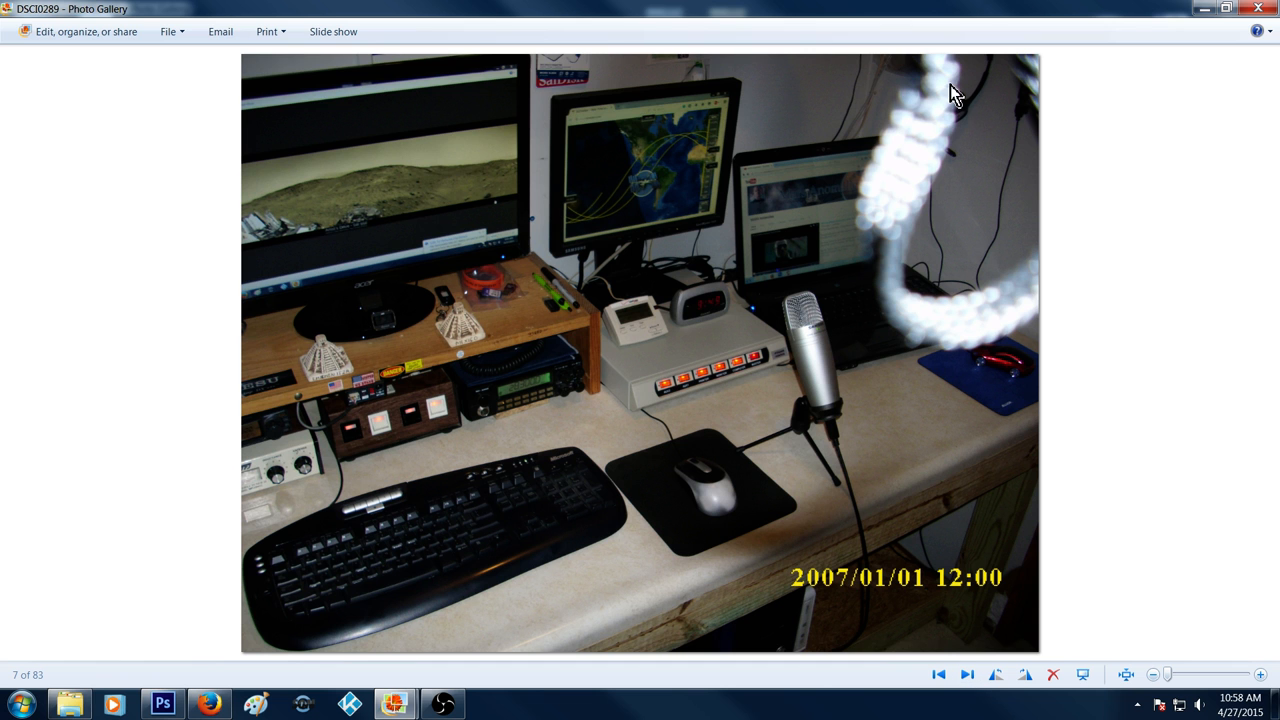
{"action": "mouse_move", "coordinate": [755, 285]}
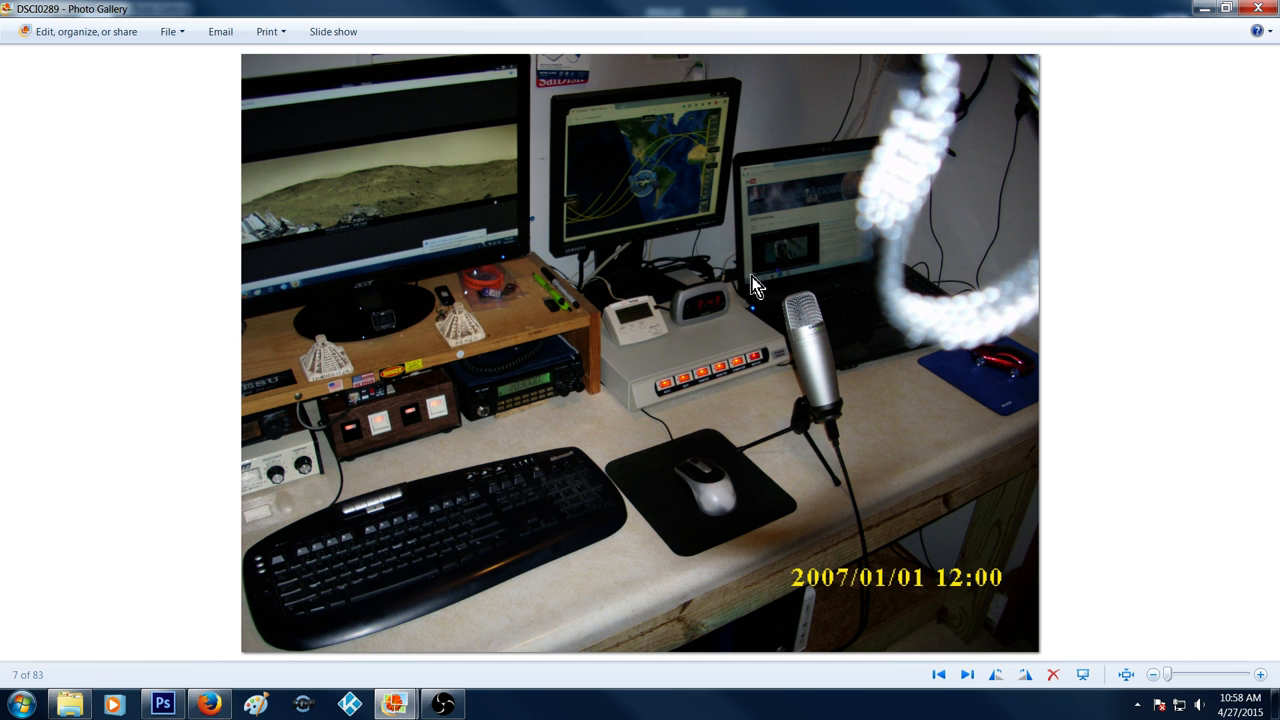
{"action": "mouse_move", "coordinate": [758, 615]}
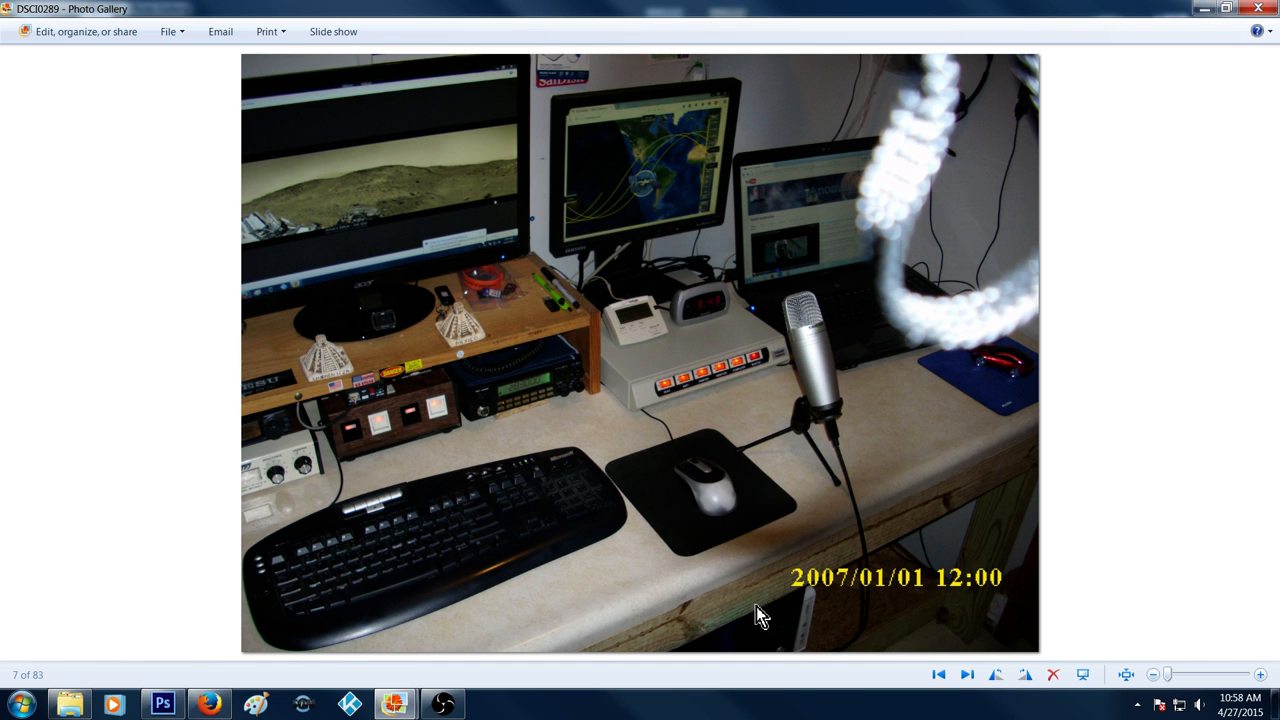
{"action": "mouse_move", "coordinate": [717, 582]}
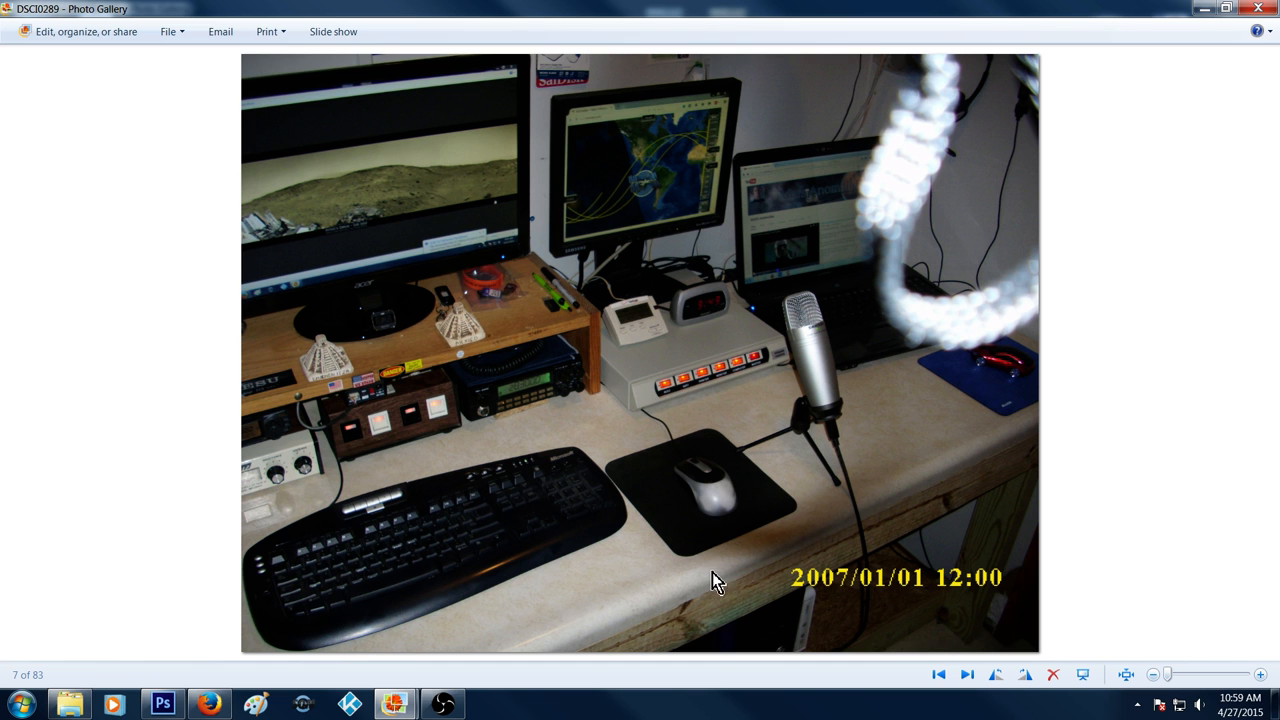
{"action": "mouse_move", "coordinate": [920, 343]}
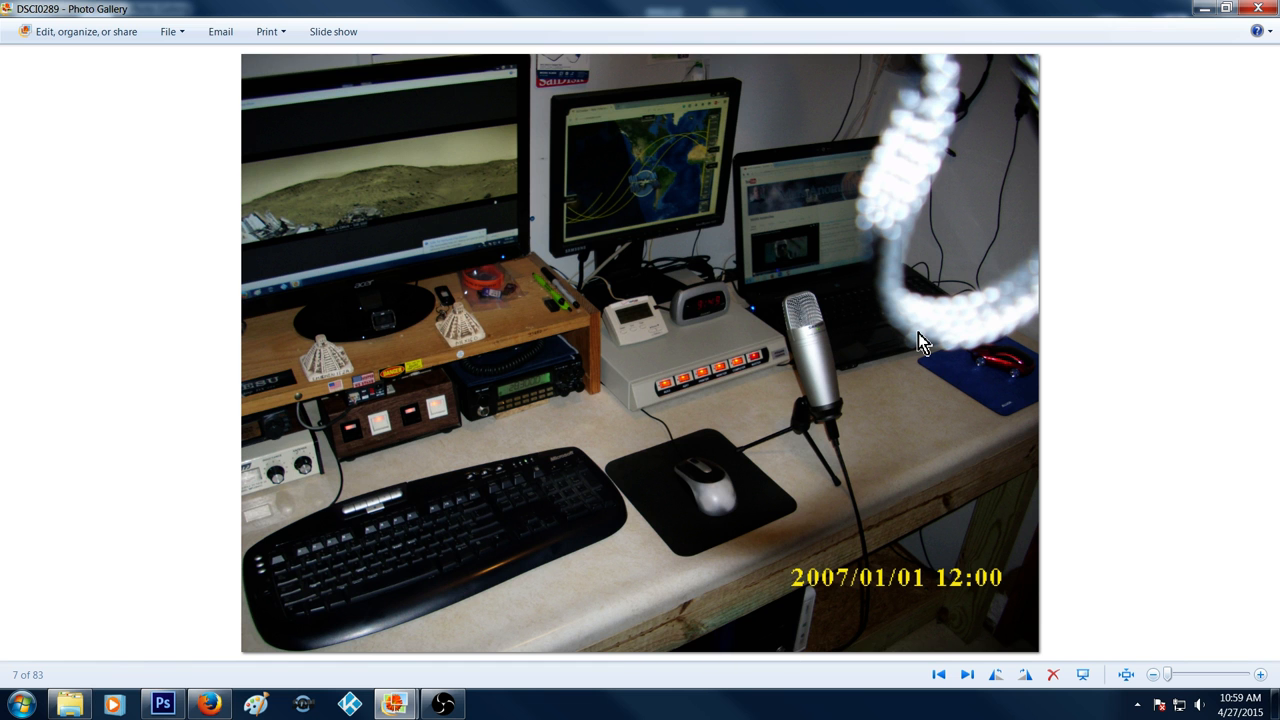
{"action": "mouse_move", "coordinate": [897, 163]}
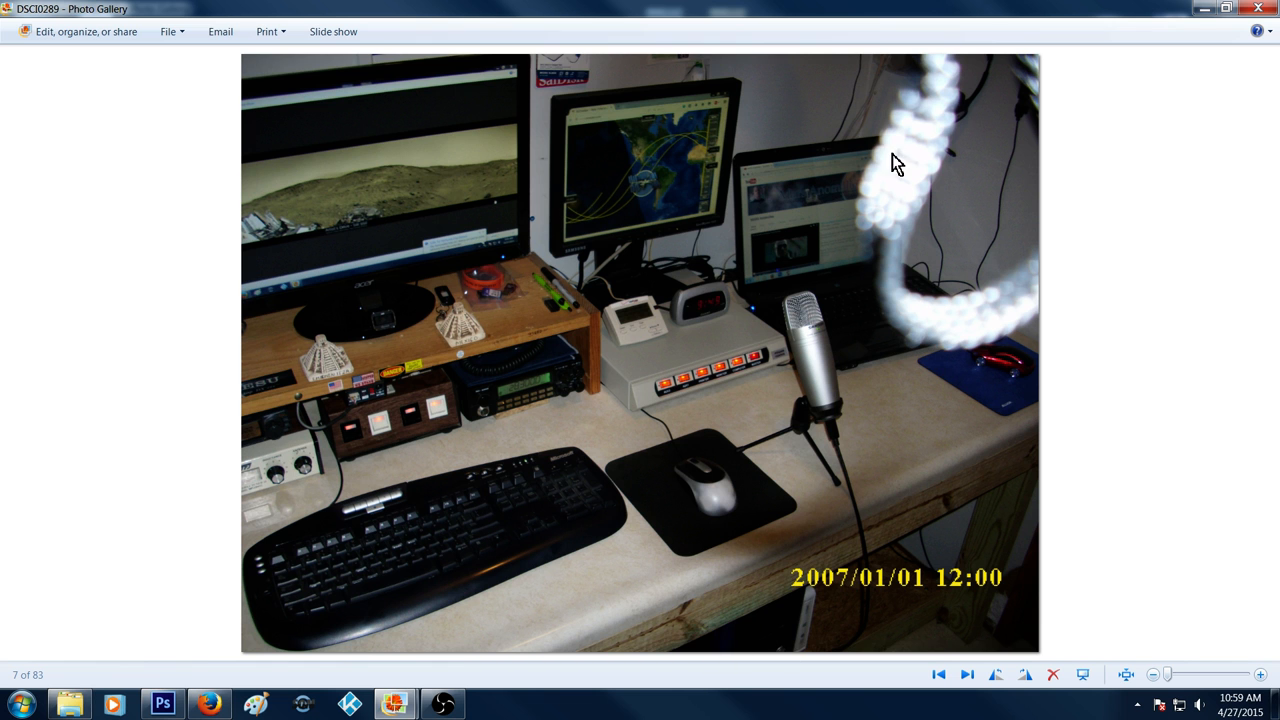
{"action": "mouse_move", "coordinate": [780, 155]}
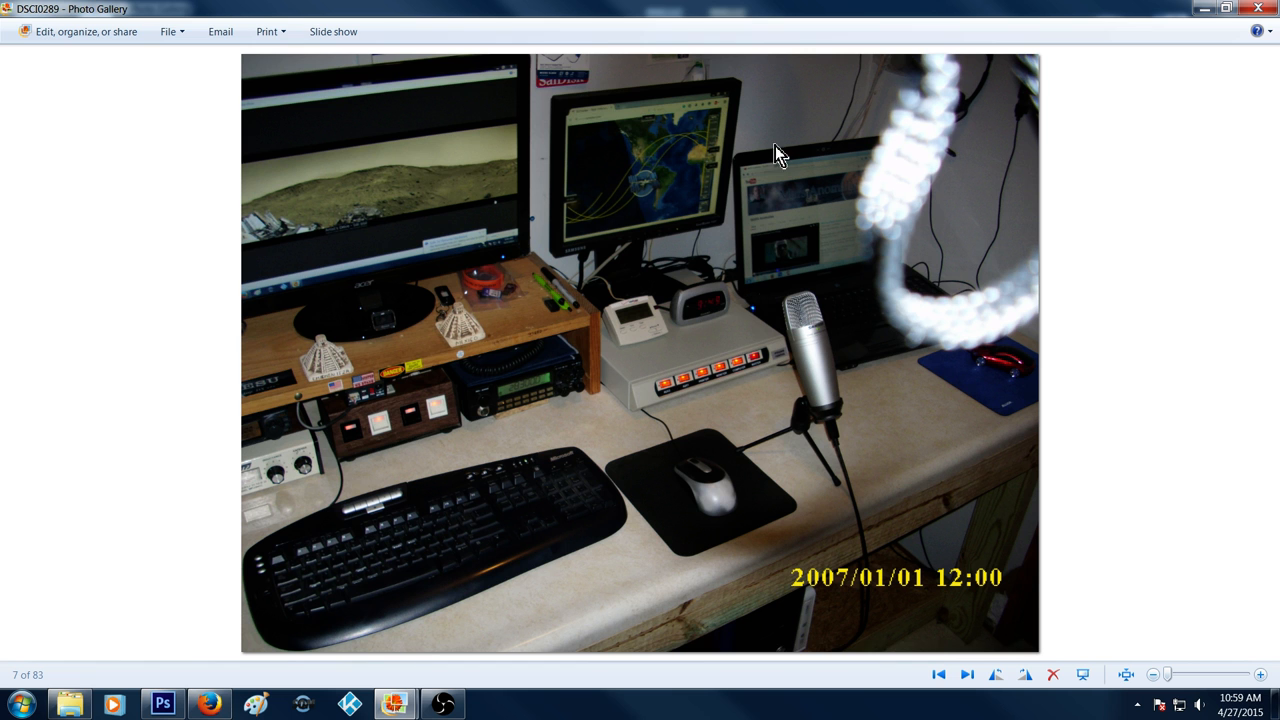
{"action": "mouse_move", "coordinate": [872, 306]}
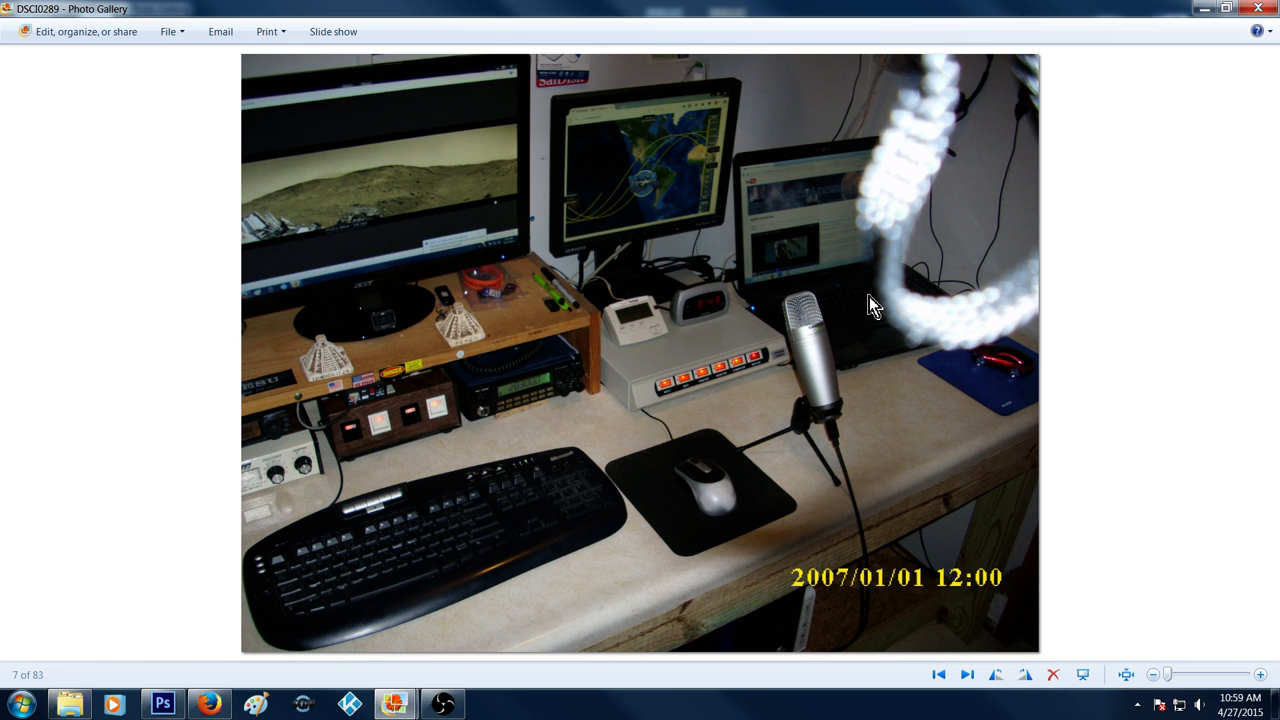
{"action": "mouse_move", "coordinate": [1147, 217]}
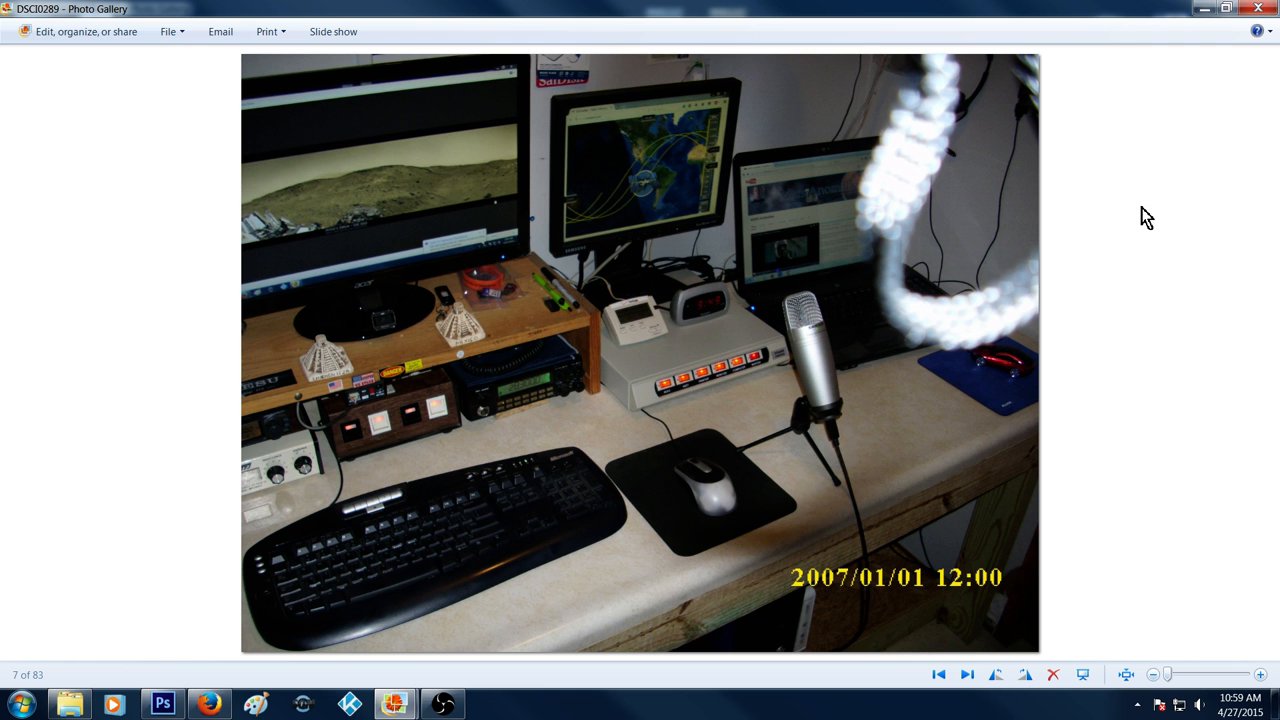
{"action": "left_click", "coordinate": [966, 674]}
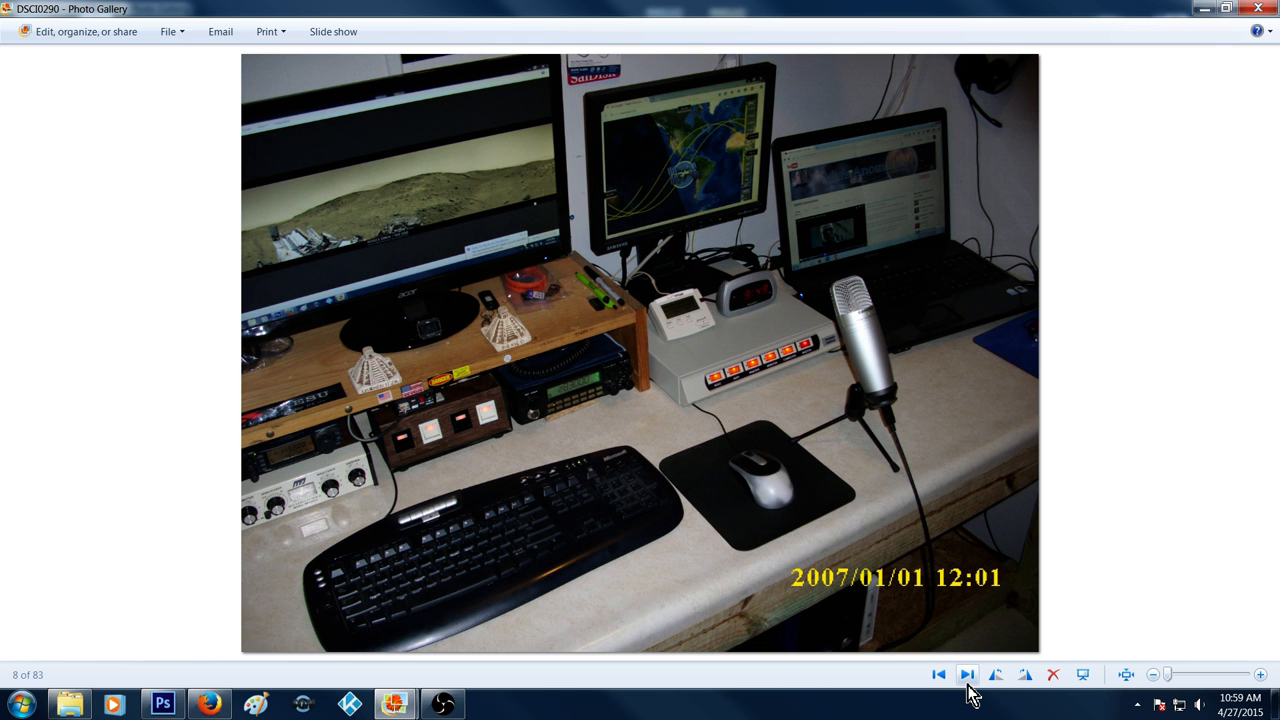
{"action": "left_click", "coordinate": [966, 674]}
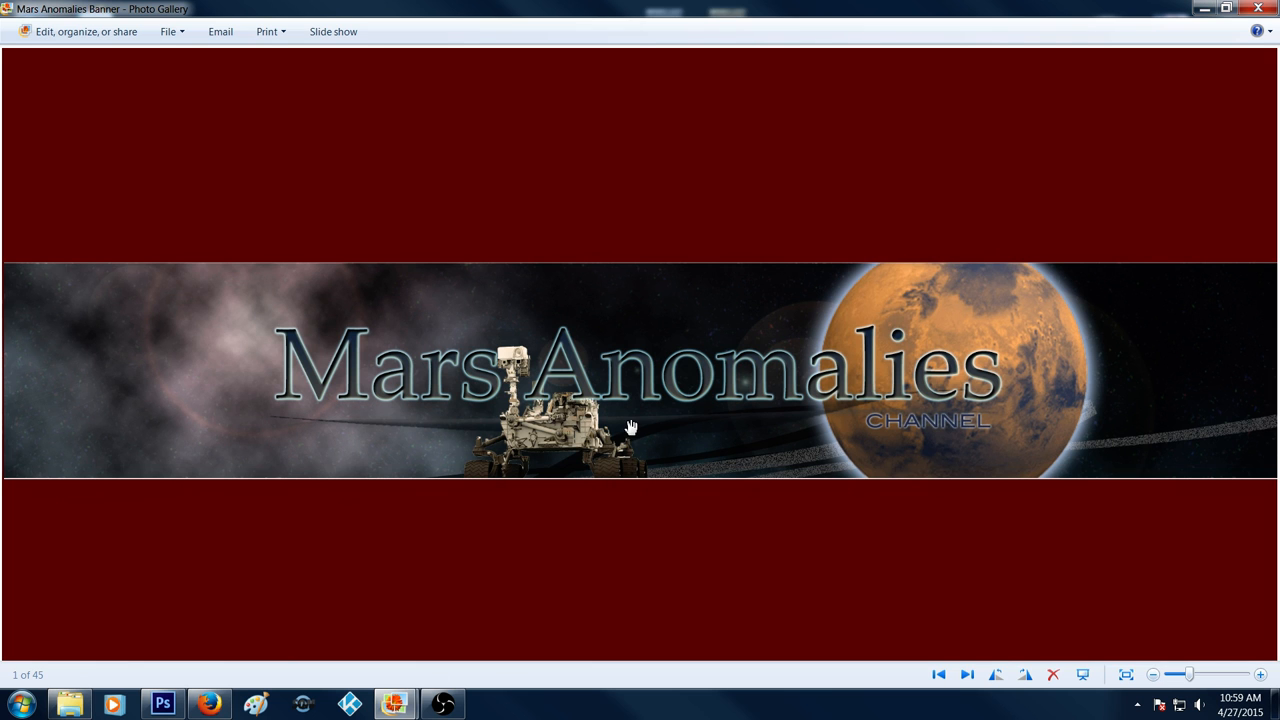
{"action": "mouse_move", "coordinate": [817, 189]}
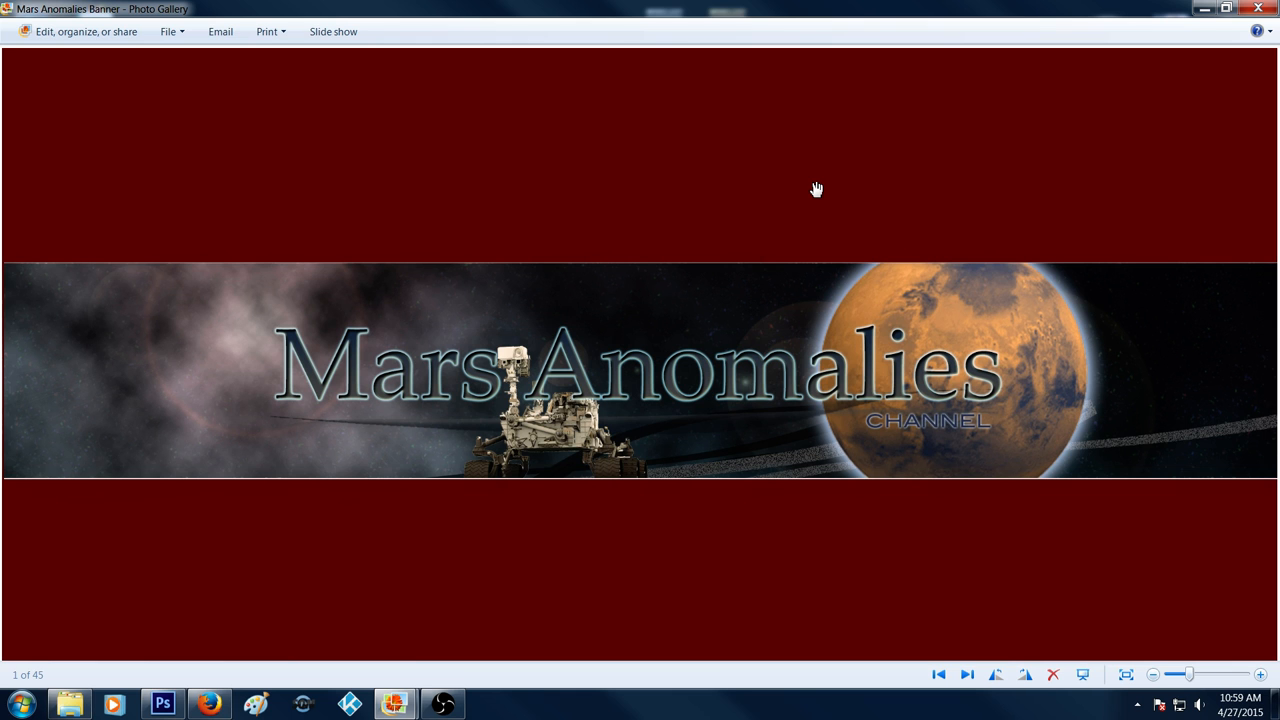
{"action": "mouse_move", "coordinate": [197, 573]}
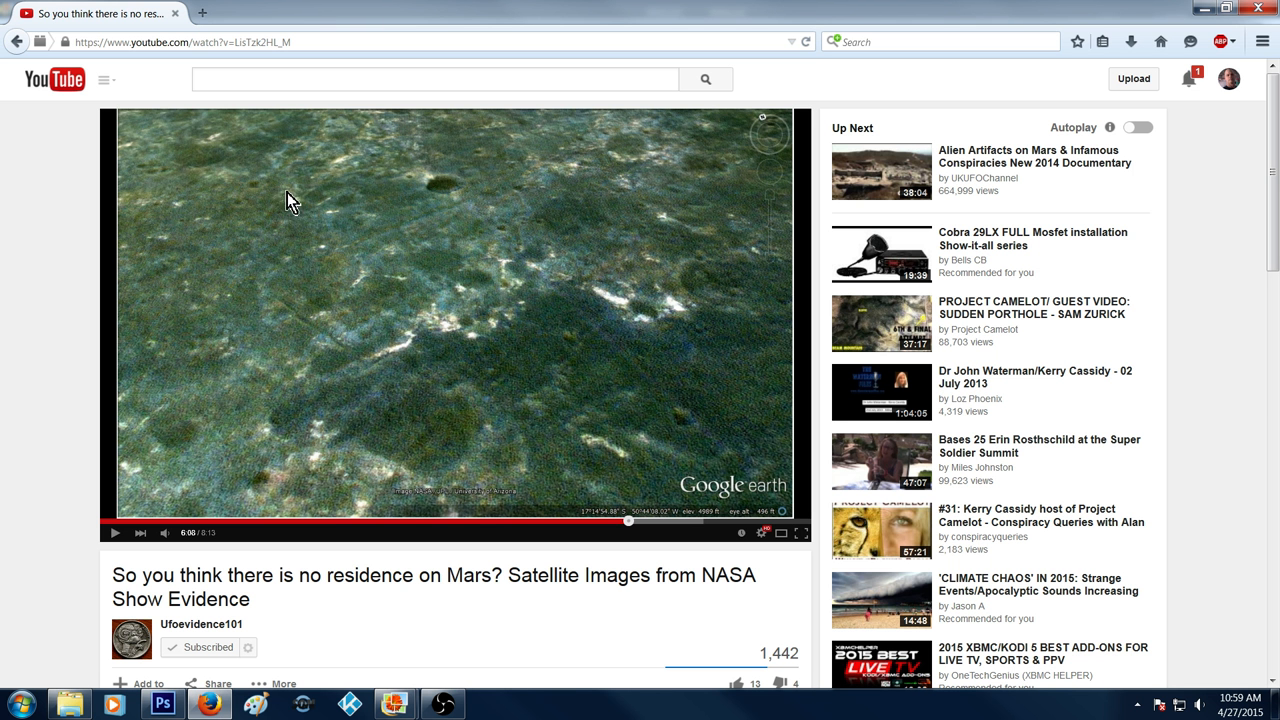
{"action": "mouse_move", "coordinate": [354, 590]}
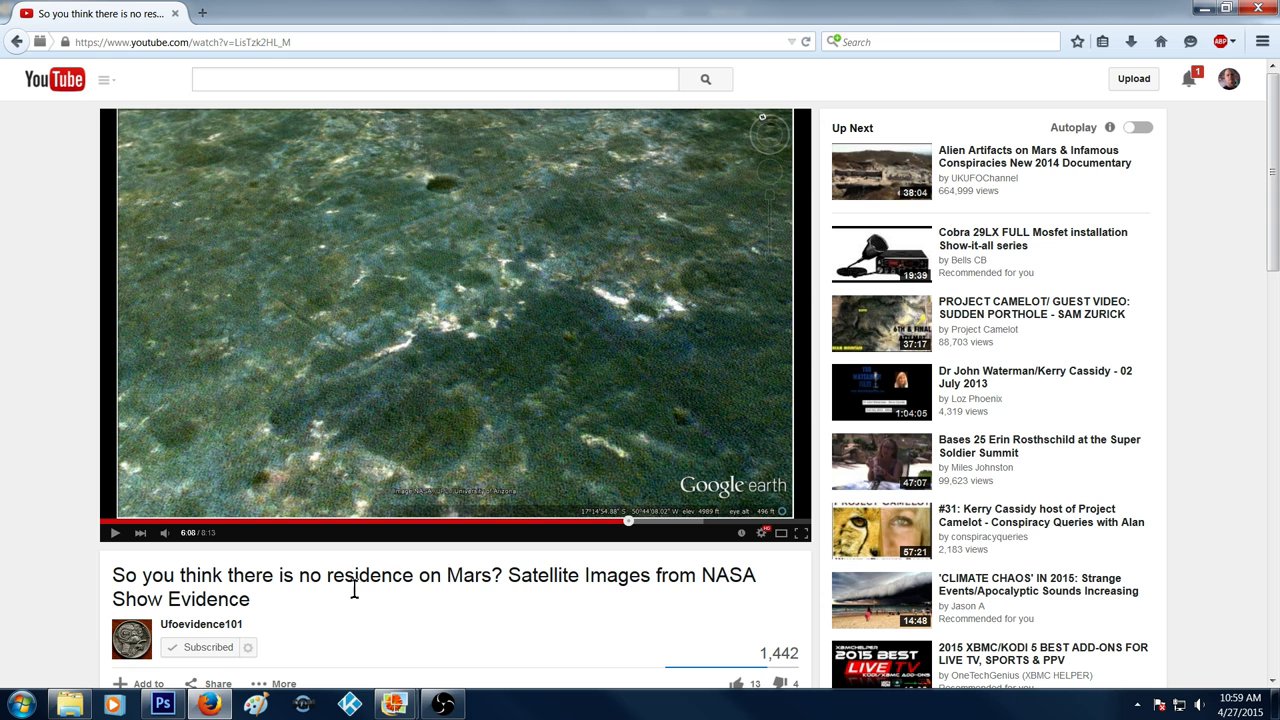
{"action": "mouse_move", "coordinate": [671, 599]}
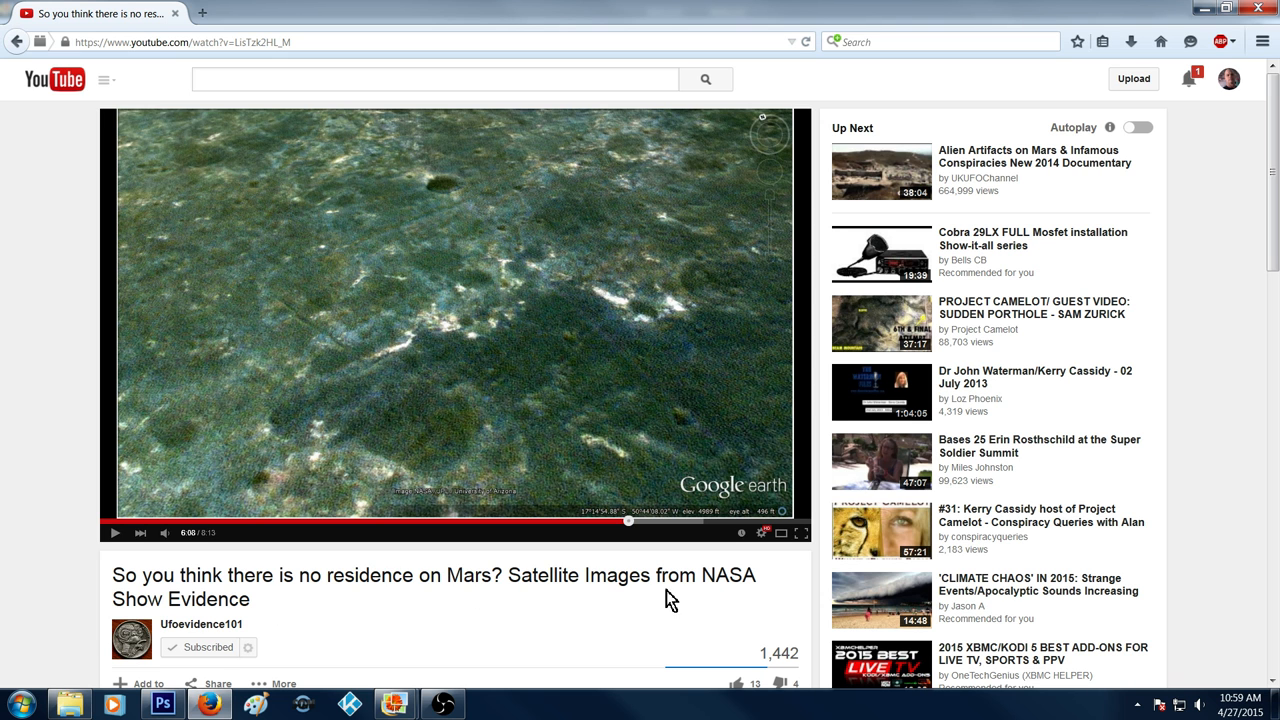
{"action": "mouse_move", "coordinate": [225, 647]}
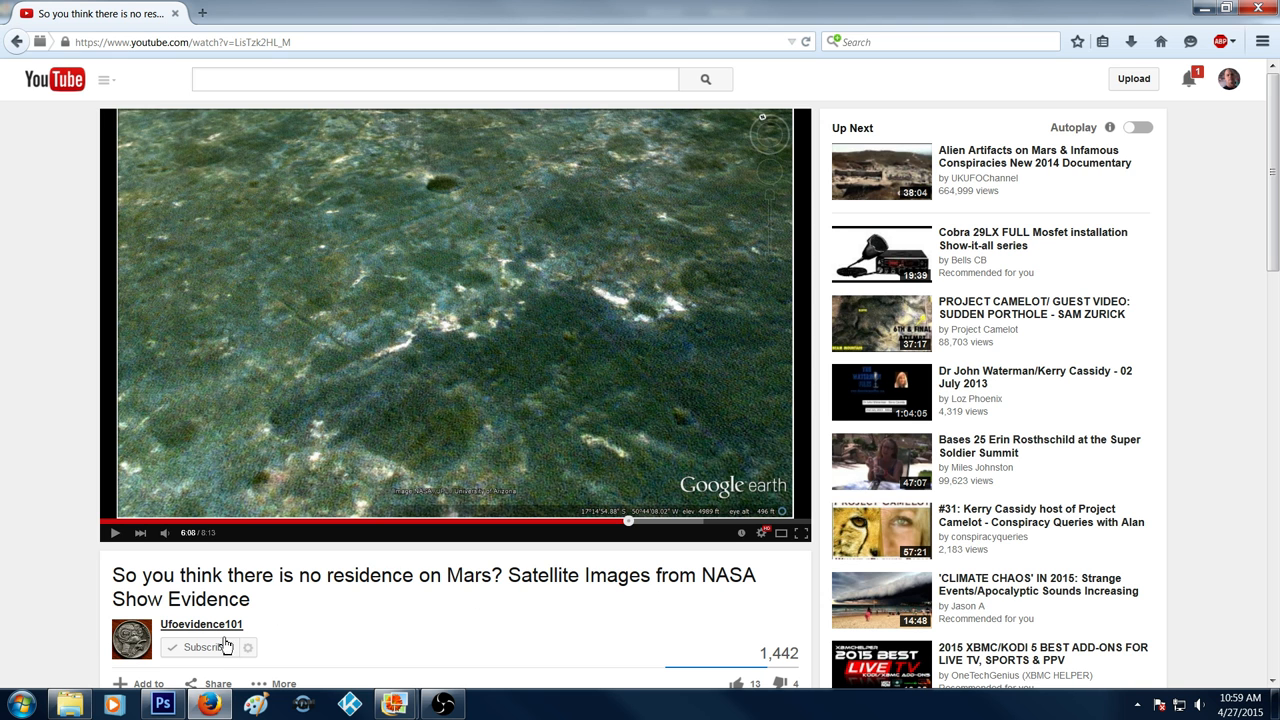
{"action": "left_click", "coordinate": [205, 647]}
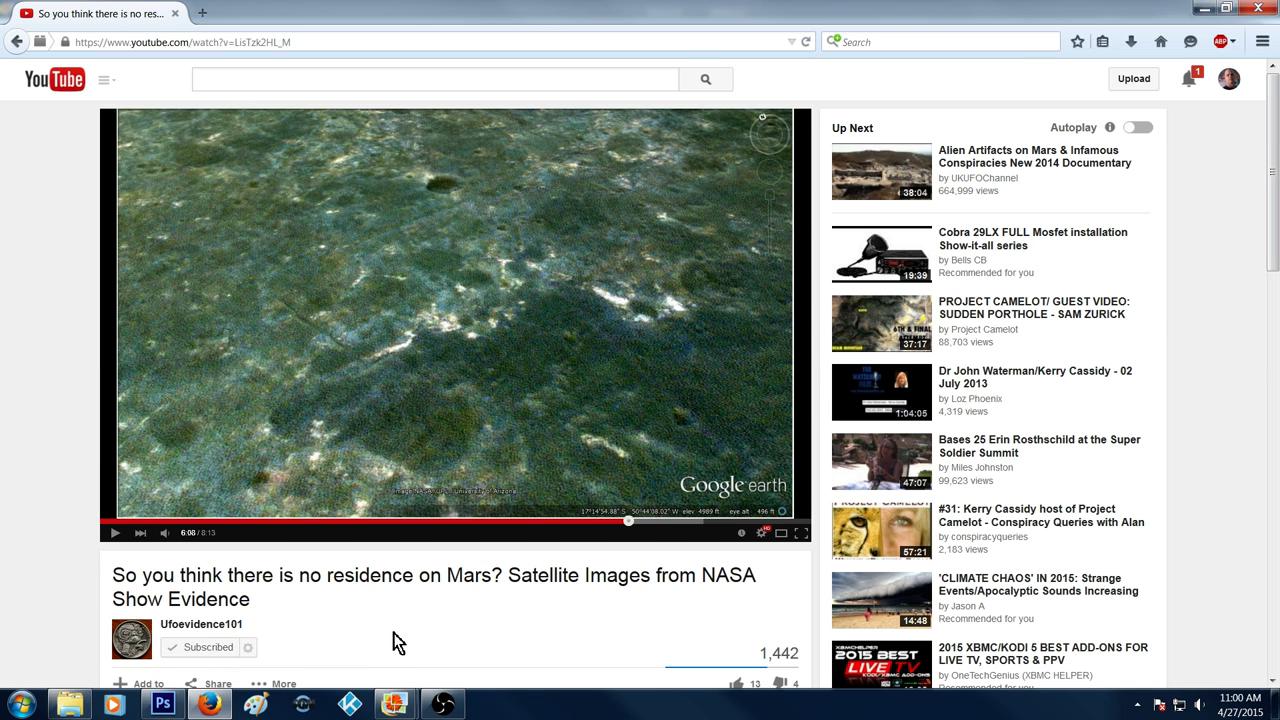
{"action": "scroll", "scroll_direction": "down", "scroll_amount": 3}
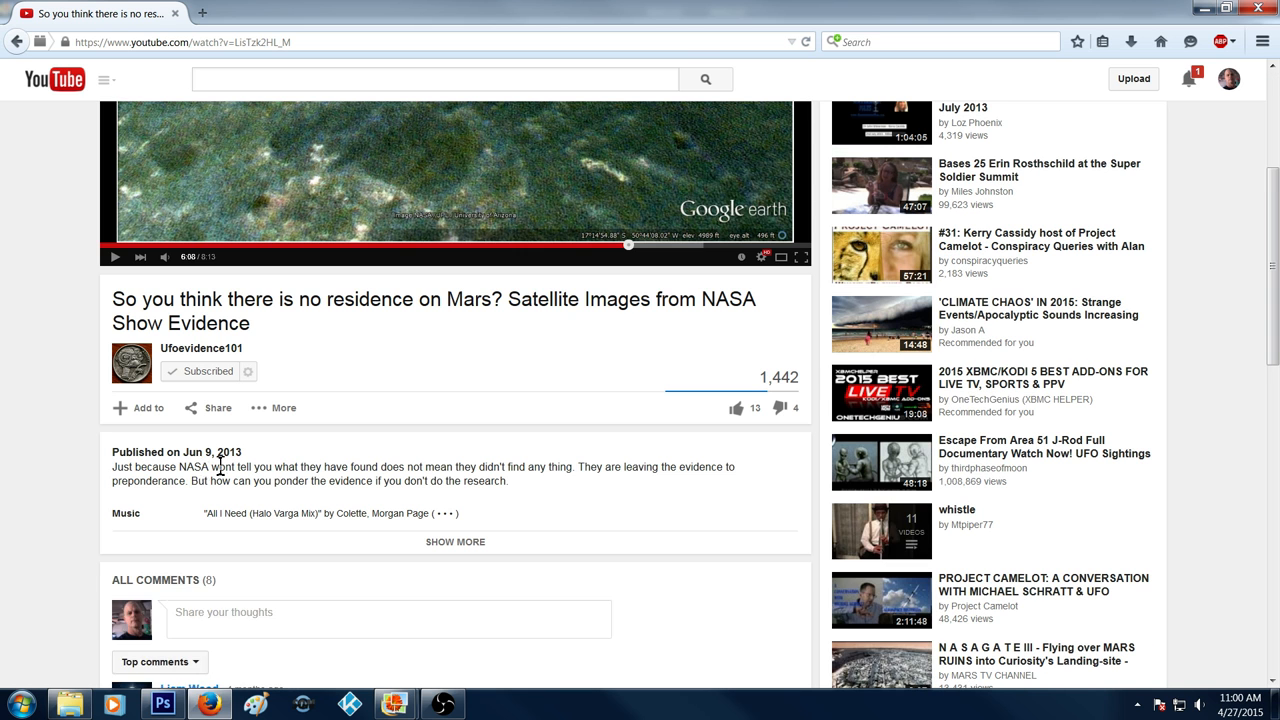
{"action": "scroll", "scroll_direction": "up", "scroll_amount": 3}
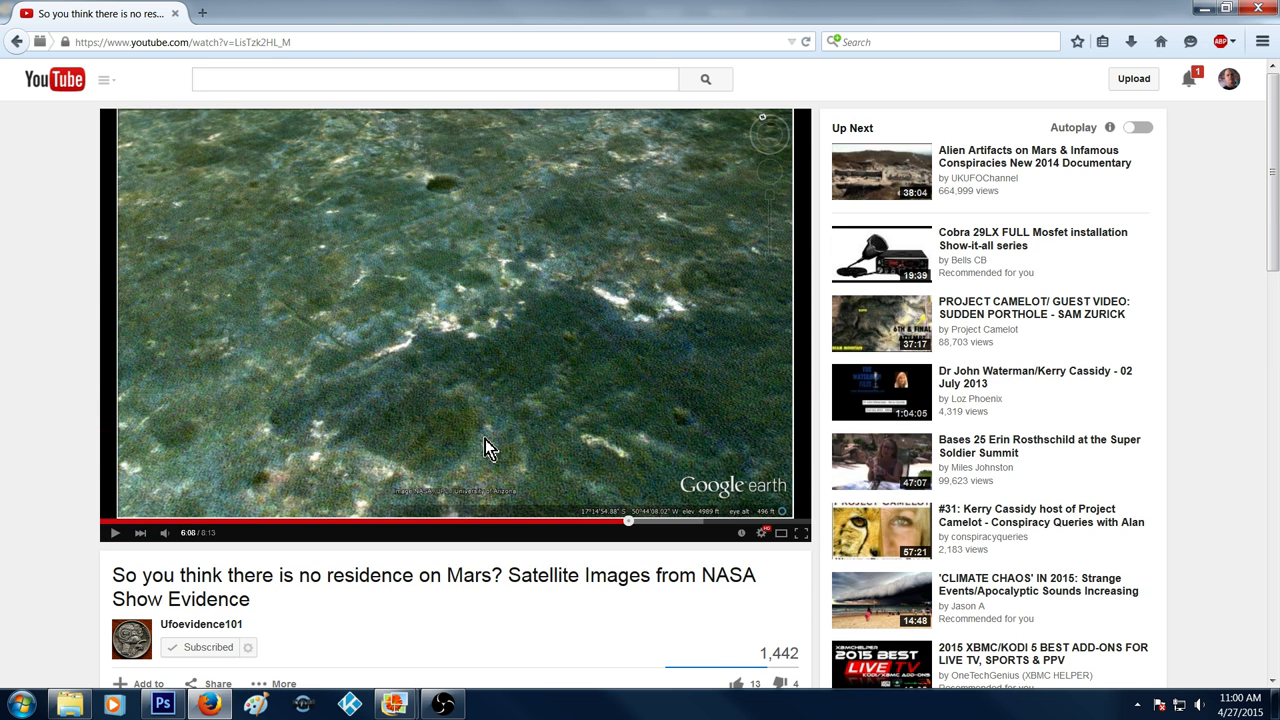
{"action": "mouse_move", "coordinate": [15, 270]}
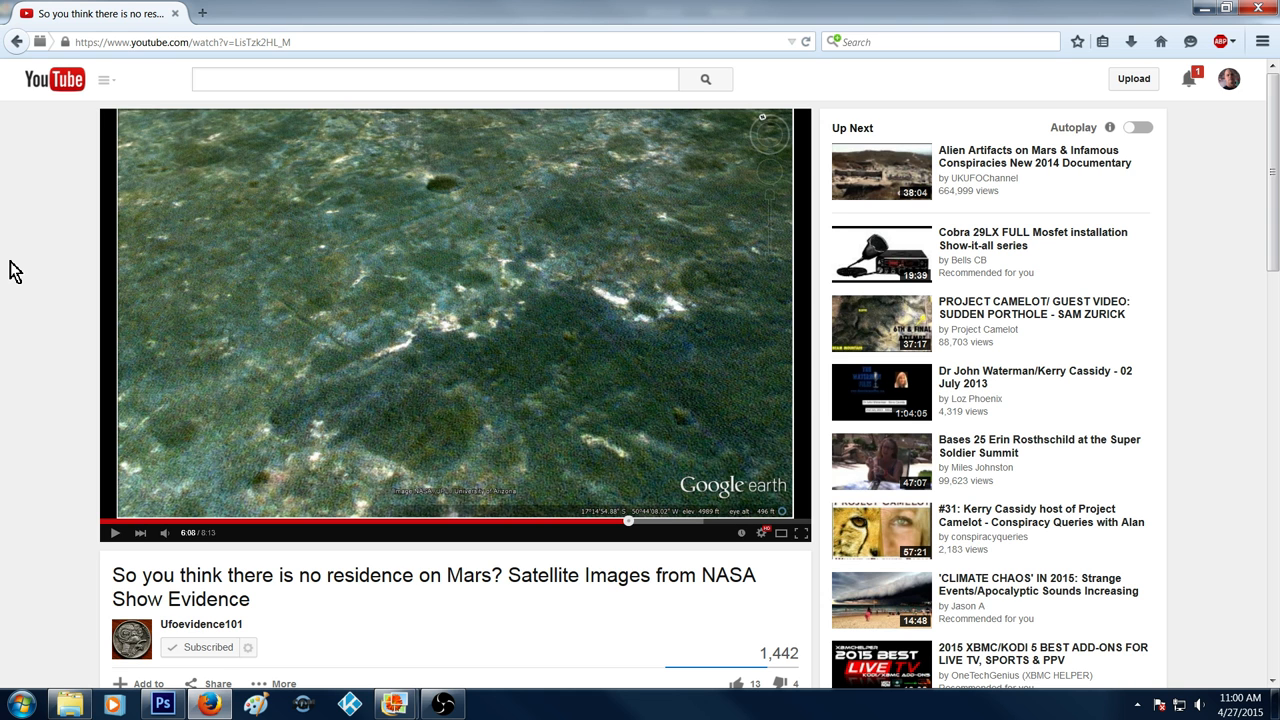
{"action": "mouse_move", "coordinate": [215, 345]}
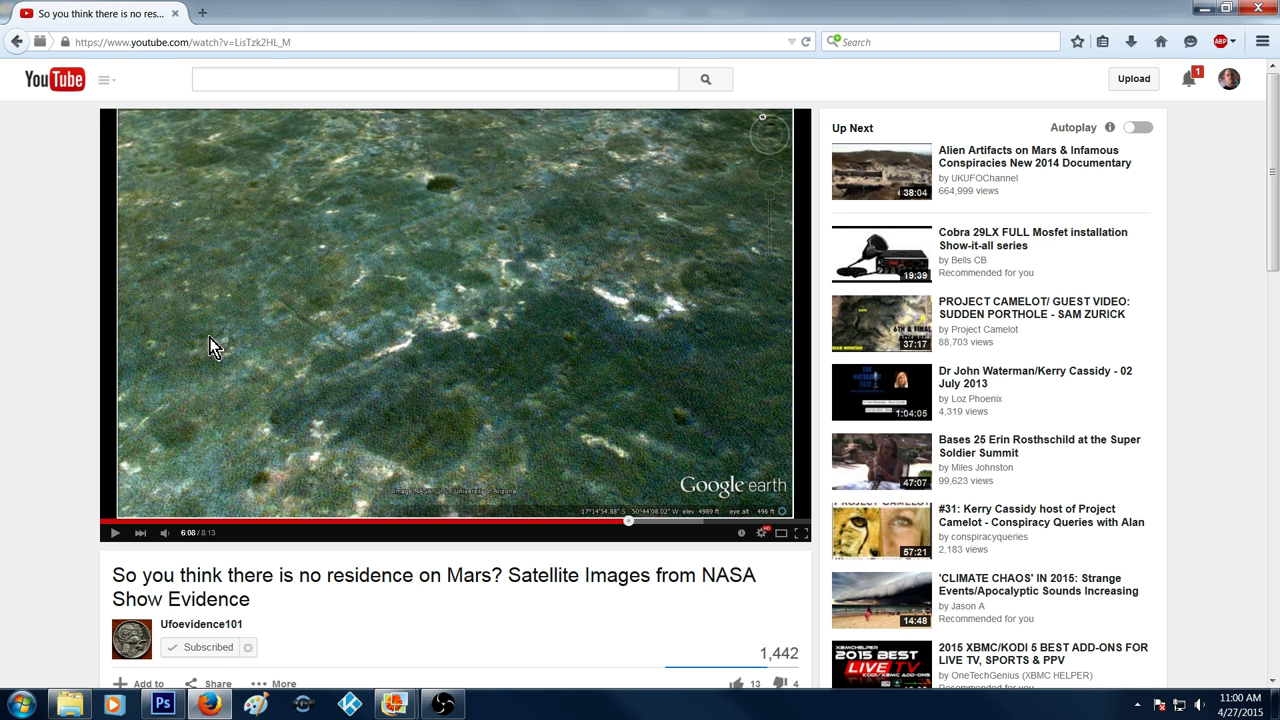
{"action": "mouse_move", "coordinate": [388, 283]}
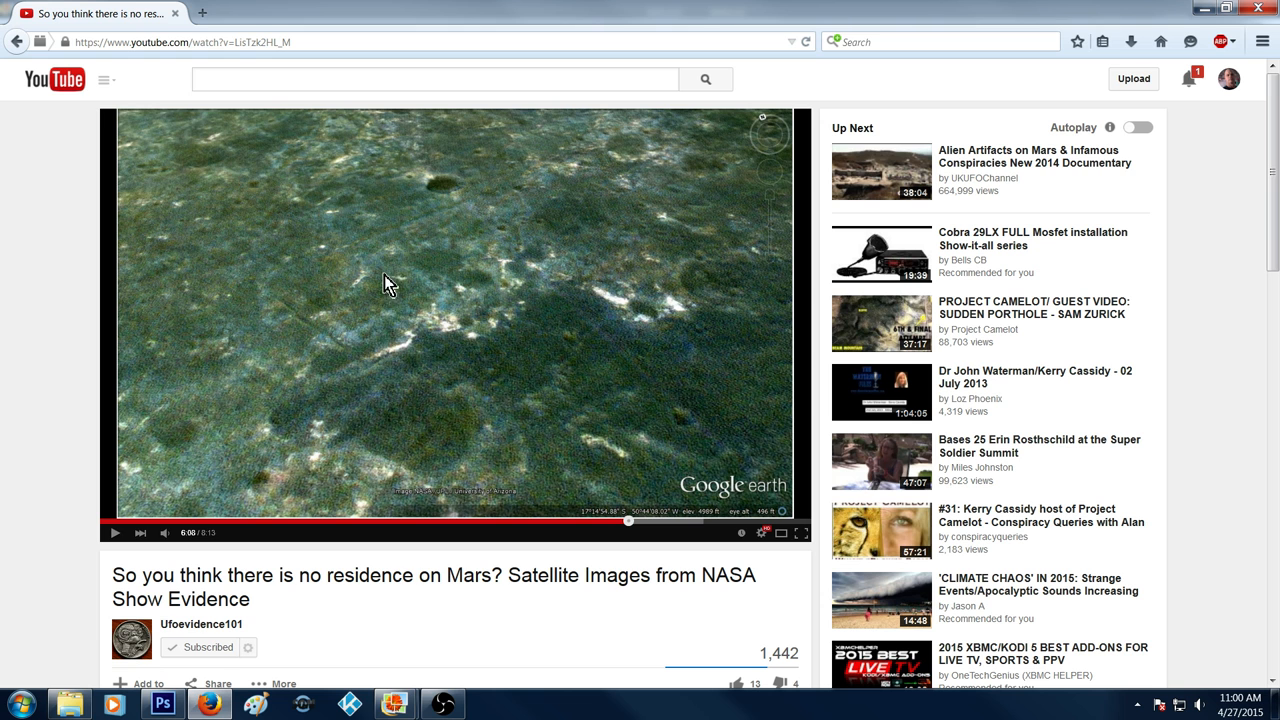
{"action": "mouse_move", "coordinate": [800, 118]}
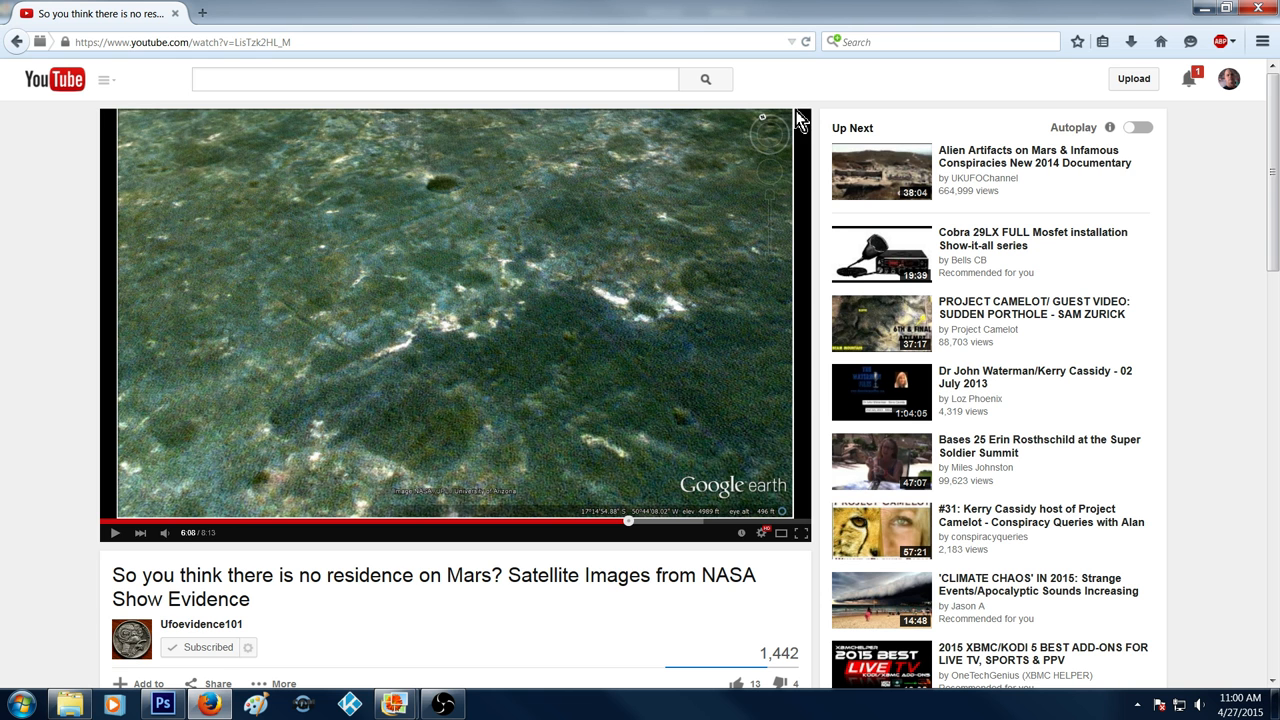
{"action": "mouse_move", "coordinate": [1218, 251]}
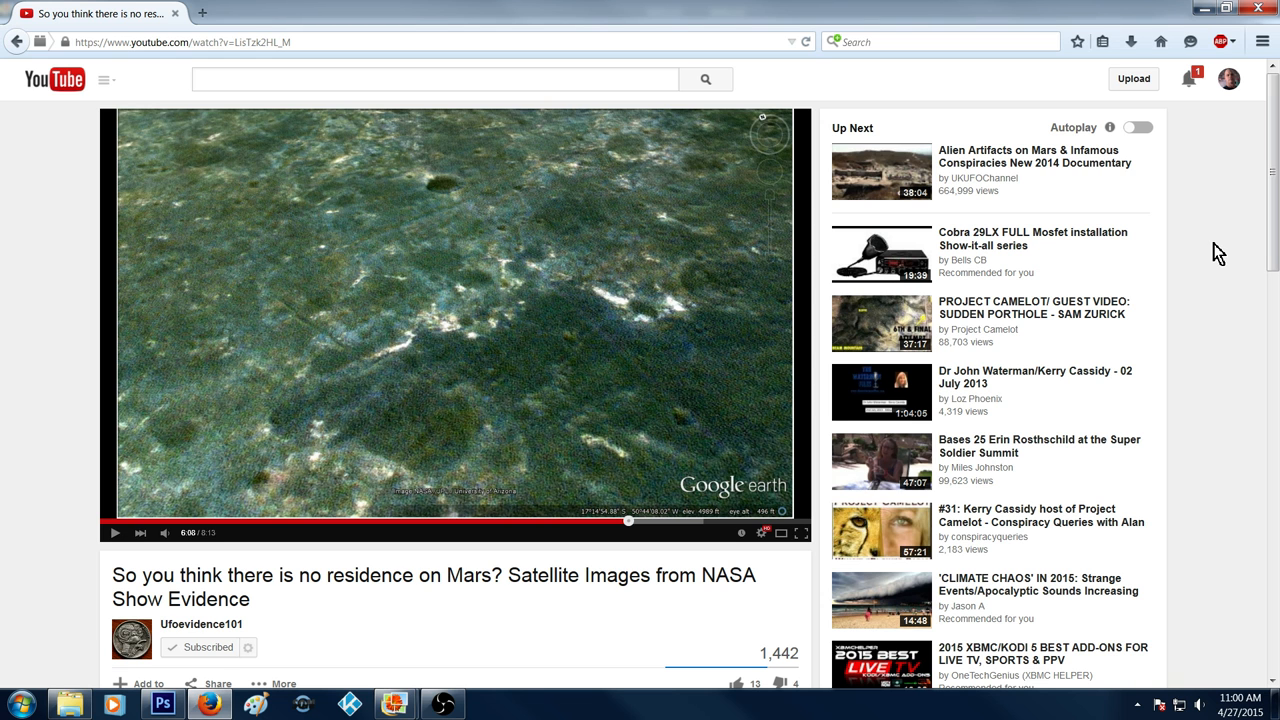
{"action": "mouse_move", "coordinate": [770, 497]}
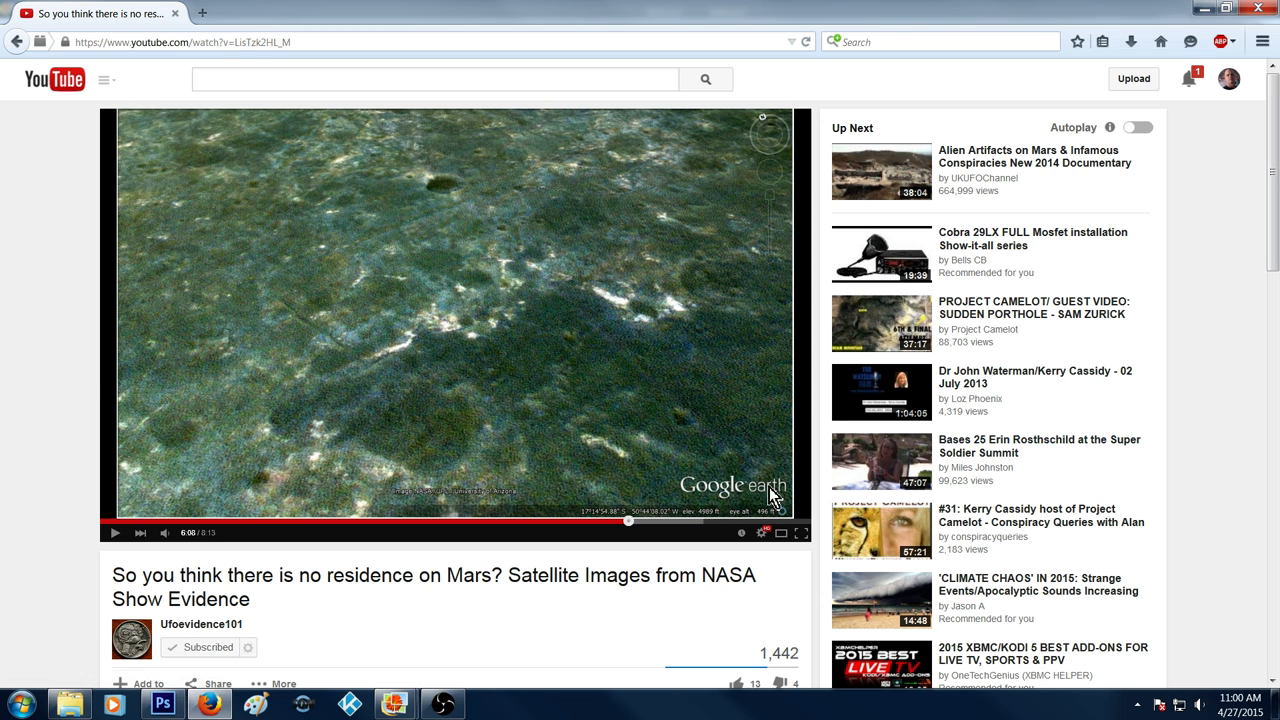
{"action": "mouse_move", "coordinate": [70, 373]}
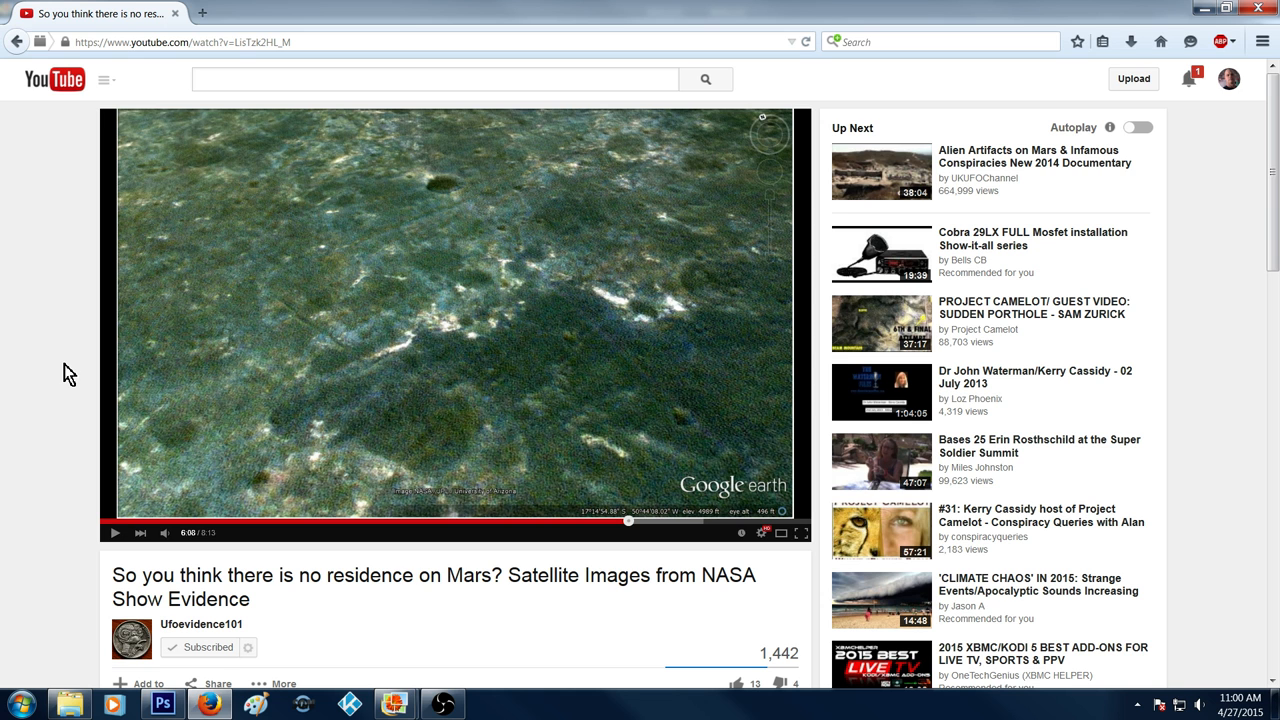
{"action": "mouse_move", "coordinate": [380, 132]}
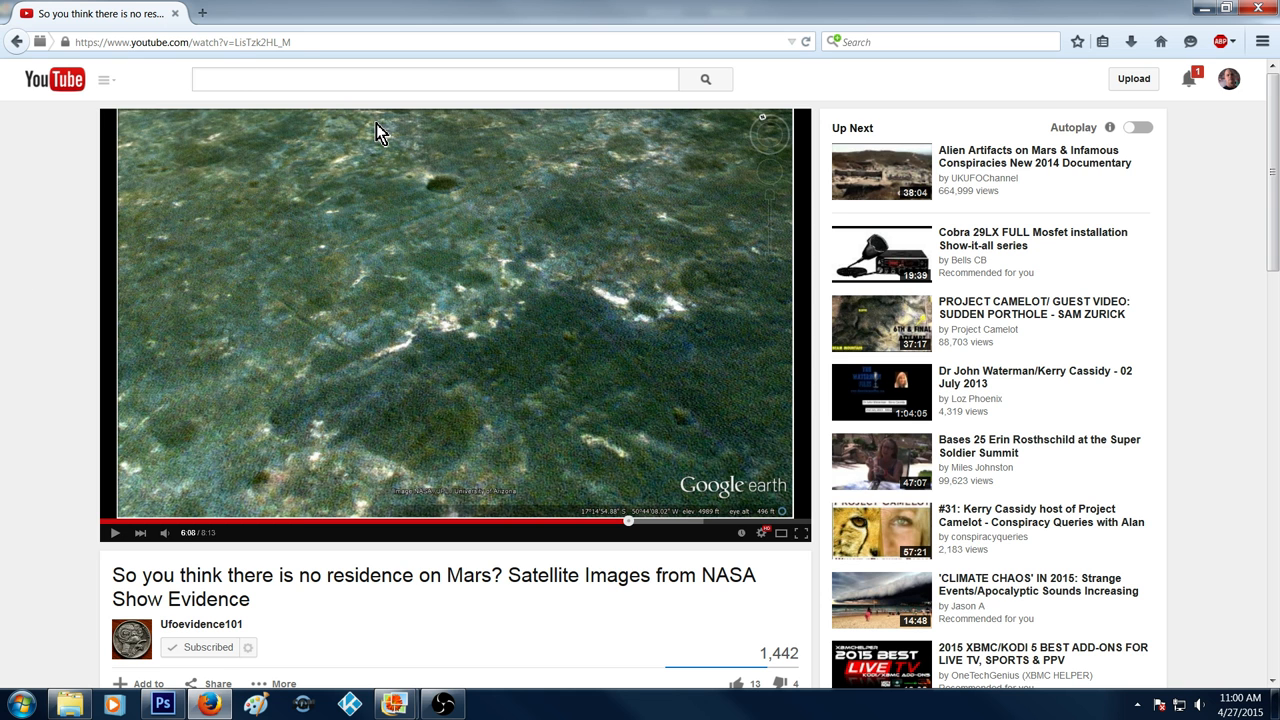
{"action": "mouse_move", "coordinate": [79, 266]}
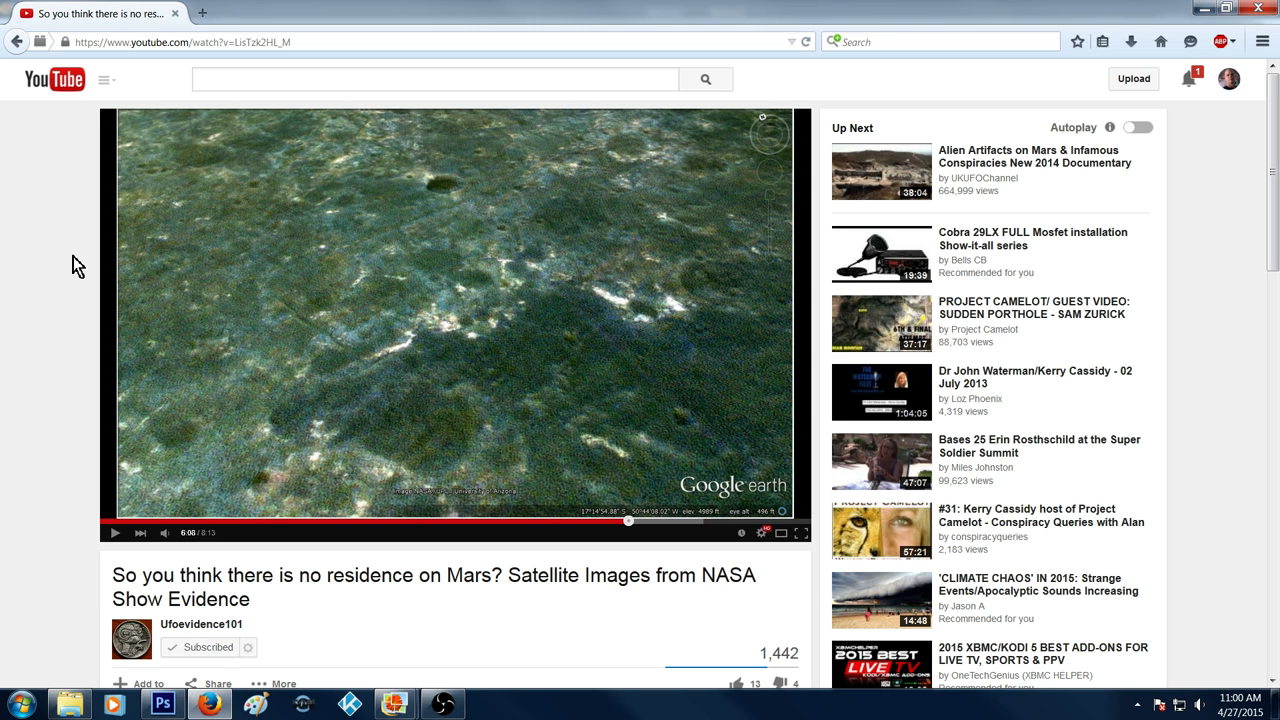
{"action": "mouse_move", "coordinate": [54, 232]}
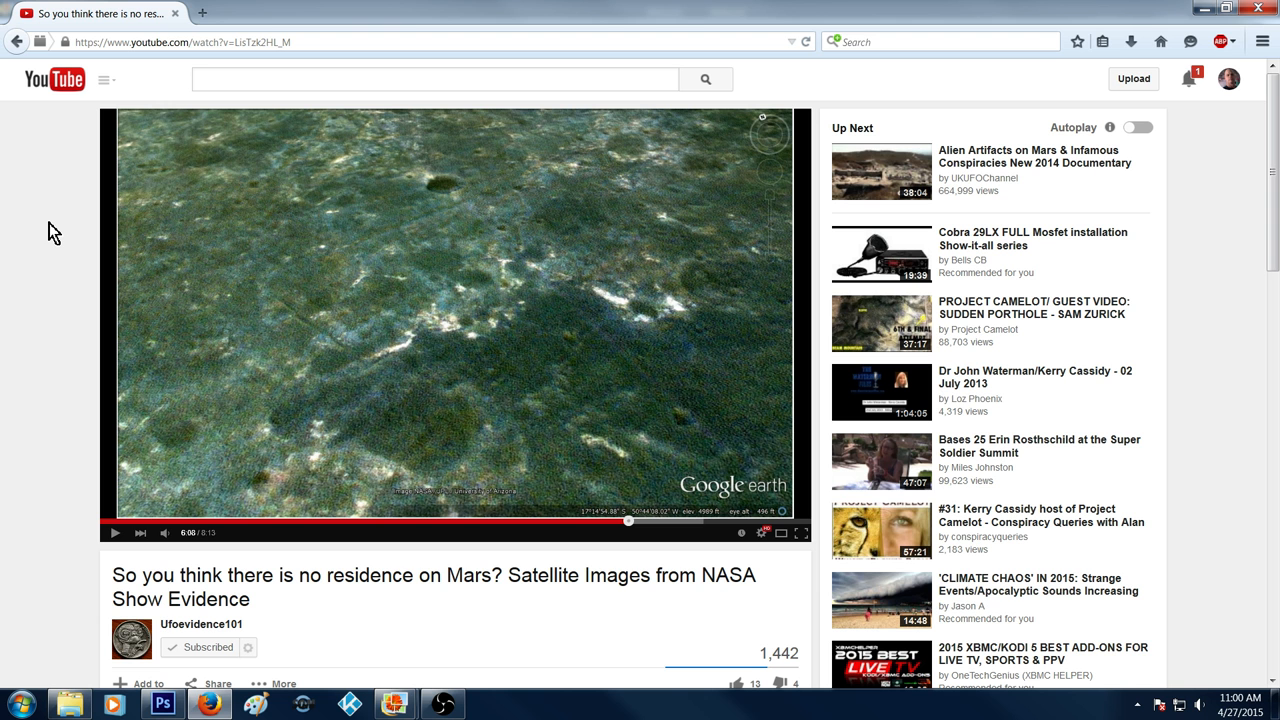
{"action": "mouse_move", "coordinate": [245, 295]}
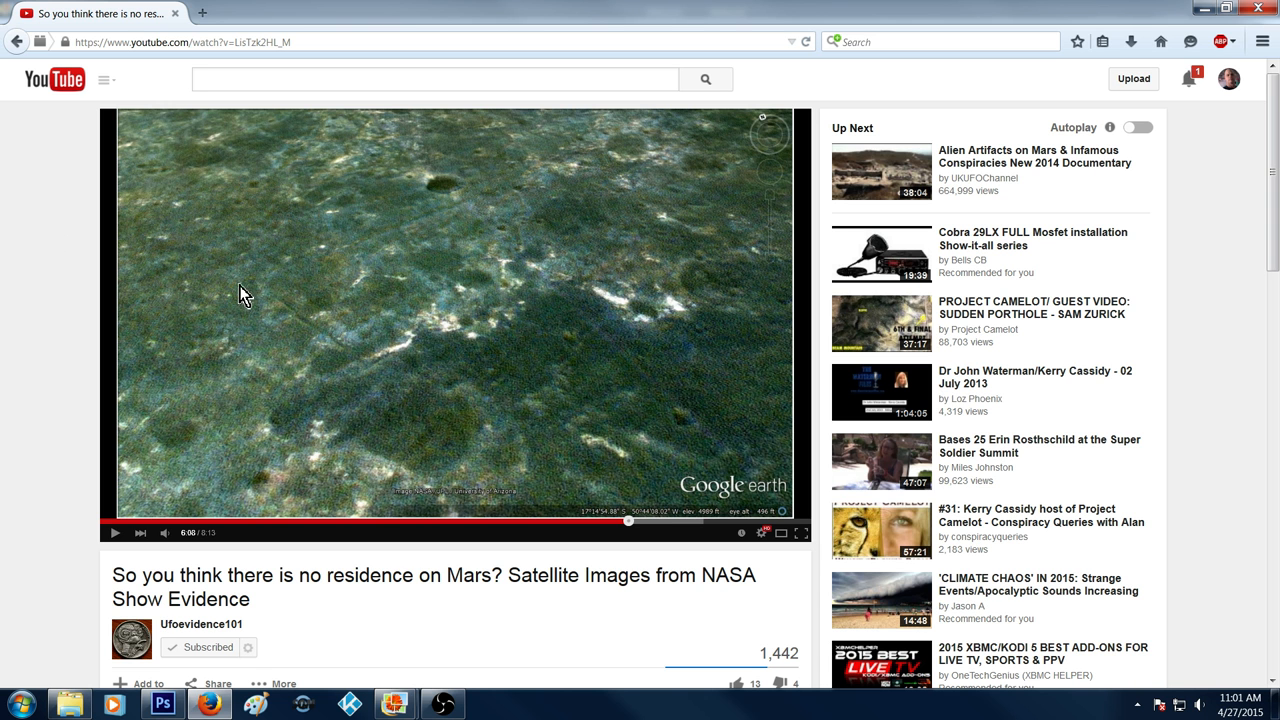
Switch the Google Earth Mars surface video to full-screen view.
{"action": "left_click", "coordinate": [803, 532]}
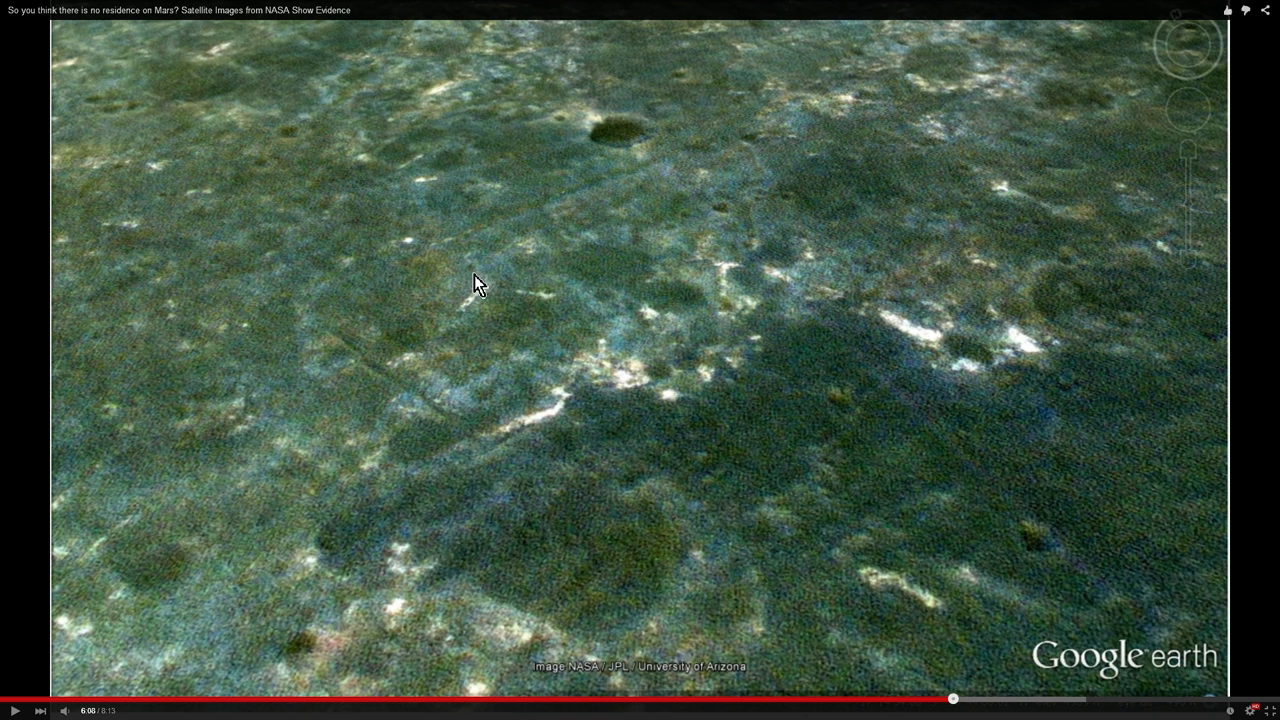
{"action": "mouse_move", "coordinate": [450, 422]}
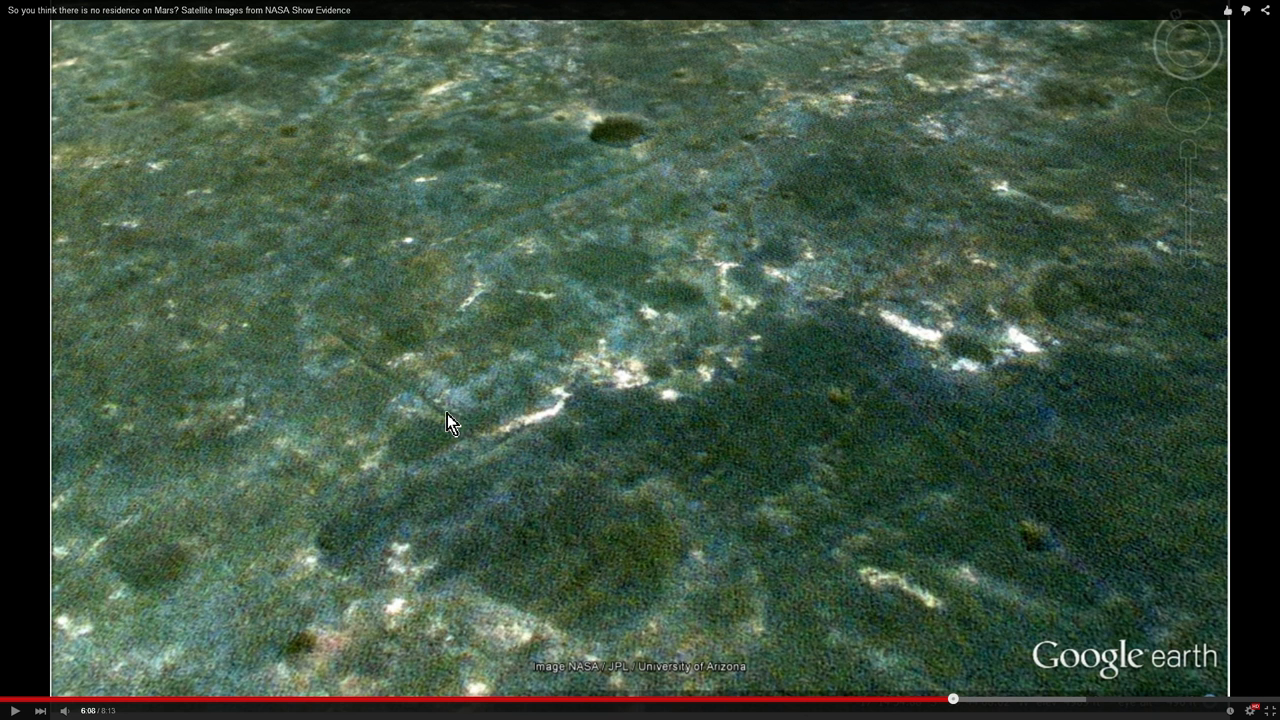
{"action": "mouse_move", "coordinate": [401, 267]}
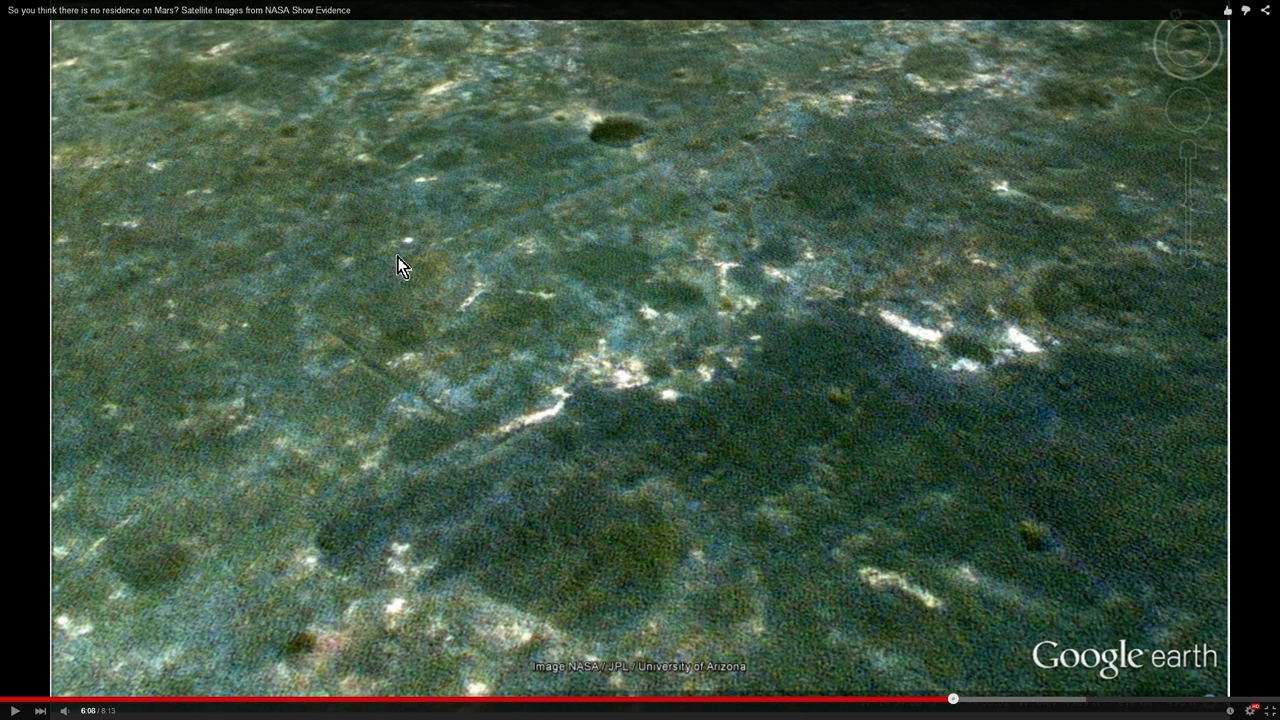
{"action": "mouse_move", "coordinate": [920, 358]}
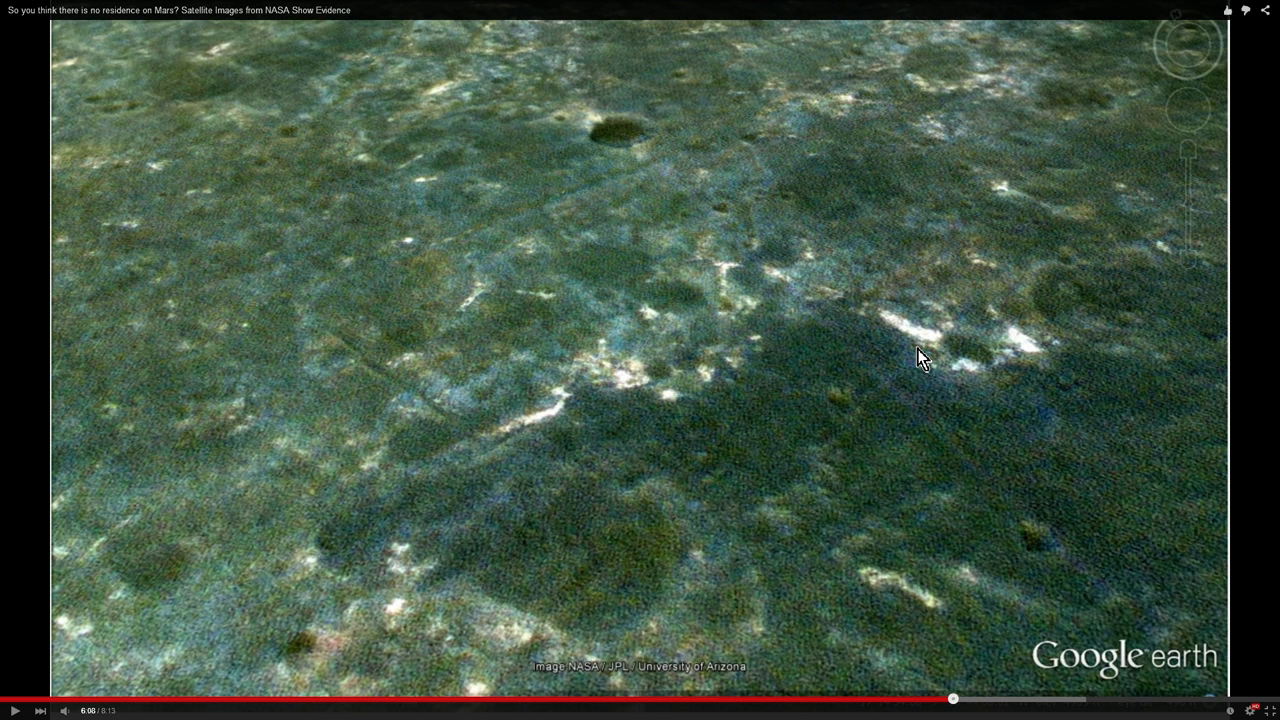
{"action": "mouse_move", "coordinate": [648, 388]}
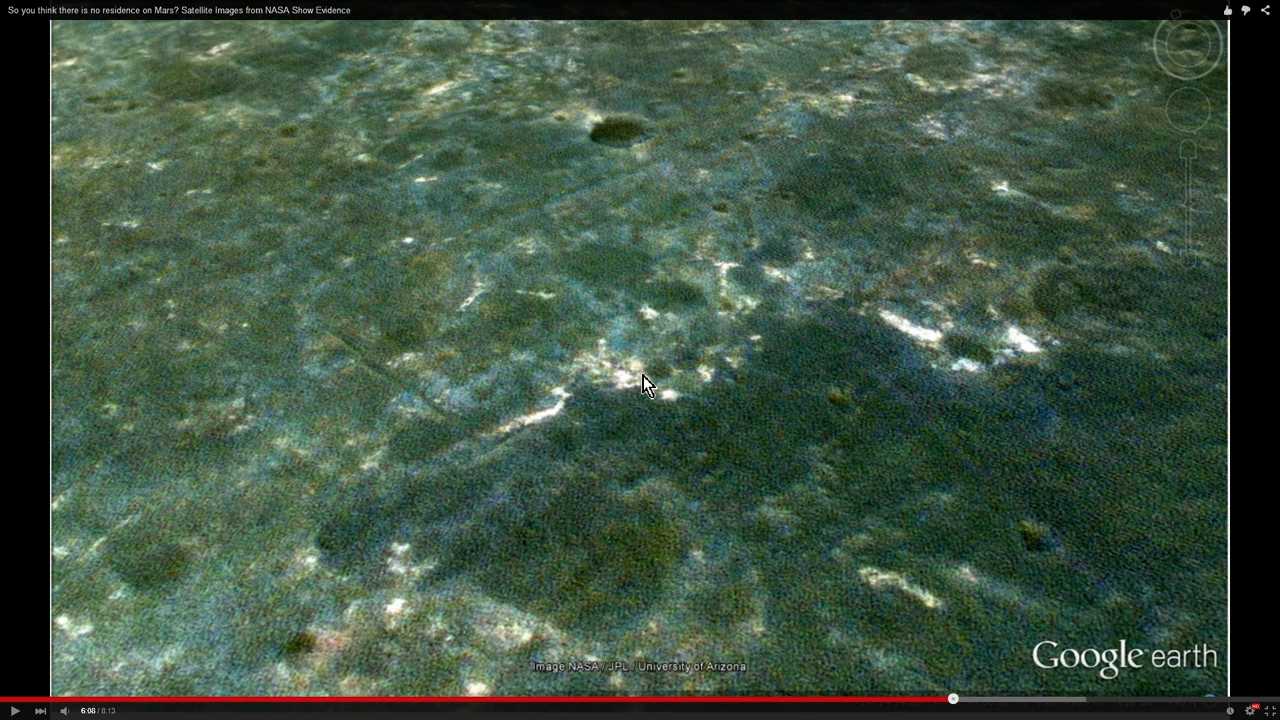
{"action": "mouse_move", "coordinate": [470, 265]}
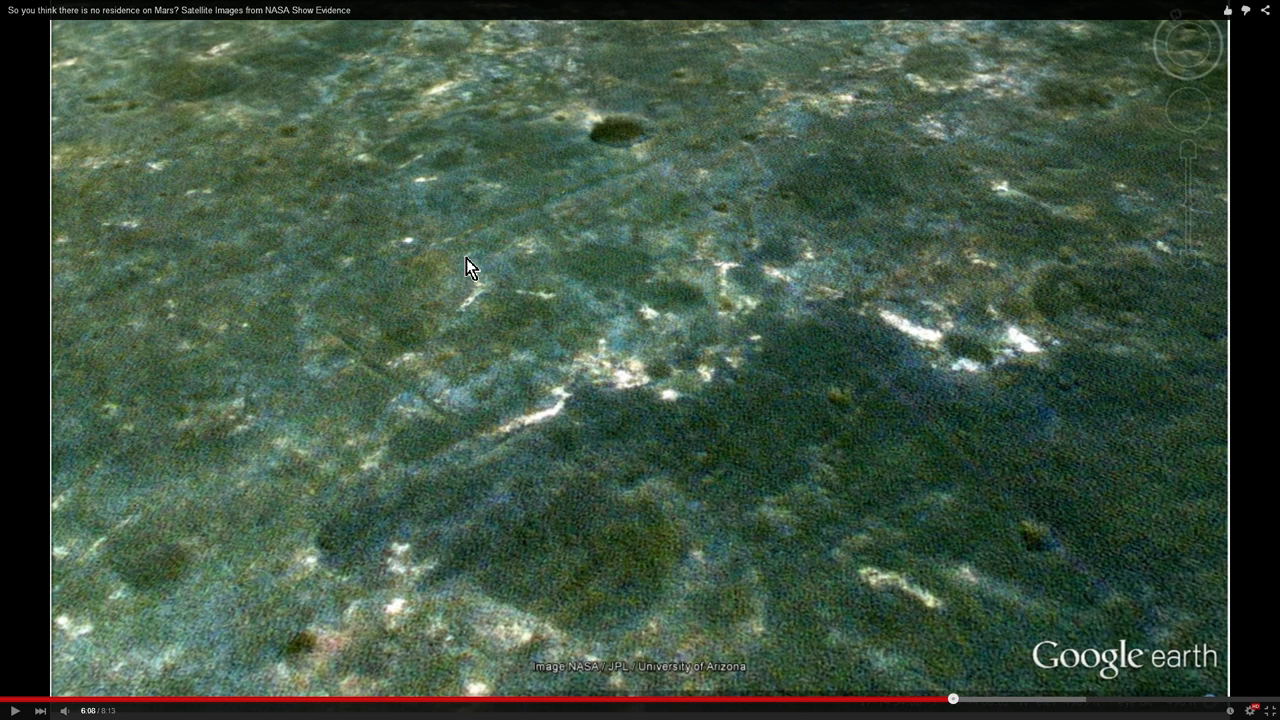
{"action": "mouse_move", "coordinate": [502, 196]}
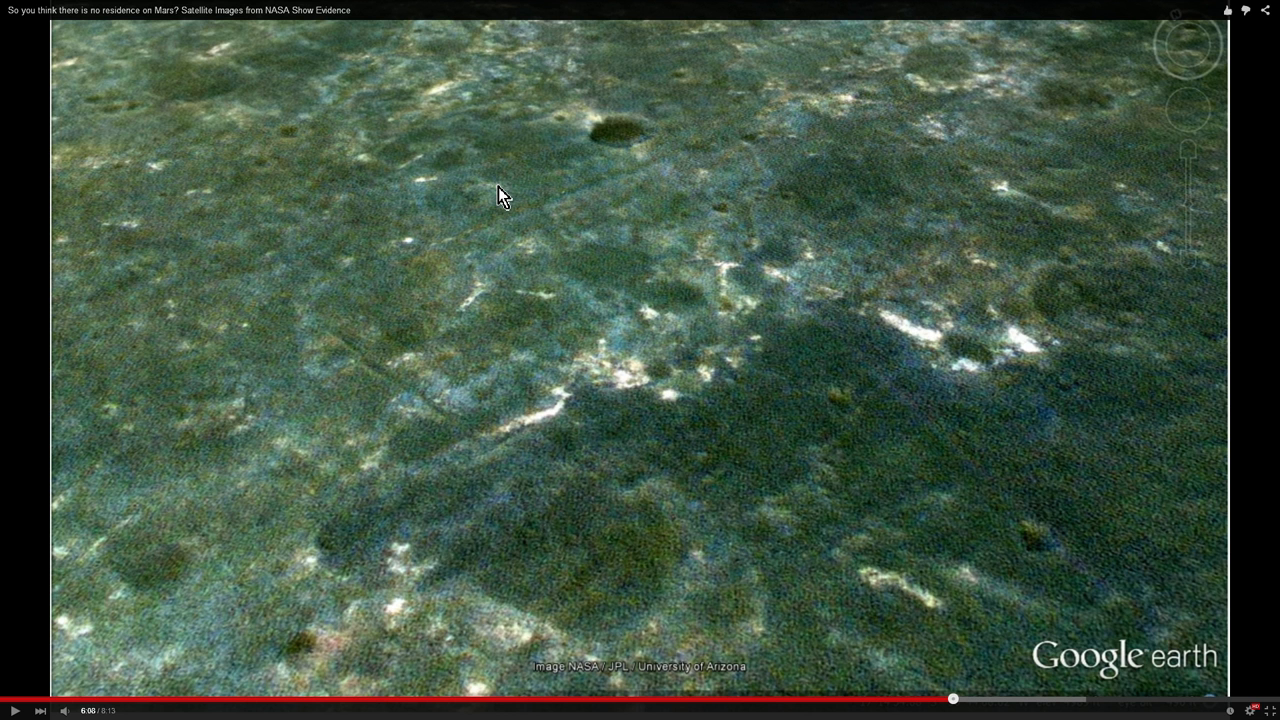
{"action": "mouse_move", "coordinate": [372, 170]}
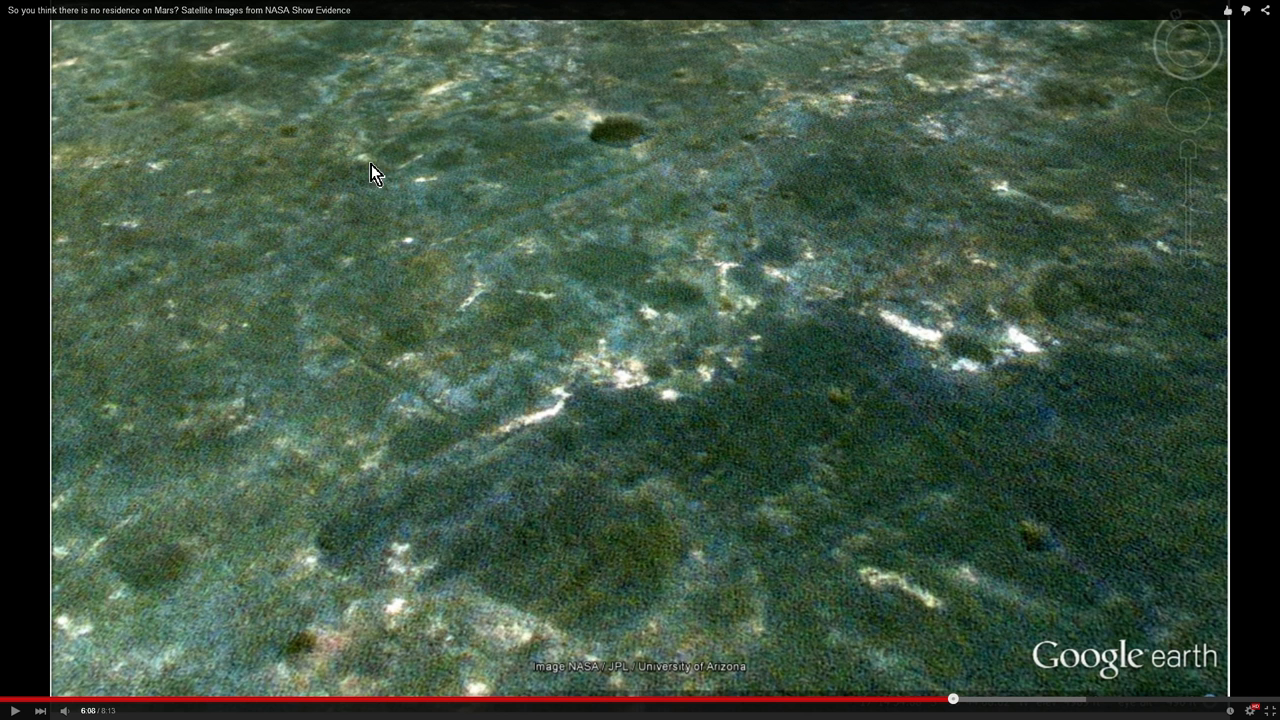
{"action": "mouse_move", "coordinate": [375, 165]}
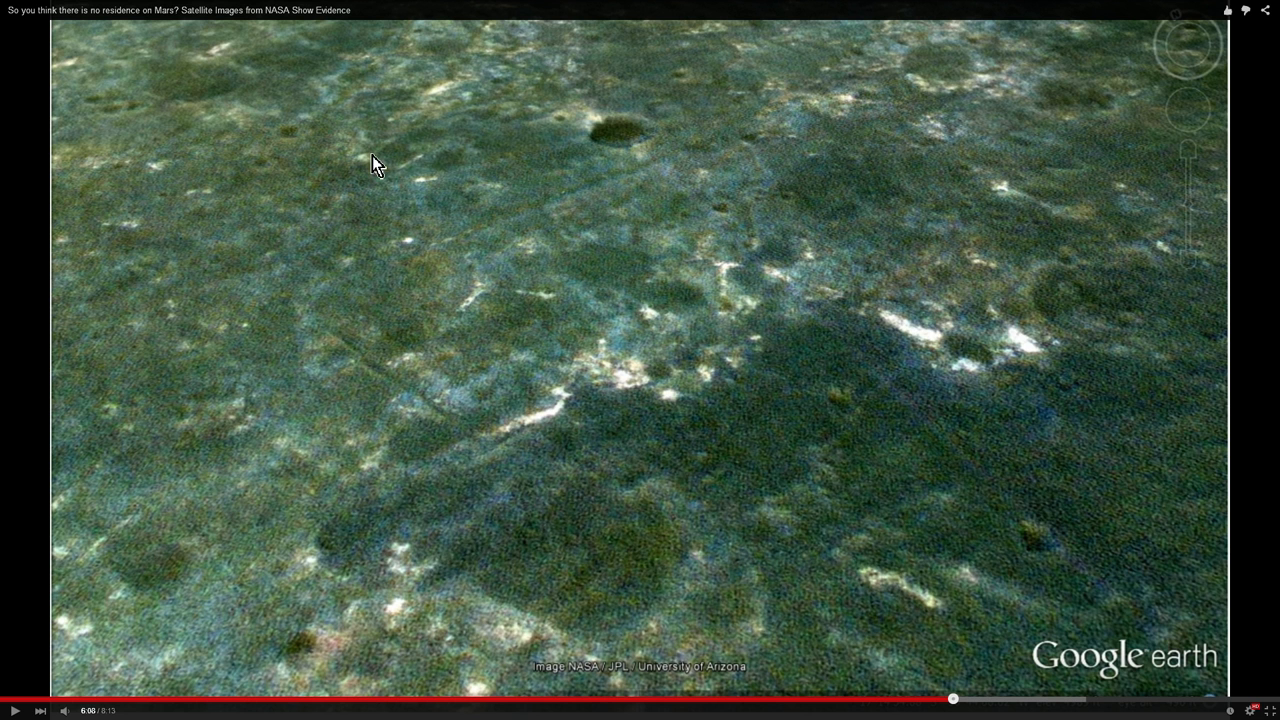
{"action": "mouse_move", "coordinate": [378, 155]}
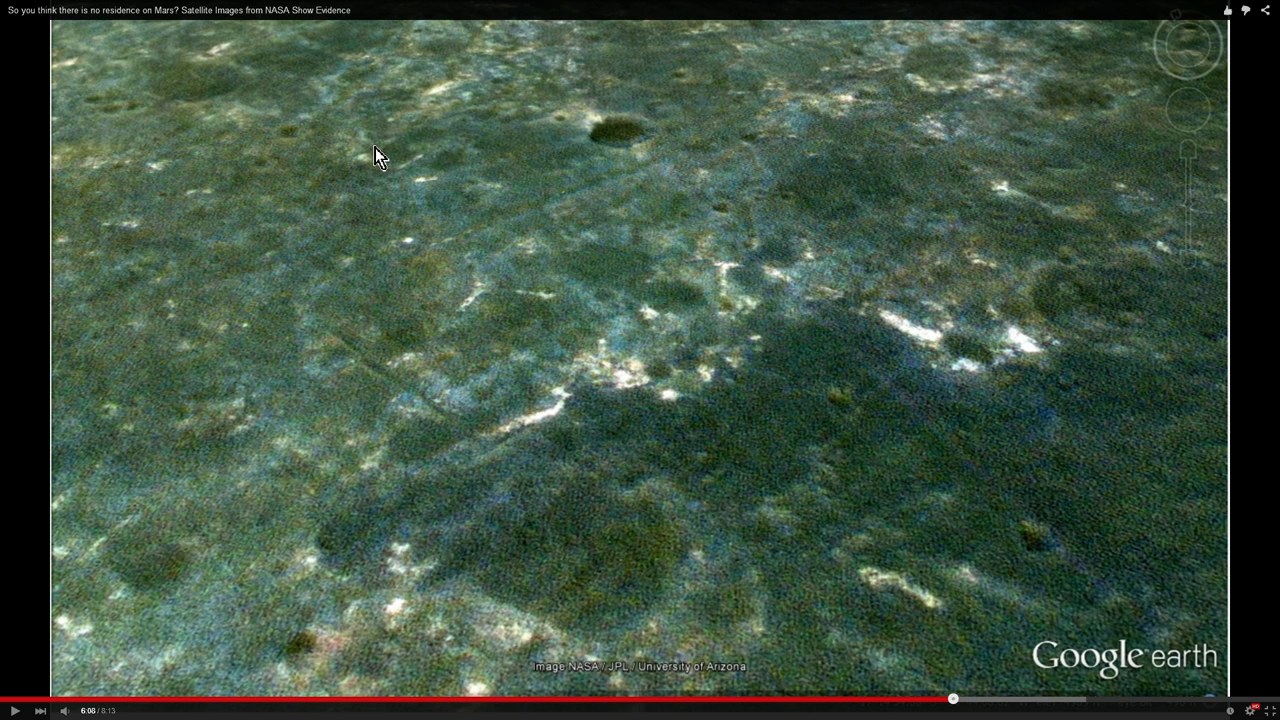
{"action": "mouse_move", "coordinate": [398, 143]}
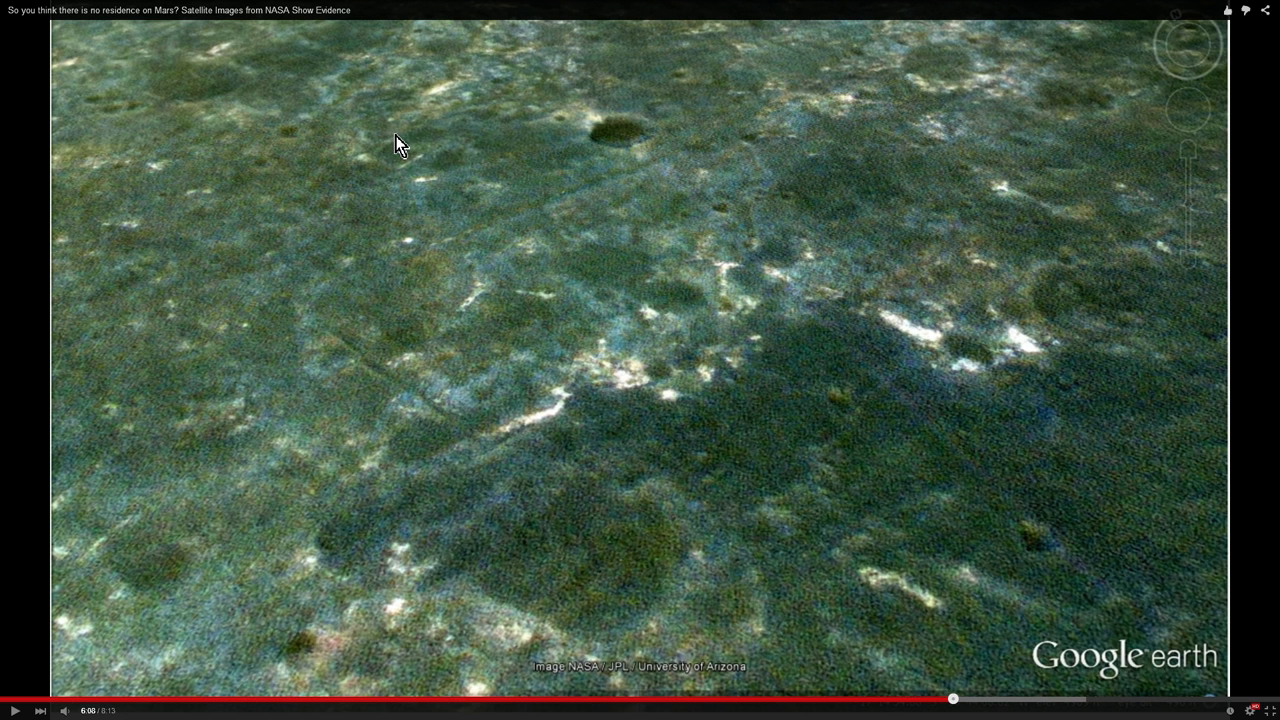
{"action": "mouse_move", "coordinate": [443, 170]}
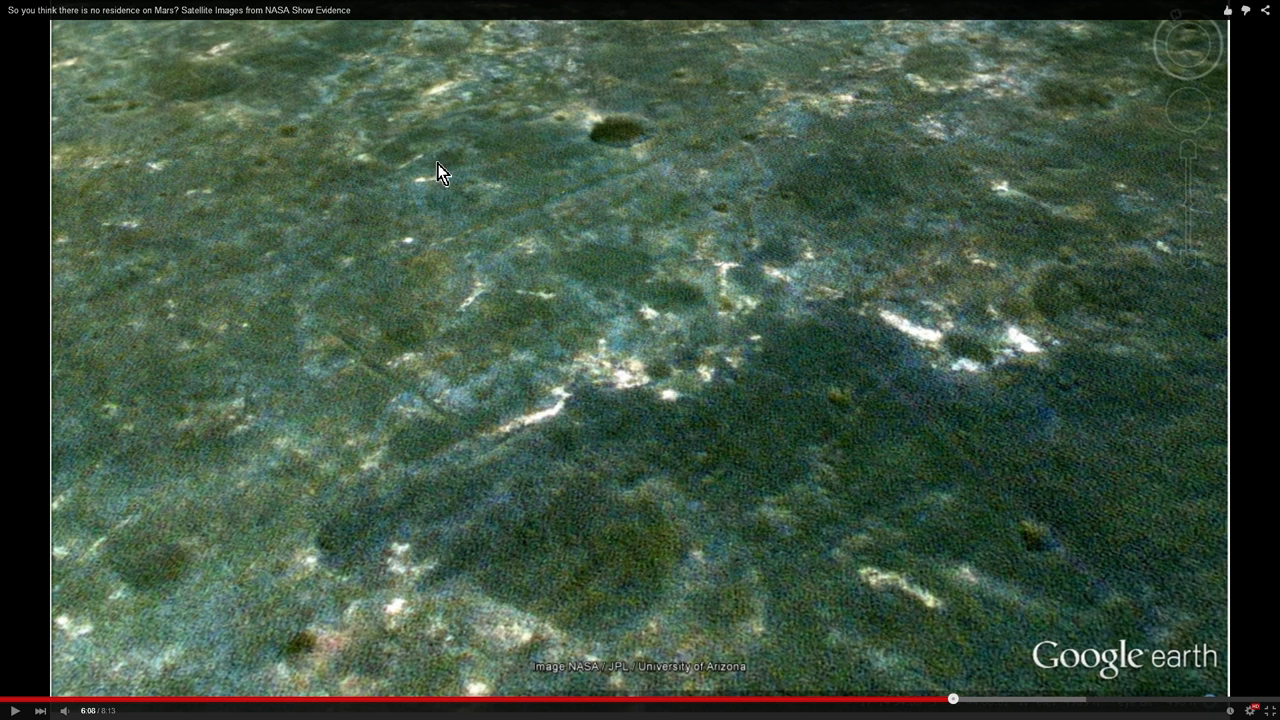
{"action": "mouse_move", "coordinate": [723, 221]}
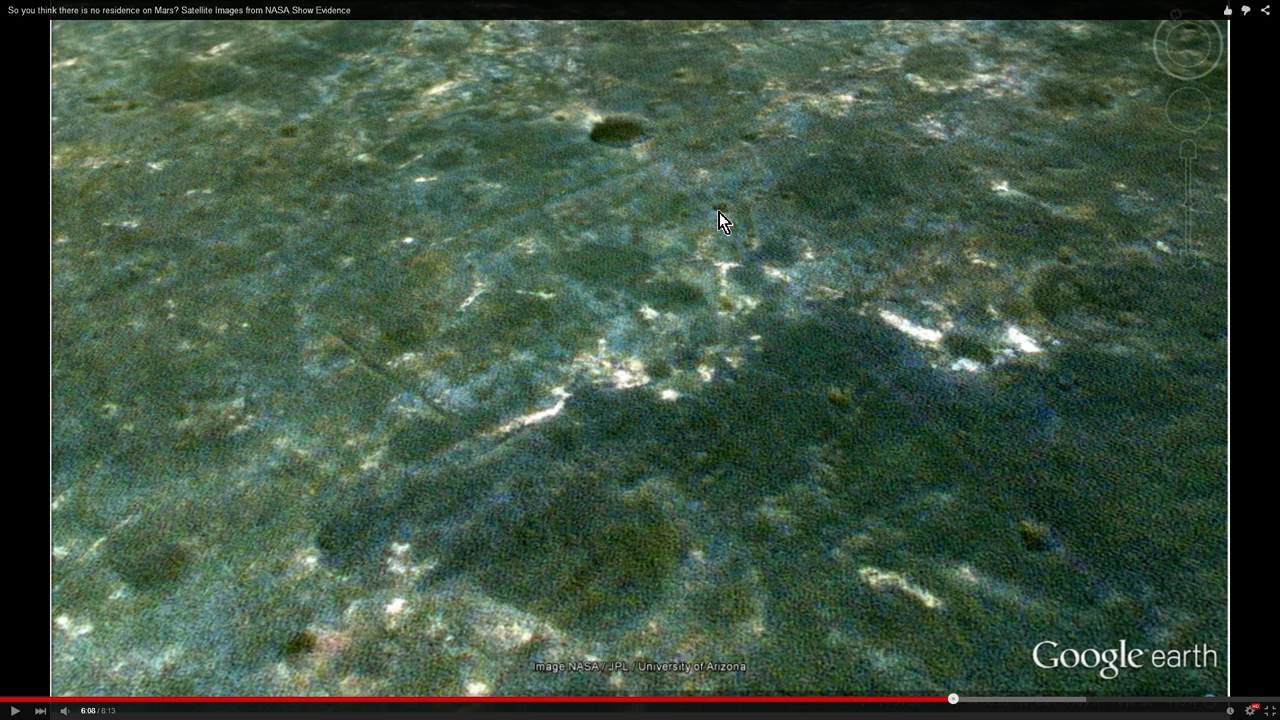
{"action": "mouse_move", "coordinate": [678, 190]}
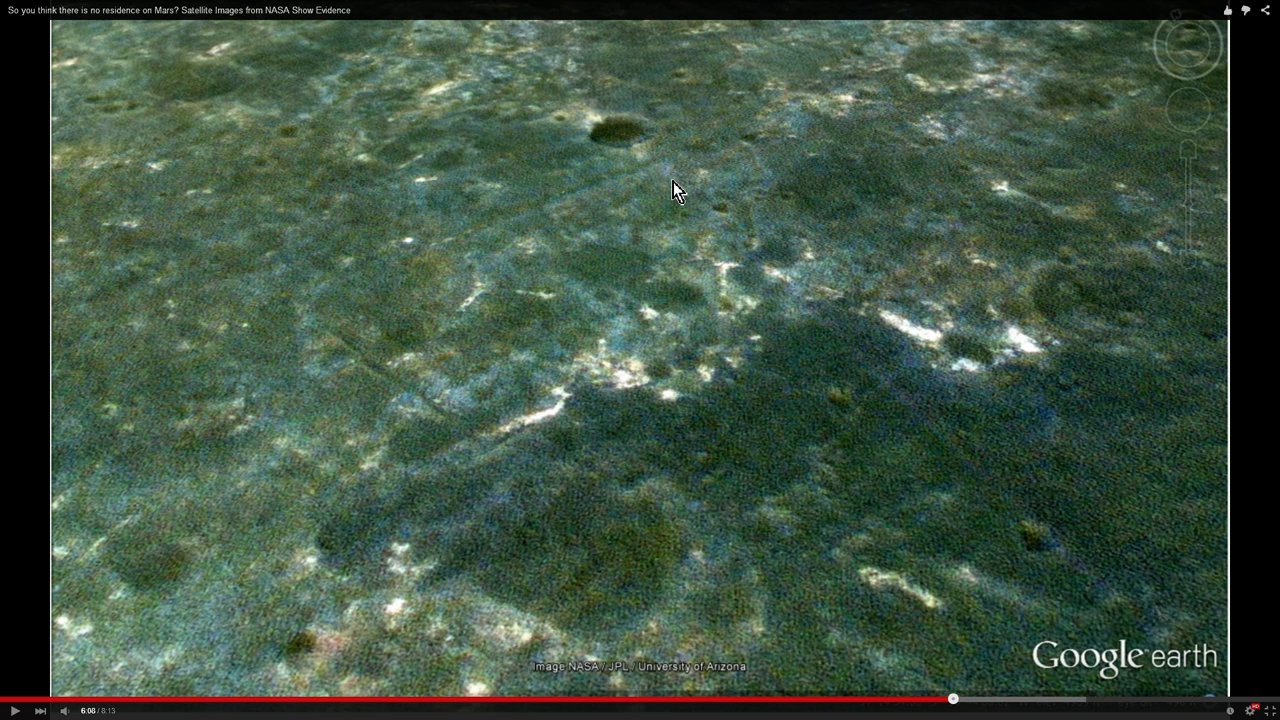
{"action": "mouse_move", "coordinate": [605, 144]}
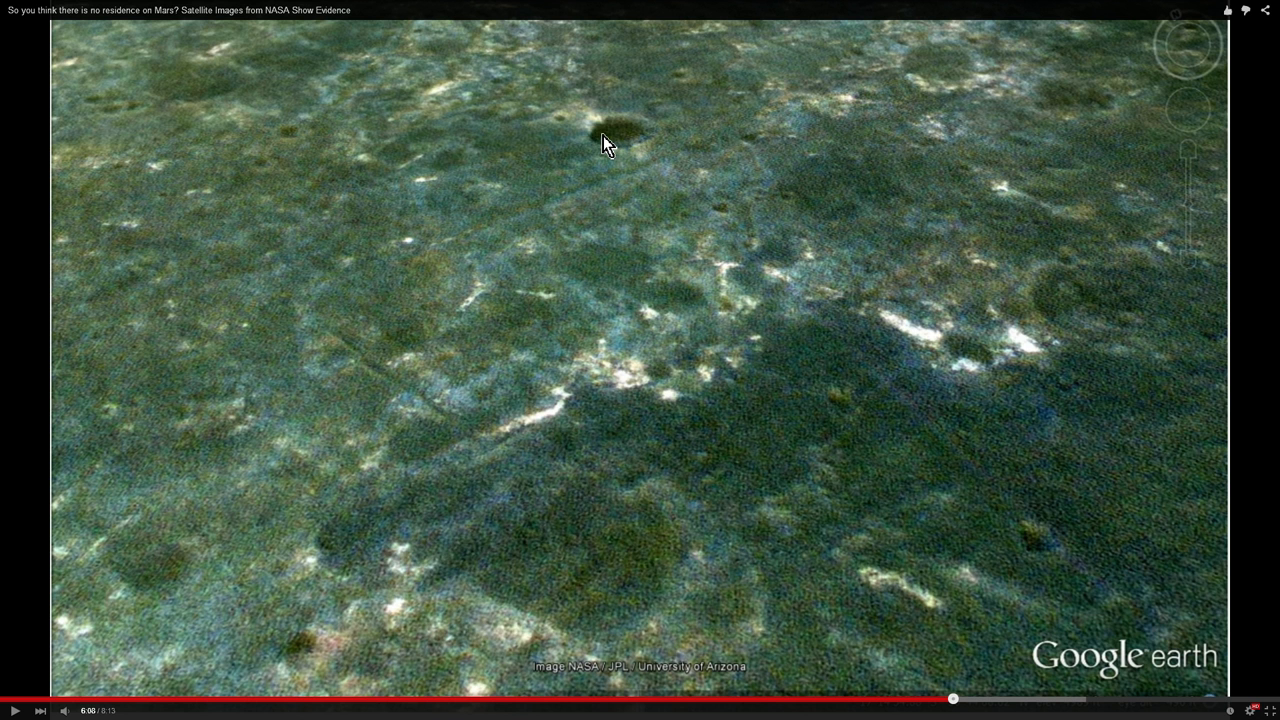
{"action": "mouse_move", "coordinate": [818, 272]}
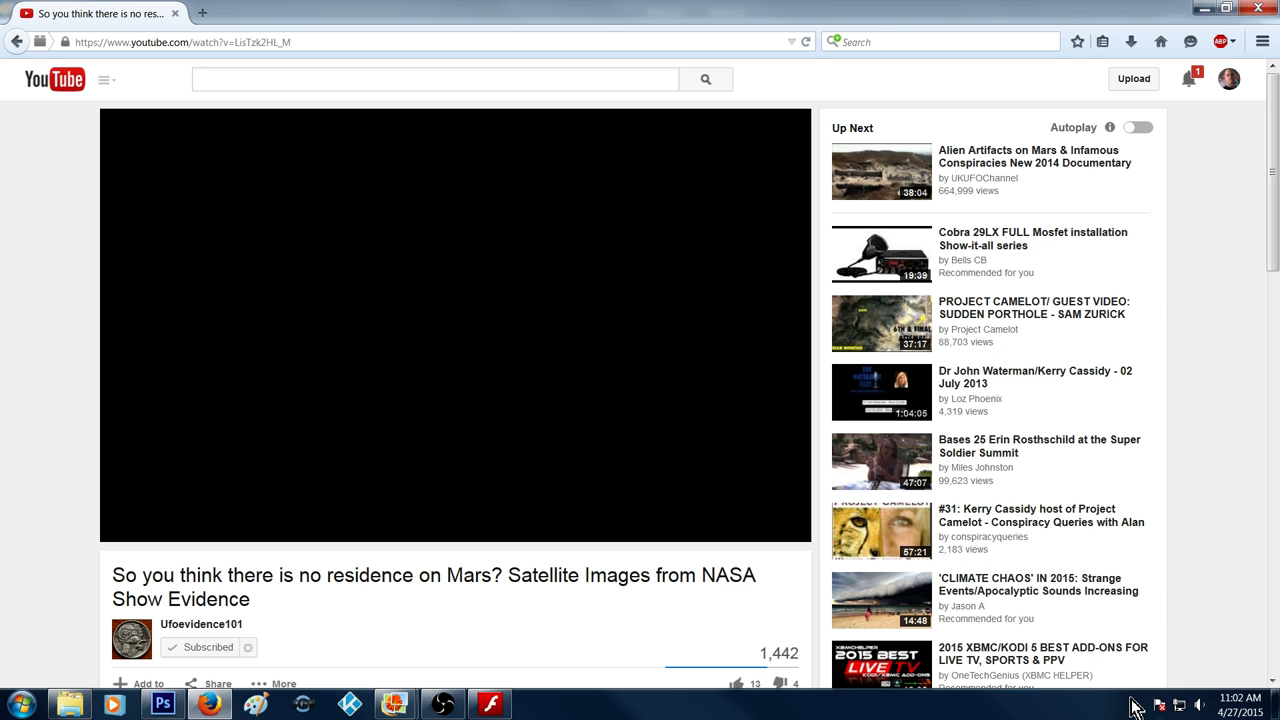
Switch to Photoshop showing UFOevidence photo2.jpg, the greenish Mars surface still.
{"action": "left_click", "coordinate": [455, 325]}
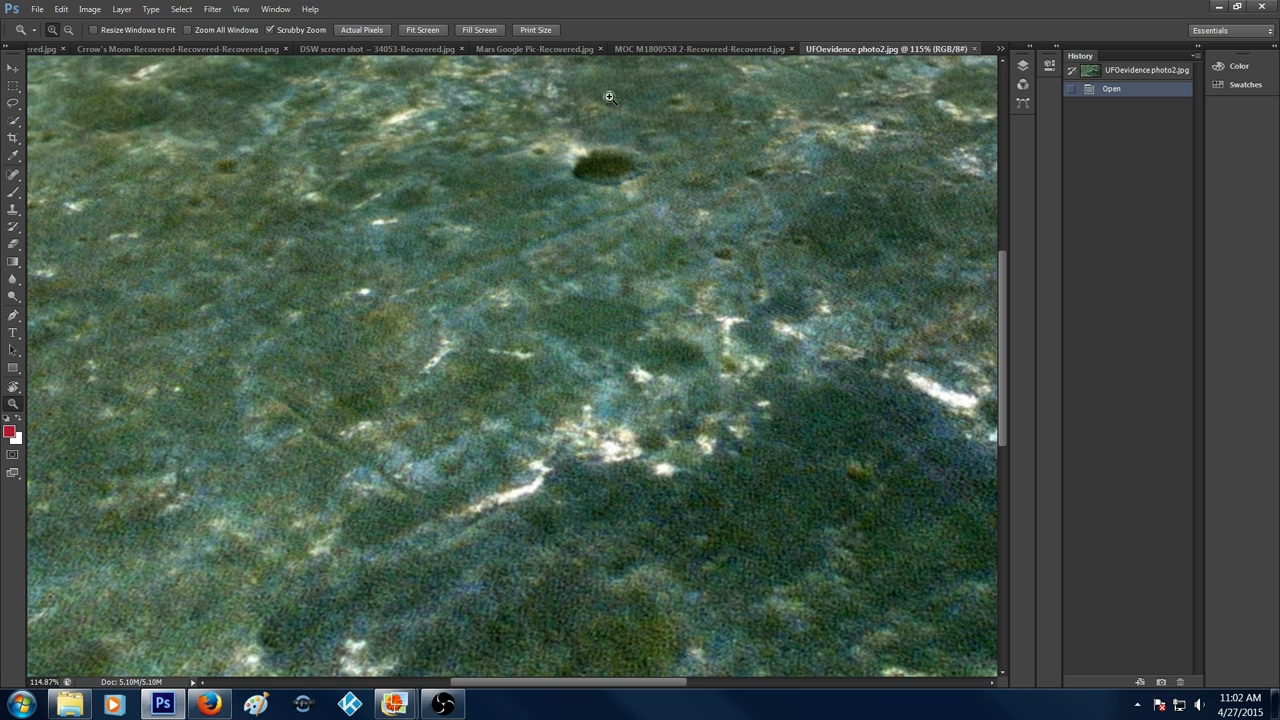
{"action": "mouse_move", "coordinate": [1003, 58]}
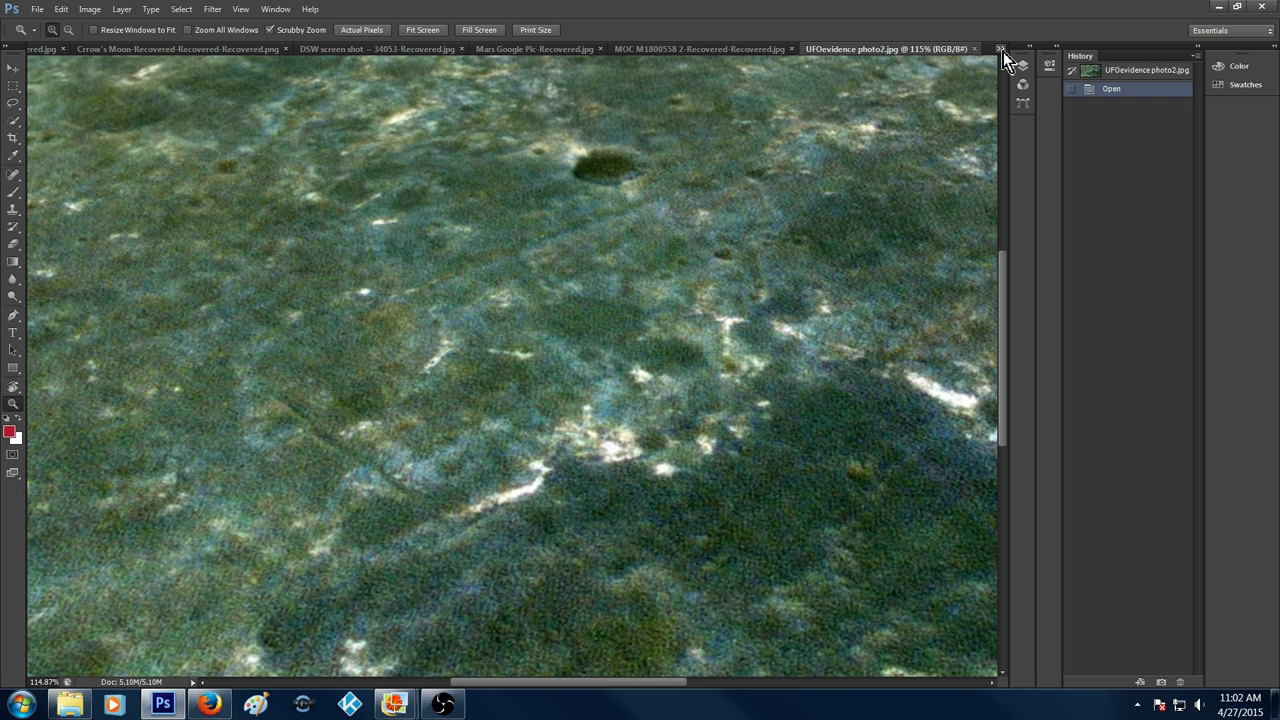
{"action": "mouse_move", "coordinate": [535, 49]}
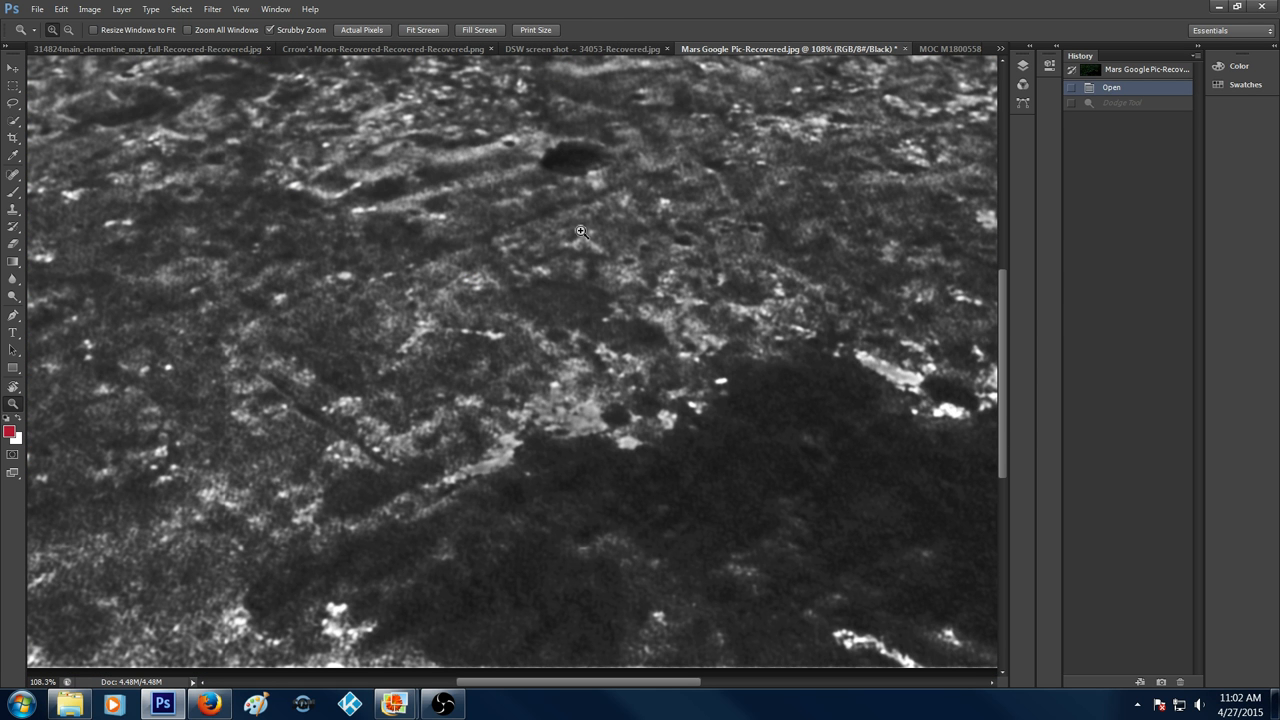
{"action": "mouse_move", "coordinate": [490, 368]}
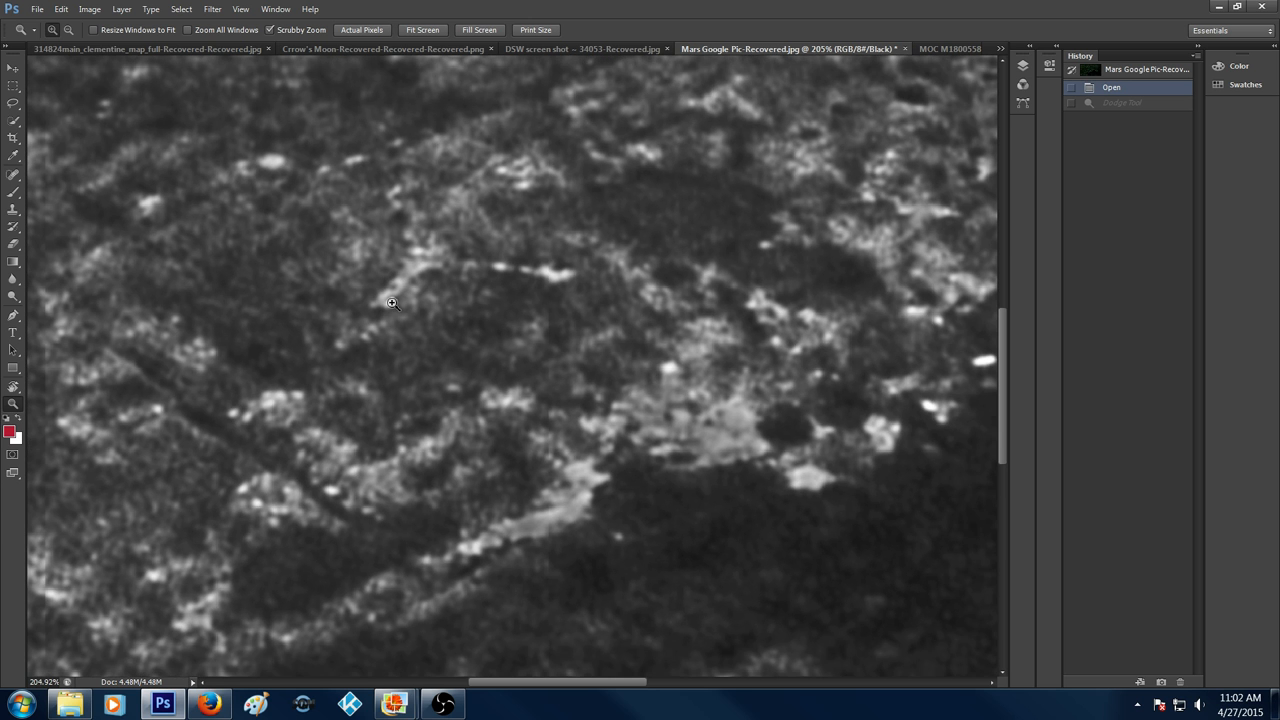
{"action": "mouse_move", "coordinate": [412, 285]}
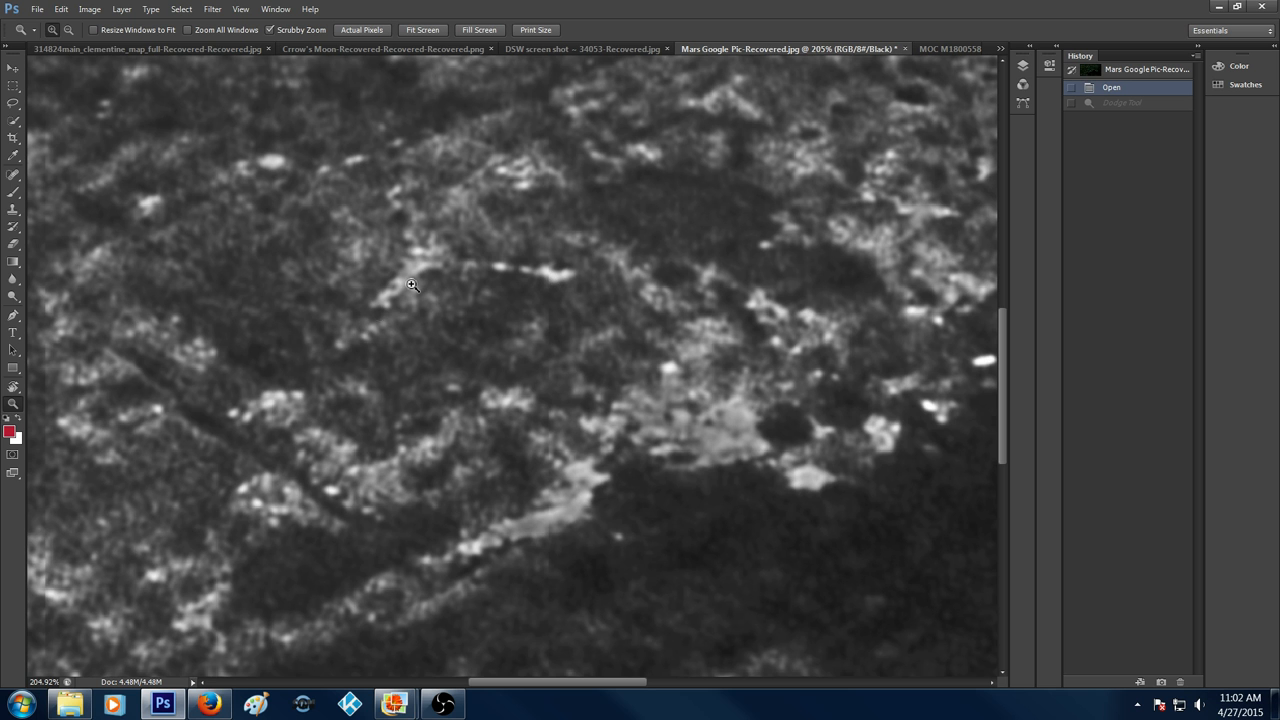
{"action": "mouse_move", "coordinate": [408, 247]}
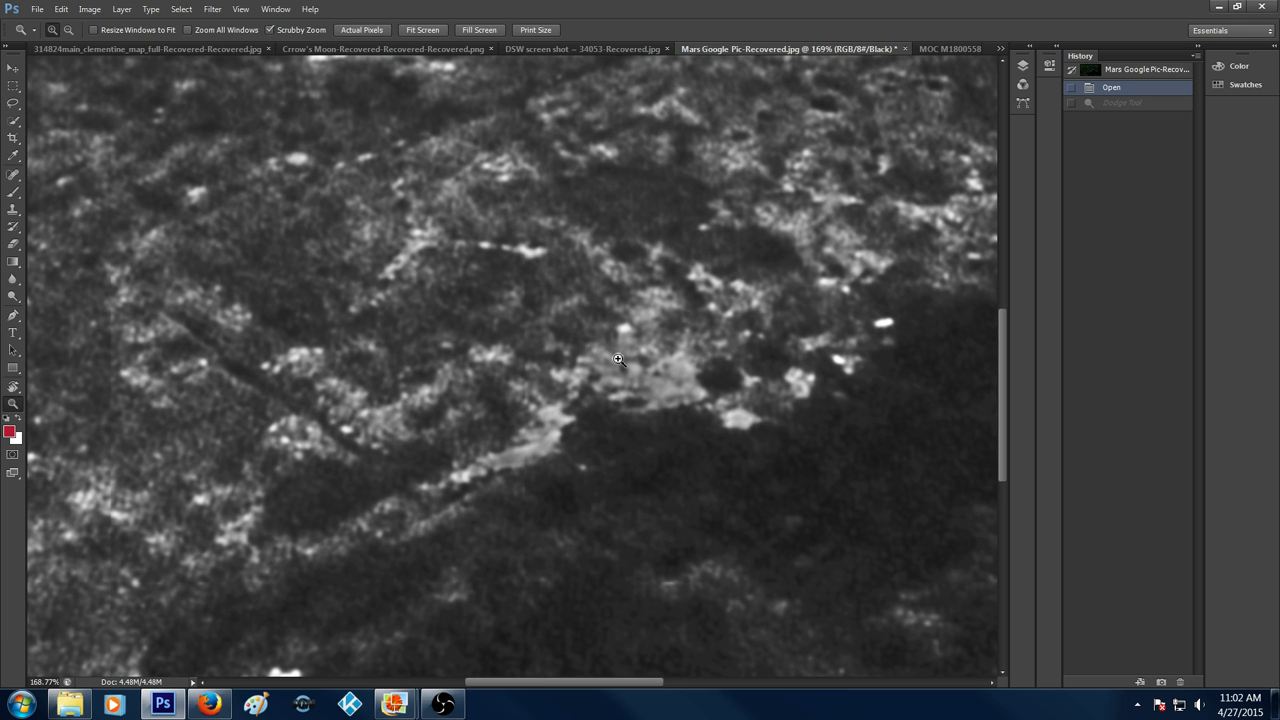
{"action": "mouse_move", "coordinate": [518, 376]}
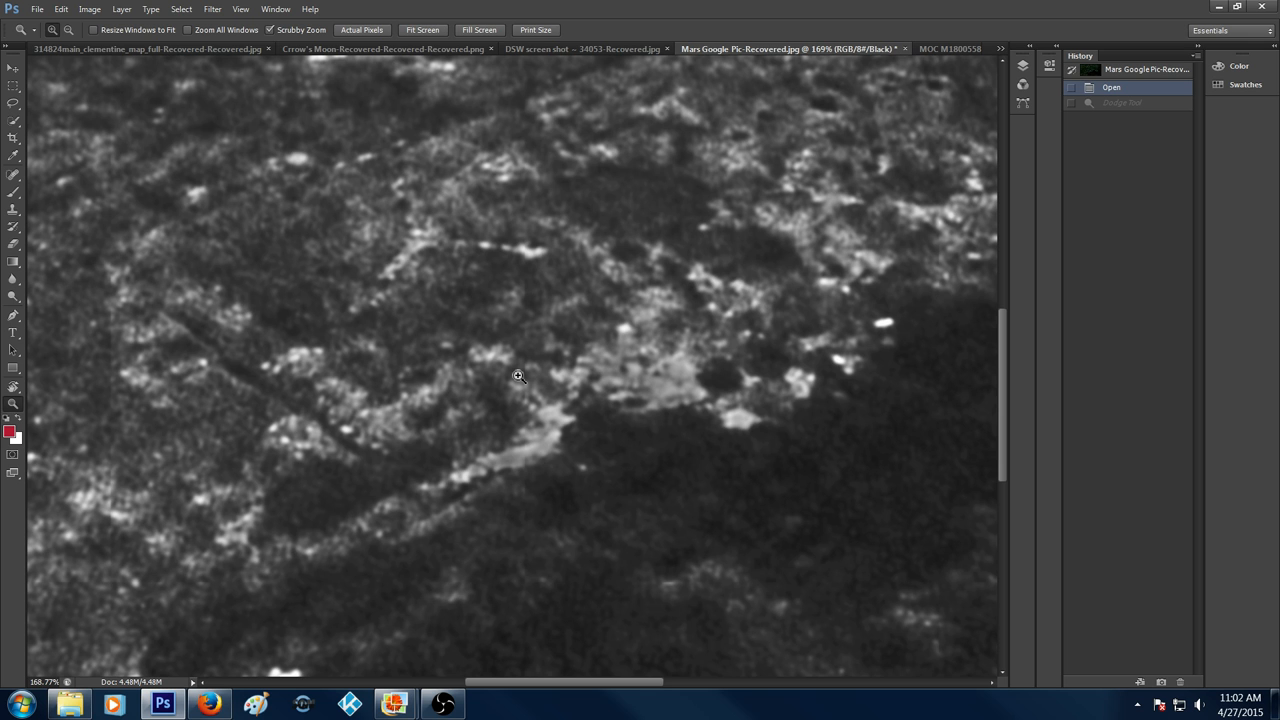
{"action": "mouse_move", "coordinate": [589, 307]}
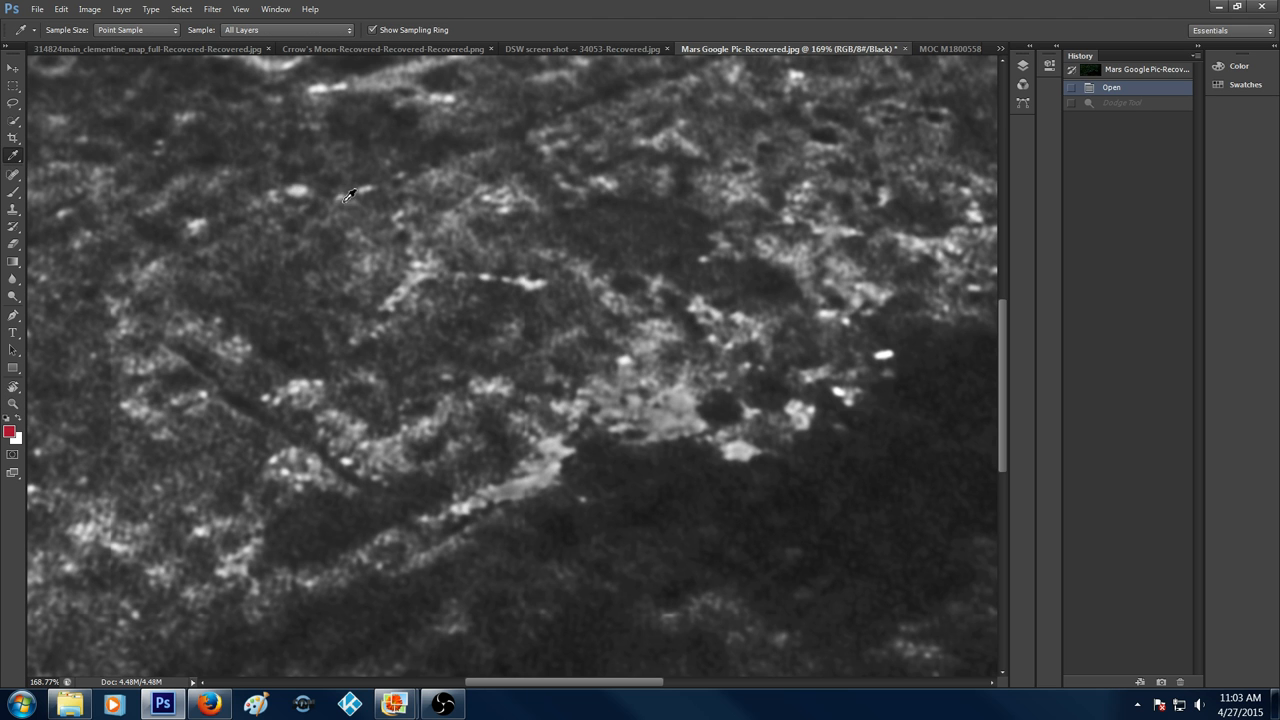
{"action": "mouse_move", "coordinate": [208, 402]}
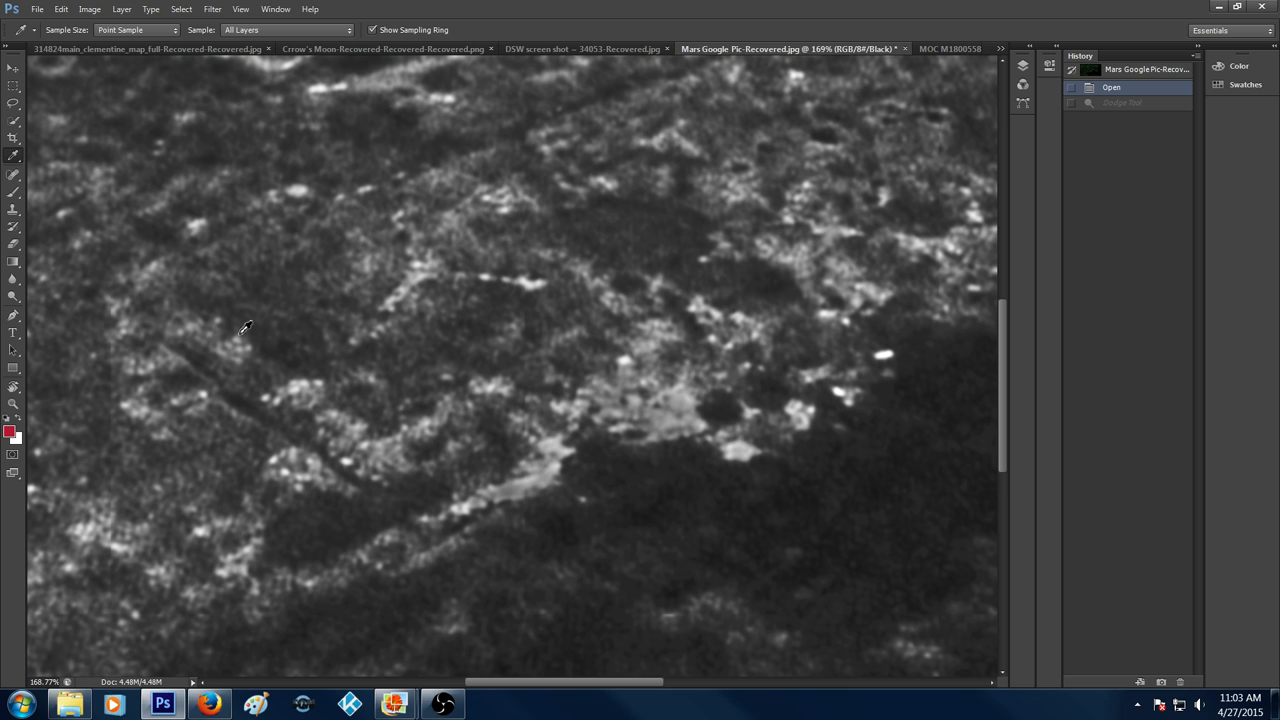
{"action": "mouse_move", "coordinate": [278, 276]}
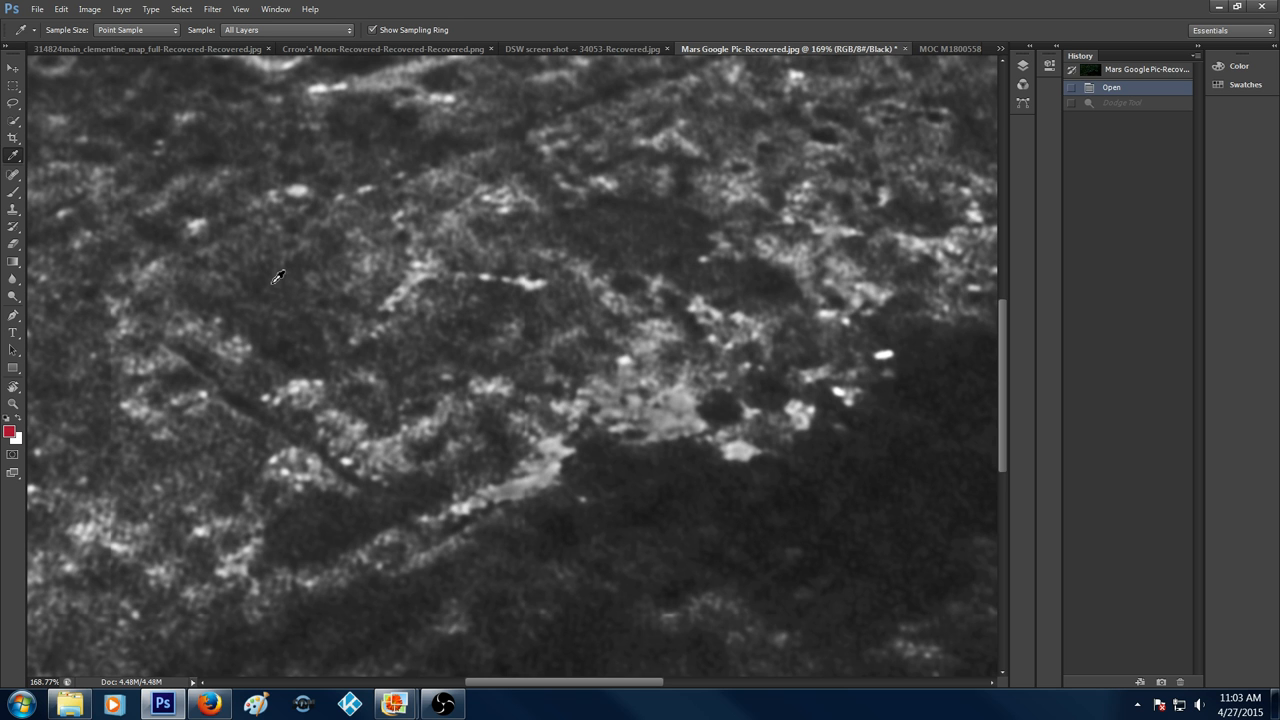
{"action": "mouse_move", "coordinate": [228, 265]}
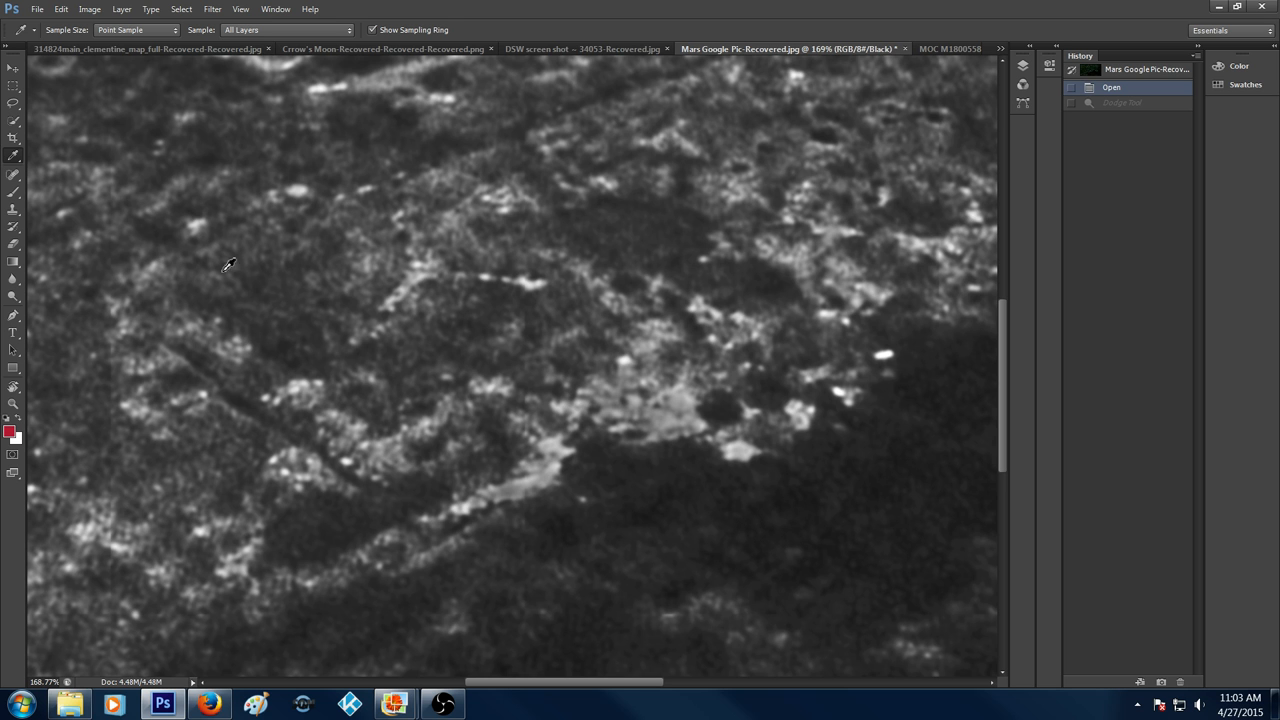
{"action": "mouse_move", "coordinate": [311, 327]}
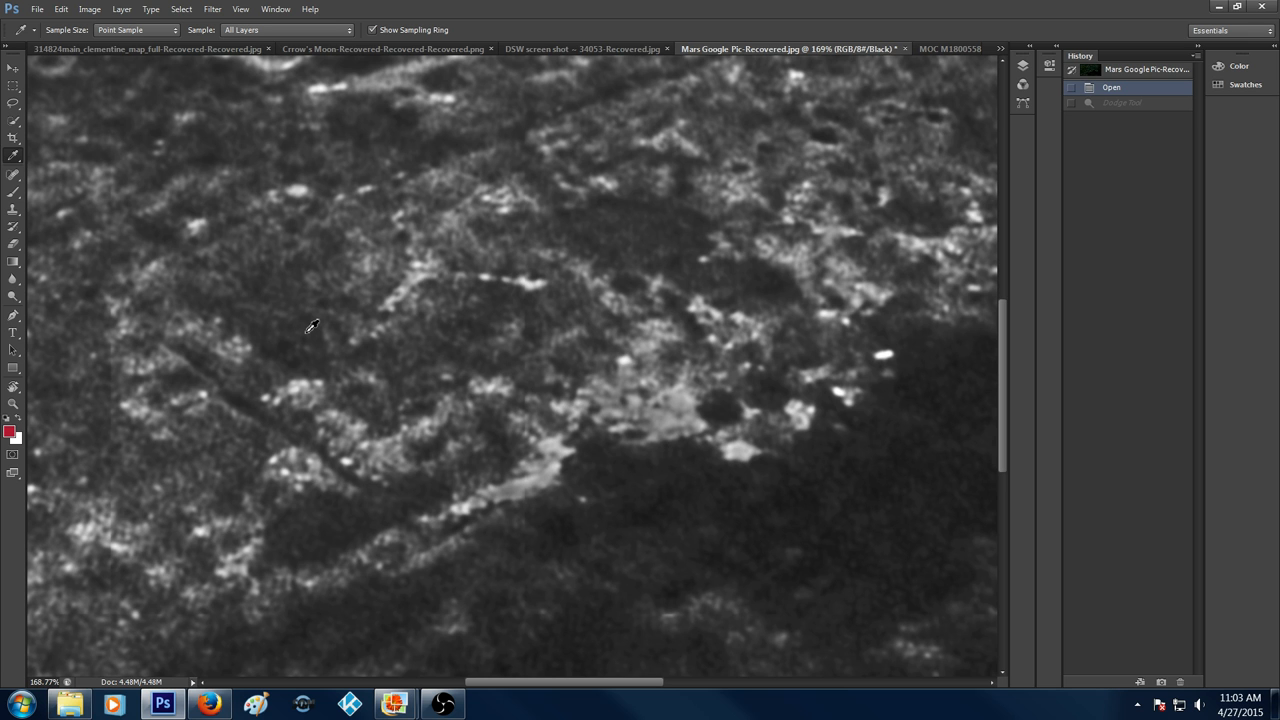
{"action": "mouse_move", "coordinate": [472, 367]}
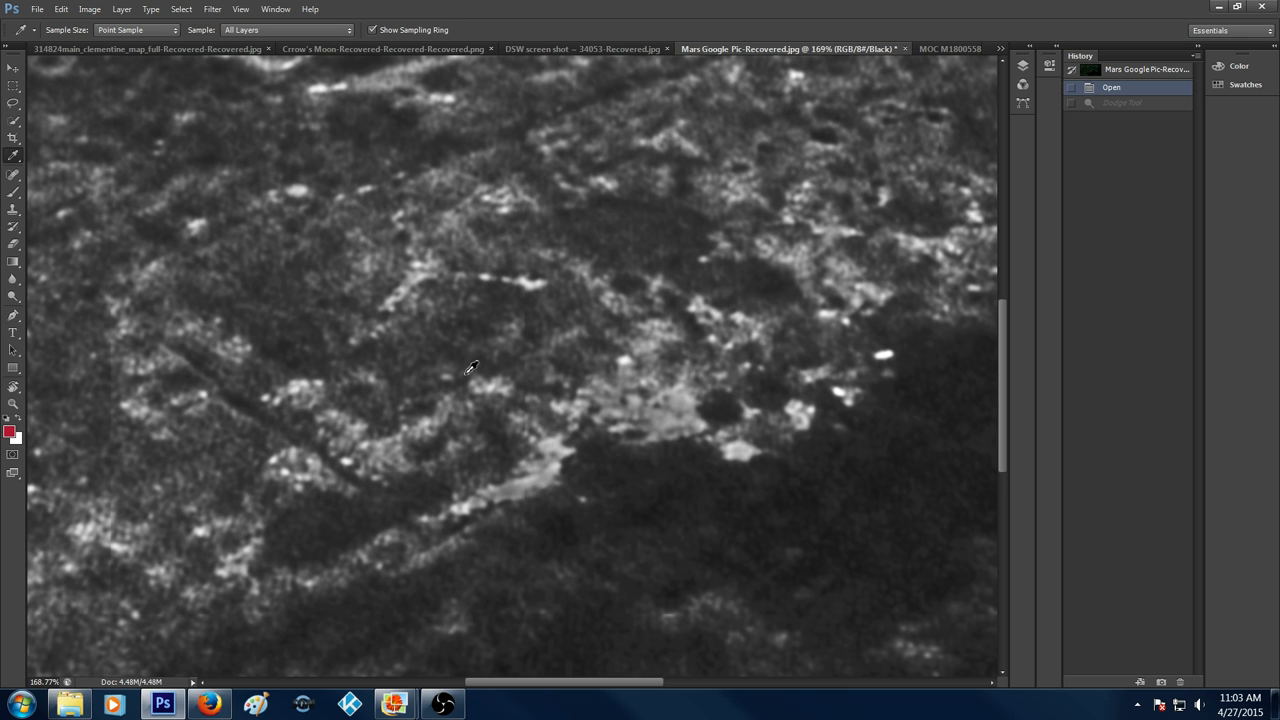
{"action": "mouse_move", "coordinate": [507, 307]}
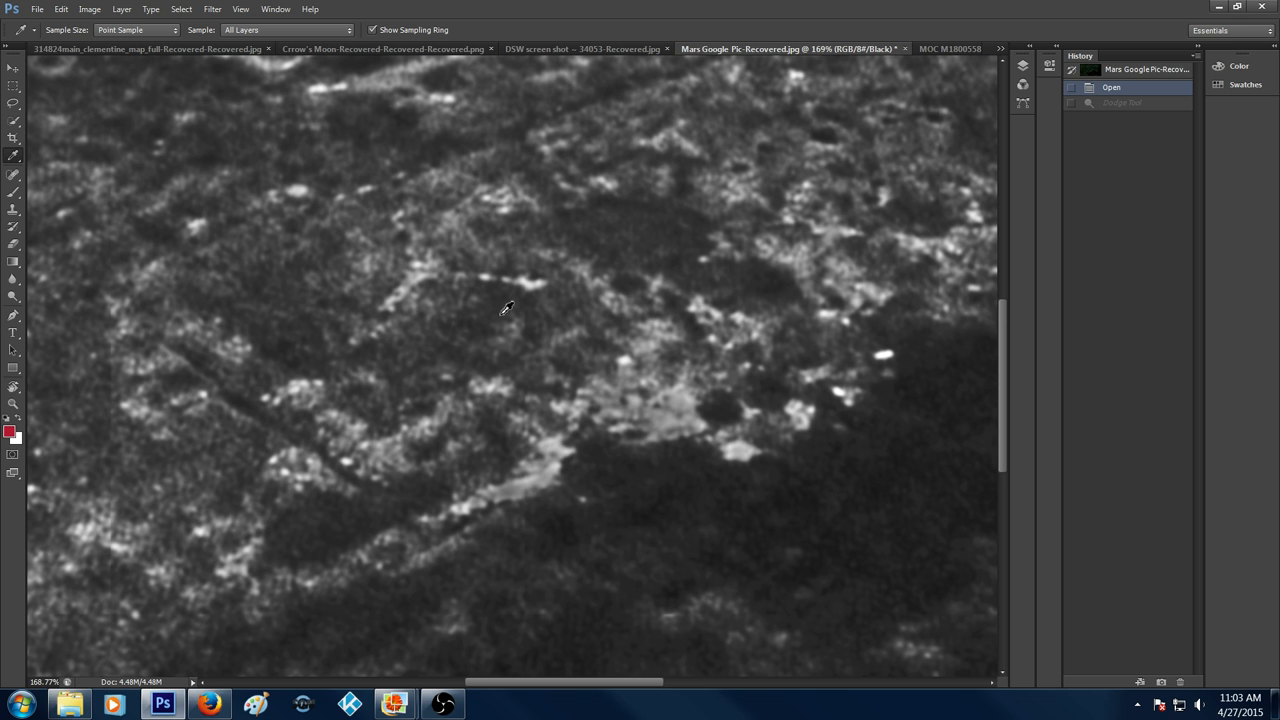
{"action": "mouse_move", "coordinate": [618, 272]}
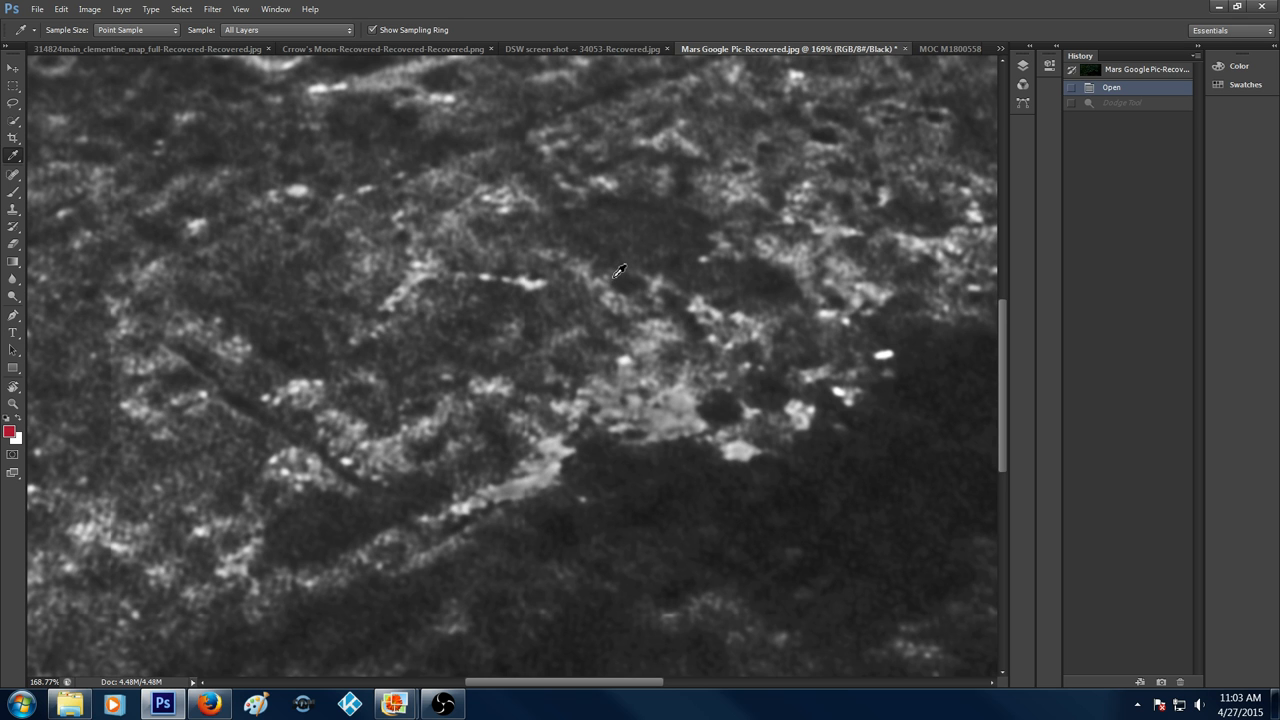
{"action": "mouse_move", "coordinate": [641, 243]}
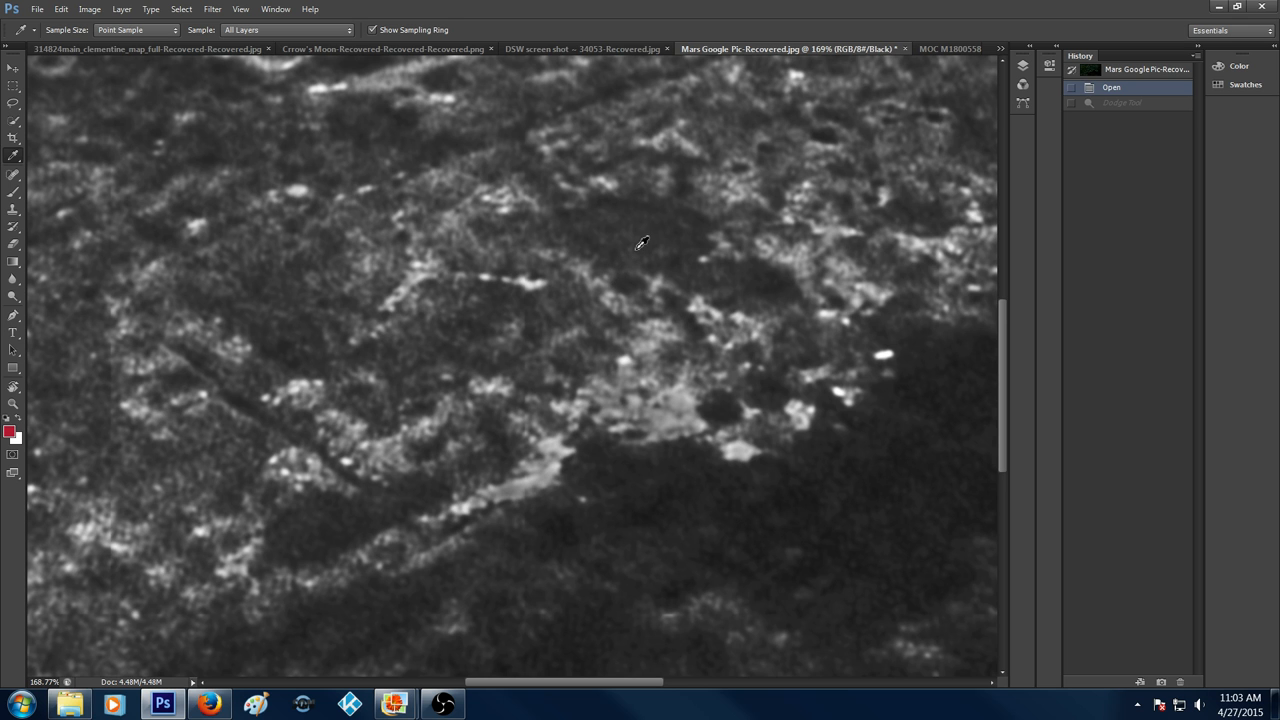
{"action": "mouse_move", "coordinate": [582, 262]}
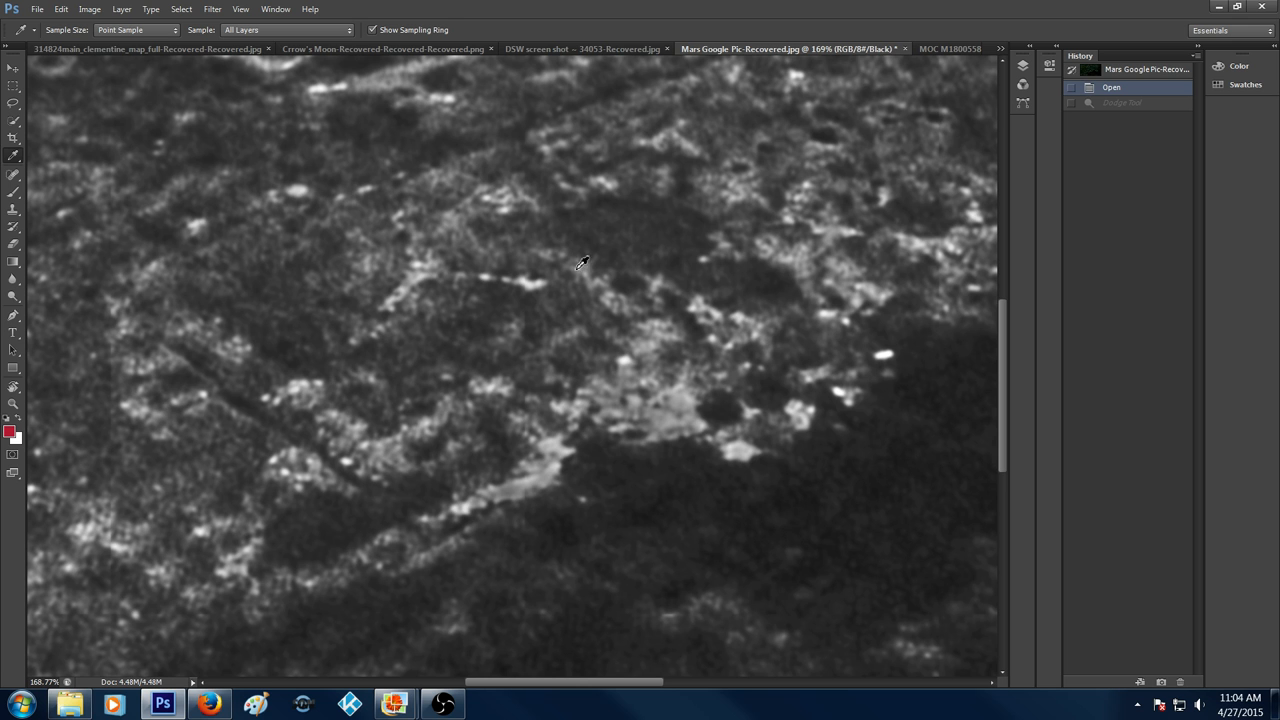
{"action": "mouse_move", "coordinate": [607, 338]}
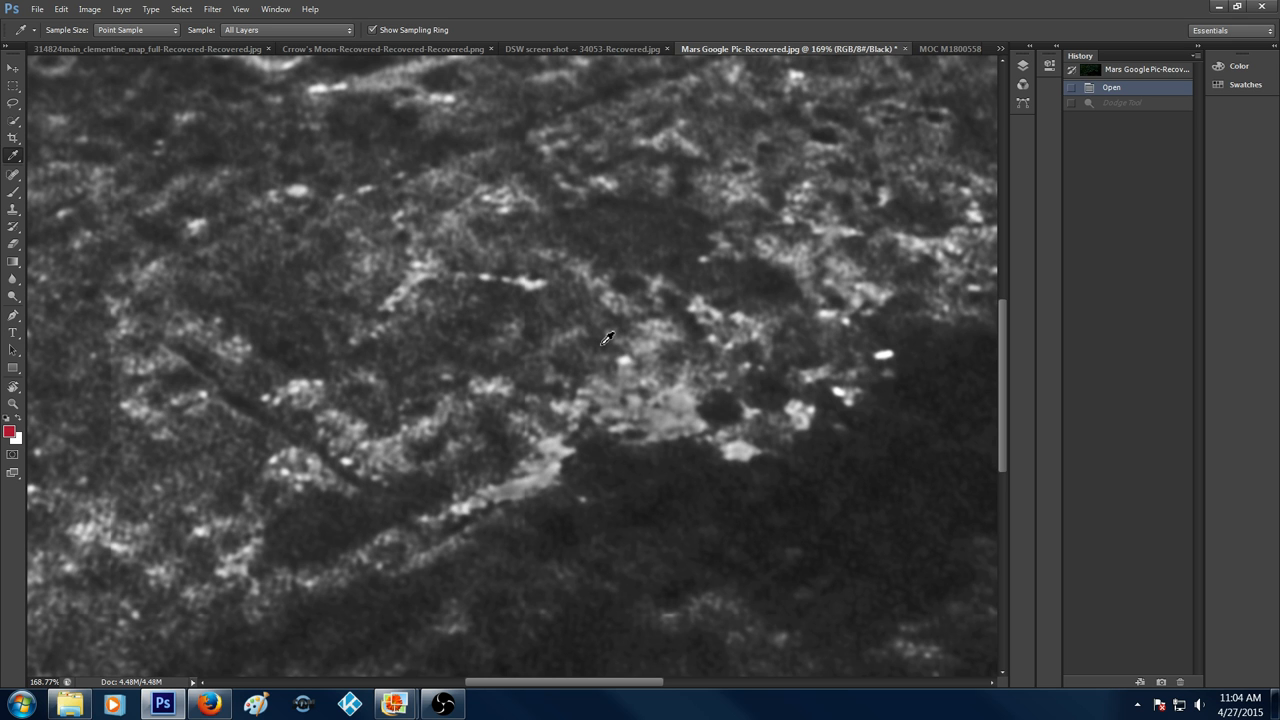
{"action": "mouse_move", "coordinate": [415, 421]}
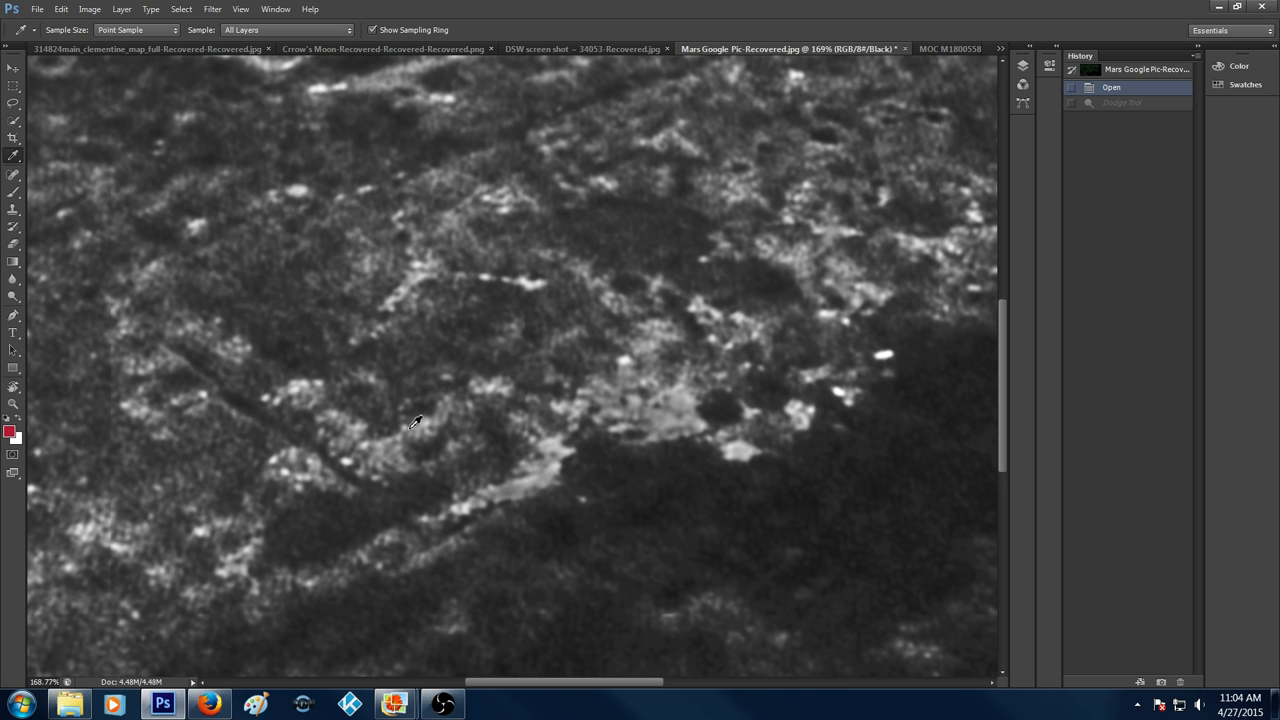
{"action": "mouse_move", "coordinate": [445, 425]}
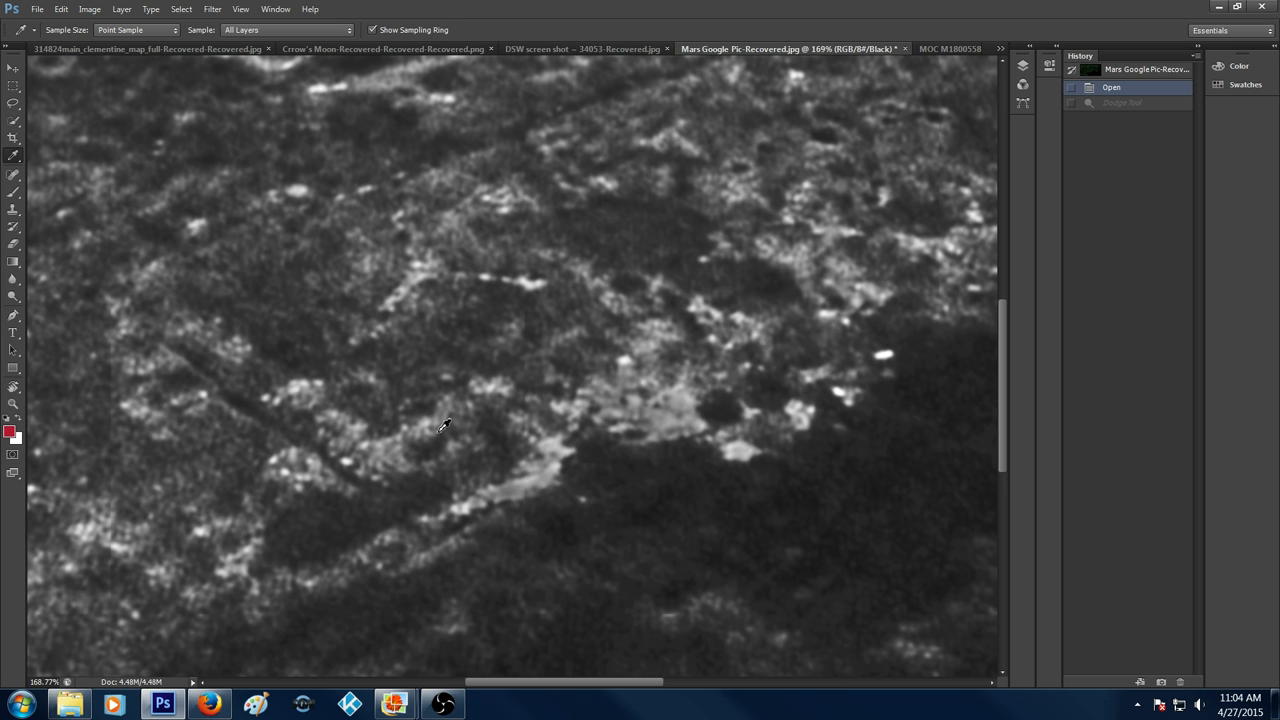
{"action": "mouse_move", "coordinate": [757, 440]}
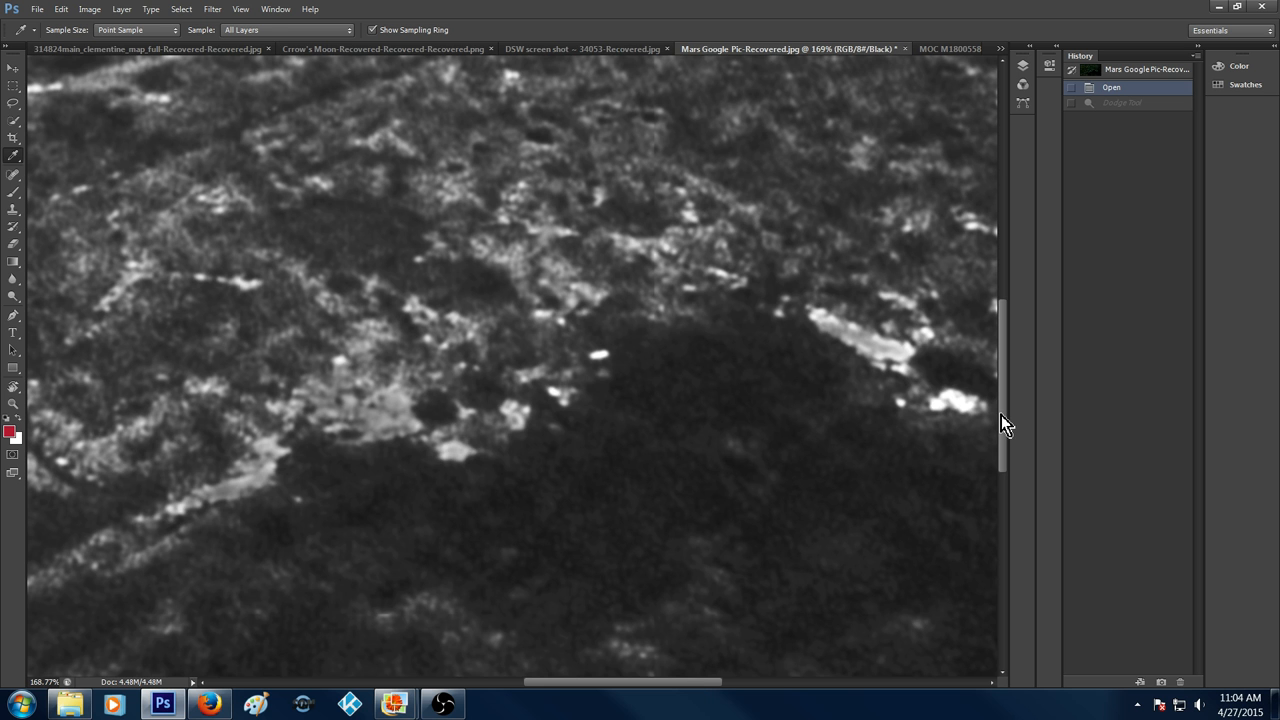
Scroll the enlarged grayscale Mars Google Pic image to a dark oval depression.
{"action": "scroll", "scroll_direction": "up", "scroll_amount": 3}
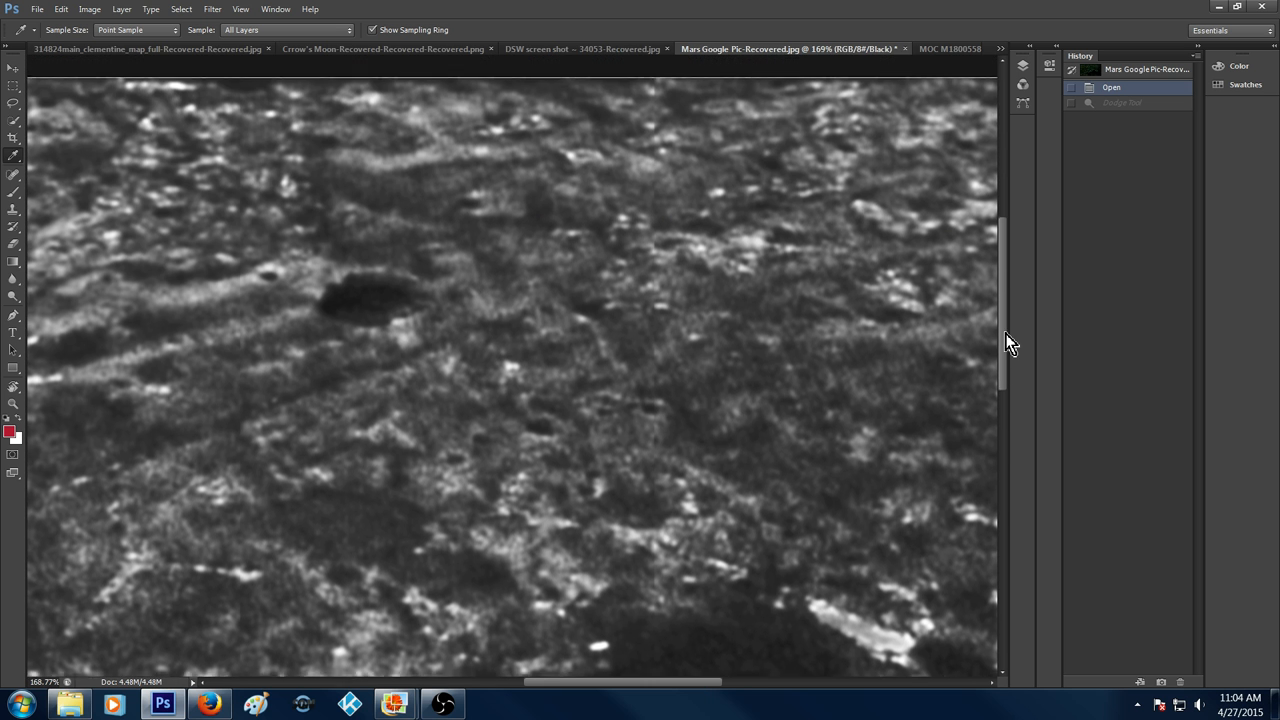
{"action": "mouse_move", "coordinate": [640, 690]}
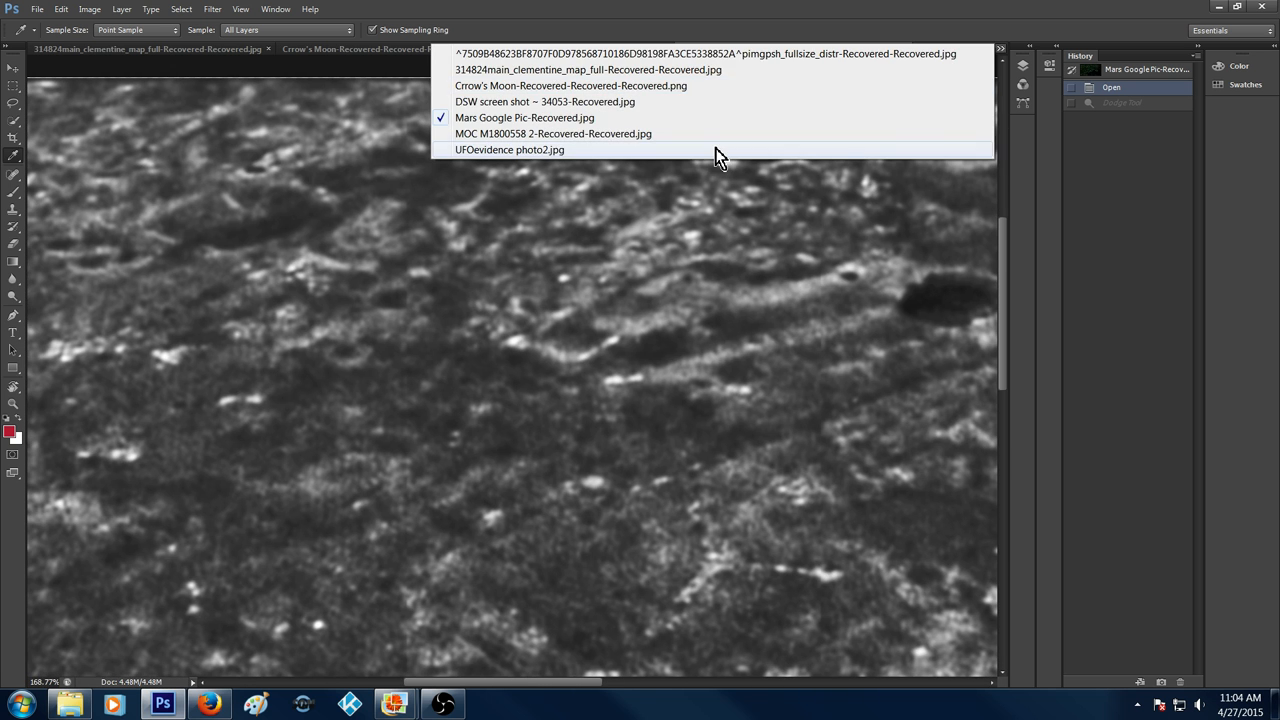
Switch to the colour UFOevidence photo2.jpg document.
{"action": "left_click", "coordinate": [509, 149]}
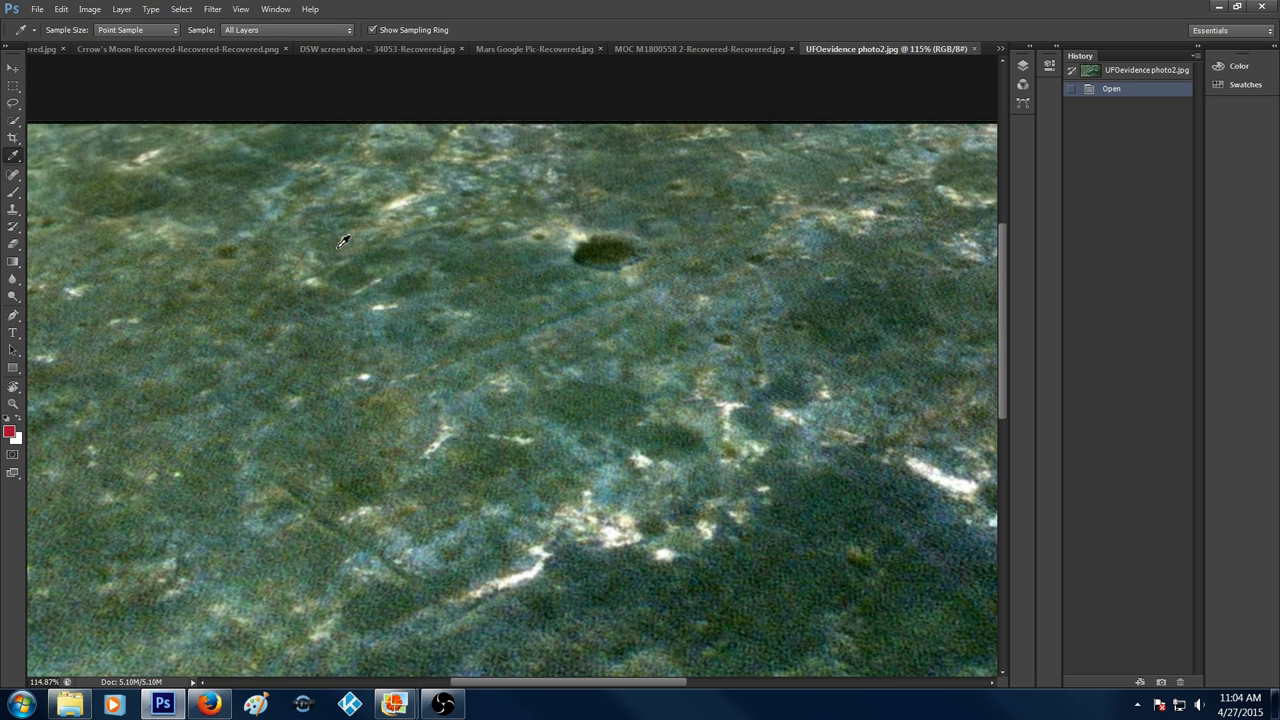
{"action": "mouse_move", "coordinate": [165, 153]}
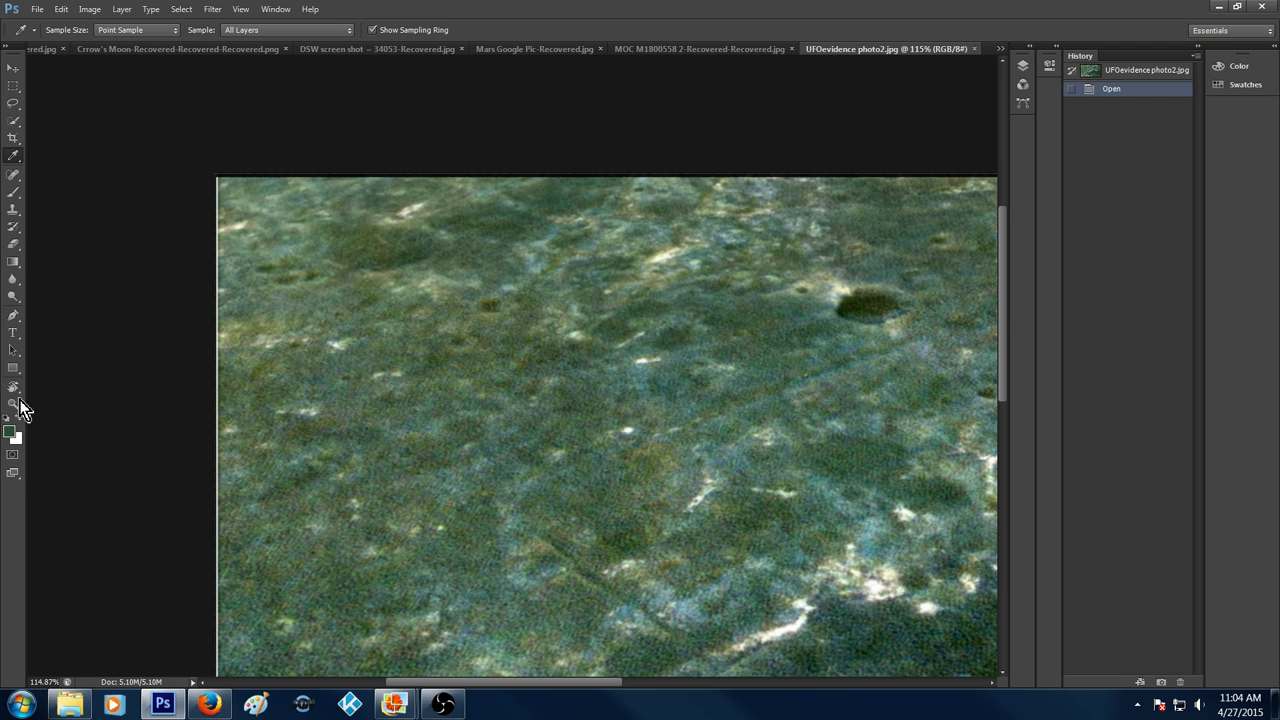
Zoom the colour photo in to 300%, then return to the Eyedropper tool.
{"action": "left_click", "coordinate": [910, 304]}
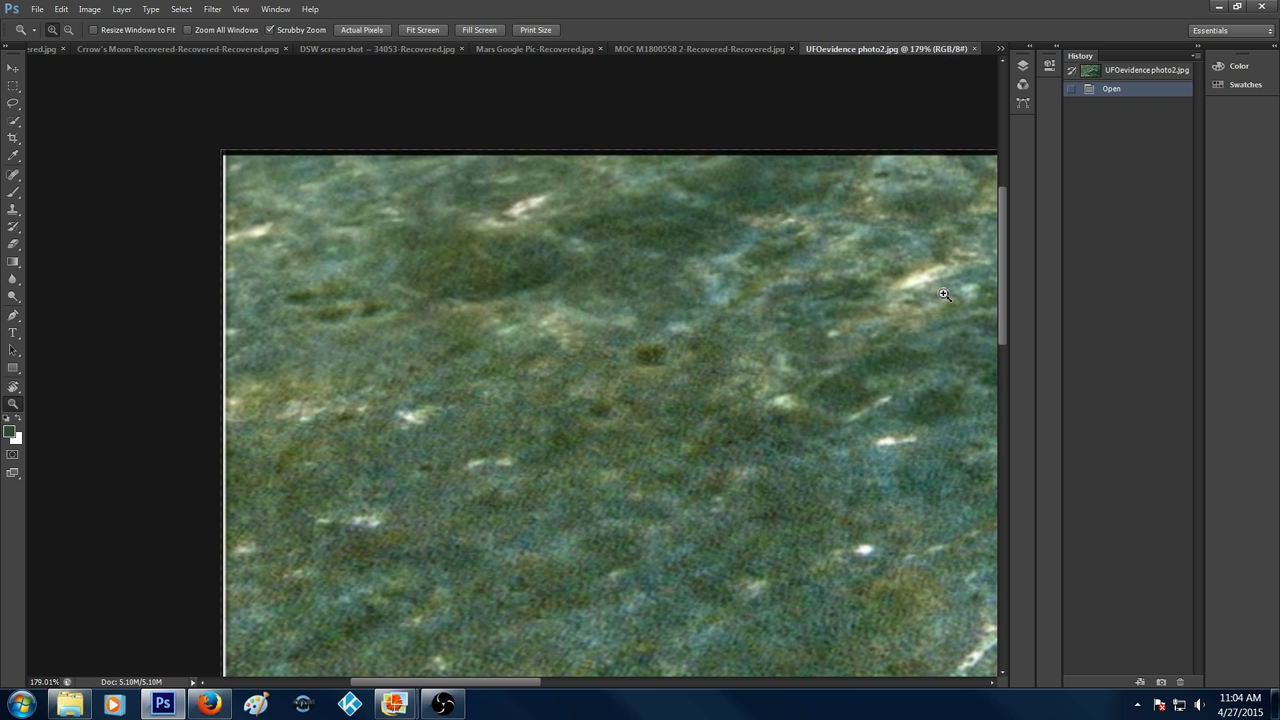
{"action": "mouse_move", "coordinate": [949, 110]}
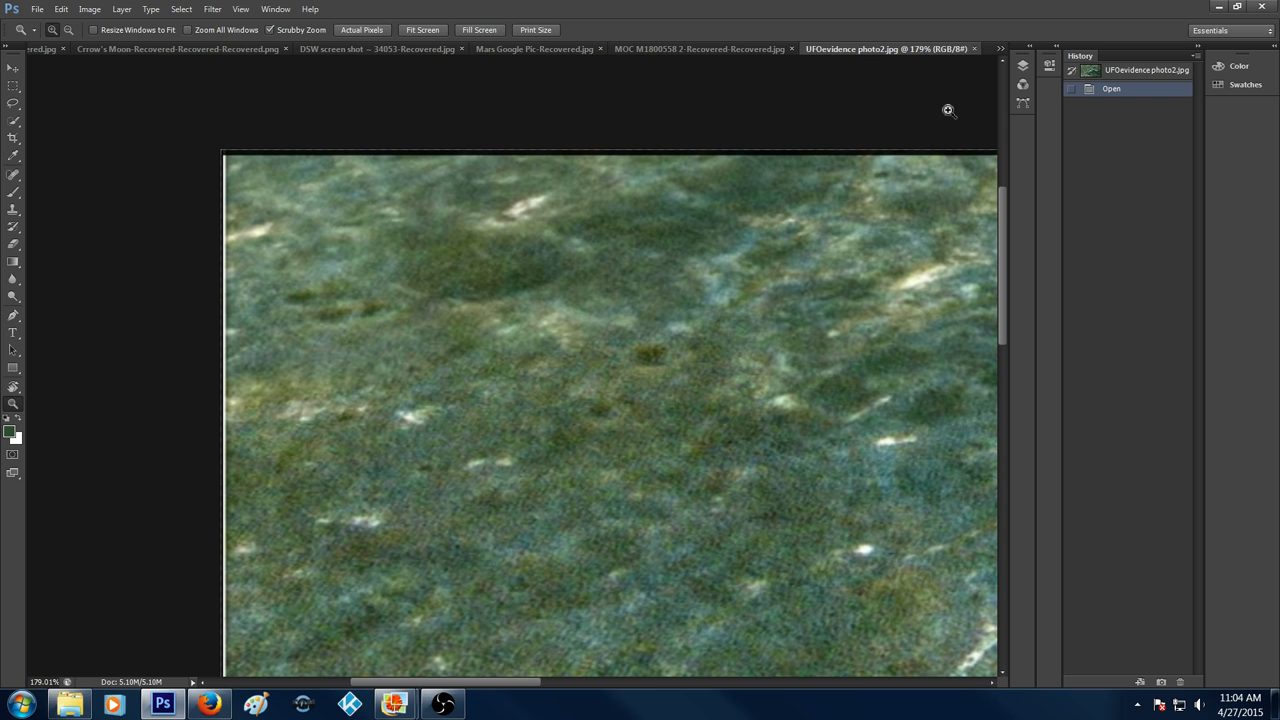
{"action": "mouse_move", "coordinate": [40, 148]}
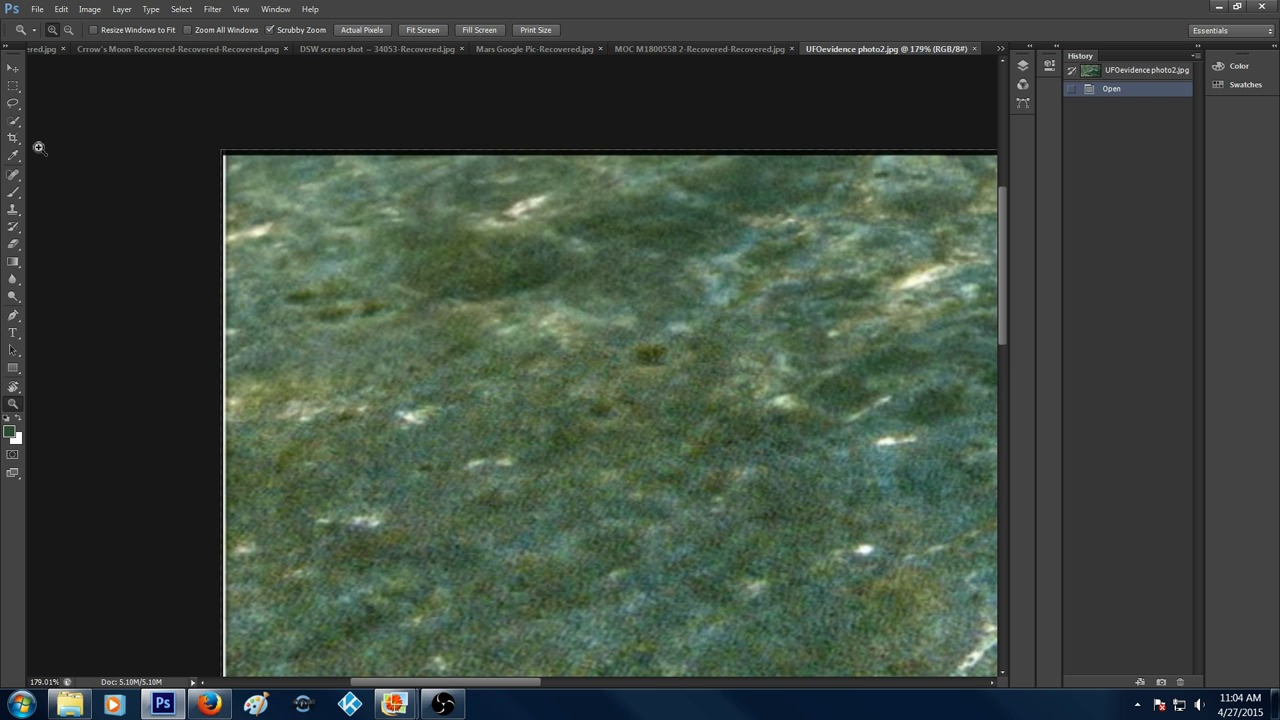
{"action": "left_click", "coordinate": [13, 140]}
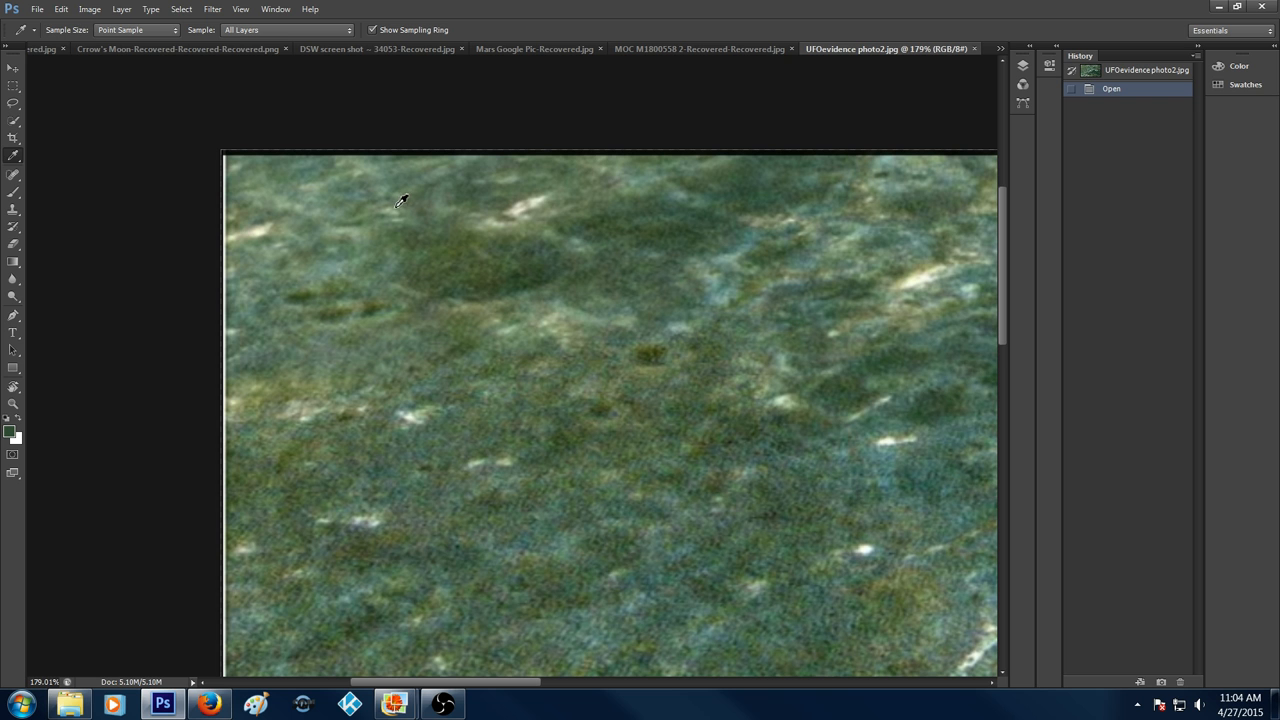
{"action": "mouse_move", "coordinate": [519, 216]}
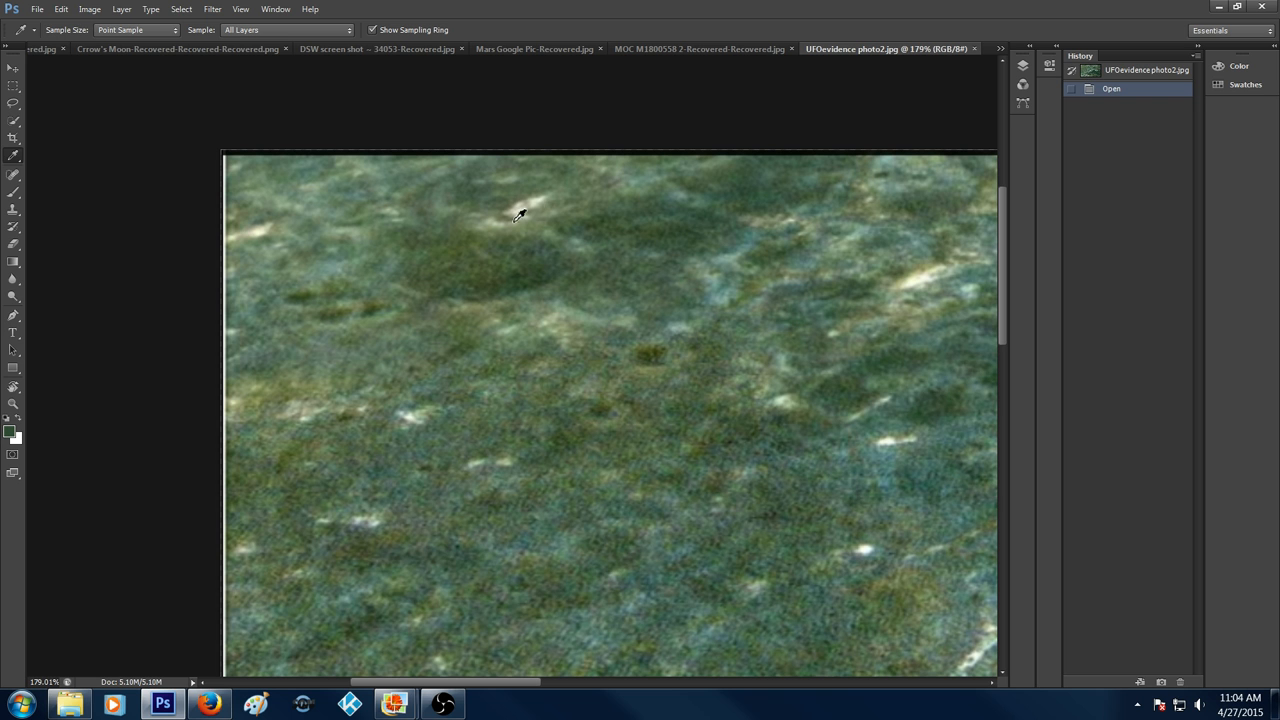
{"action": "mouse_move", "coordinate": [390, 210]}
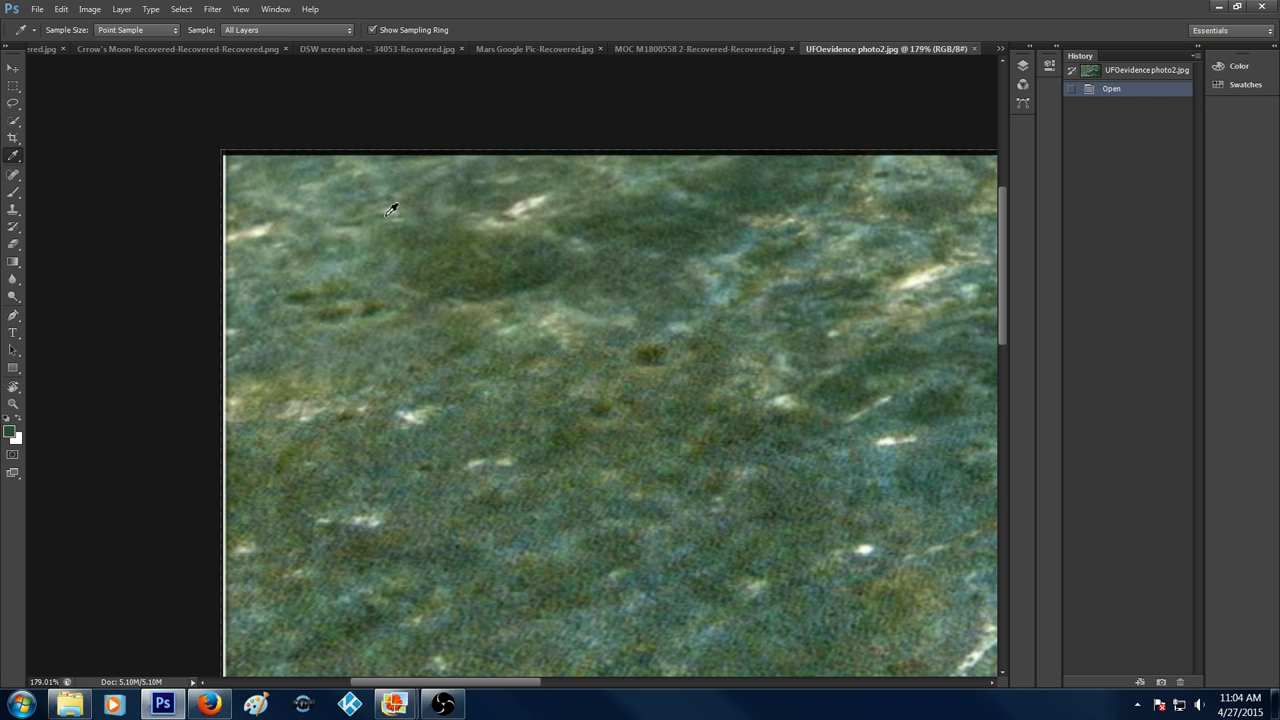
{"action": "mouse_move", "coordinate": [400, 205]}
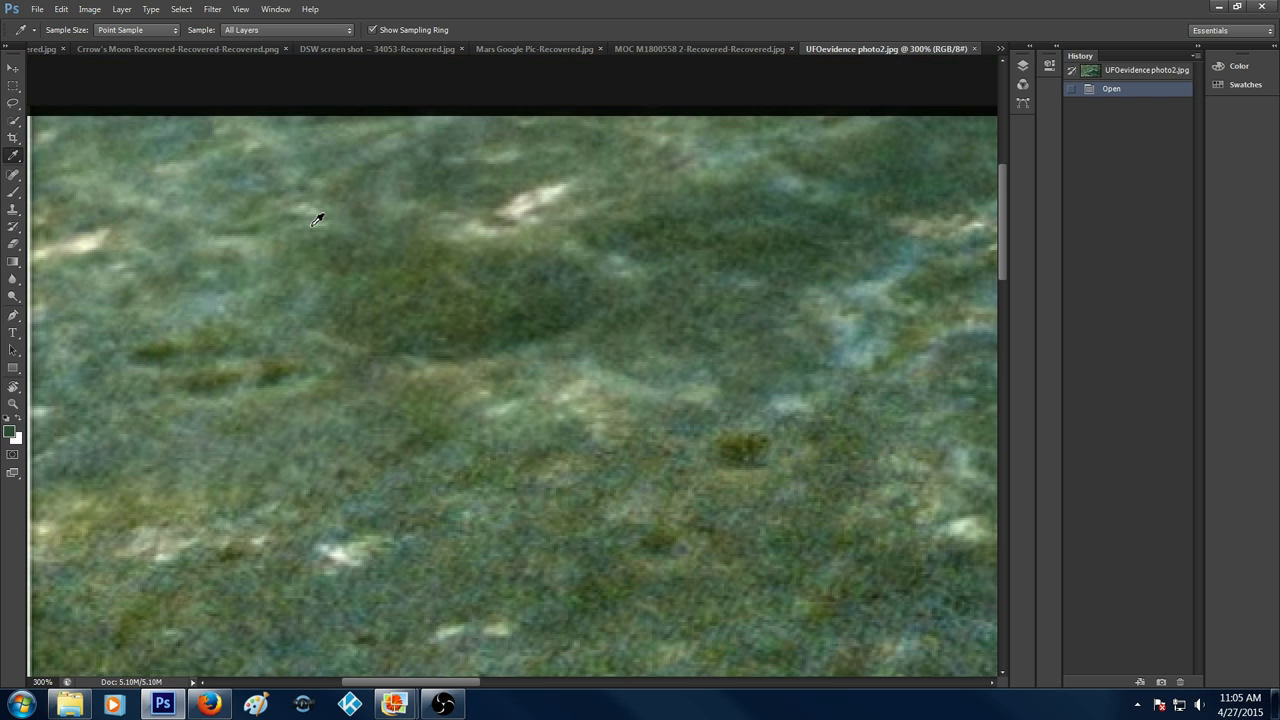
{"action": "mouse_move", "coordinate": [335, 177]}
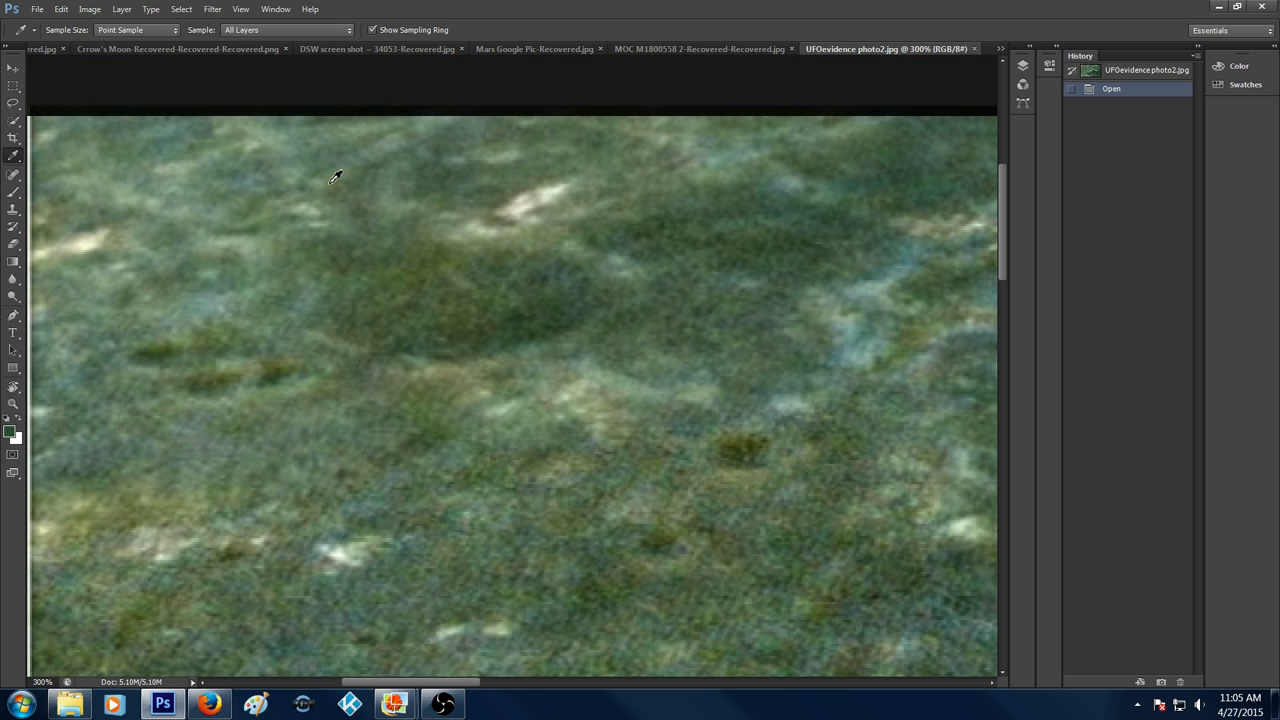
{"action": "mouse_move", "coordinate": [512, 217]}
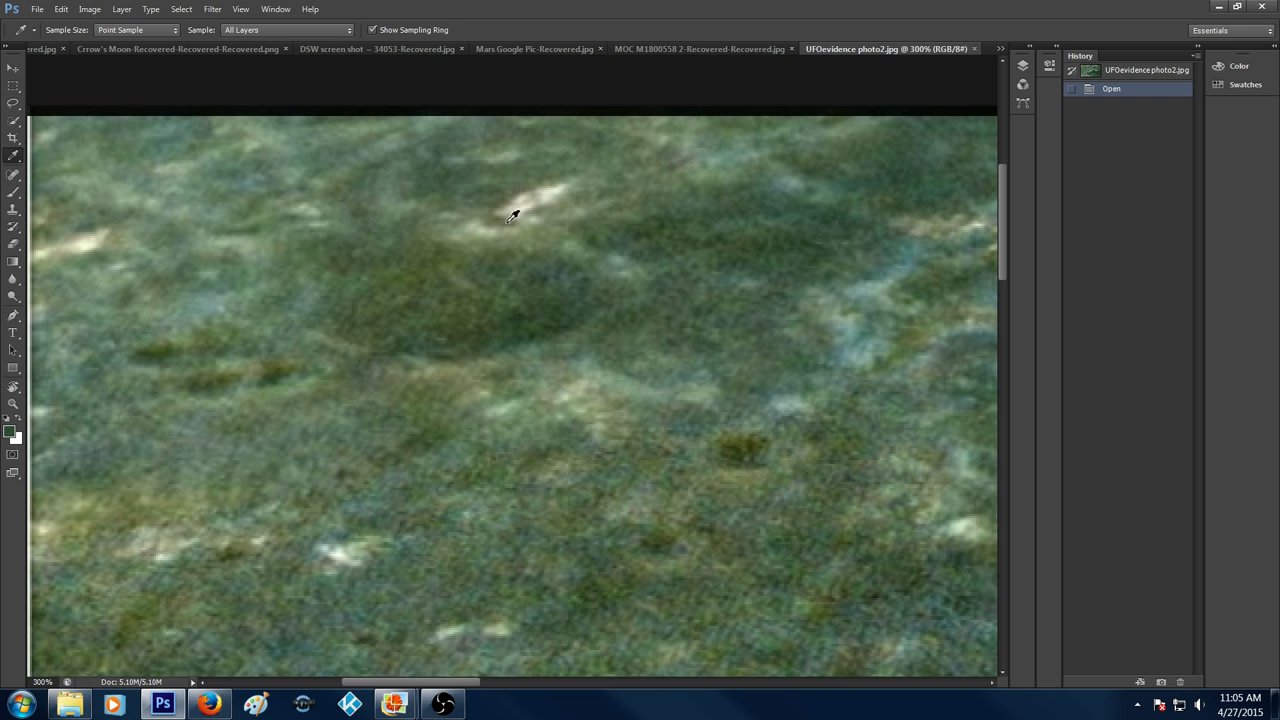
{"action": "mouse_move", "coordinate": [519, 222]}
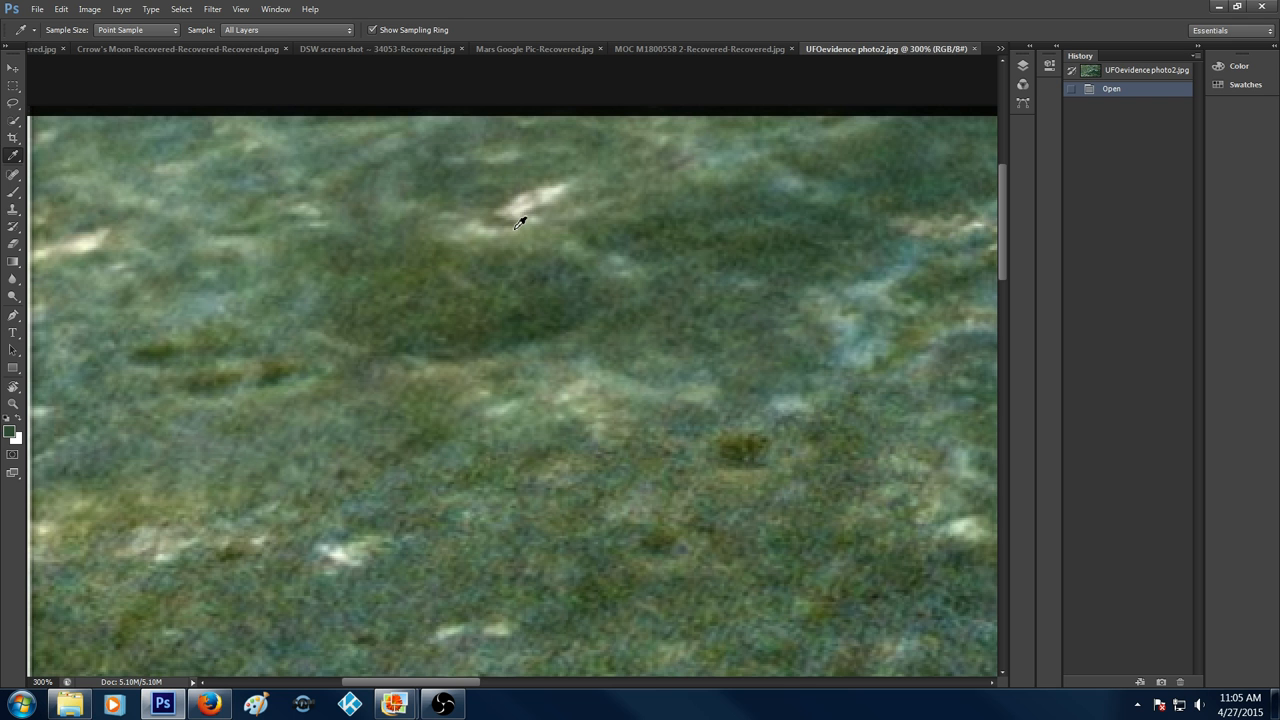
{"action": "mouse_move", "coordinate": [672, 390]}
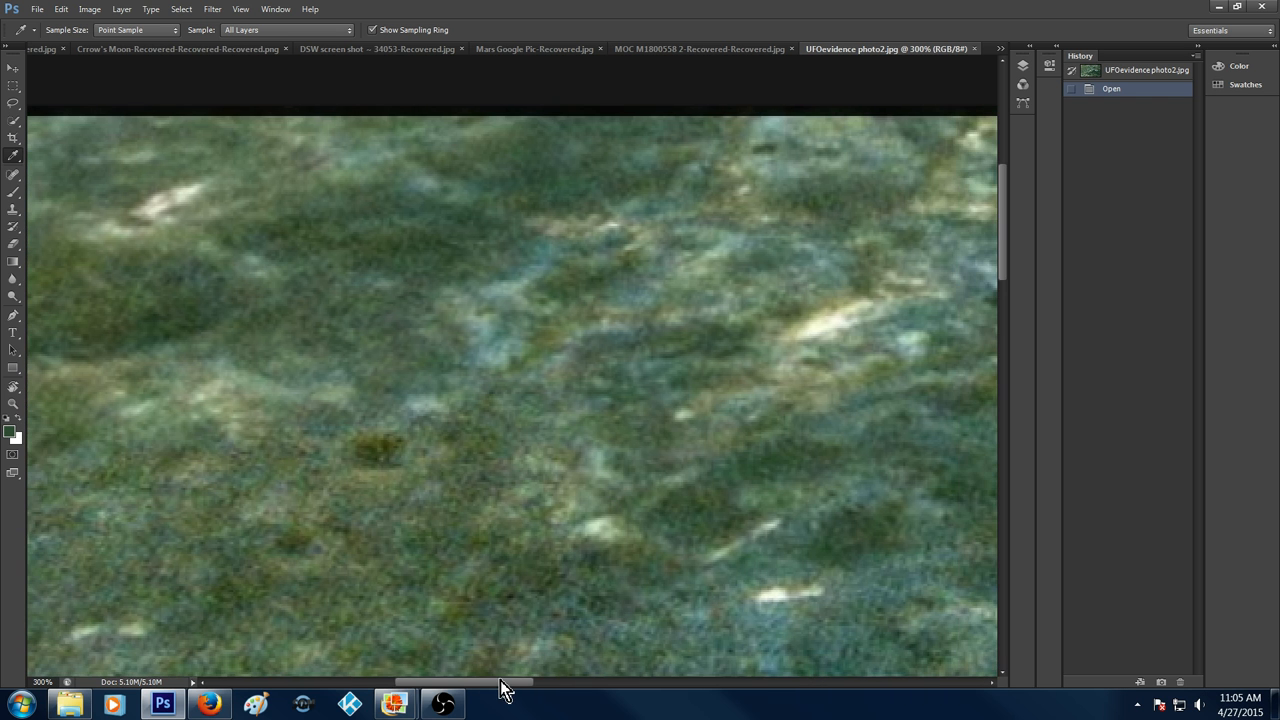
{"action": "mouse_move", "coordinate": [610, 695]}
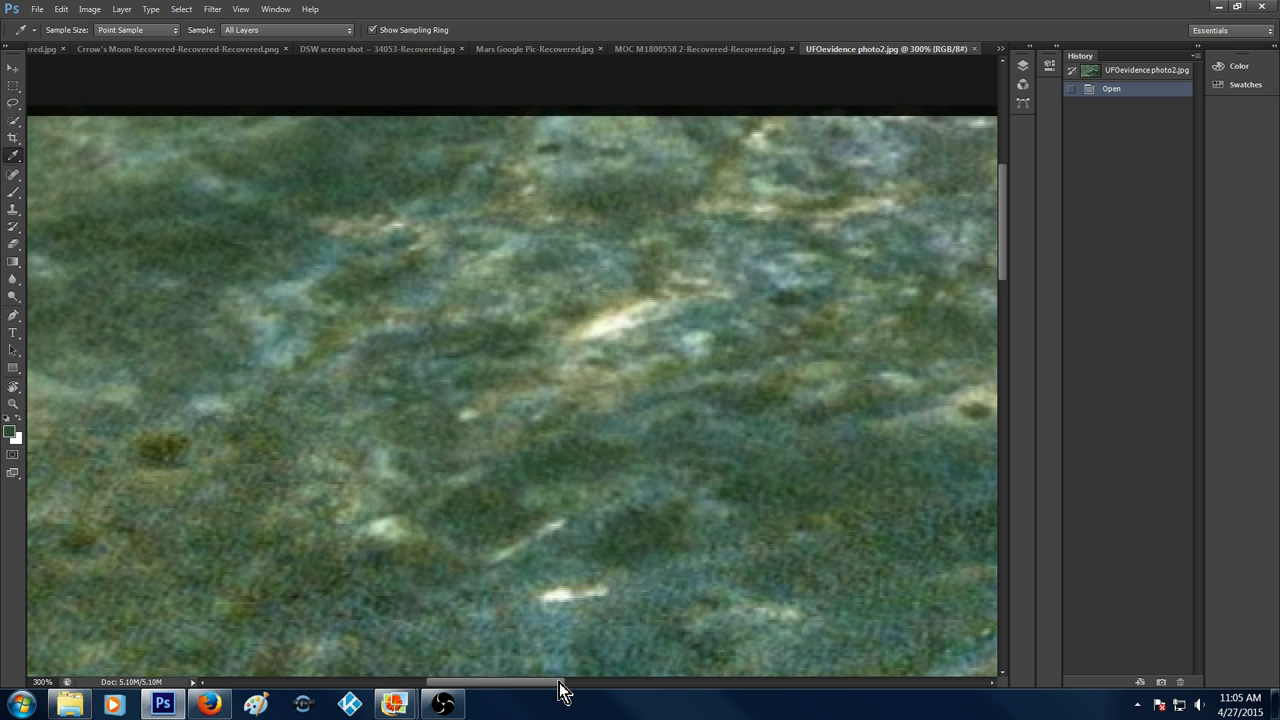
{"action": "mouse_move", "coordinate": [398, 530]}
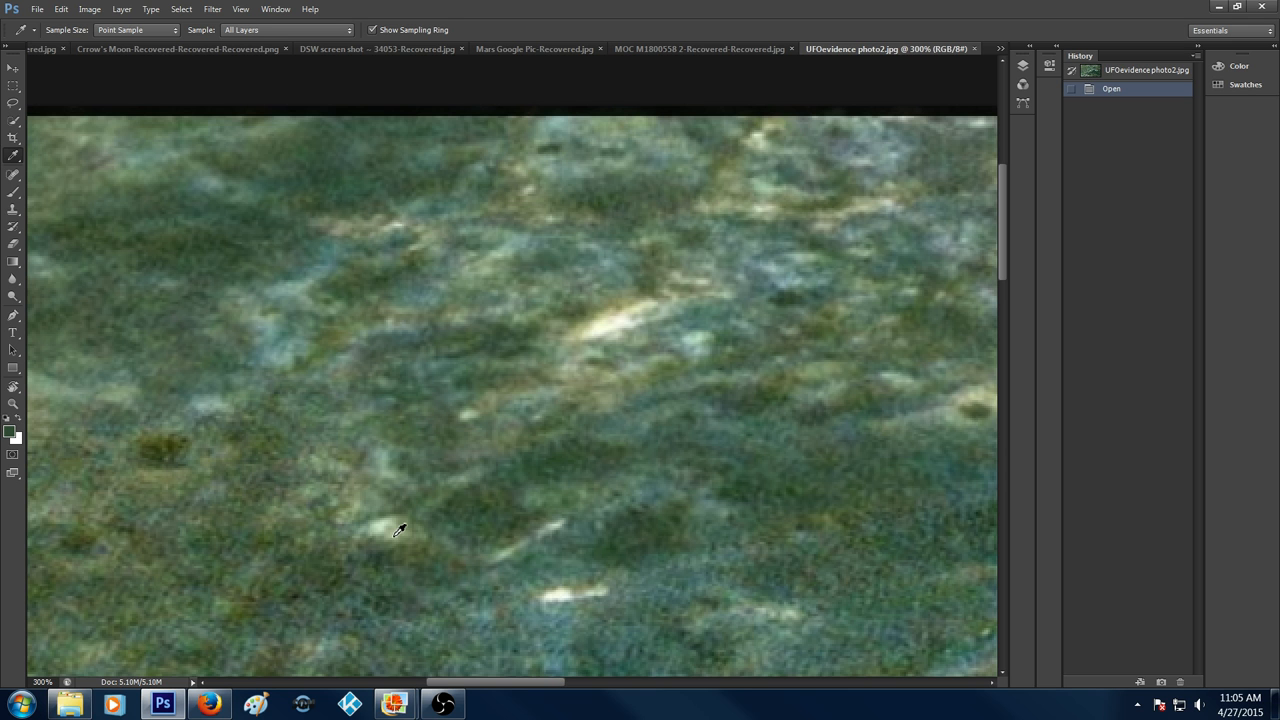
{"action": "mouse_move", "coordinate": [520, 553]}
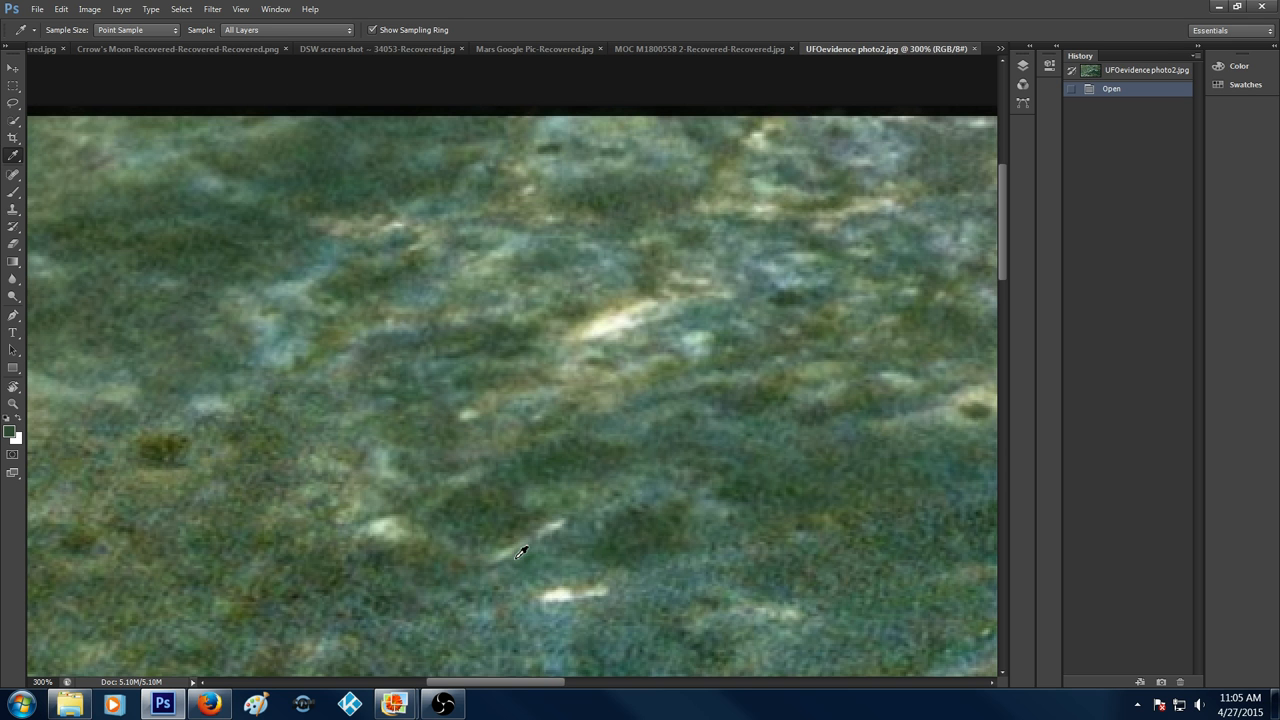
{"action": "mouse_move", "coordinate": [720, 490]}
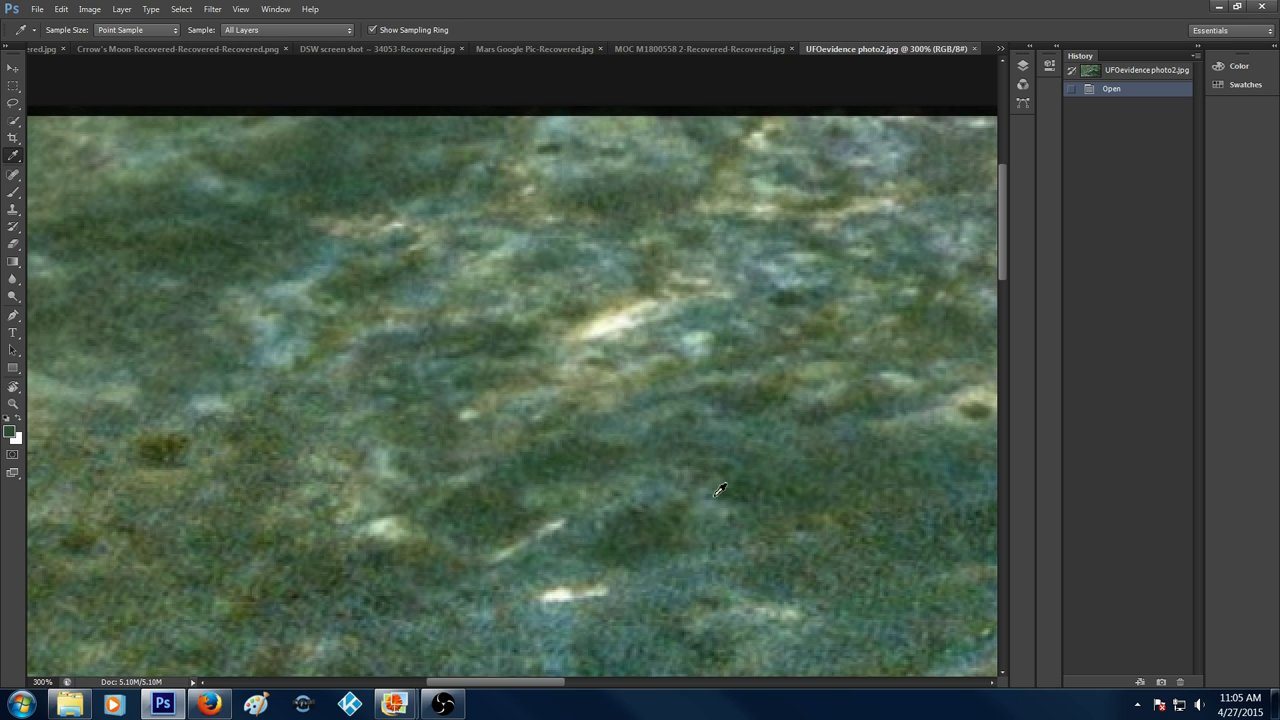
{"action": "mouse_move", "coordinate": [343, 317]}
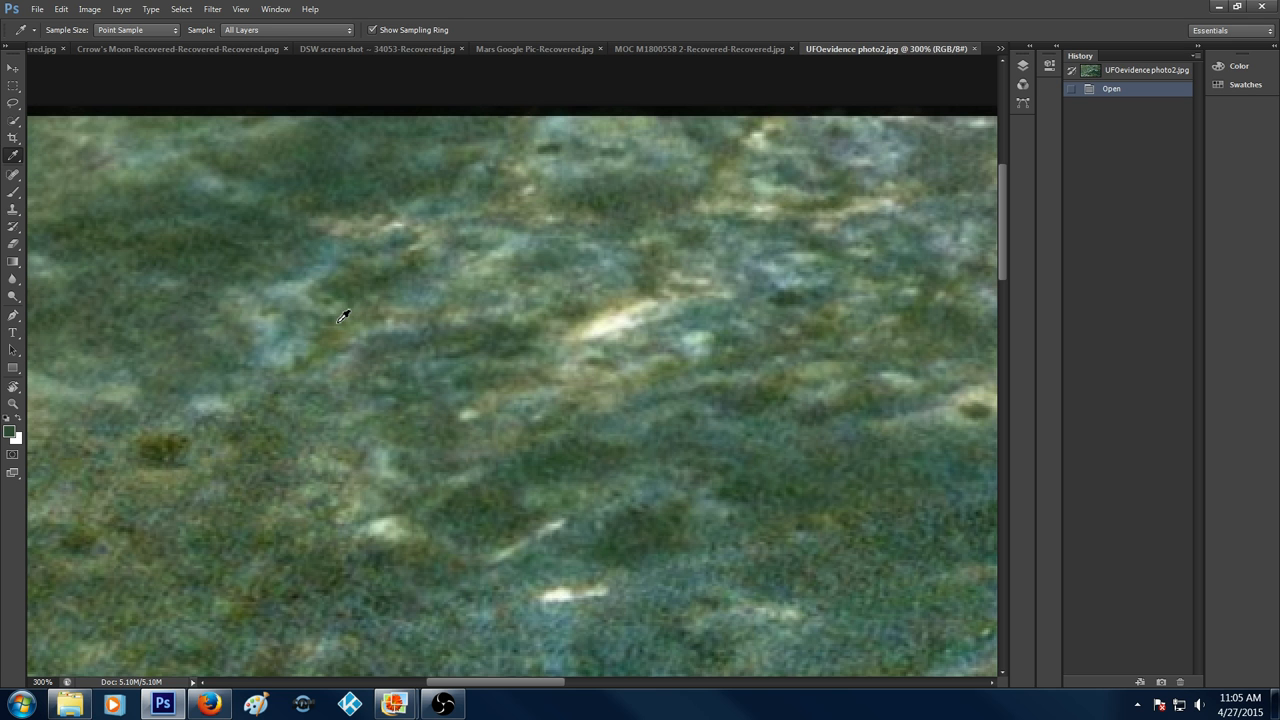
{"action": "mouse_move", "coordinate": [547, 49]}
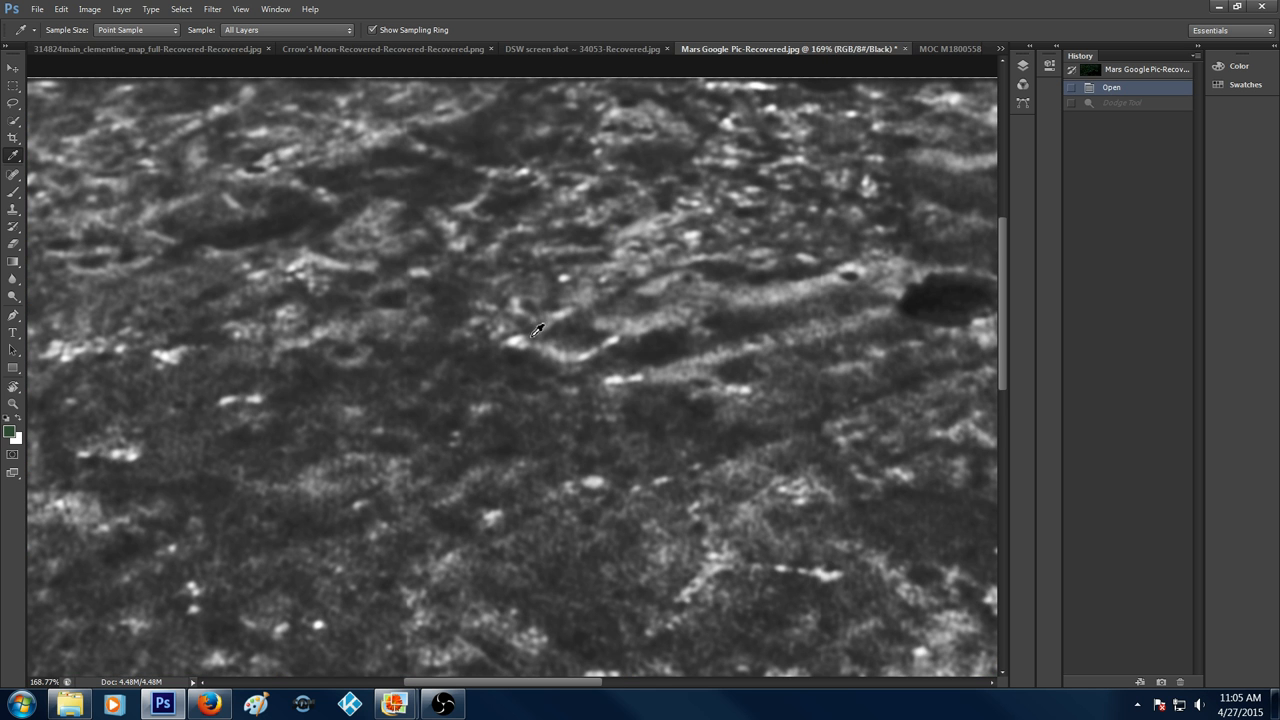
{"action": "mouse_move", "coordinate": [562, 690]}
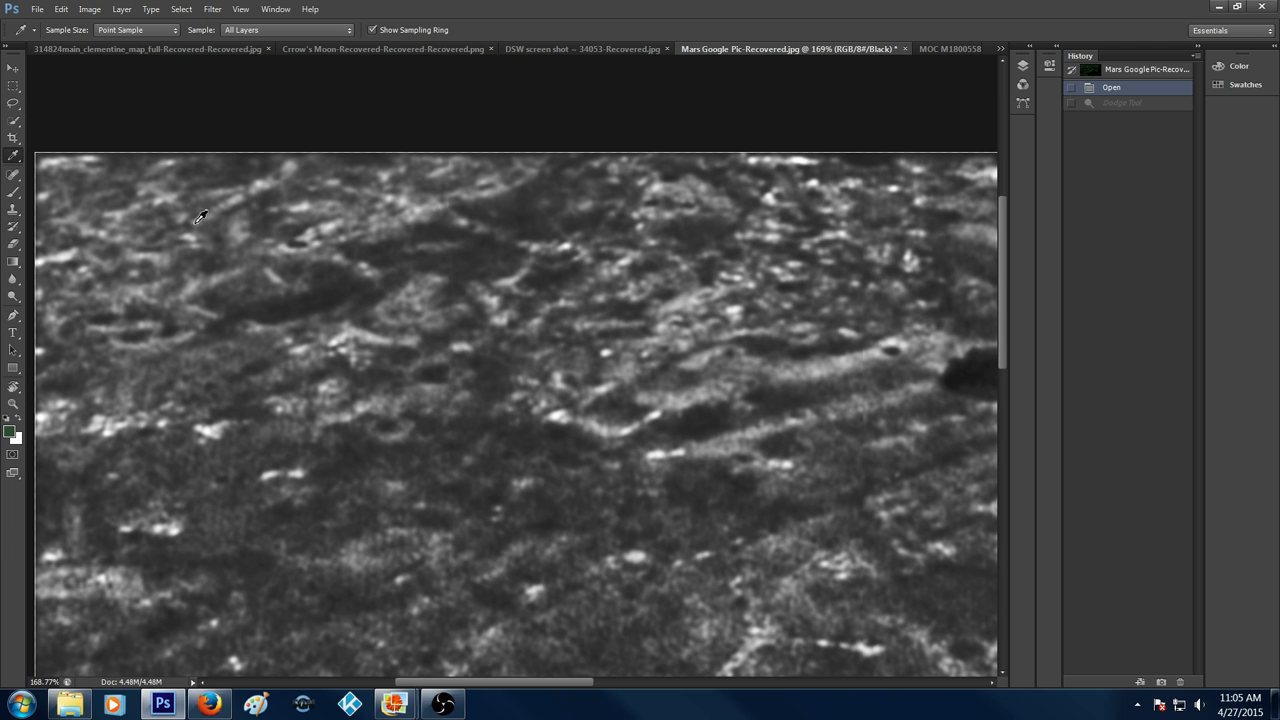
{"action": "mouse_move", "coordinate": [233, 197]}
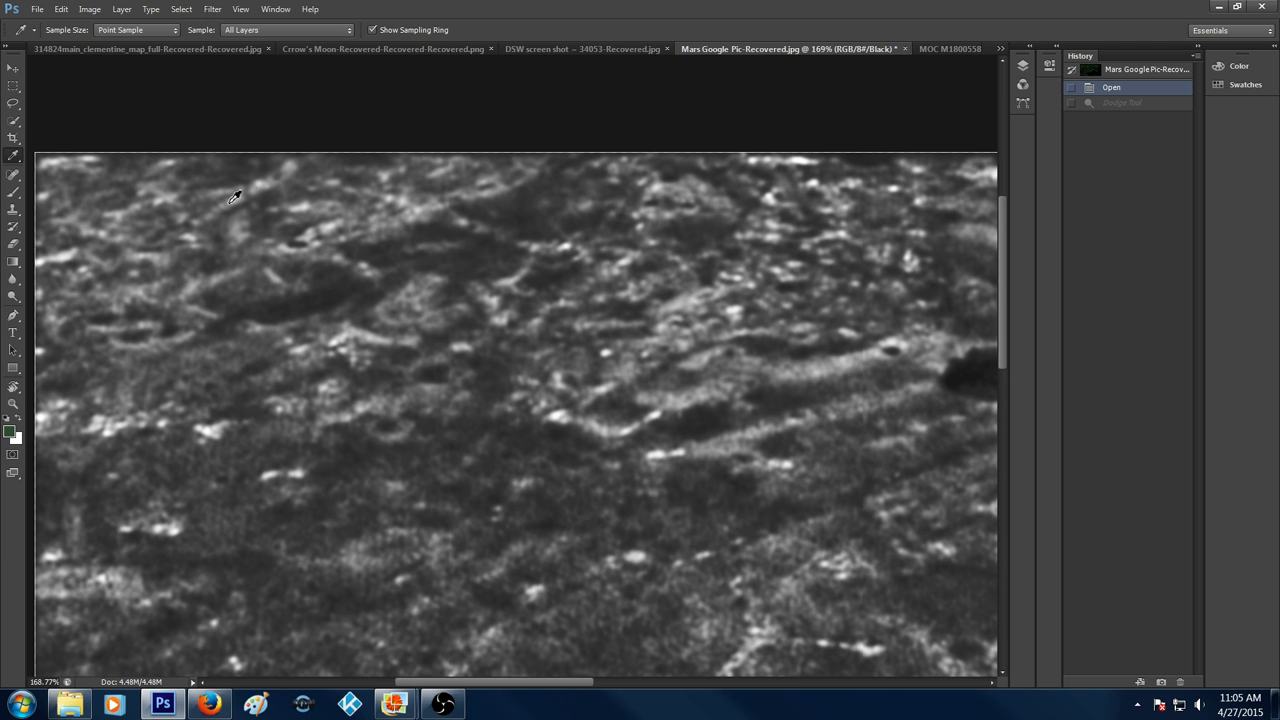
{"action": "mouse_move", "coordinate": [148, 266]}
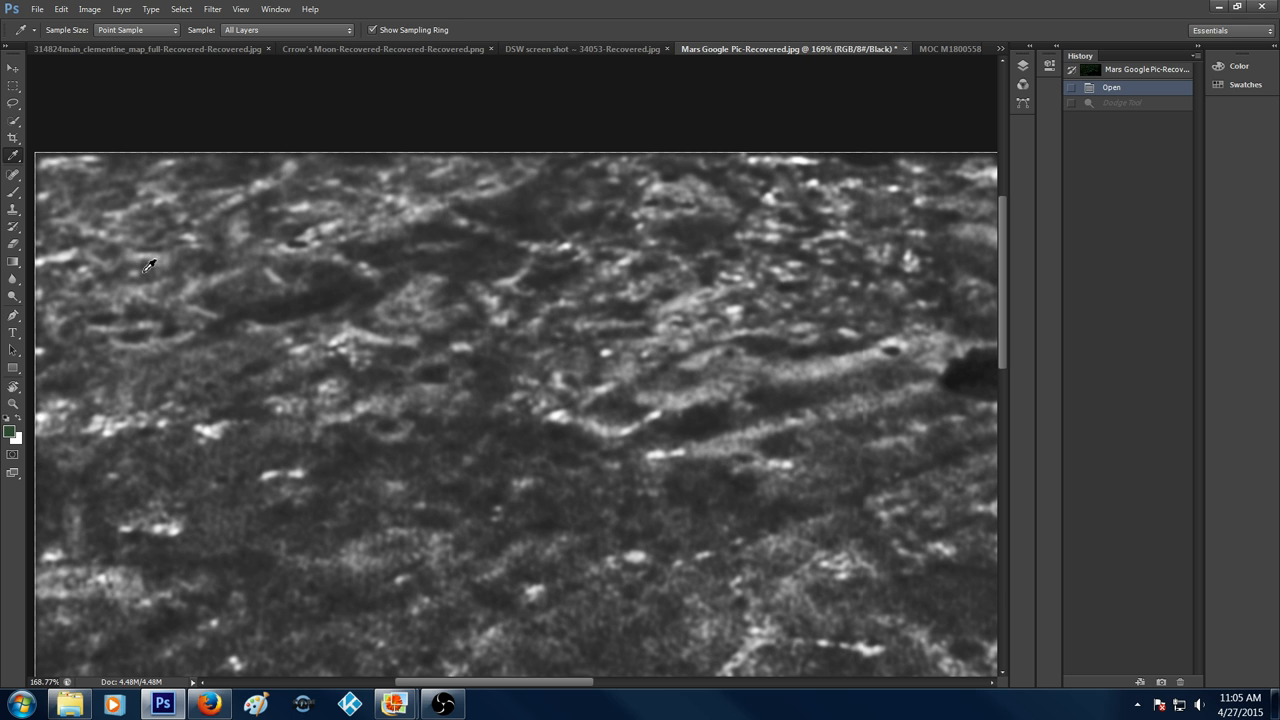
{"action": "mouse_move", "coordinate": [293, 233]}
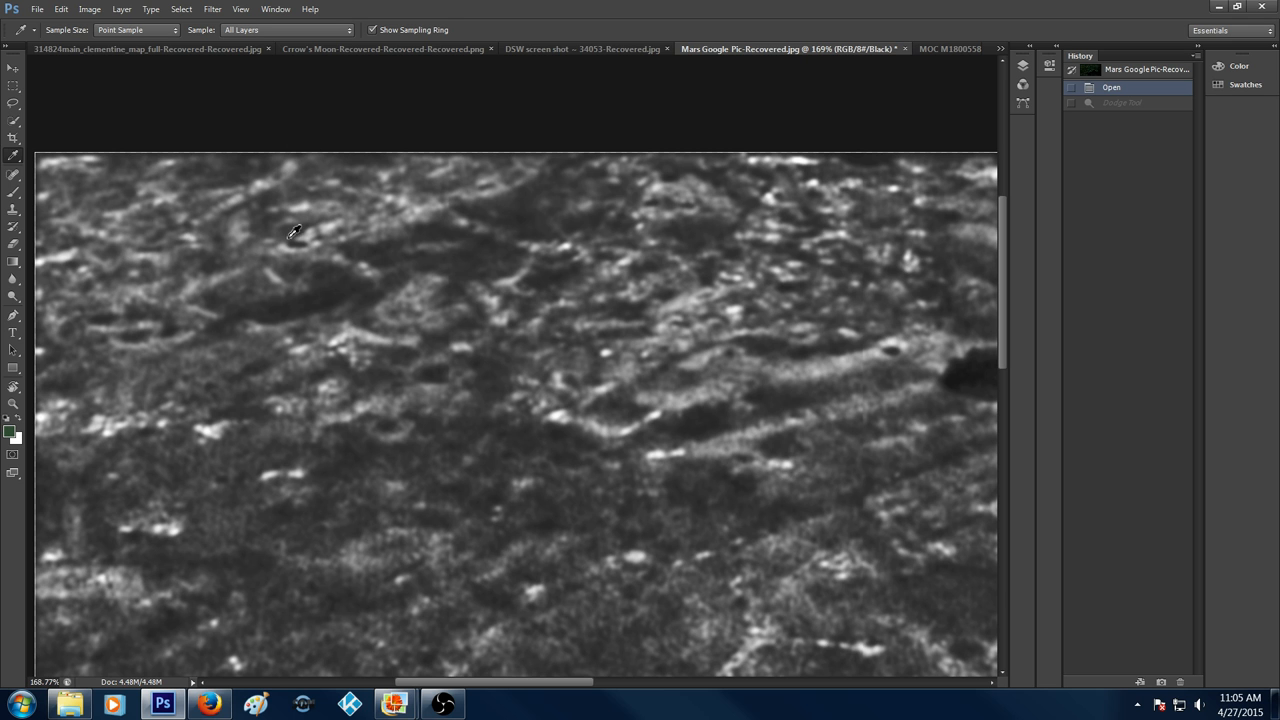
{"action": "mouse_move", "coordinate": [483, 189]}
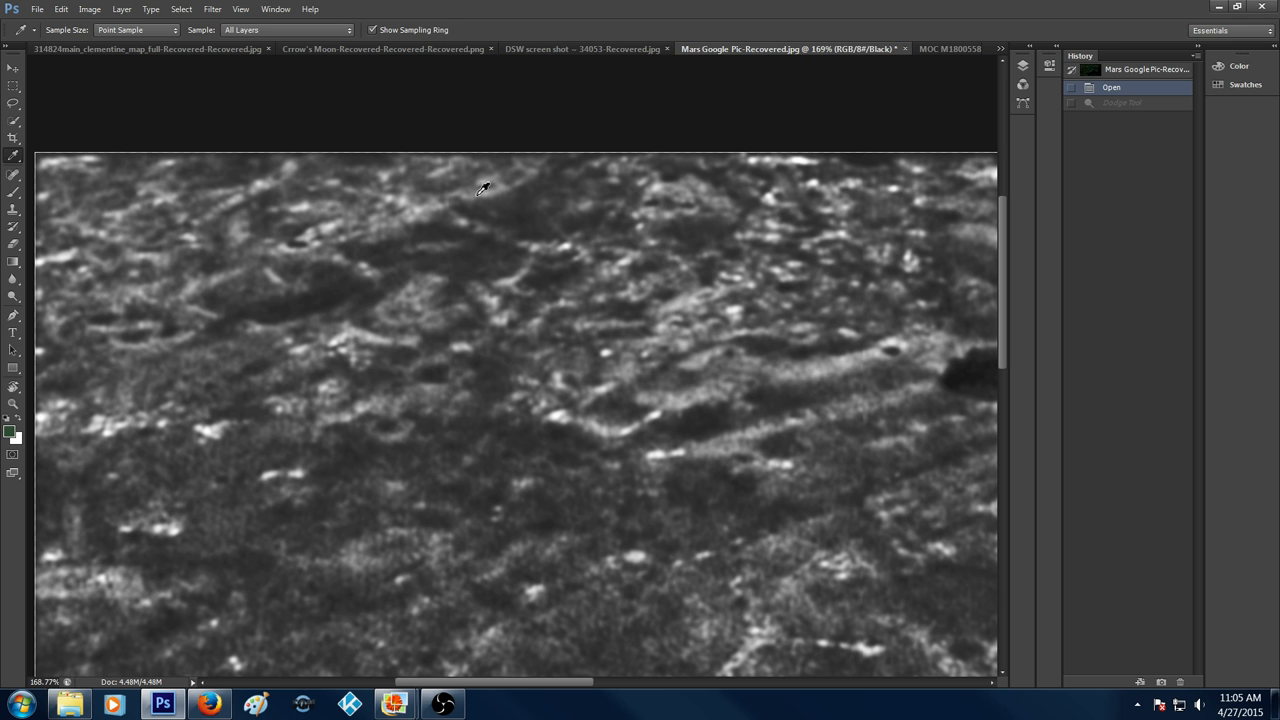
{"action": "mouse_move", "coordinate": [500, 190]}
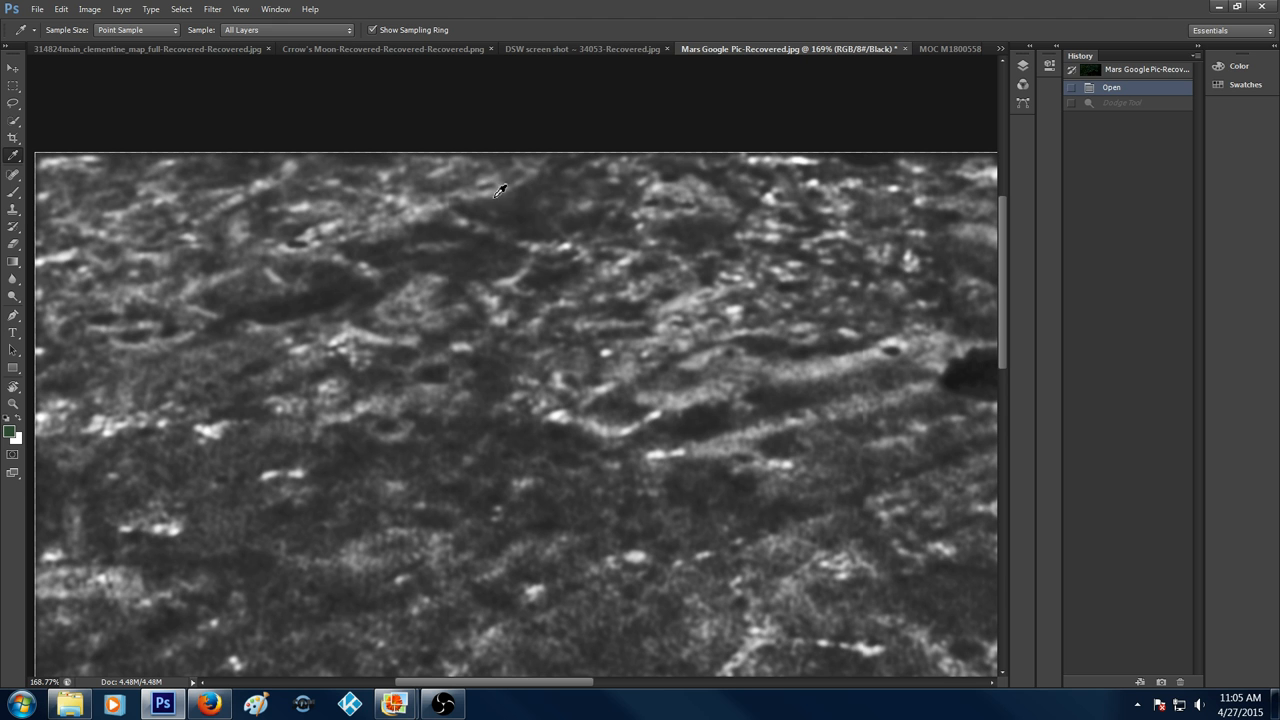
{"action": "mouse_move", "coordinate": [530, 168]}
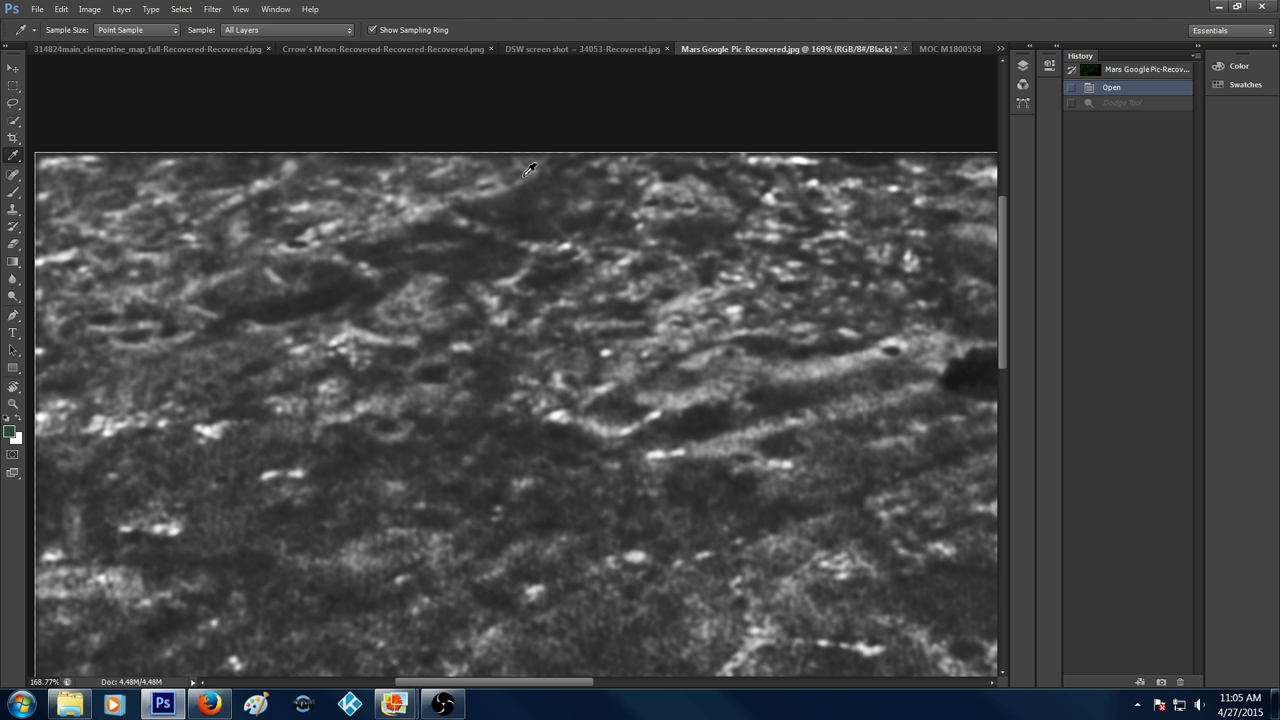
{"action": "mouse_move", "coordinate": [485, 188]}
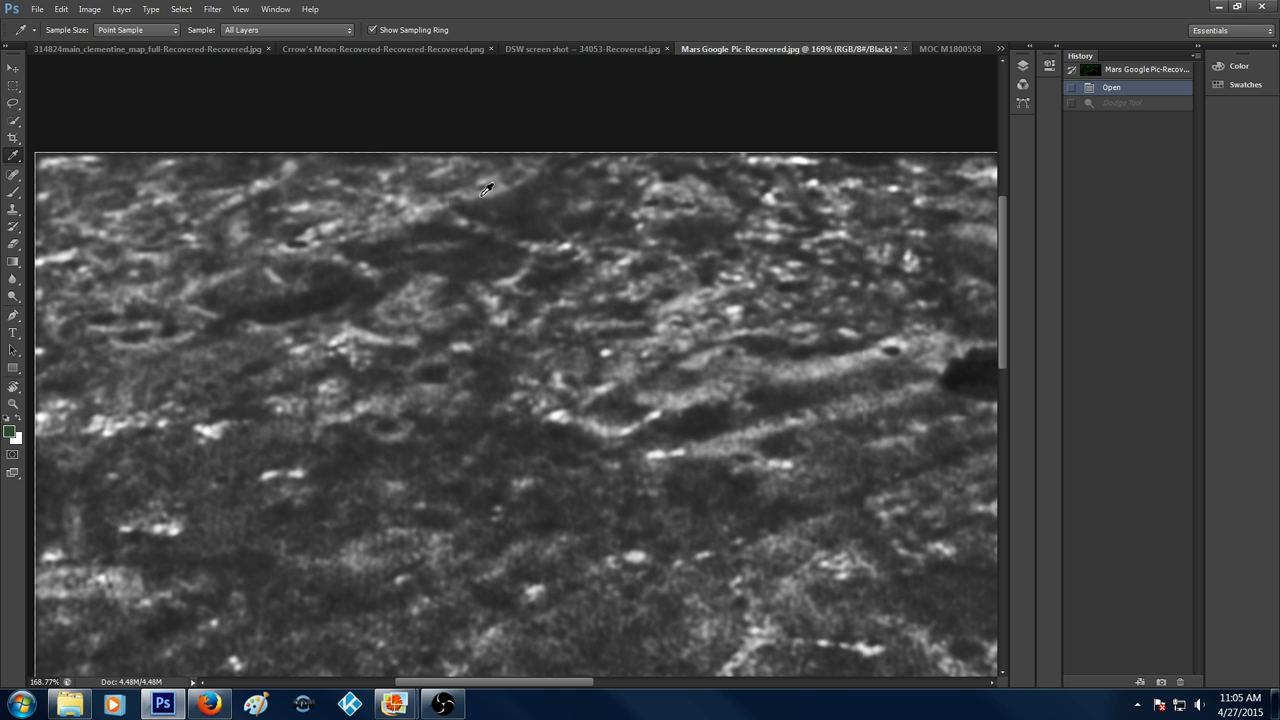
{"action": "mouse_move", "coordinate": [522, 228]}
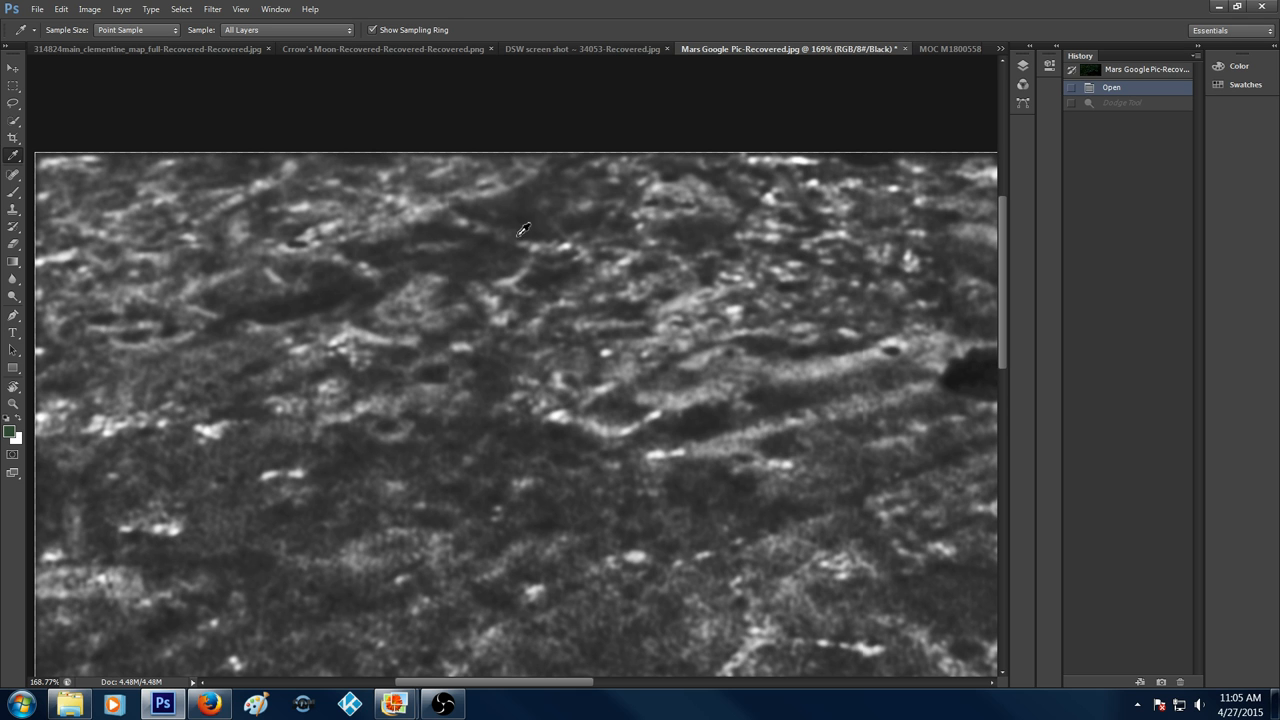
{"action": "mouse_move", "coordinate": [540, 305]}
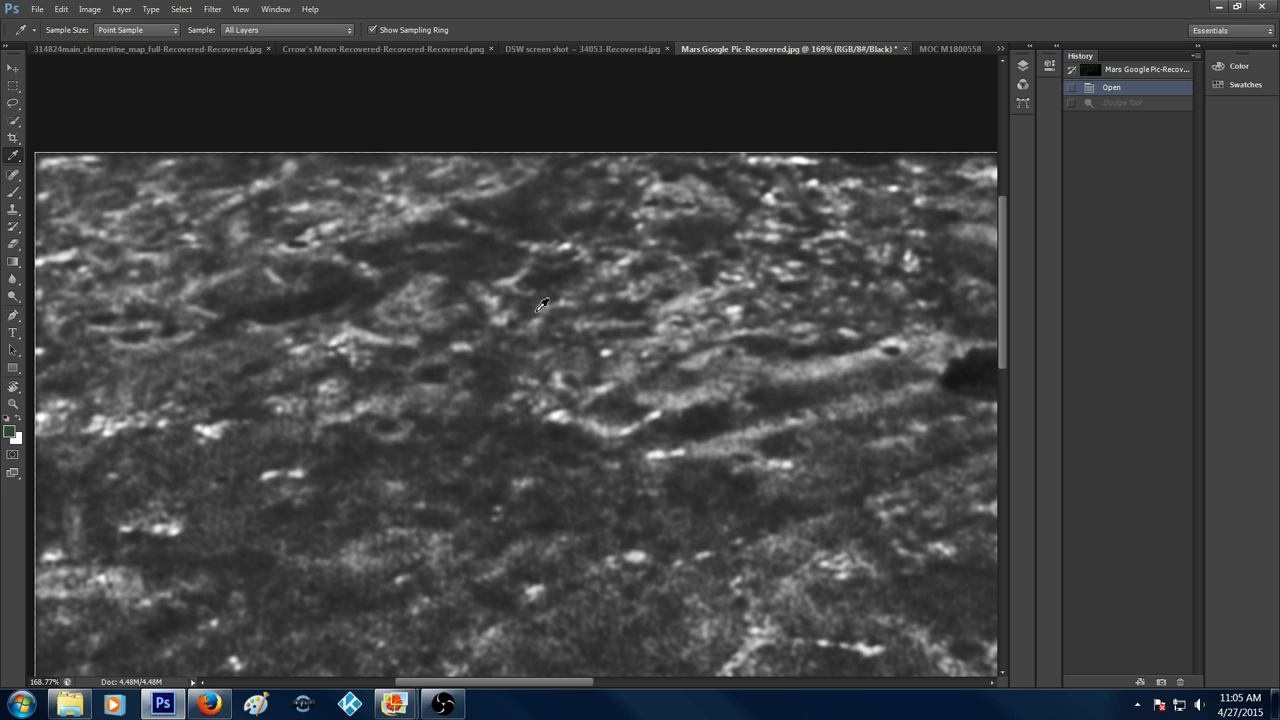
{"action": "mouse_move", "coordinate": [345, 420]}
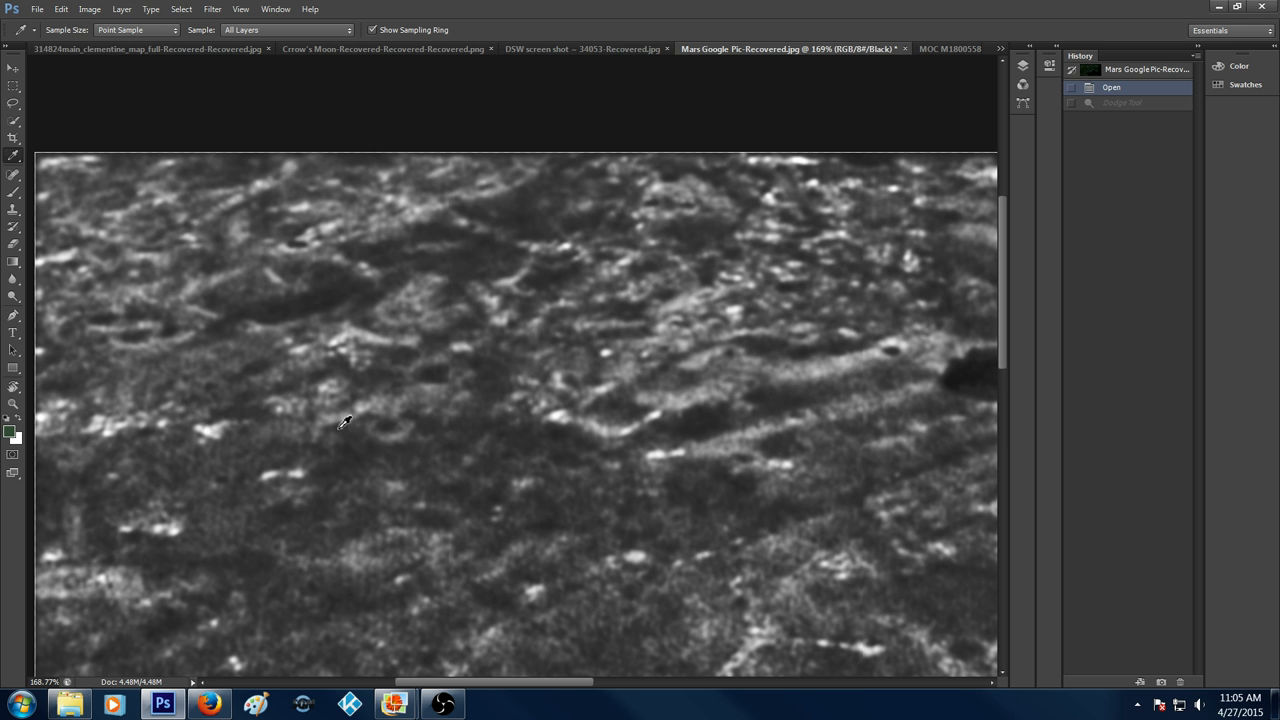
{"action": "mouse_move", "coordinate": [330, 389]}
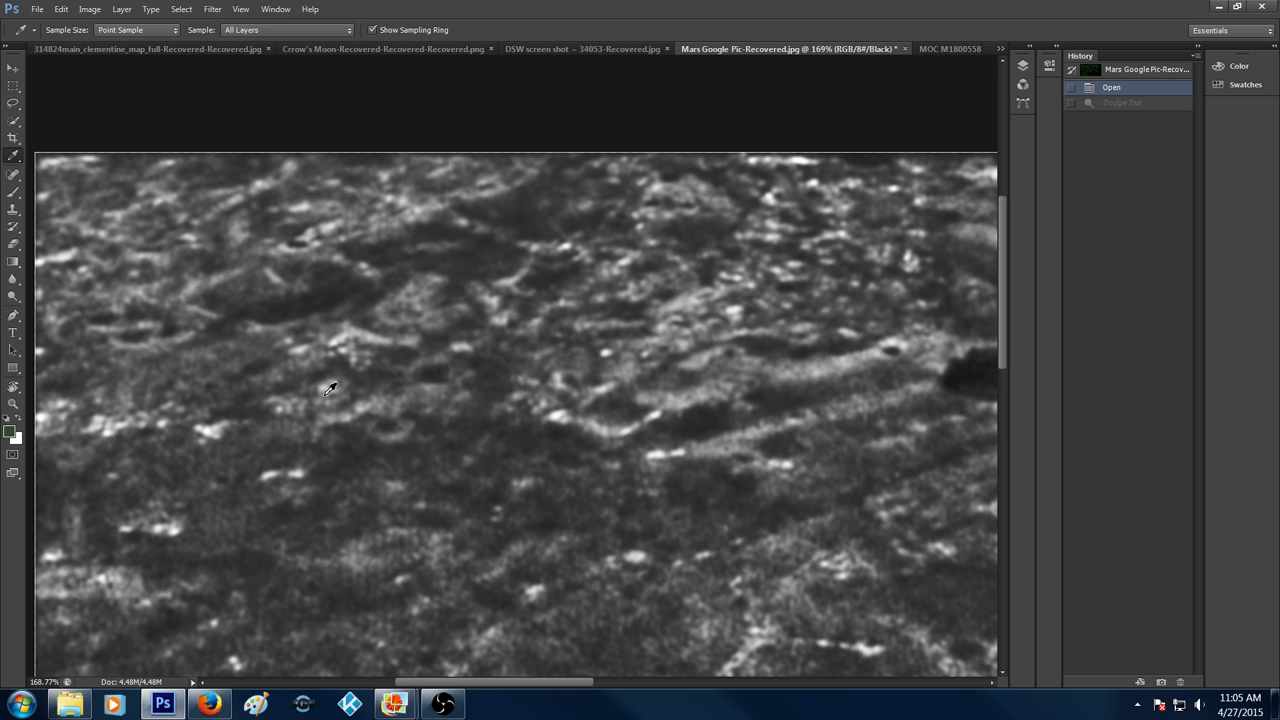
{"action": "mouse_move", "coordinate": [351, 384]}
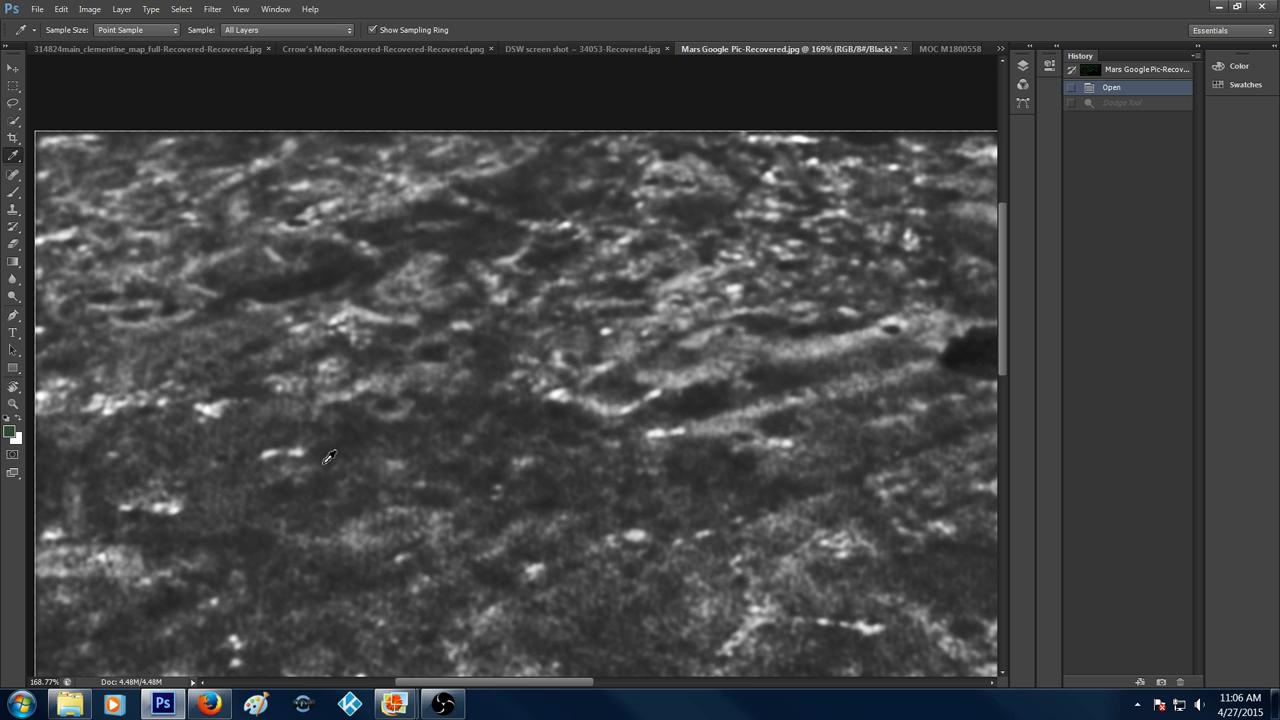
{"action": "mouse_move", "coordinate": [290, 532]}
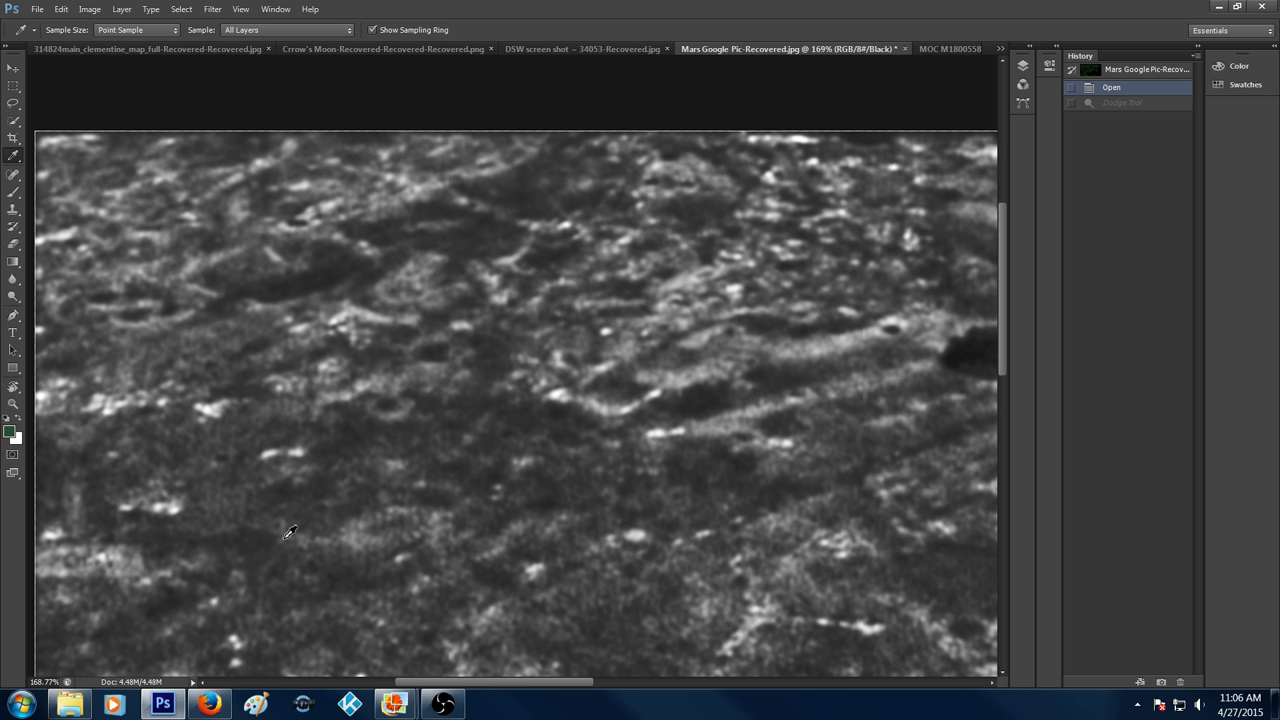
{"action": "mouse_move", "coordinate": [512, 557]}
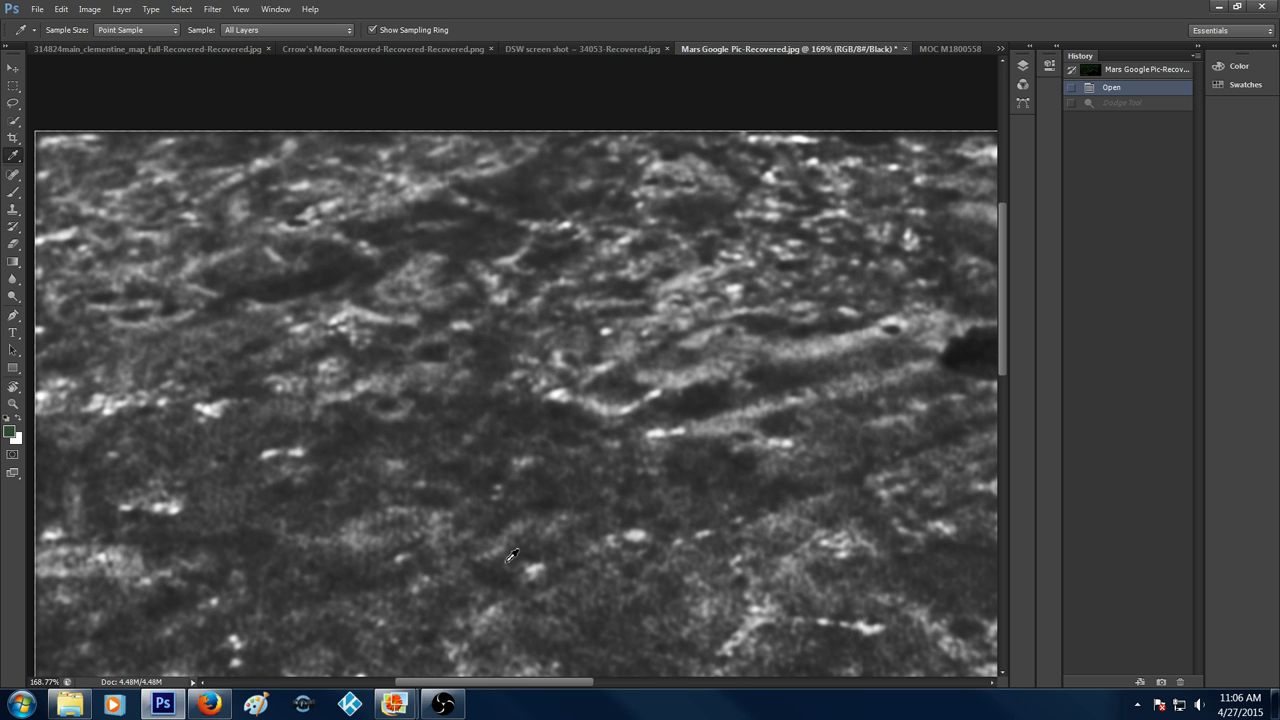
{"action": "mouse_move", "coordinate": [267, 474]}
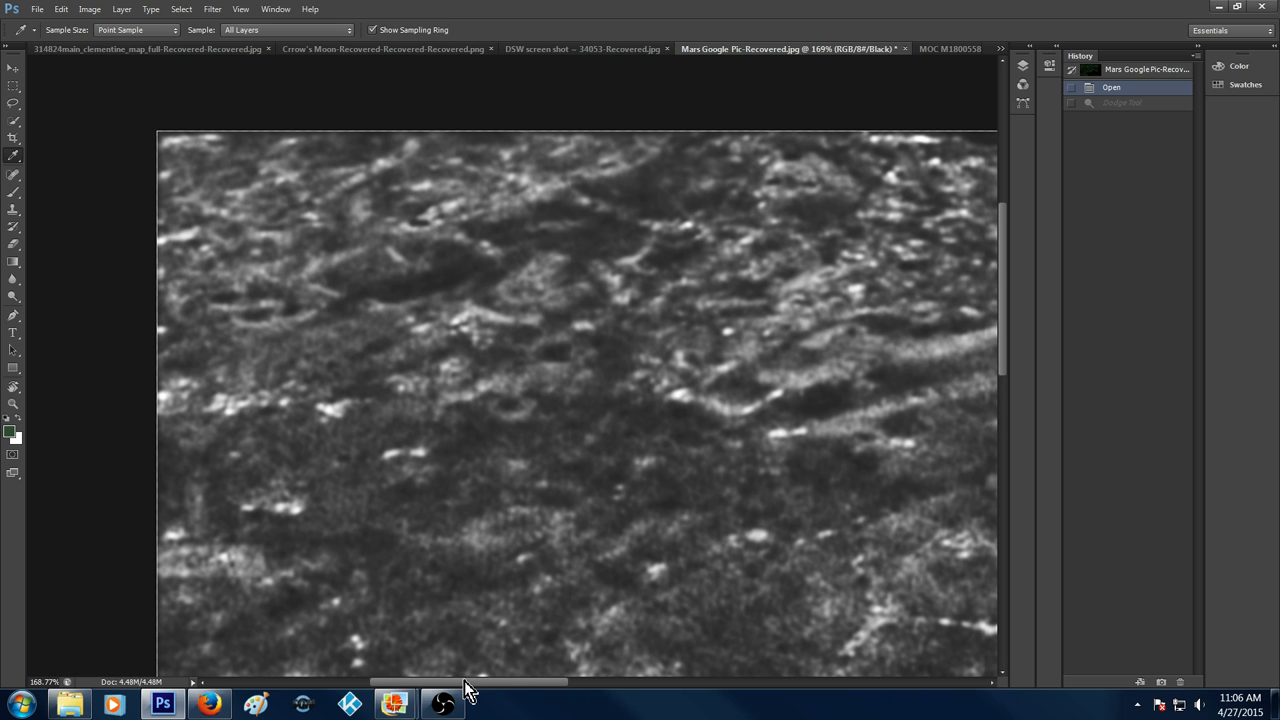
{"action": "mouse_move", "coordinate": [446, 356]}
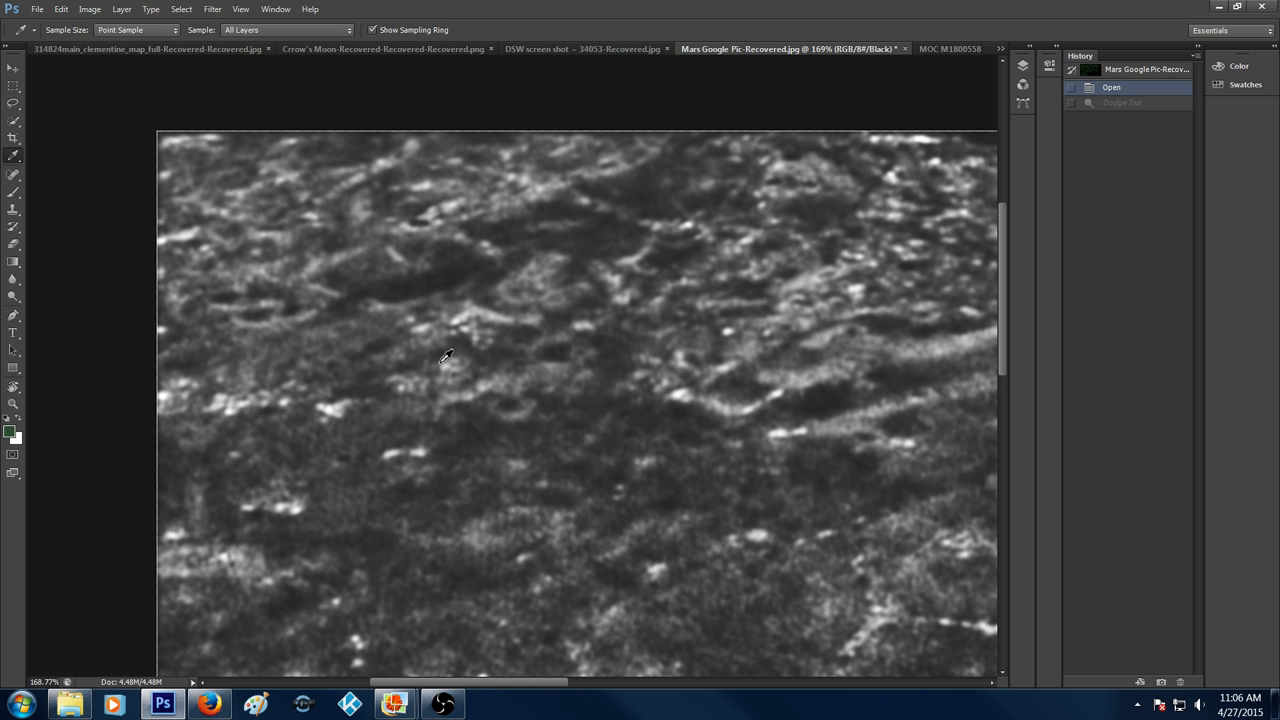
{"action": "mouse_move", "coordinate": [267, 307]}
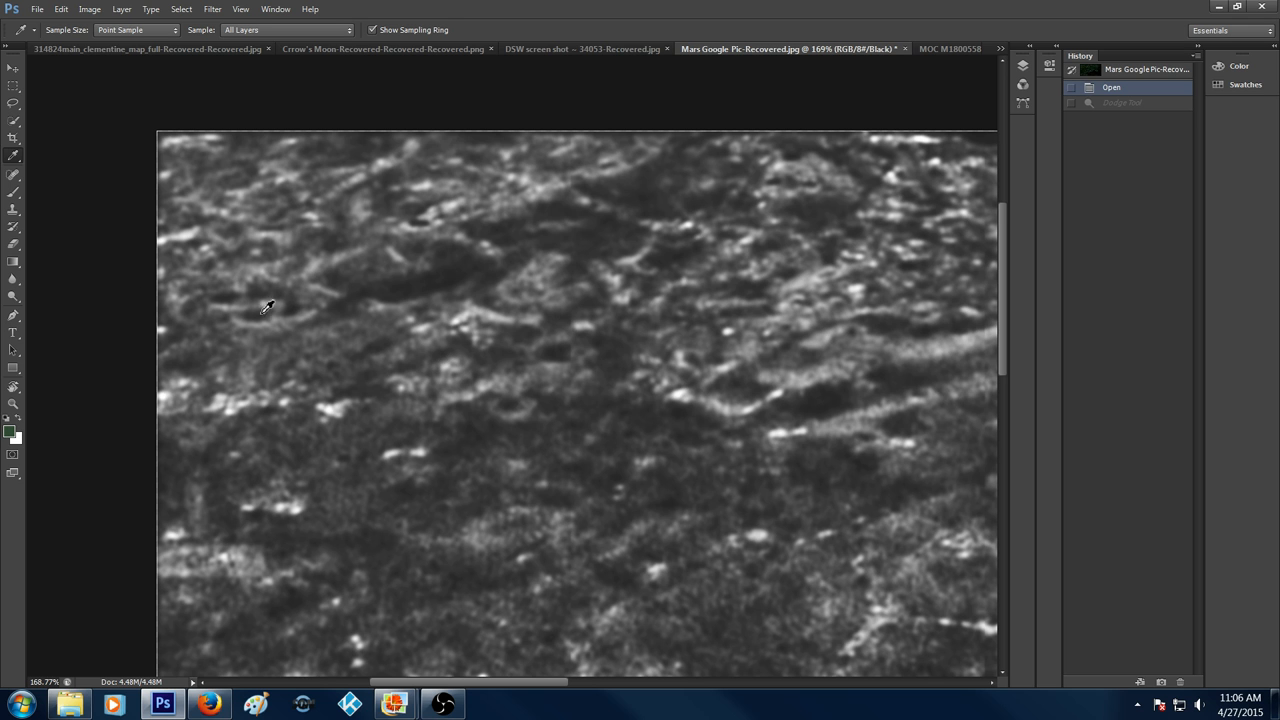
{"action": "mouse_move", "coordinate": [255, 300]}
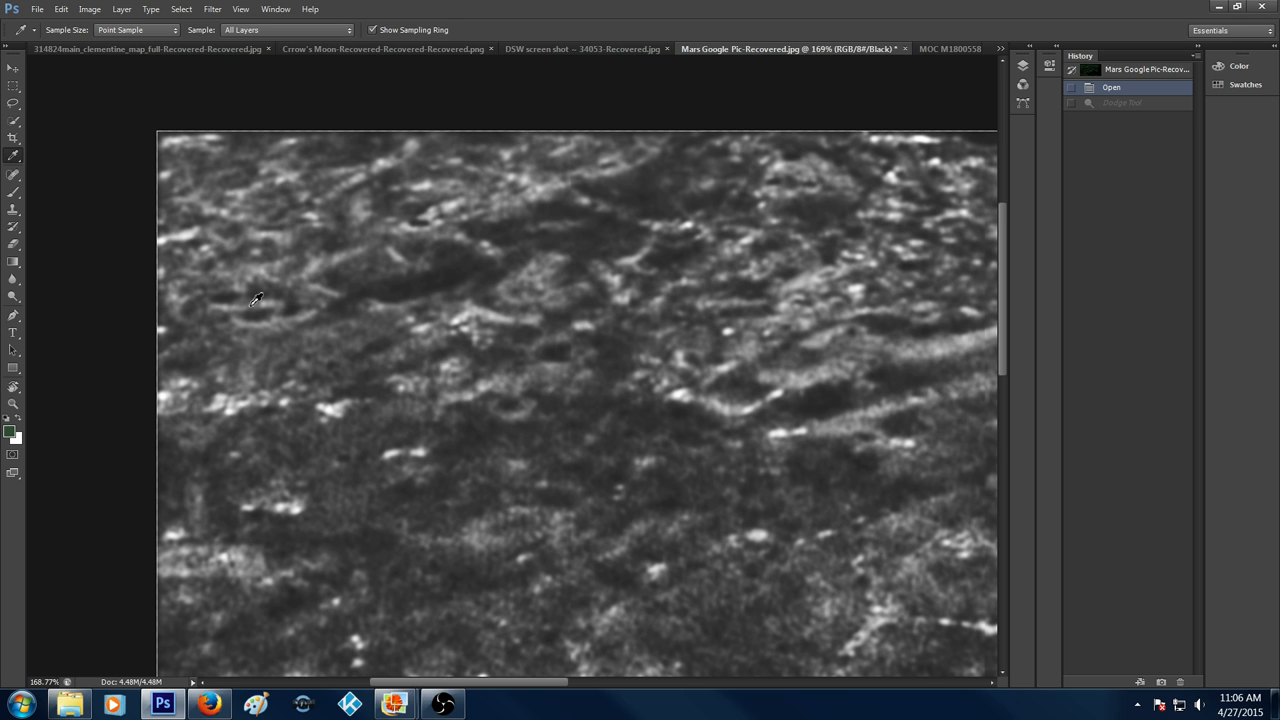
{"action": "mouse_move", "coordinate": [240, 318]}
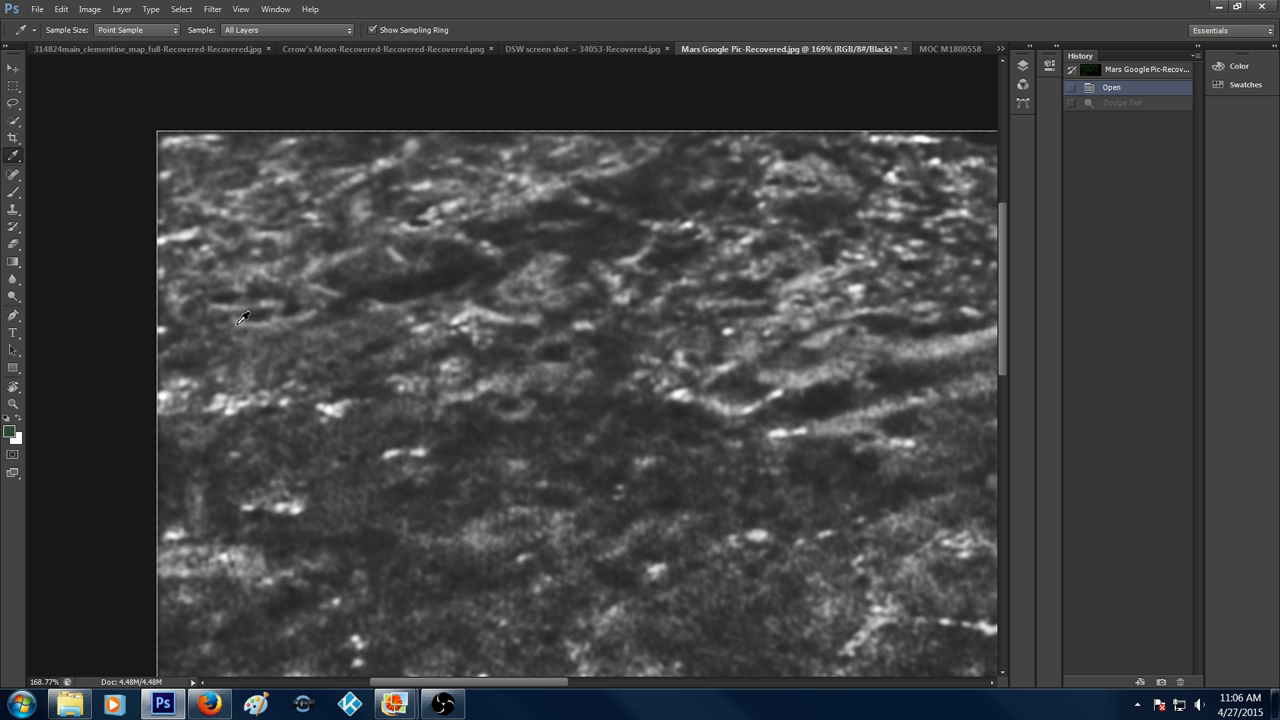
{"action": "mouse_move", "coordinate": [239, 383]}
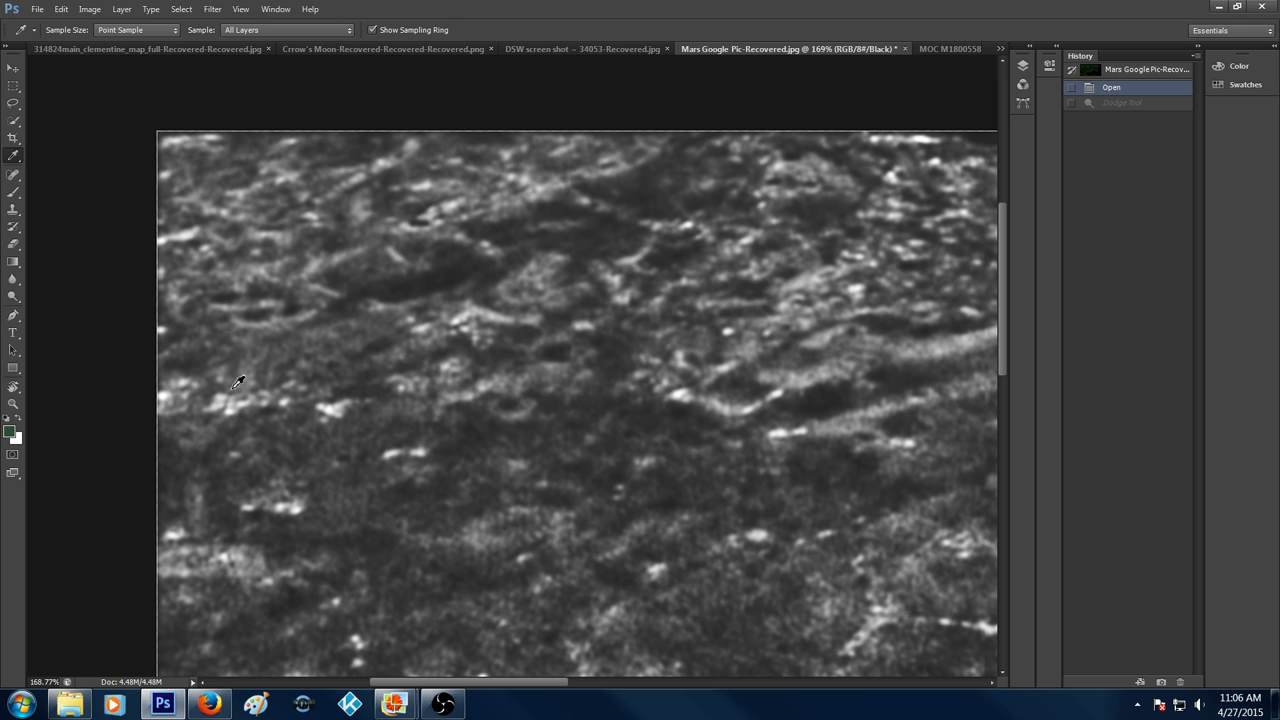
{"action": "mouse_move", "coordinate": [322, 407]}
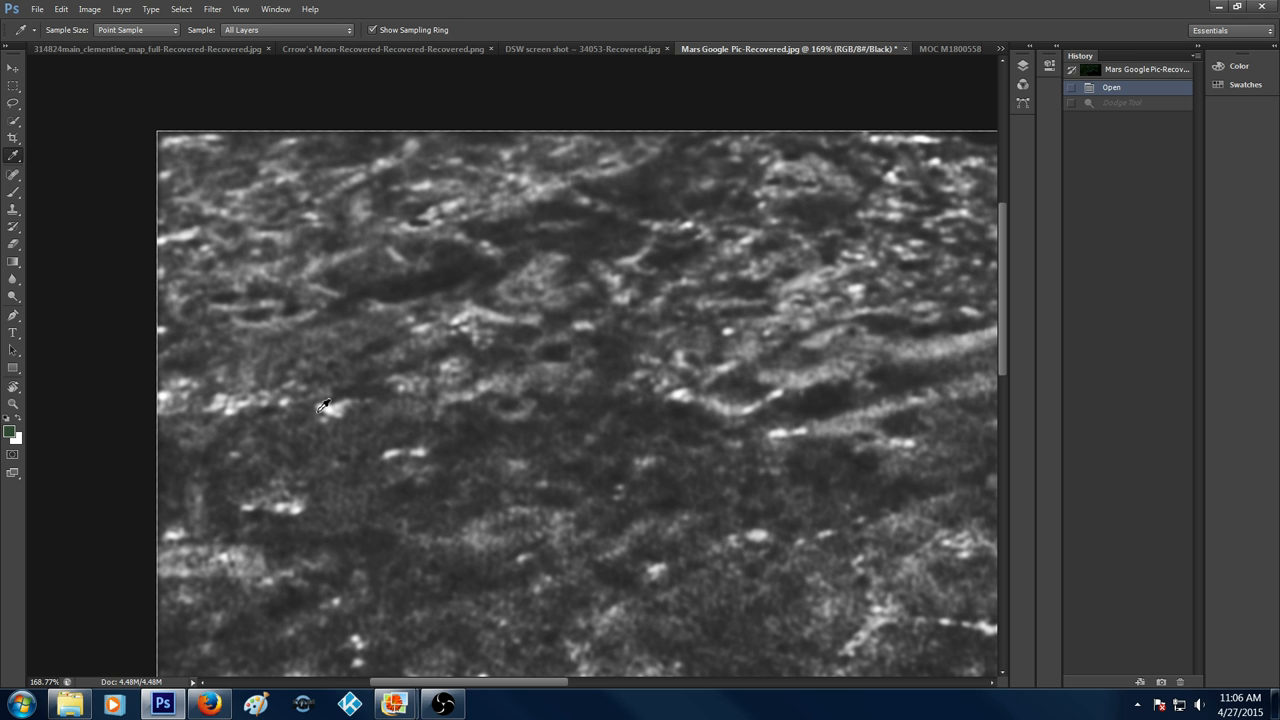
{"action": "mouse_move", "coordinate": [383, 402]}
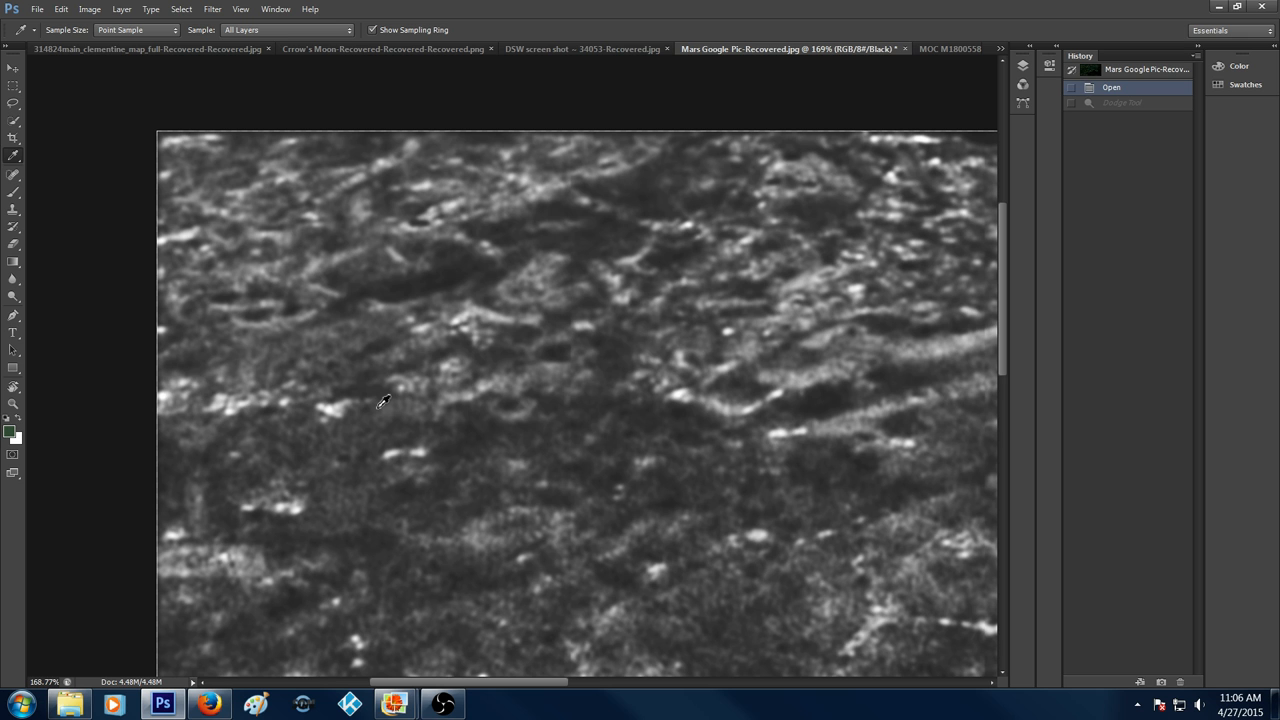
{"action": "mouse_move", "coordinate": [605, 447]}
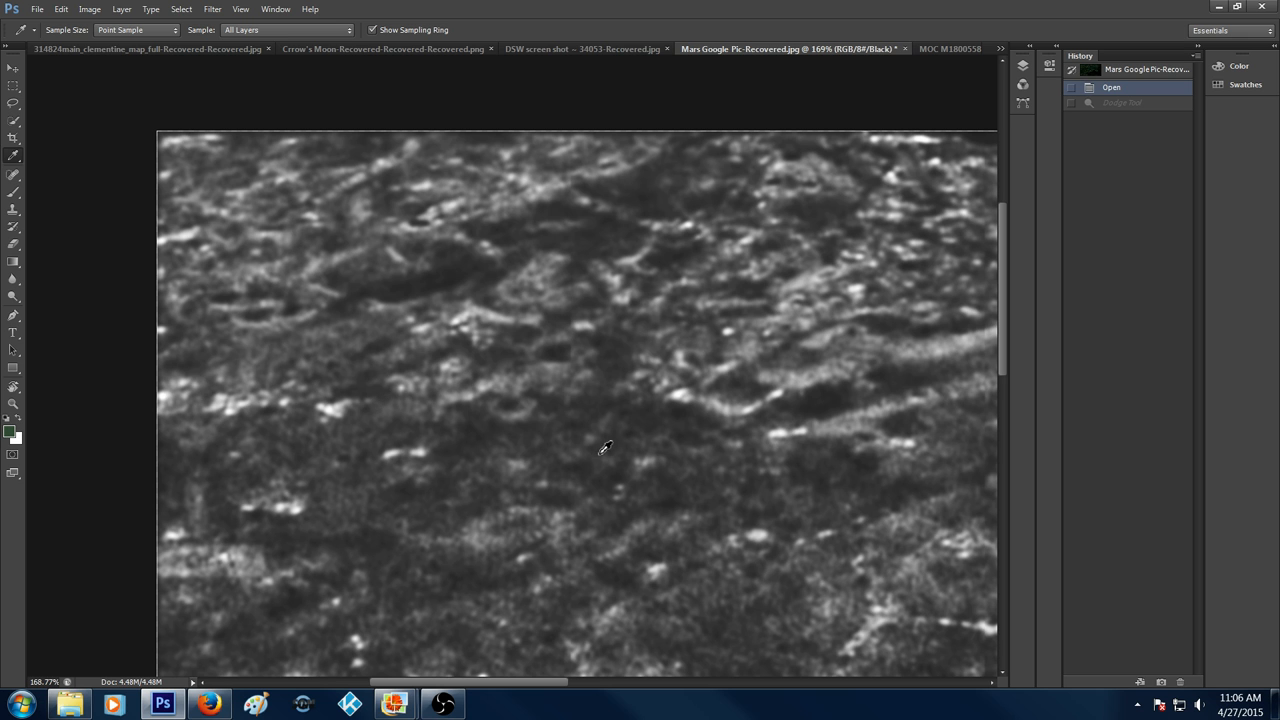
{"action": "mouse_move", "coordinate": [487, 367]}
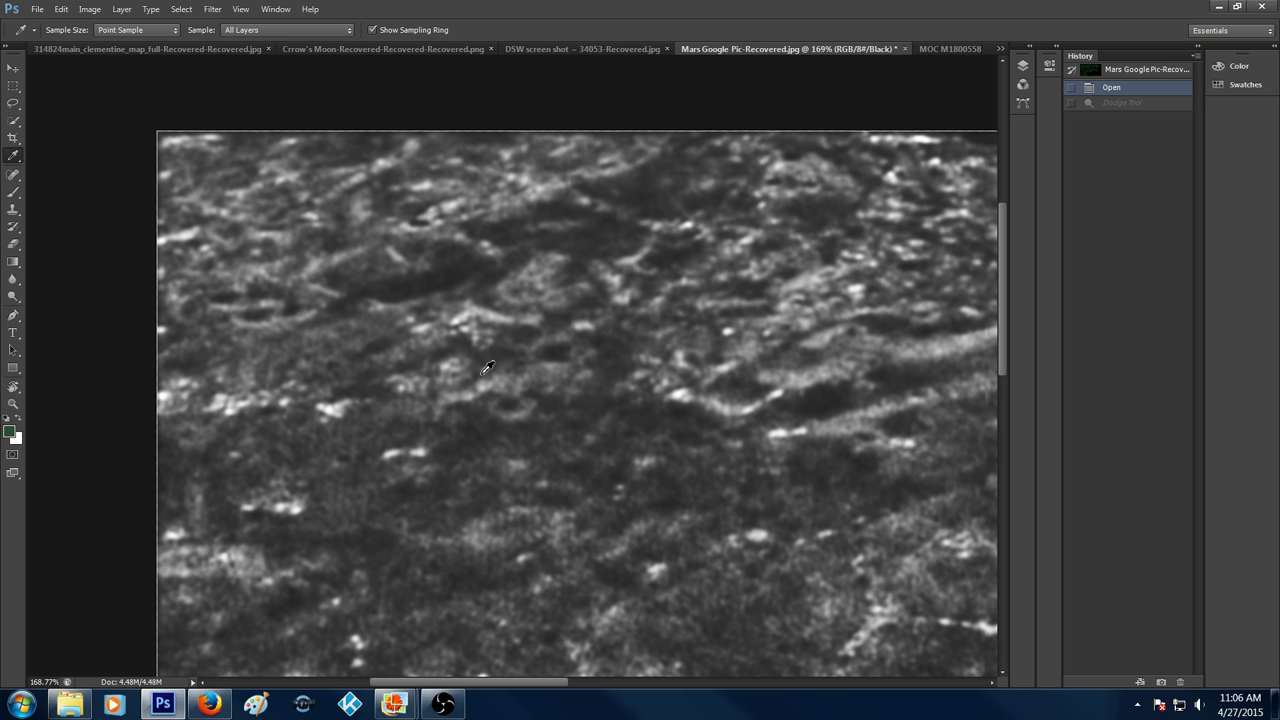
{"action": "mouse_move", "coordinate": [452, 388]}
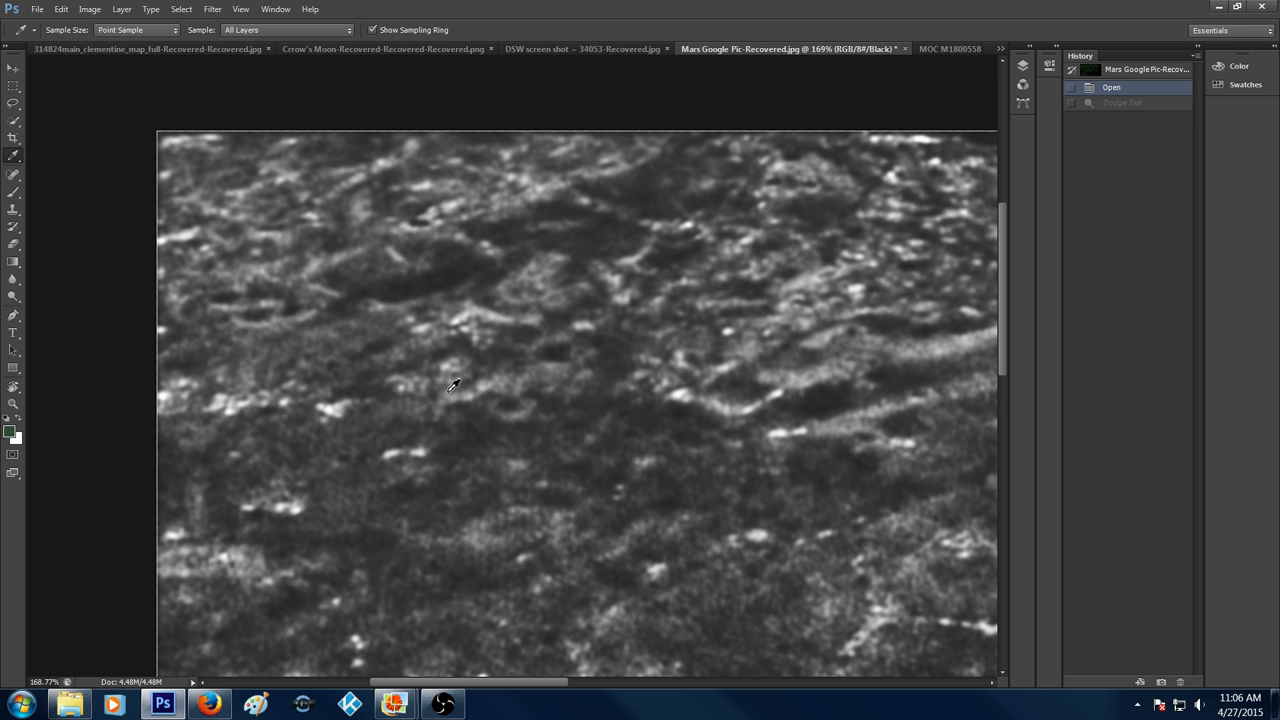
{"action": "mouse_move", "coordinate": [608, 441]}
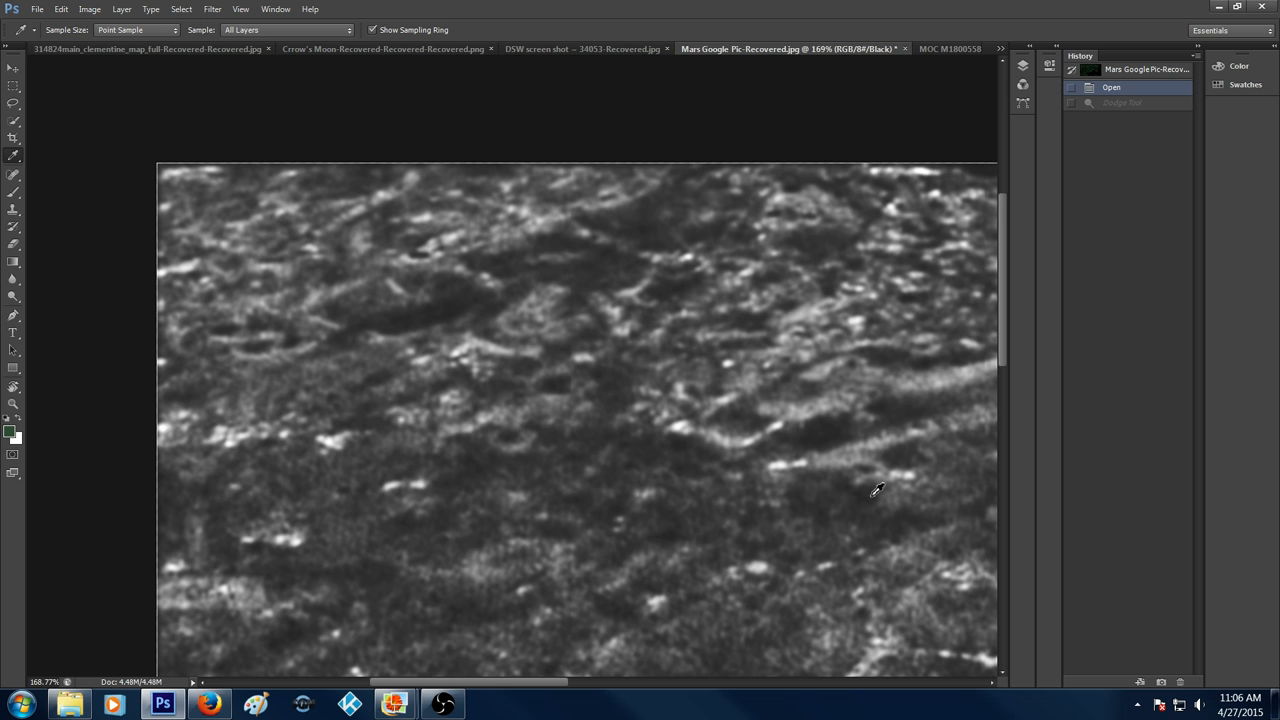
Pan with the Hand tool to bring the dark oval depression into view.
{"action": "left_click_drag", "start_coordinate": [560, 681], "coordinate": [510, 688]}
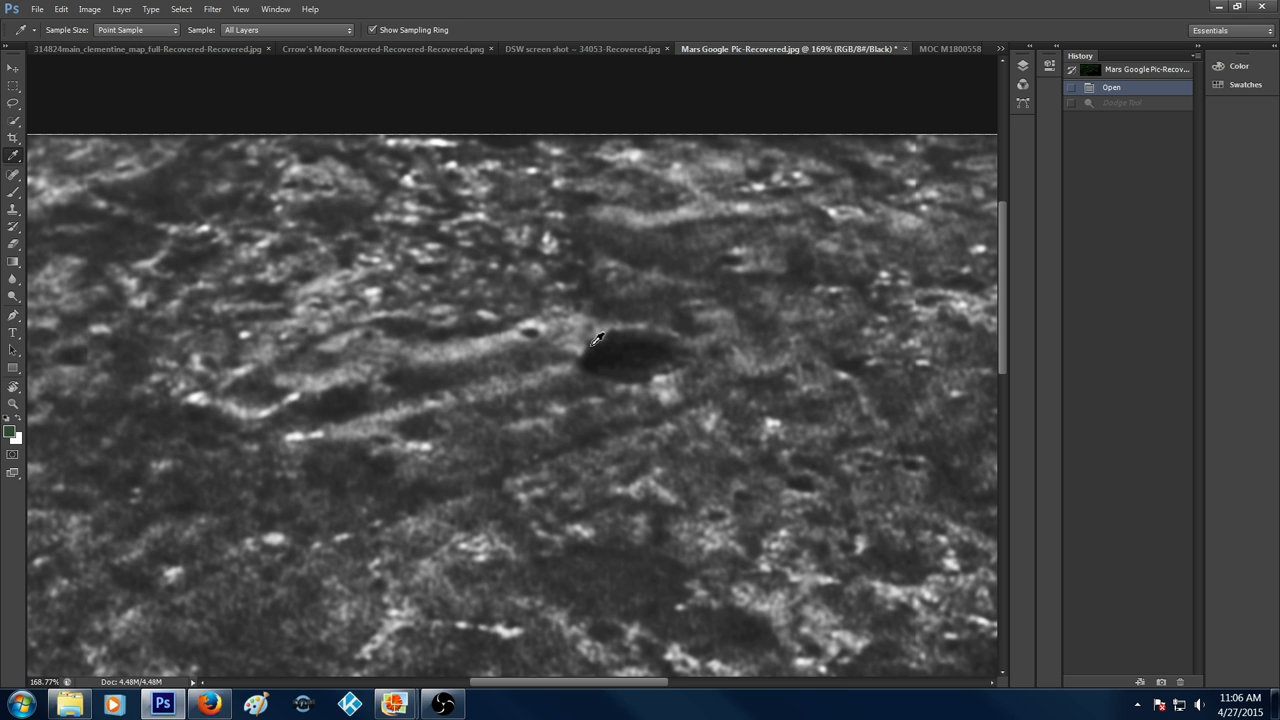
{"action": "mouse_move", "coordinate": [683, 328]}
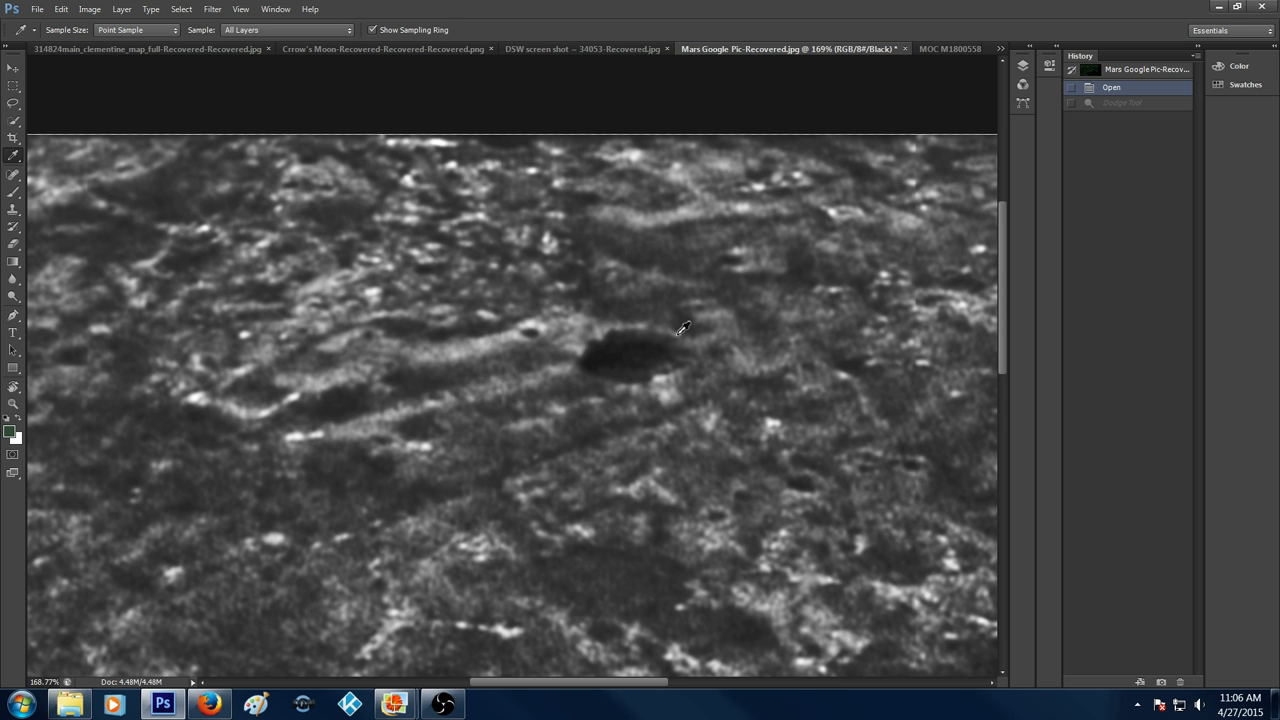
{"action": "mouse_move", "coordinate": [695, 410]}
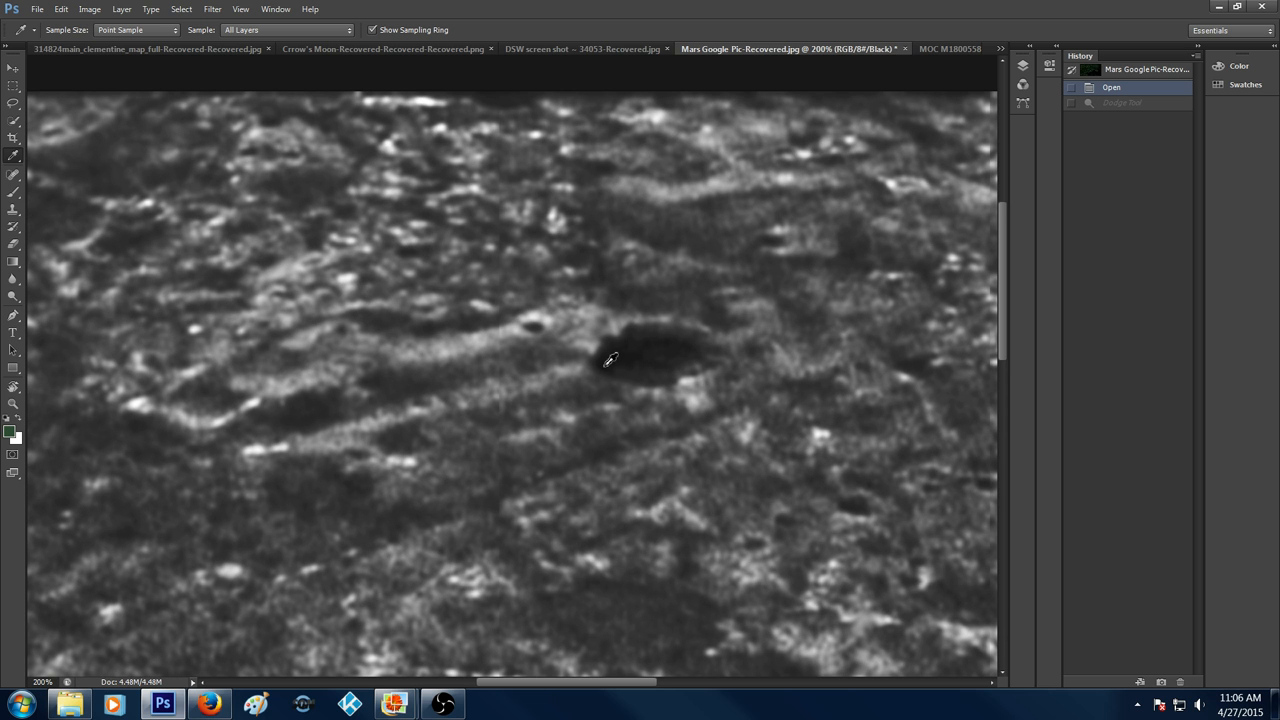
{"action": "mouse_move", "coordinate": [735, 360]}
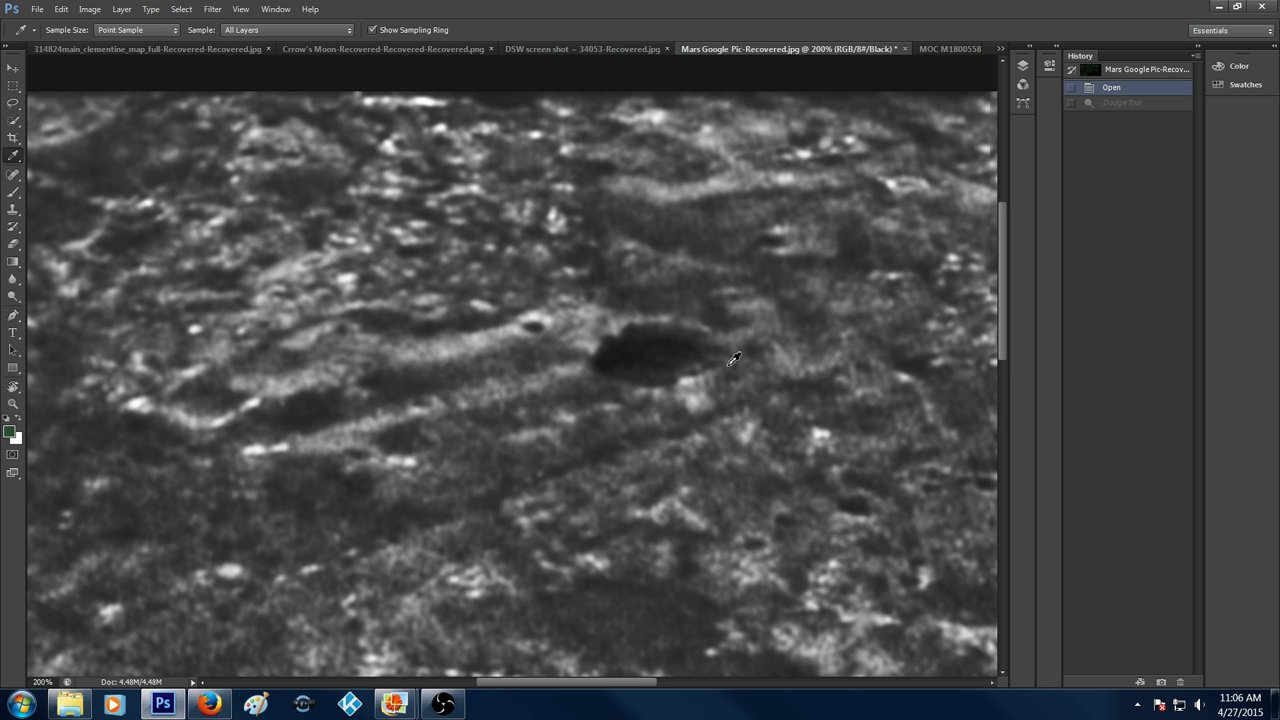
{"action": "mouse_move", "coordinate": [720, 363]}
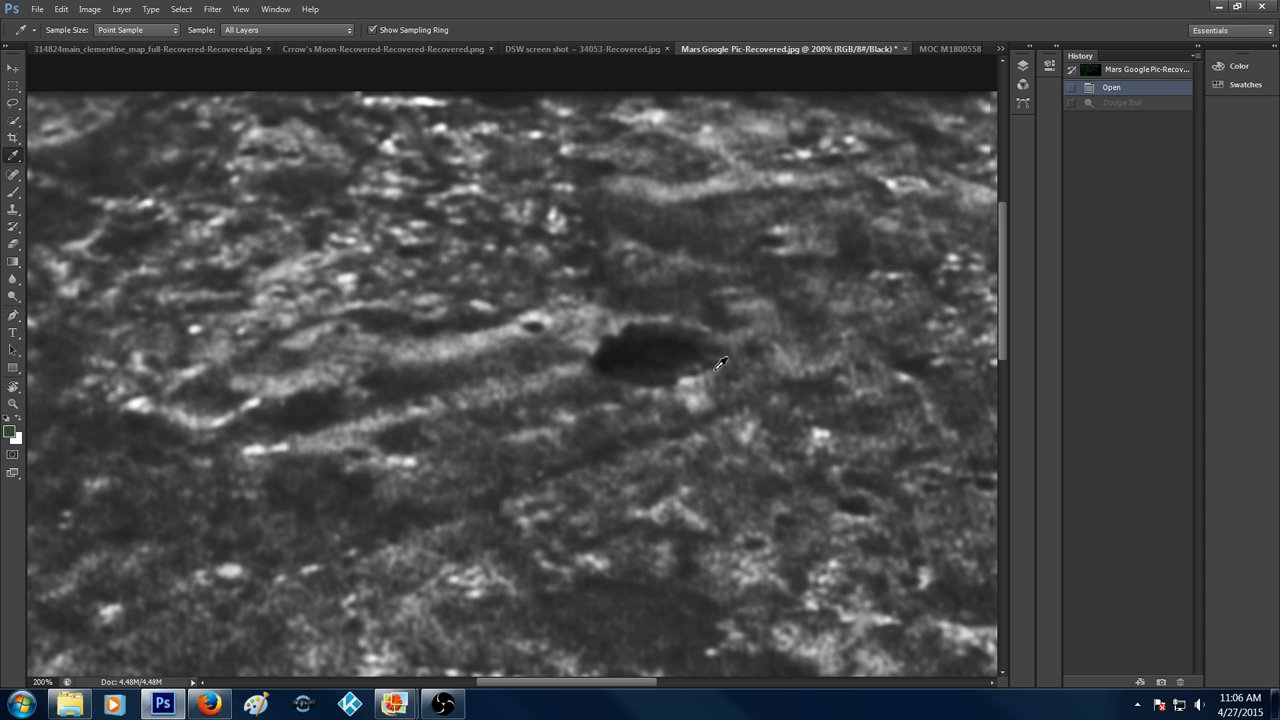
{"action": "mouse_move", "coordinate": [728, 374]}
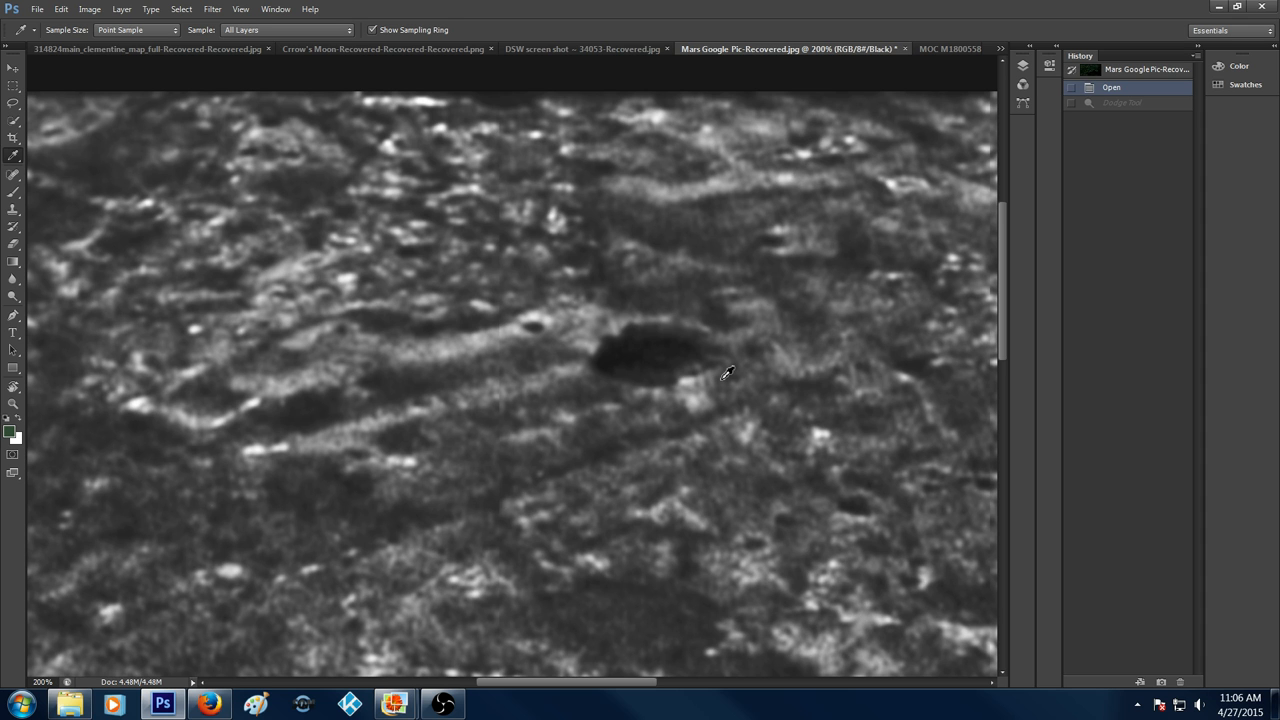
{"action": "mouse_move", "coordinate": [705, 370]}
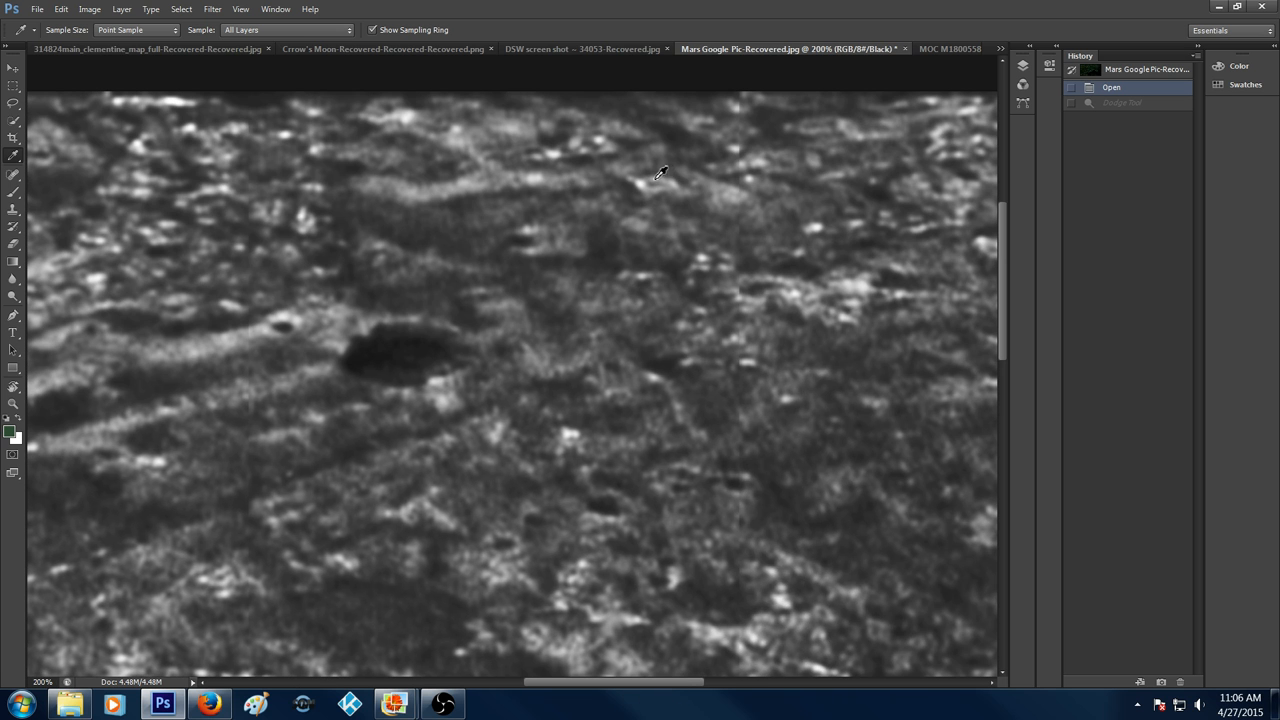
{"action": "mouse_move", "coordinate": [640, 176]}
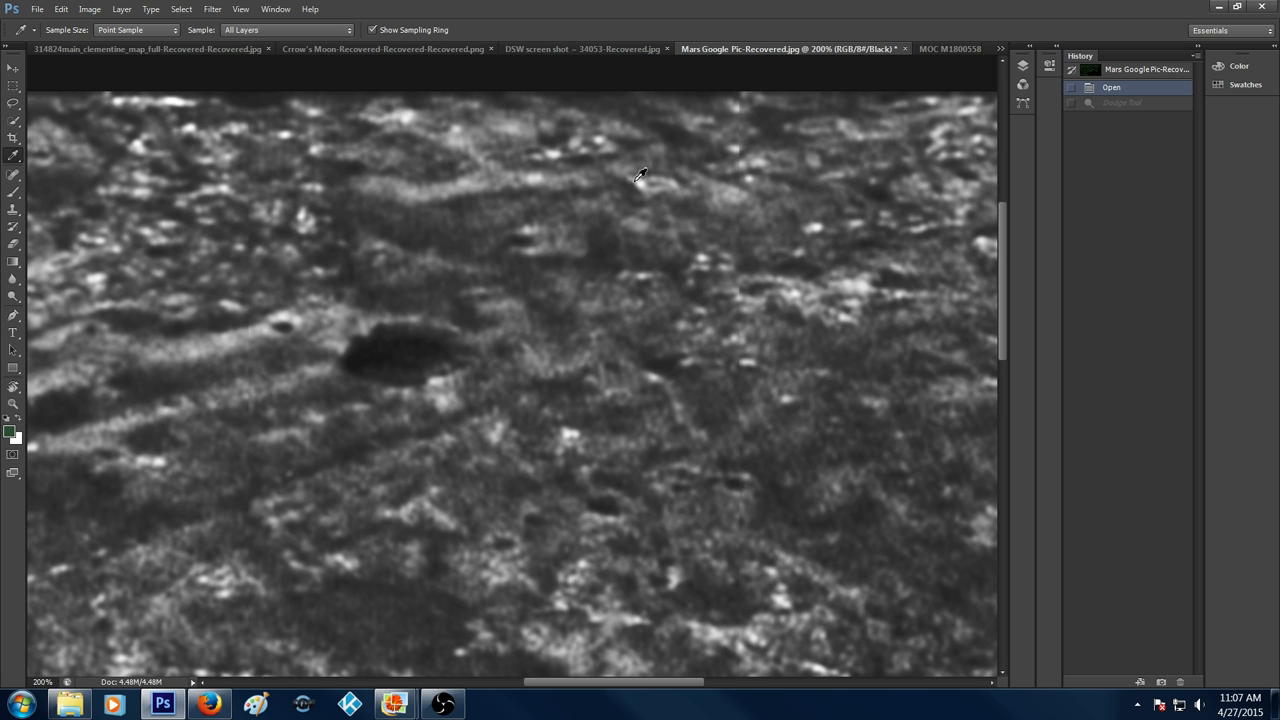
{"action": "mouse_move", "coordinate": [673, 157]}
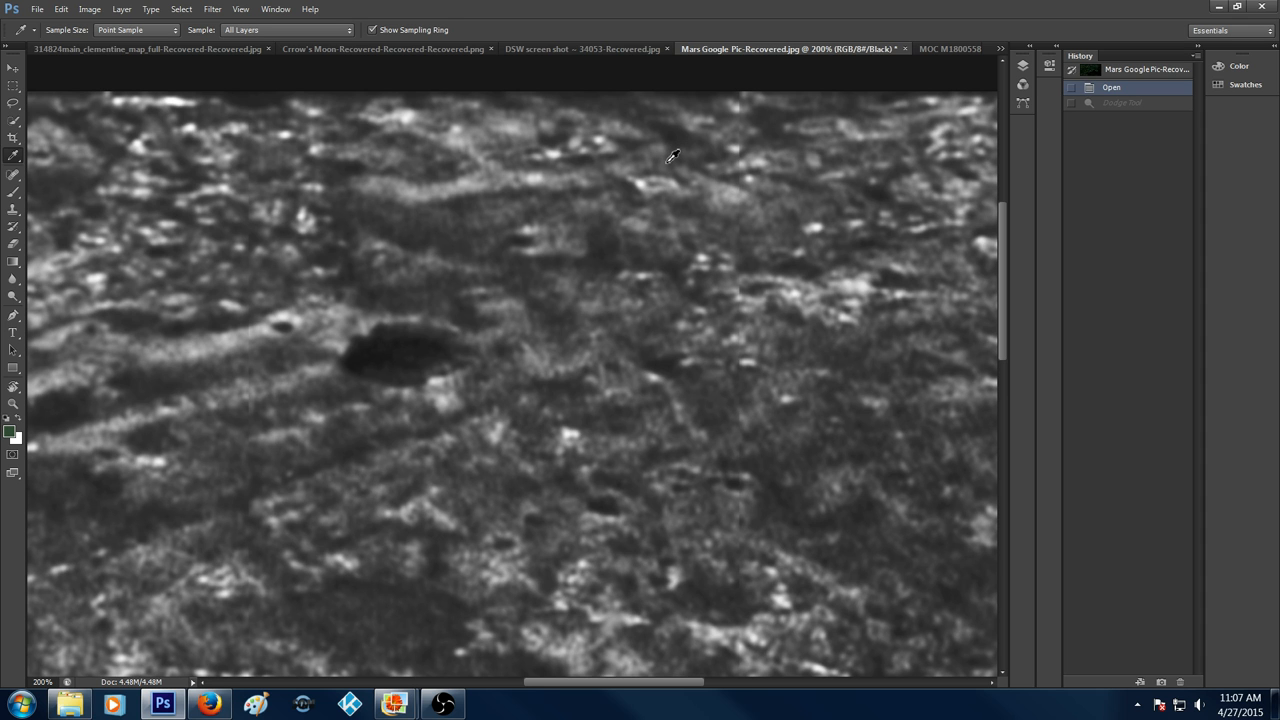
{"action": "mouse_move", "coordinate": [655, 178]}
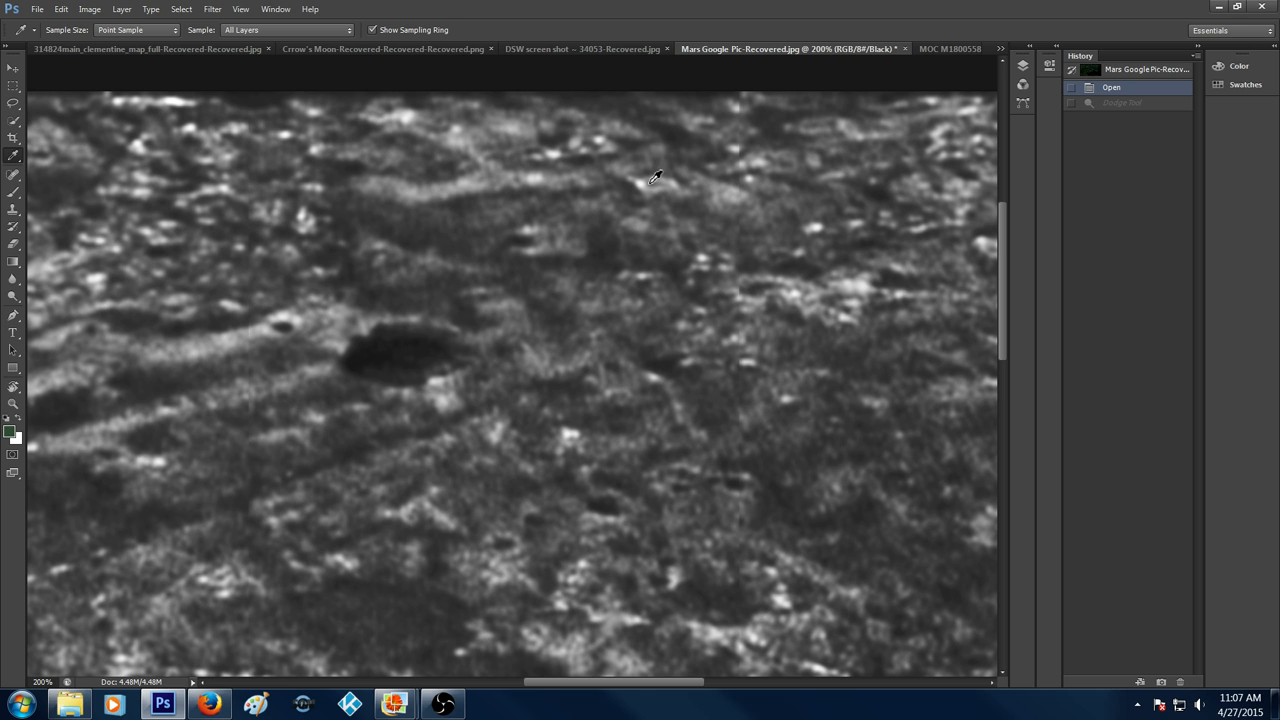
{"action": "mouse_move", "coordinate": [729, 188]}
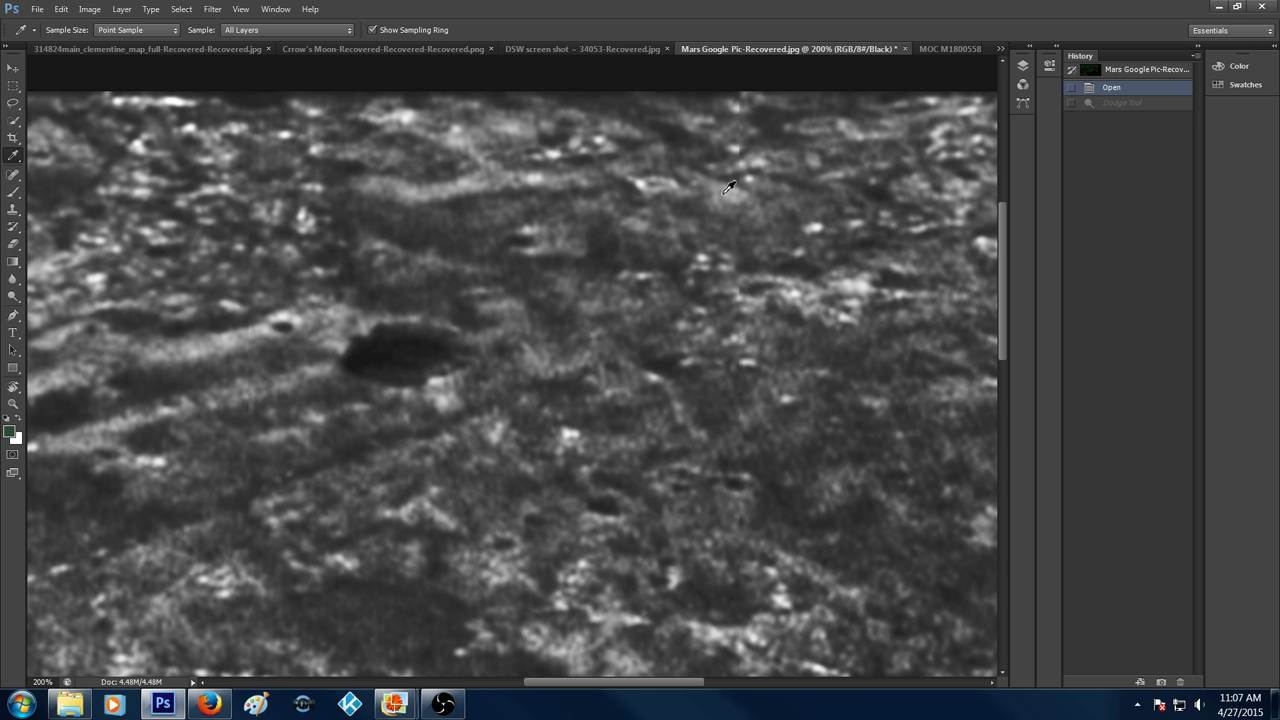
{"action": "mouse_move", "coordinate": [681, 178]}
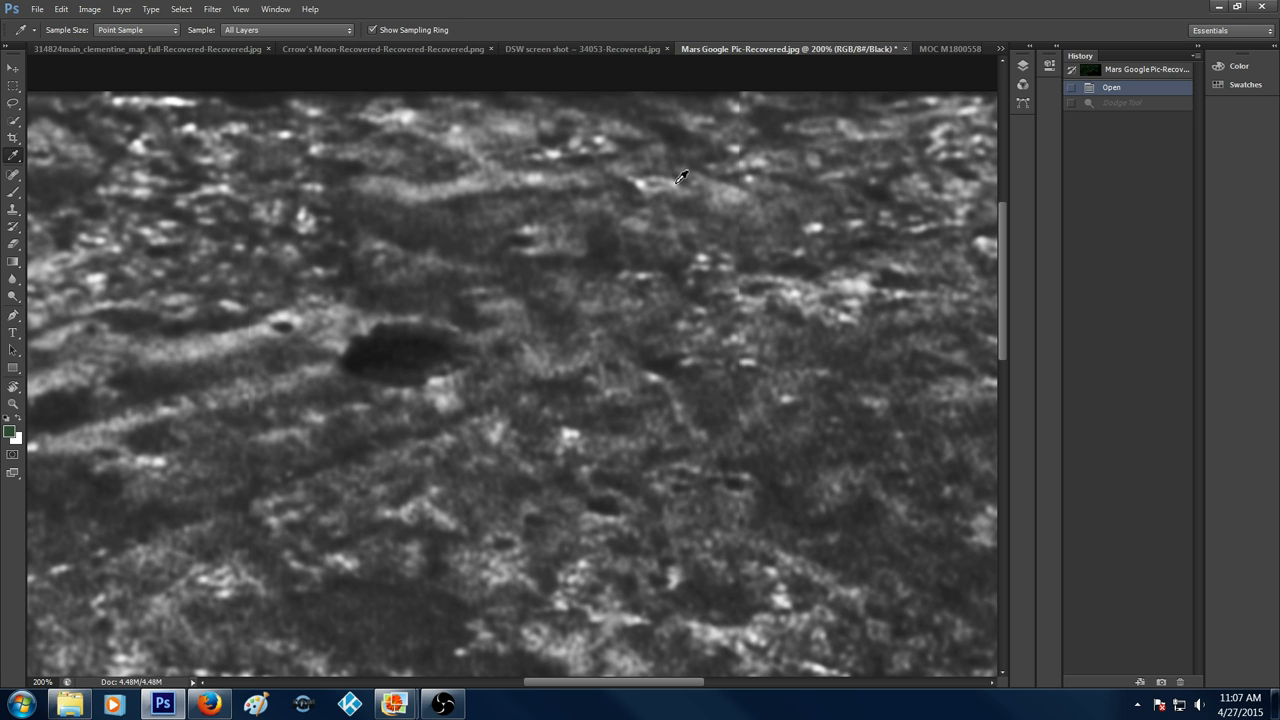
{"action": "mouse_move", "coordinate": [657, 176]}
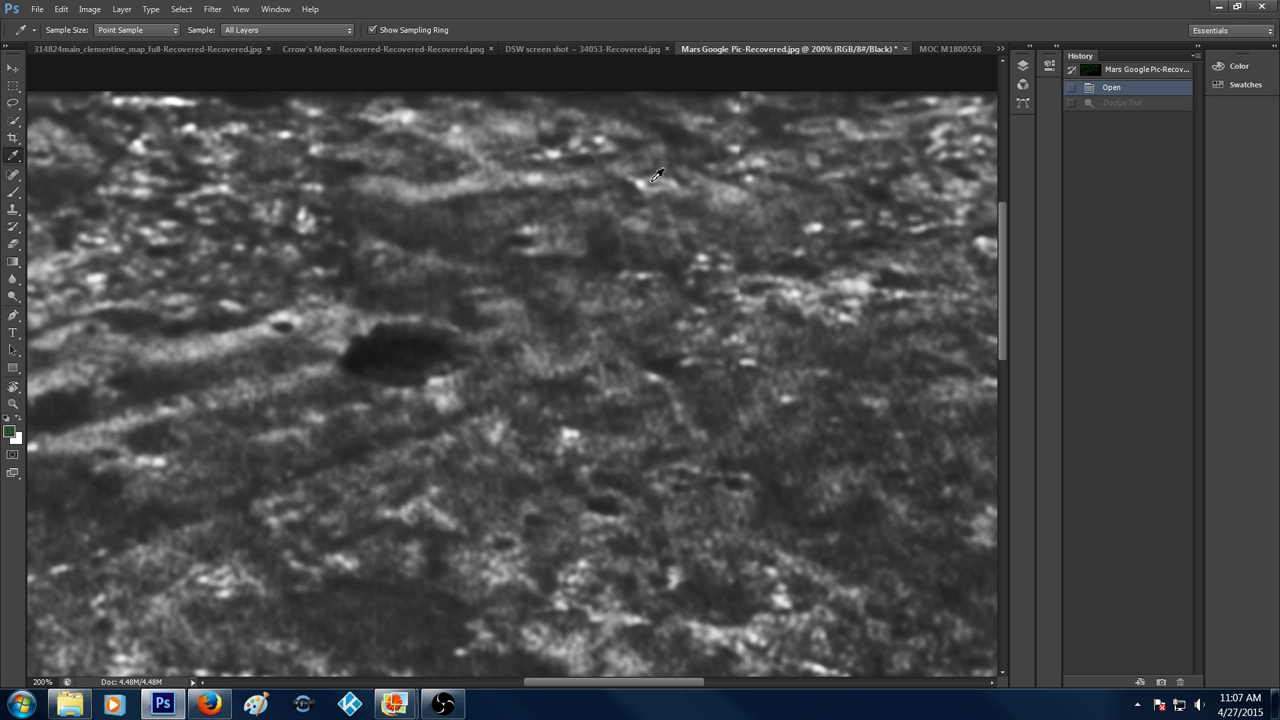
{"action": "mouse_move", "coordinate": [677, 180]}
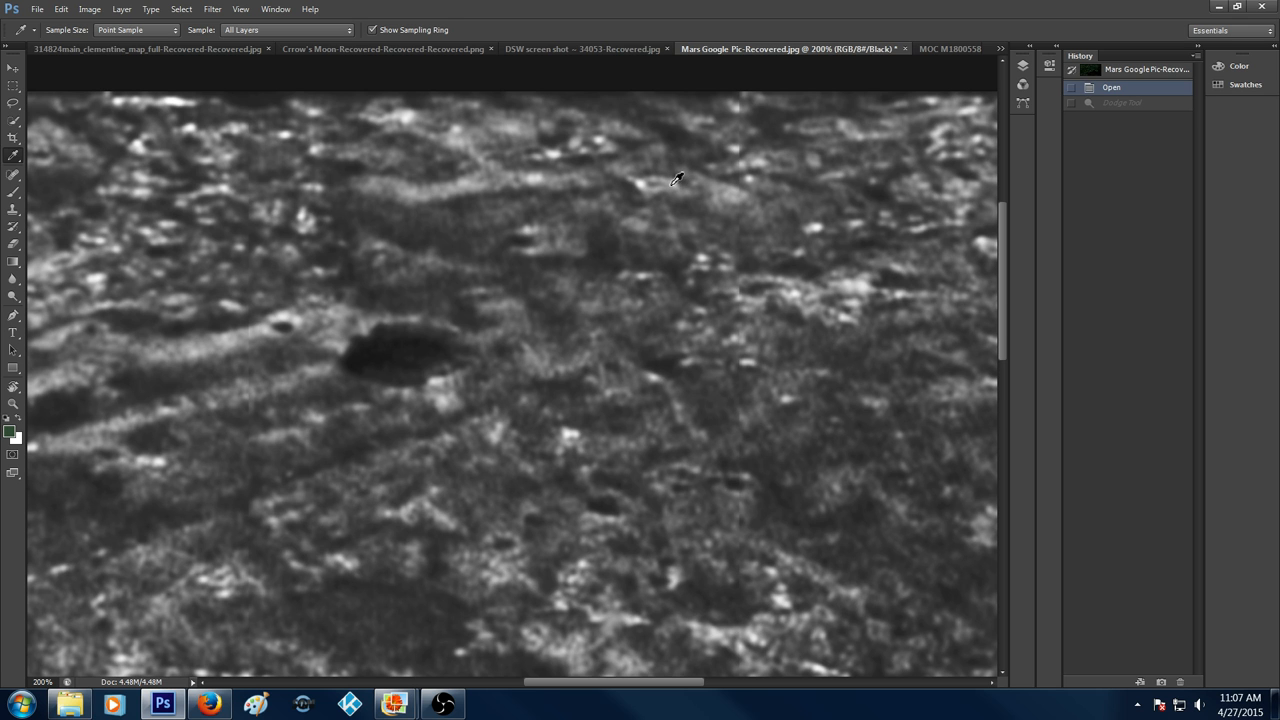
{"action": "mouse_move", "coordinate": [670, 175]}
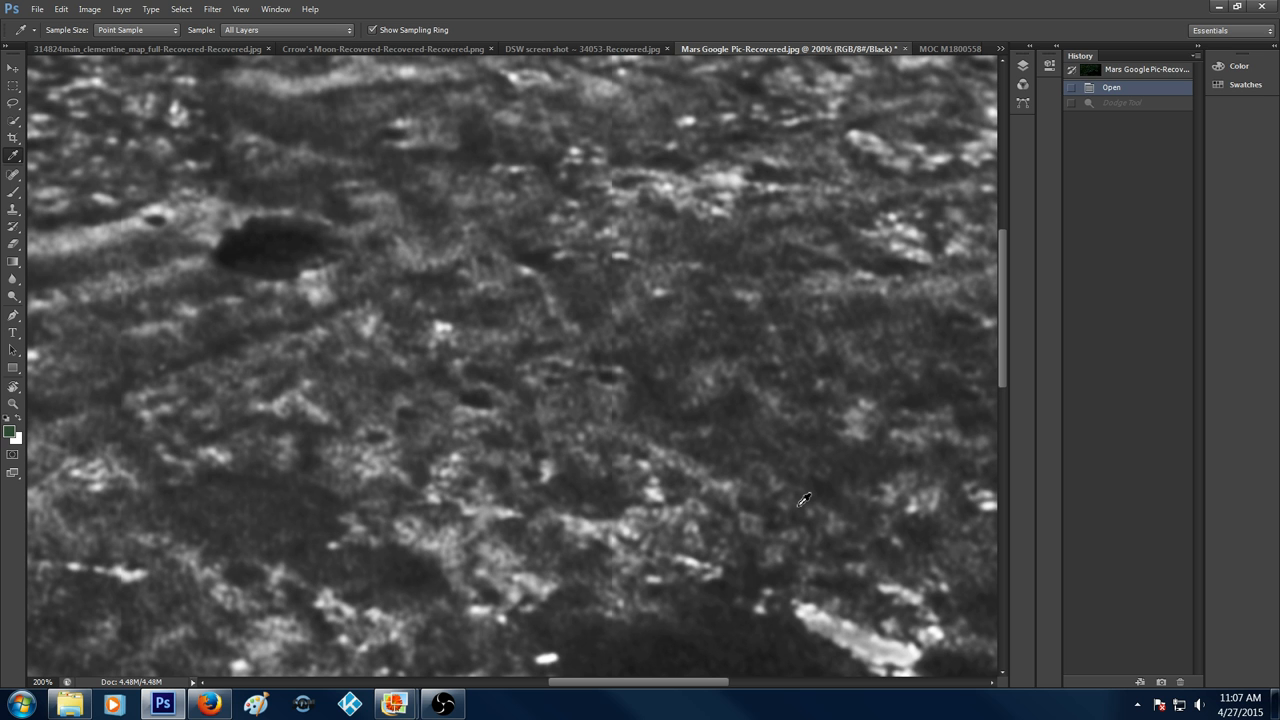
{"action": "mouse_move", "coordinate": [508, 503]}
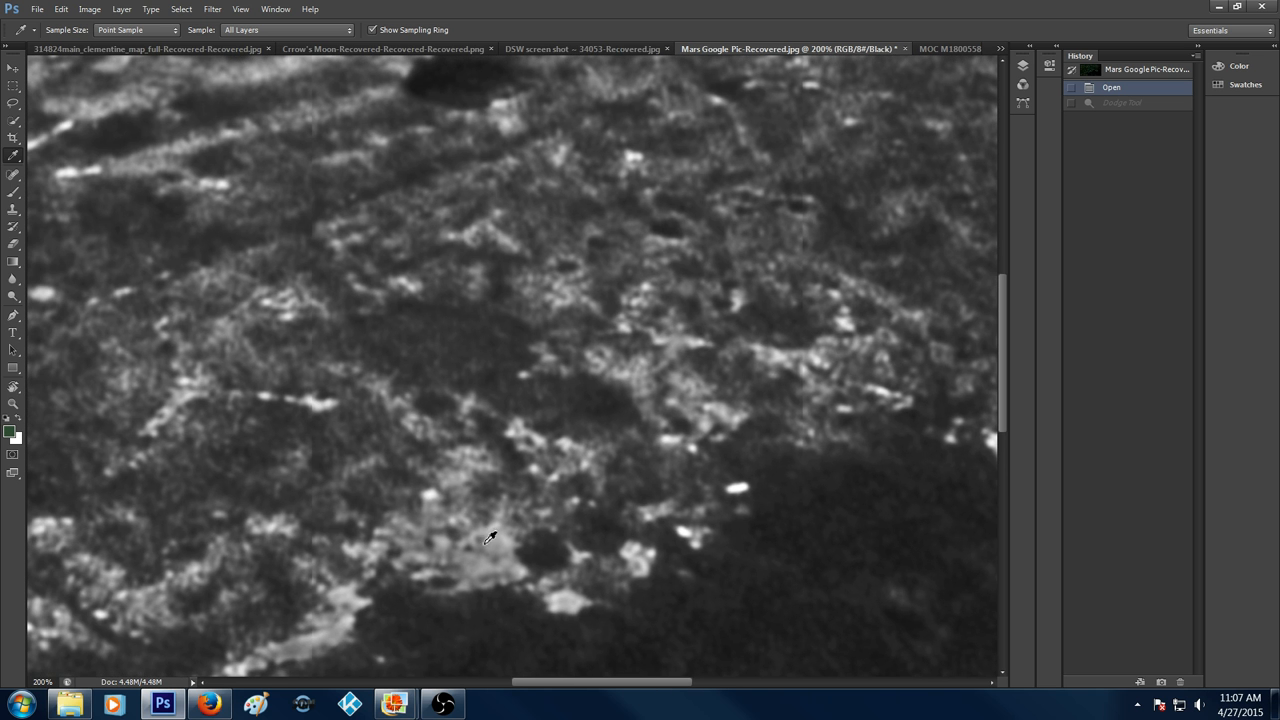
{"action": "mouse_move", "coordinate": [430, 500]}
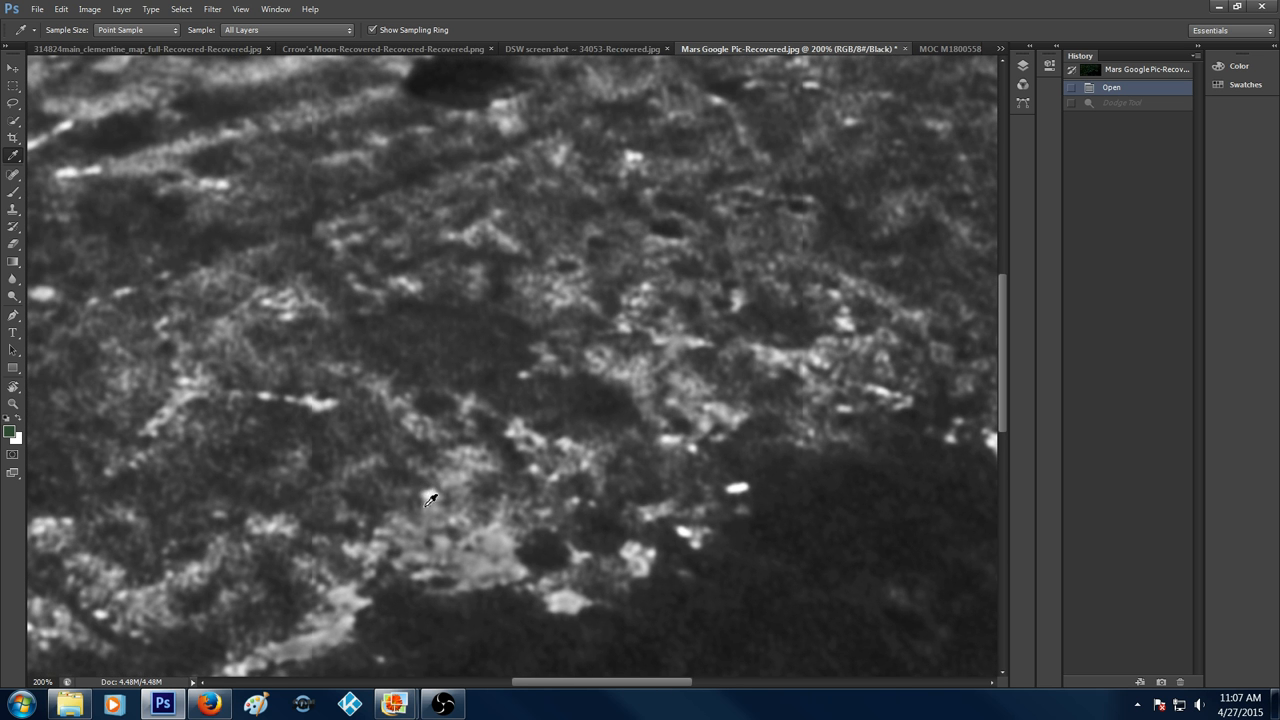
{"action": "mouse_move", "coordinate": [445, 537]}
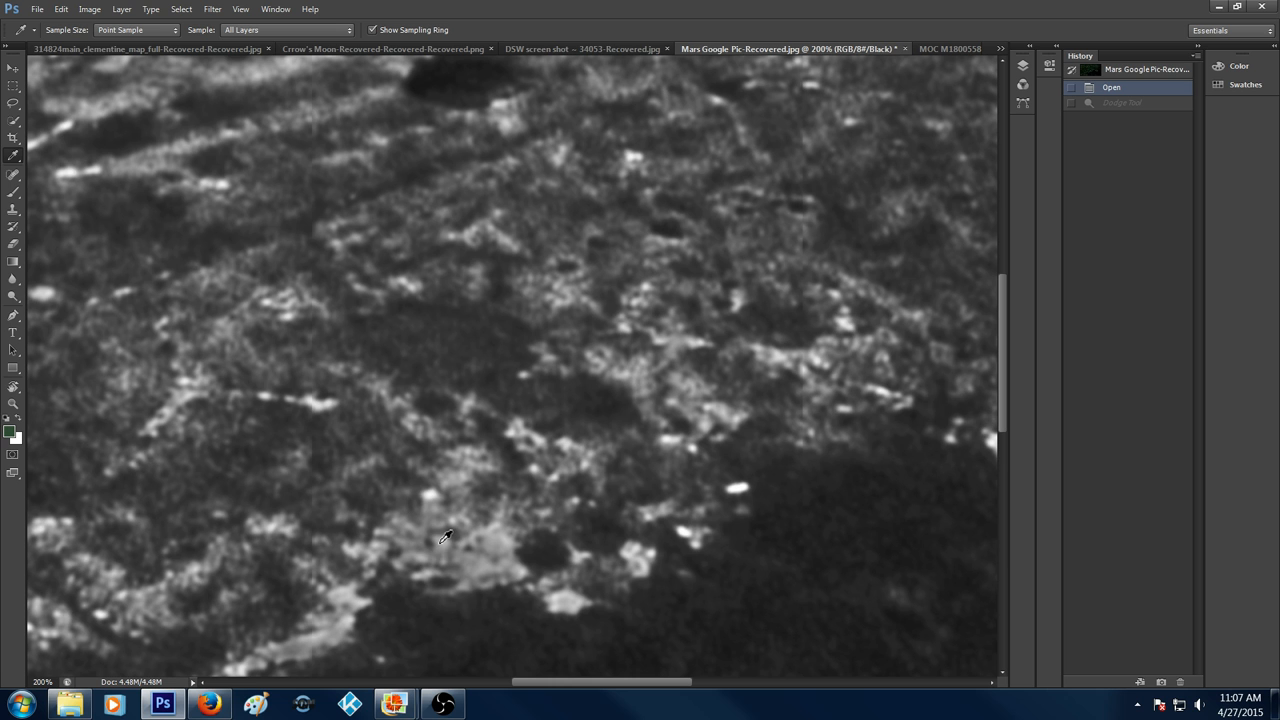
{"action": "mouse_move", "coordinate": [577, 266]}
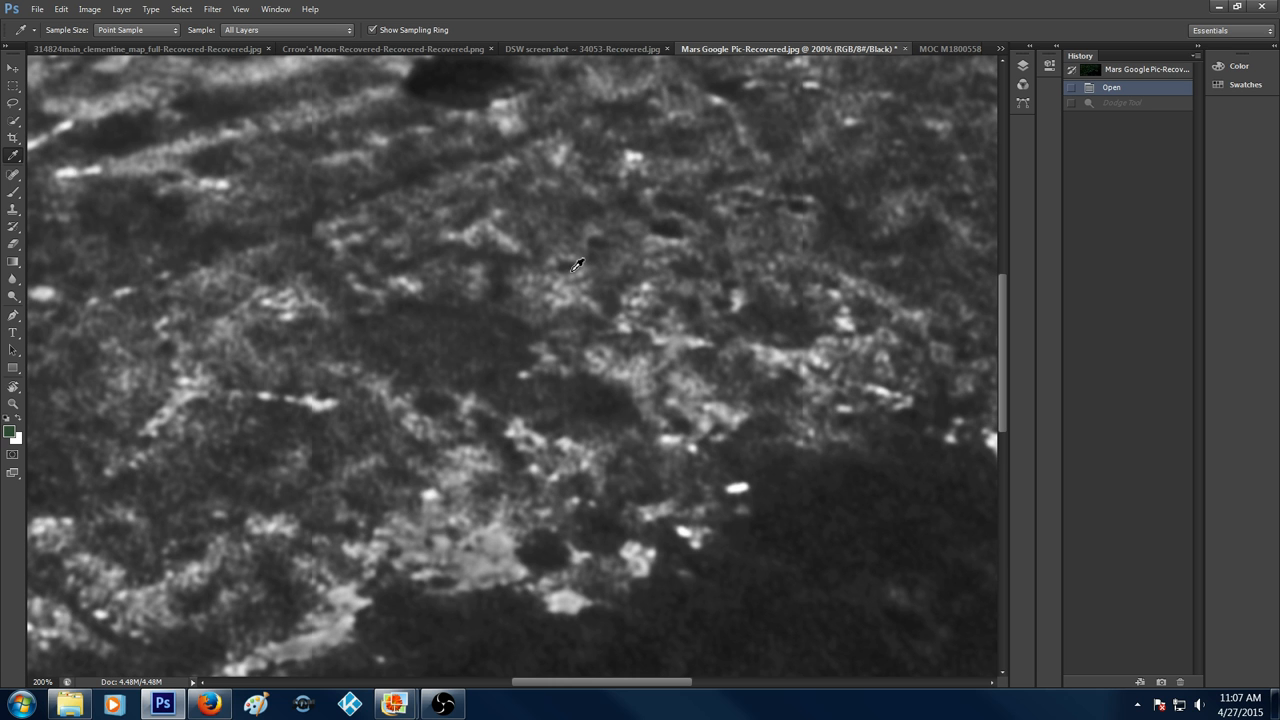
Switch to UFOevidence photo2.jpg from the open-documents overflow list.
{"action": "left_click", "coordinate": [1001, 48]}
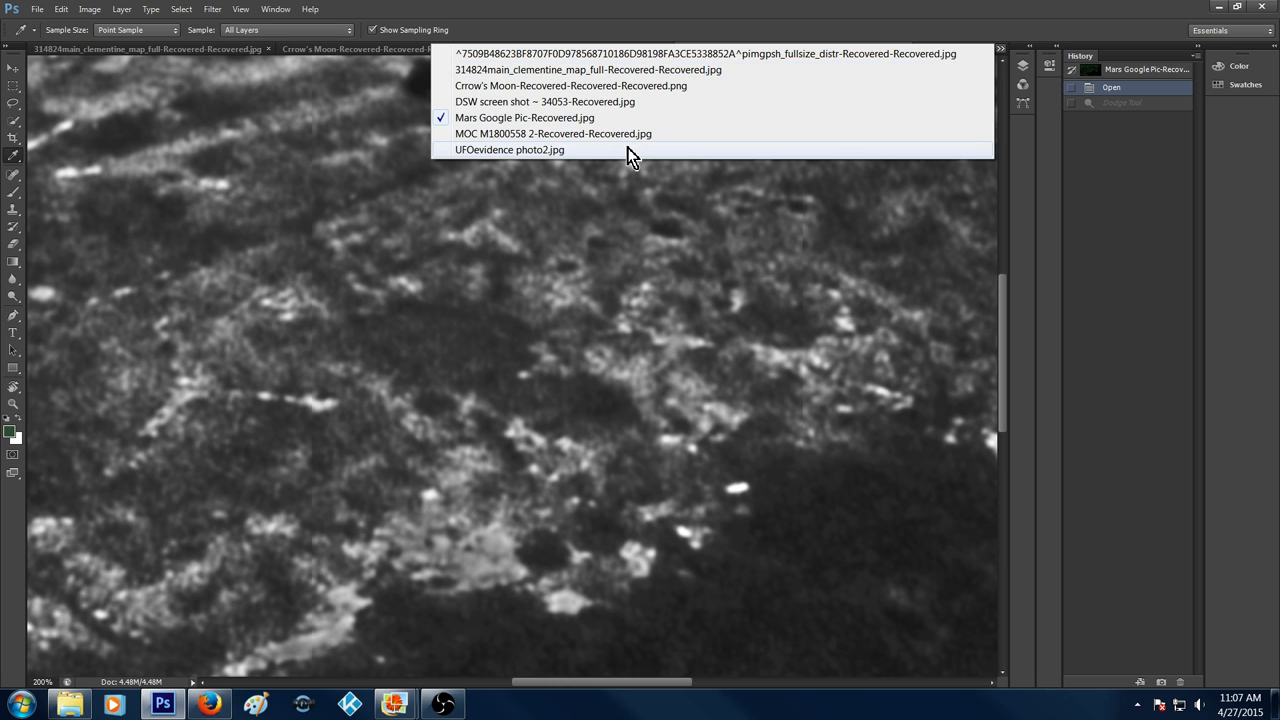
{"action": "left_click", "coordinate": [509, 149]}
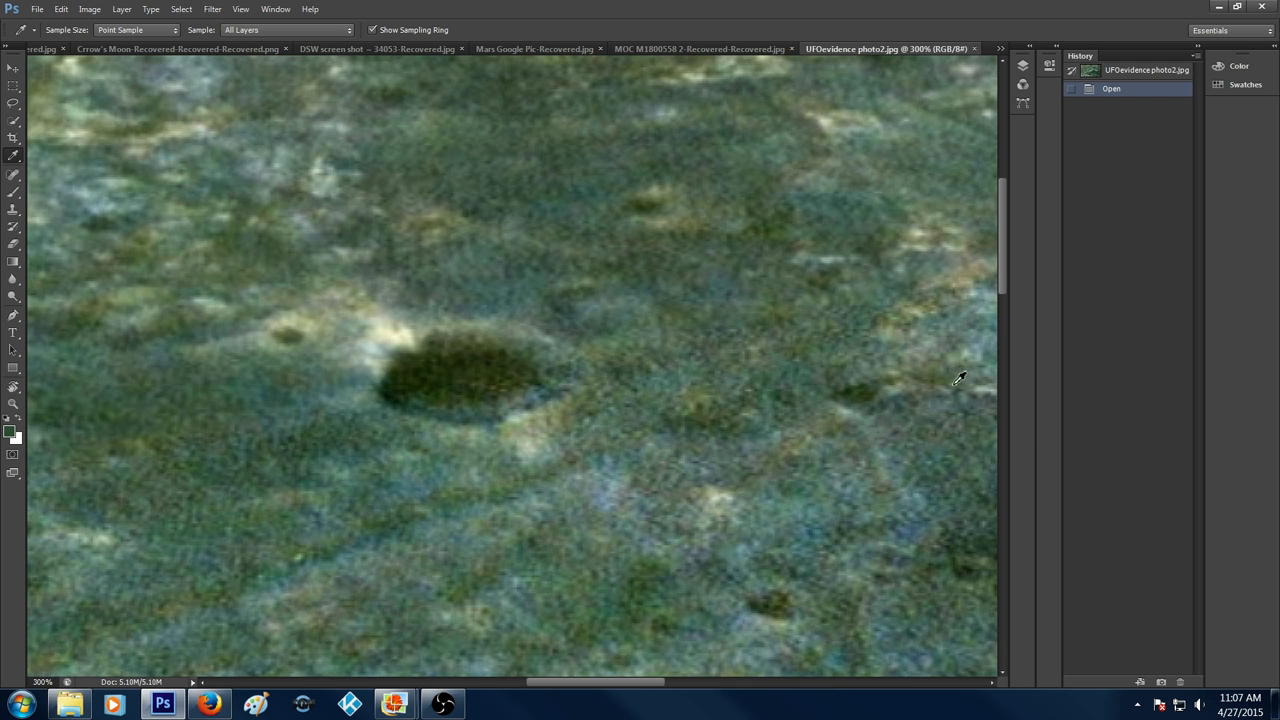
{"action": "mouse_move", "coordinate": [480, 328]}
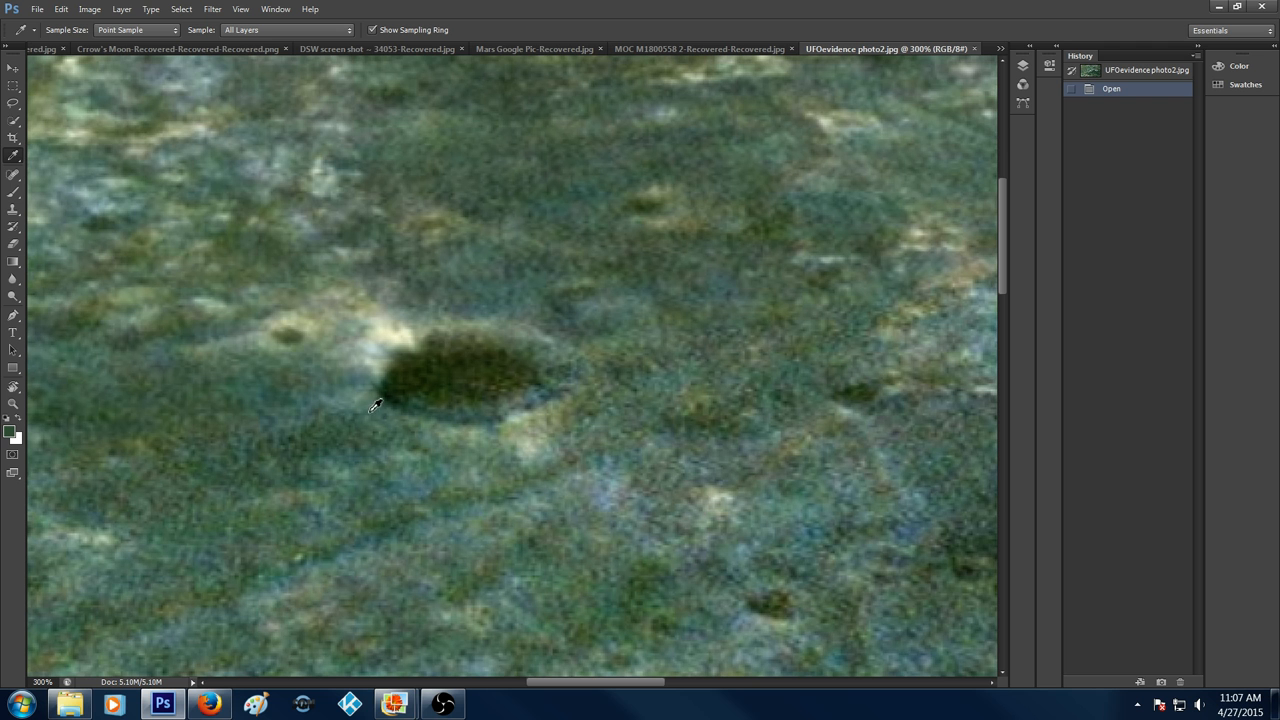
{"action": "mouse_move", "coordinate": [875, 55]}
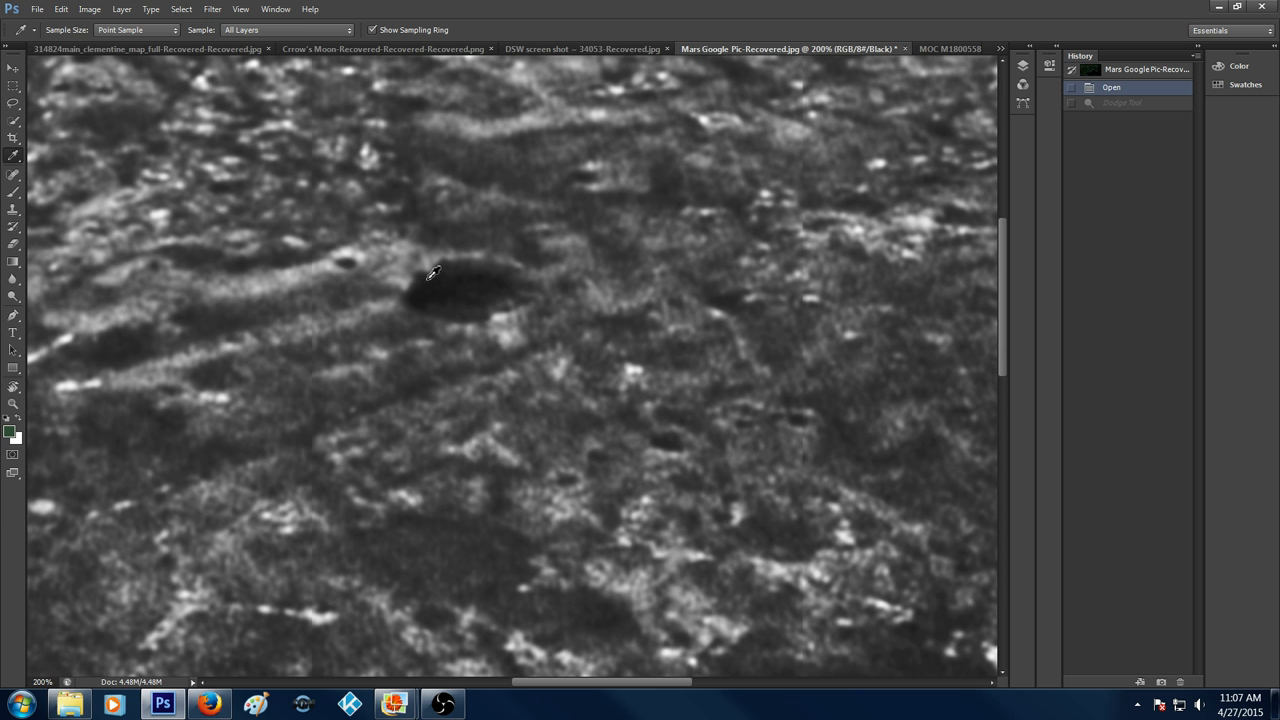
{"action": "mouse_move", "coordinate": [531, 304]}
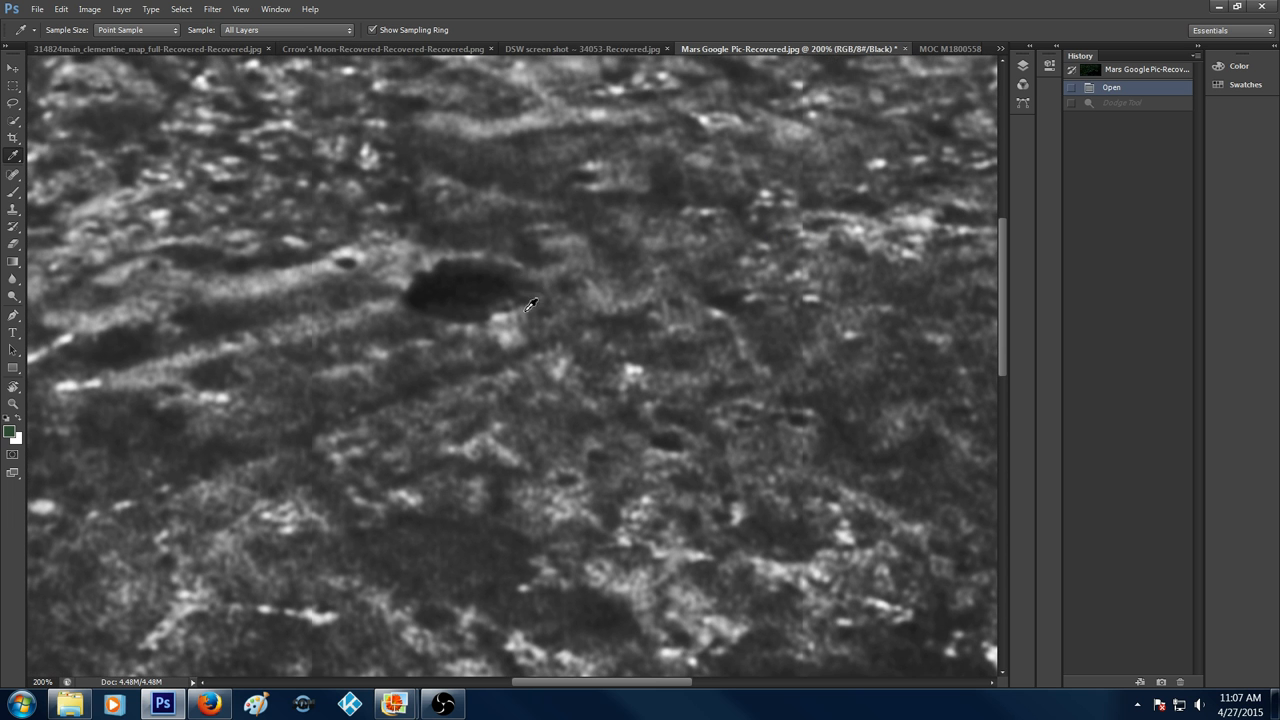
{"action": "mouse_move", "coordinate": [420, 322]}
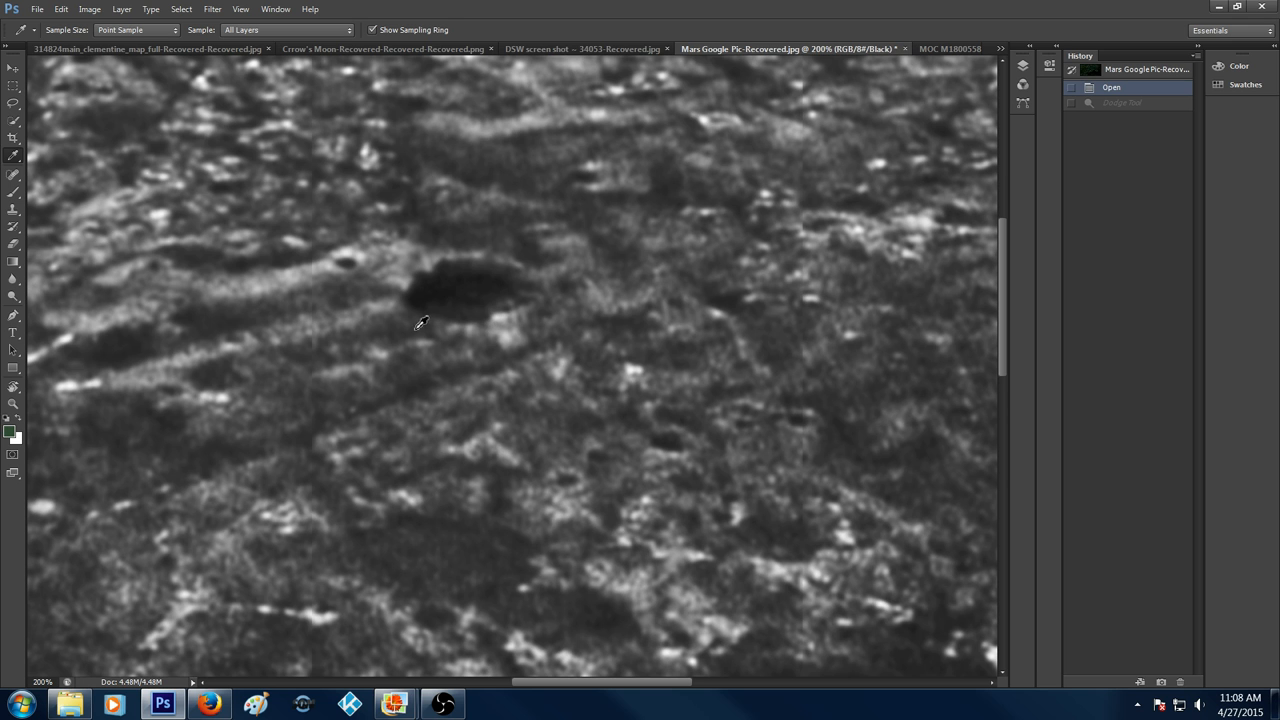
{"action": "mouse_move", "coordinate": [443, 298]}
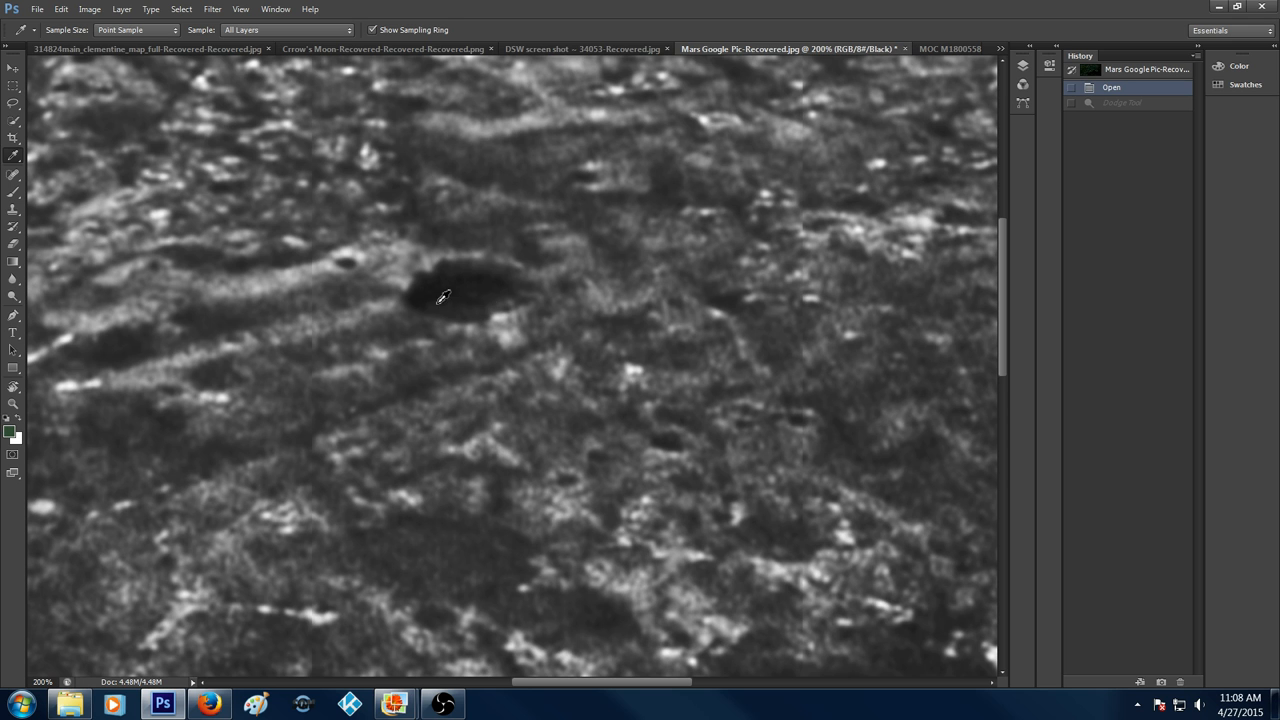
{"action": "mouse_move", "coordinate": [1005, 310]}
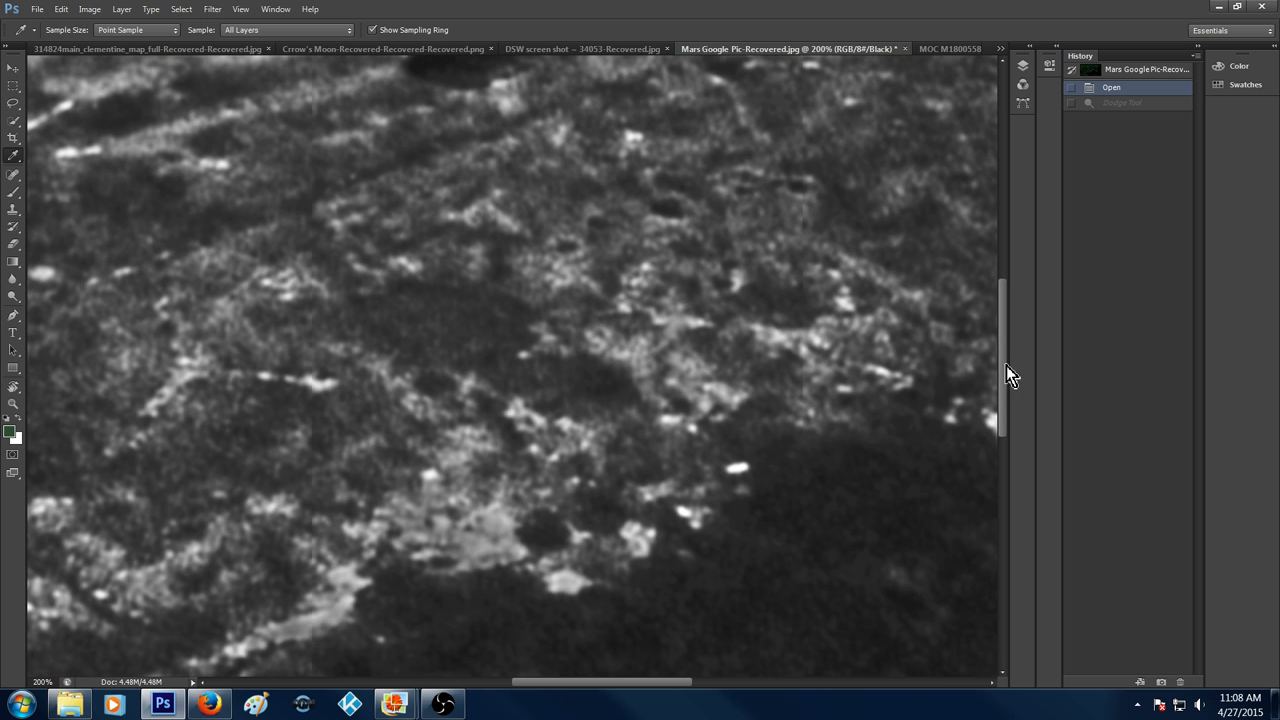
{"action": "mouse_move", "coordinate": [994, 53]}
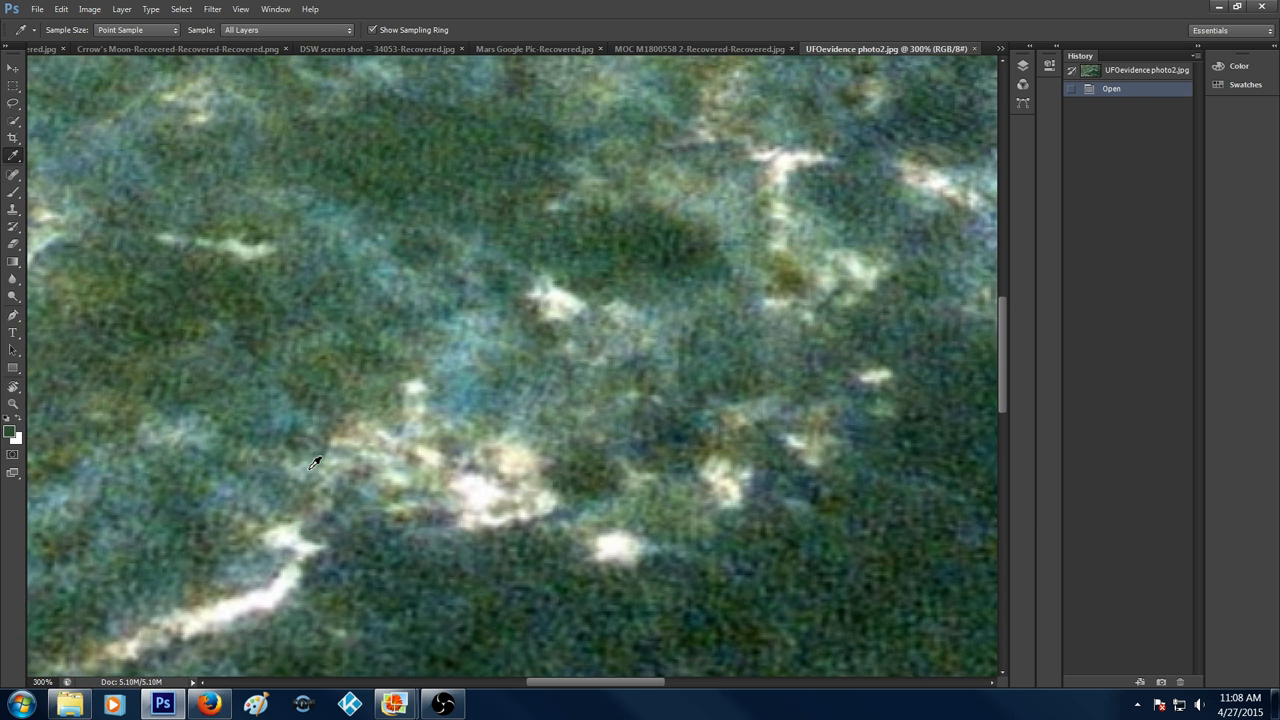
Select a tool from the toolbar to look over the bright patches.
{"action": "left_click", "coordinate": [13, 404]}
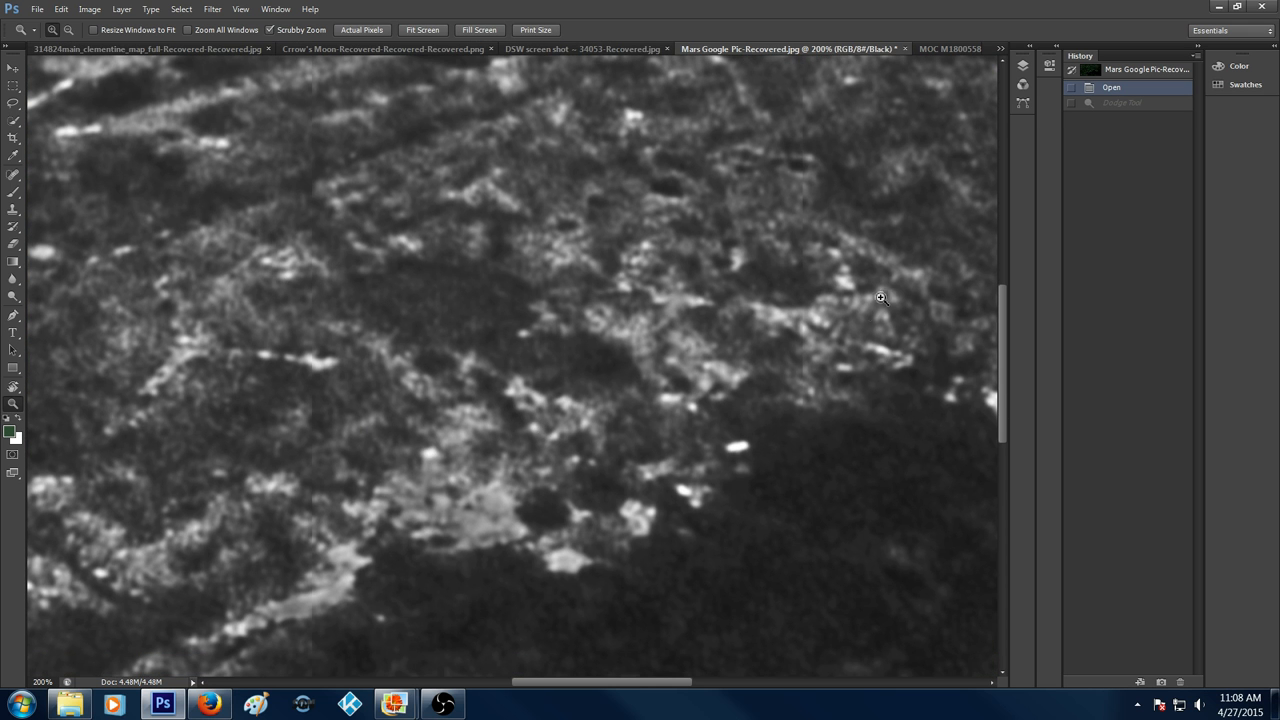
{"action": "mouse_move", "coordinate": [626, 339]}
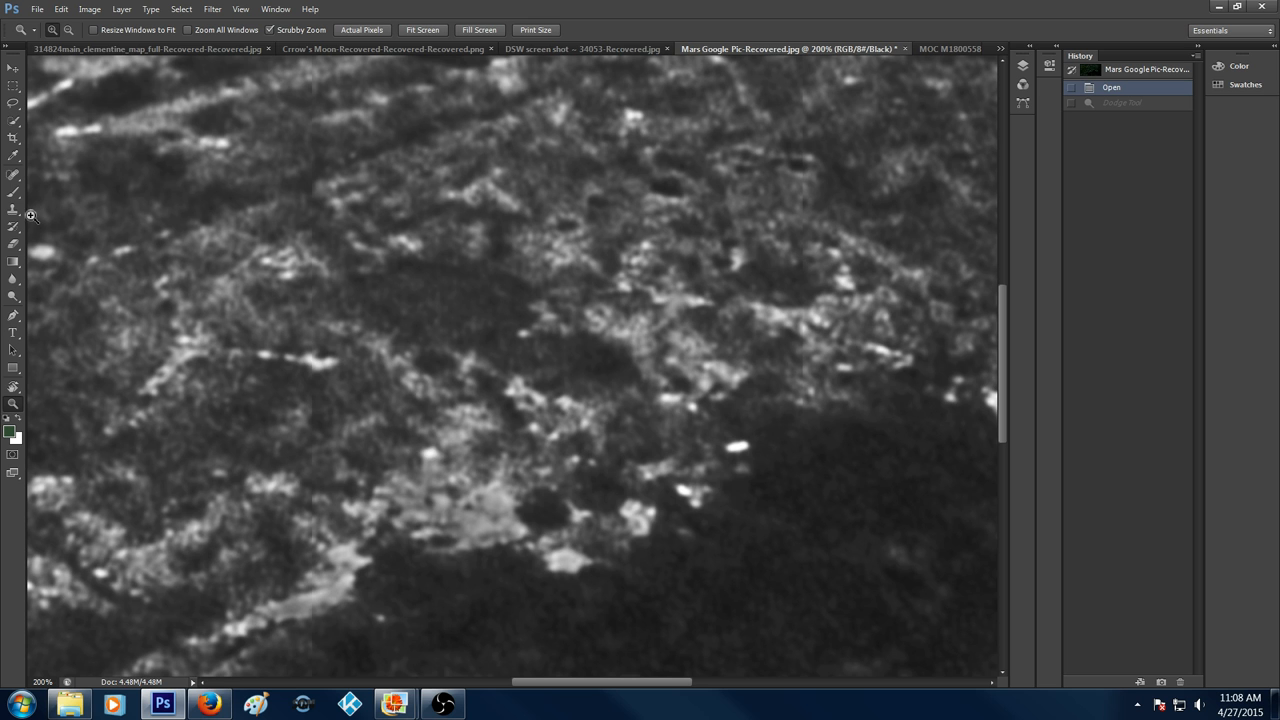
{"action": "left_click", "coordinate": [13, 243]}
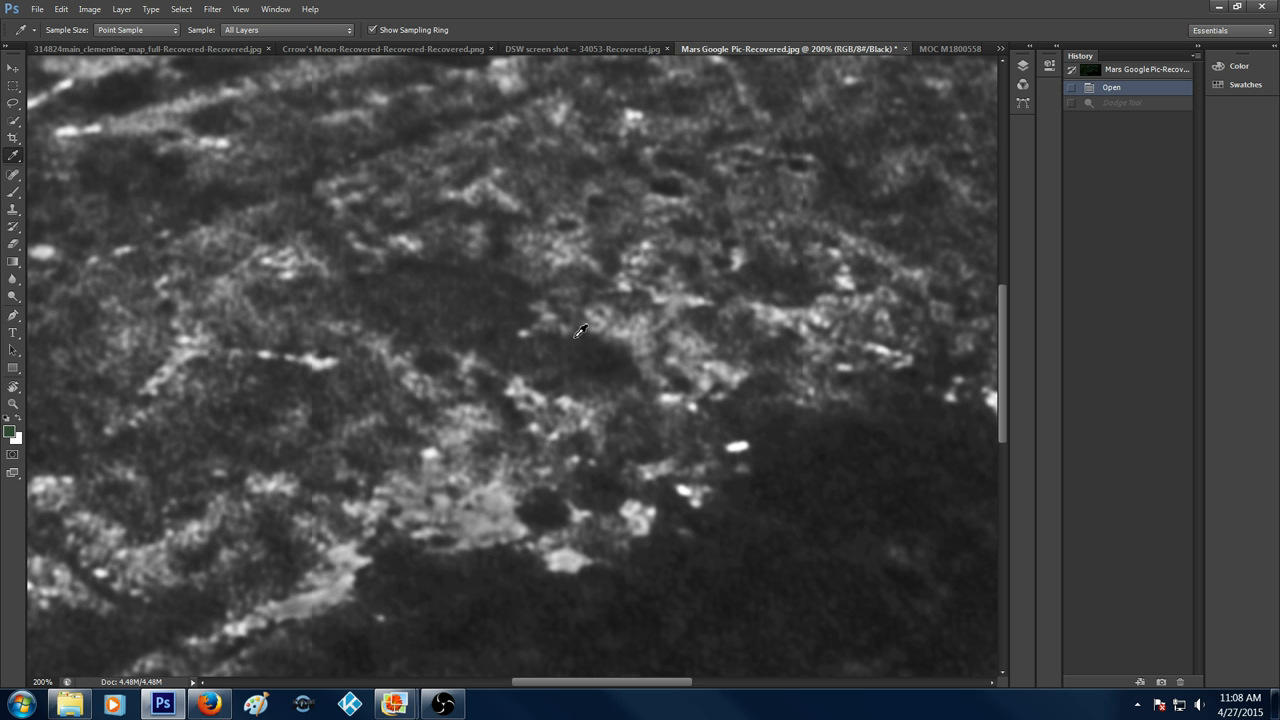
{"action": "mouse_move", "coordinate": [645, 330]}
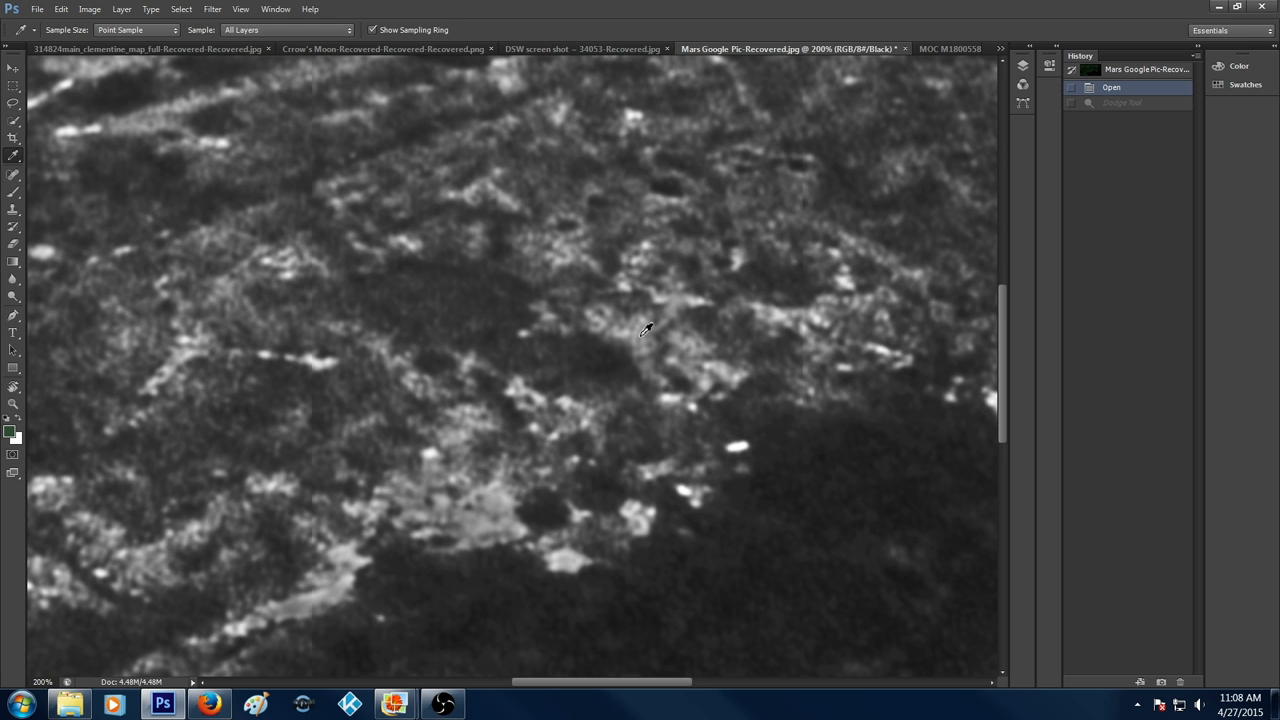
{"action": "mouse_move", "coordinate": [660, 327]}
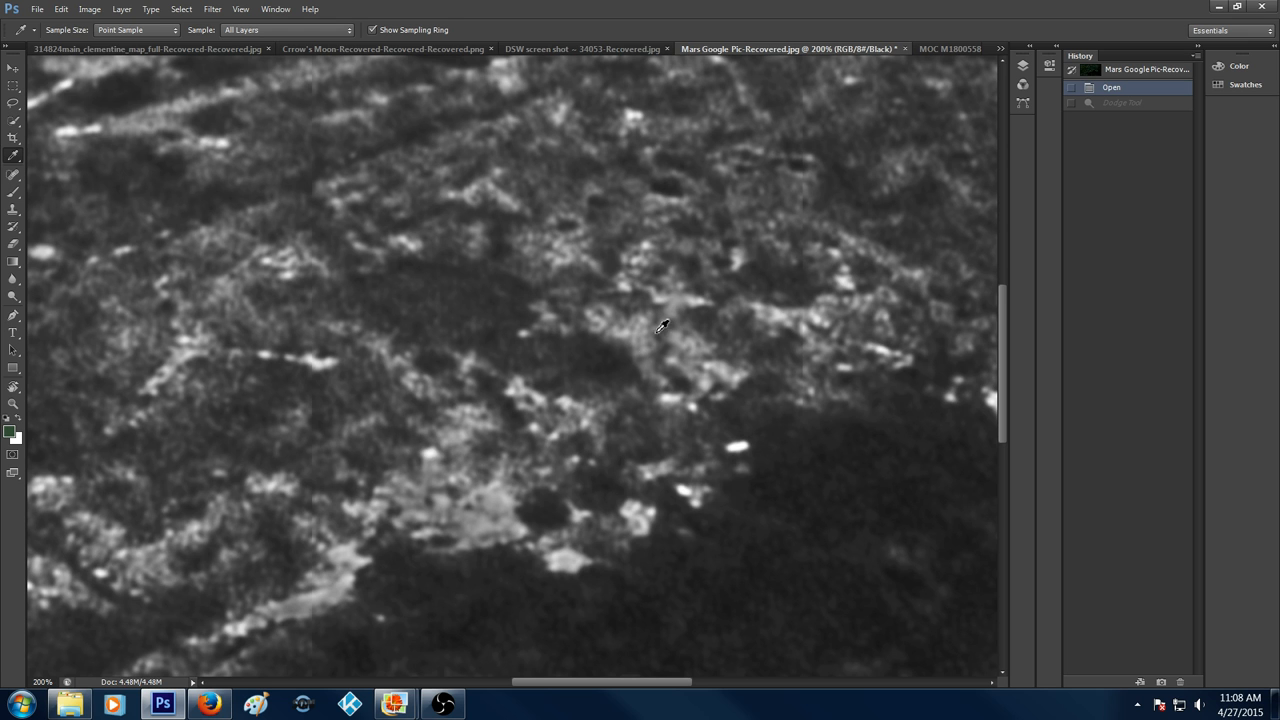
{"action": "mouse_move", "coordinate": [625, 277]}
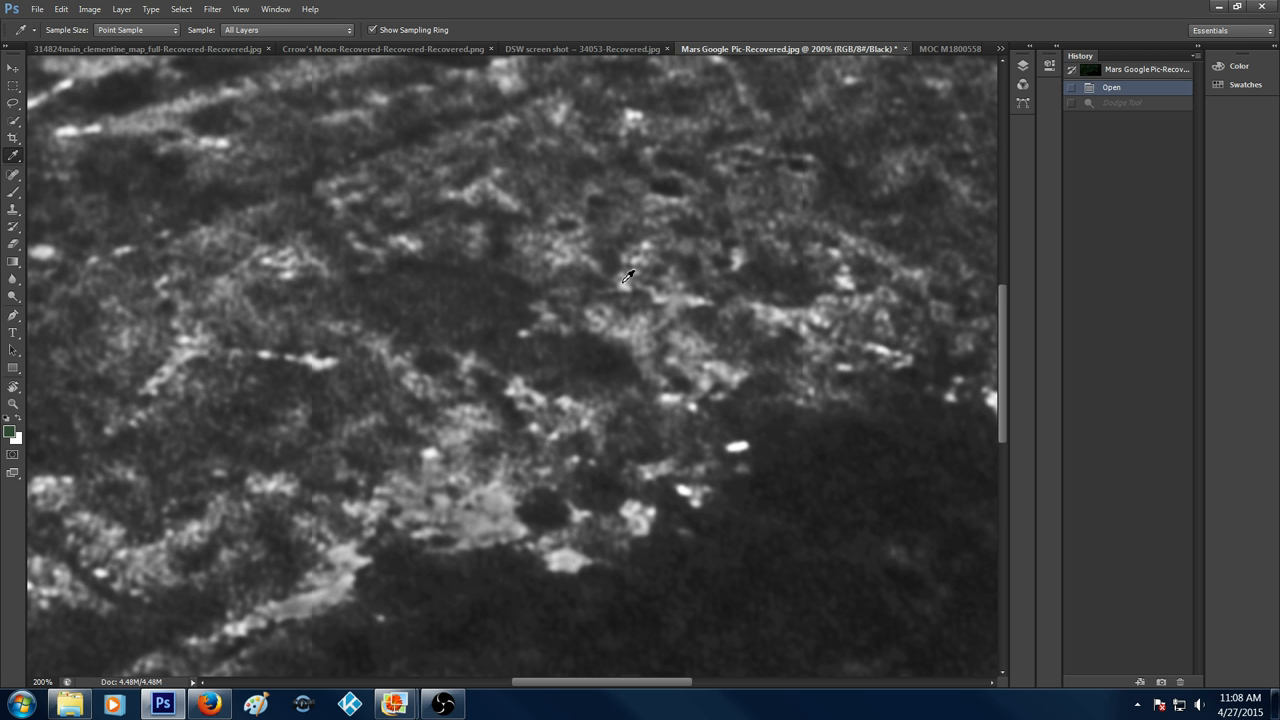
{"action": "mouse_move", "coordinate": [657, 293]}
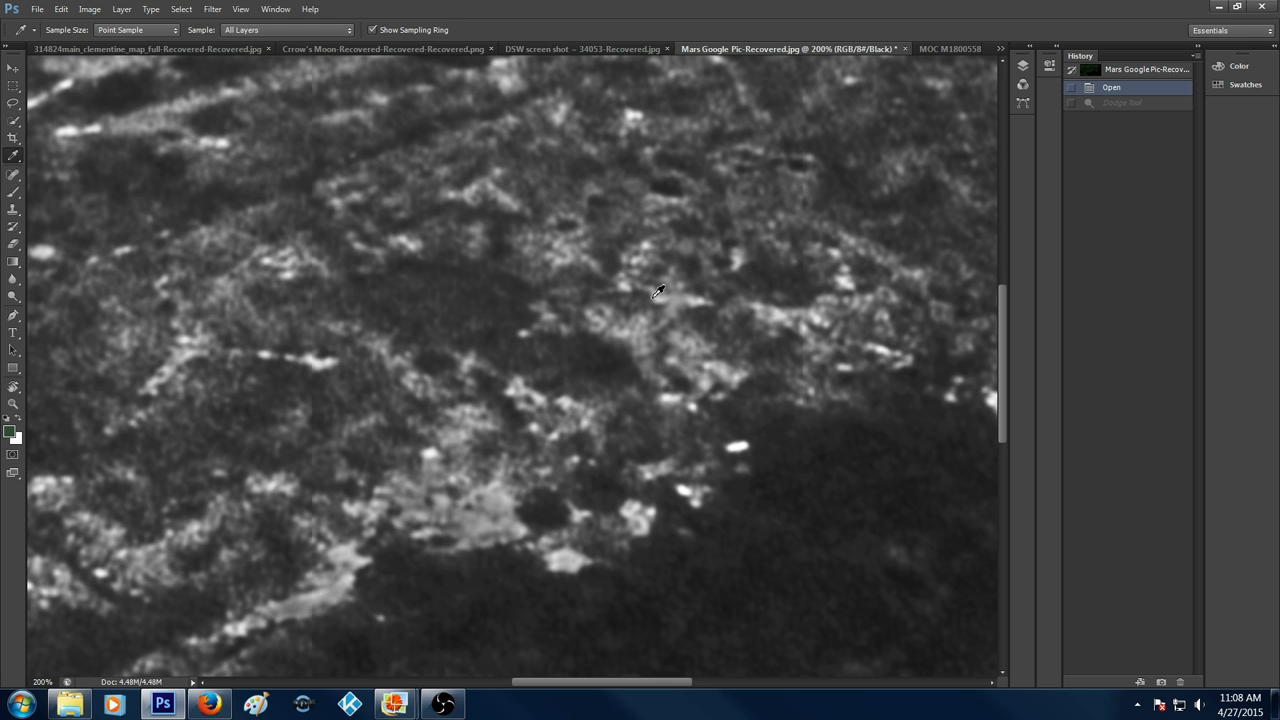
{"action": "mouse_move", "coordinate": [652, 292]}
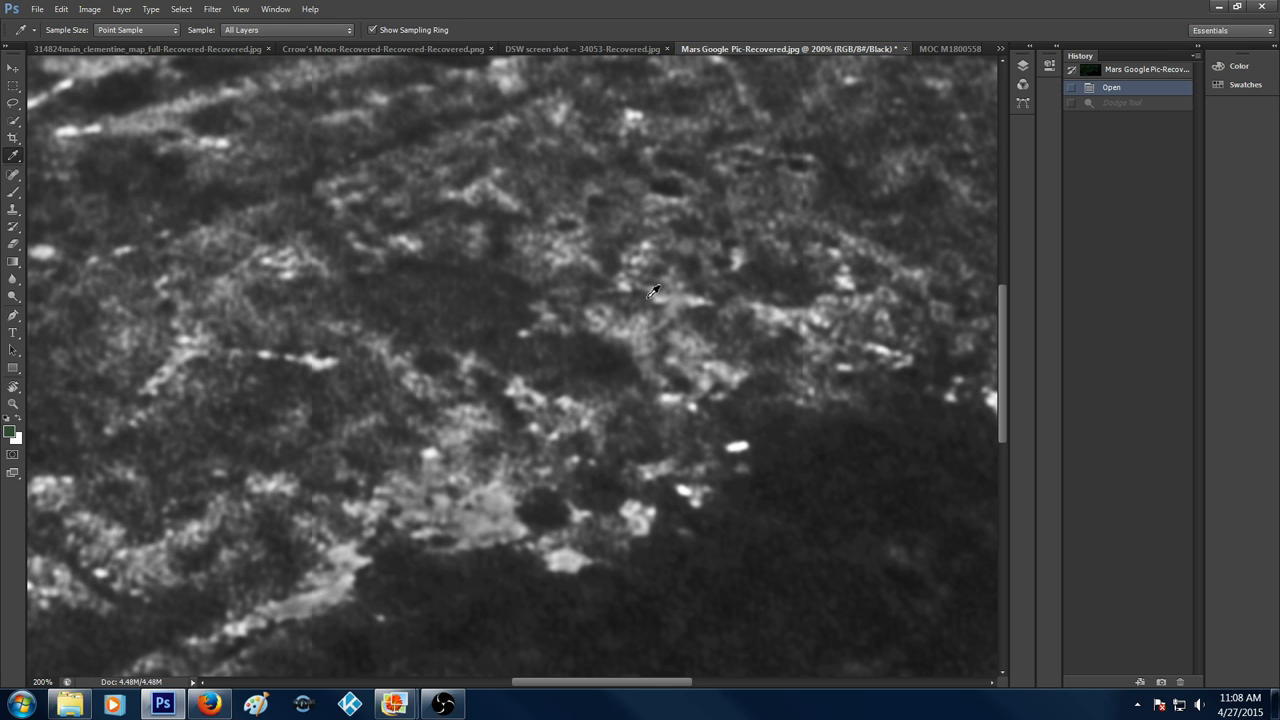
{"action": "mouse_move", "coordinate": [665, 302]}
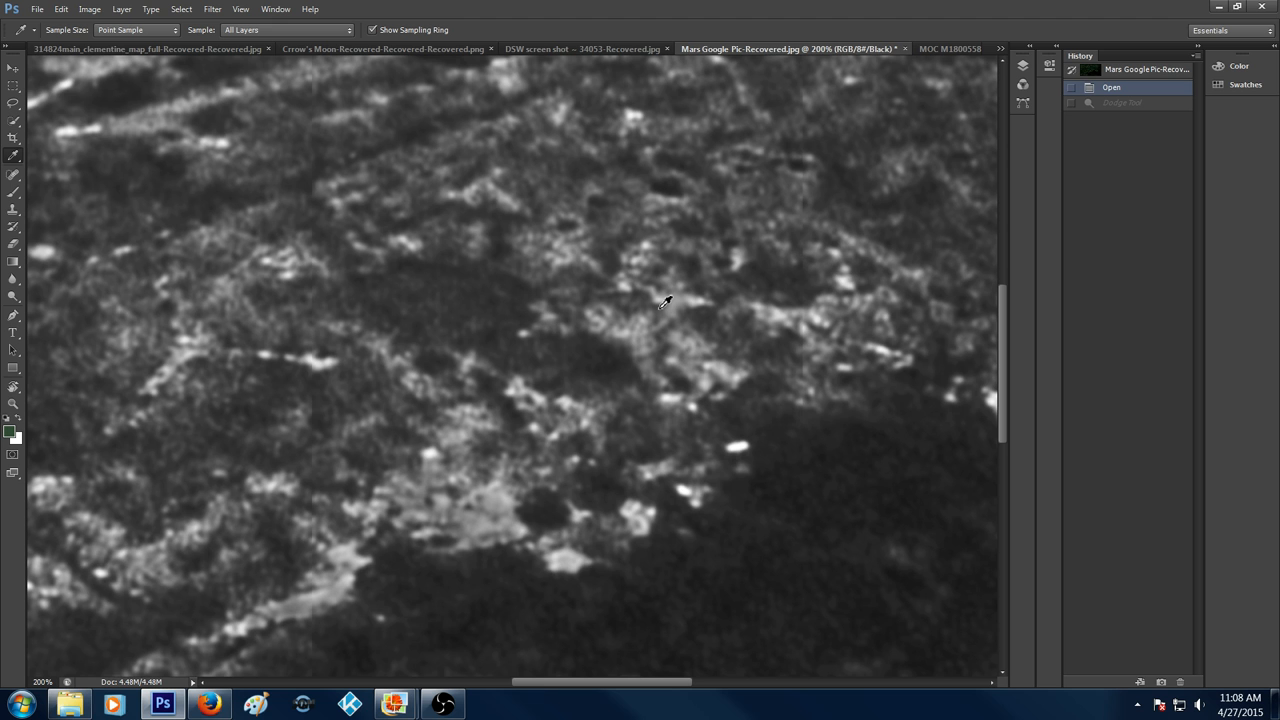
{"action": "mouse_move", "coordinate": [640, 282]}
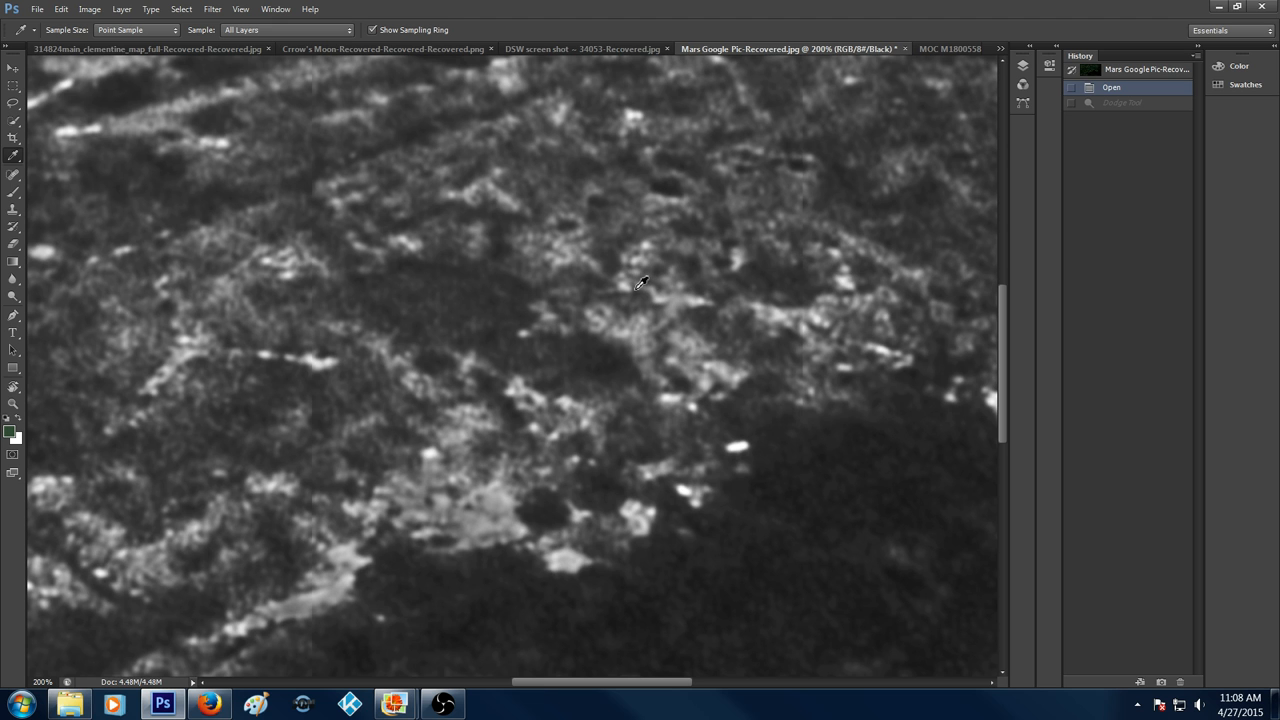
{"action": "mouse_move", "coordinate": [650, 242]}
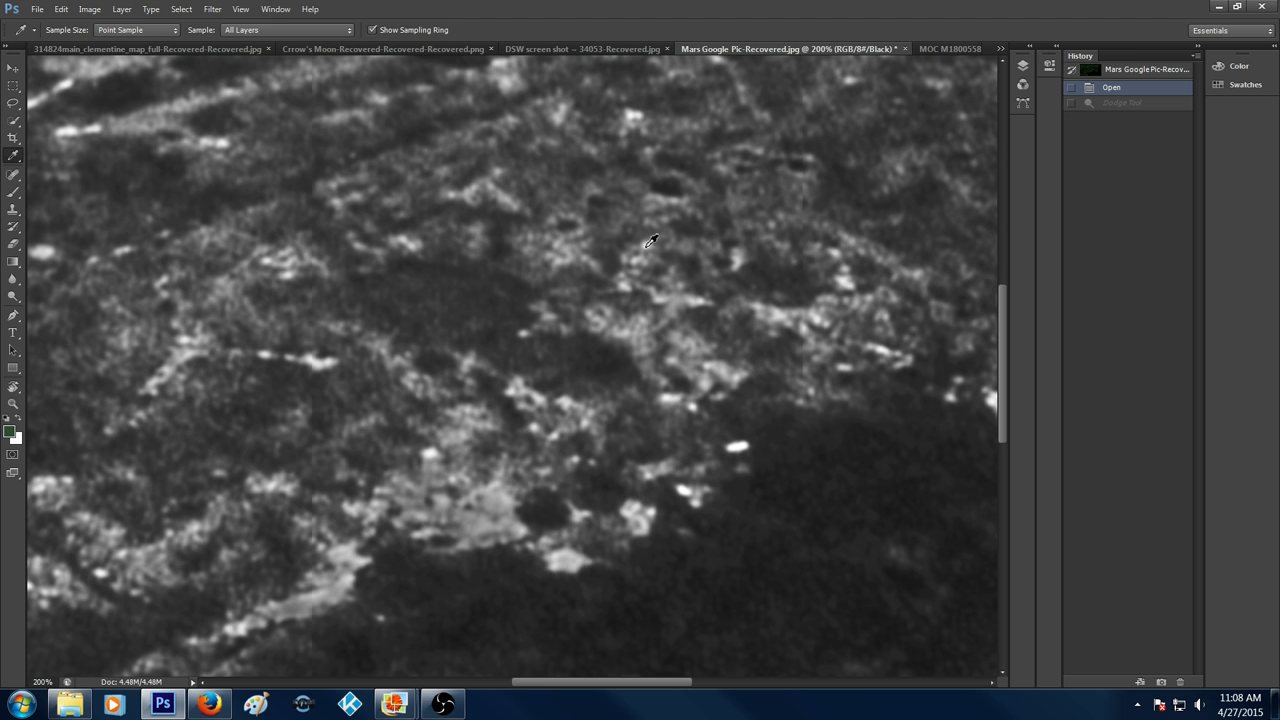
{"action": "mouse_move", "coordinate": [692, 239]}
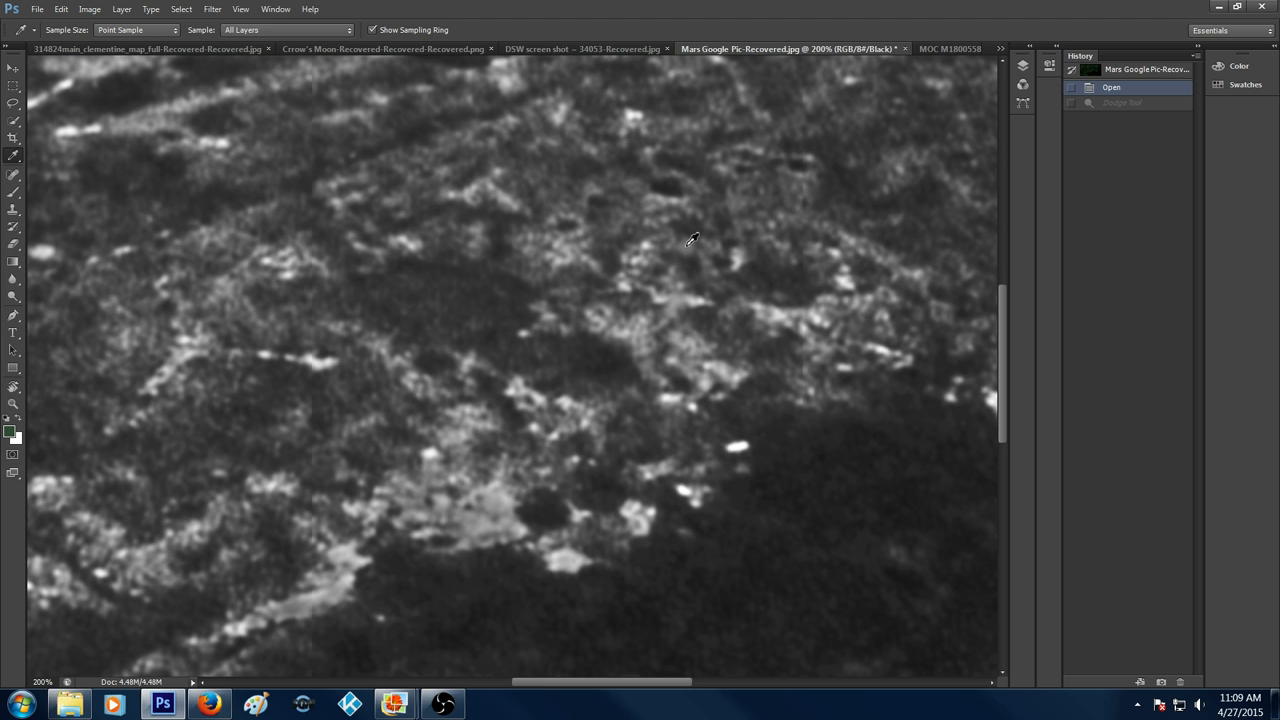
{"action": "mouse_move", "coordinate": [245, 271]}
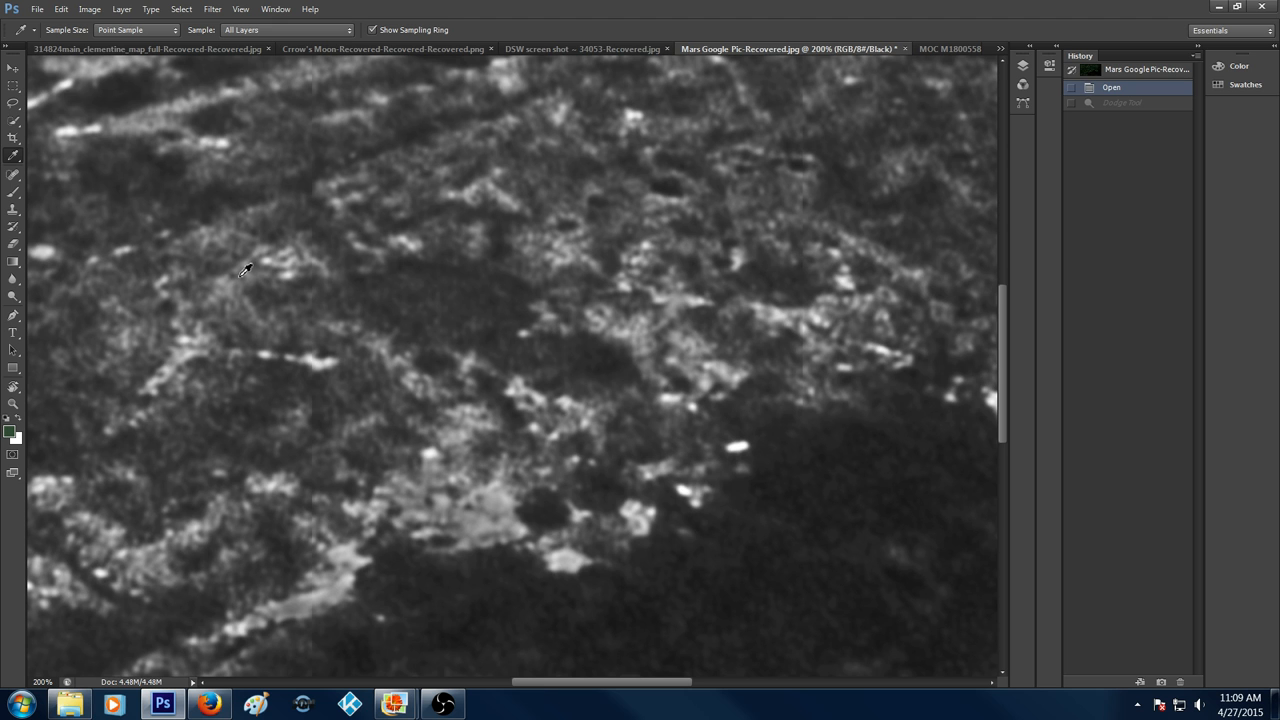
{"action": "mouse_move", "coordinate": [368, 217]}
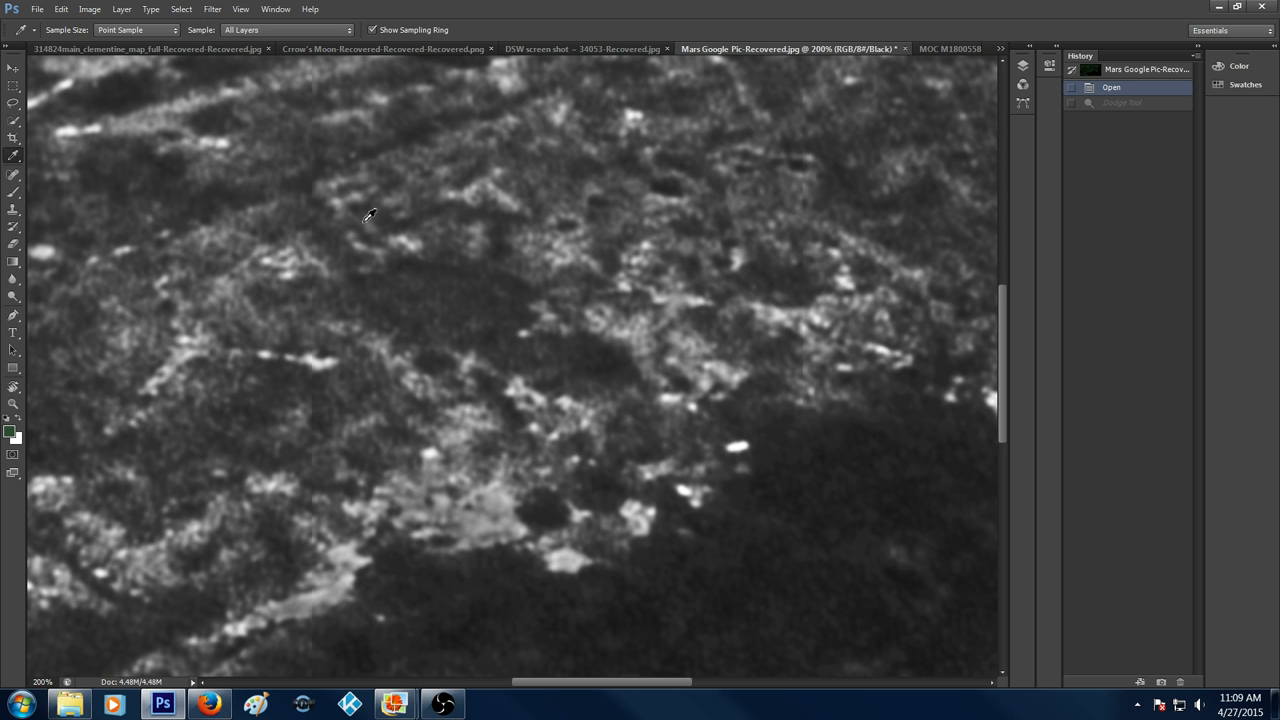
{"action": "scroll", "scroll_direction": "up", "scroll_amount": 3}
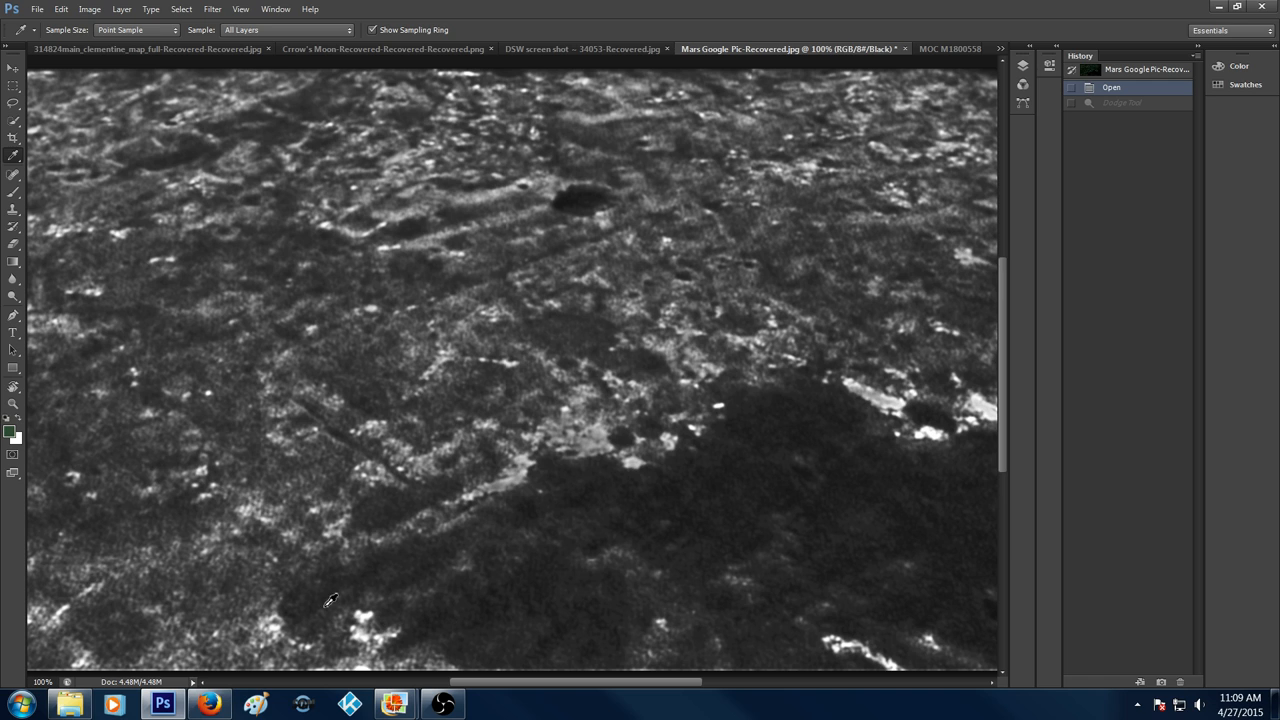
{"action": "mouse_move", "coordinate": [285, 356]}
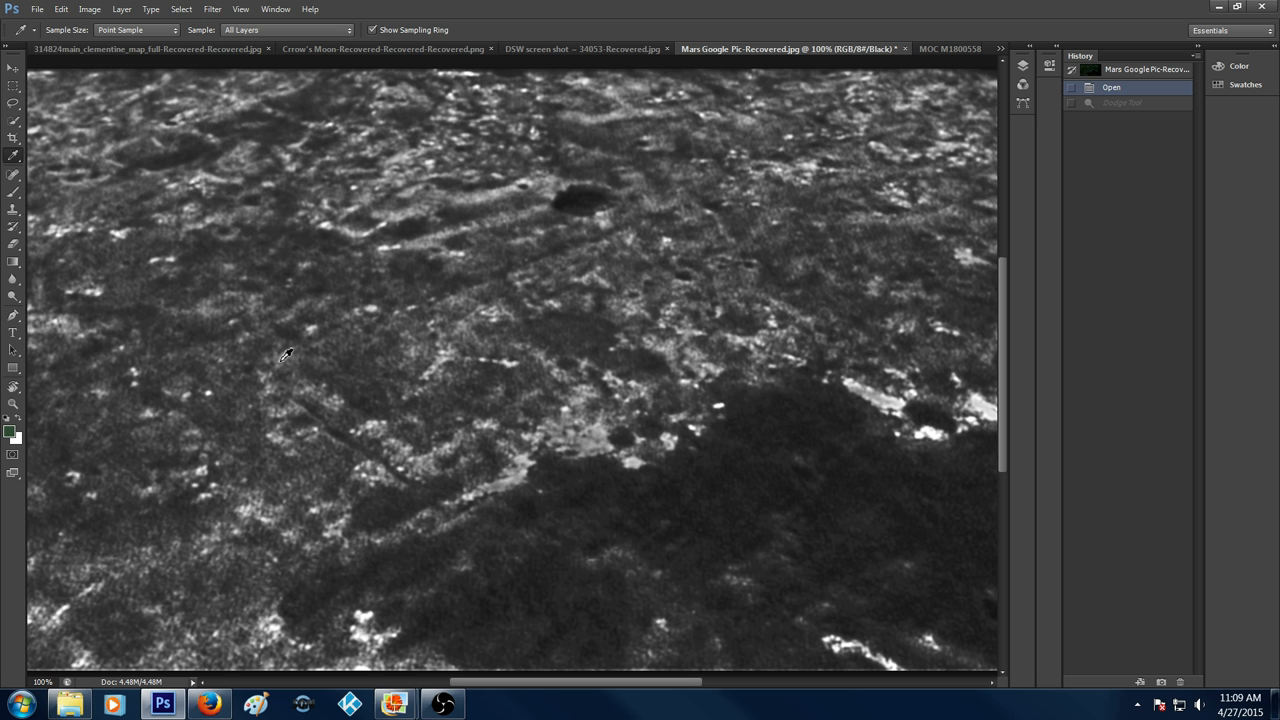
{"action": "mouse_move", "coordinate": [672, 212]}
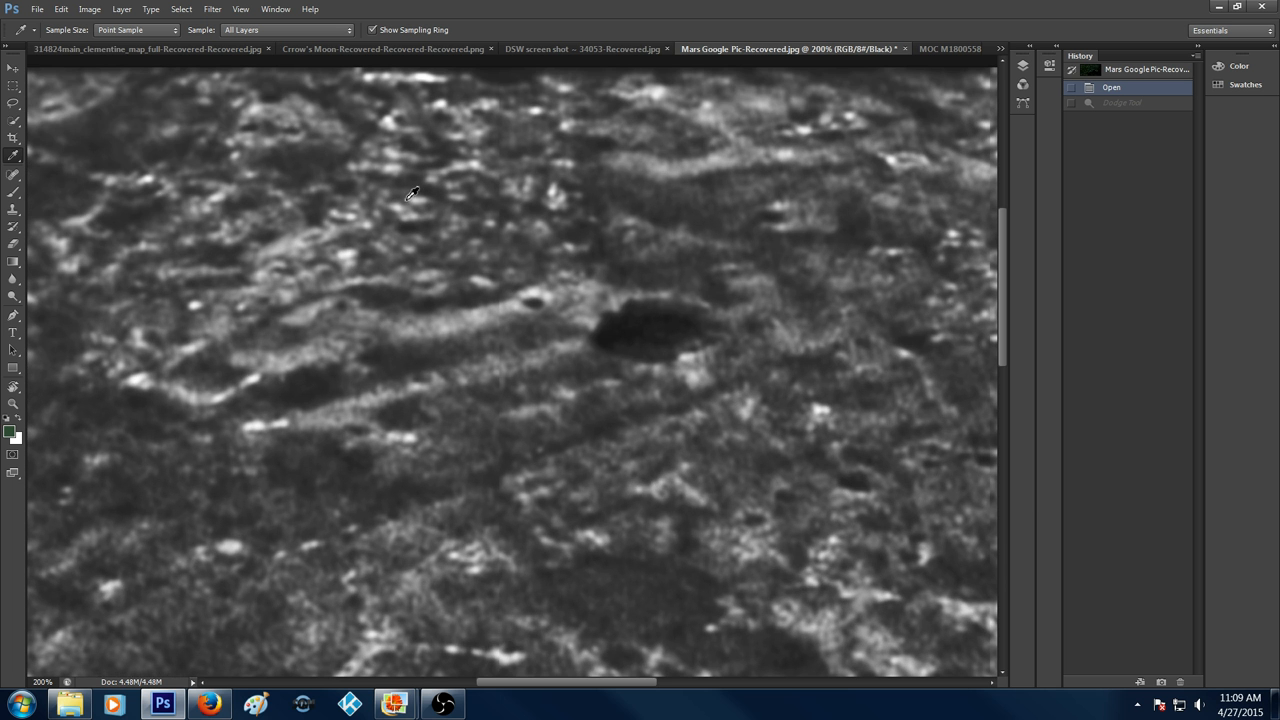
{"action": "mouse_move", "coordinate": [390, 214]}
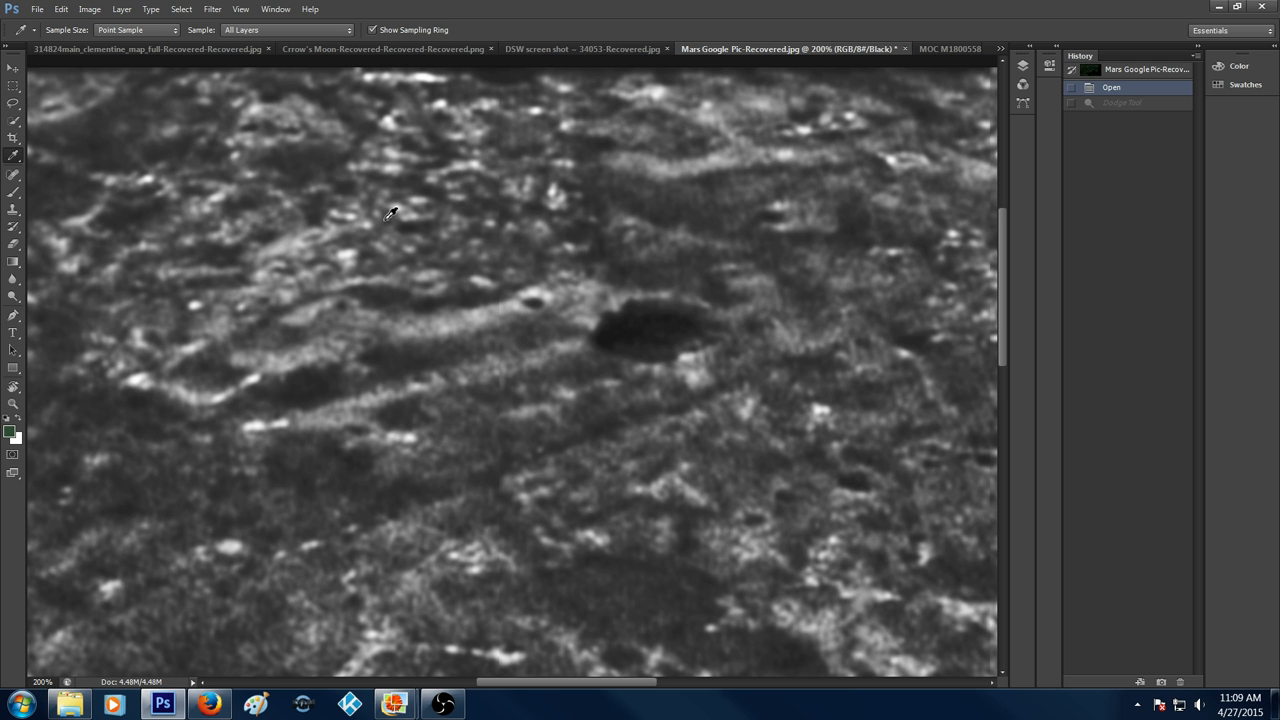
{"action": "mouse_move", "coordinate": [391, 197]}
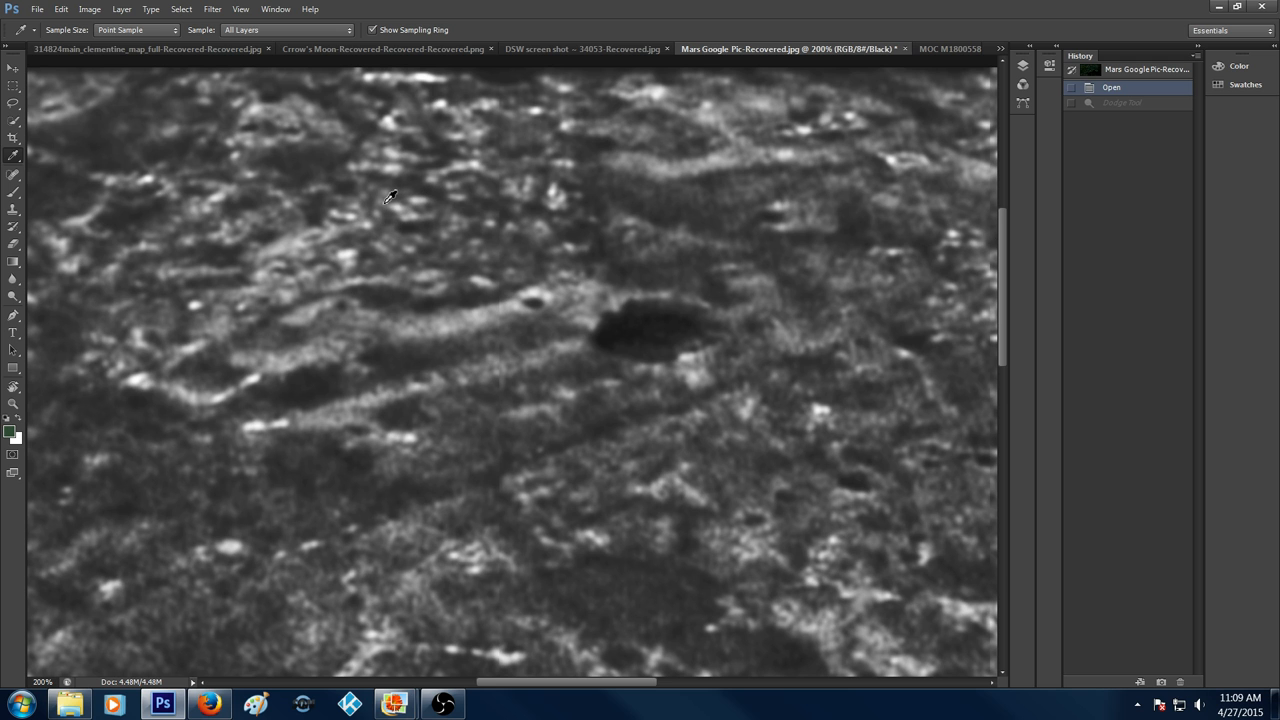
{"action": "mouse_move", "coordinate": [228, 22]}
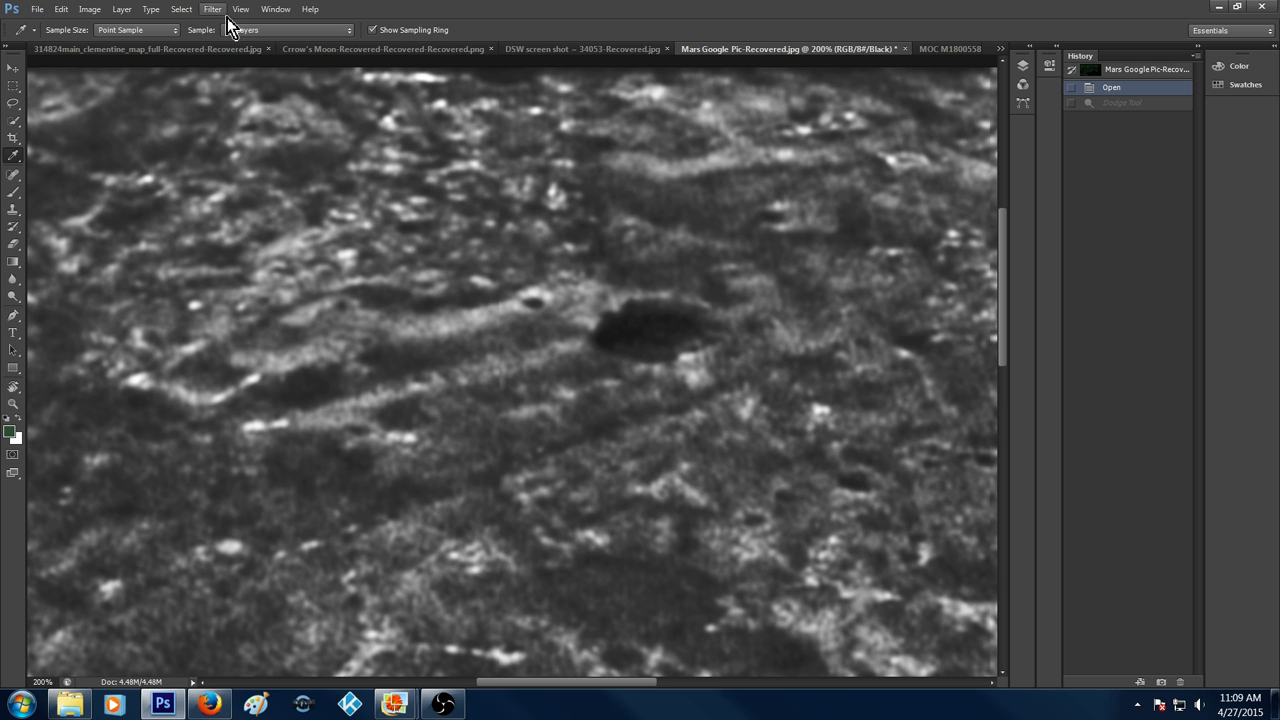
Apply Smart Sharpen with Amount 100% and Radius 1.0 px to the grayscale image.
{"action": "left_click", "coordinate": [211, 9]}
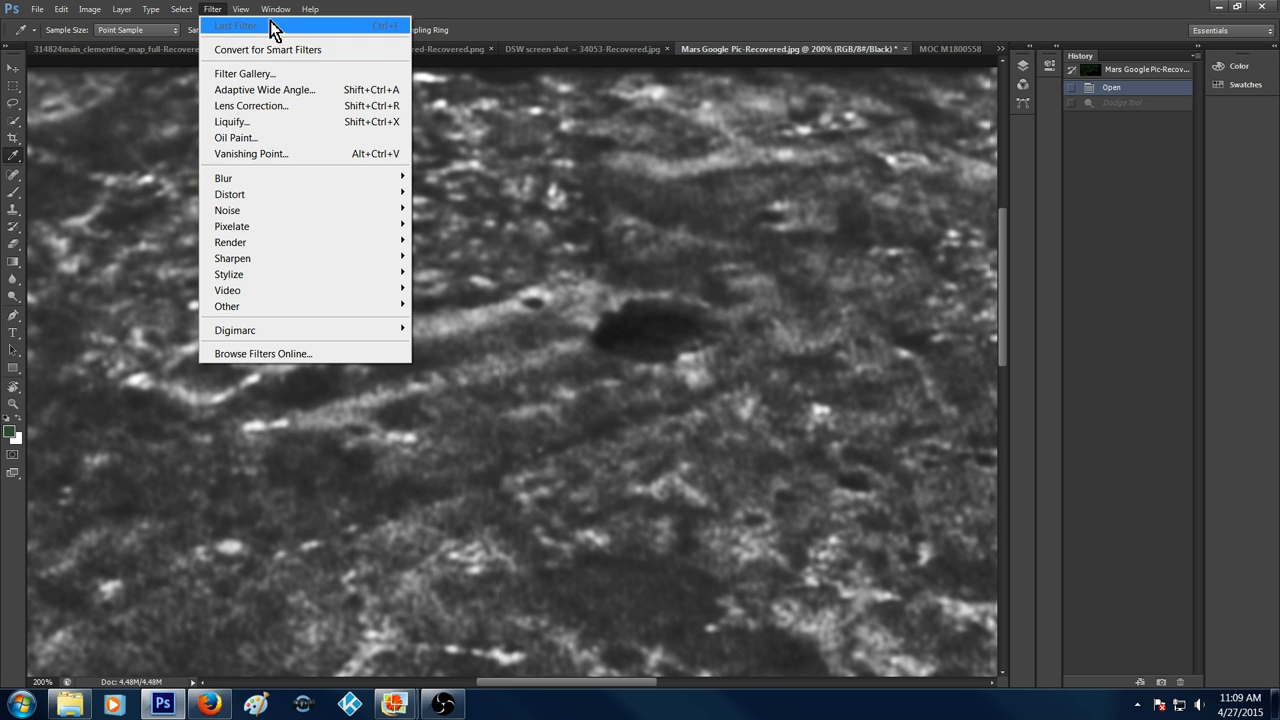
{"action": "left_click", "coordinate": [240, 9]}
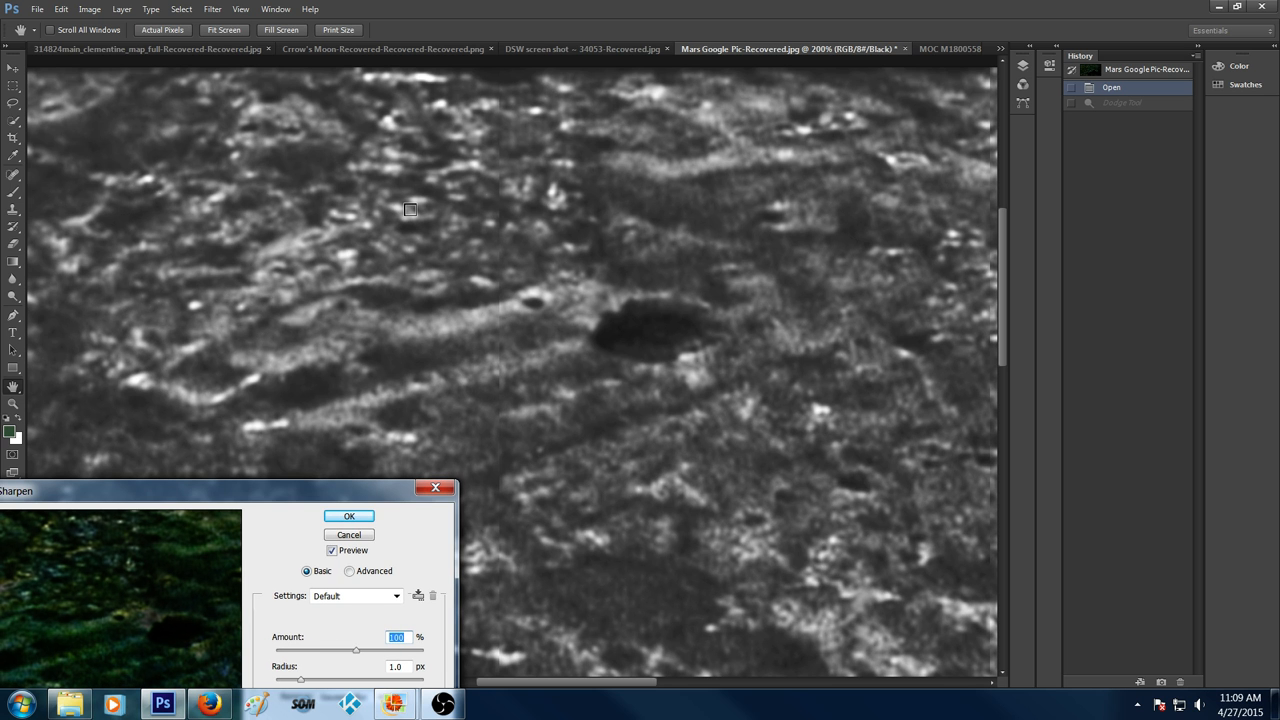
{"action": "left_click_drag", "start_coordinate": [228, 490], "coordinate": [228, 481]}
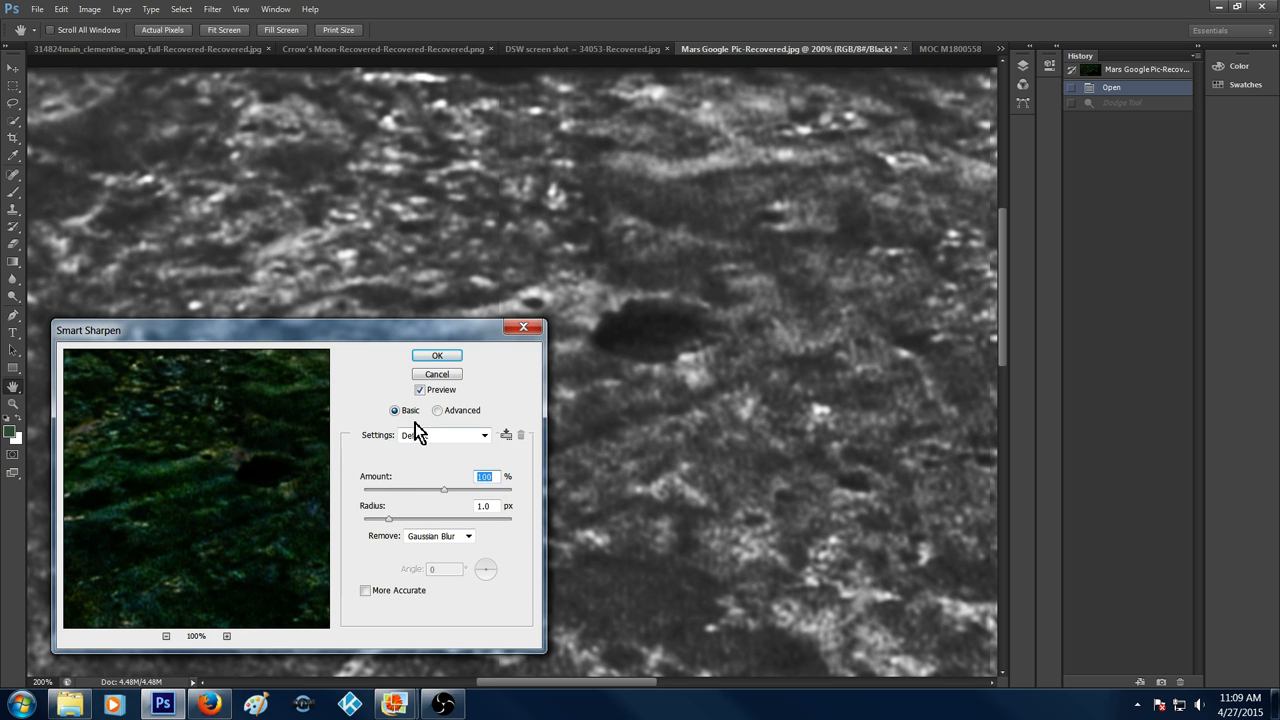
{"action": "left_click", "coordinate": [437, 355]}
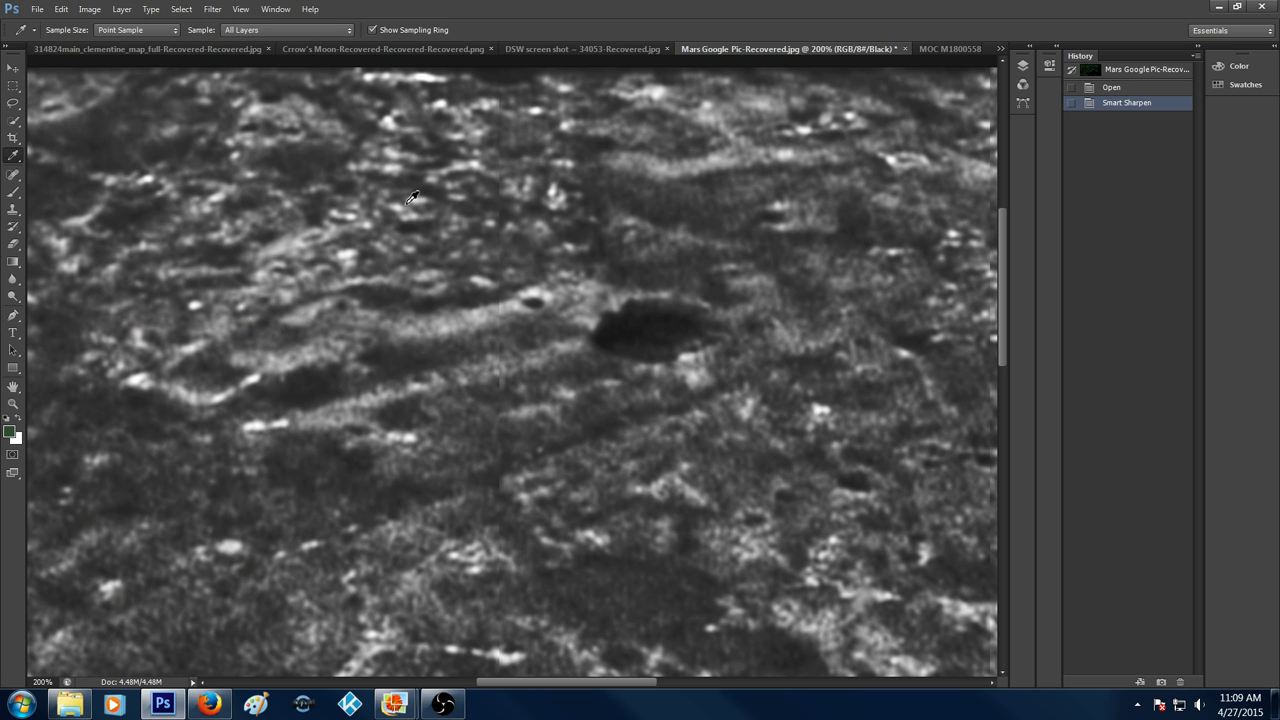
{"action": "mouse_move", "coordinate": [379, 178]}
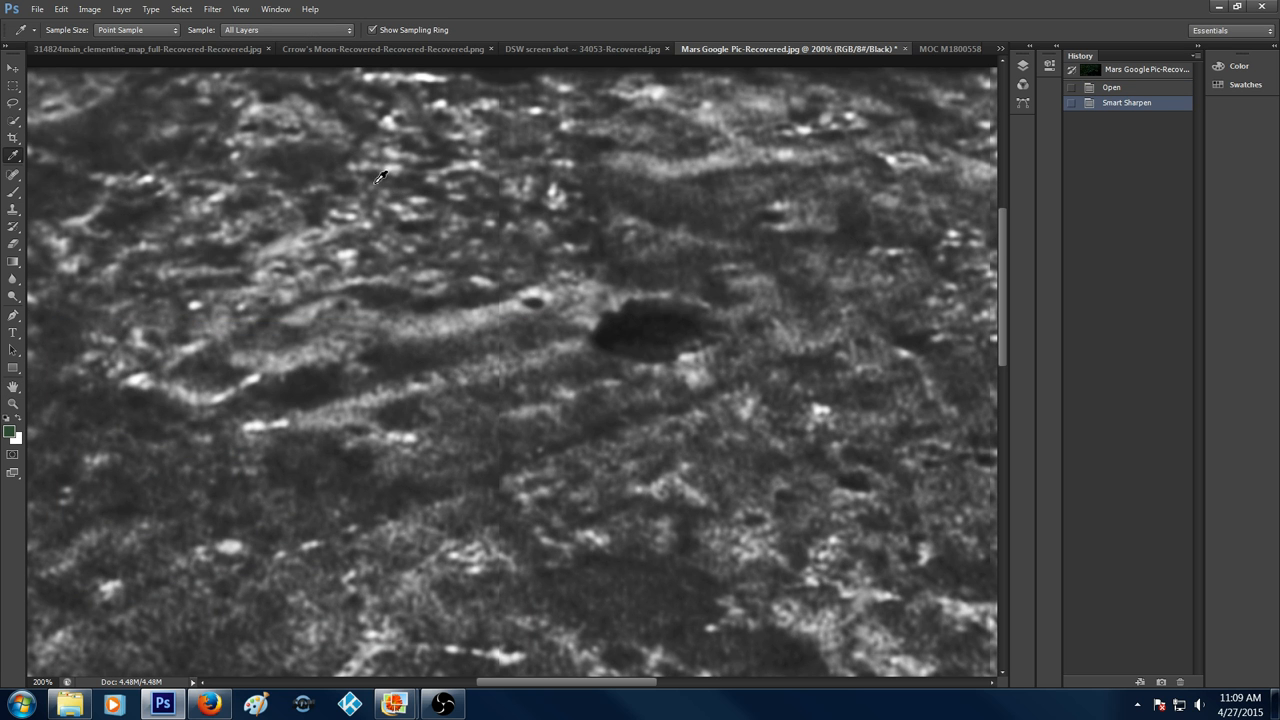
{"action": "mouse_move", "coordinate": [430, 281]}
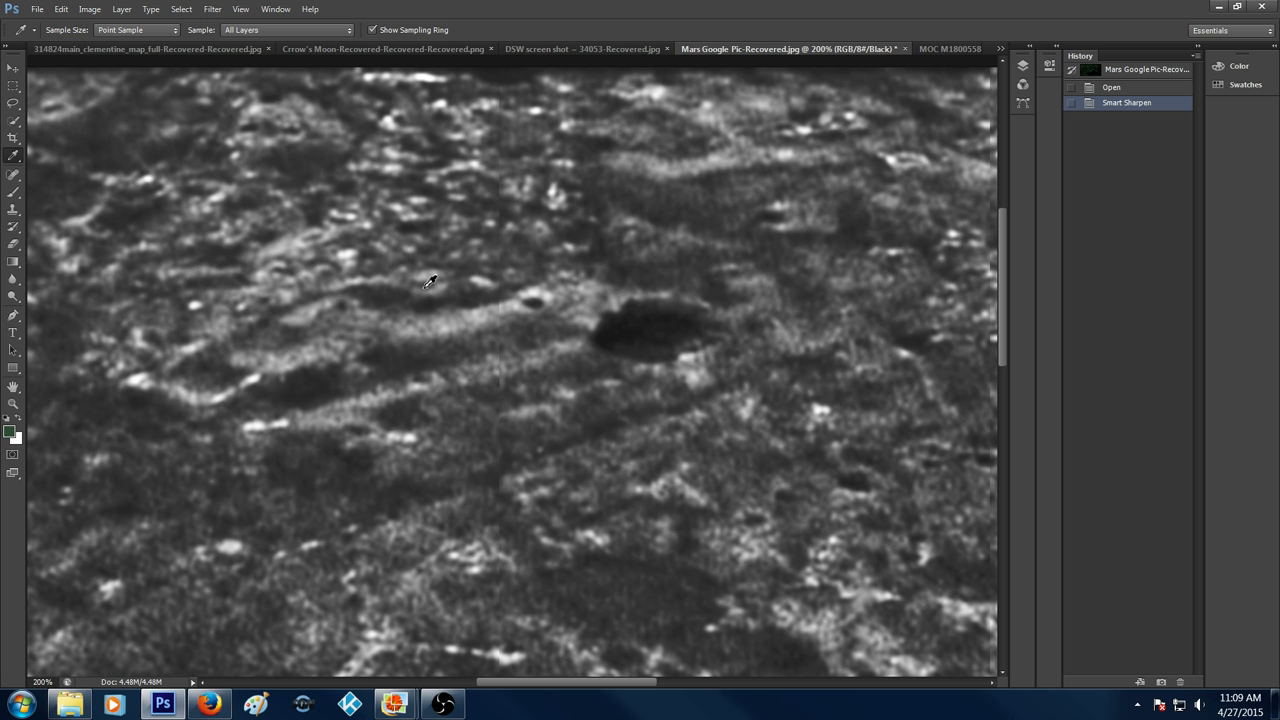
{"action": "mouse_move", "coordinate": [633, 695]}
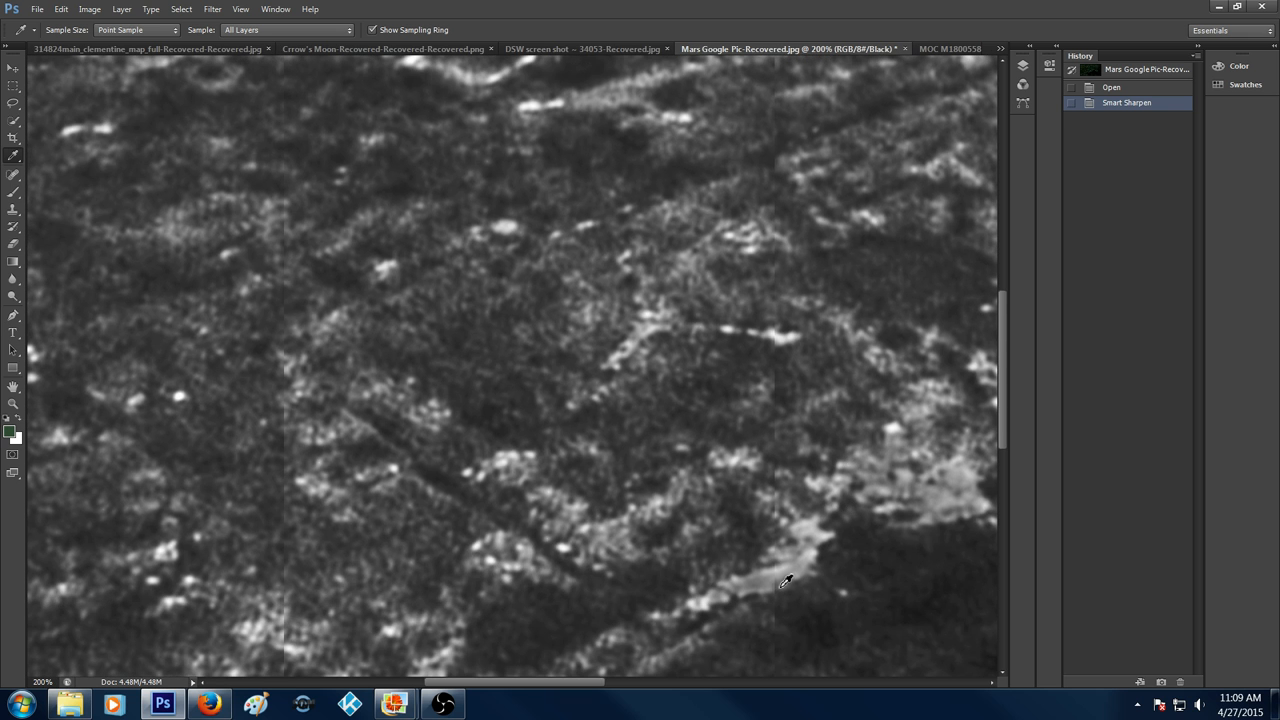
{"action": "mouse_move", "coordinate": [538, 503]}
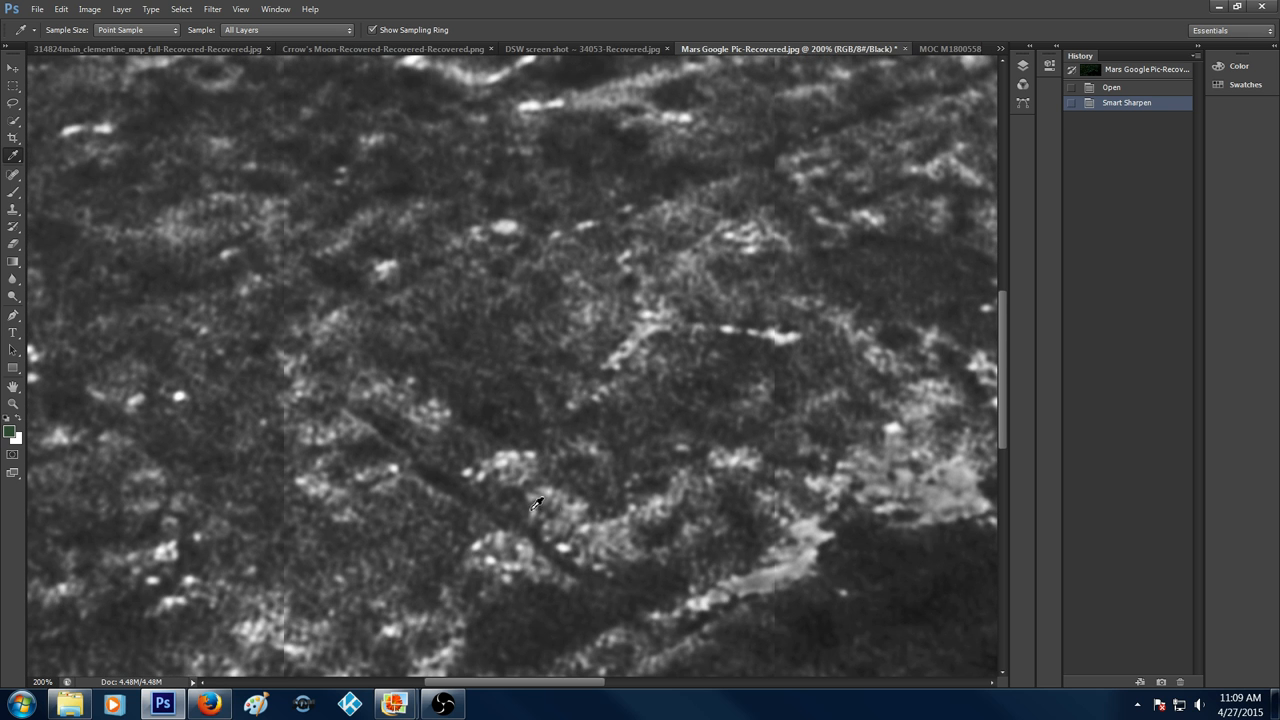
{"action": "mouse_move", "coordinate": [498, 430]}
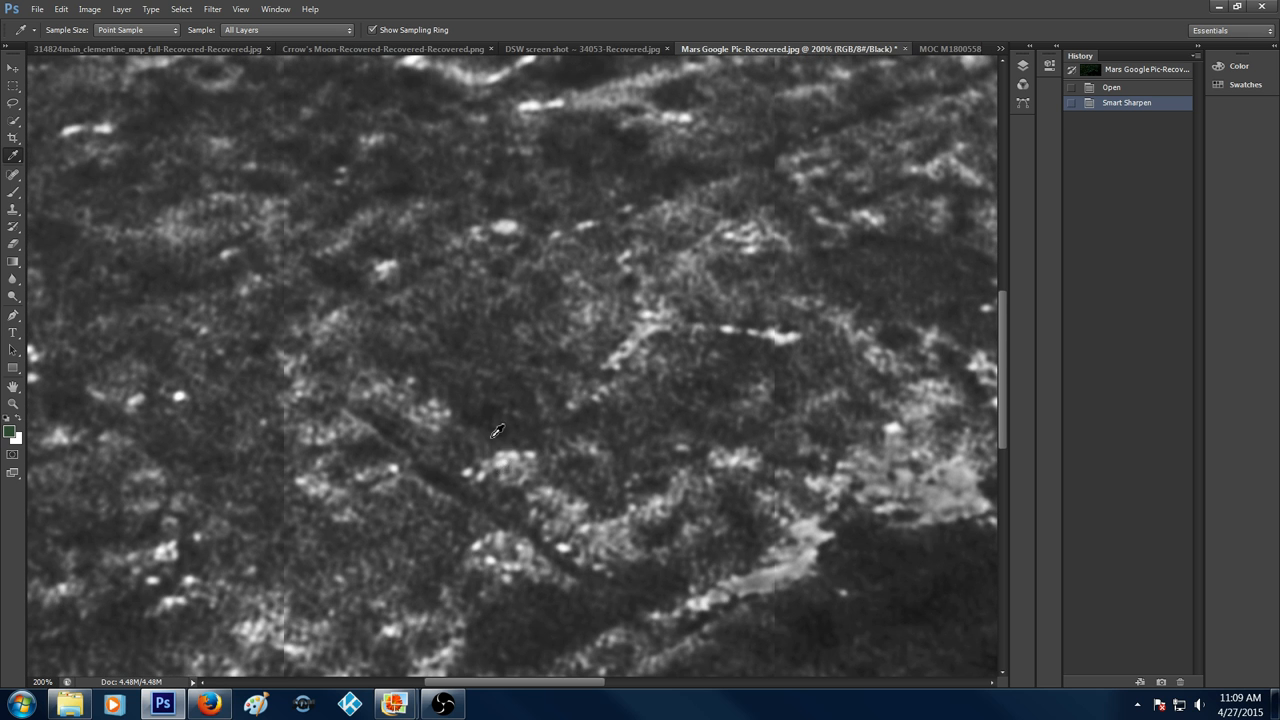
{"action": "mouse_move", "coordinate": [470, 388]}
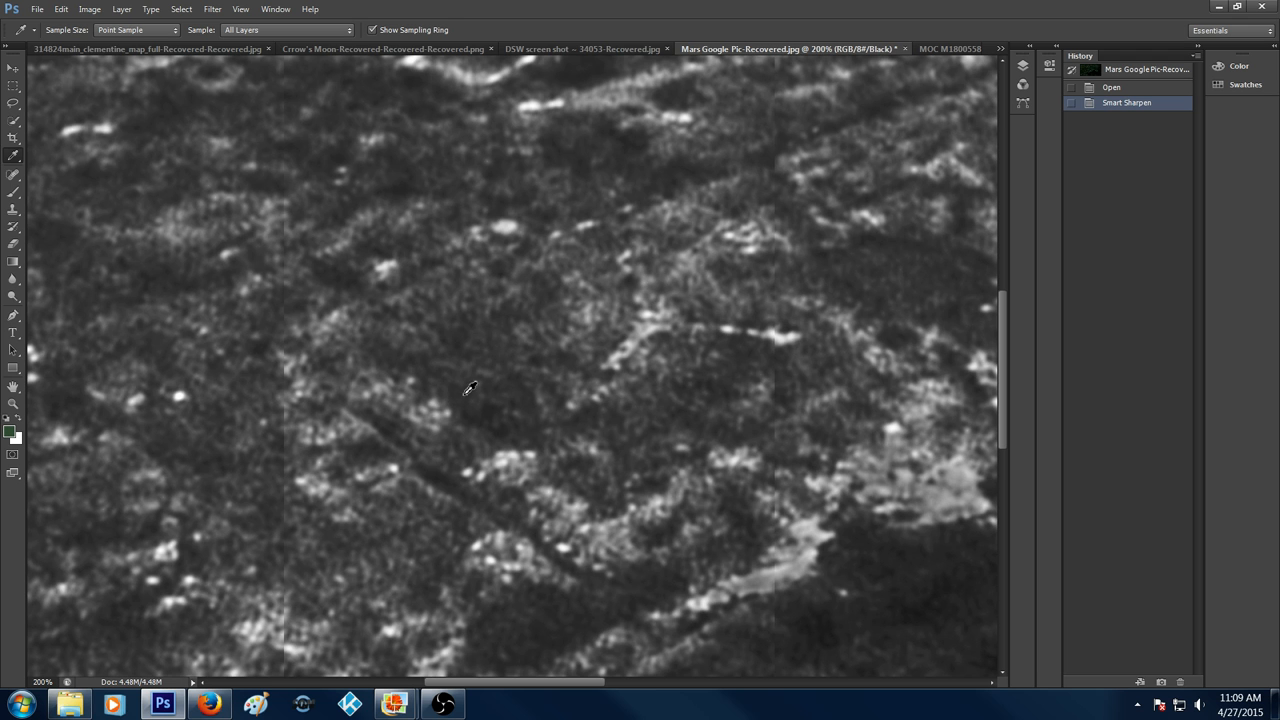
{"action": "mouse_move", "coordinate": [620, 250]}
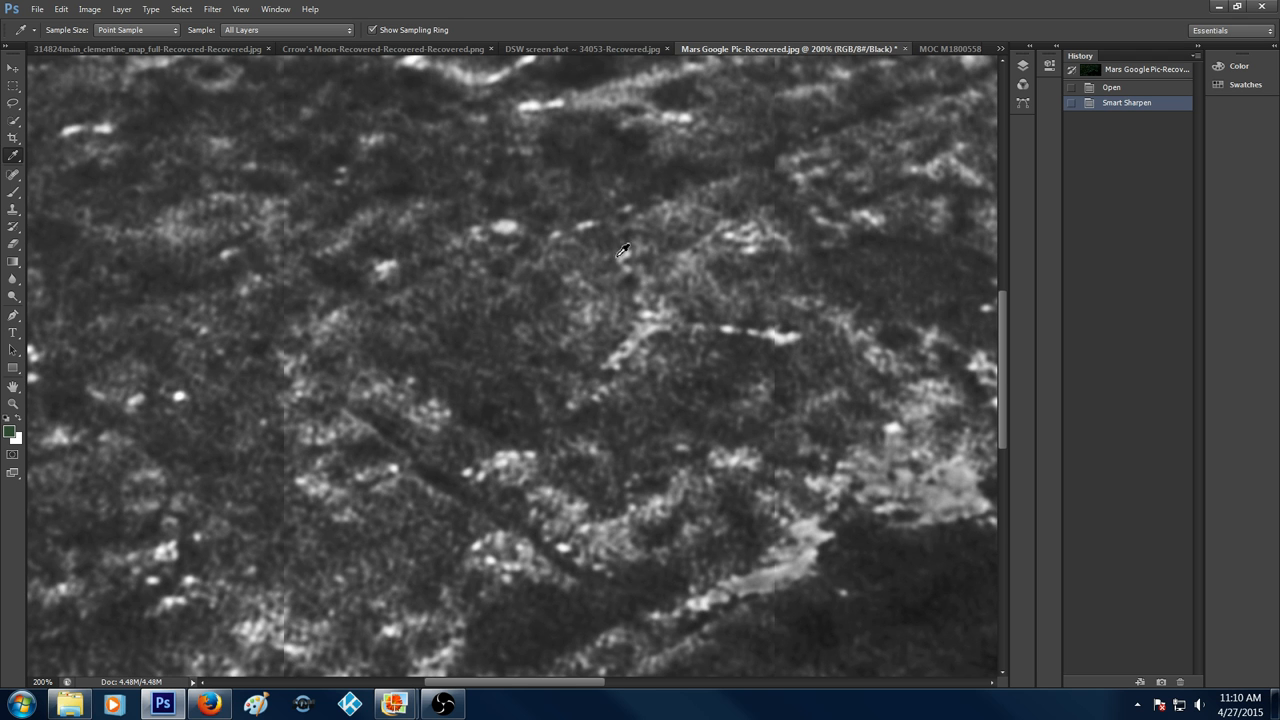
{"action": "mouse_move", "coordinate": [632, 356]}
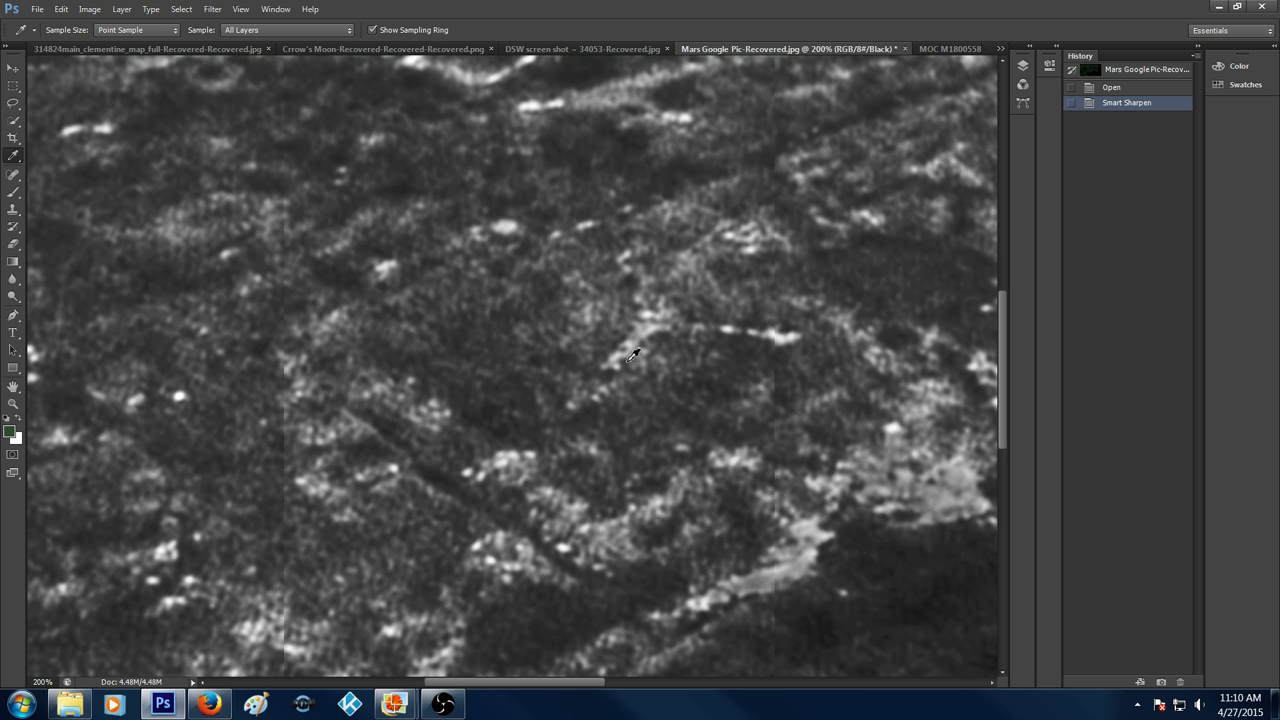
{"action": "mouse_move", "coordinate": [563, 331]}
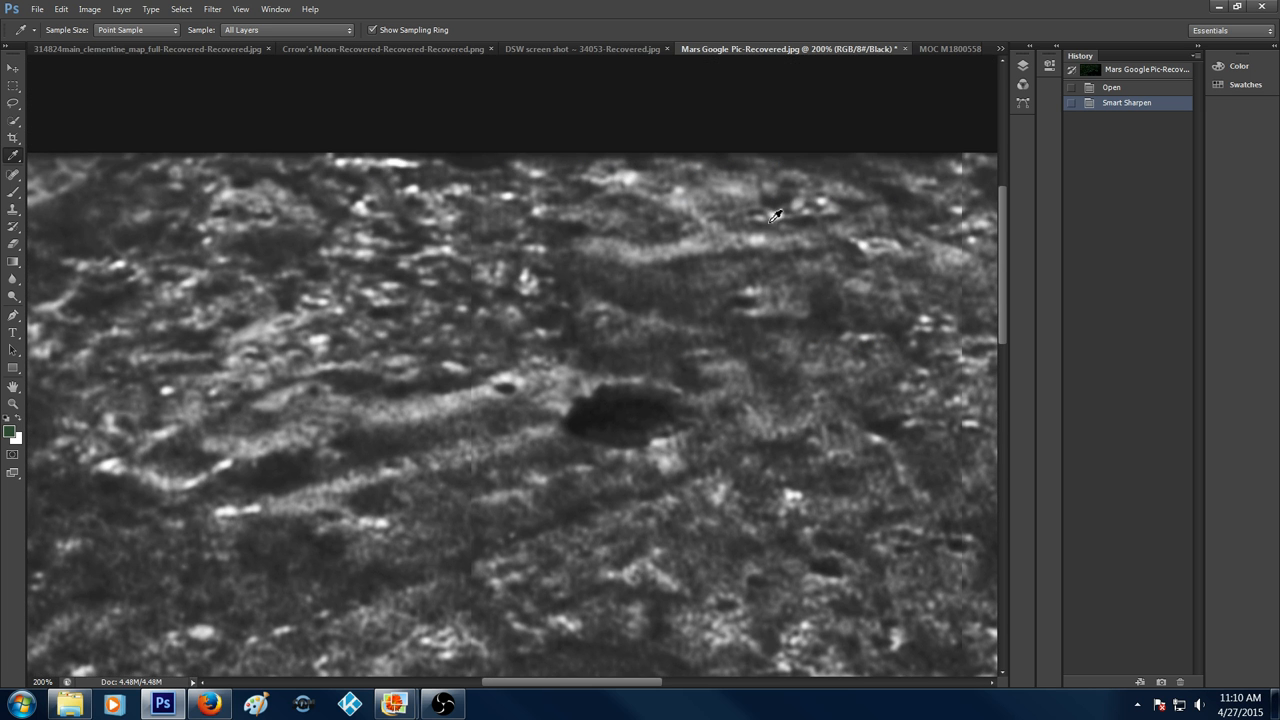
{"action": "mouse_move", "coordinate": [853, 211]}
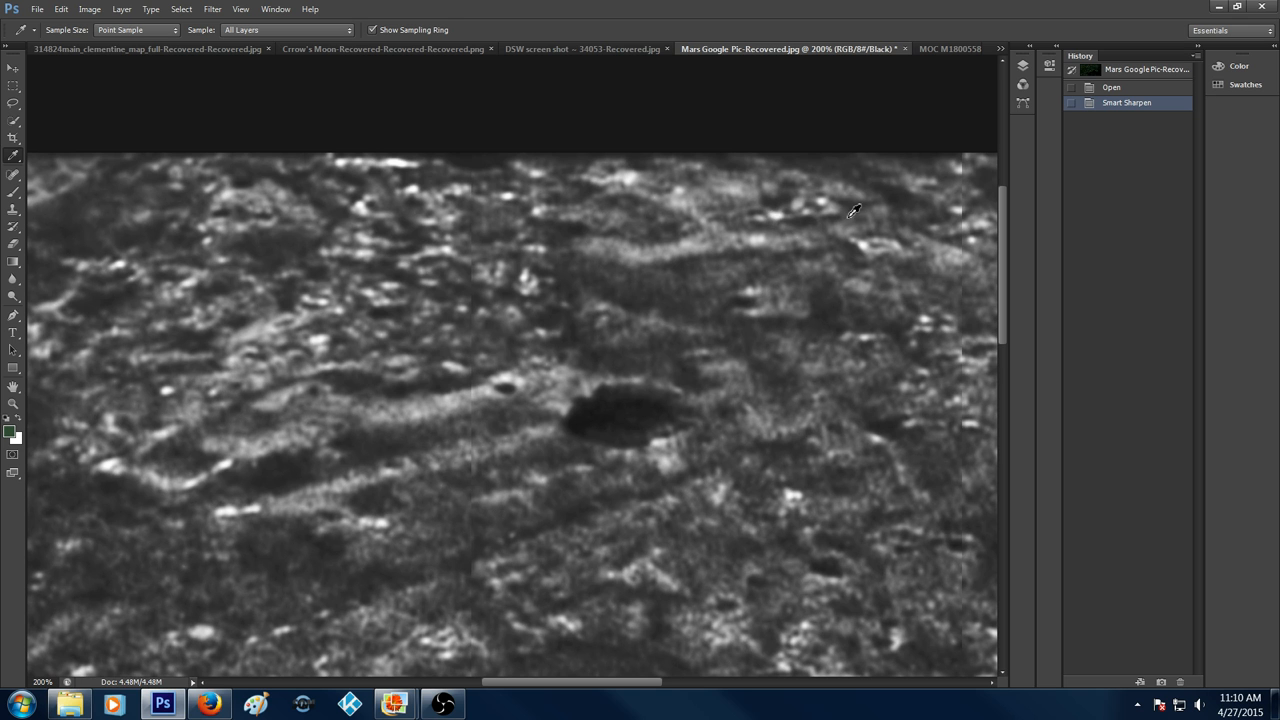
{"action": "mouse_move", "coordinate": [783, 220]}
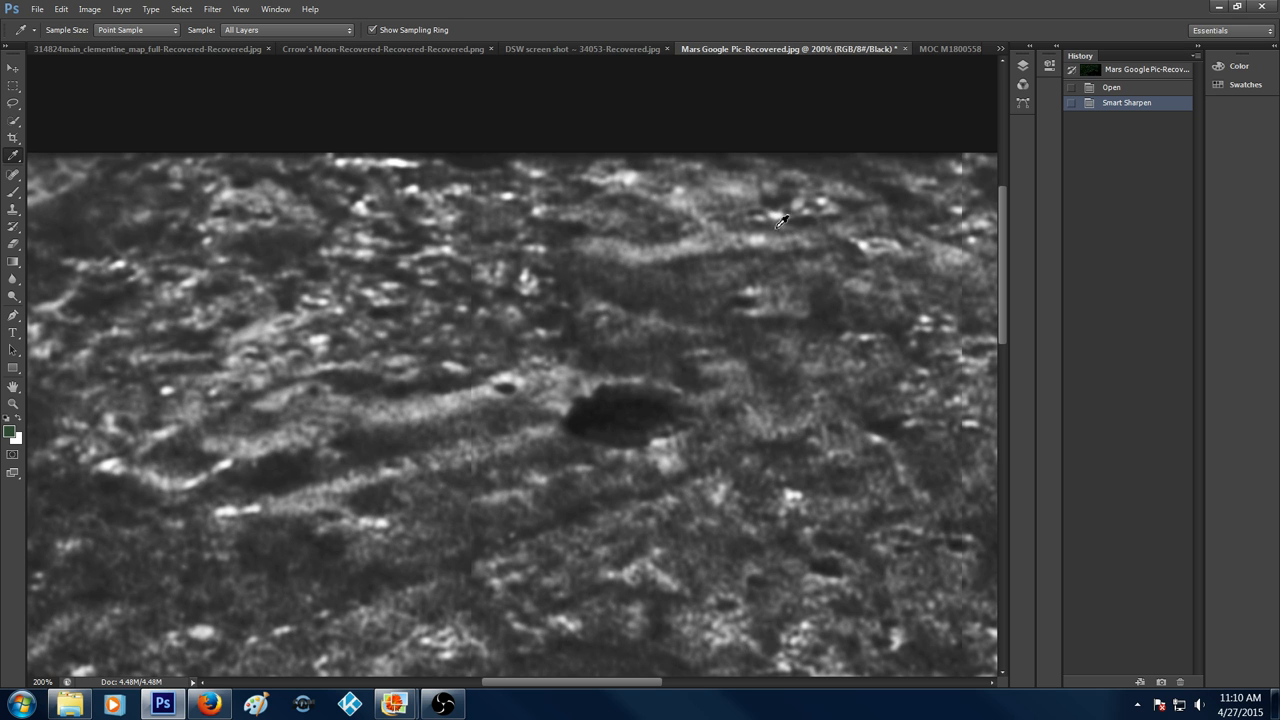
{"action": "mouse_move", "coordinate": [788, 217]}
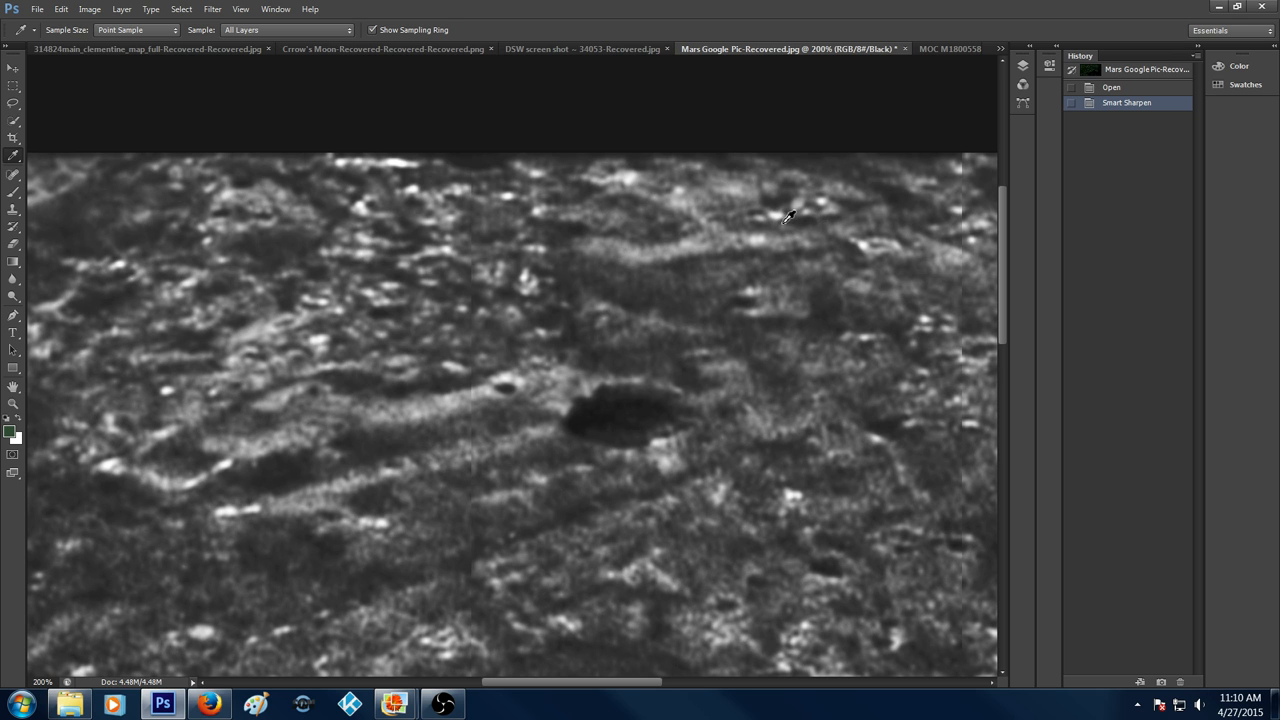
{"action": "mouse_move", "coordinate": [790, 215]}
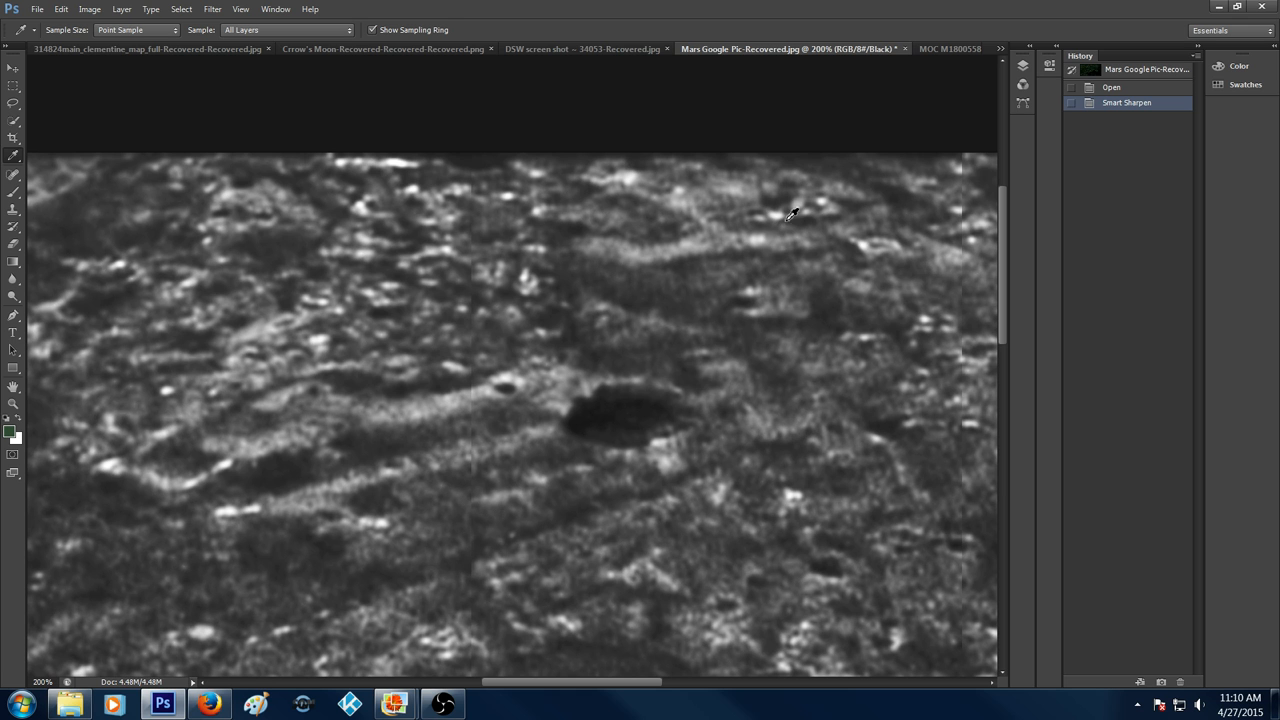
{"action": "mouse_move", "coordinate": [441, 323]}
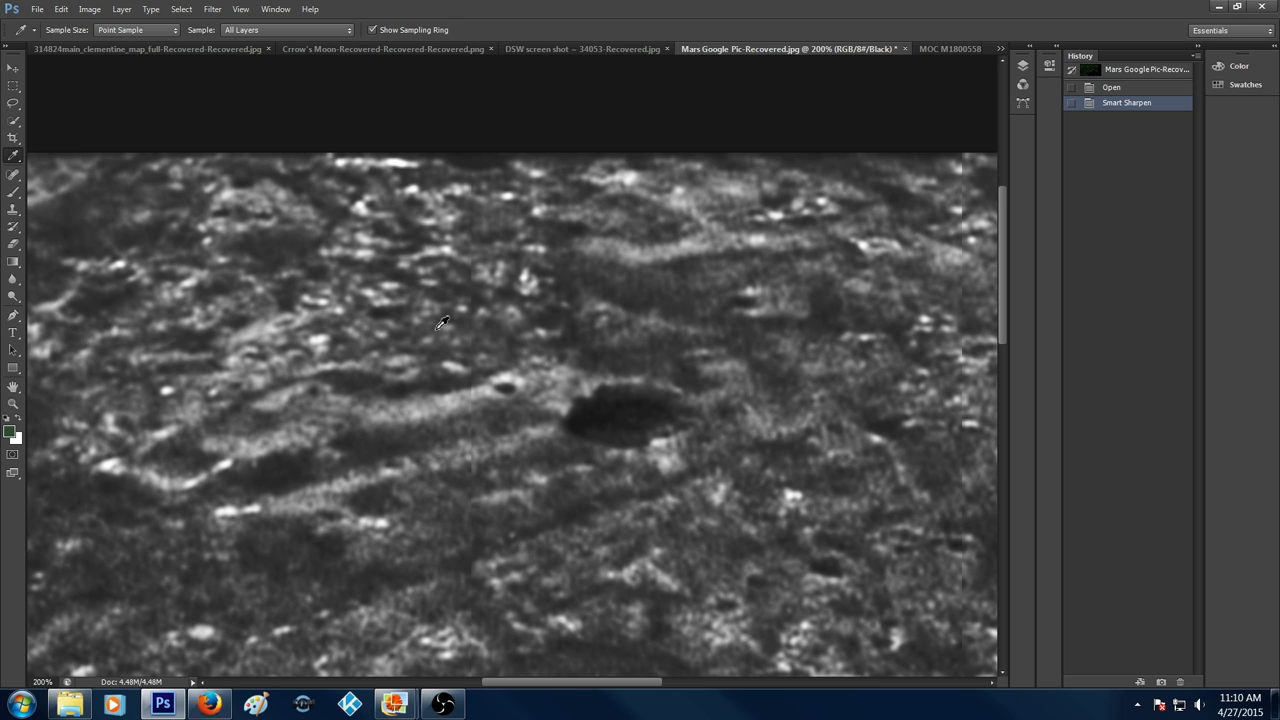
{"action": "mouse_move", "coordinate": [783, 244]}
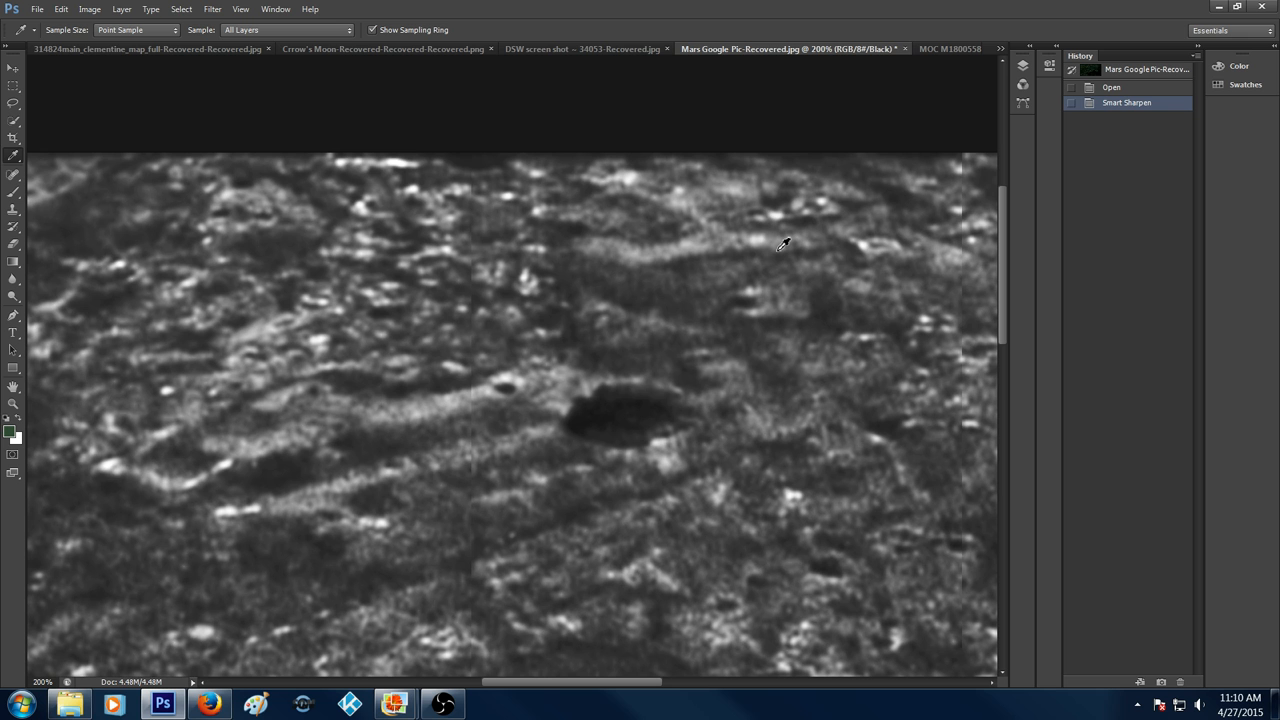
{"action": "mouse_move", "coordinate": [786, 221]}
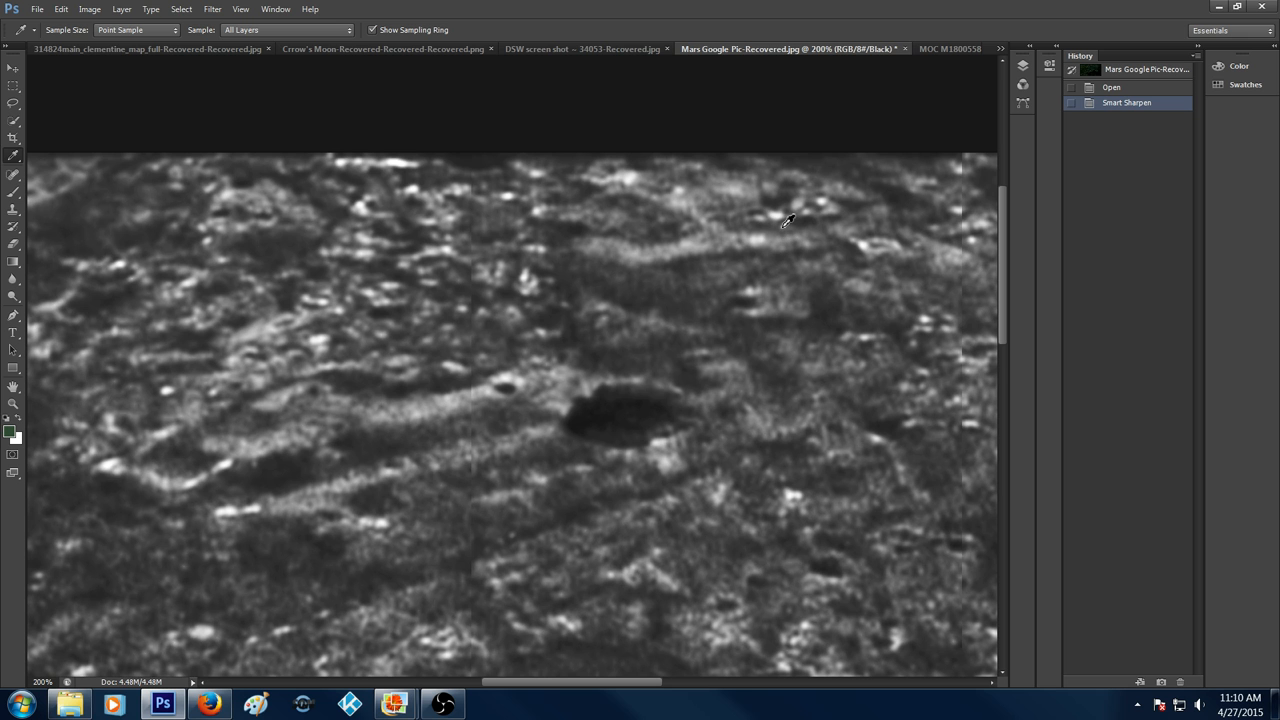
{"action": "mouse_move", "coordinate": [843, 205]}
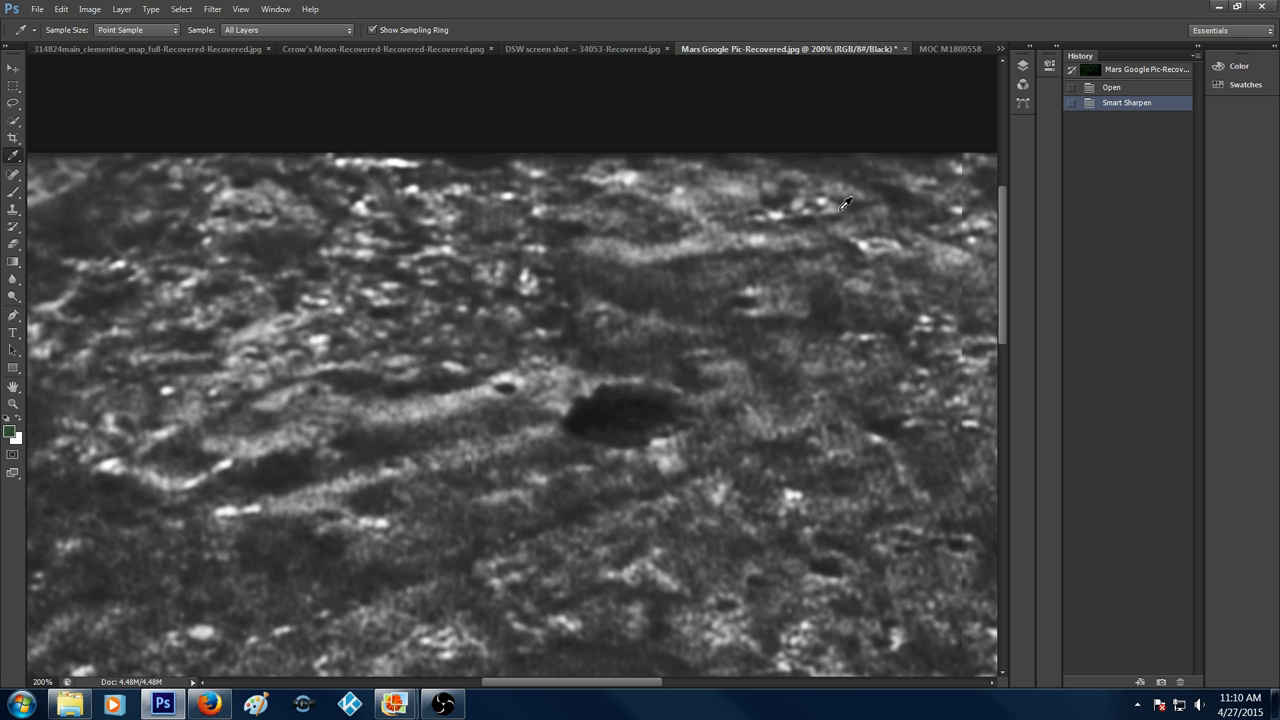
{"action": "mouse_move", "coordinate": [678, 540]}
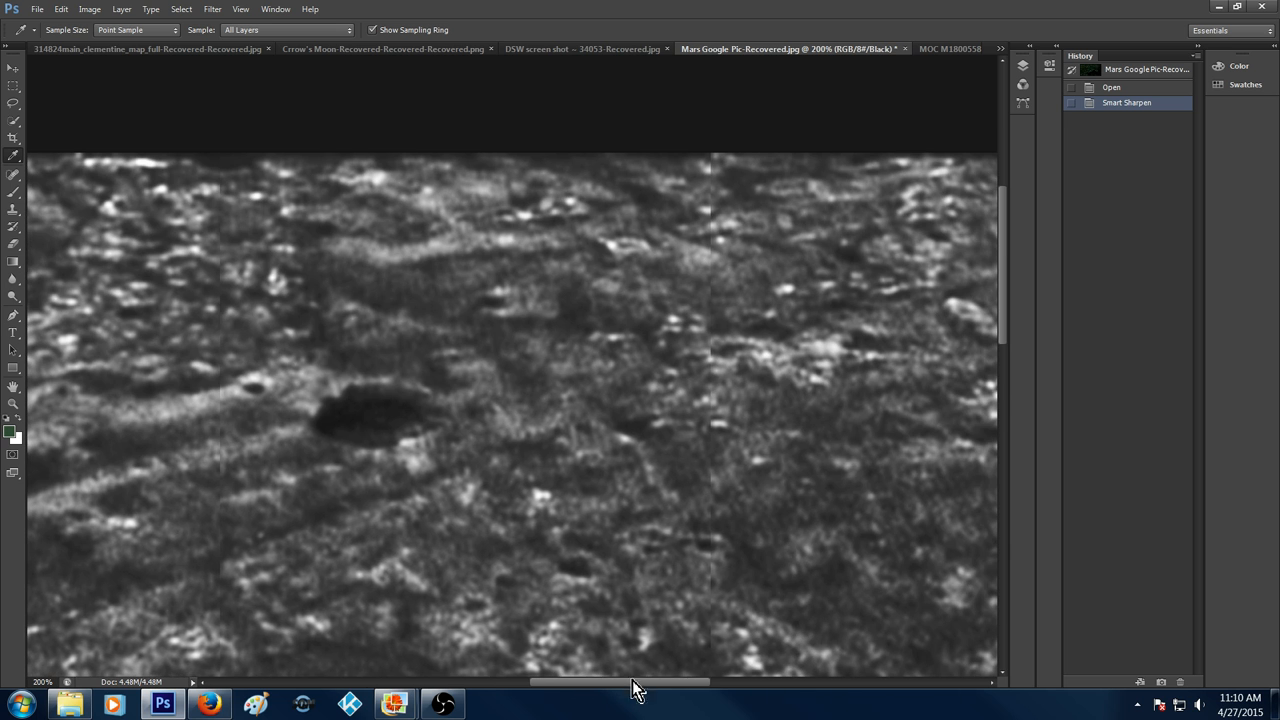
{"action": "mouse_move", "coordinate": [805, 405]}
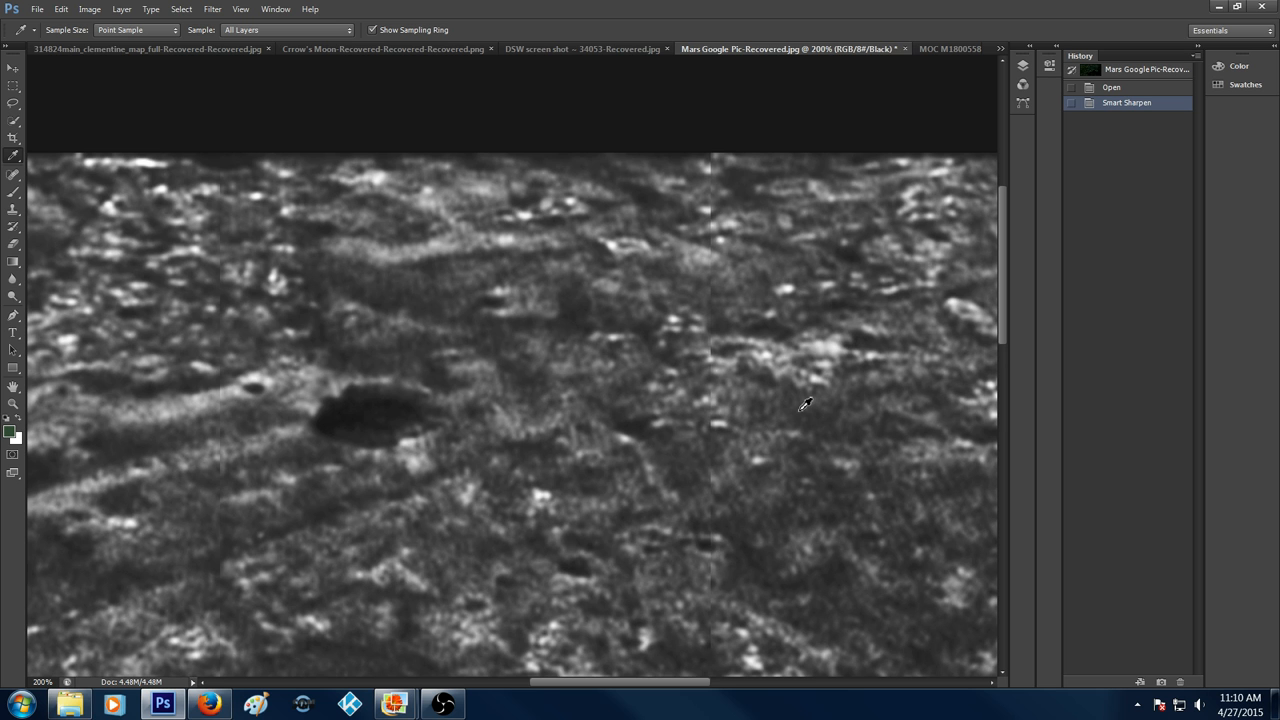
{"action": "mouse_move", "coordinate": [588, 216]}
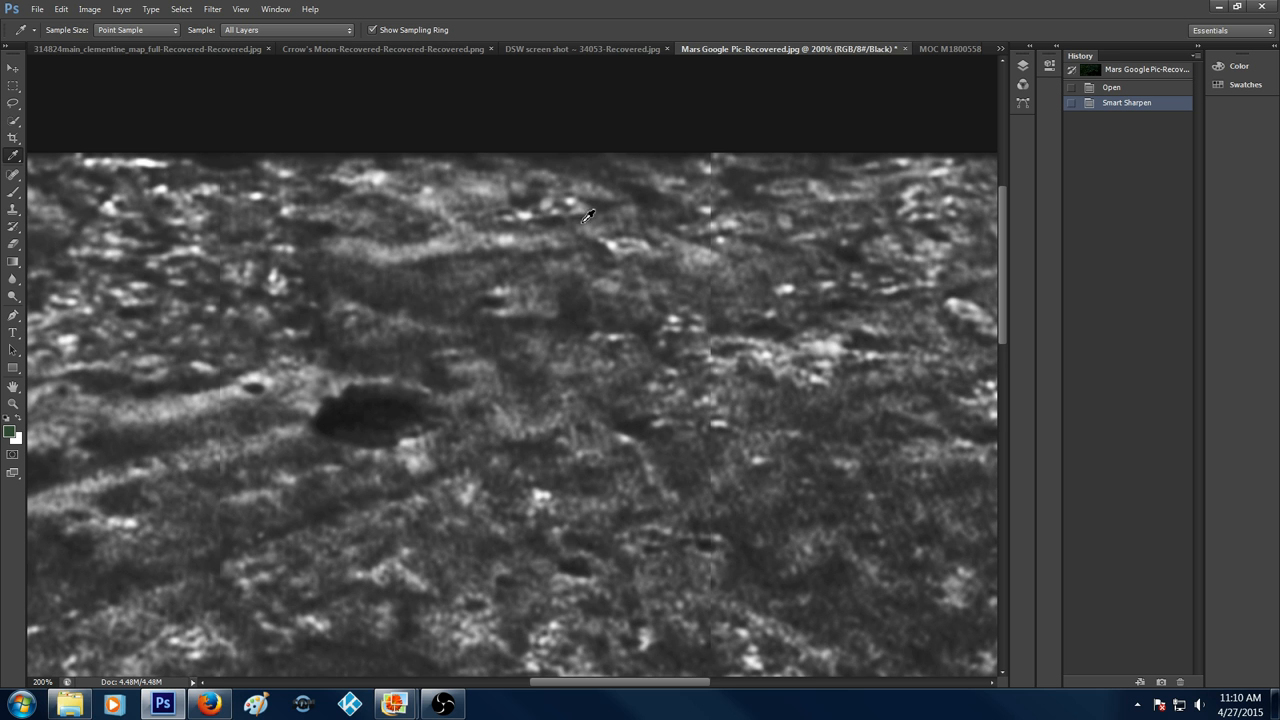
{"action": "mouse_move", "coordinate": [573, 224]}
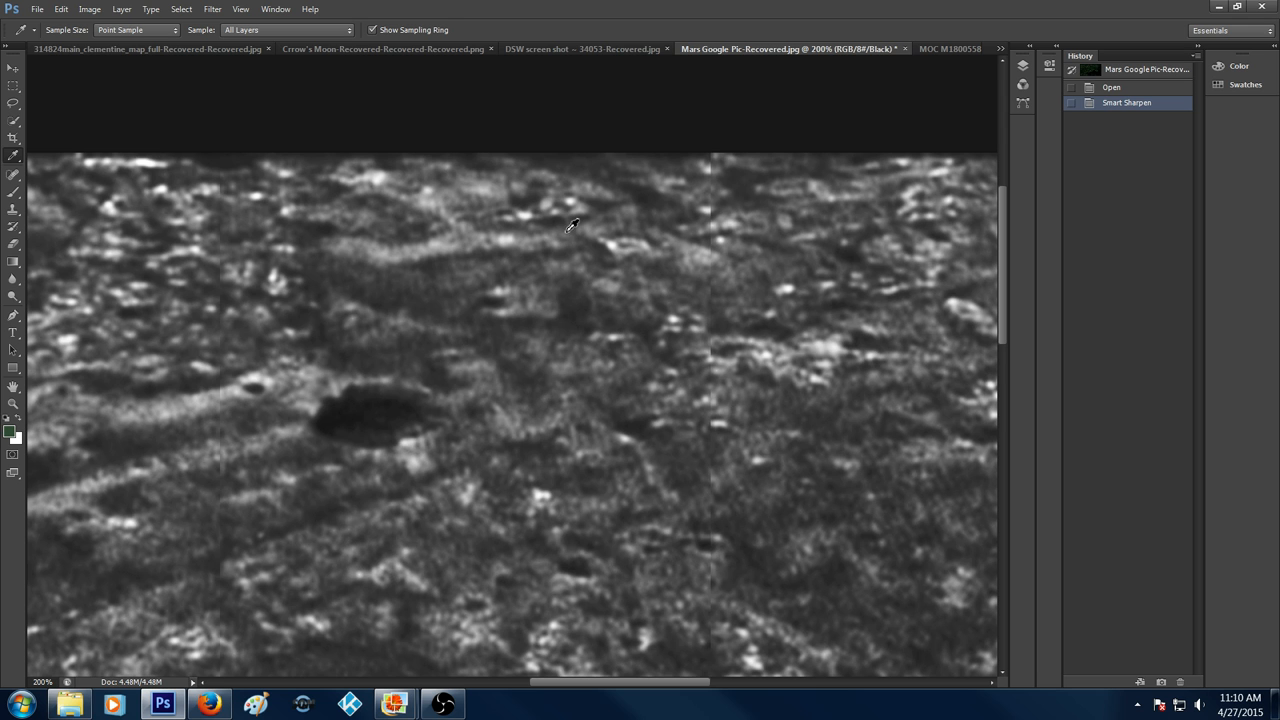
{"action": "mouse_move", "coordinate": [597, 210]}
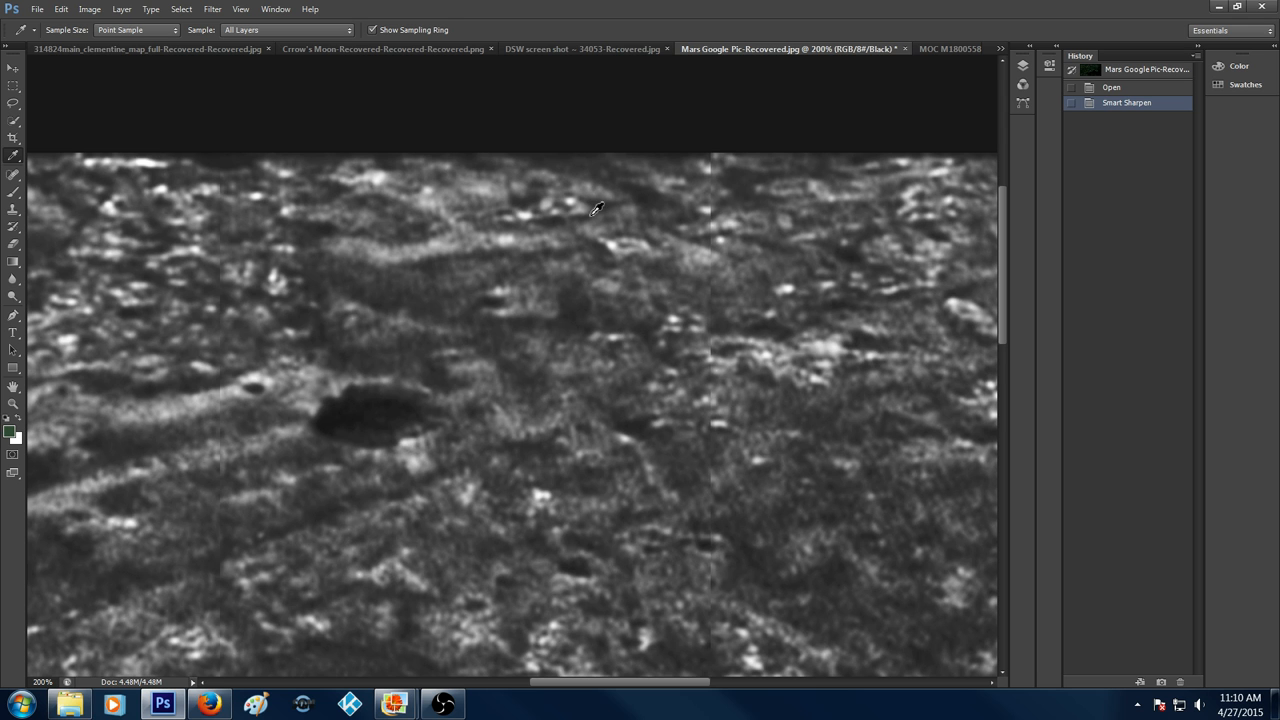
{"action": "mouse_move", "coordinate": [558, 215]}
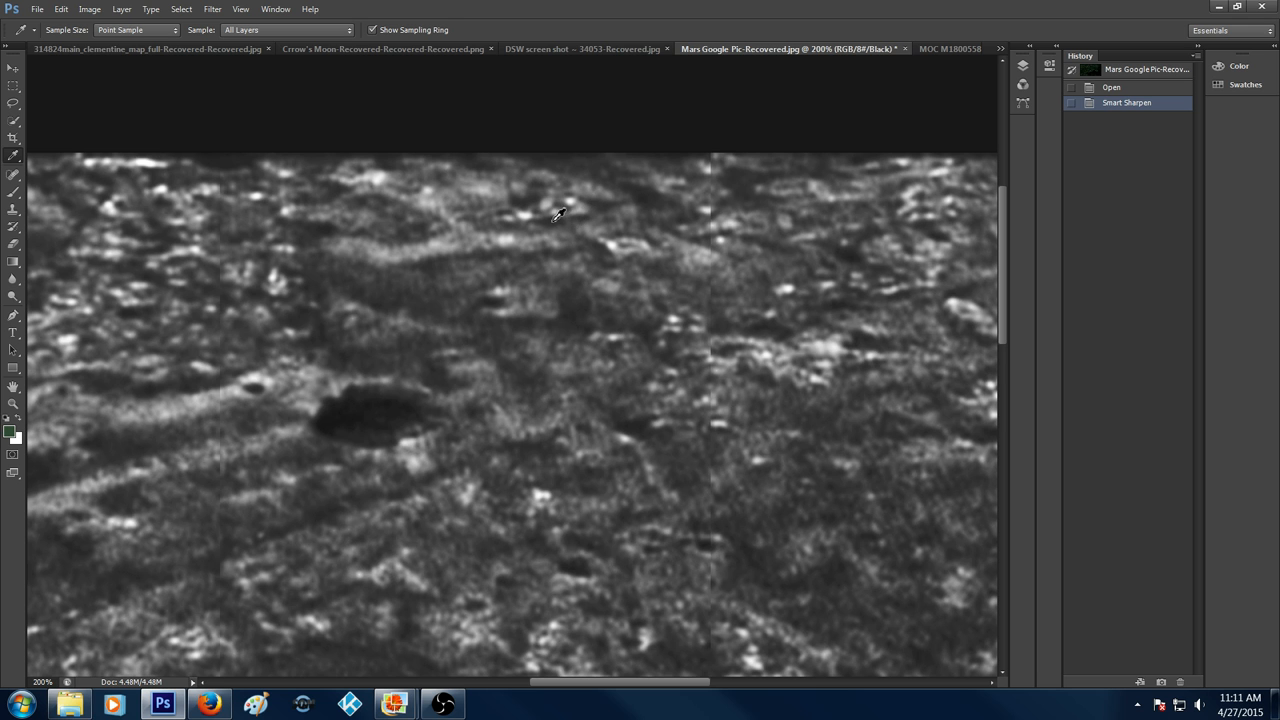
{"action": "mouse_move", "coordinate": [526, 220]}
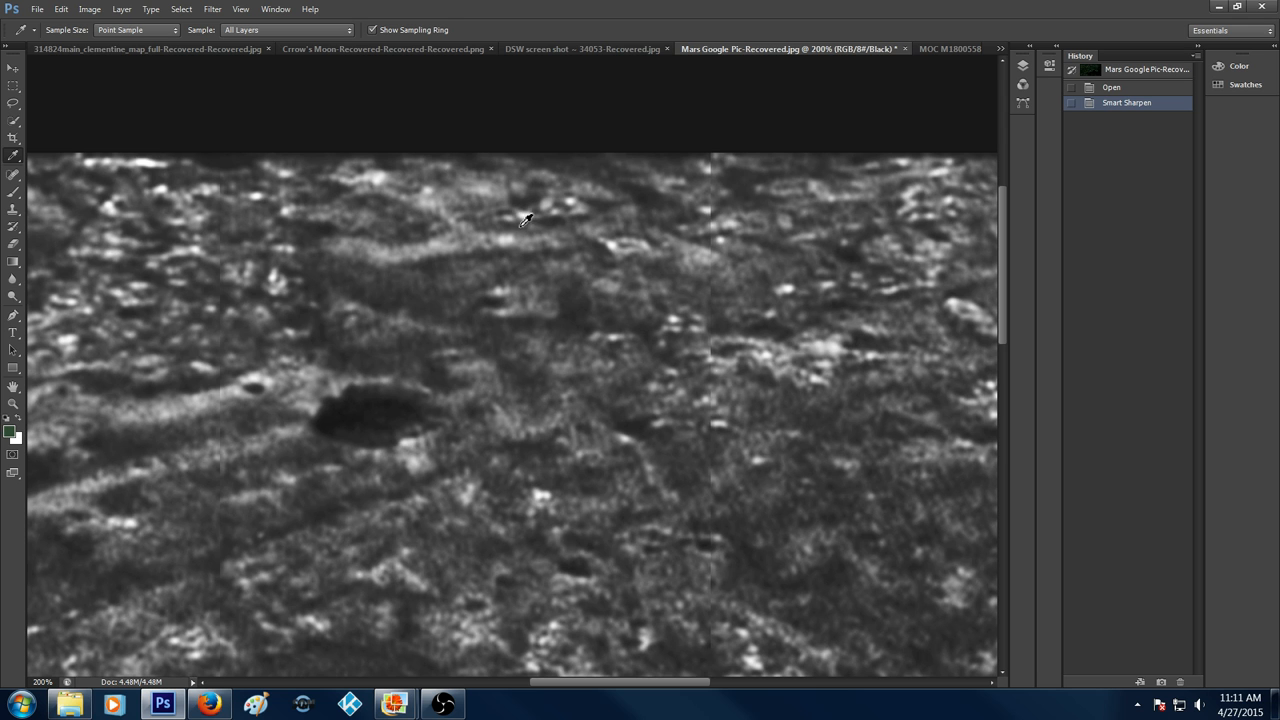
{"action": "mouse_move", "coordinate": [455, 215]}
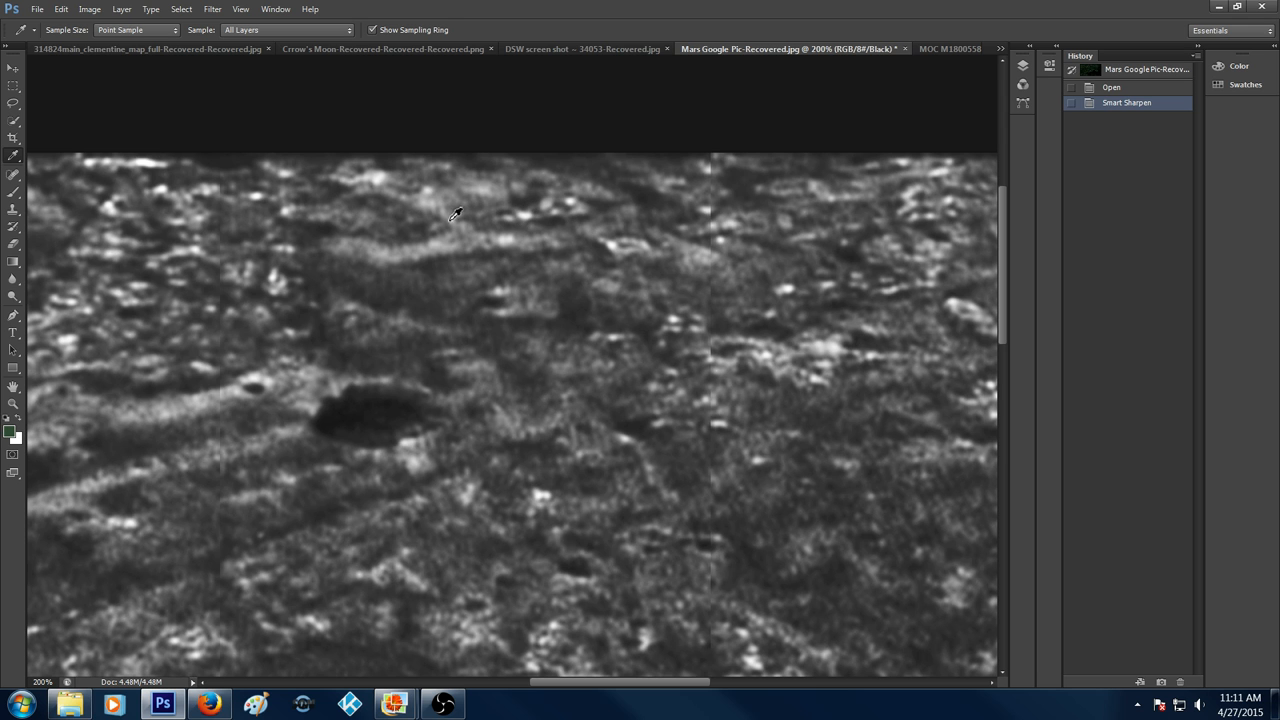
{"action": "mouse_move", "coordinate": [345, 180]}
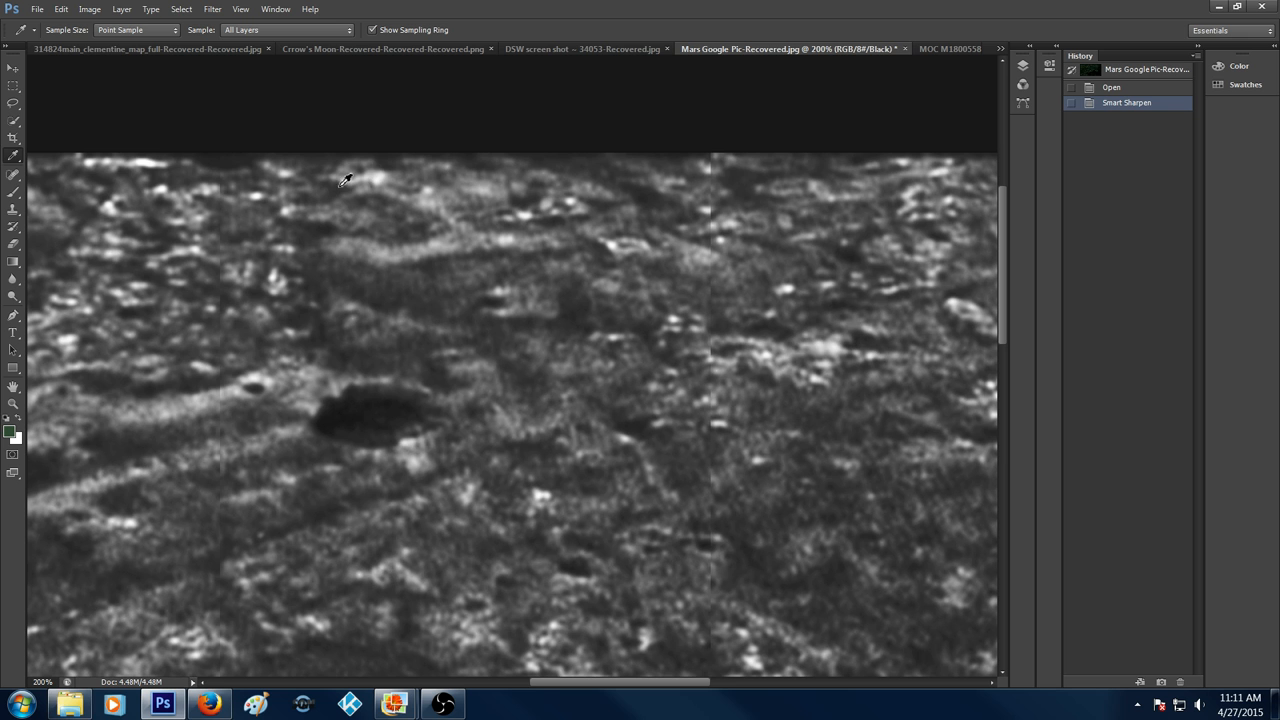
{"action": "mouse_move", "coordinate": [390, 186]}
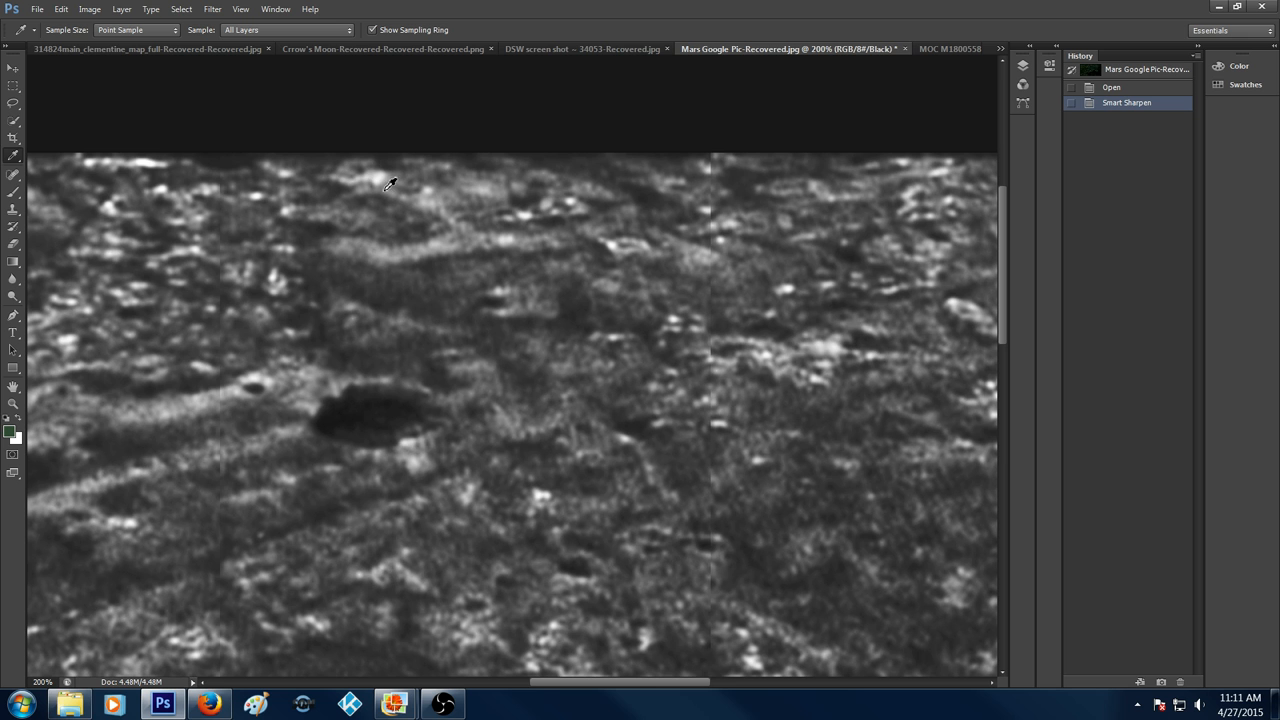
{"action": "mouse_move", "coordinate": [408, 200]}
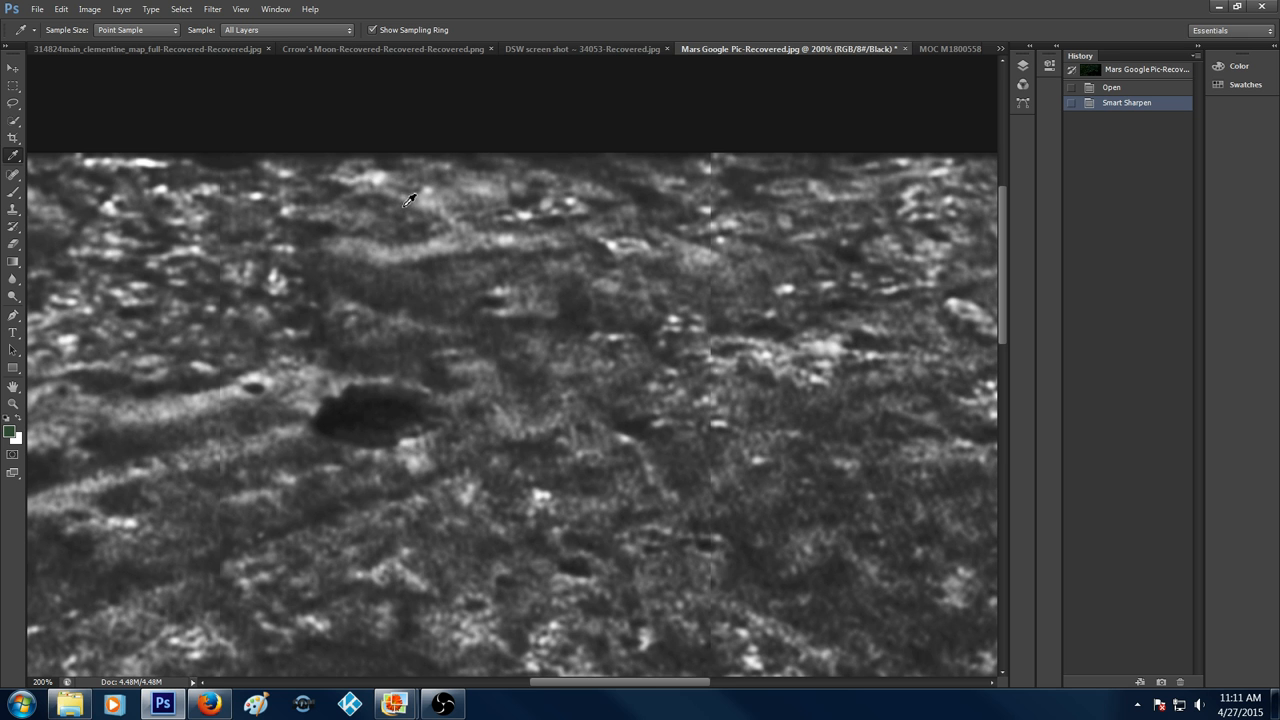
{"action": "mouse_move", "coordinate": [632, 208]}
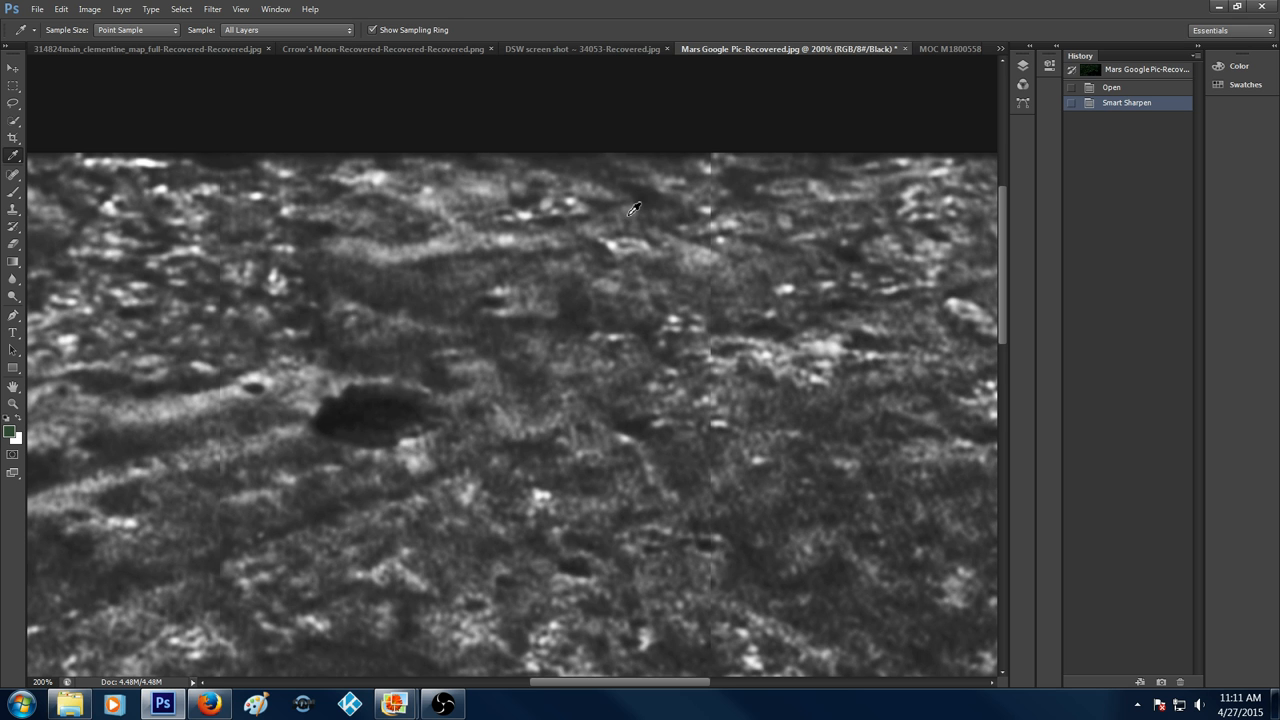
{"action": "mouse_move", "coordinate": [740, 313]}
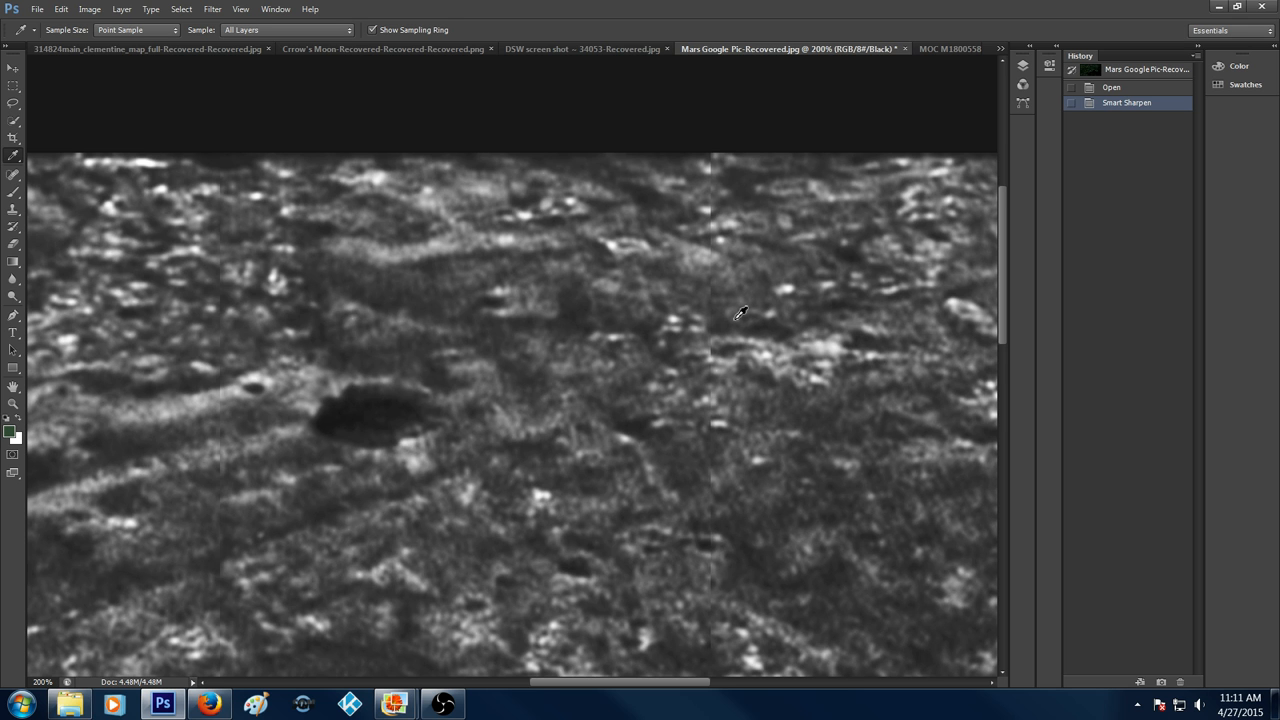
{"action": "mouse_move", "coordinate": [902, 425]}
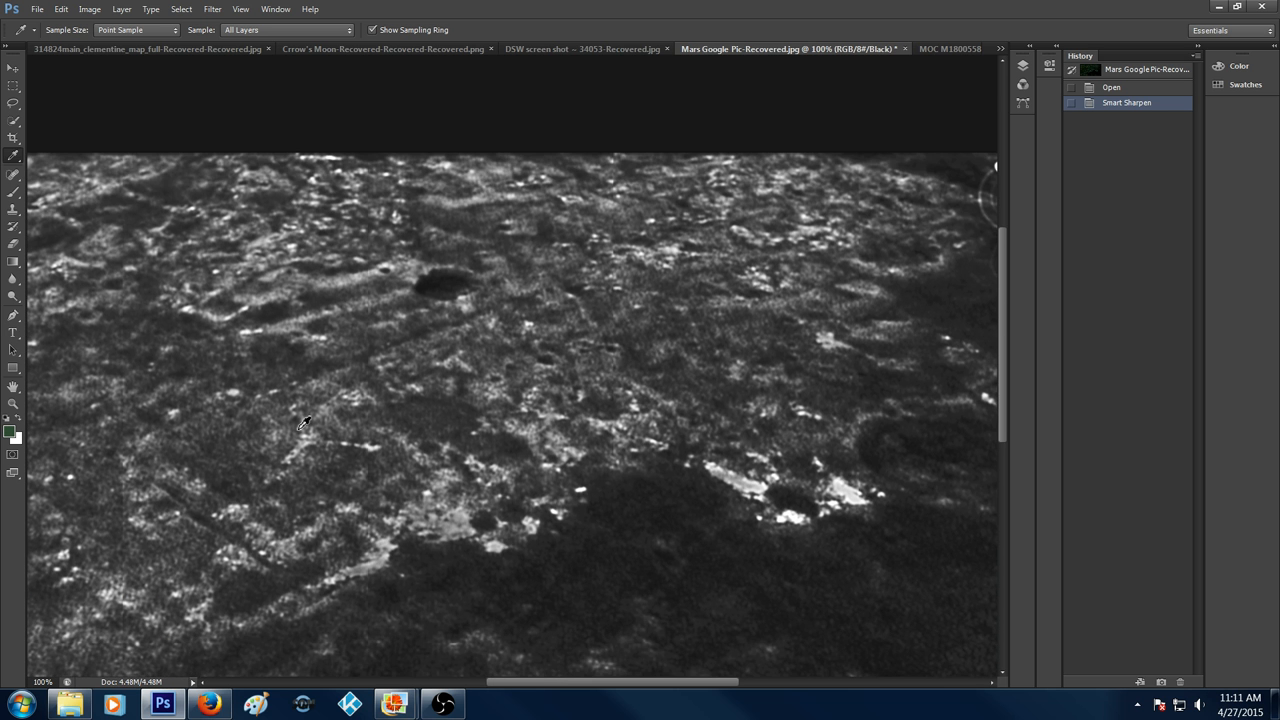
{"action": "mouse_move", "coordinate": [623, 695]}
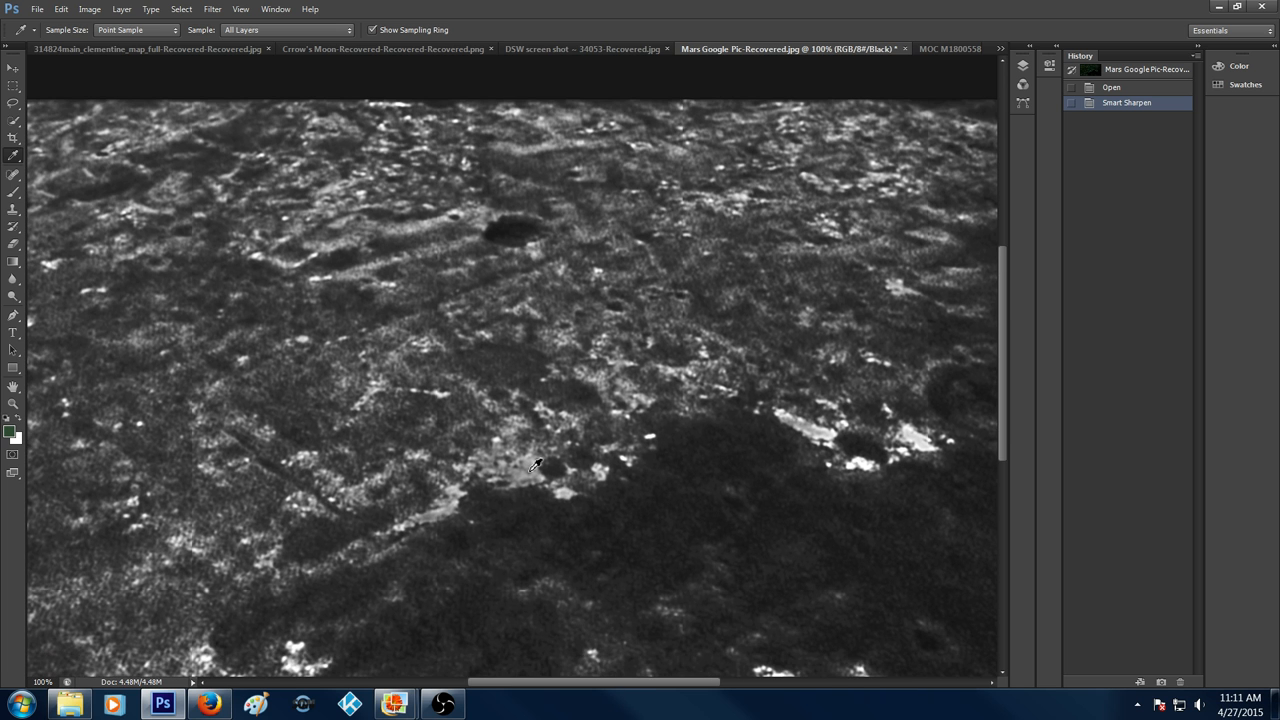
{"action": "mouse_move", "coordinate": [530, 664]}
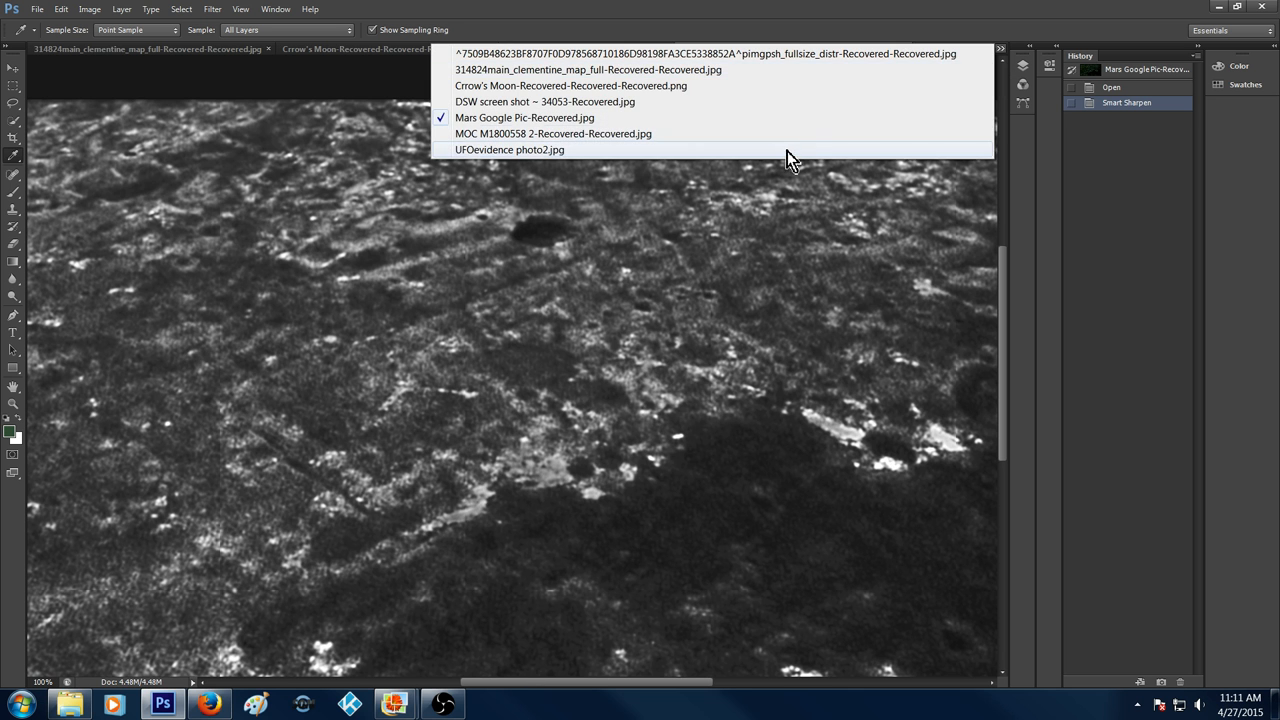
Choose UFOevidence photo2.jpg from the open-documents list.
{"action": "left_click", "coordinate": [510, 149]}
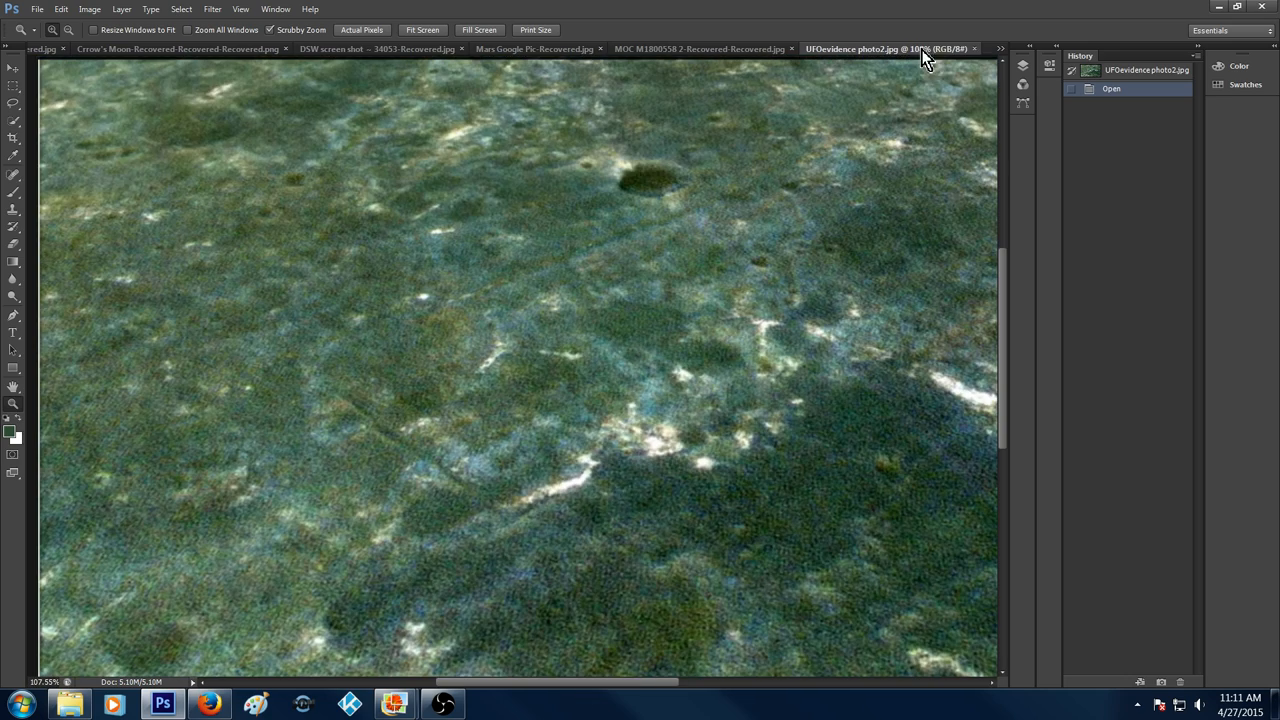
Switch to Mars Google Pic-Recovered.jpg from the tab overflow list.
{"action": "left_click", "coordinate": [1000, 49]}
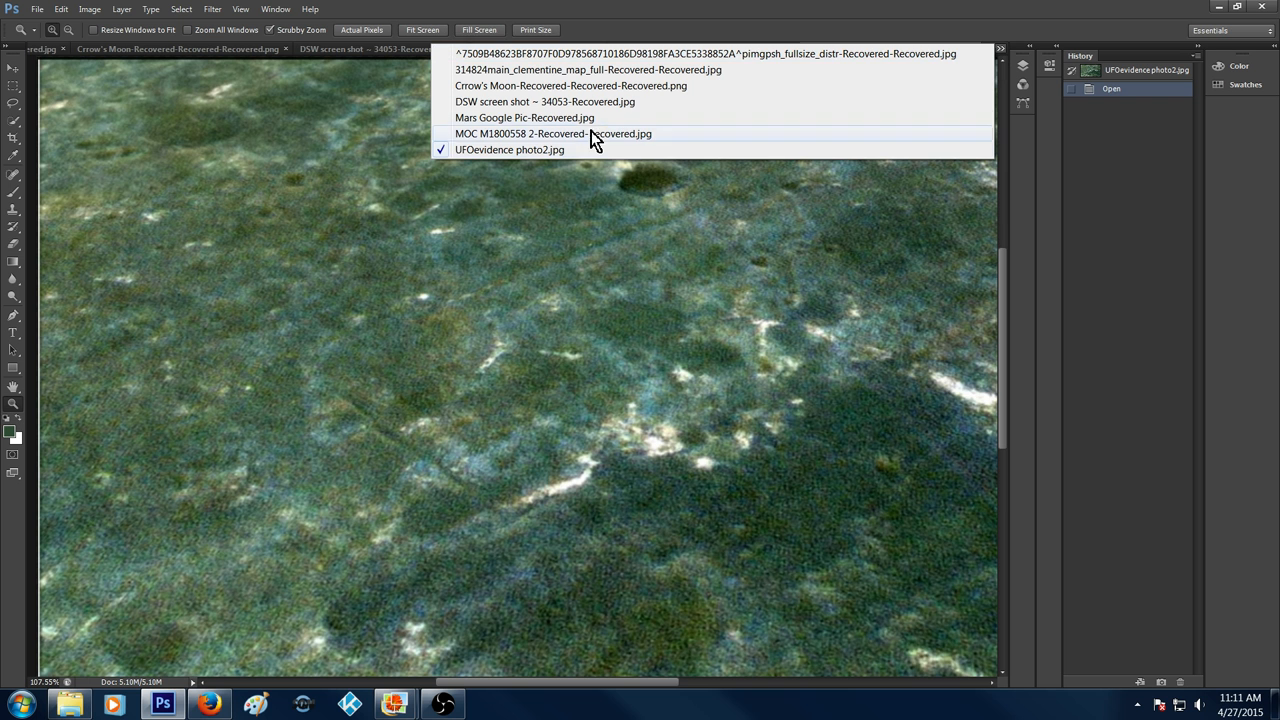
{"action": "left_click", "coordinate": [524, 117]}
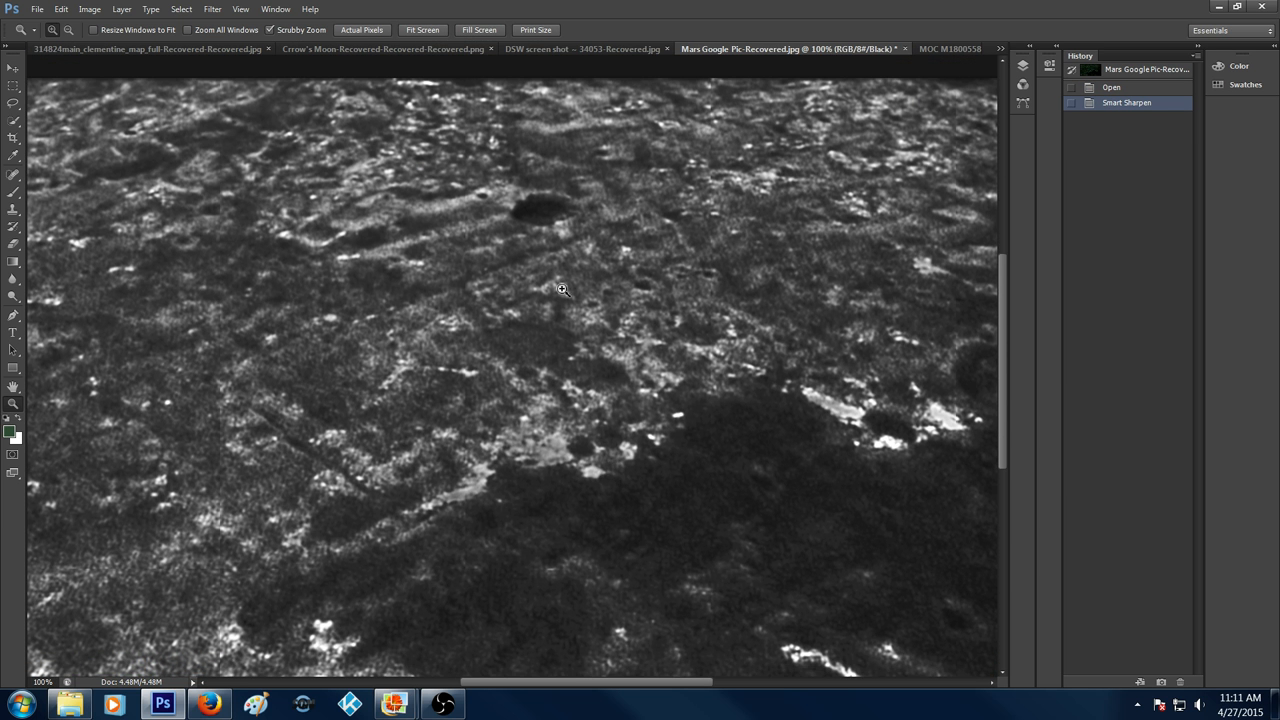
{"action": "mouse_move", "coordinate": [230, 373]}
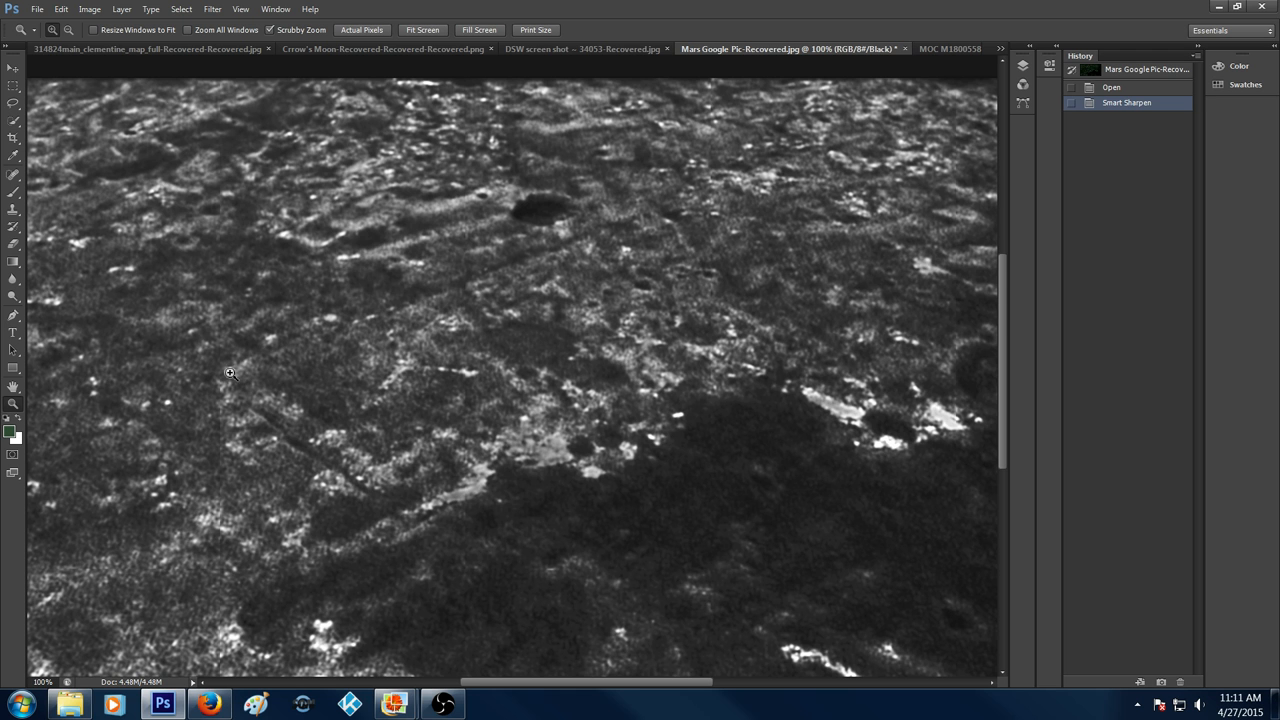
{"action": "mouse_move", "coordinate": [841, 187]}
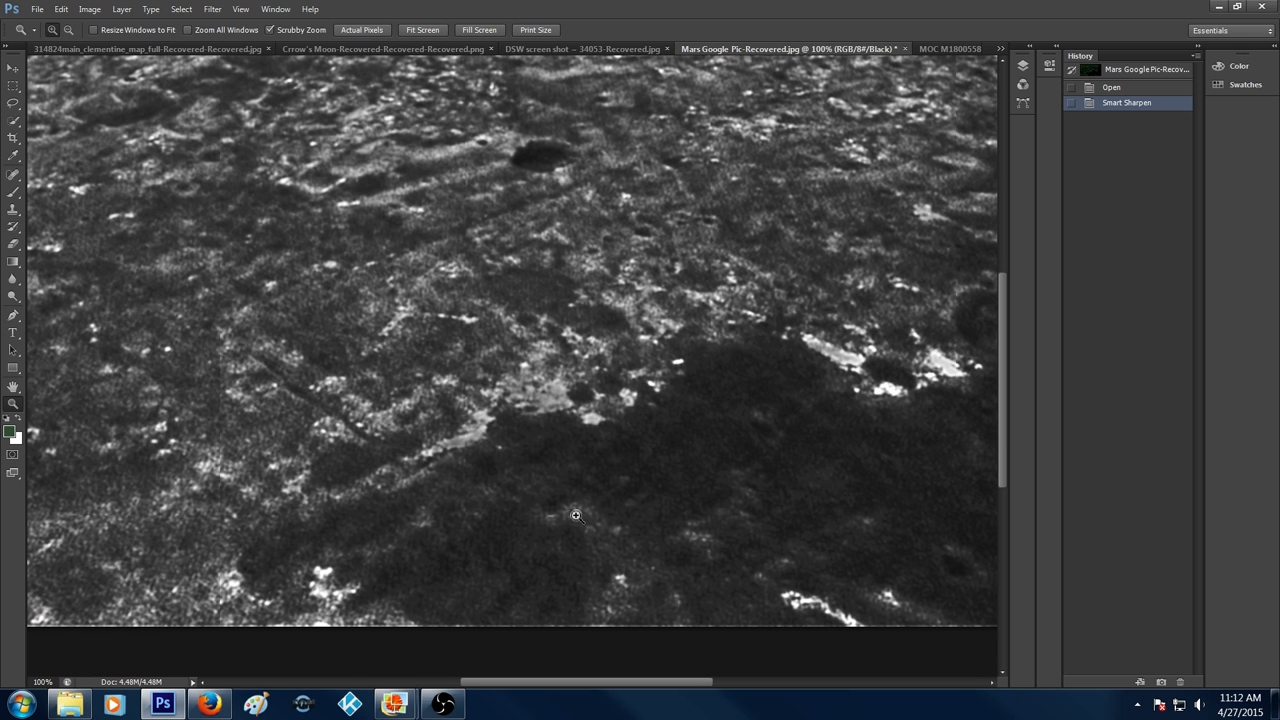
Zoom to 200% on the dark shadowed area and scroll down across it.
{"action": "left_click", "coordinate": [575, 516]}
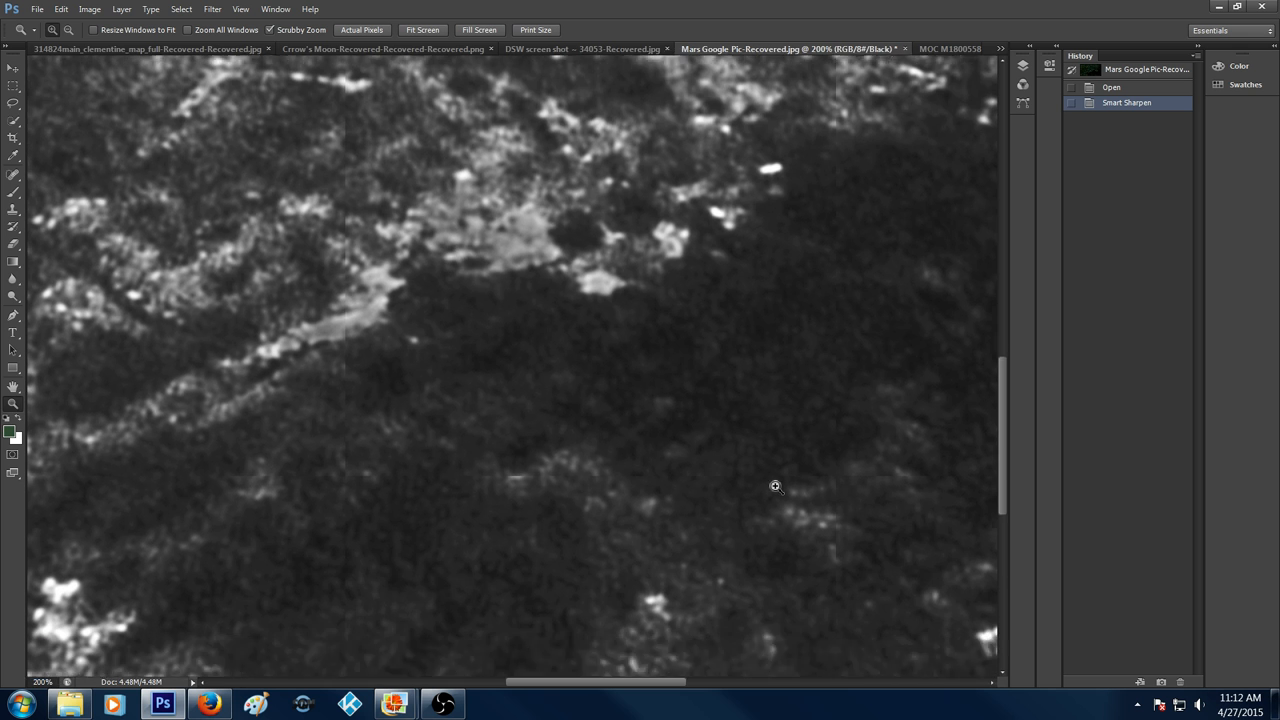
{"action": "scroll", "scroll_direction": "down", "scroll_amount": 3}
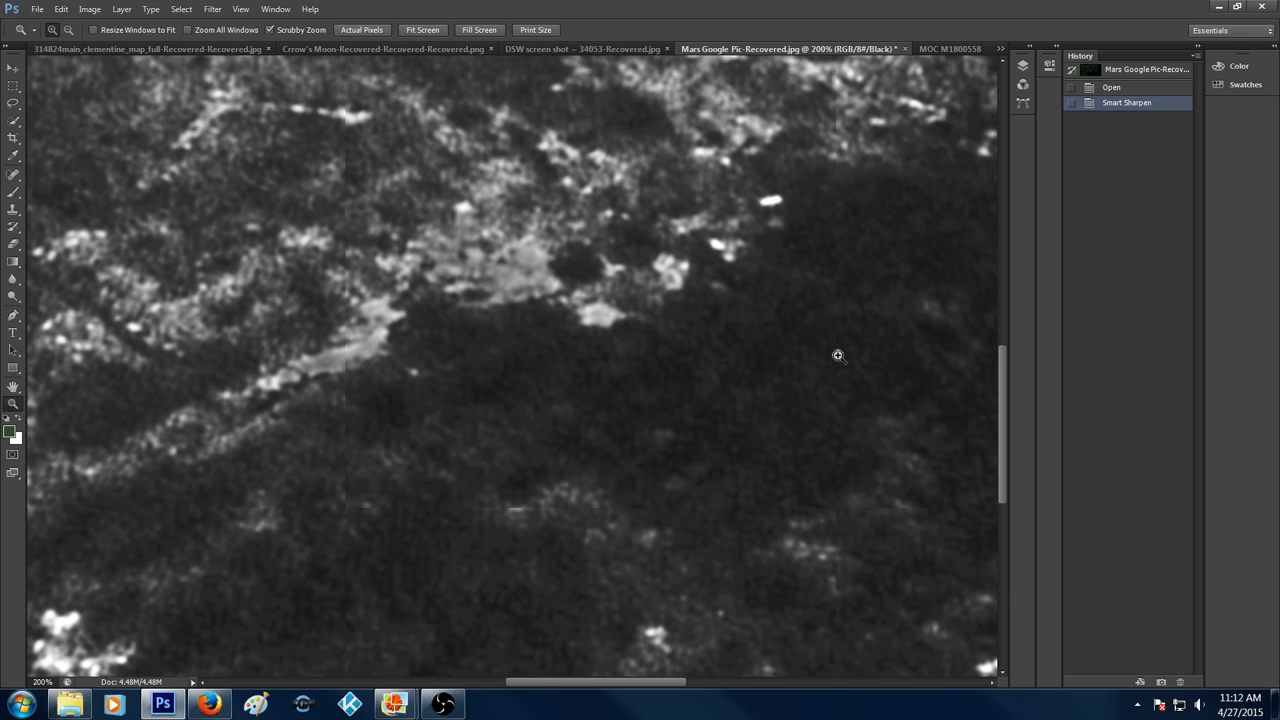
{"action": "mouse_move", "coordinate": [747, 474]}
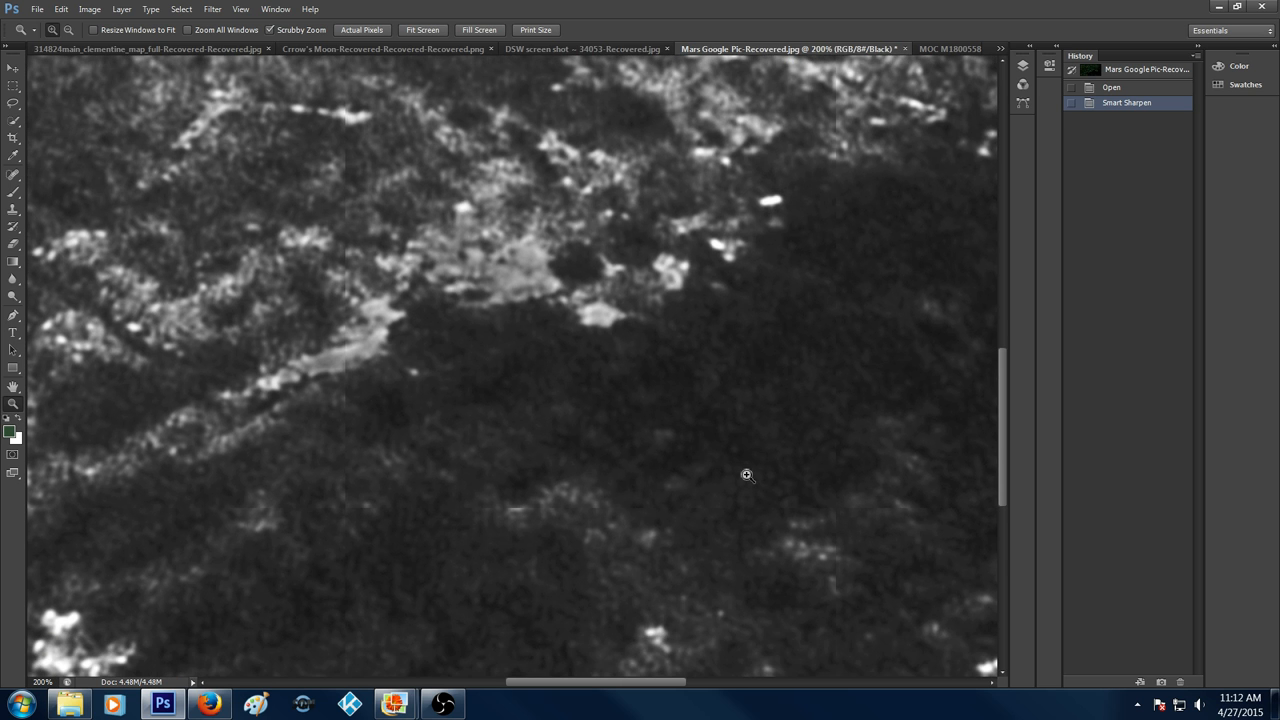
{"action": "mouse_move", "coordinate": [674, 549]}
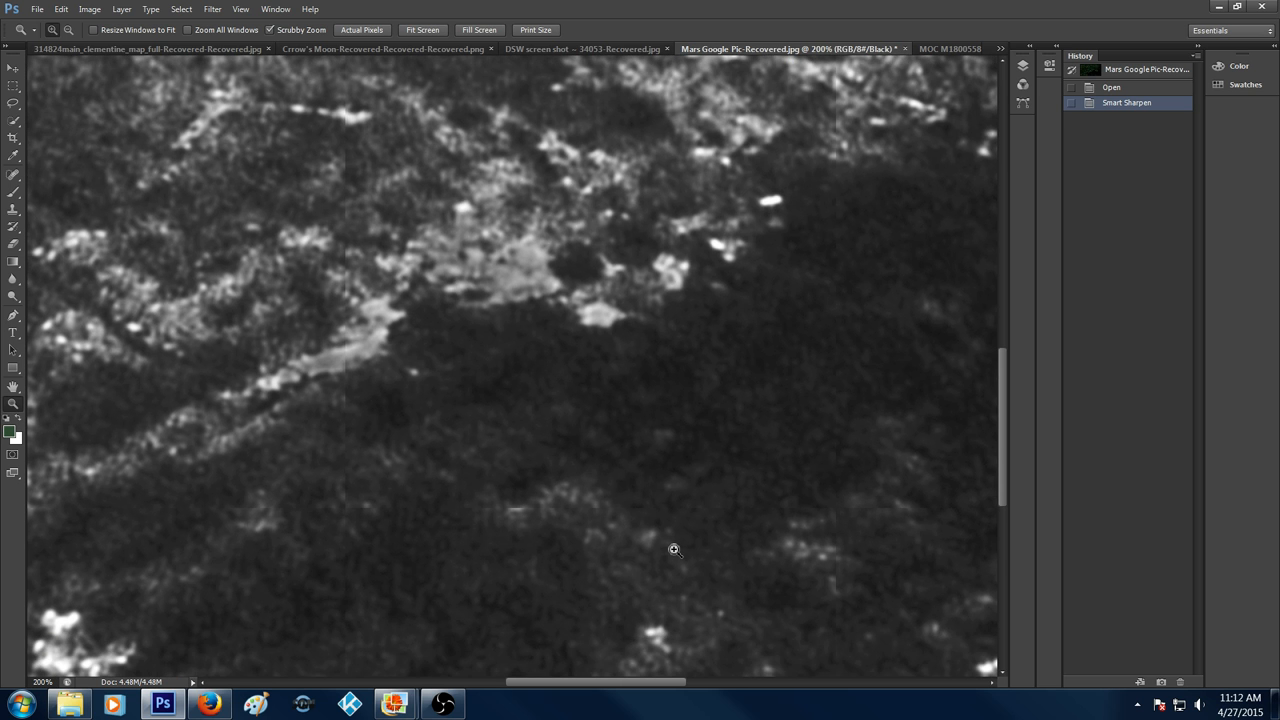
{"action": "mouse_move", "coordinate": [628, 697]}
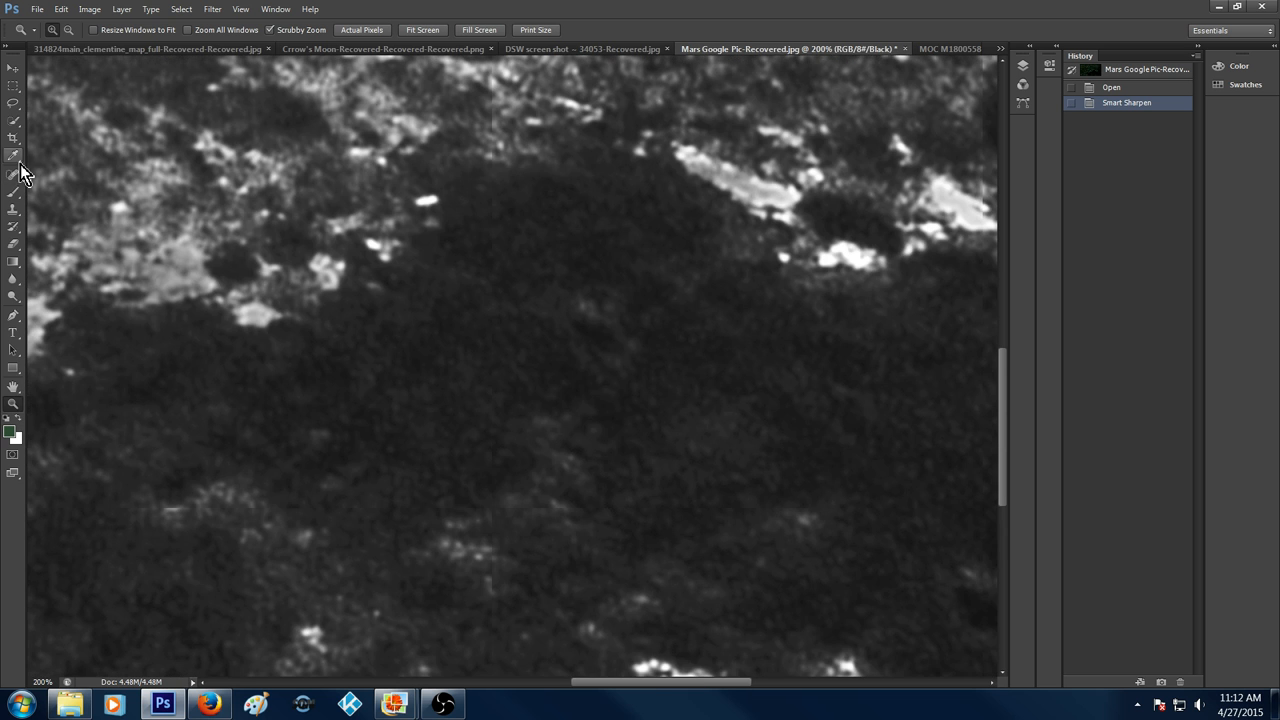
Select the Eyedropper and scroll down to the bright streaks at the image's bottom edge.
{"action": "left_click", "coordinate": [14, 155]}
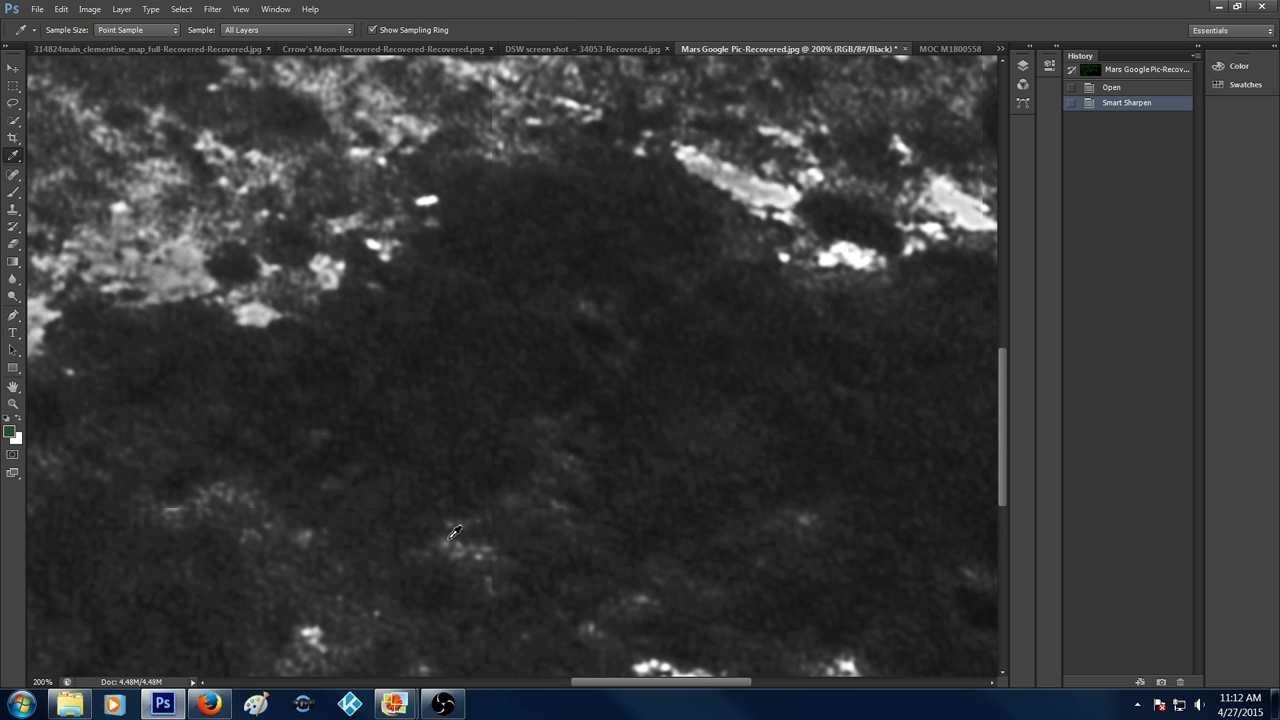
{"action": "mouse_move", "coordinate": [465, 557]}
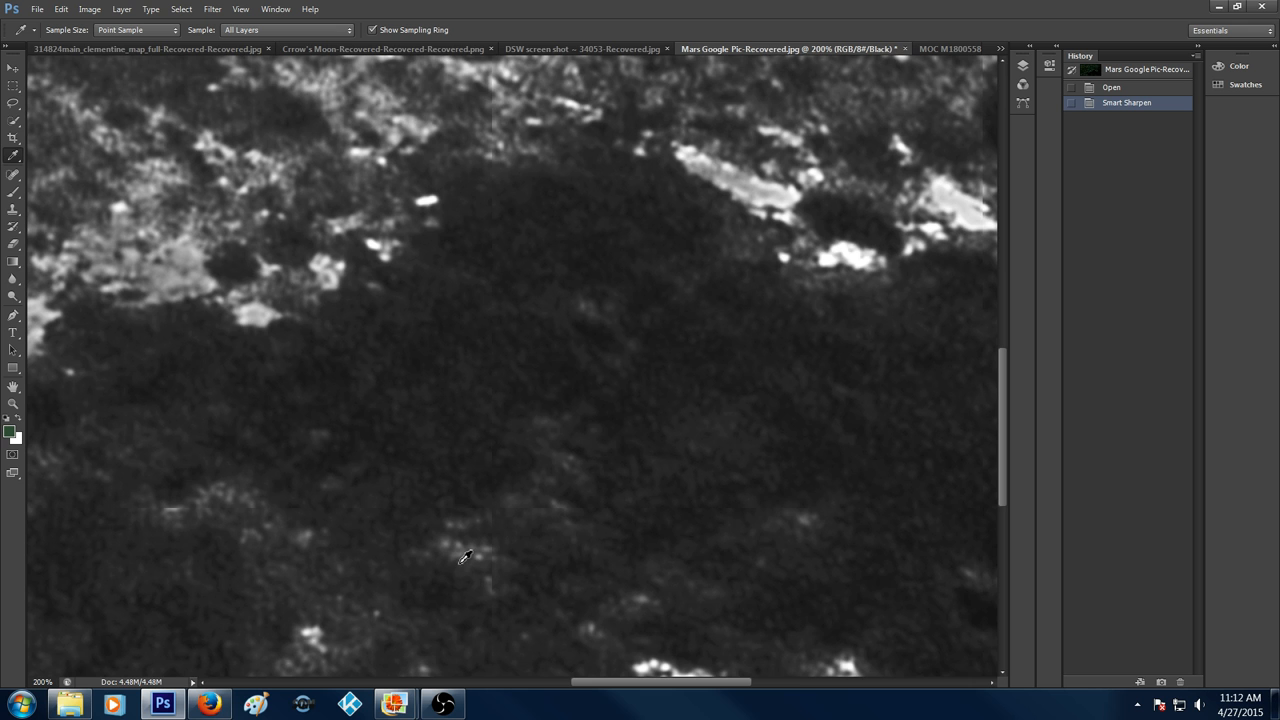
{"action": "scroll", "scroll_direction": "down", "scroll_amount": 3}
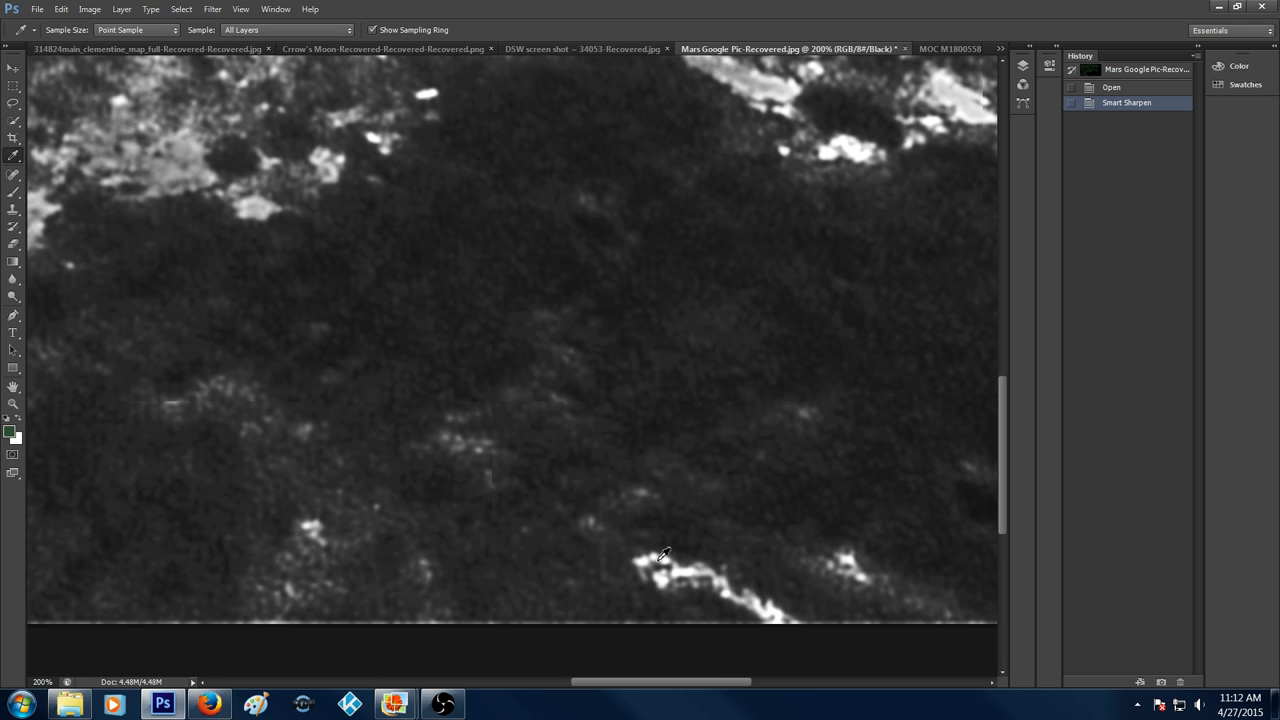
{"action": "mouse_move", "coordinate": [430, 555]}
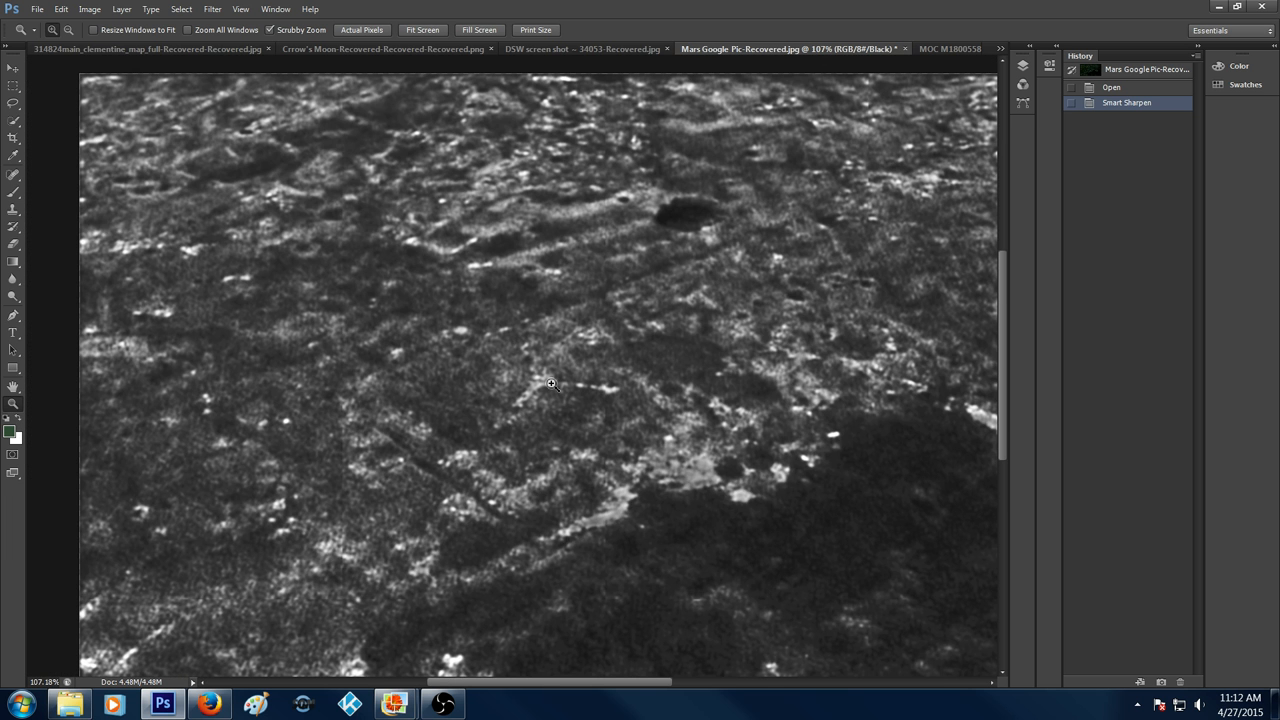
Zoom in on the thin bright dotted line, then show the open-images list.
{"action": "left_click", "coordinate": [565, 393]}
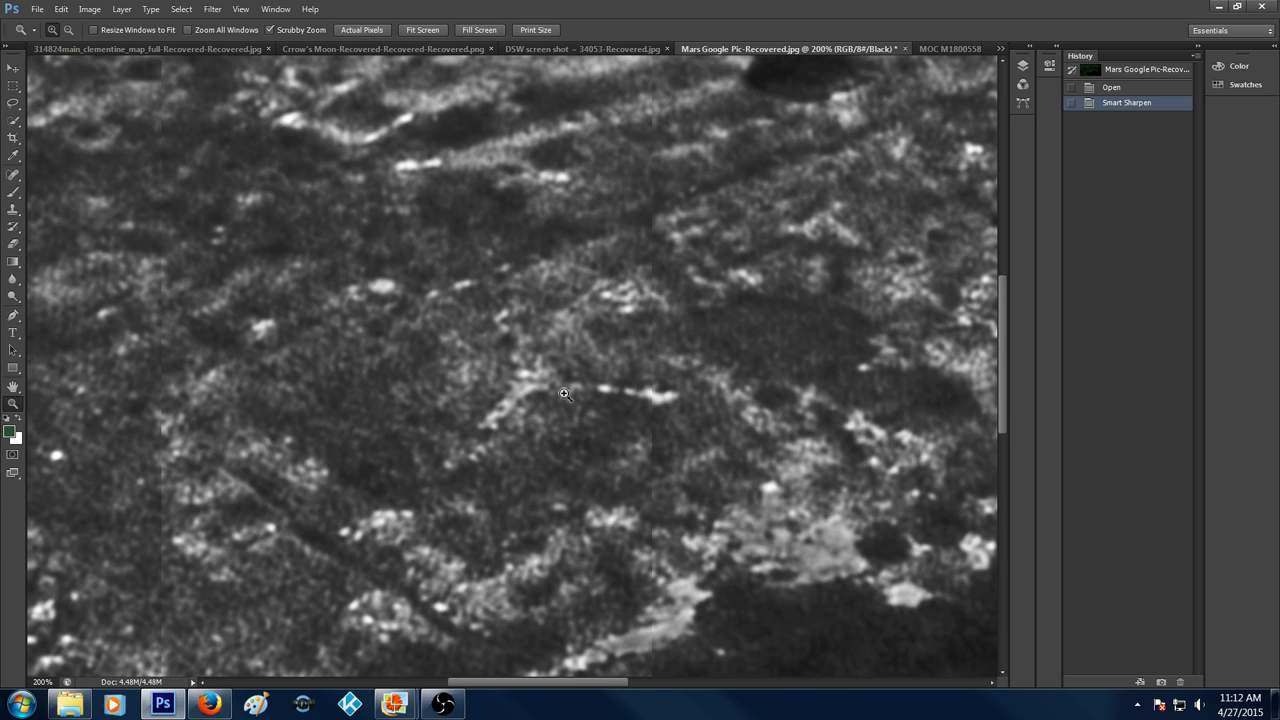
{"action": "mouse_move", "coordinate": [660, 364]}
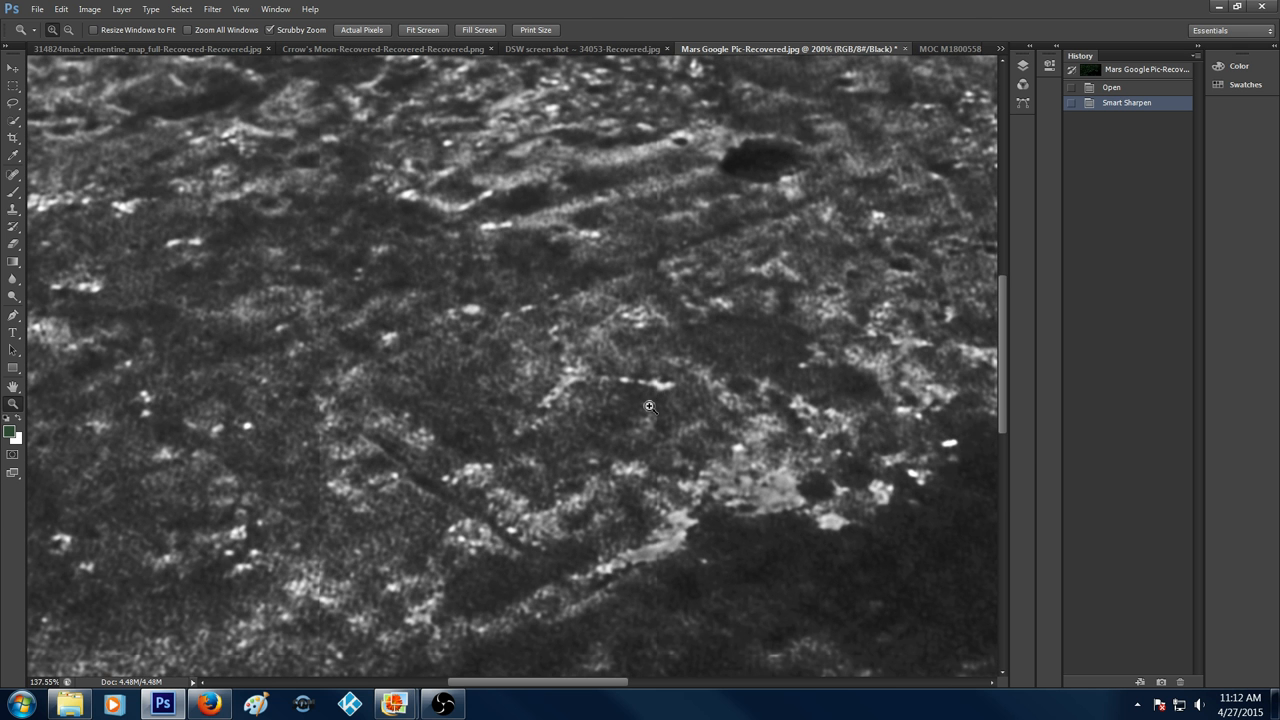
{"action": "left_click", "coordinate": [1000, 48]}
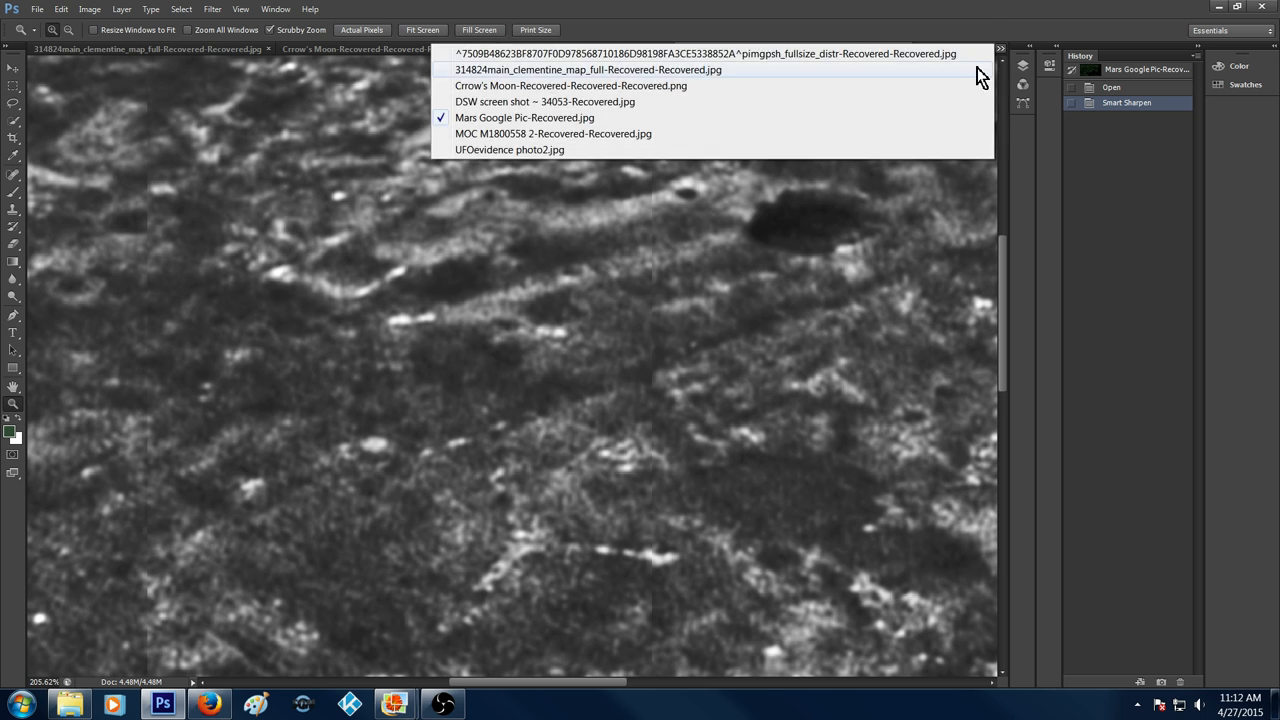
Choose UFOevidence photo2.jpg from the open-images list.
{"action": "left_click", "coordinate": [510, 149]}
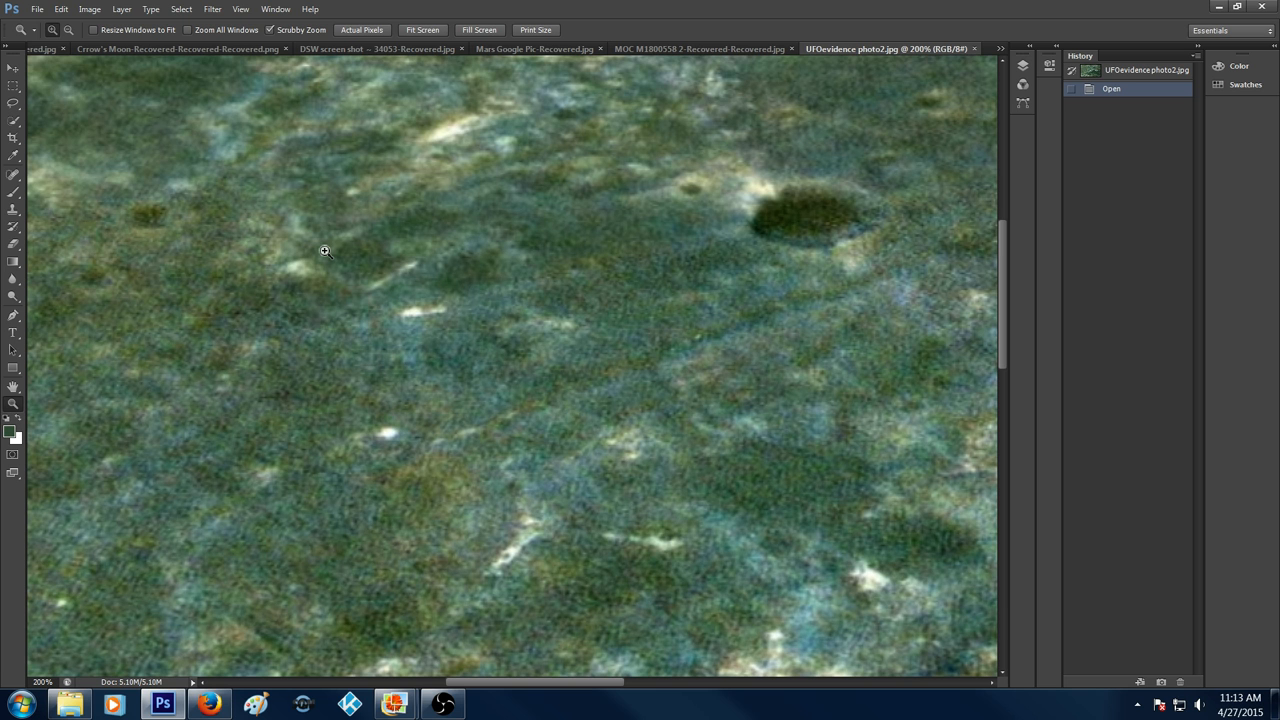
{"action": "mouse_move", "coordinate": [552, 204]}
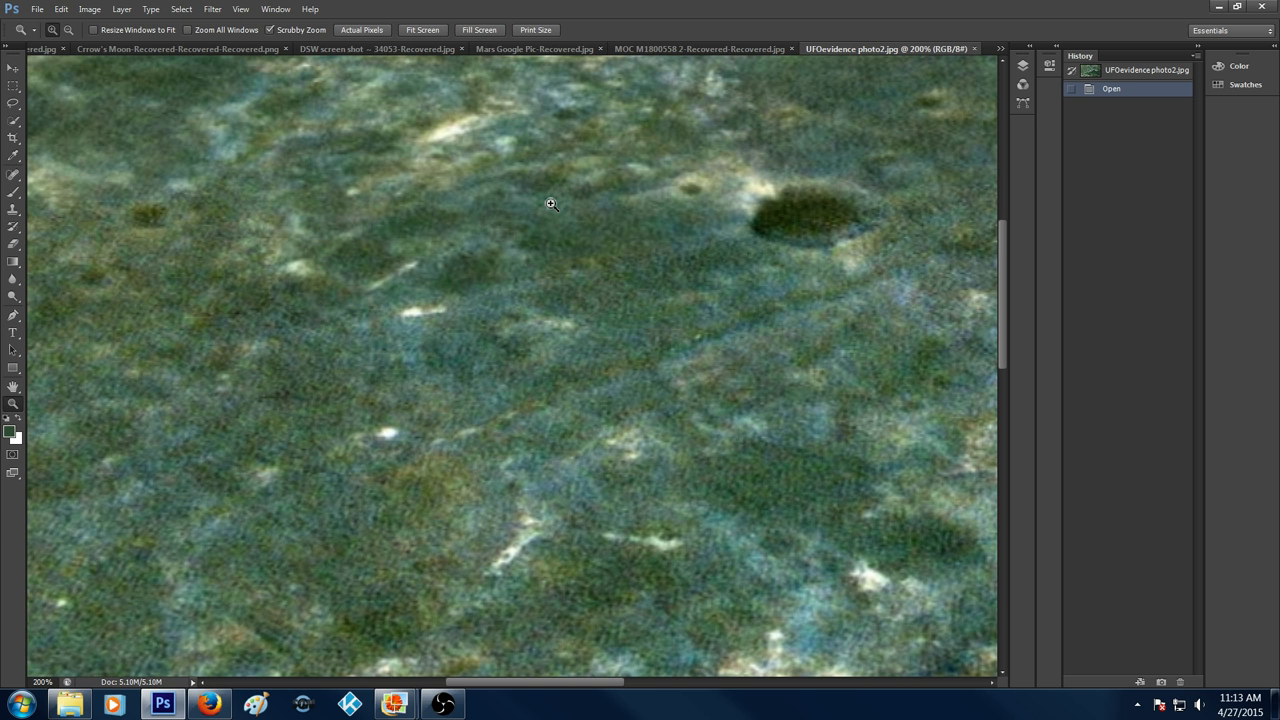
{"action": "mouse_move", "coordinate": [848, 332]}
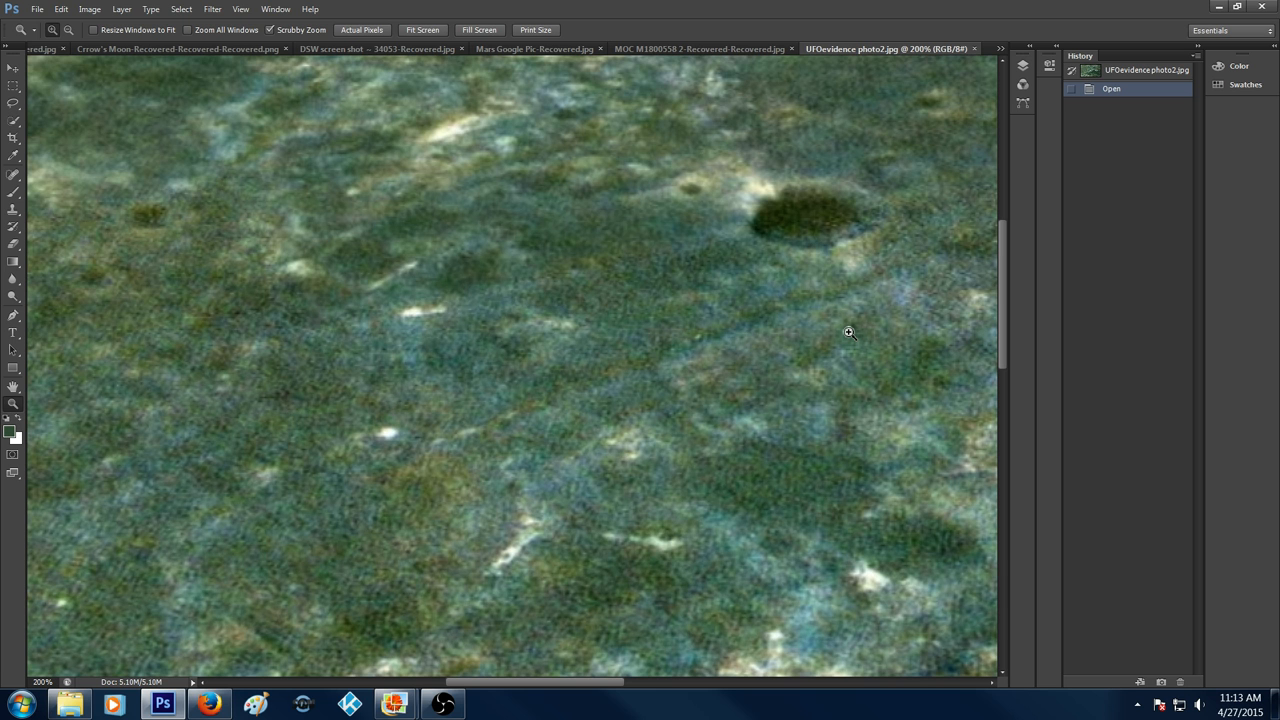
{"action": "mouse_move", "coordinate": [856, 222]}
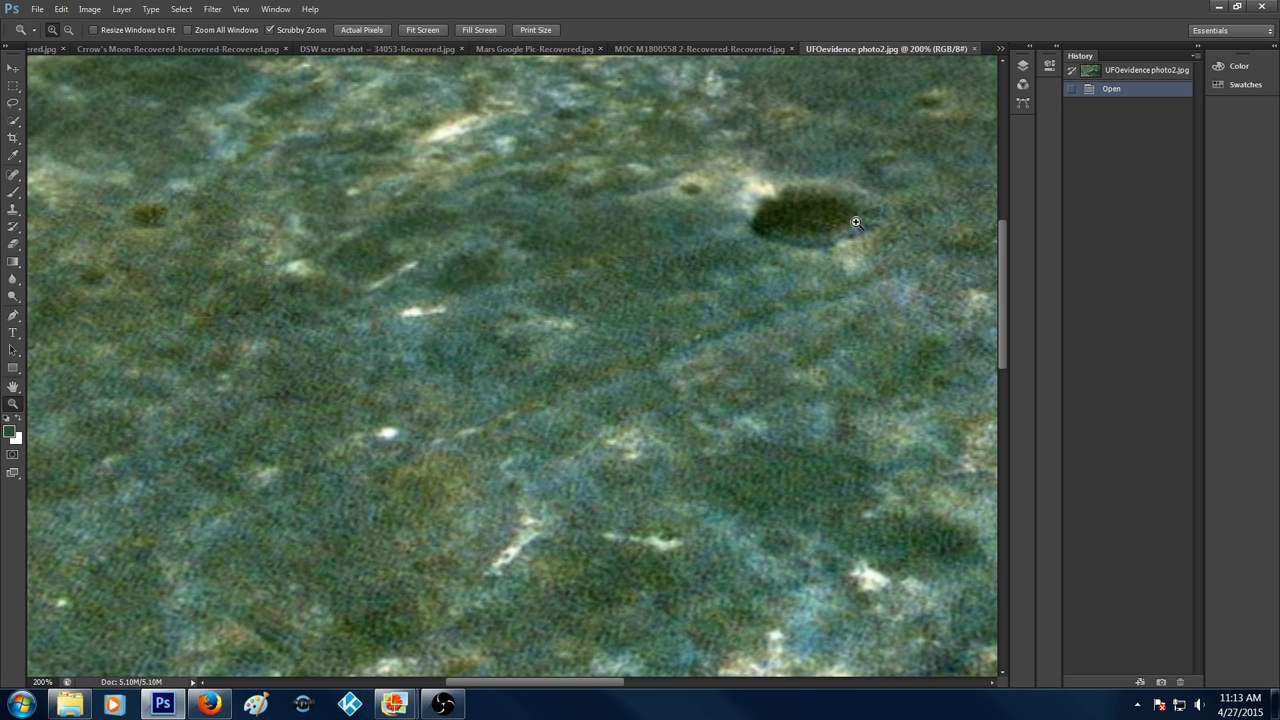
{"action": "mouse_move", "coordinate": [810, 257]}
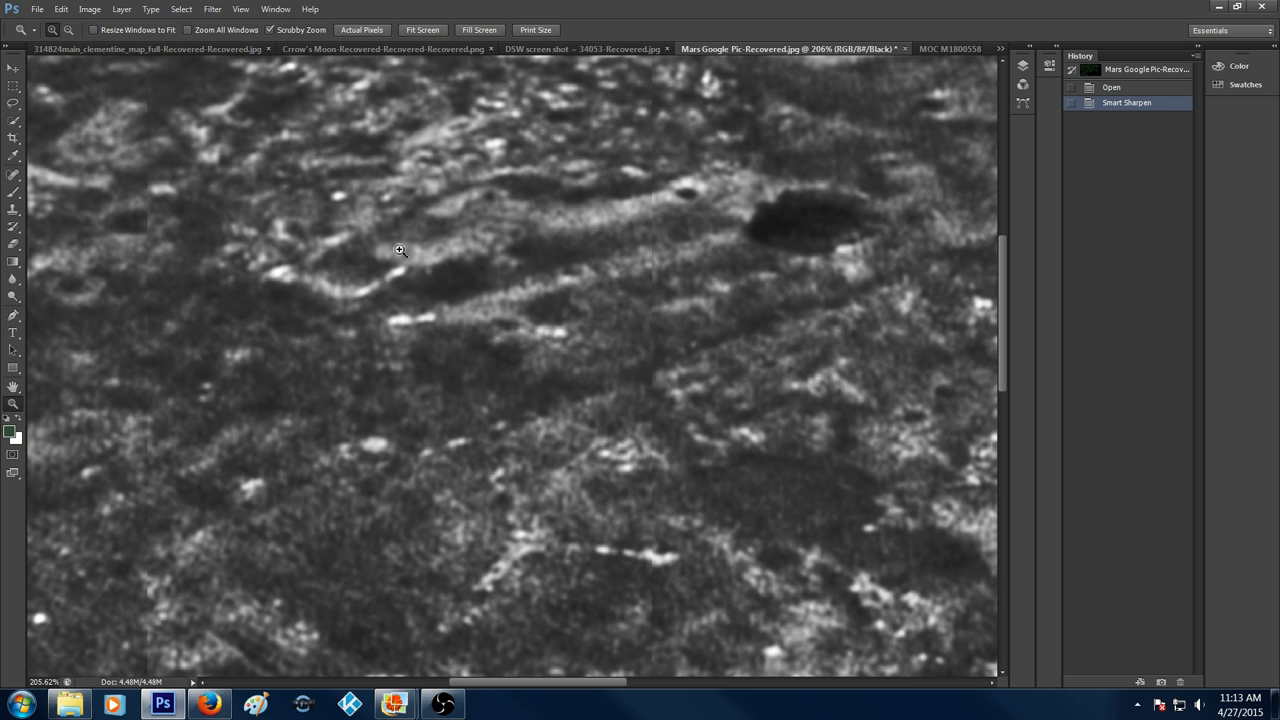
{"action": "mouse_move", "coordinate": [685, 193]}
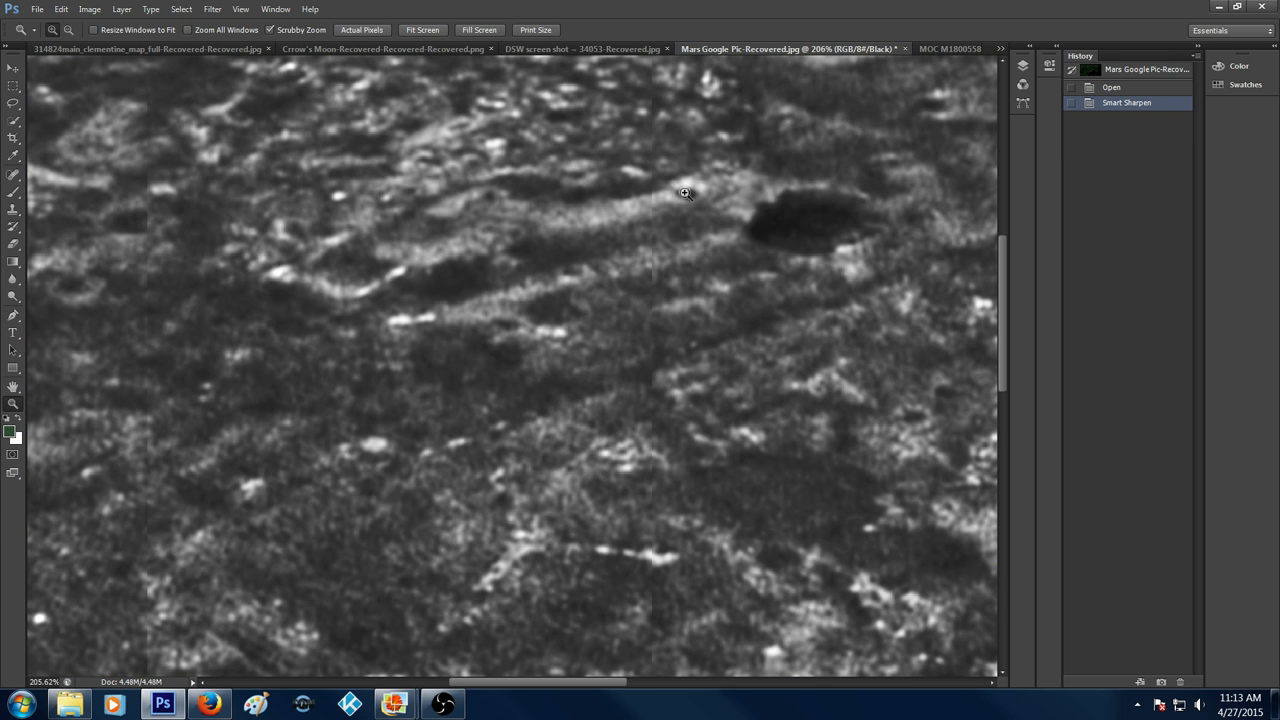
{"action": "mouse_move", "coordinate": [527, 241]}
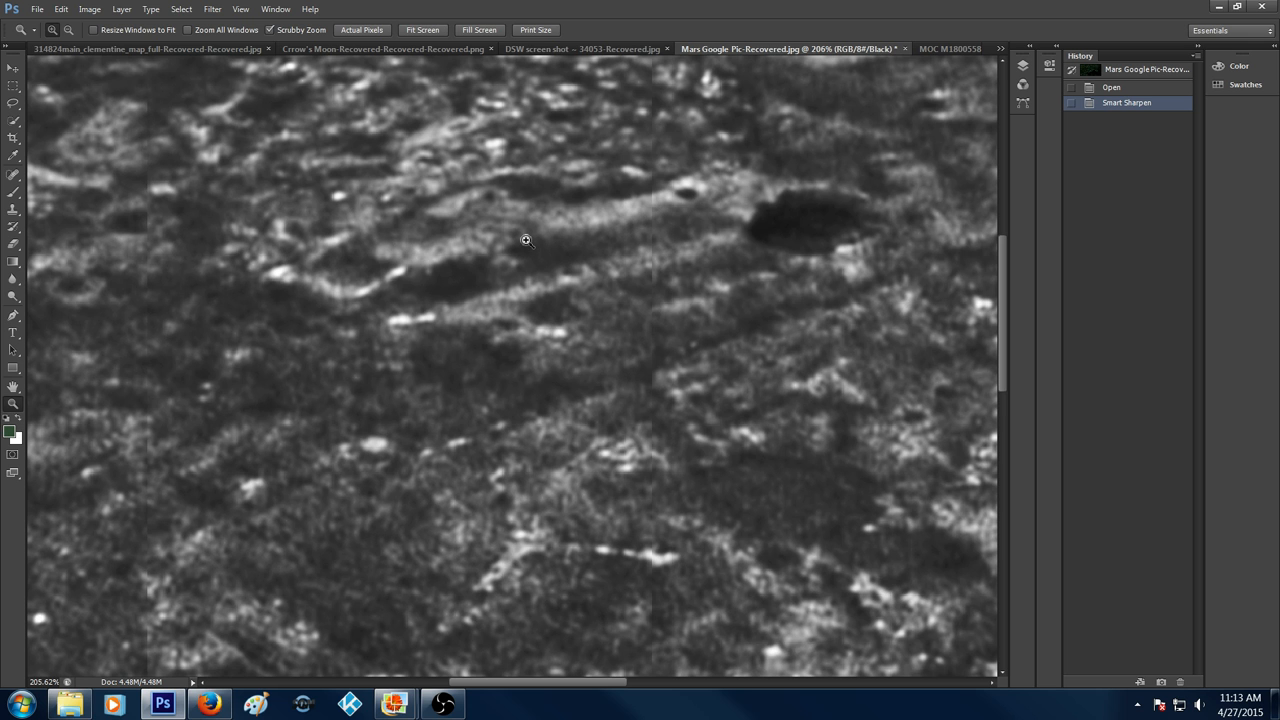
{"action": "mouse_move", "coordinate": [374, 288]}
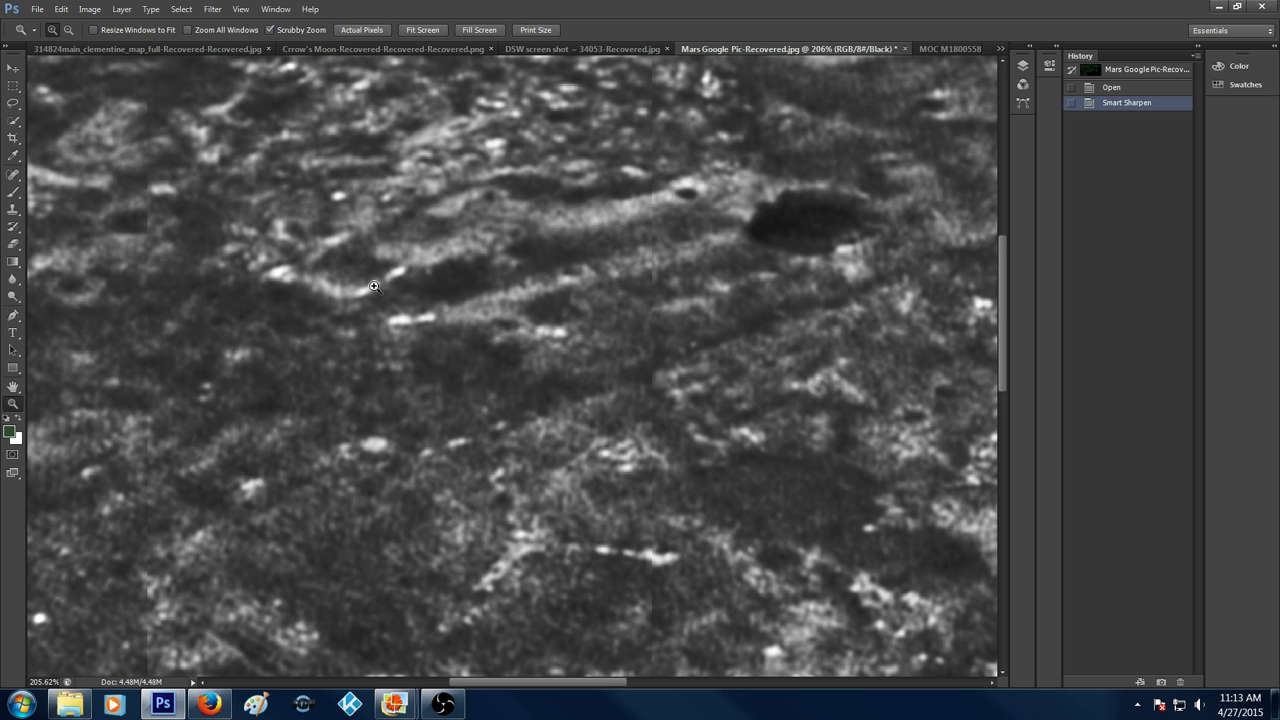
{"action": "mouse_move", "coordinate": [375, 301]}
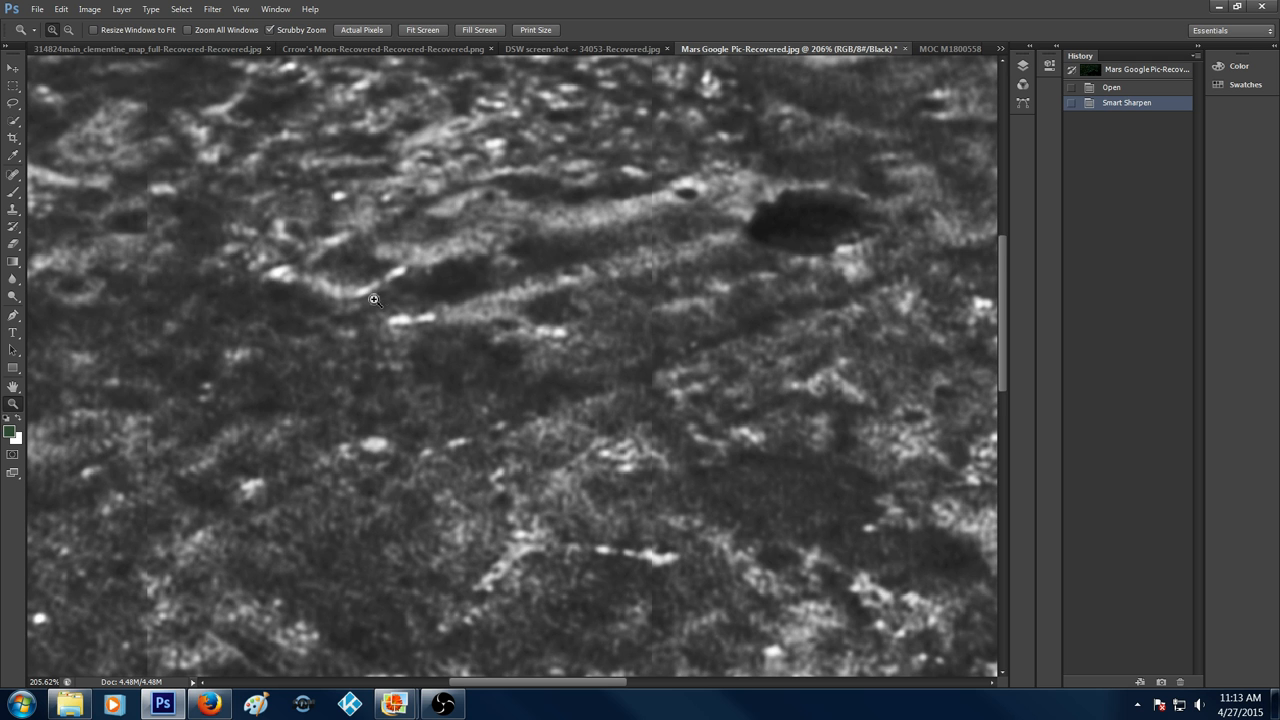
{"action": "mouse_move", "coordinate": [326, 292]}
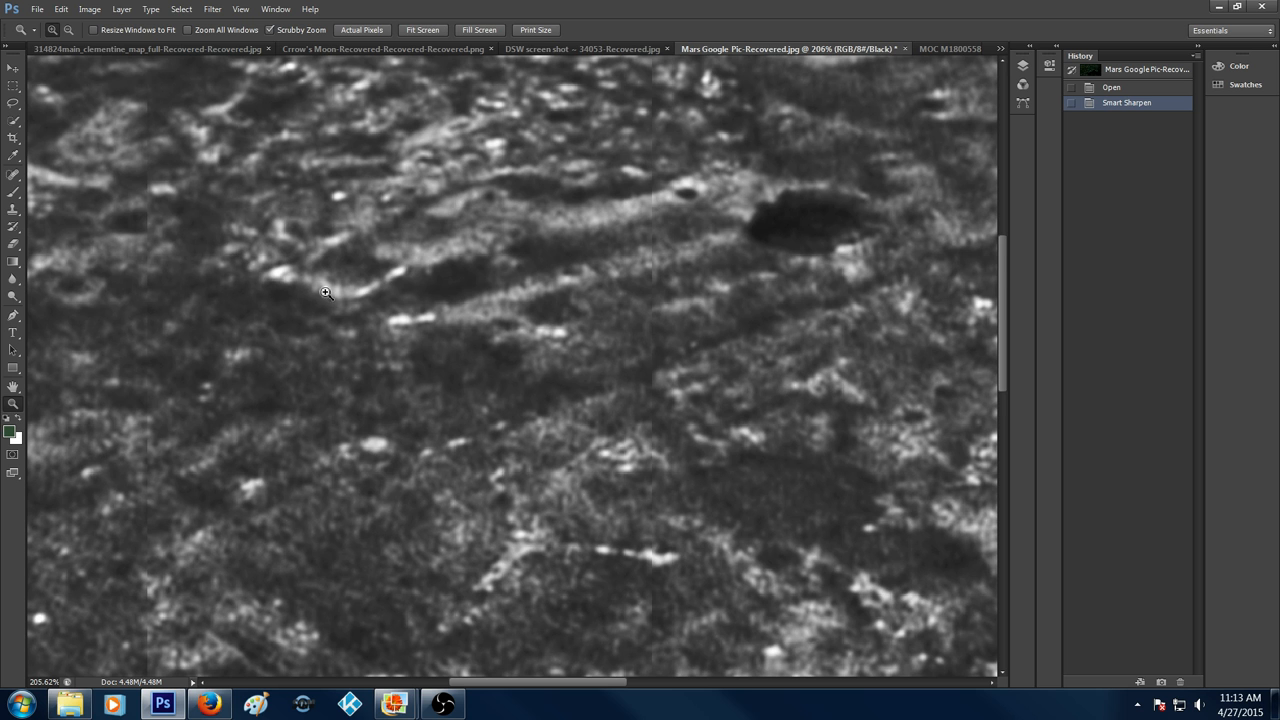
{"action": "mouse_move", "coordinate": [558, 213]}
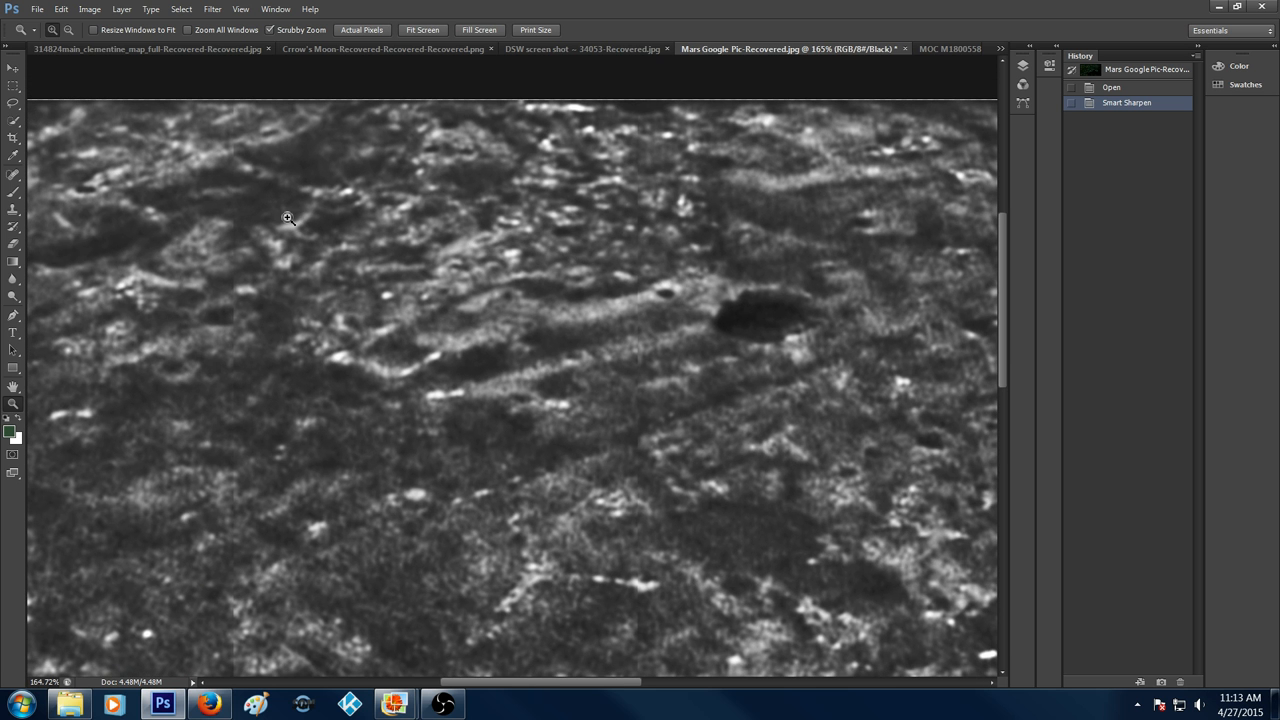
{"action": "mouse_move", "coordinate": [547, 689]}
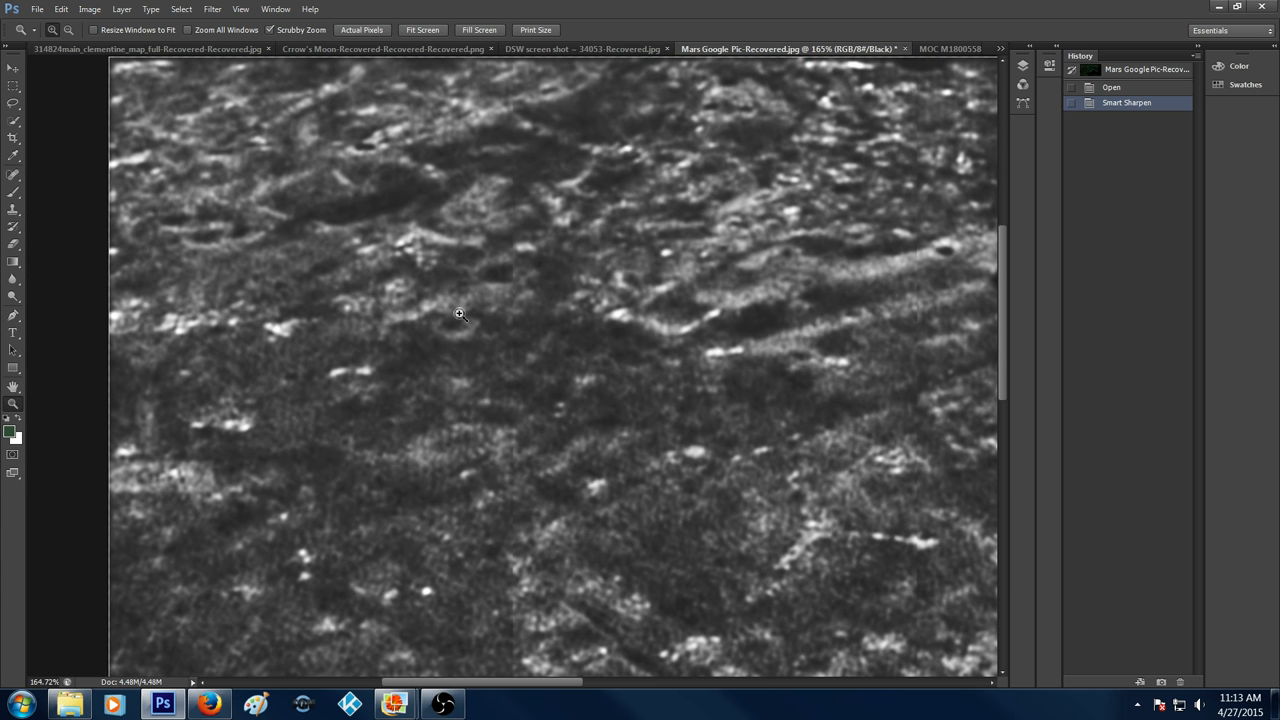
{"action": "mouse_move", "coordinate": [425, 301]}
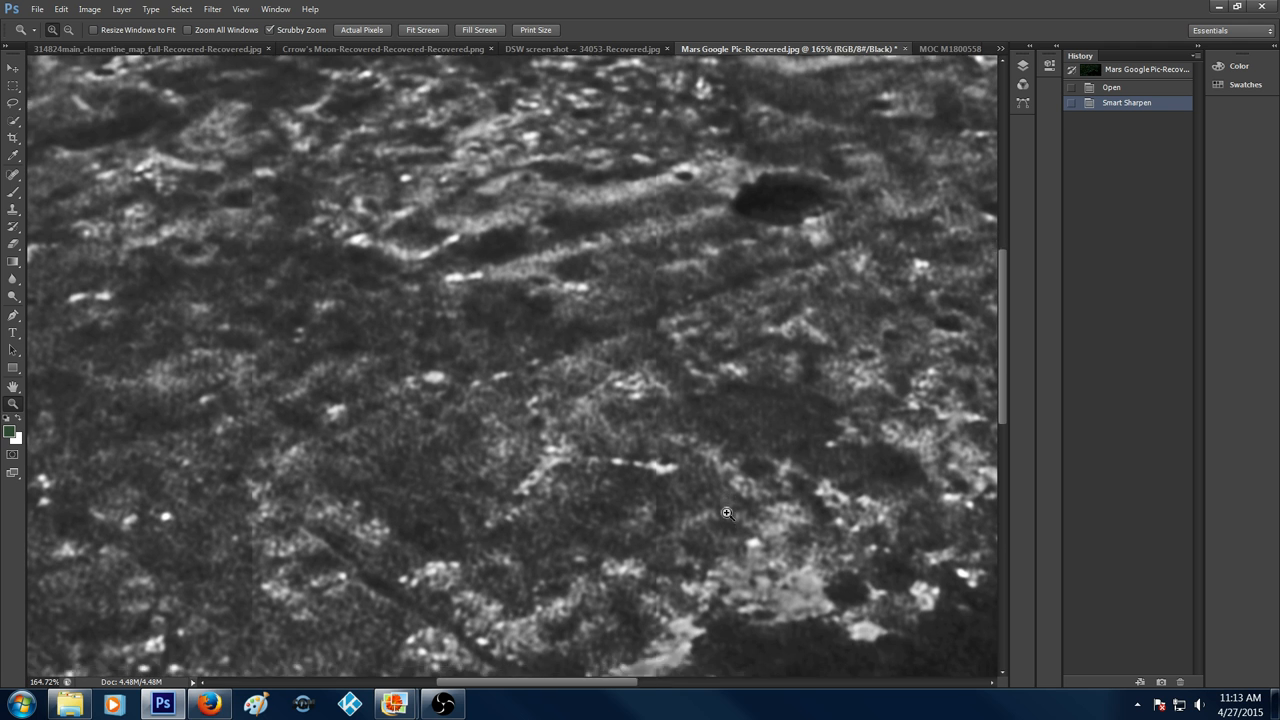
Scroll below the dark crater and zoom twice to 300% on the ridged grayscale terrain.
{"action": "scroll", "scroll_direction": "down", "scroll_amount": 3}
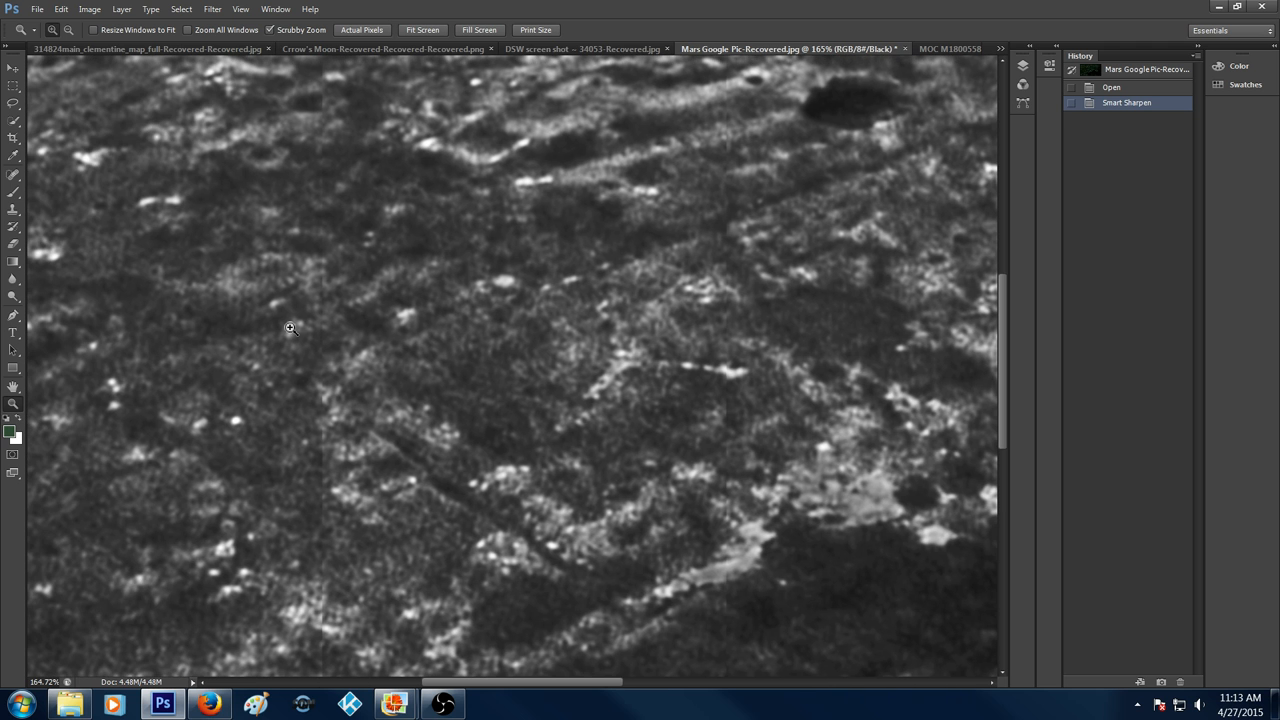
{"action": "mouse_move", "coordinate": [226, 296]}
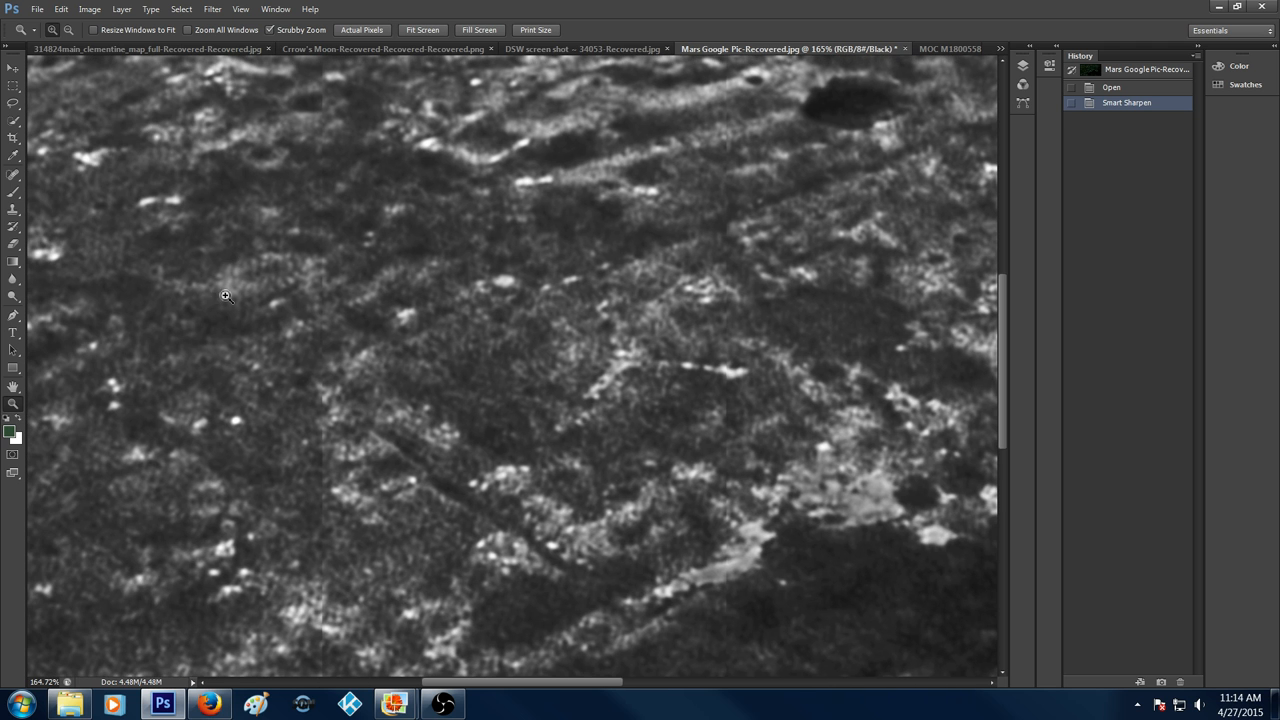
{"action": "left_click", "coordinate": [226, 296]}
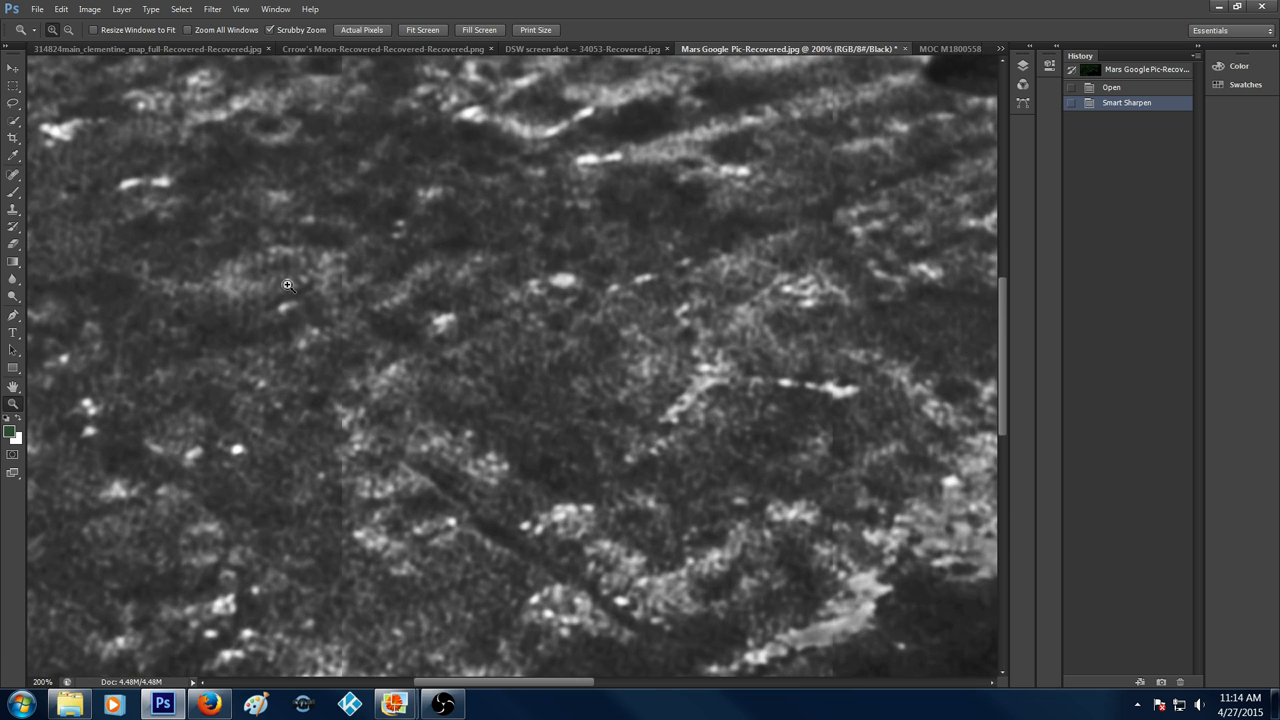
{"action": "left_click", "coordinate": [205, 285]}
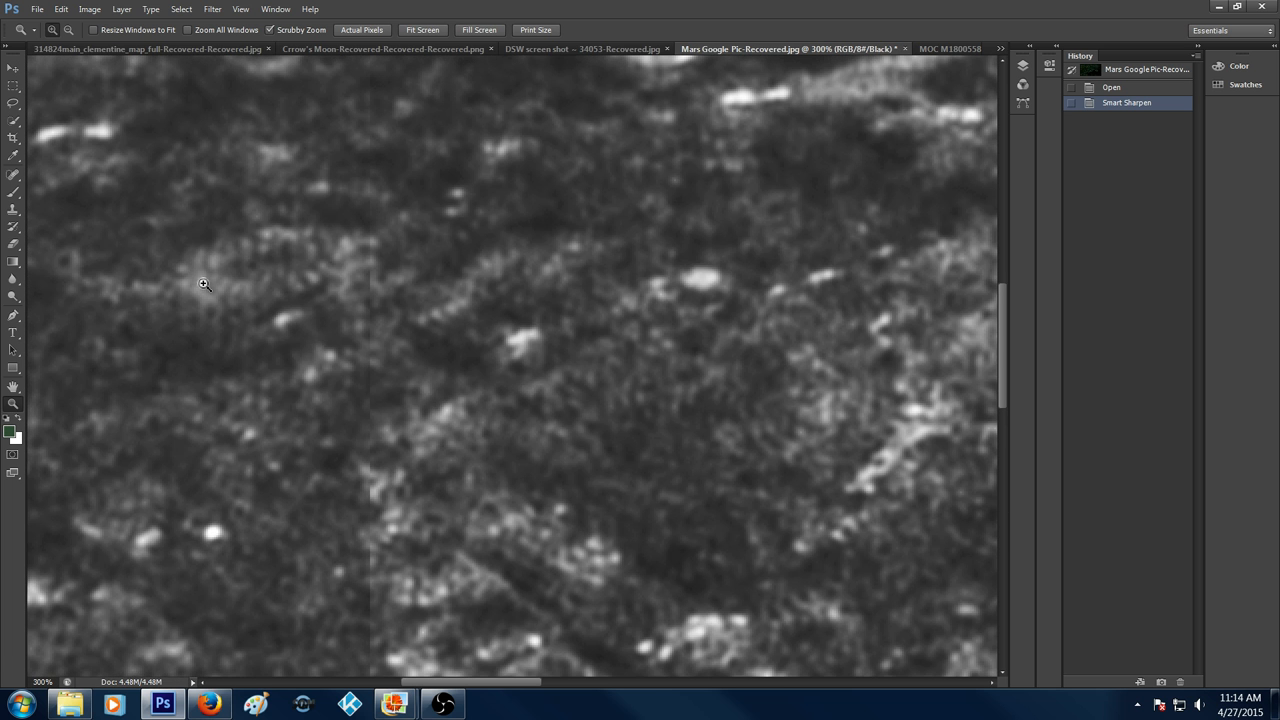
{"action": "mouse_move", "coordinate": [335, 283]}
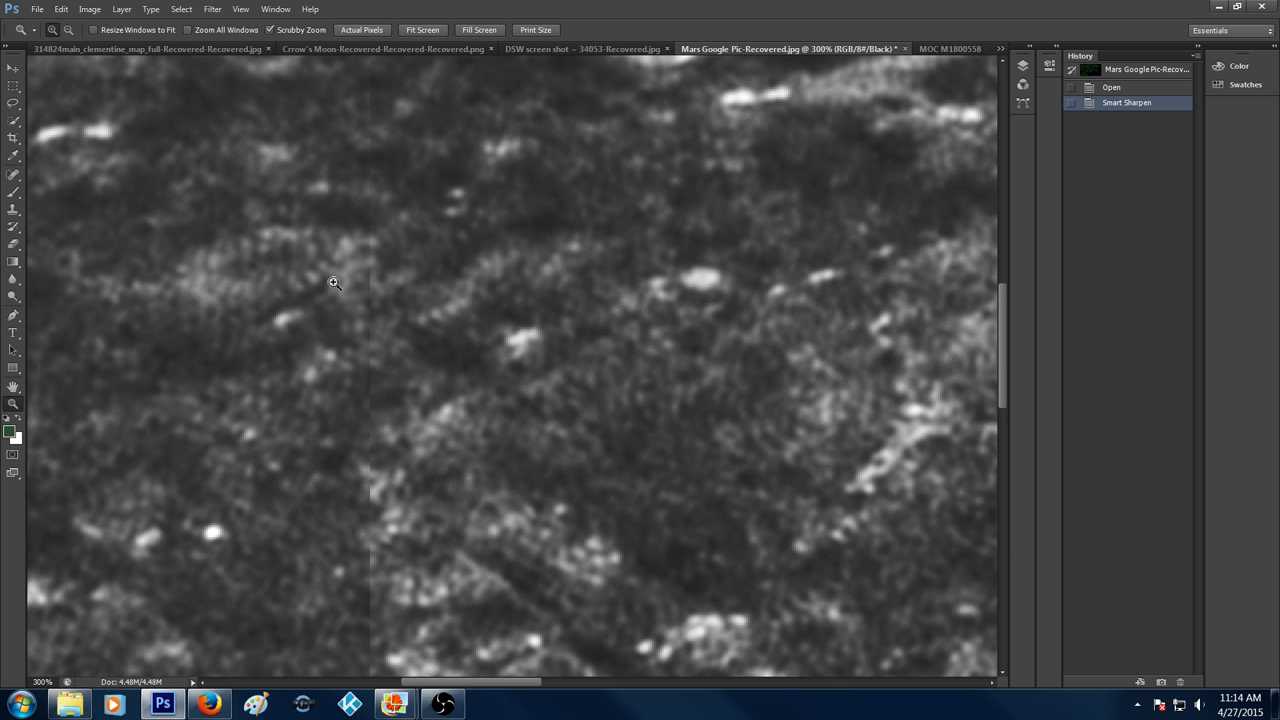
{"action": "mouse_move", "coordinate": [414, 316]}
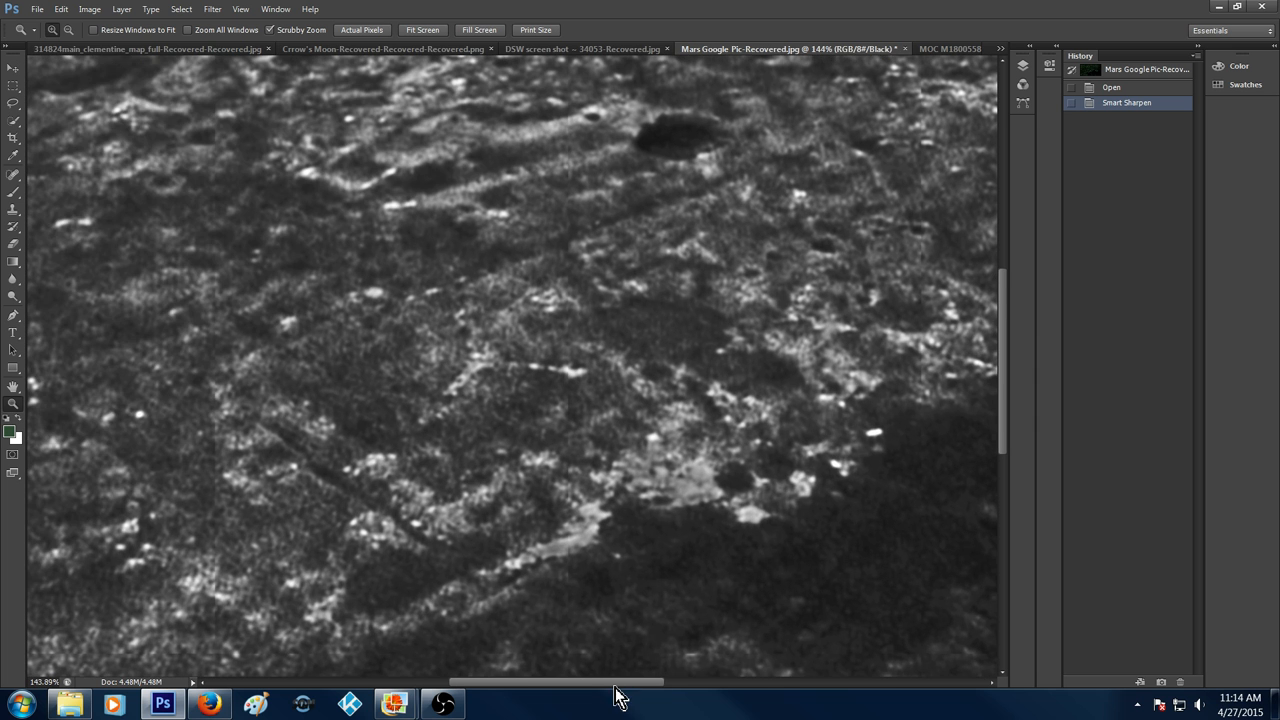
Zoom on the bright patches, fit the whole image, and show the open-images list.
{"action": "left_click", "coordinate": [445, 318]}
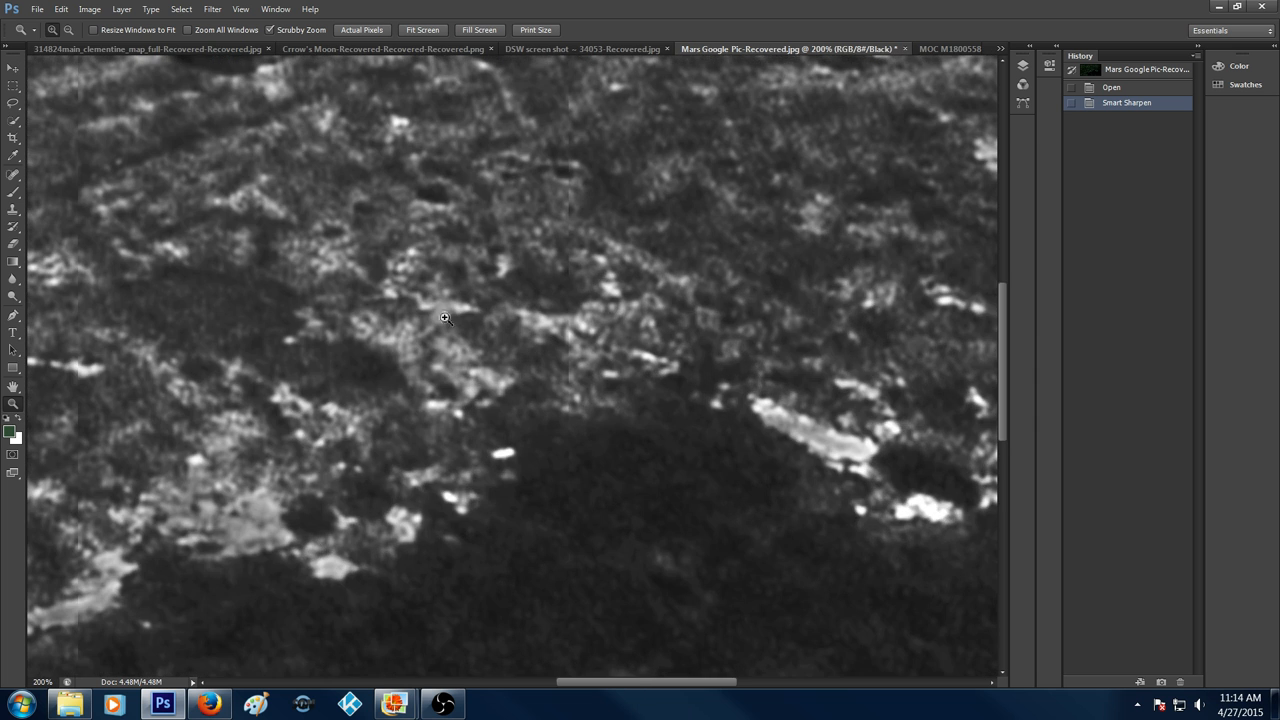
{"action": "mouse_move", "coordinate": [418, 338]}
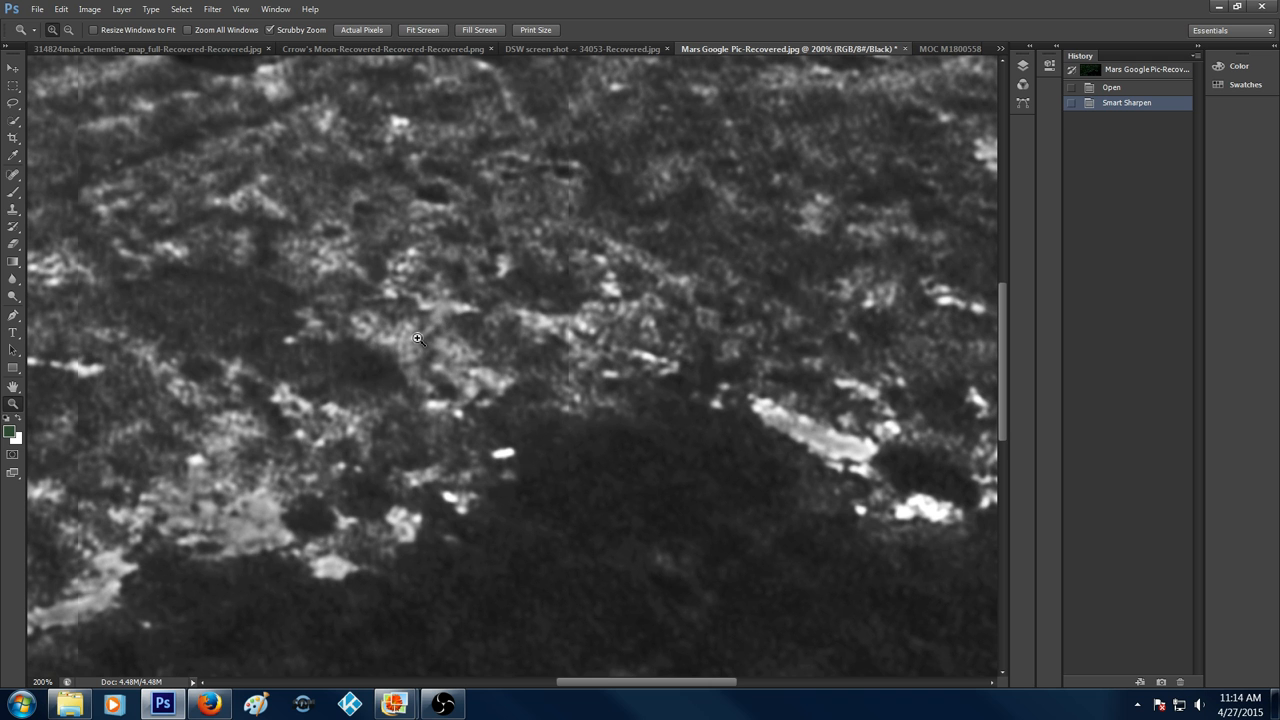
{"action": "mouse_move", "coordinate": [421, 315]}
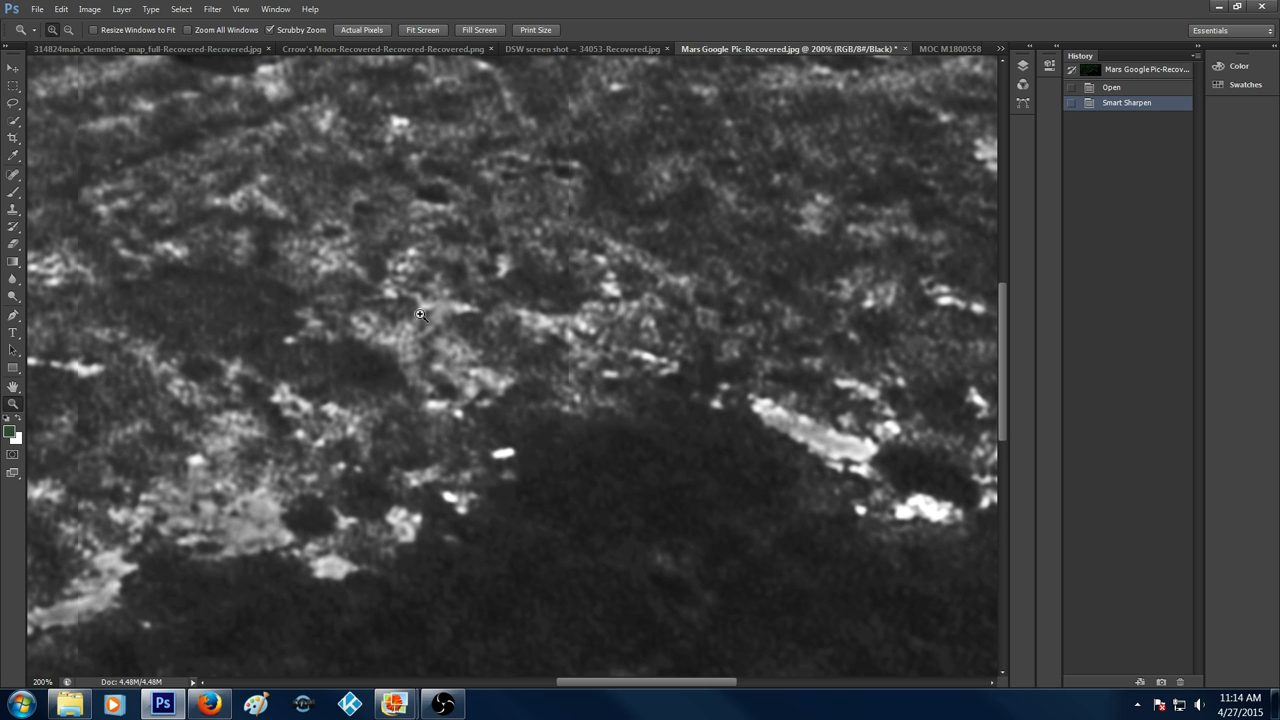
{"action": "mouse_move", "coordinate": [737, 322]}
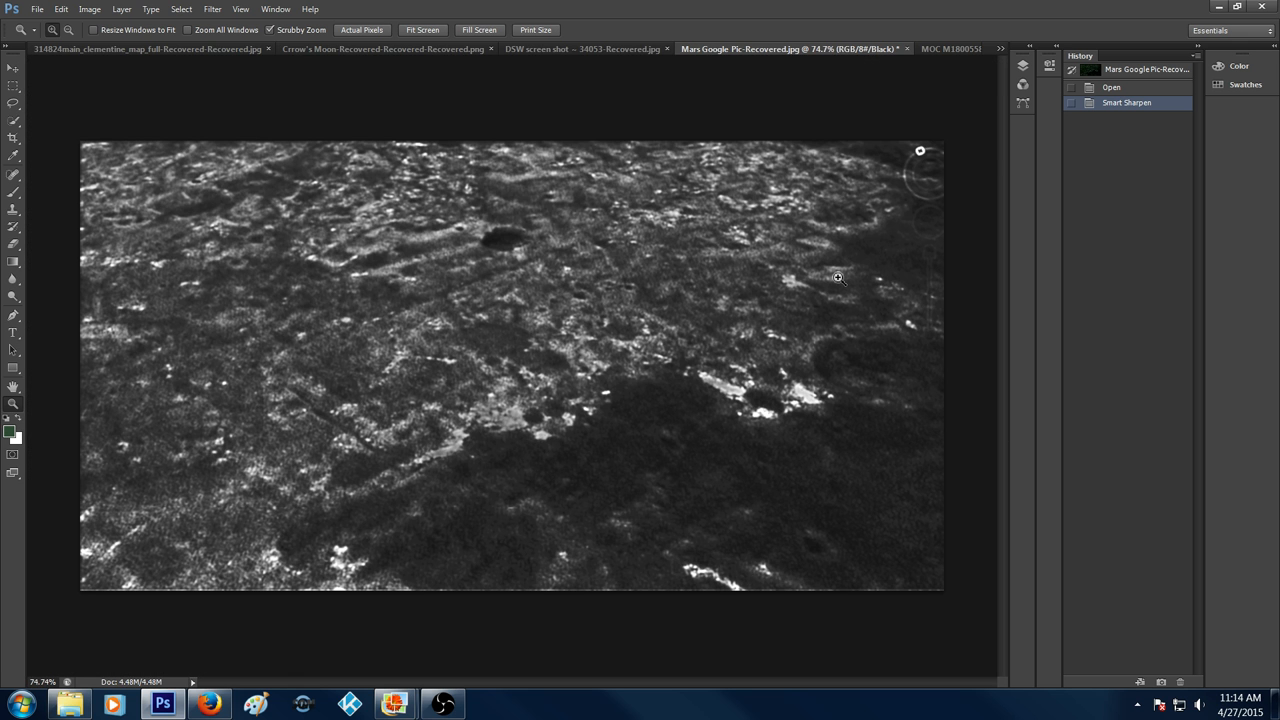
{"action": "left_click", "coordinate": [1000, 48]}
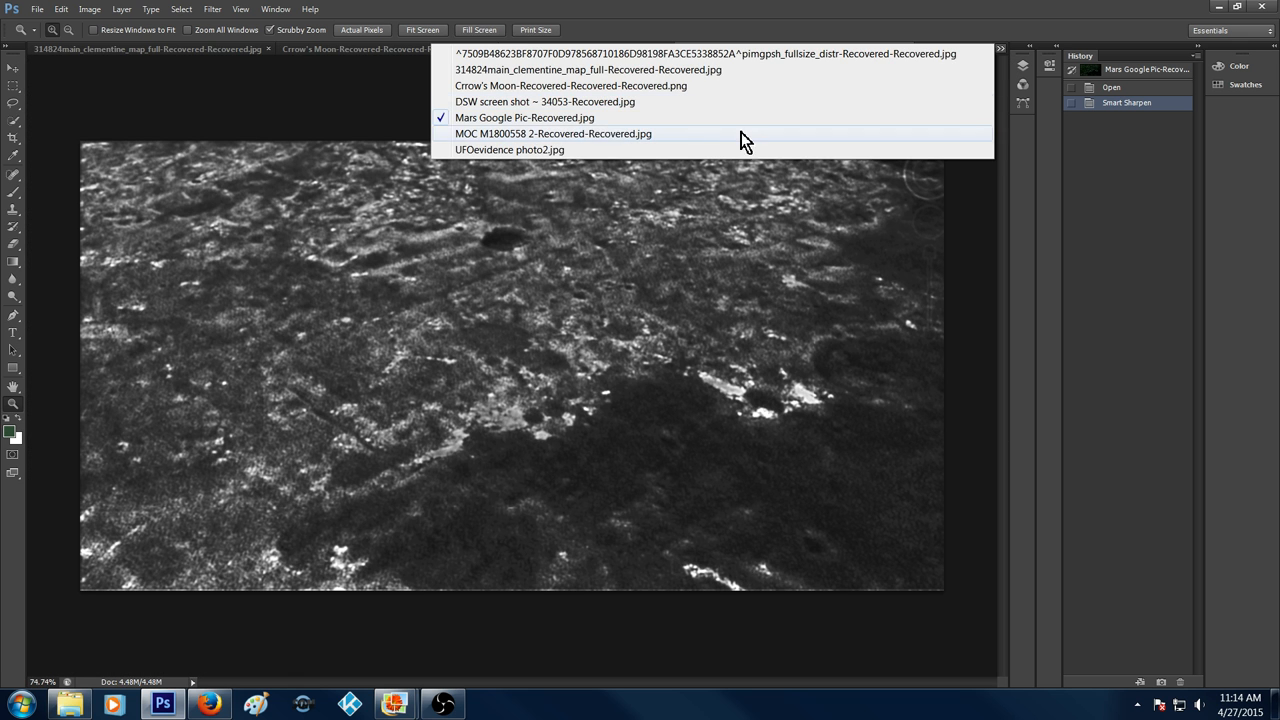
Switch to UFOevidence photo2.jpg, then show Mars Anomalies Banner in Photo Gallery.
{"action": "left_click", "coordinate": [510, 149]}
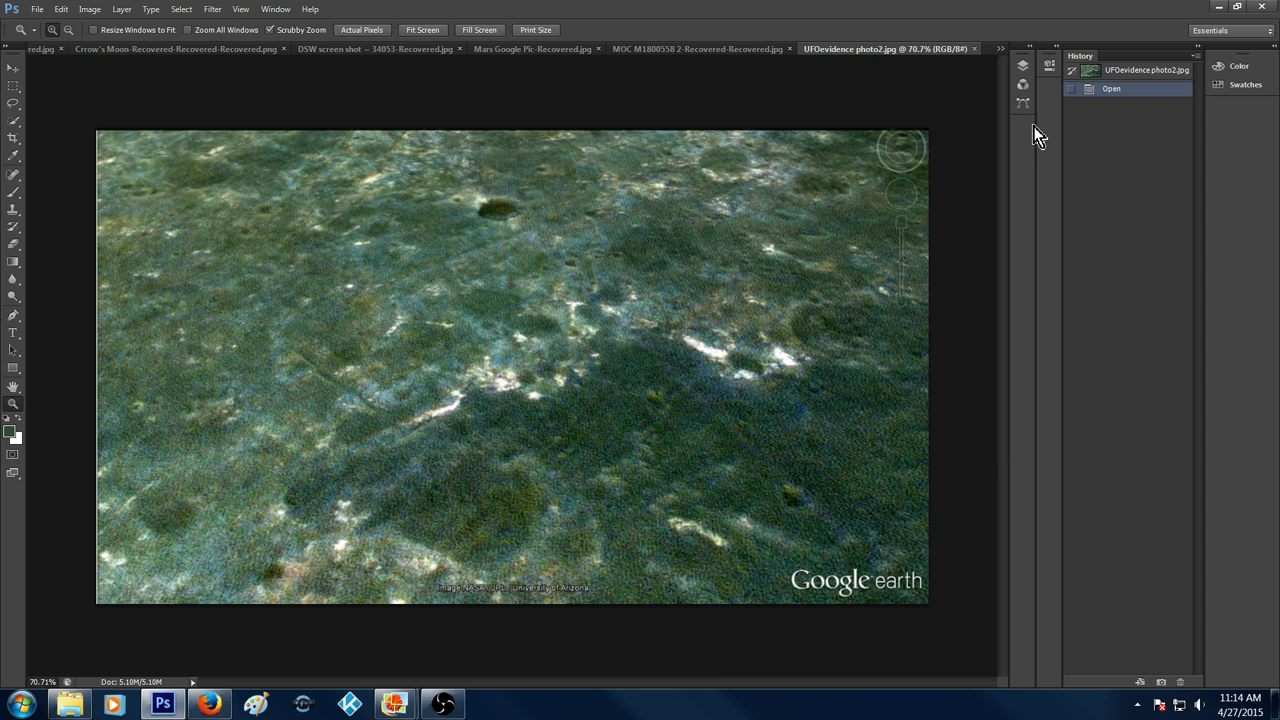
{"action": "mouse_move", "coordinate": [980, 165]}
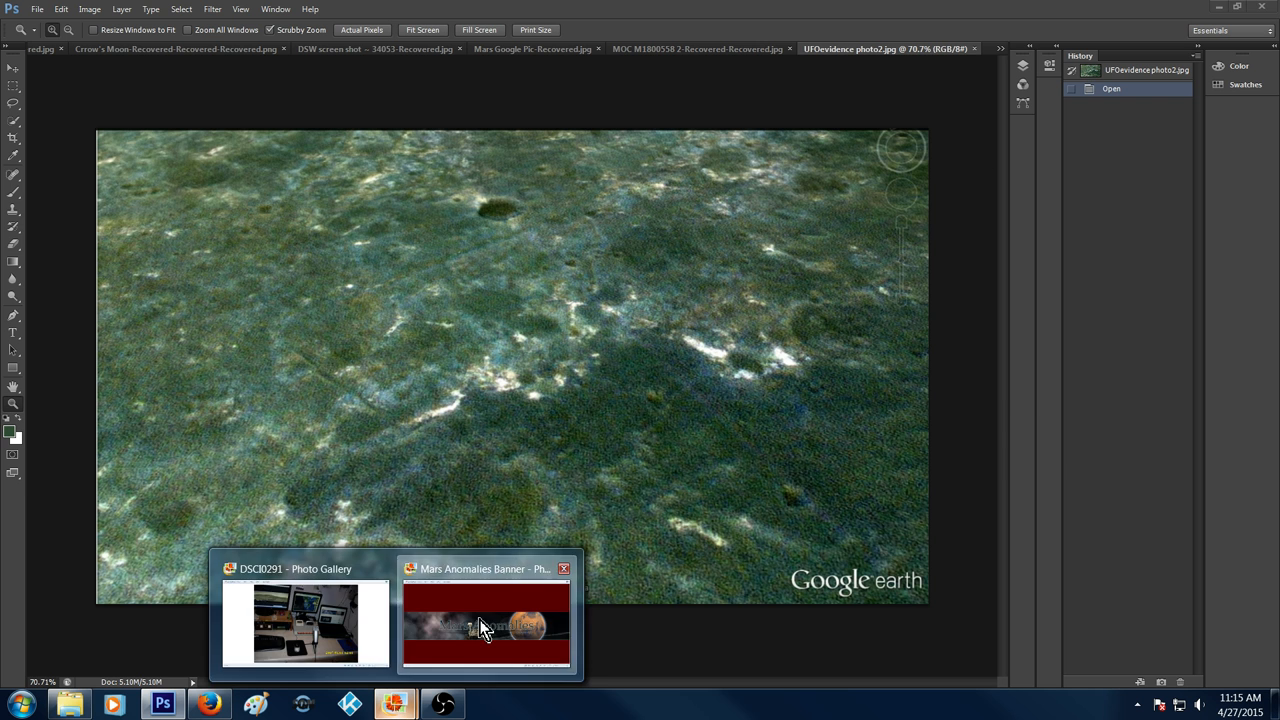
{"action": "left_click", "coordinate": [486, 620]}
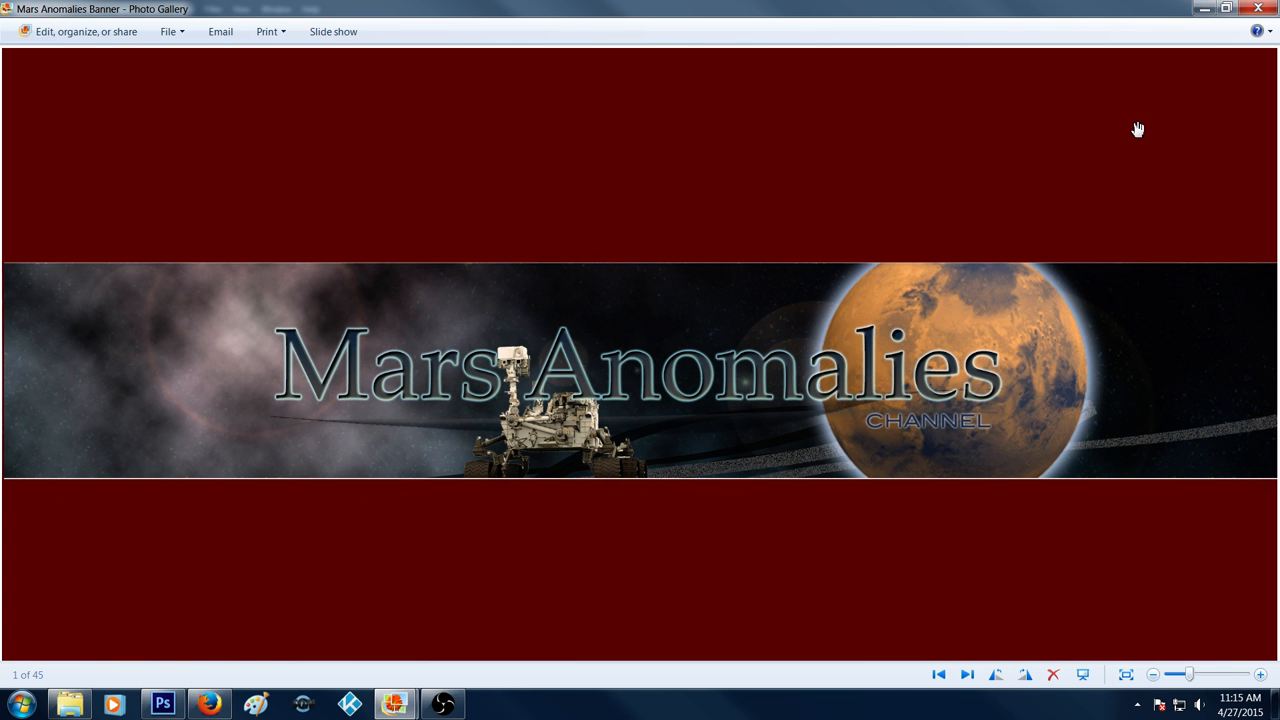